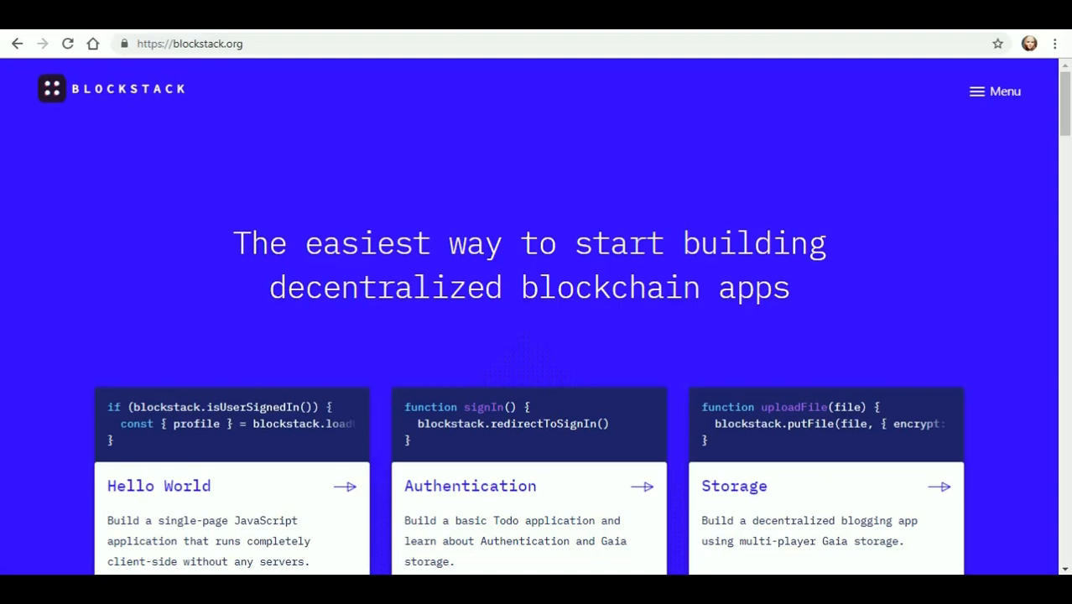
Scroll the blockstack.org homepage past the tutorial cards to the 'Live dapps built by our community' heading.
scroll("down", 3)
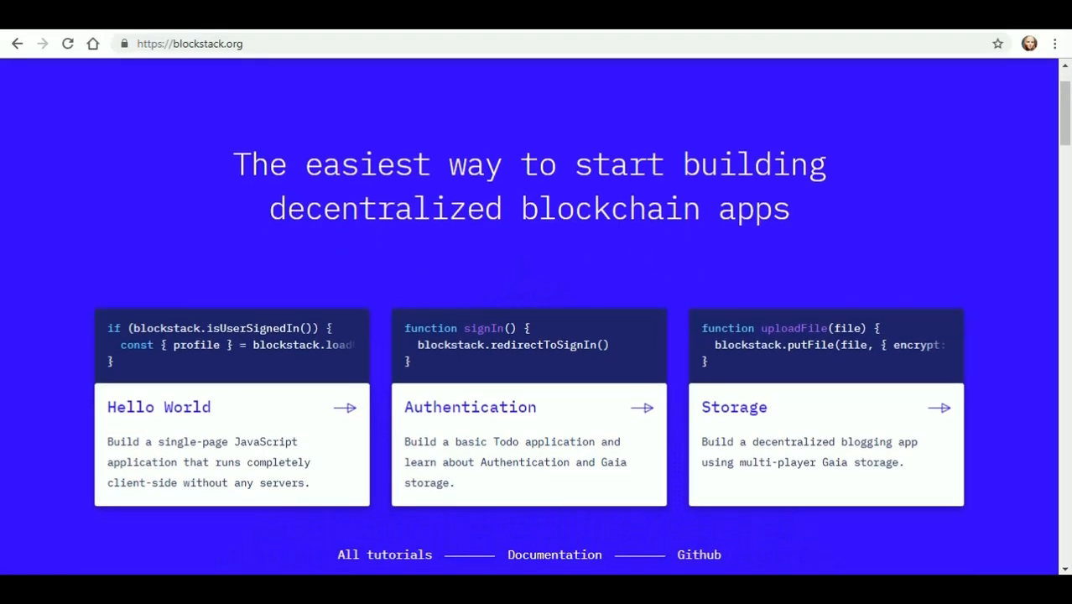
scroll("down", 3)
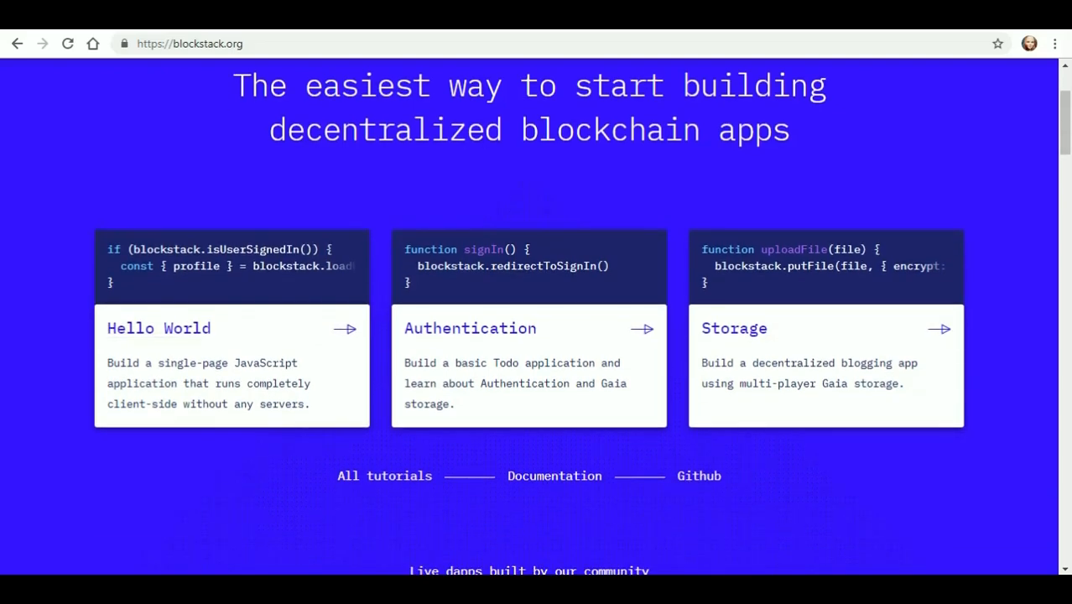
mouse_move(554, 477)
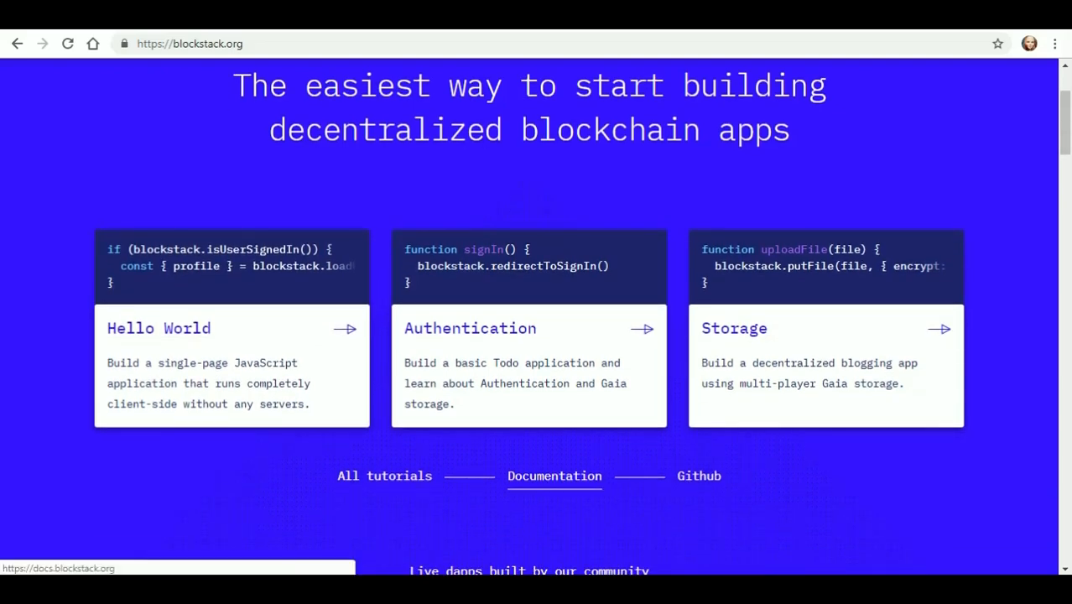
scroll("down", 3)
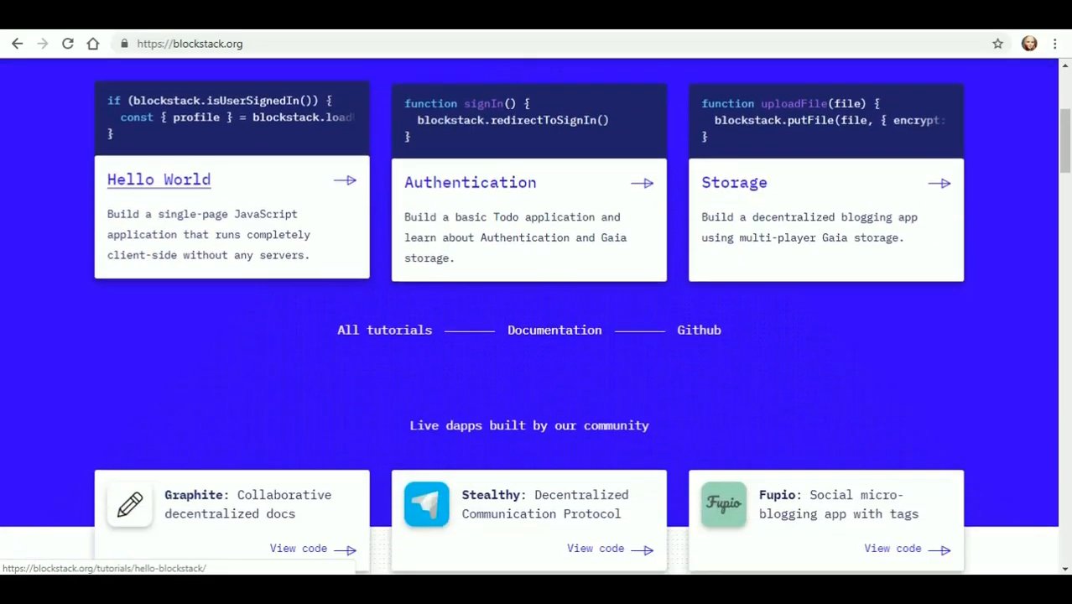
scroll("down", 3)
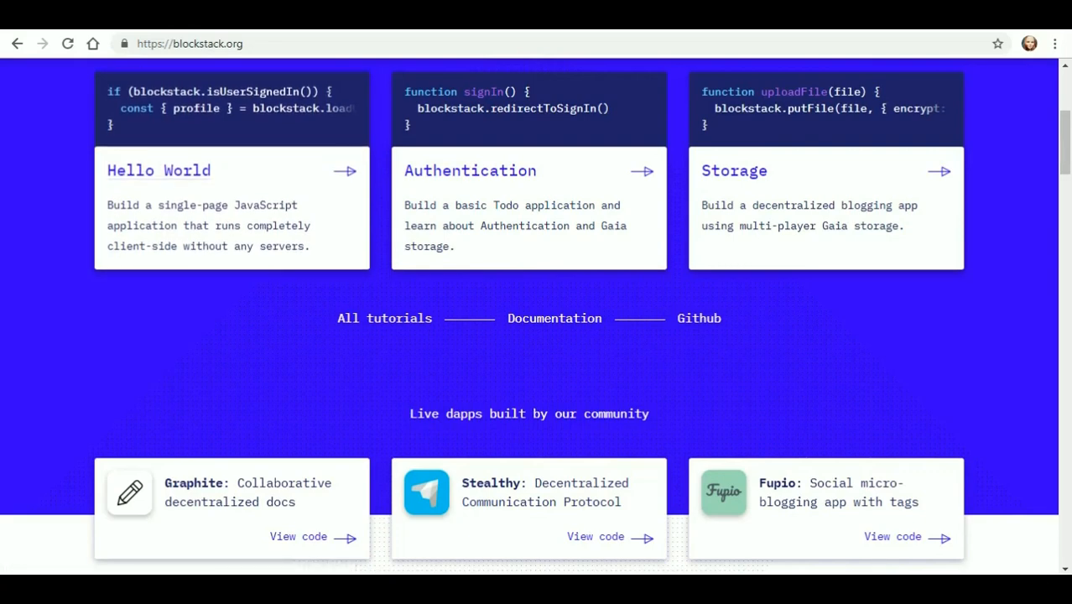
mouse_move(554, 319)
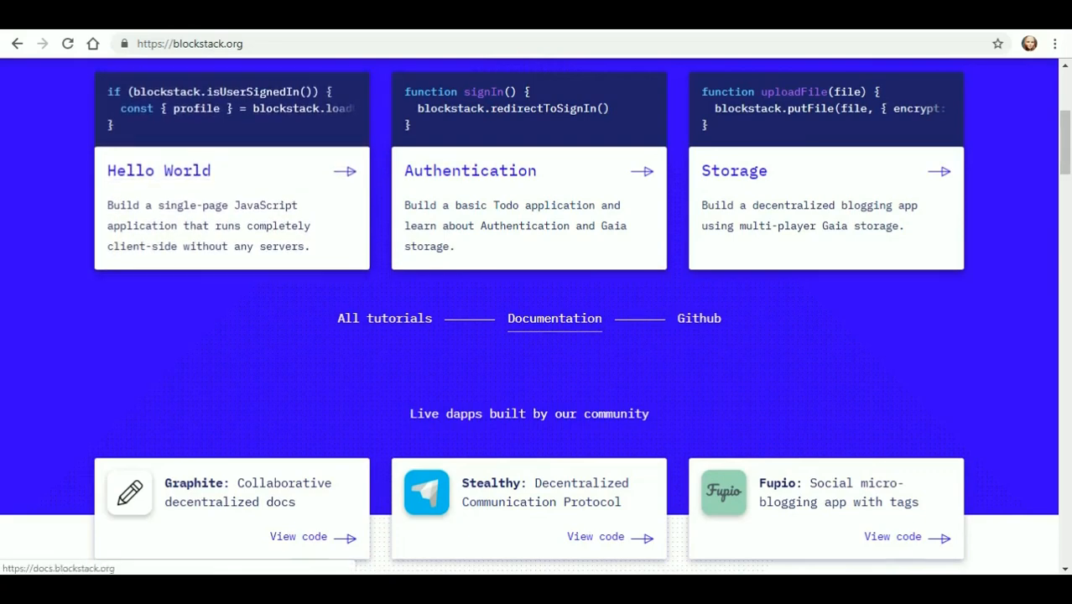
mouse_move(470, 168)
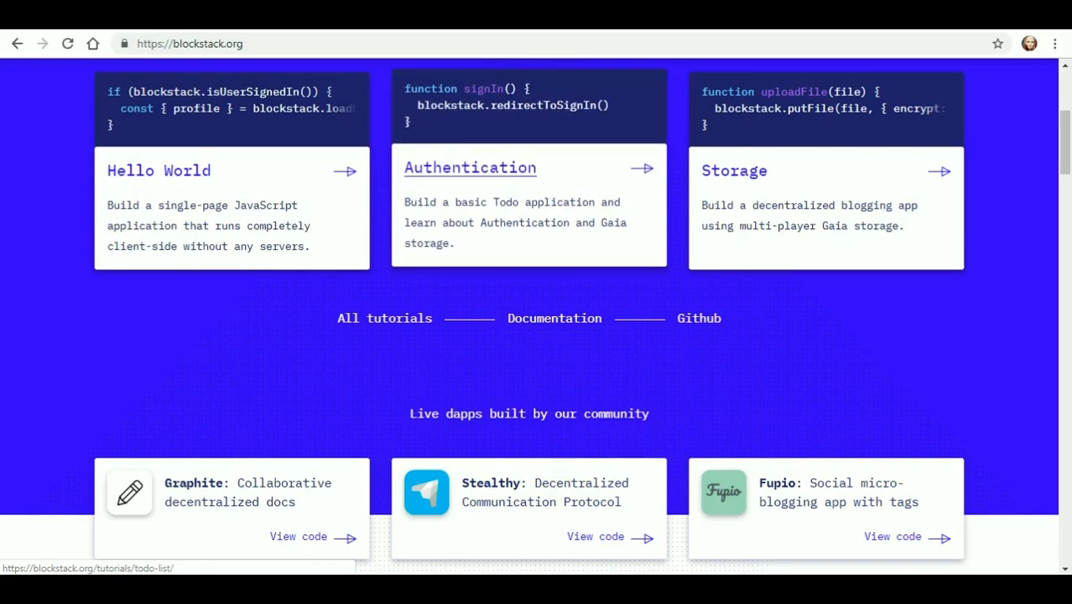
mouse_move(735, 168)
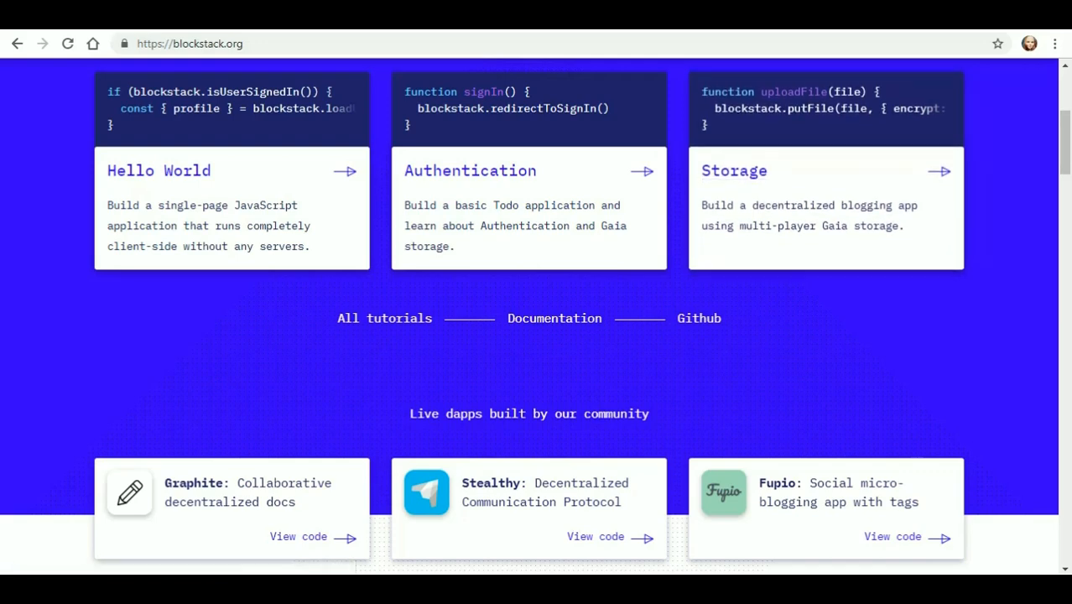
Scroll down through 'Why build on Blockstack?' and the technology stack sections.
scroll("down", 3)
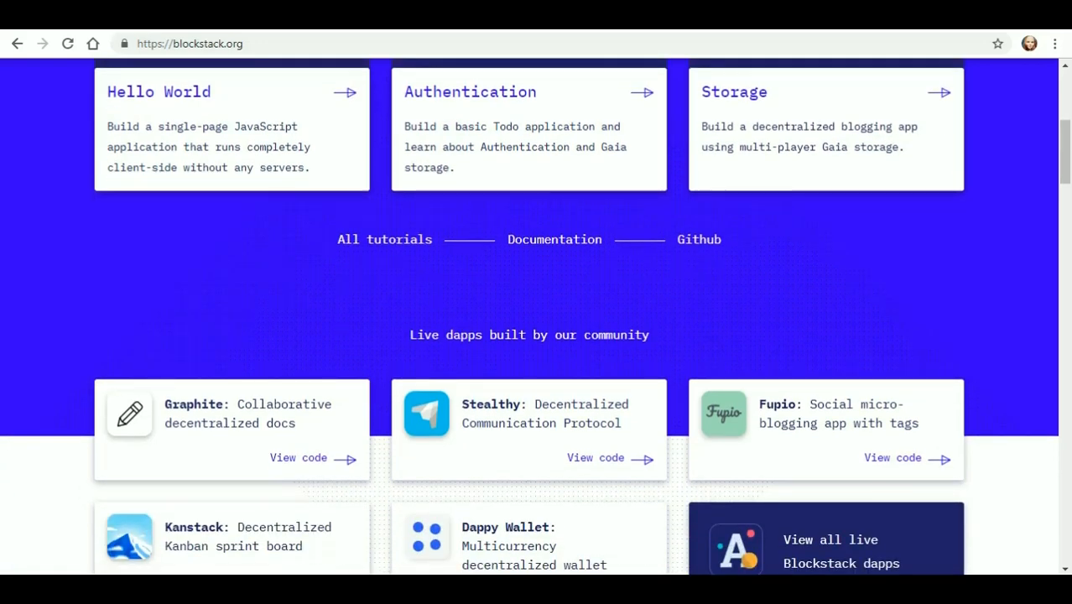
scroll("down", 3)
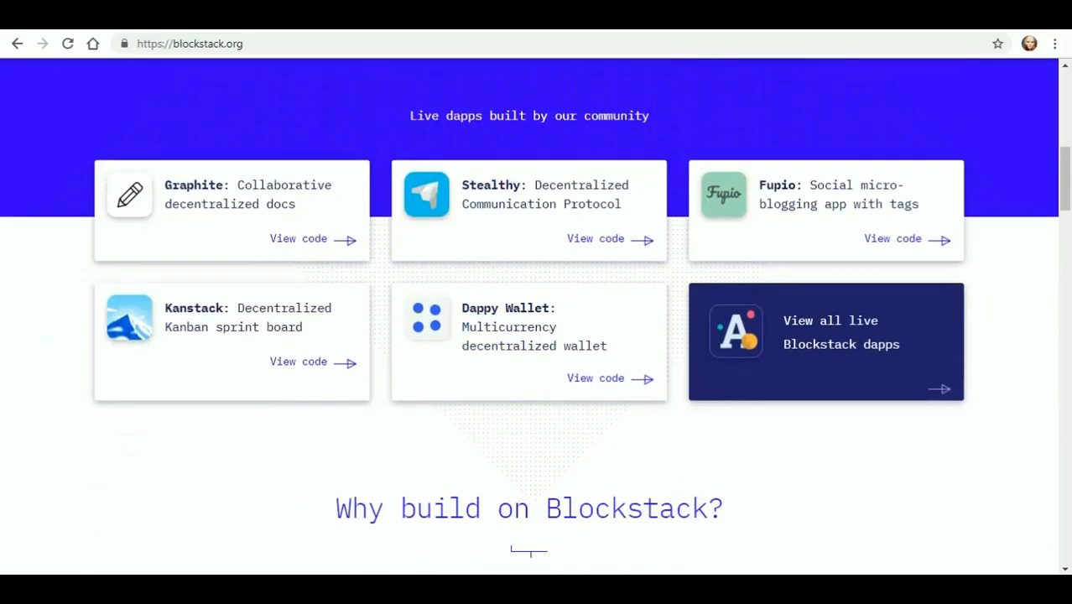
scroll("down", 3)
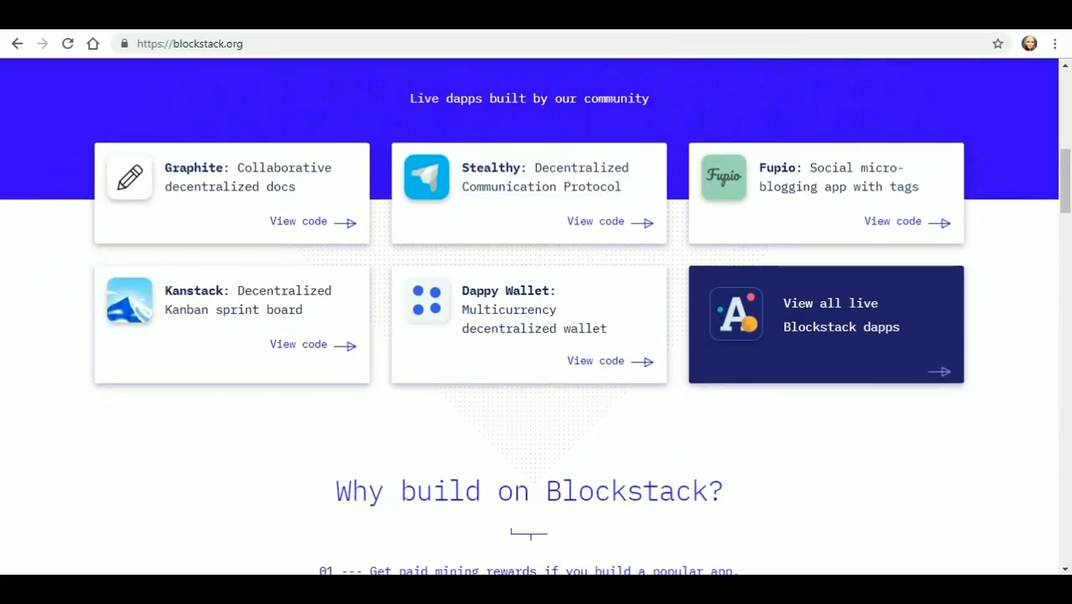
scroll("down", 3)
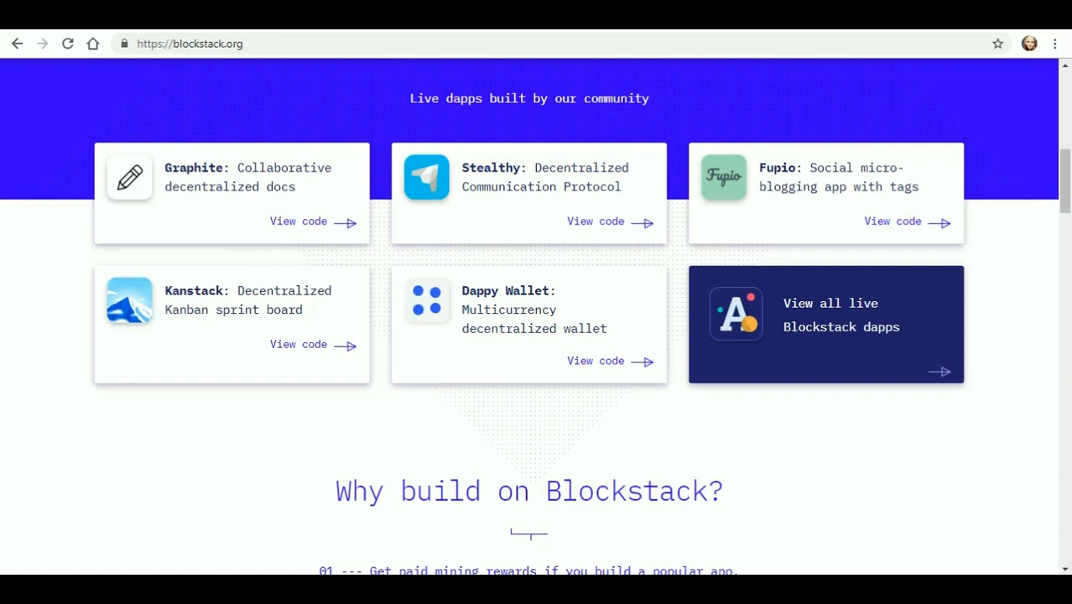
mouse_move(243, 176)
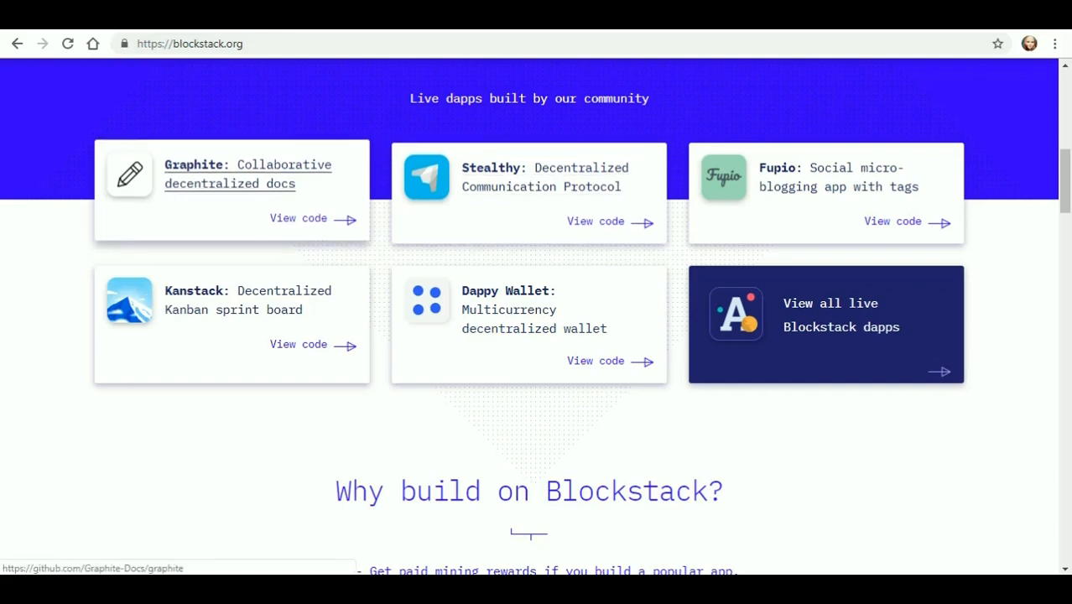
mouse_move(540, 173)
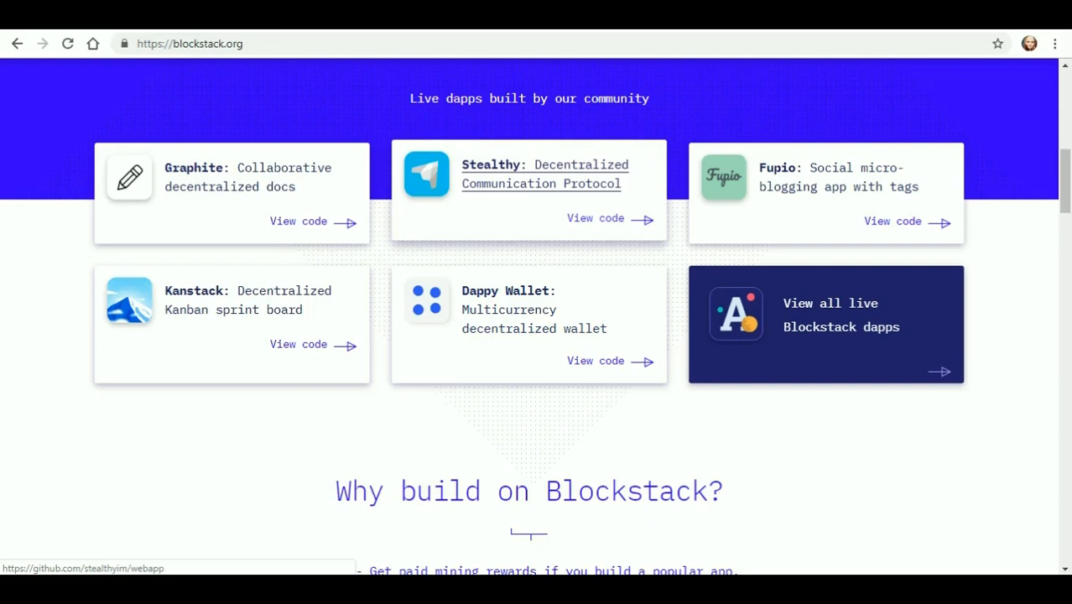
mouse_move(838, 176)
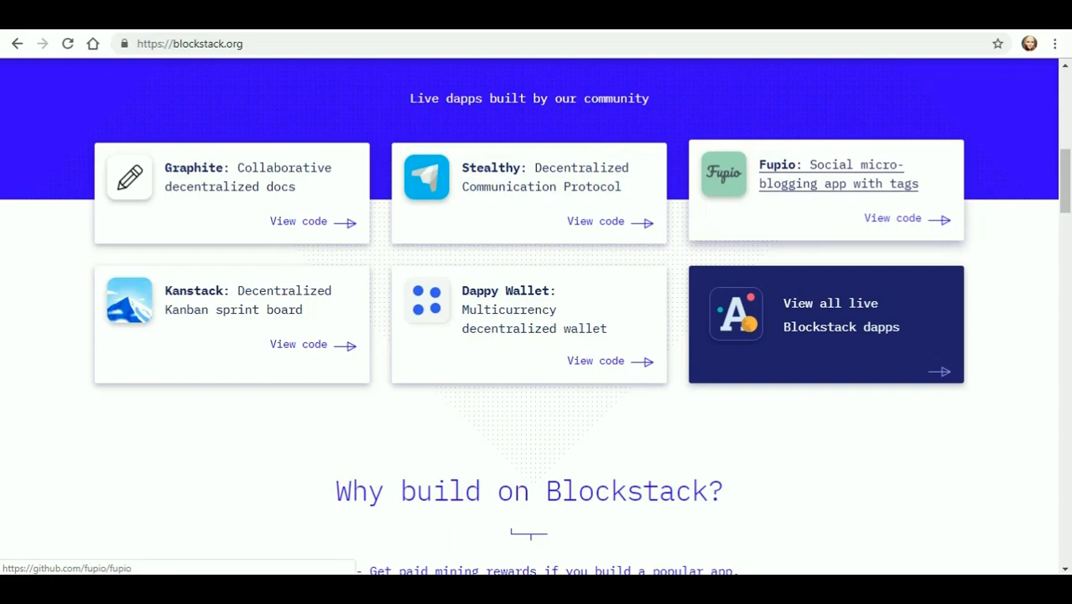
mouse_move(243, 298)
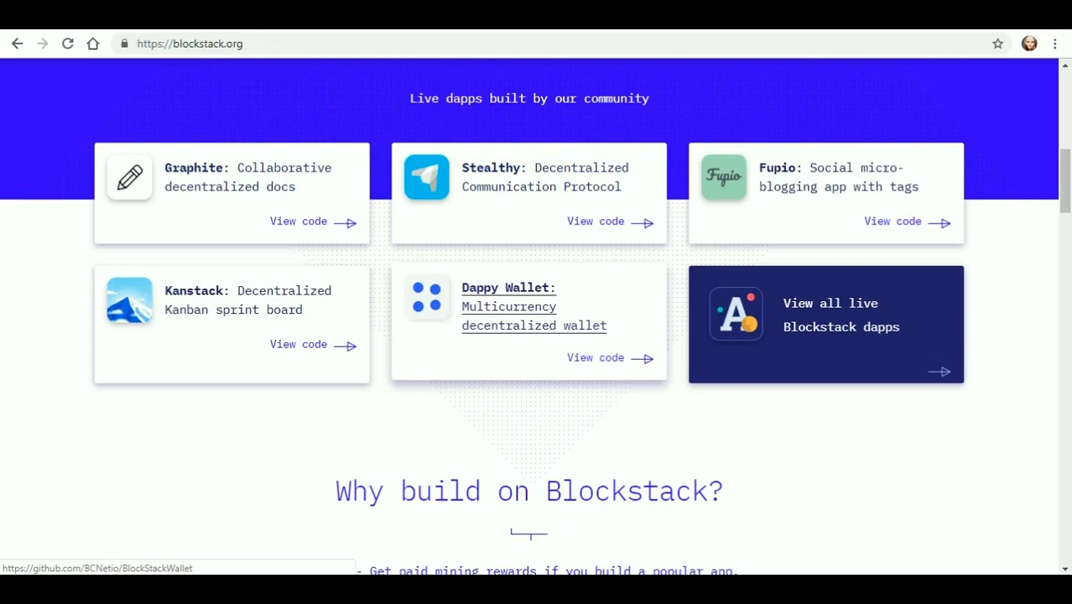
mouse_move(830, 311)
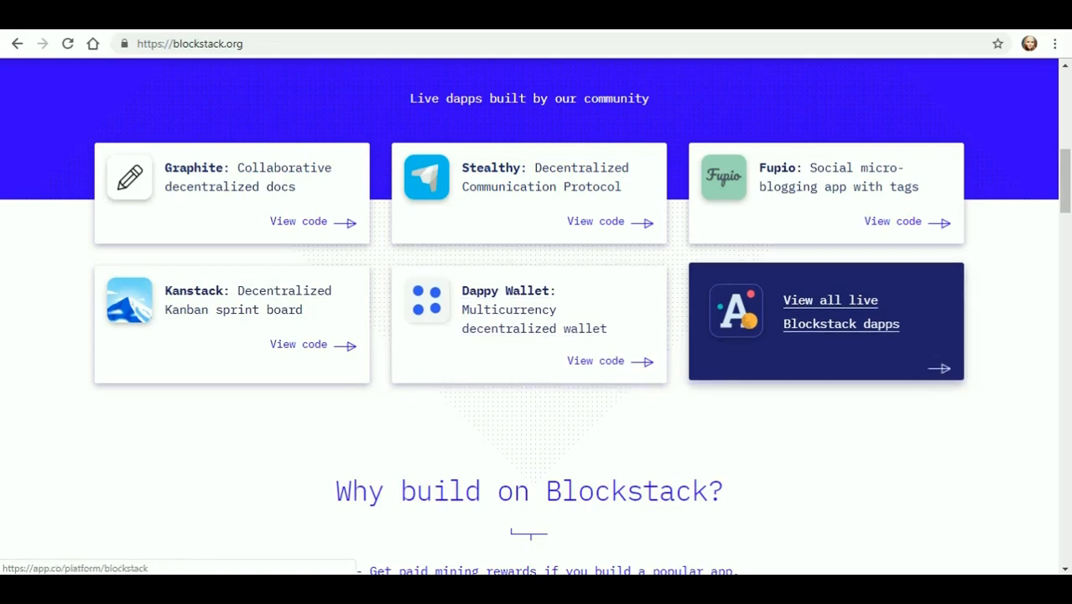
Continue through the rest of the homepage and return to the live dapps cards.
scroll("down", 3)
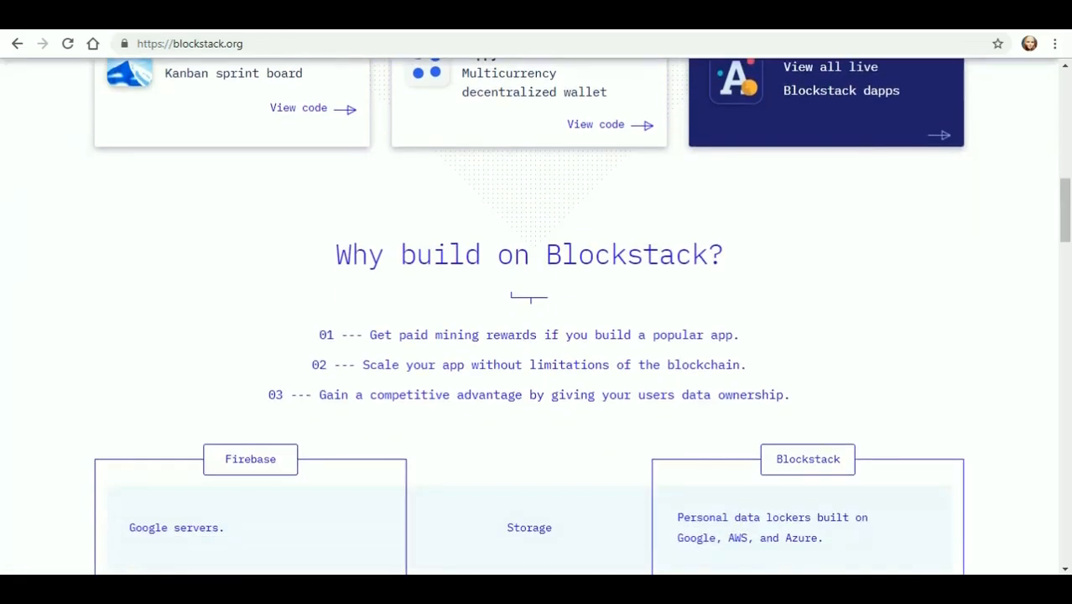
scroll("down", 3)
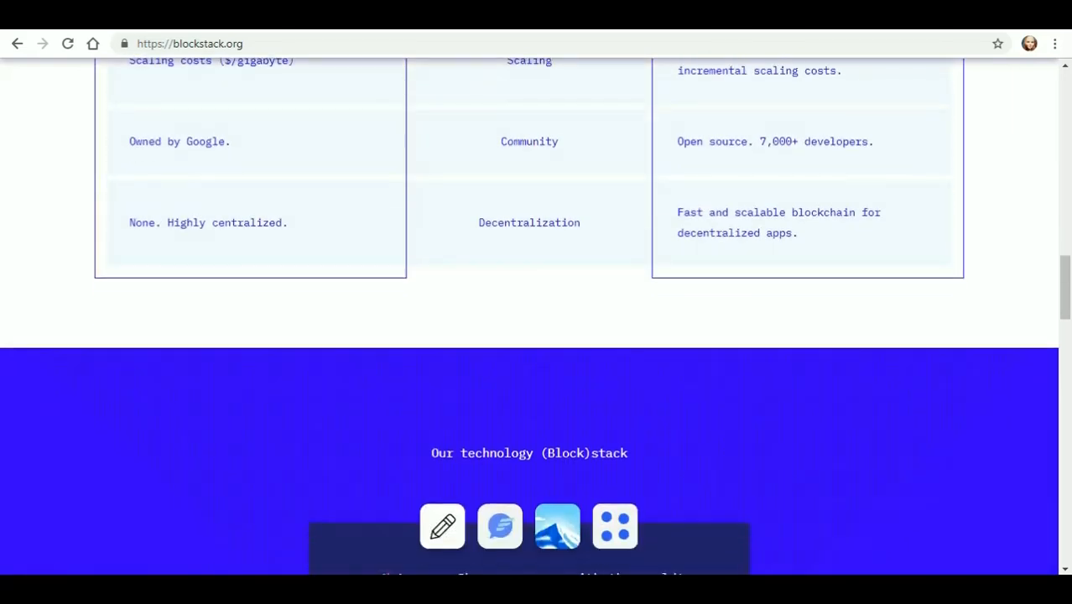
scroll("down", 3)
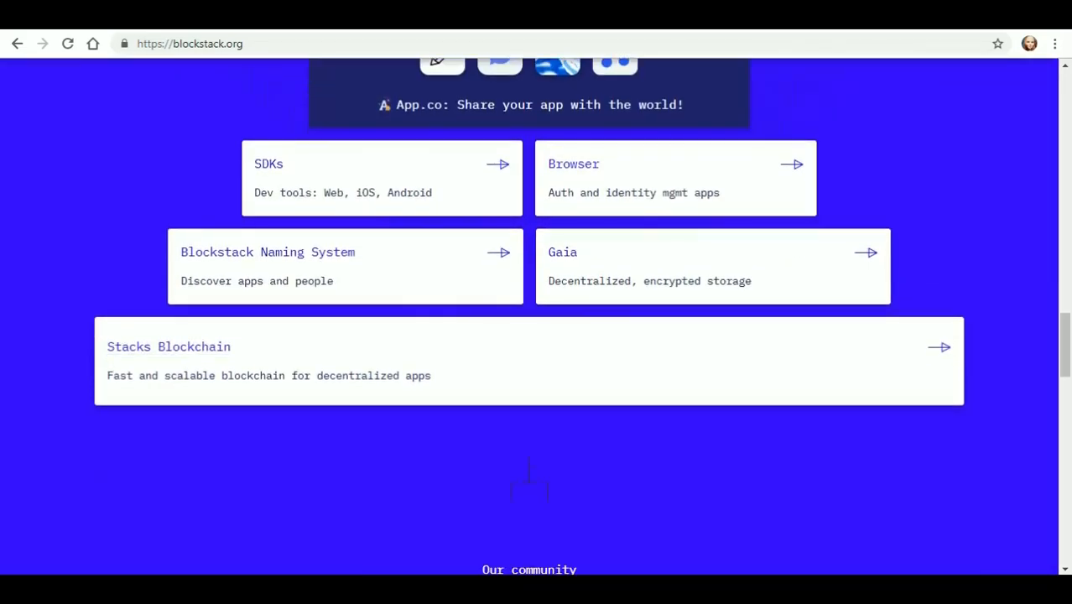
scroll("down", 3)
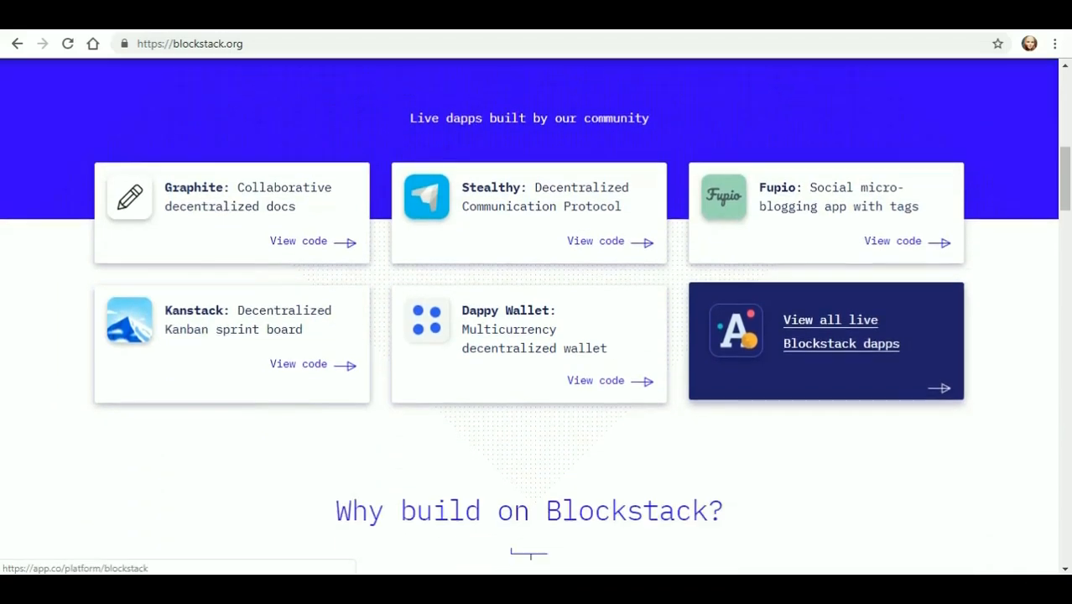
scroll("down", 3)
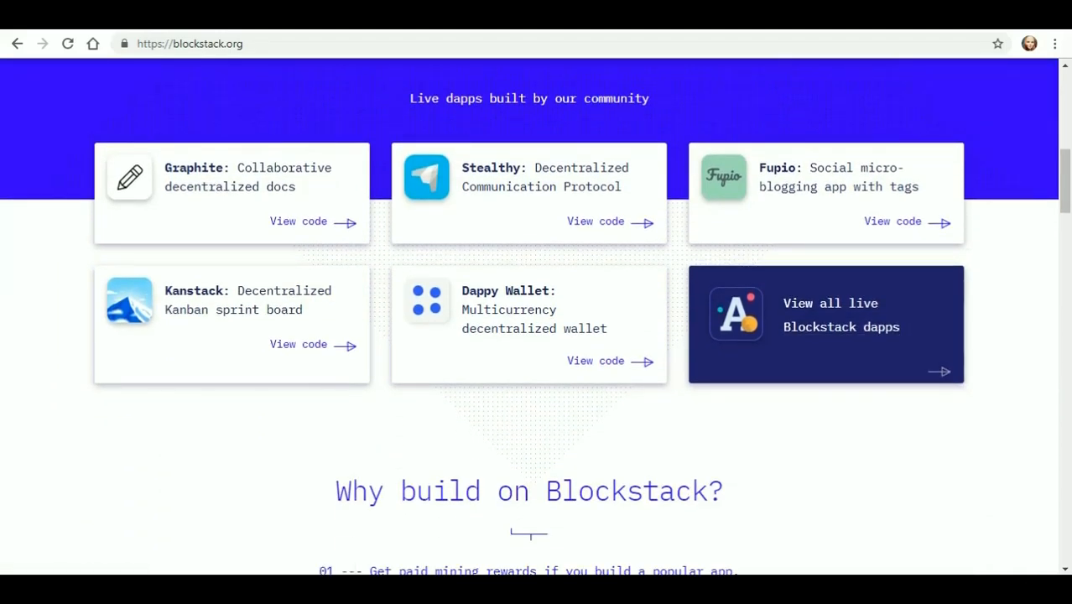
mouse_move(247, 173)
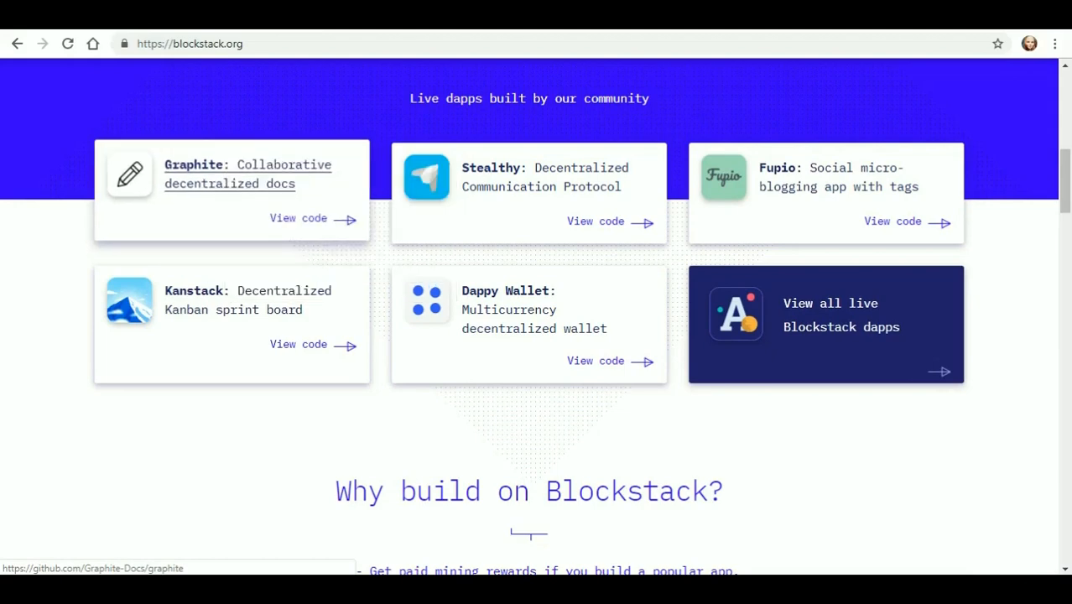
Open Graphite's GitHub repository, read its README, and follow the graphitedocs link to its website.
left_click(299, 218)
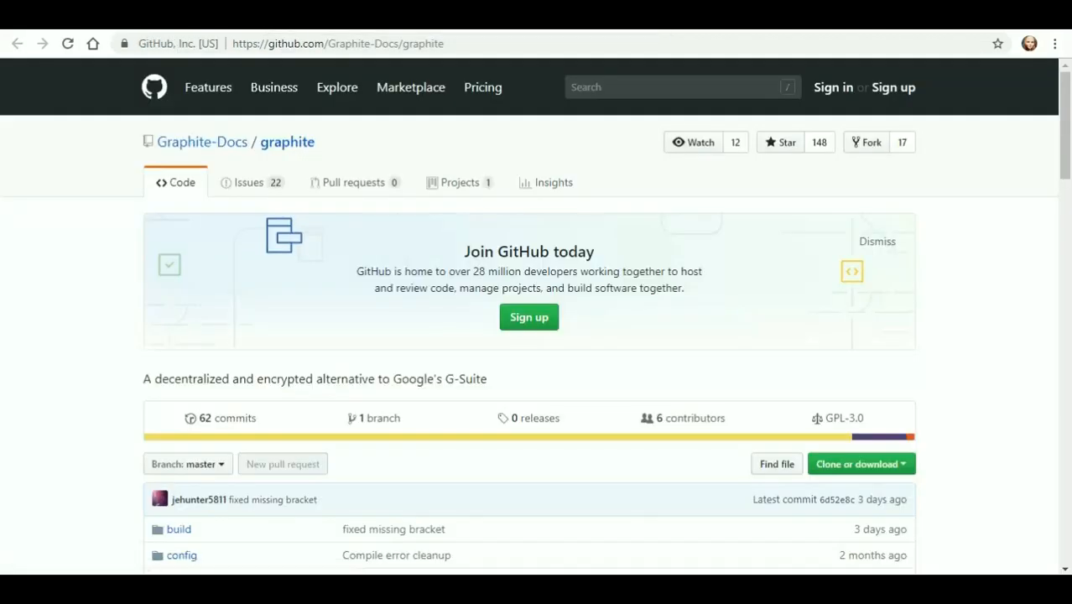
scroll("down", 3)
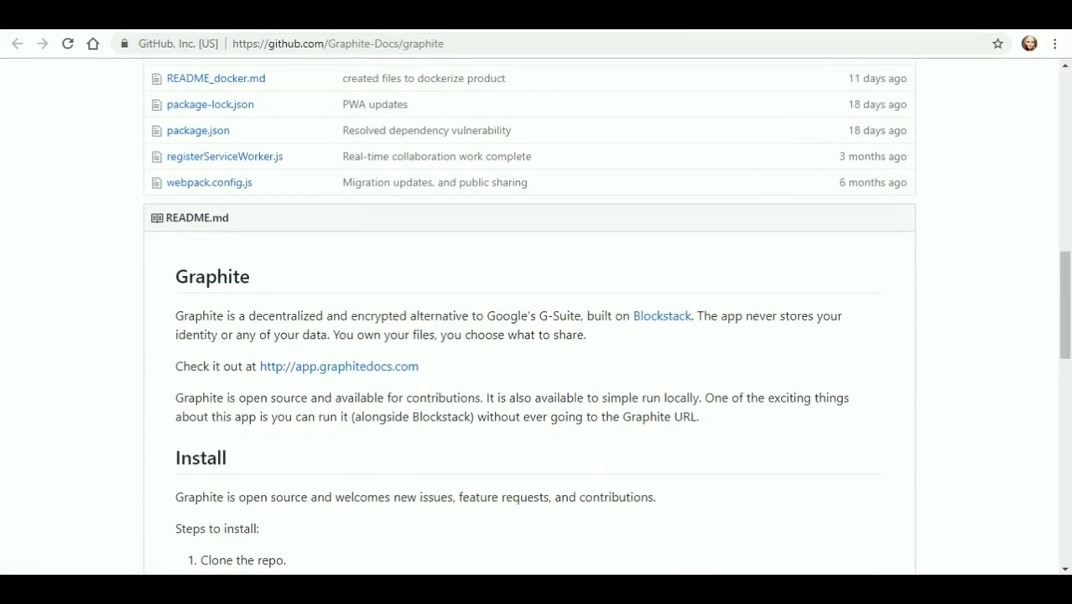
left_click(339, 366)
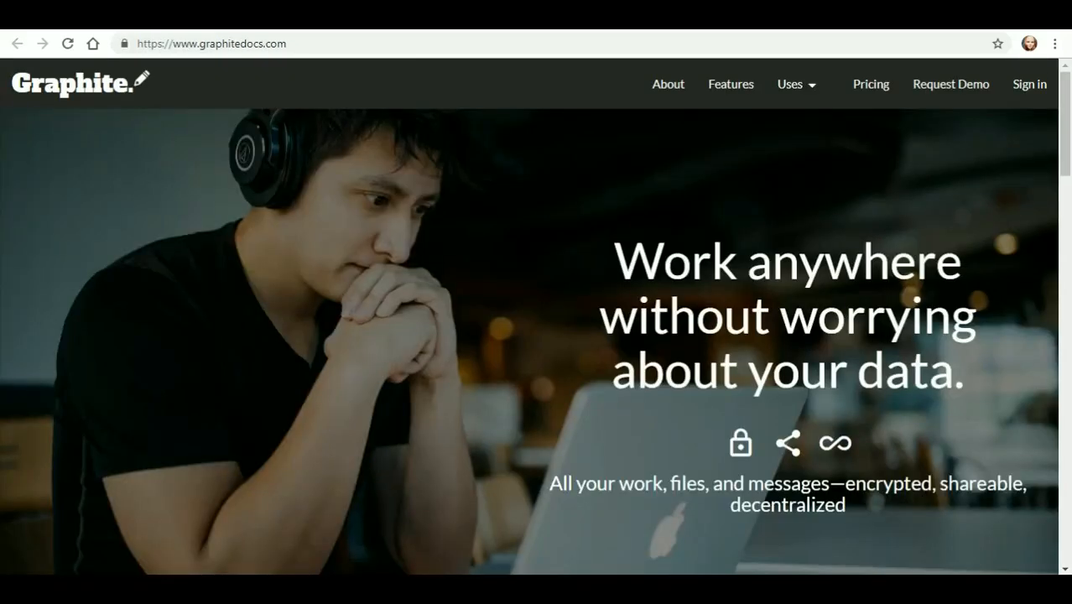
Scroll the Graphite home page down to the How it Works diagram of Blockstack layers and back to the top.
scroll("down", 3)
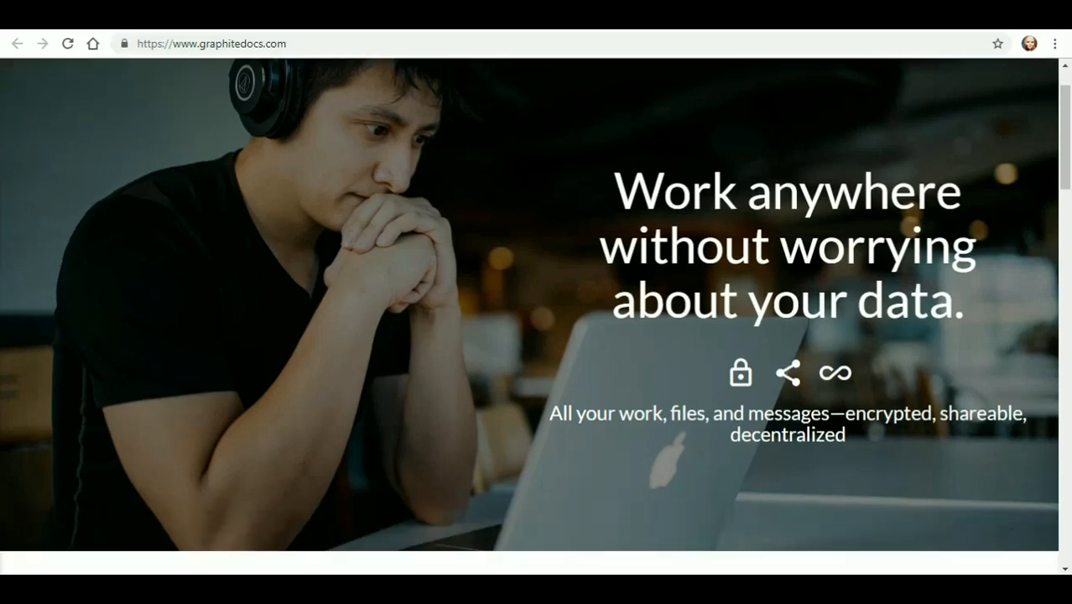
scroll("down", 3)
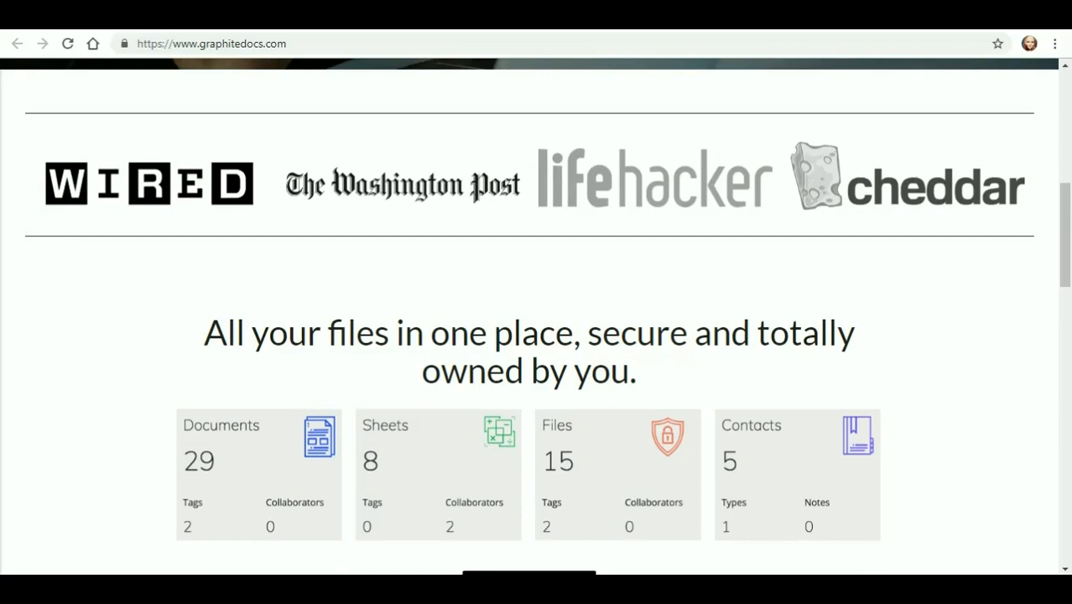
scroll("down", 3)
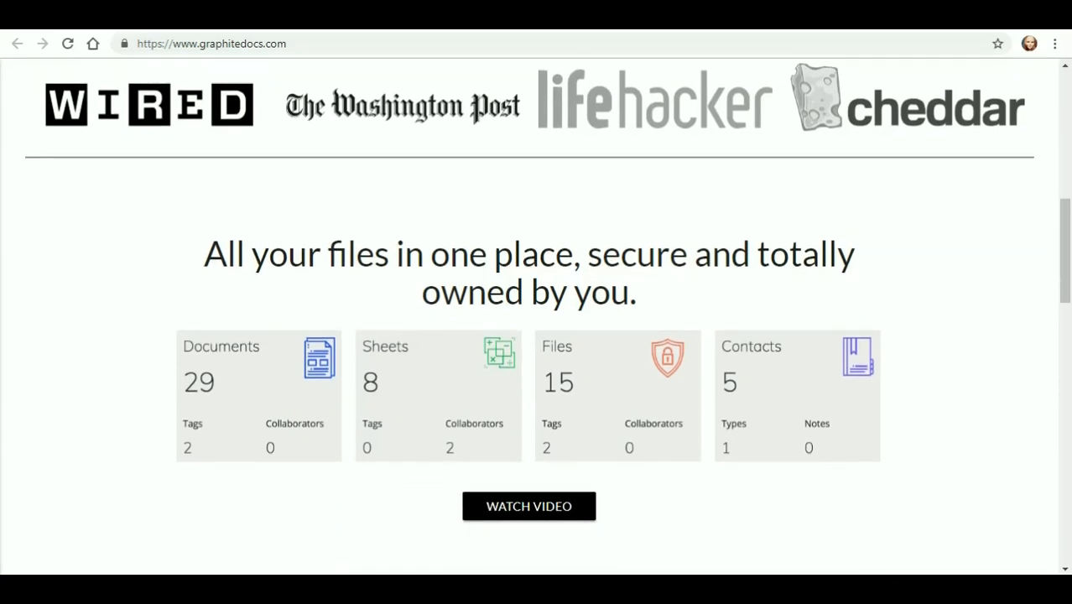
scroll("down", 3)
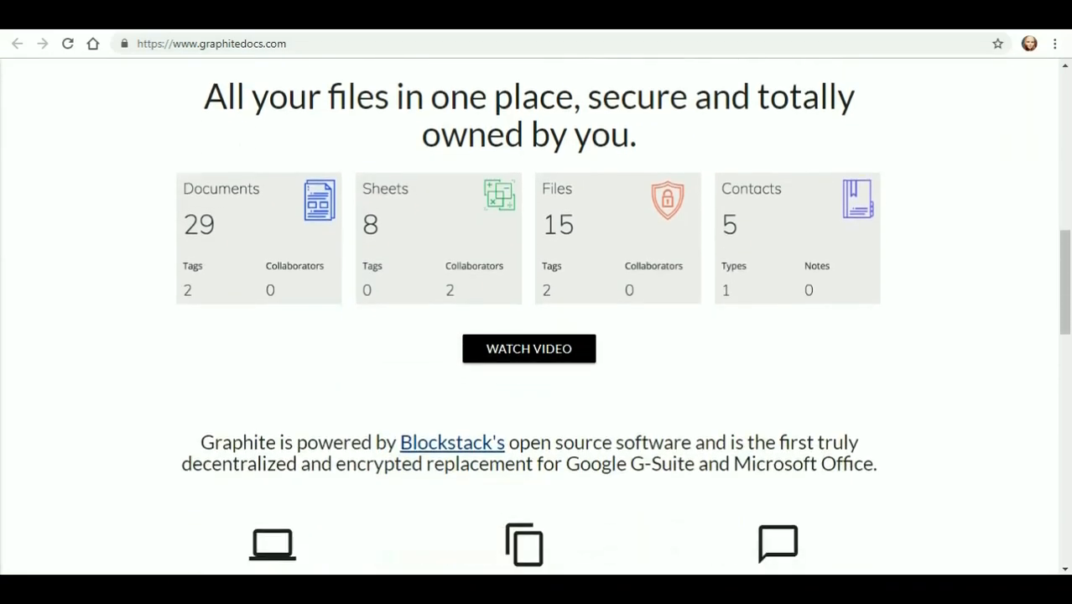
scroll("down", 3)
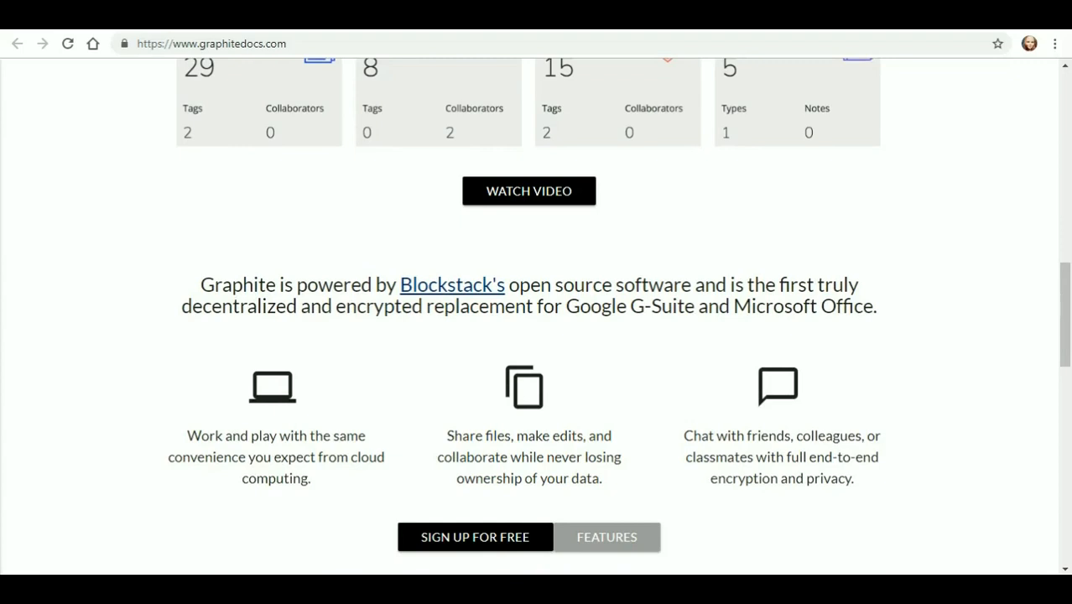
scroll("down", 3)
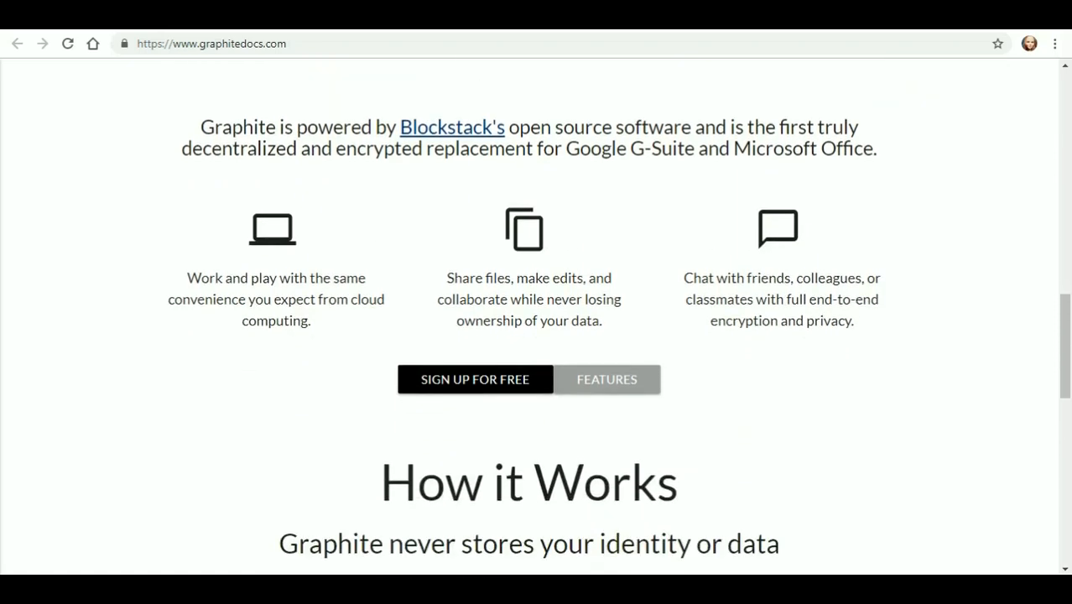
scroll("down", 3)
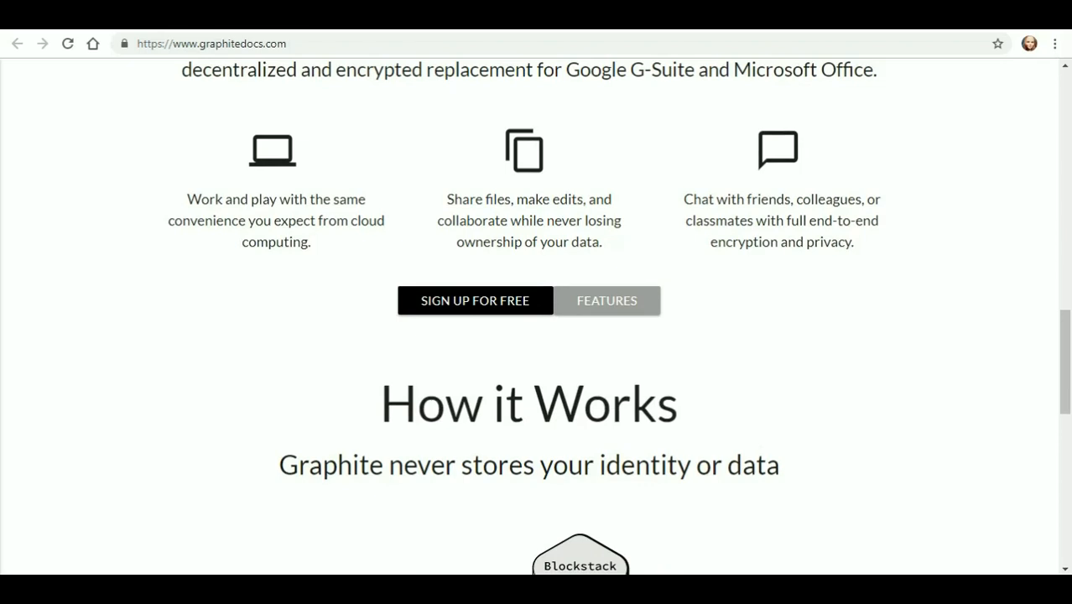
scroll("down", 3)
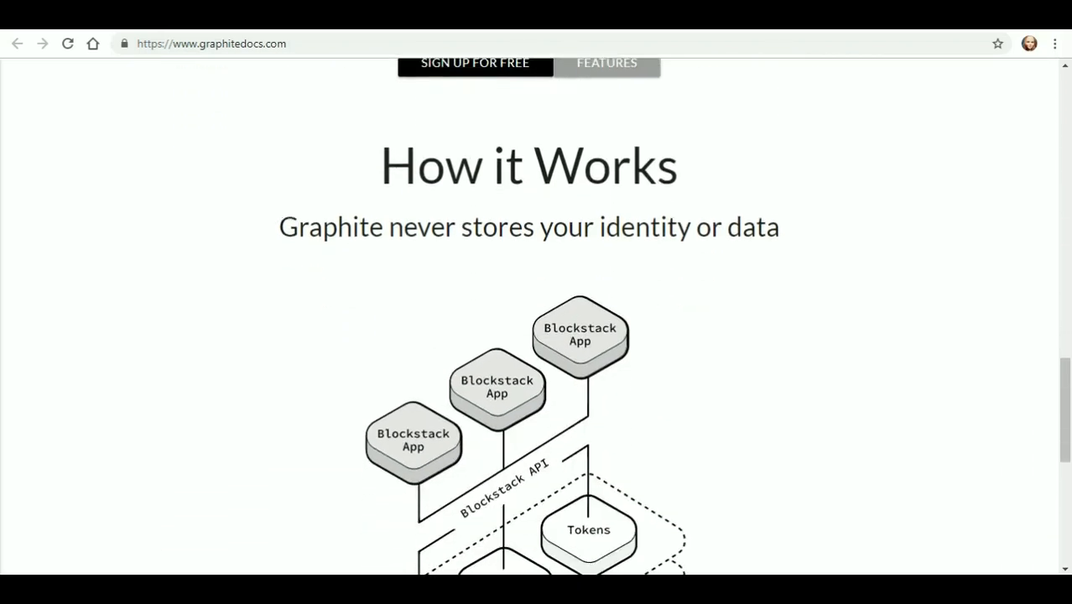
scroll("down", 3)
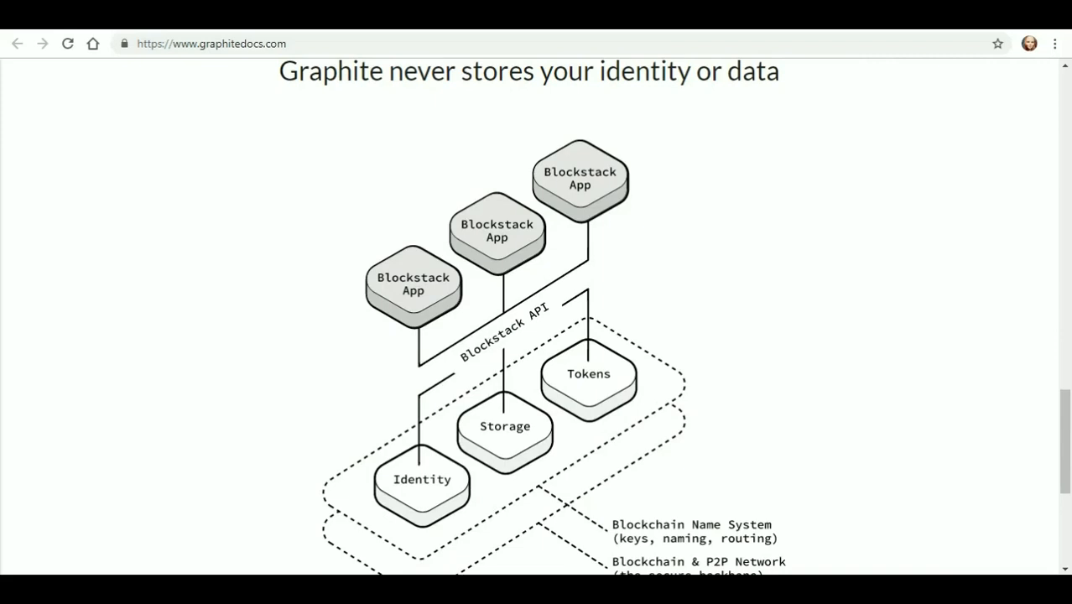
scroll("down", 3)
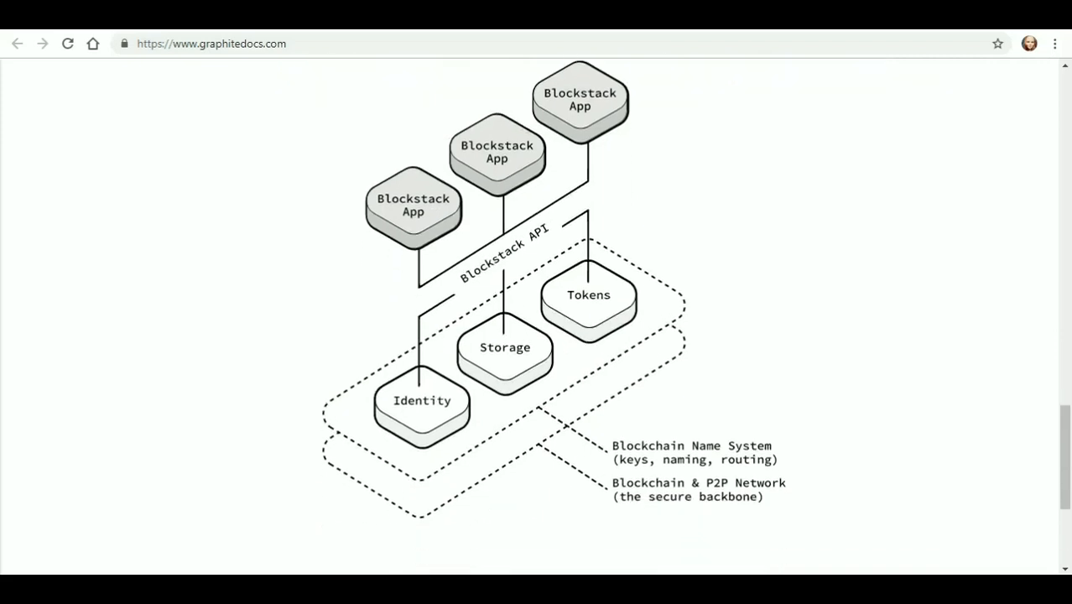
scroll("up", 3)
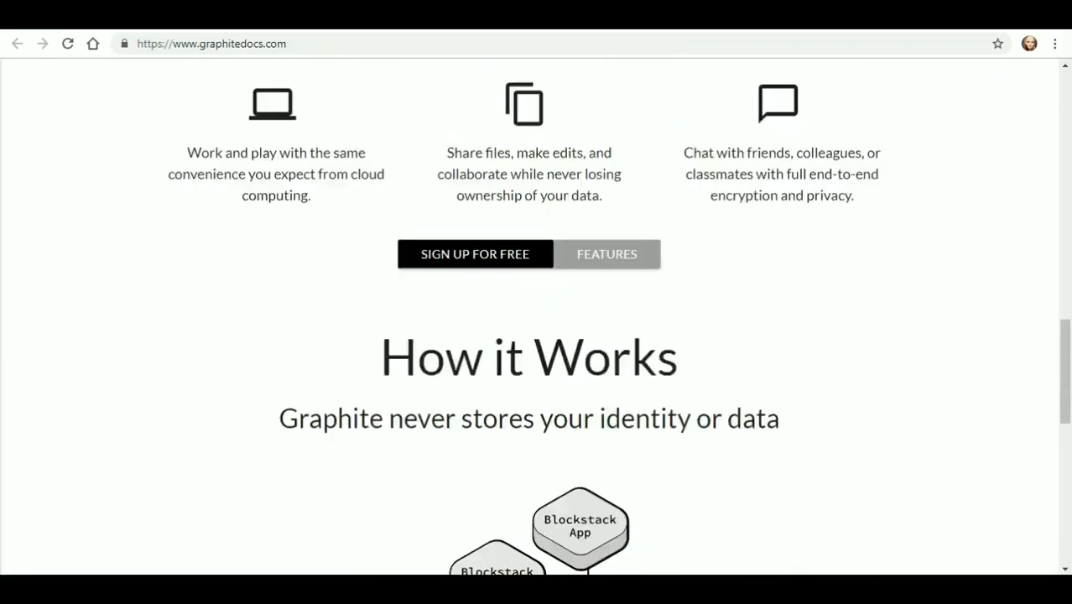
scroll("up", 3)
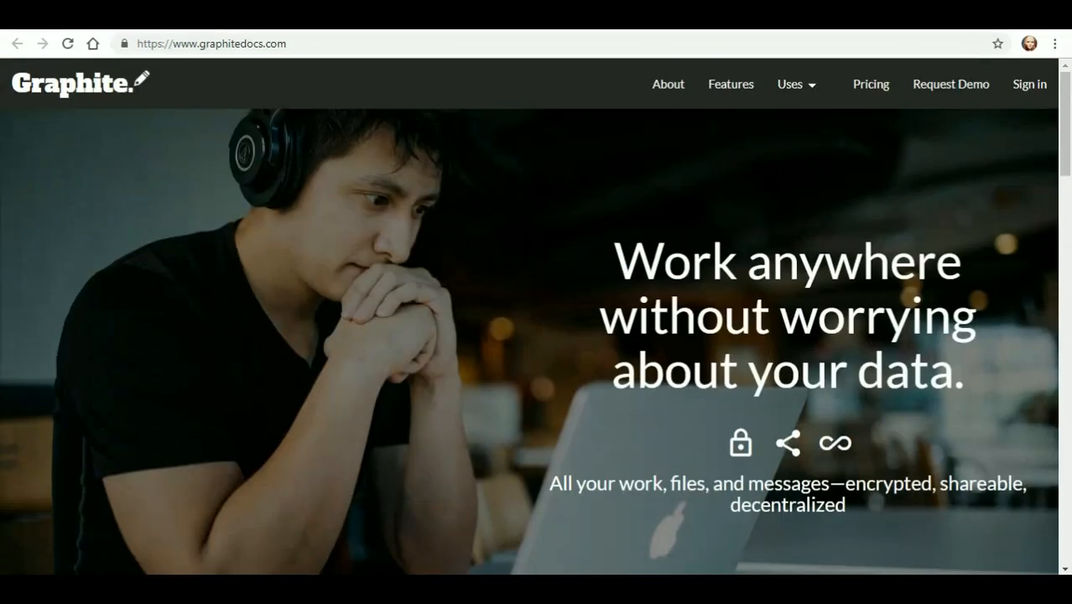
Browse the Features page through document listing, tag filtering and encrypted sharing down to the footer.
left_click(732, 83)
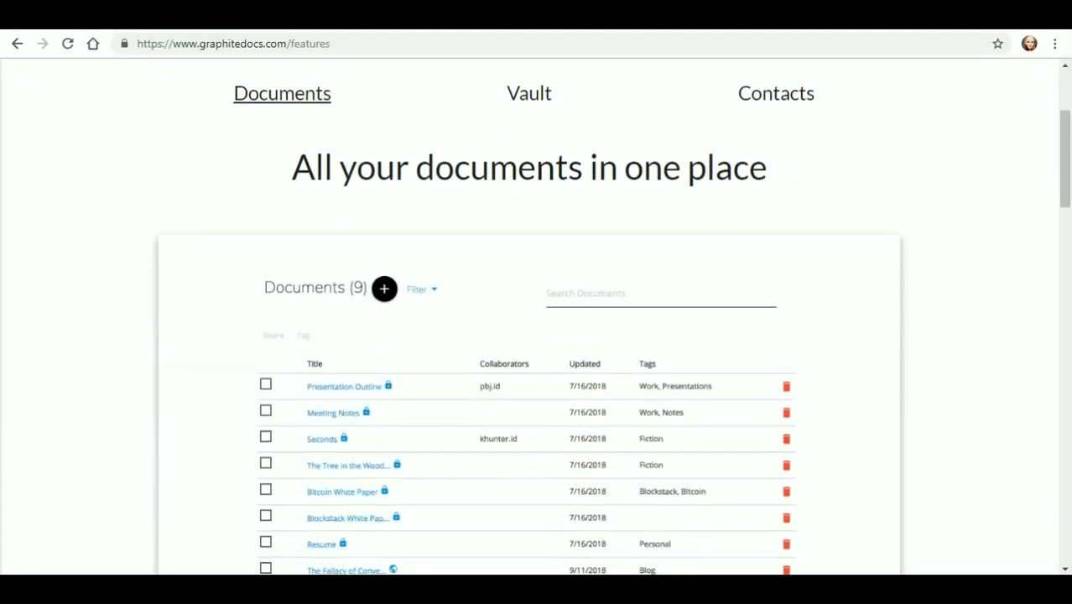
scroll("down", 3)
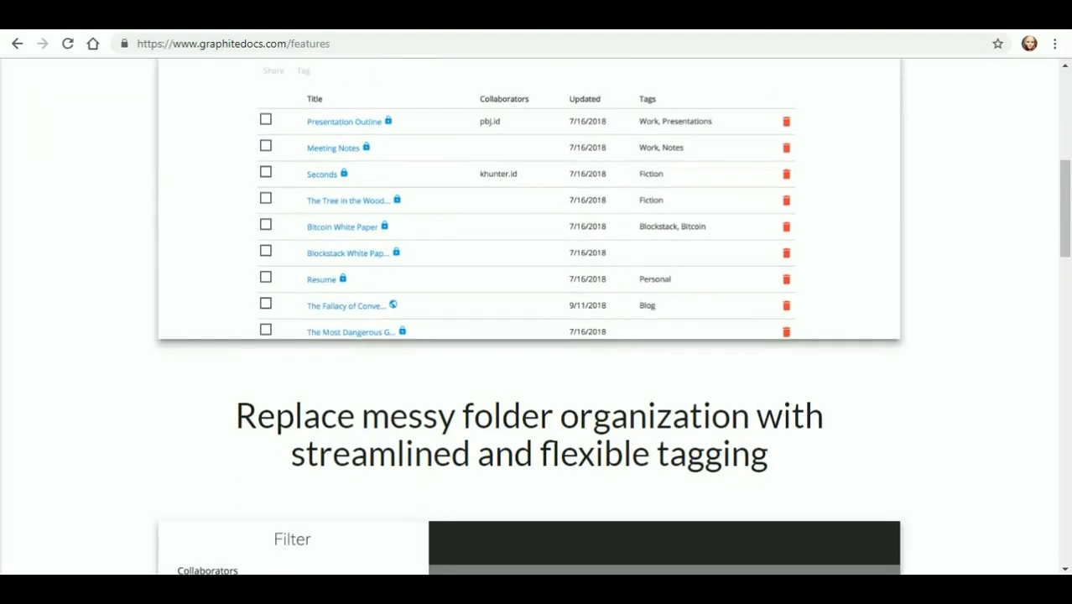
scroll("down", 3)
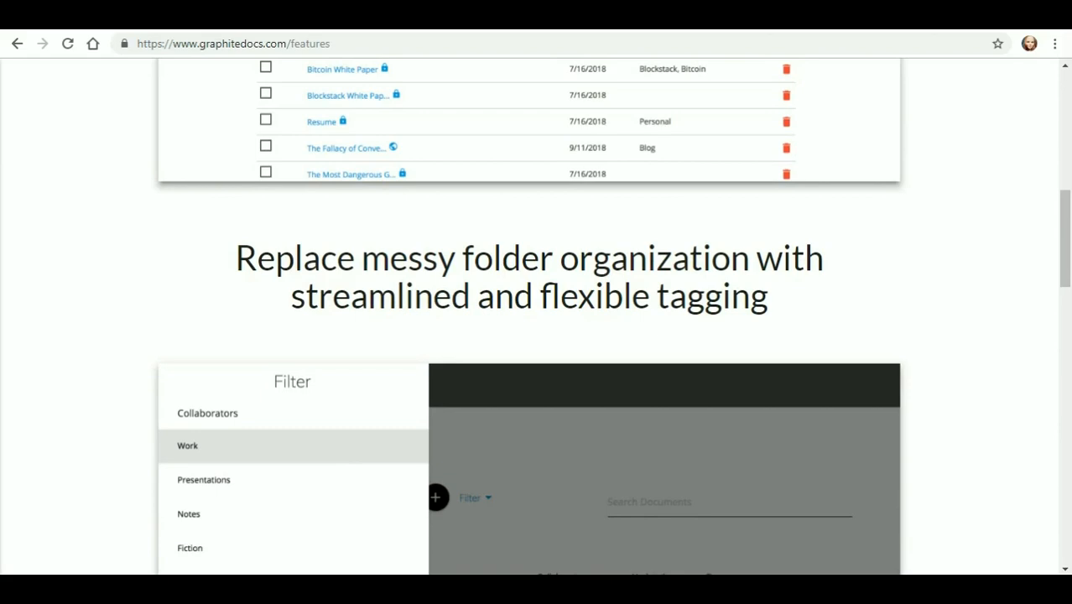
scroll("down", 3)
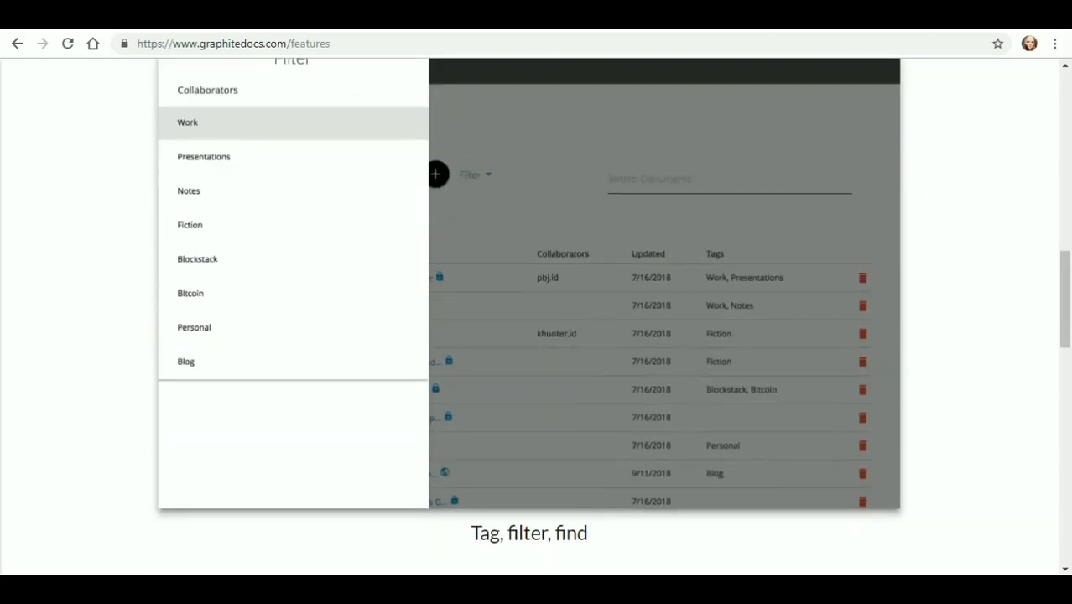
scroll("down", 3)
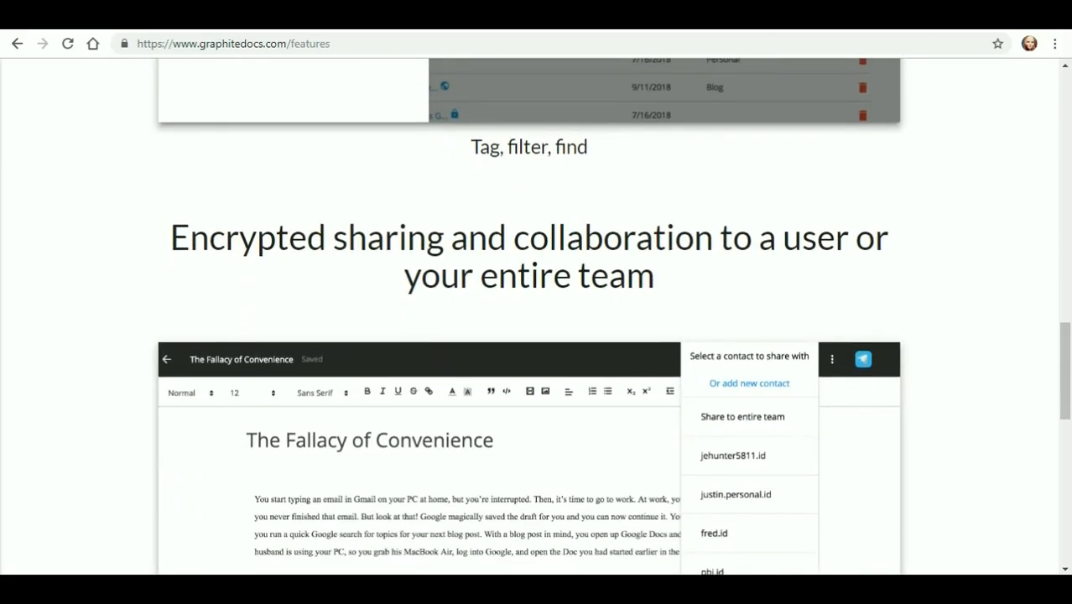
scroll("down", 3)
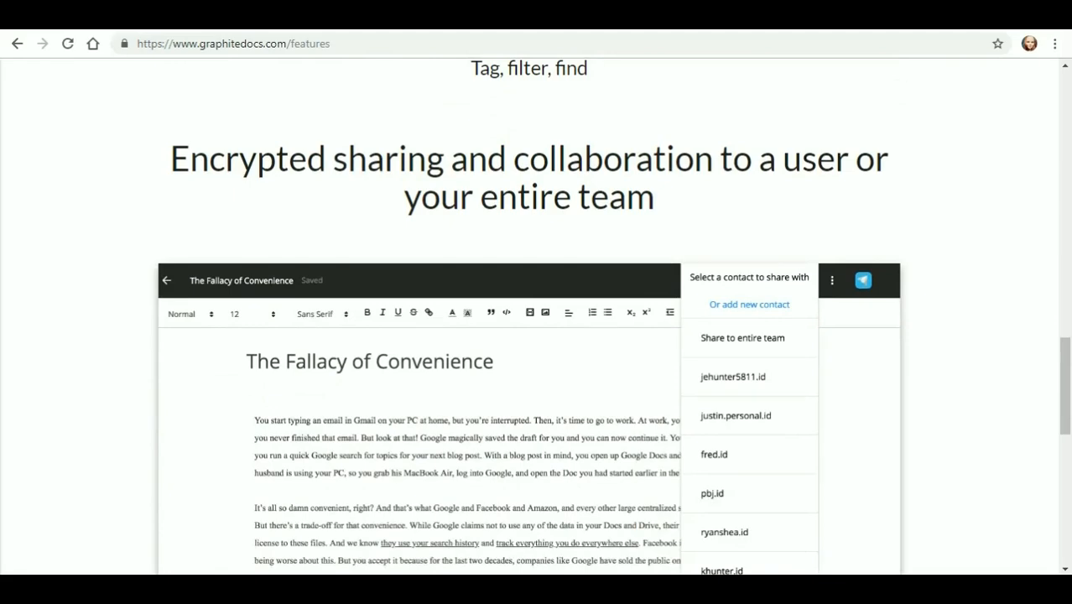
scroll("down", 3)
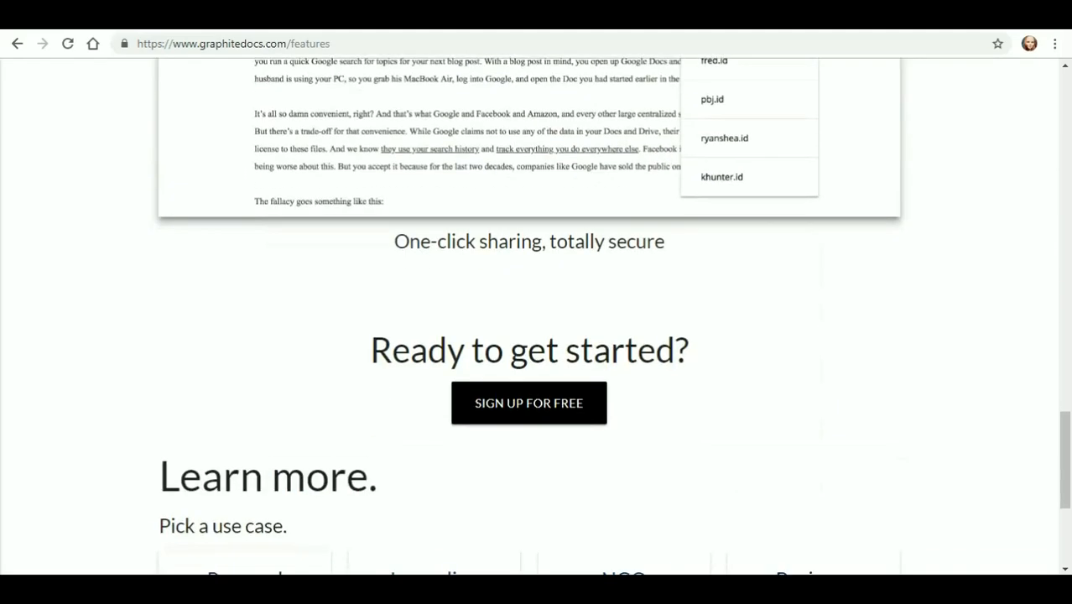
scroll("down", 3)
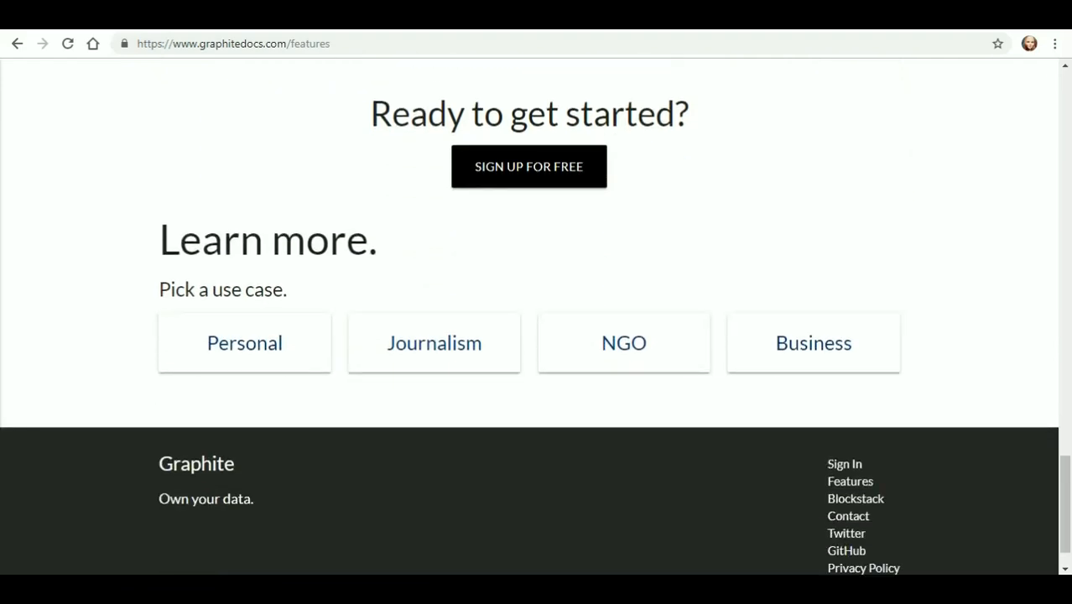
mouse_move(433, 343)
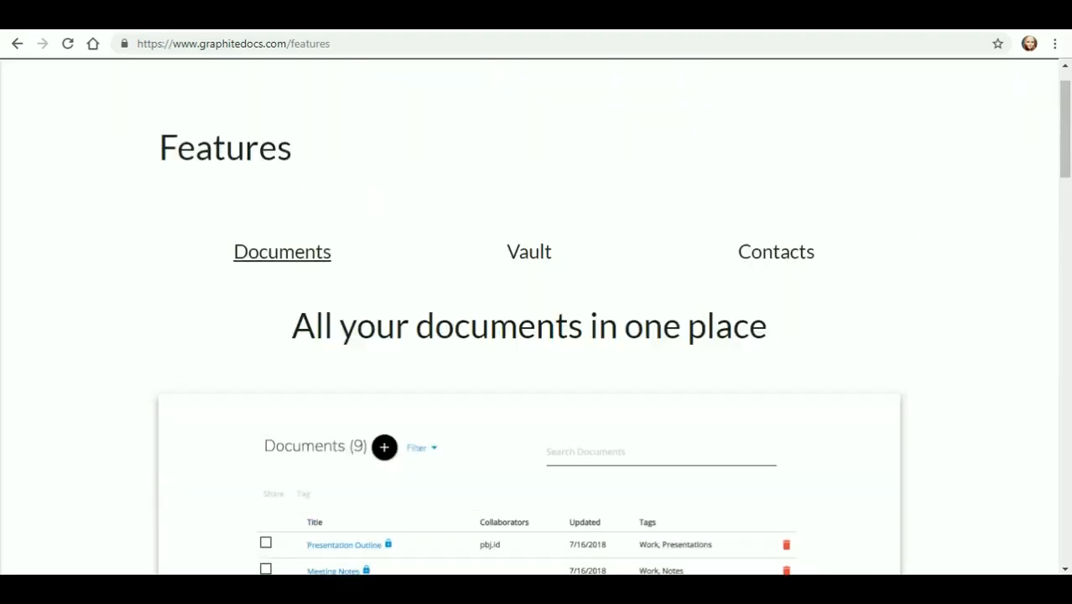
Browse the Graphite Pro pricing page past Full access control and Audit History to integrations.
left_click(871, 83)
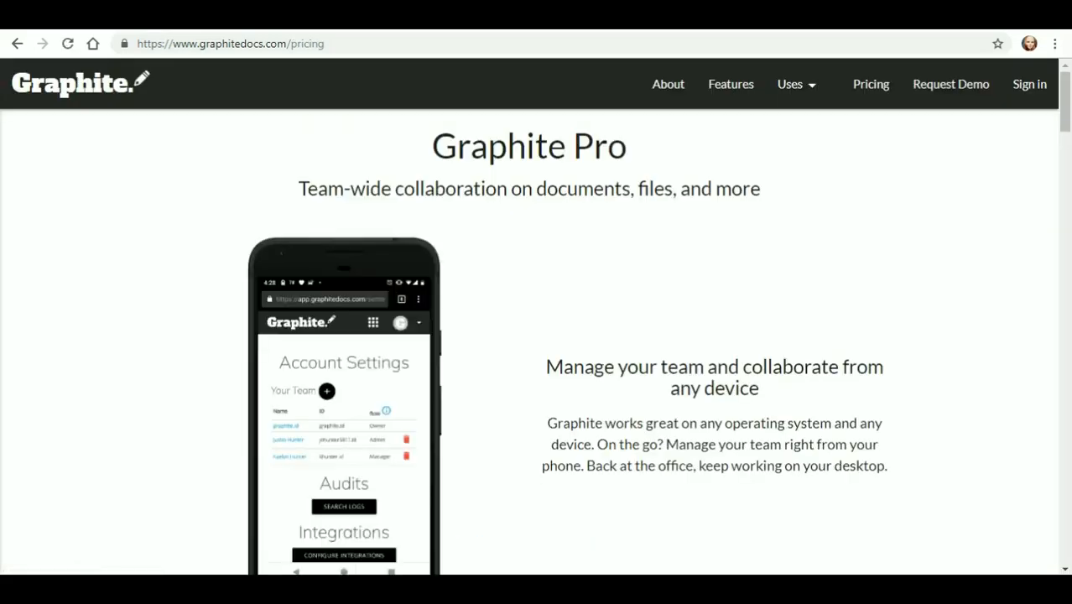
scroll("down", 3)
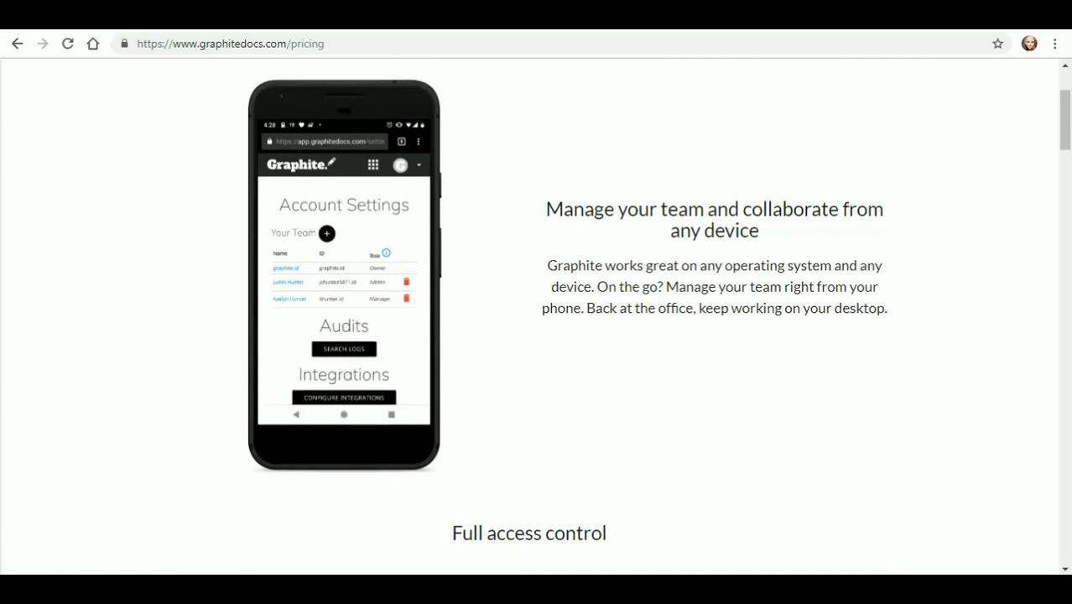
scroll("down", 3)
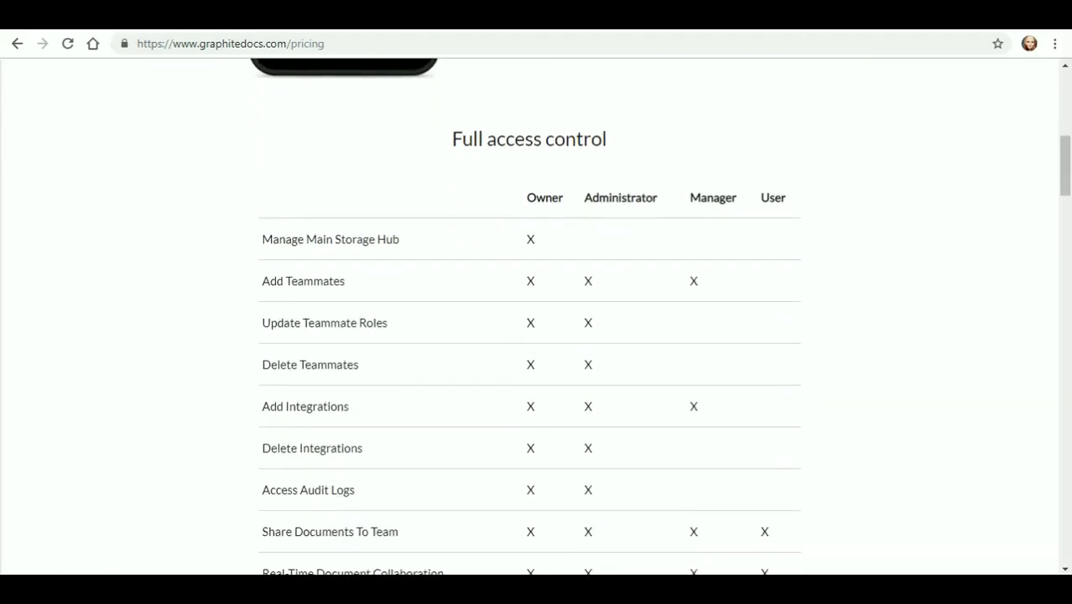
scroll("down", 3)
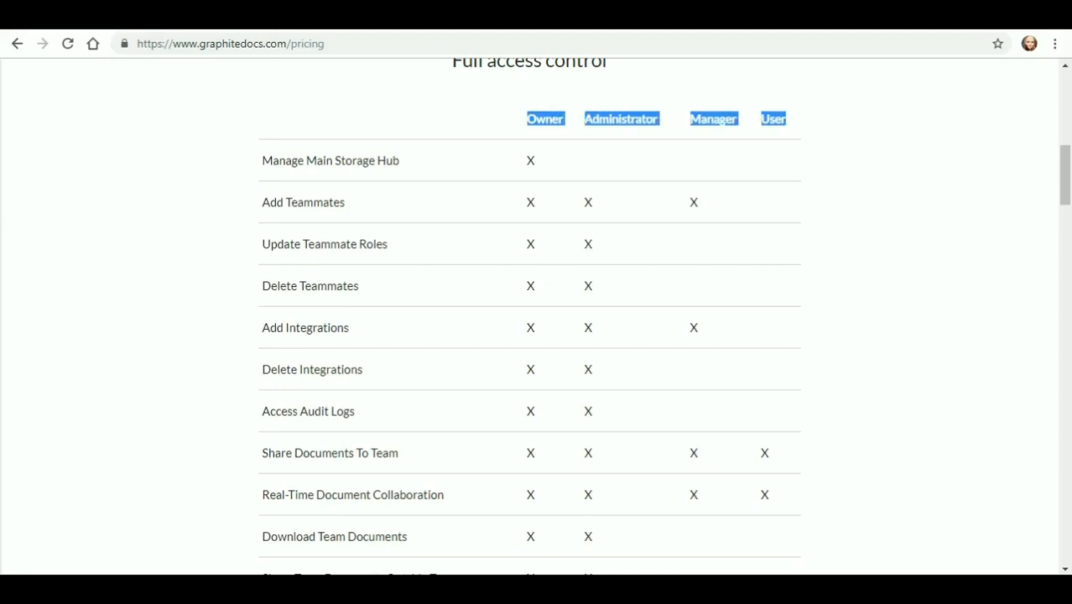
scroll("down", 3)
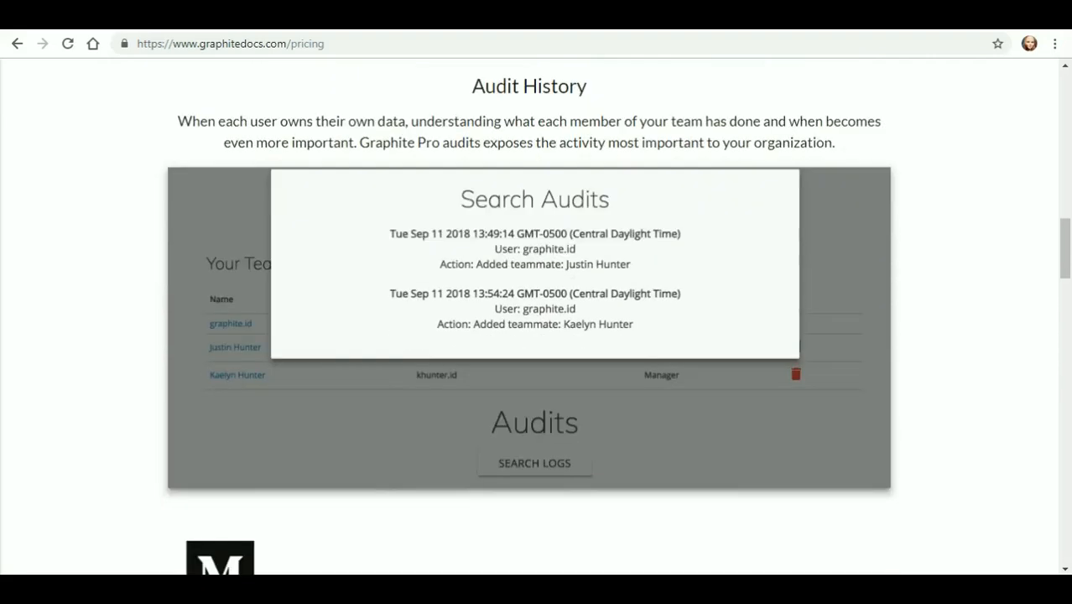
scroll("down", 3)
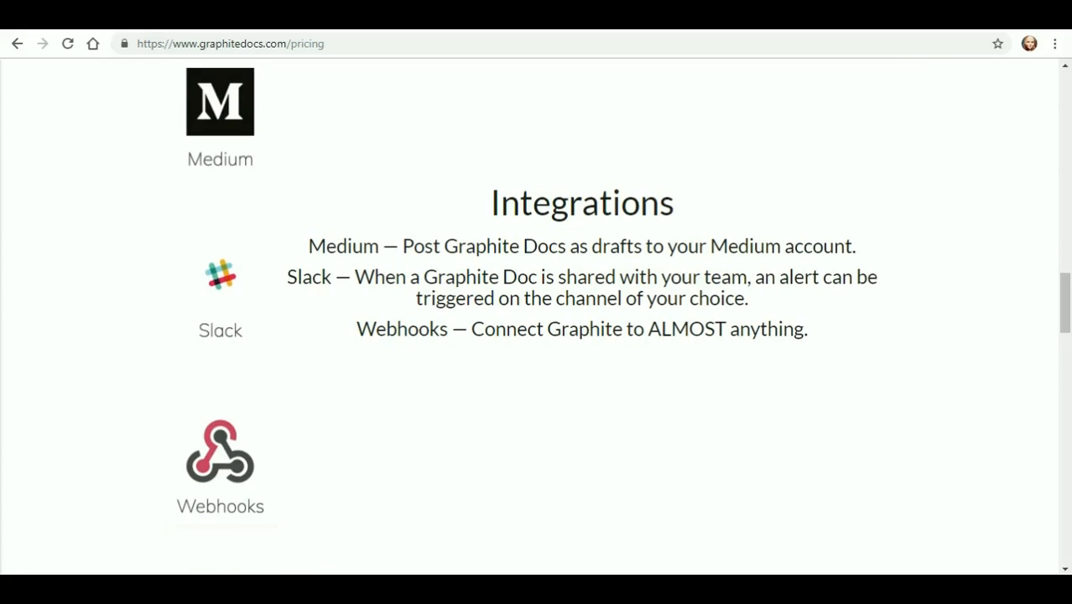
left_click_drag(428, 245, 852, 245)
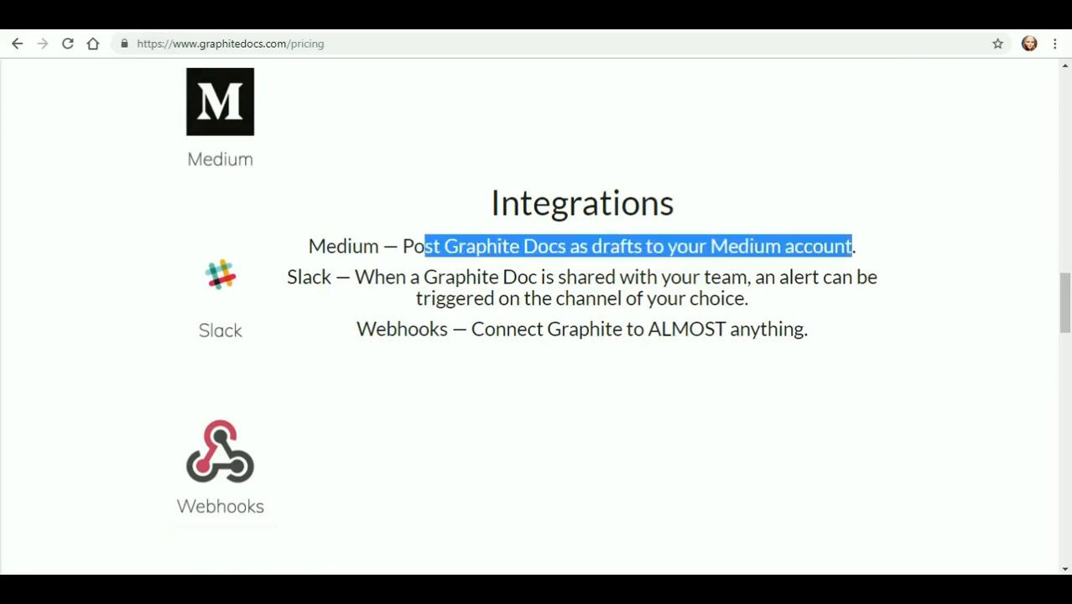
scroll("down", 3)
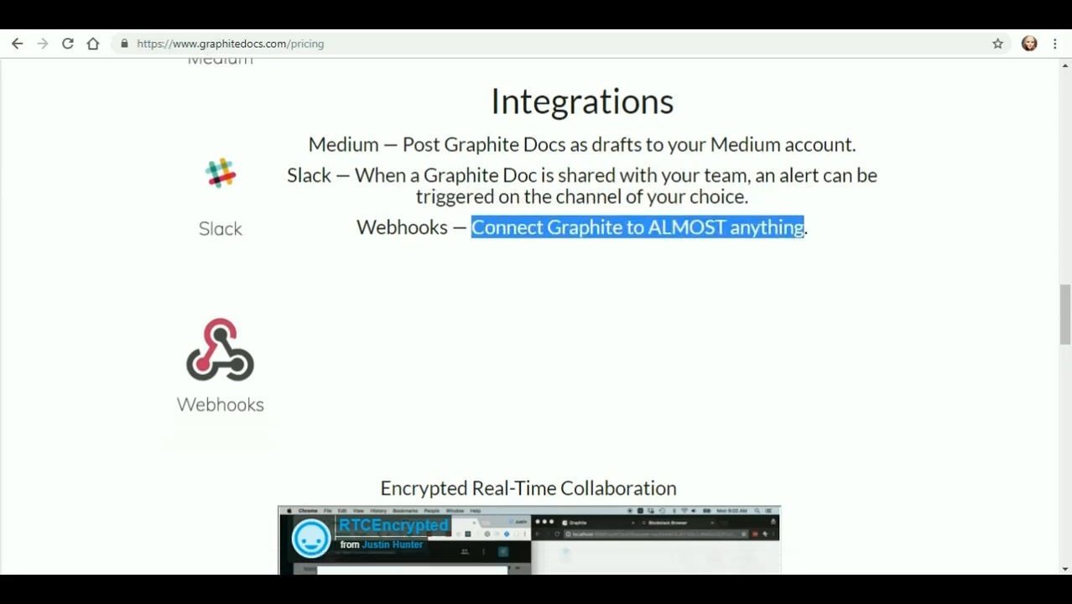
scroll("down", 3)
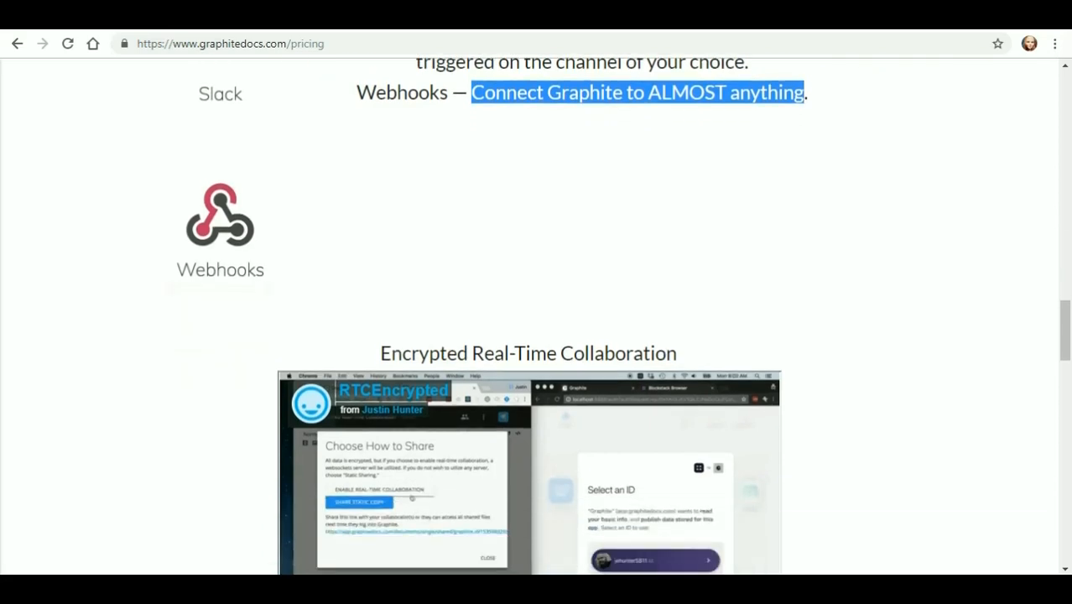
scroll("down", 3)
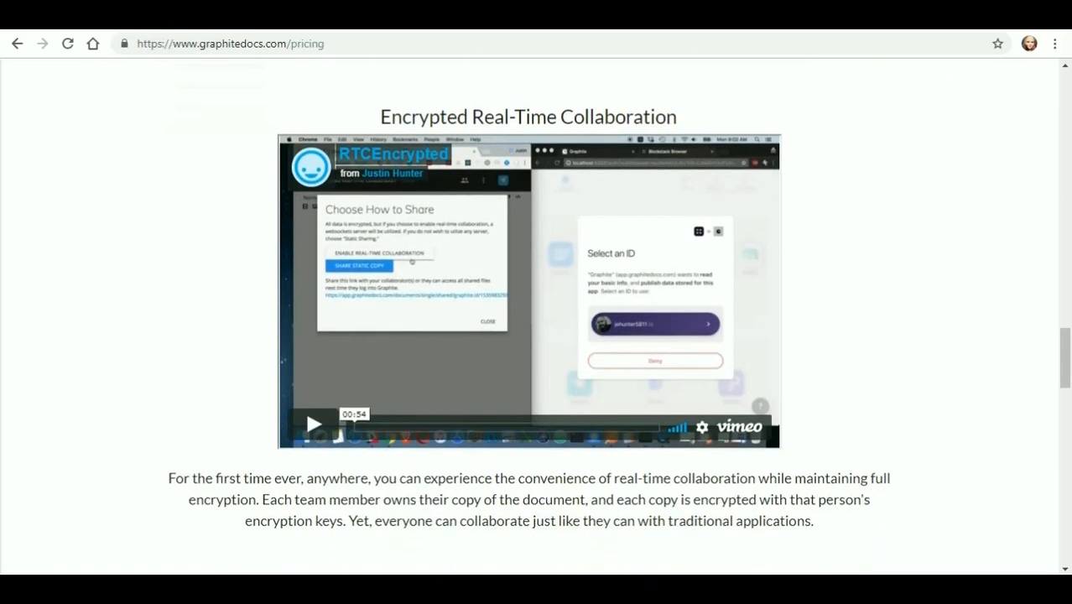
scroll("down", 3)
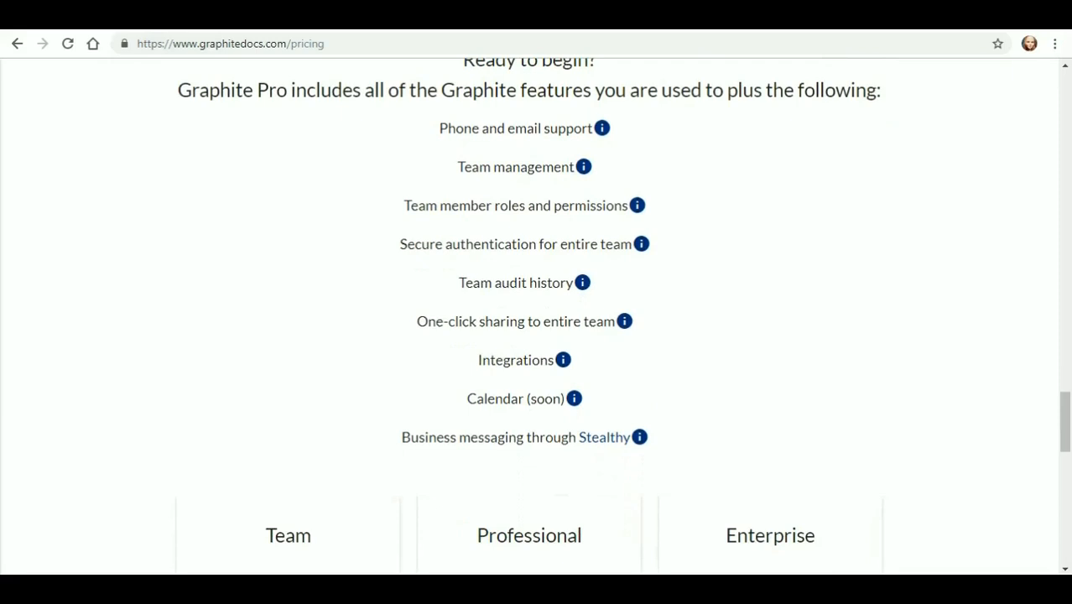
Read the Team, Professional, Enterprise and free self-hosted tiers, highlighting the Team plan's user limit.
scroll("down", 3)
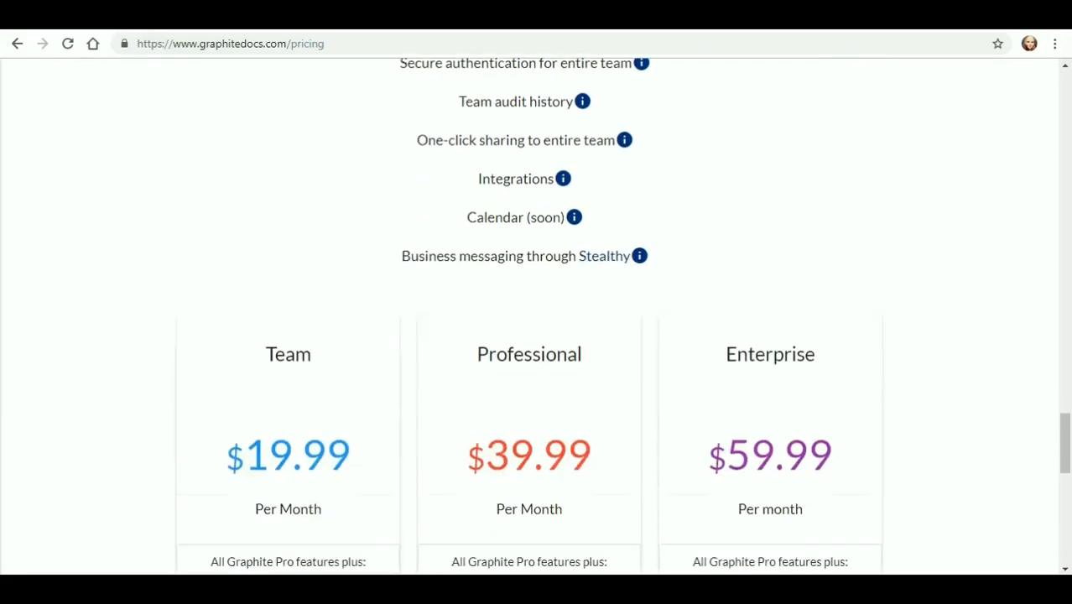
scroll("down", 3)
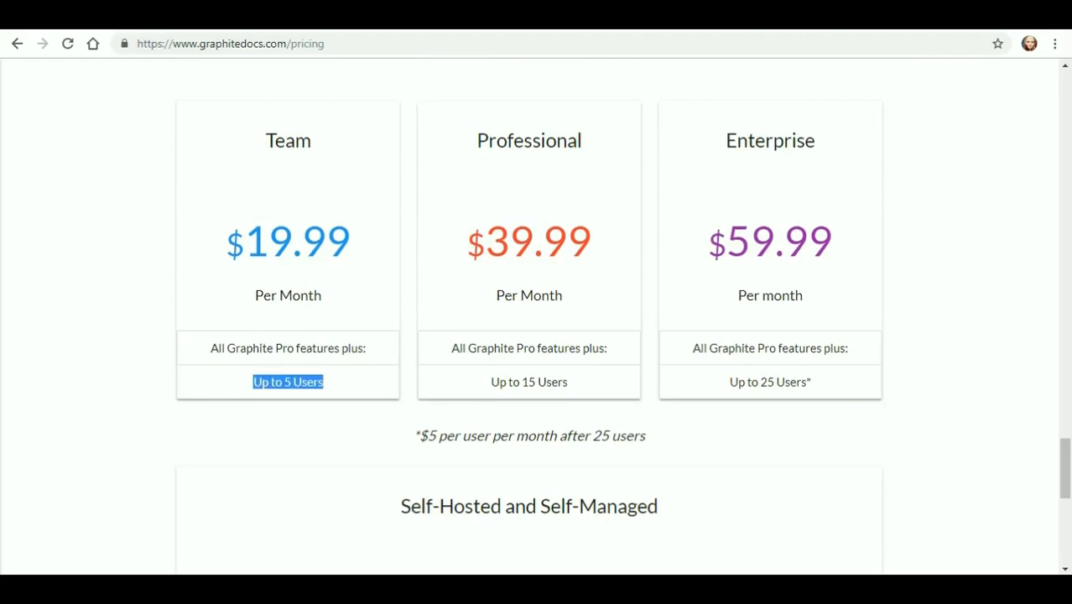
double_click(528, 382)
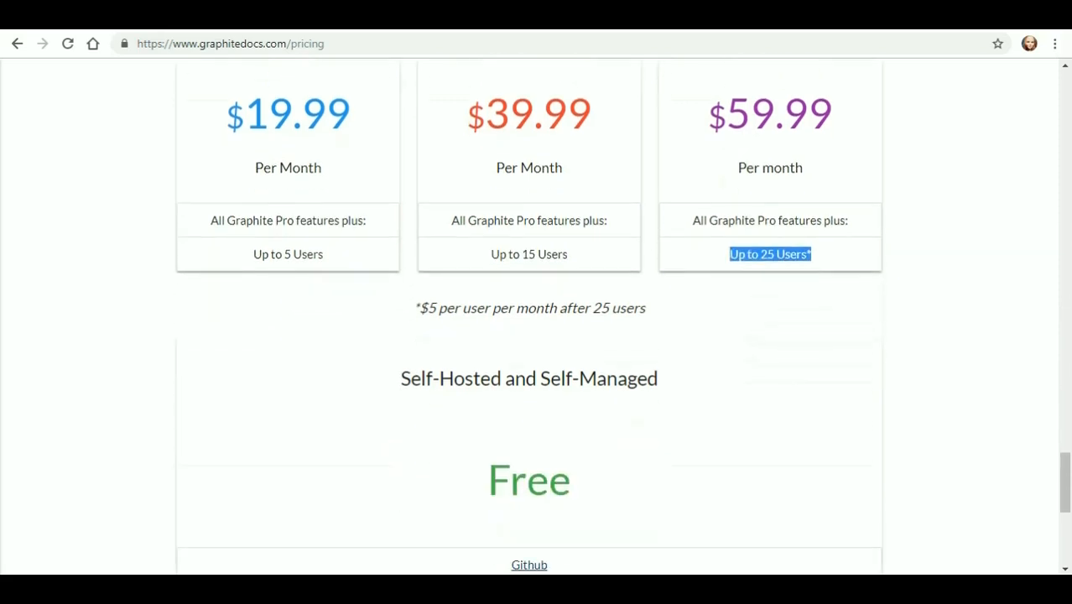
scroll("down", 3)
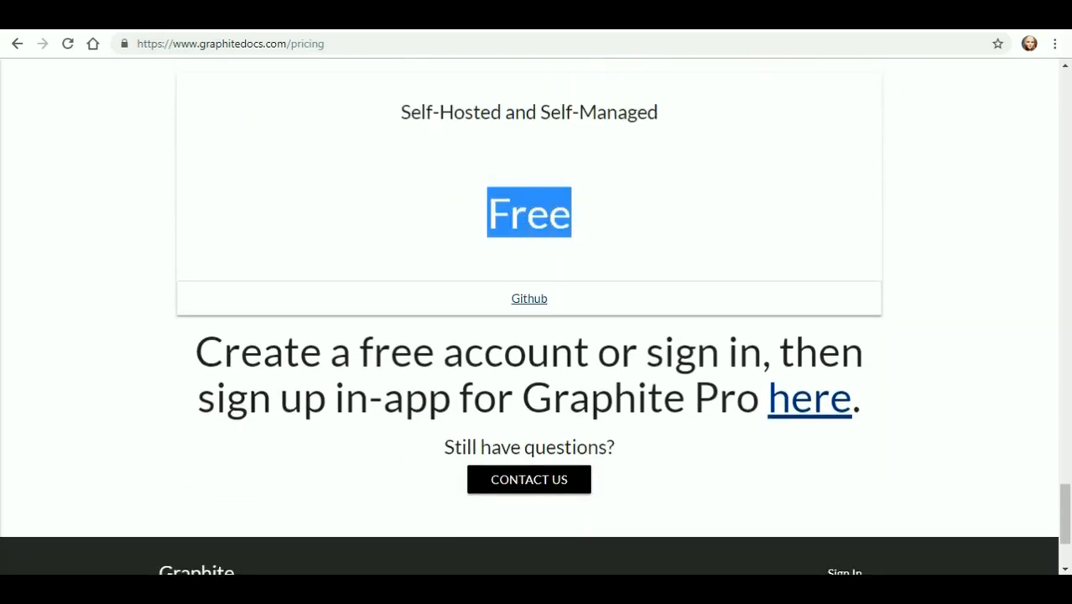
scroll("down", 3)
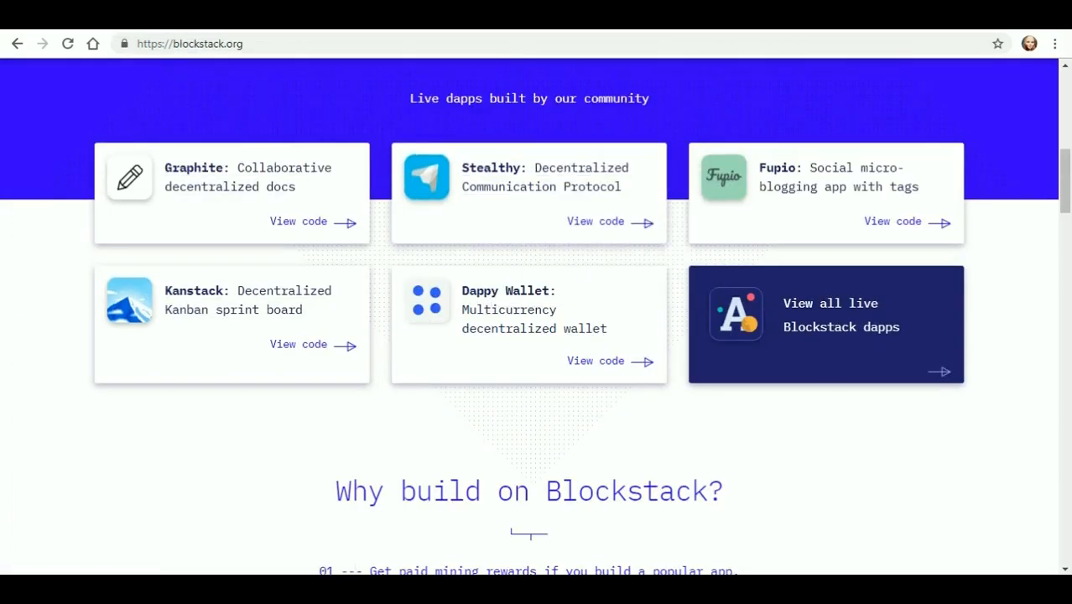
Open Stealthy's GitHub repository from the dapps list and follow the stealthy.im link to its website.
left_click(594, 221)
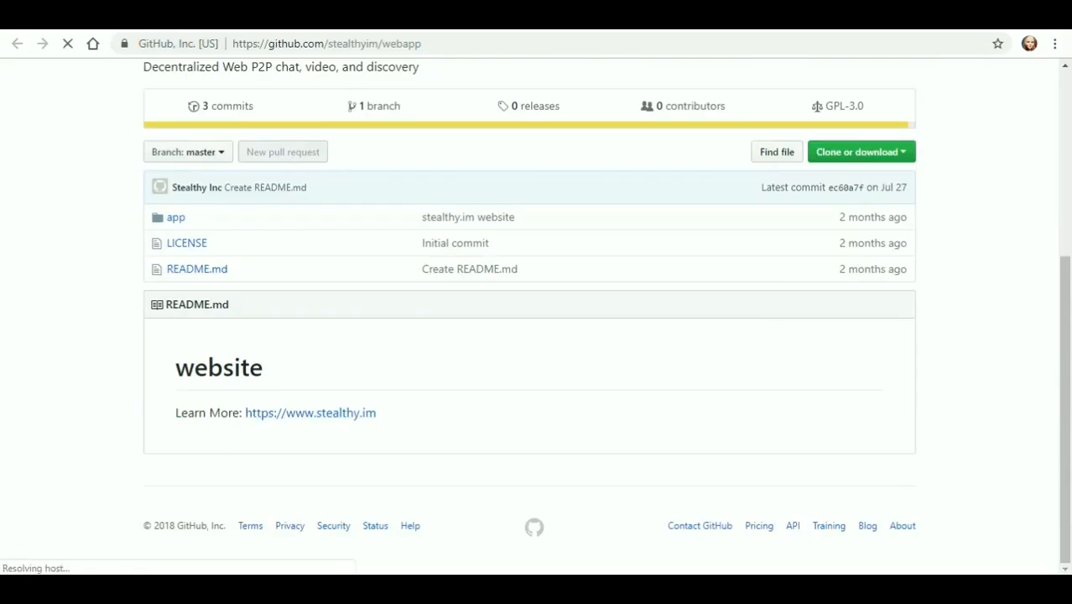
left_click(311, 413)
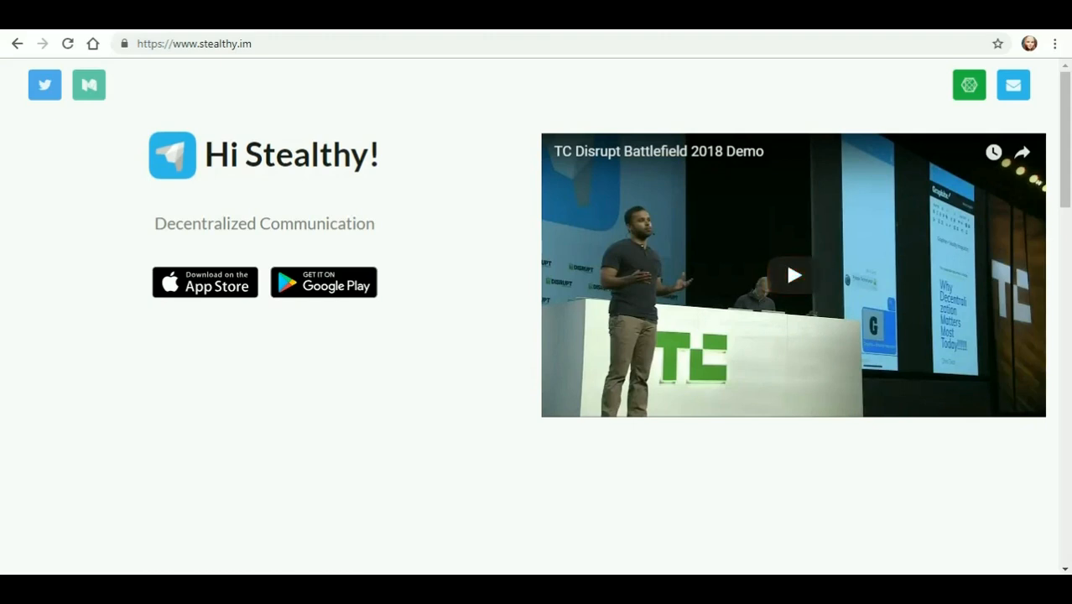
mouse_move(795, 275)
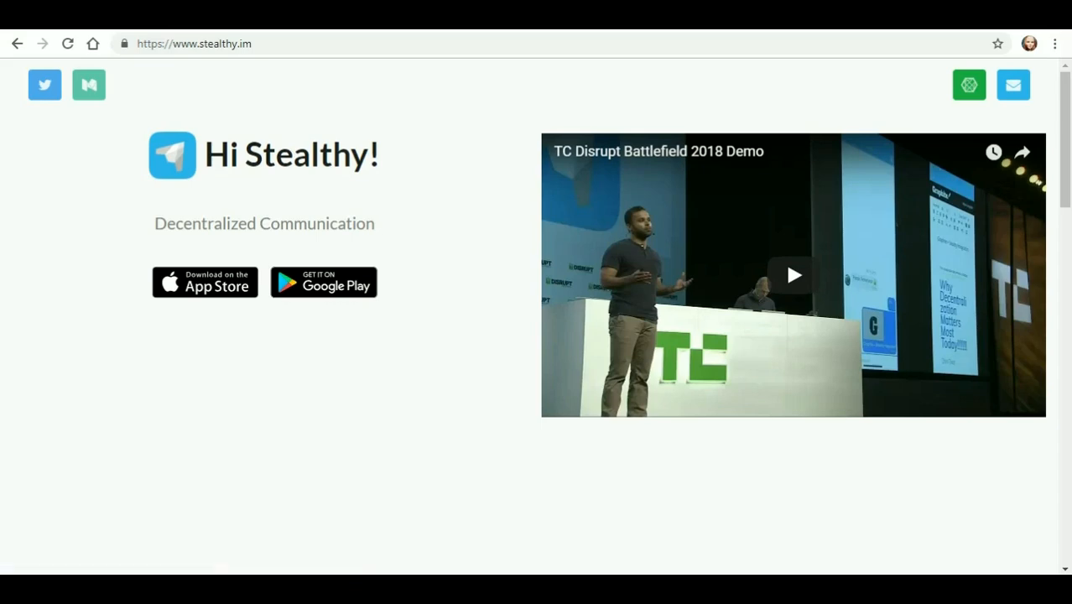
Scroll past the developer partnerships diagram to the FAQ and expand 'How much does it cost?'.
scroll("down", 3)
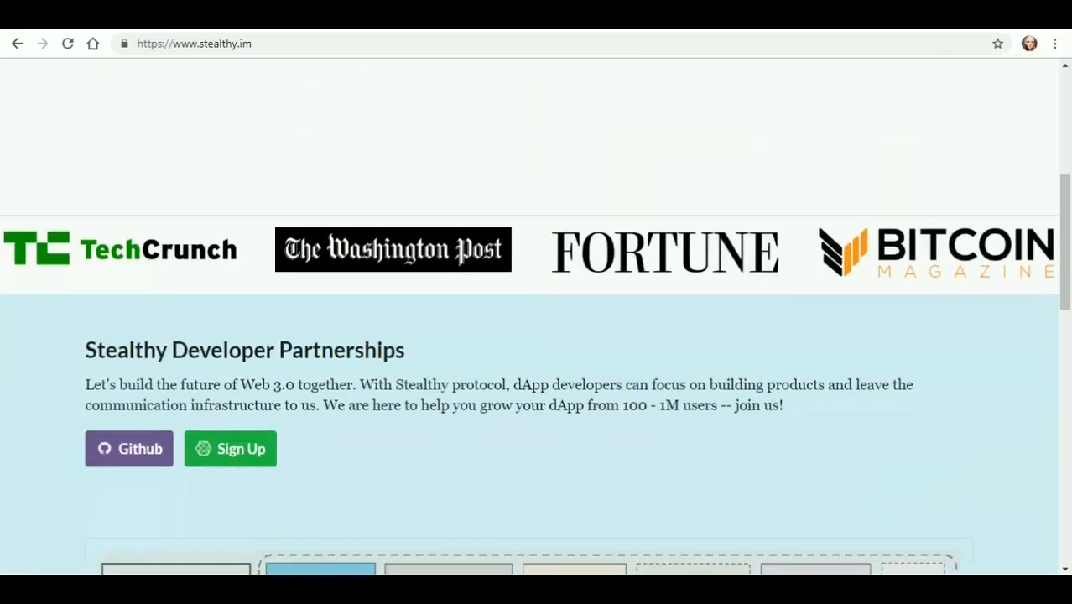
scroll("down", 3)
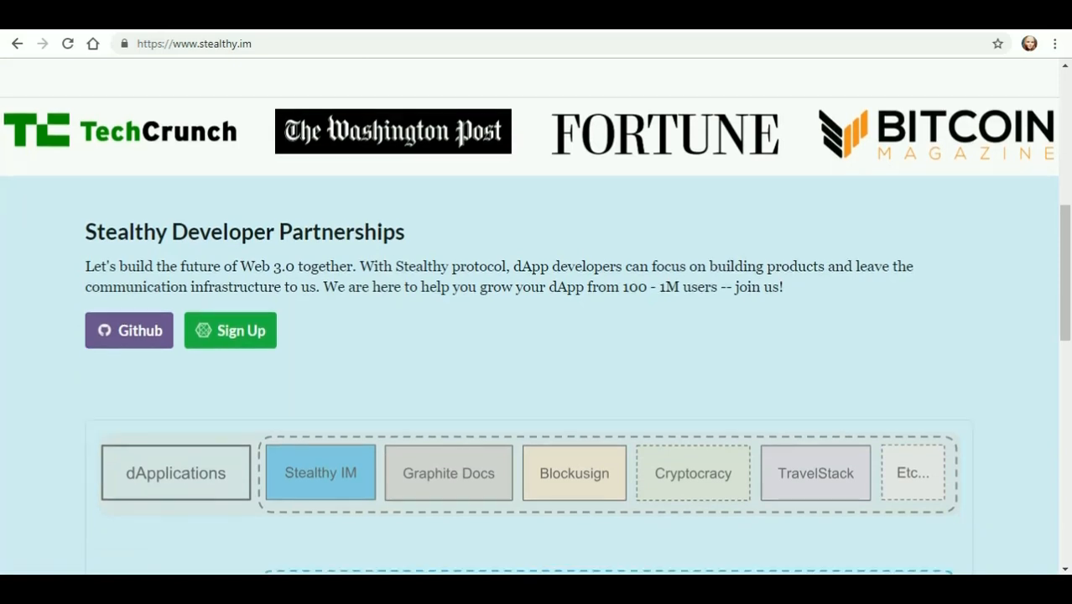
scroll("down", 3)
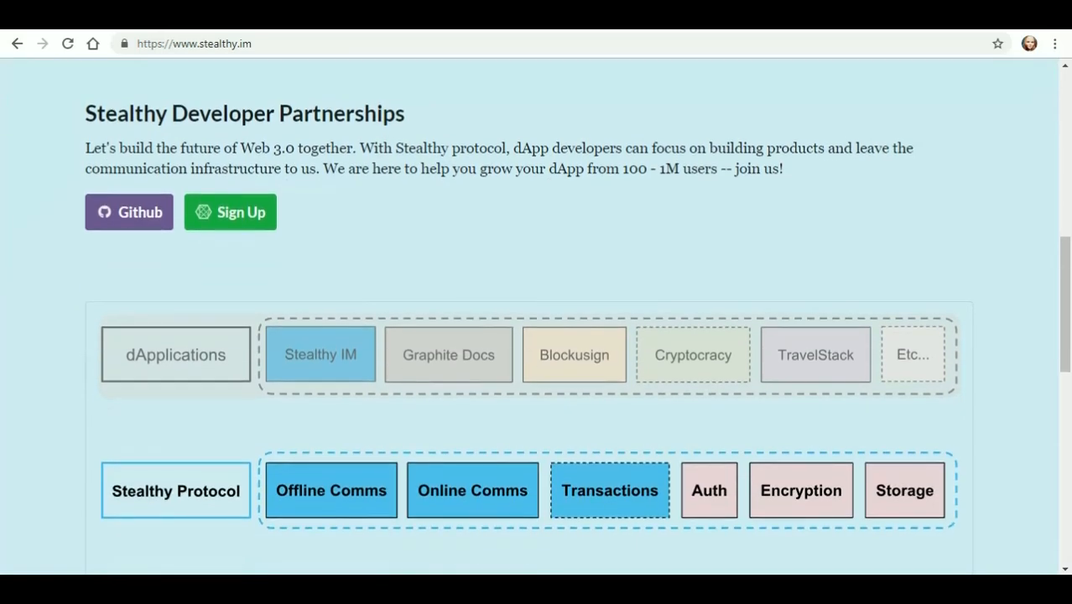
scroll("up", 3)
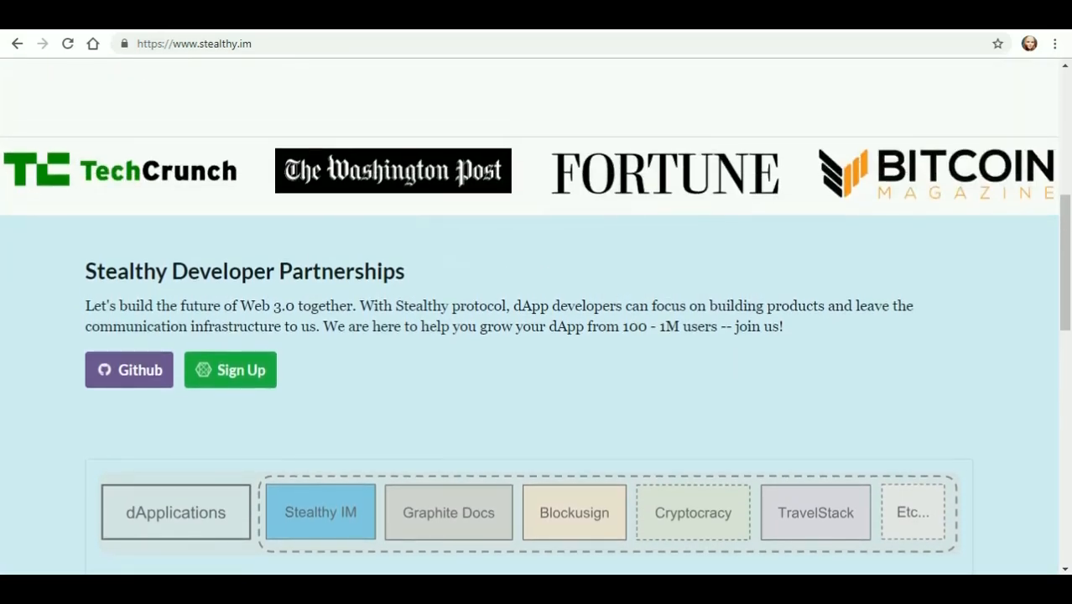
scroll("down", 3)
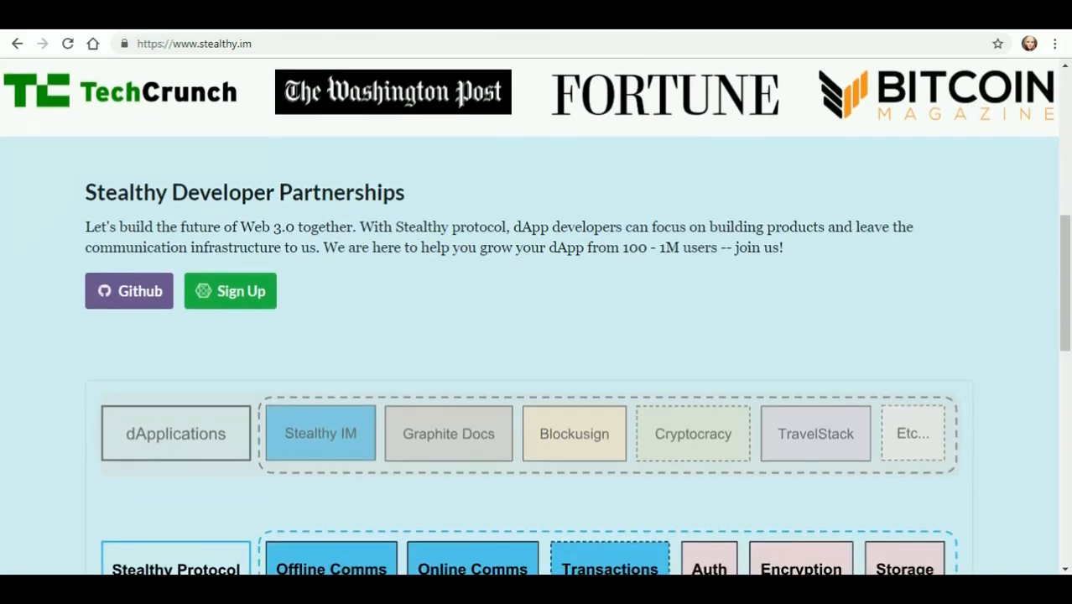
scroll("down", 3)
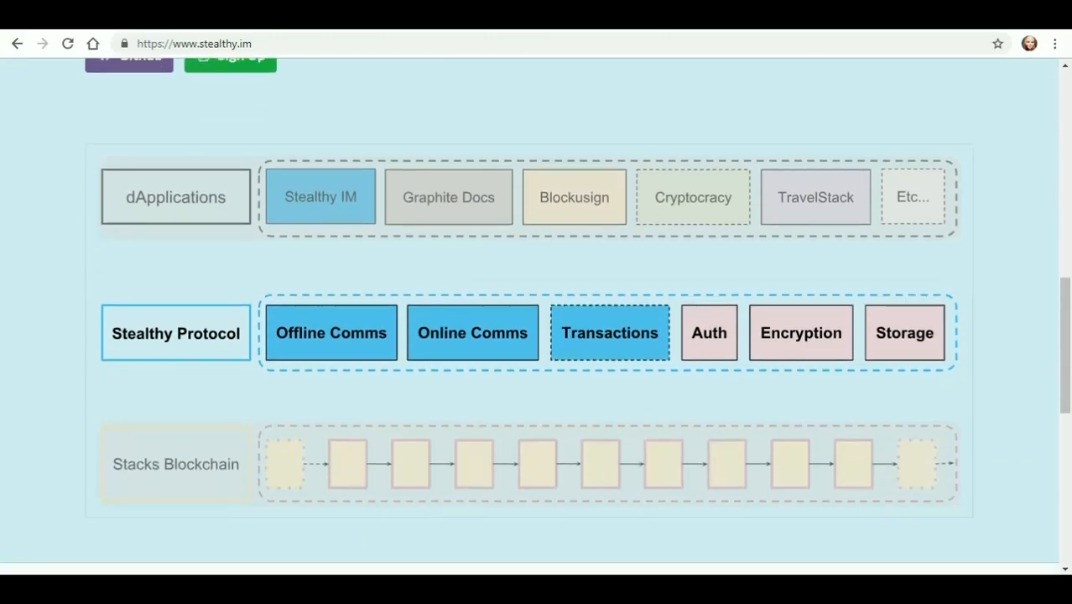
scroll("down", 3)
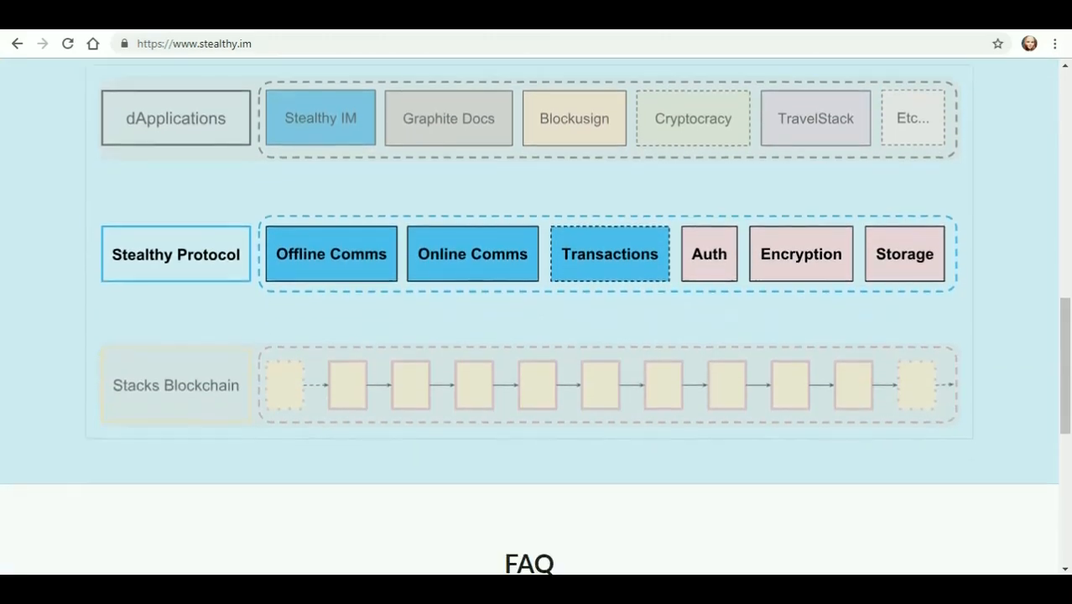
scroll("down", 3)
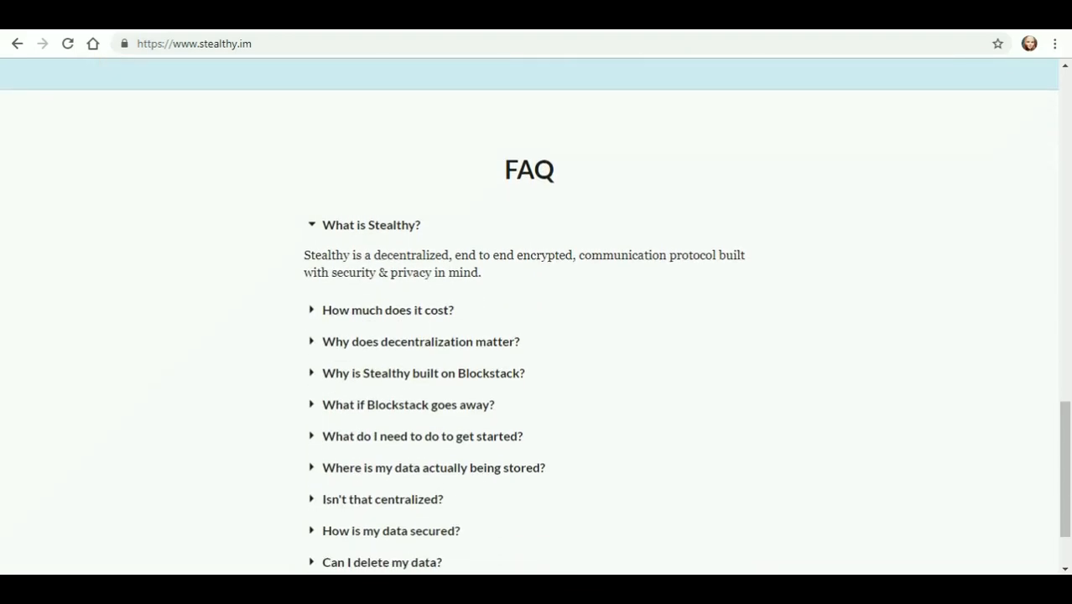
scroll("down", 3)
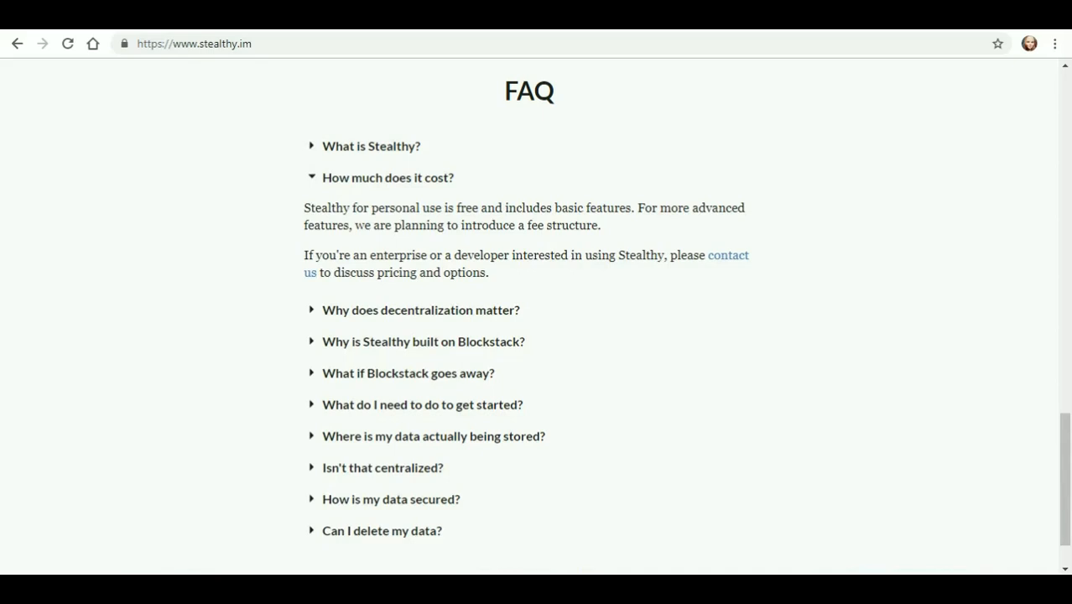
scroll("down", 3)
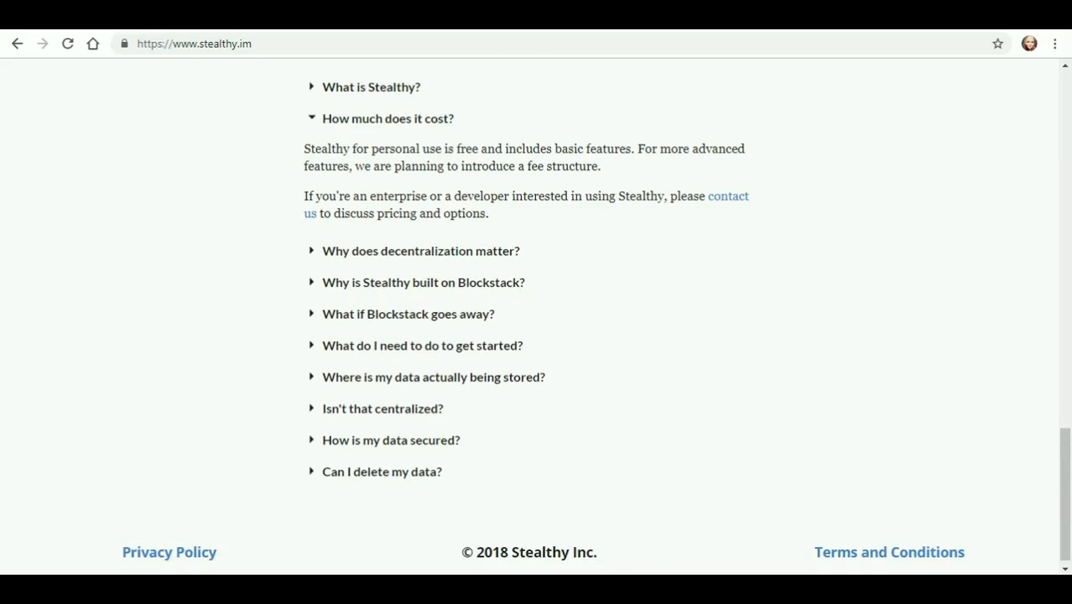
scroll("down", 3)
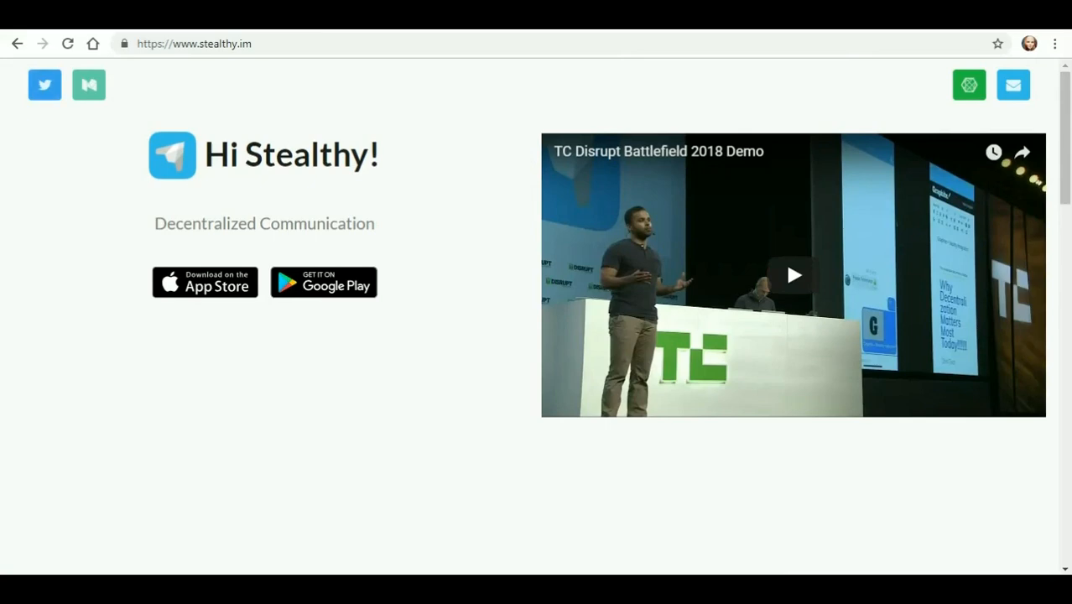
mouse_move(1014, 84)
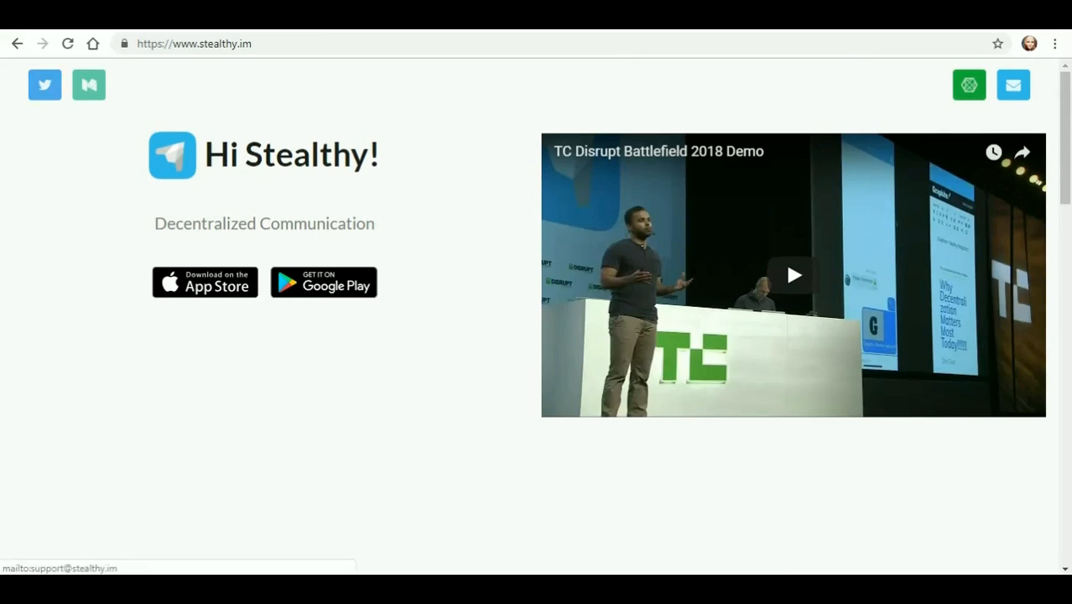
scroll("down", 3)
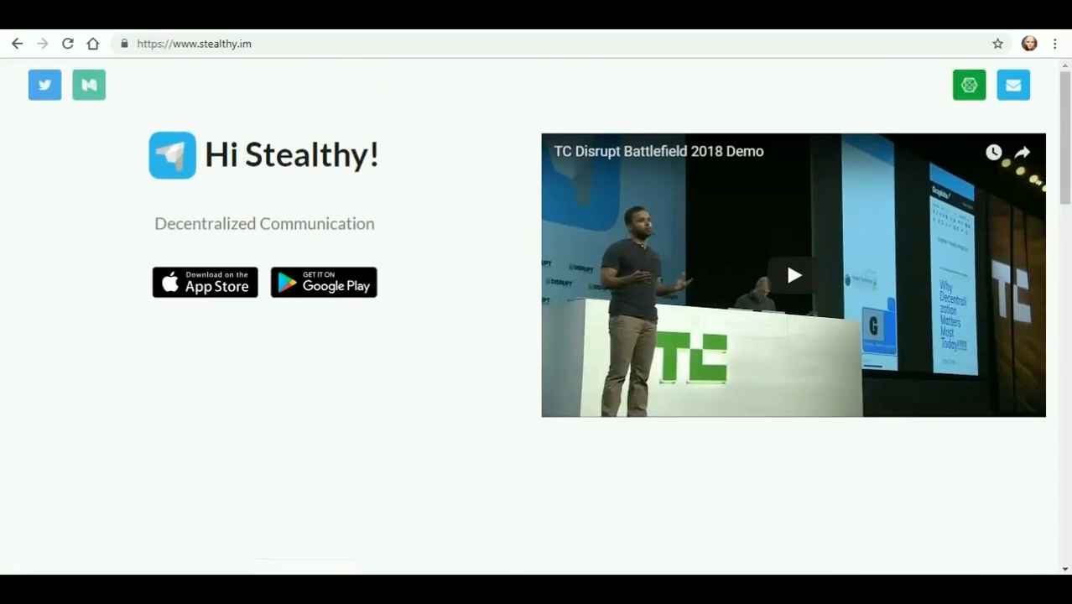
left_click(86, 87)
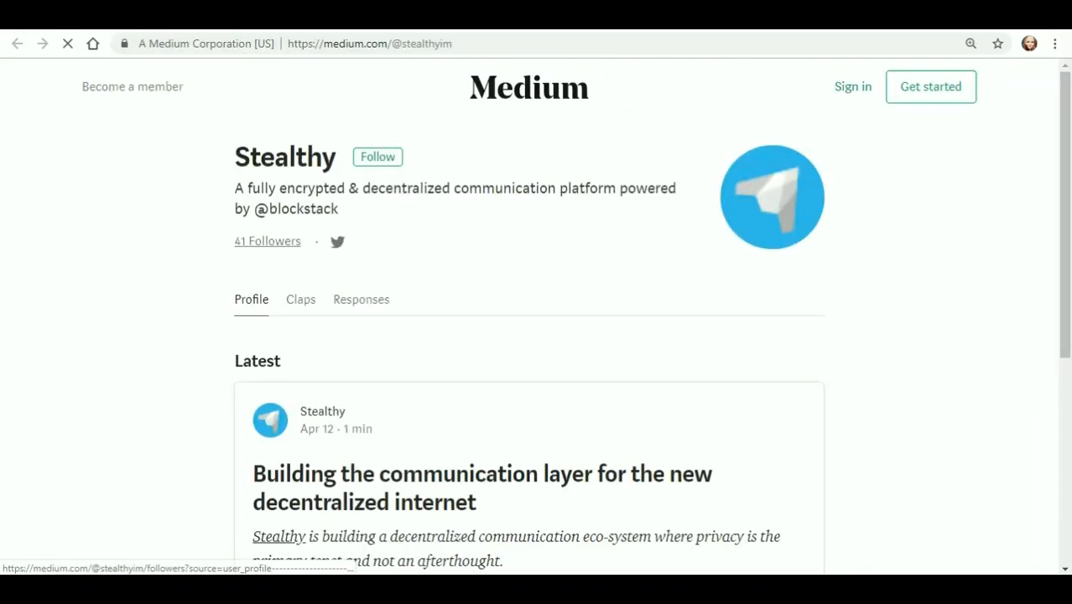
scroll("down", 3)
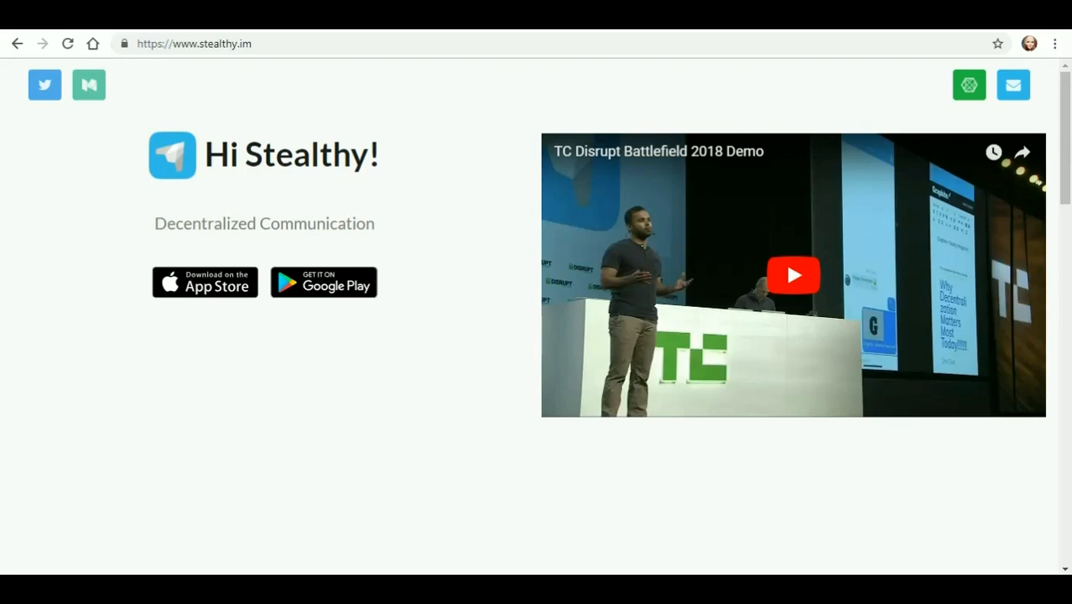
Play the TC Disrupt Battlefield 2018 demo in full screen, watch through partner apps and chats, then exit full screen.
left_click(792, 275)
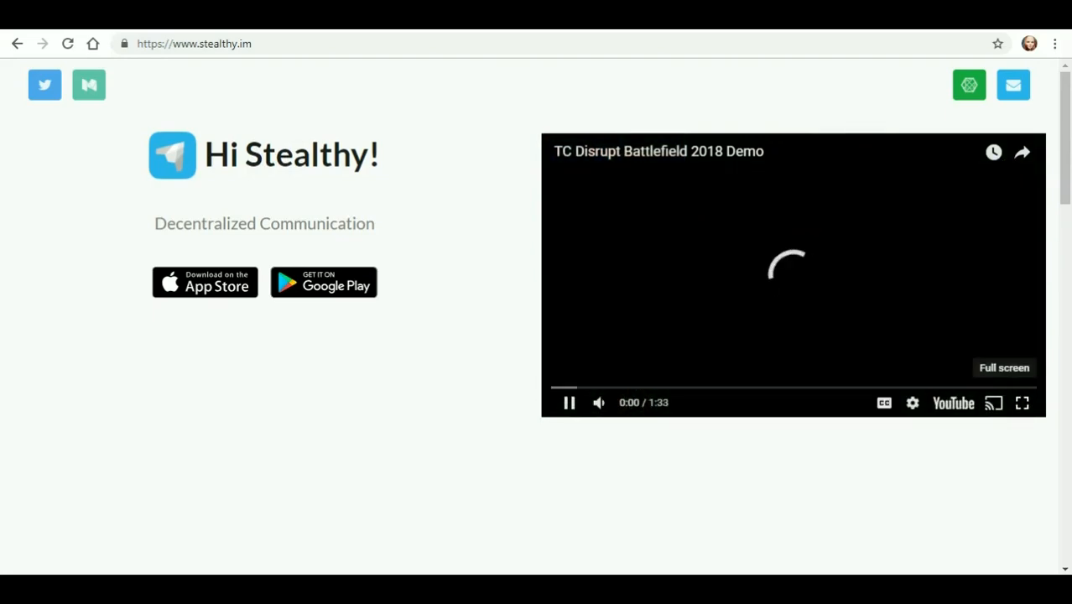
left_click(1022, 403)
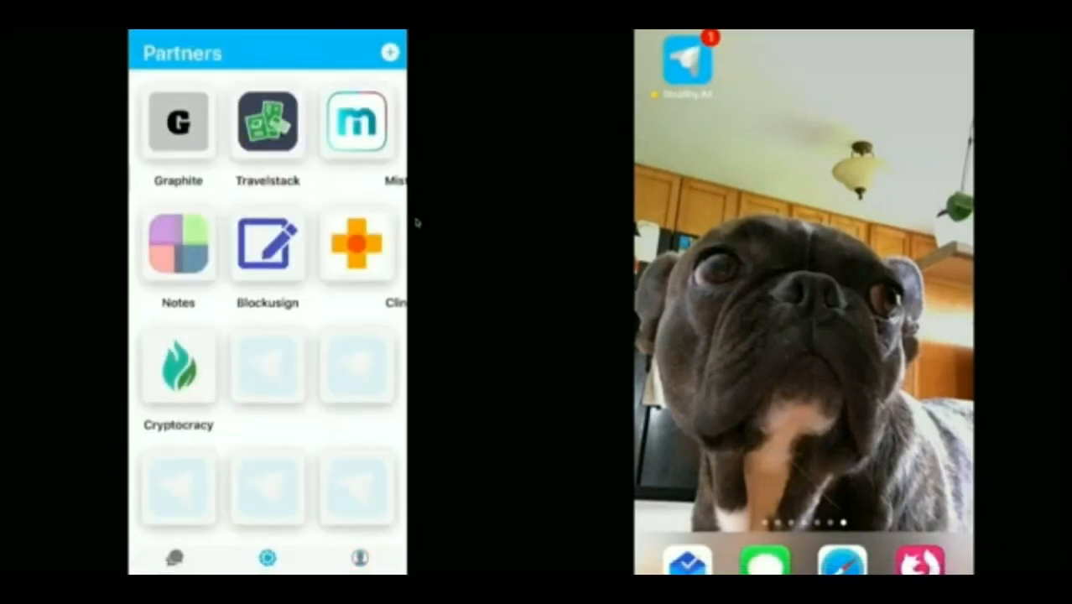
left_click(176, 559)
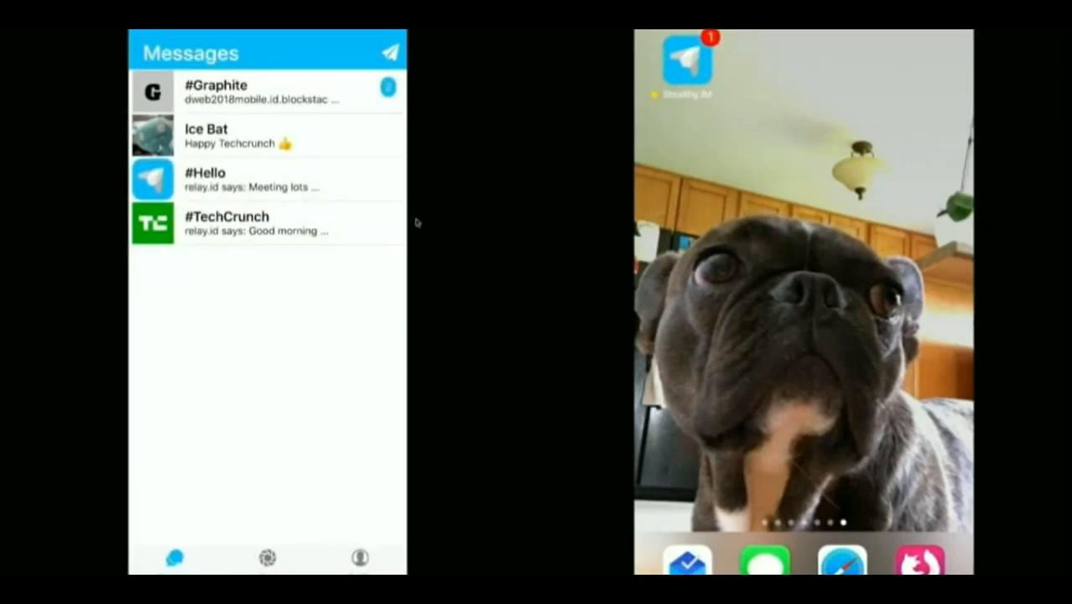
left_click(252, 223)
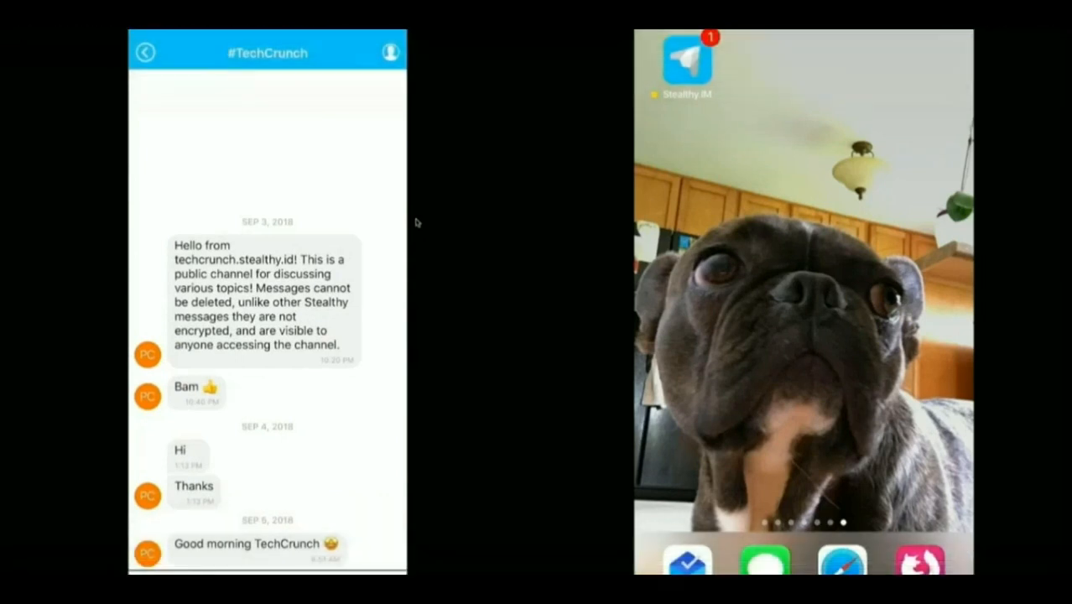
left_click(151, 52)
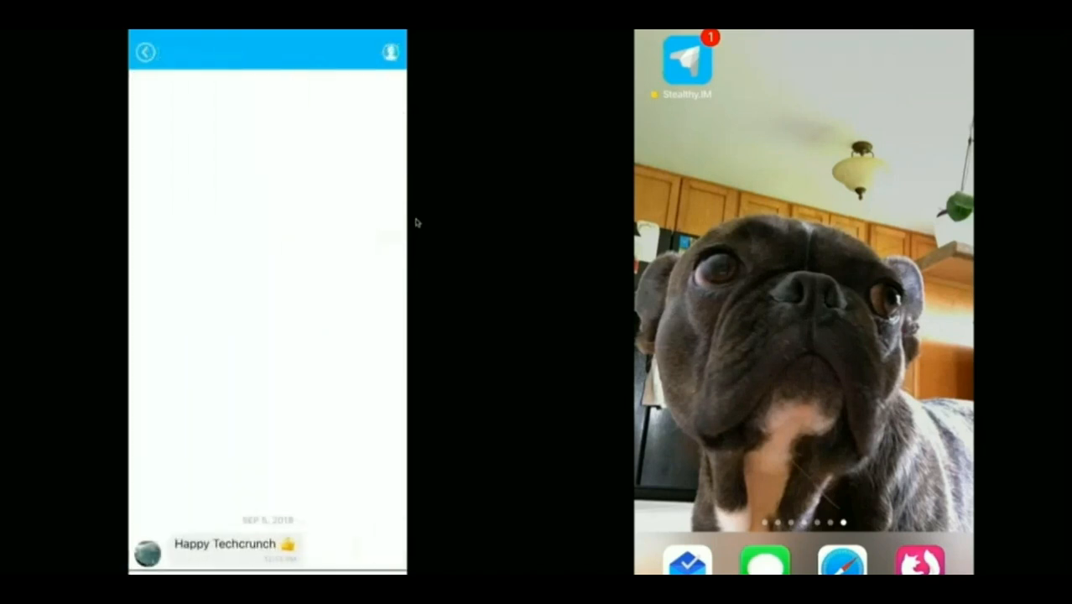
left_click(252, 342)
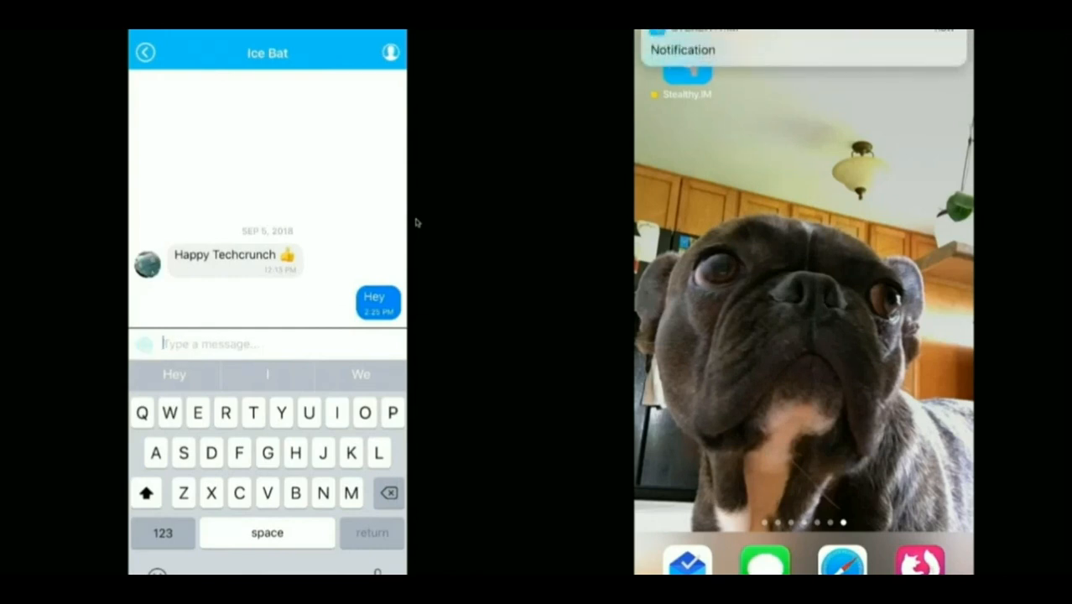
left_click(148, 52)
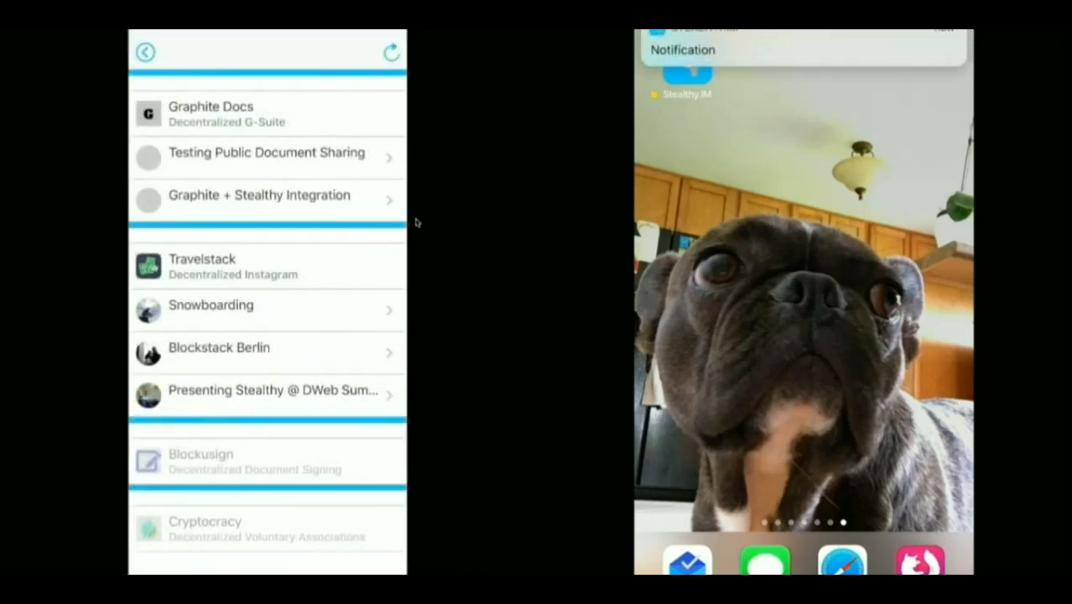
left_click(267, 200)
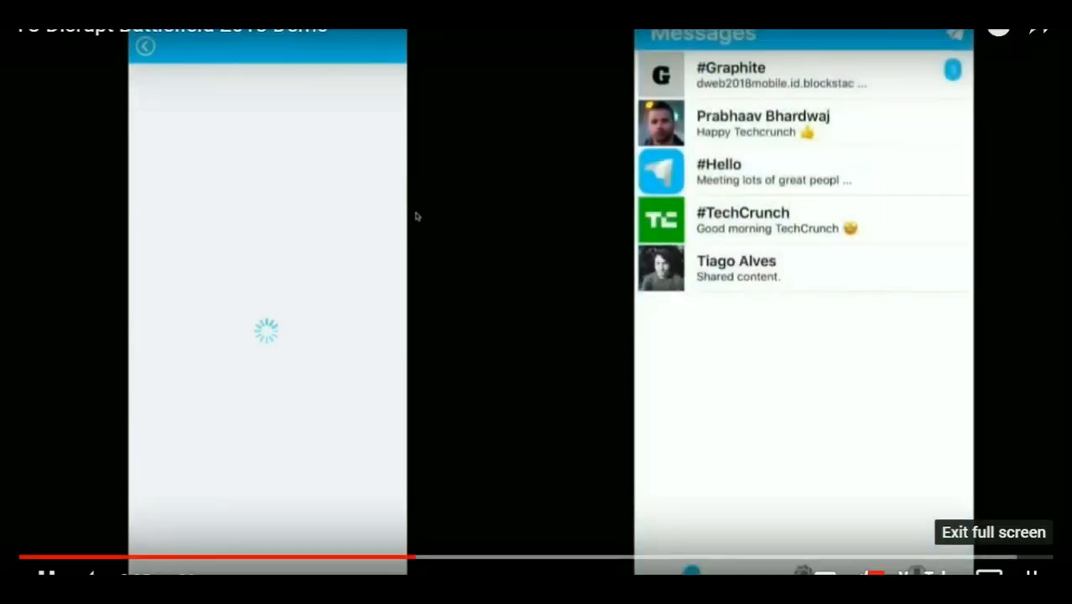
left_click(994, 532)
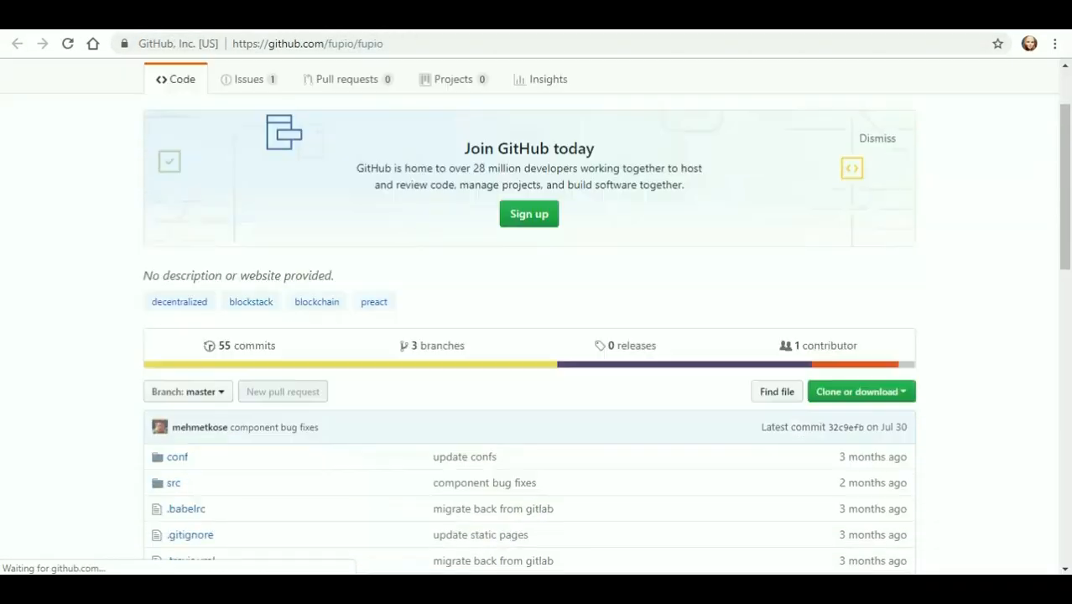
Scroll the Fupio README through its setup steps and technology table, then back to the dapps showcase.
scroll("down", 3)
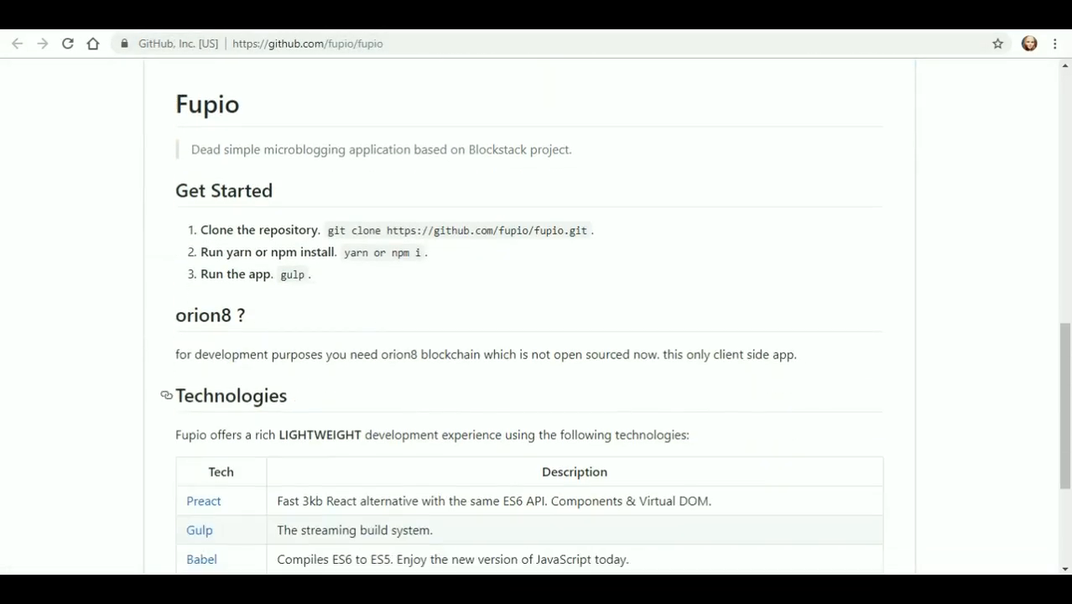
scroll("down", 3)
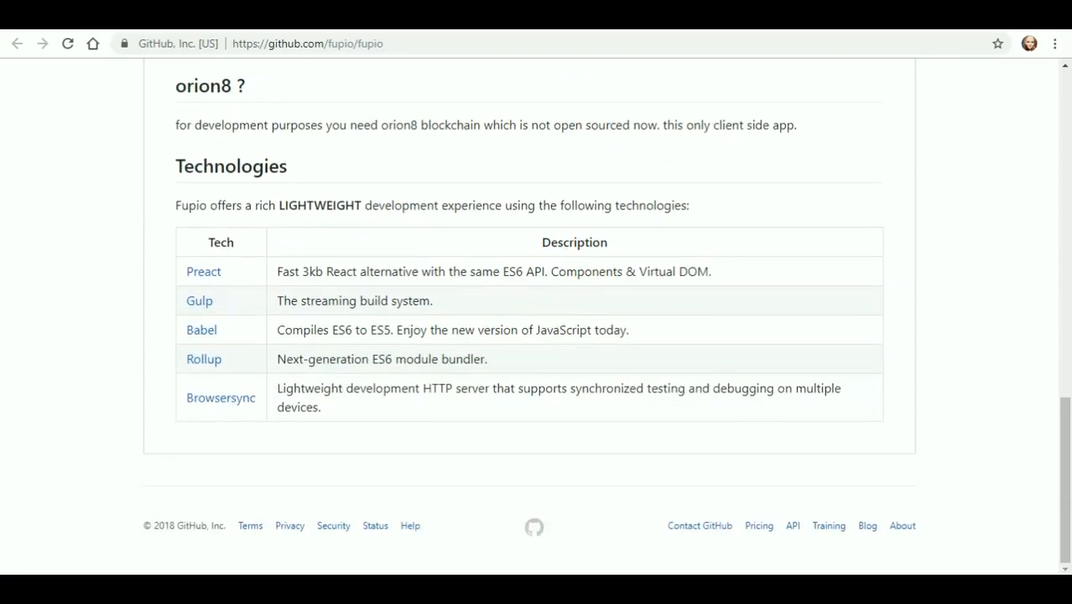
scroll("up", 3)
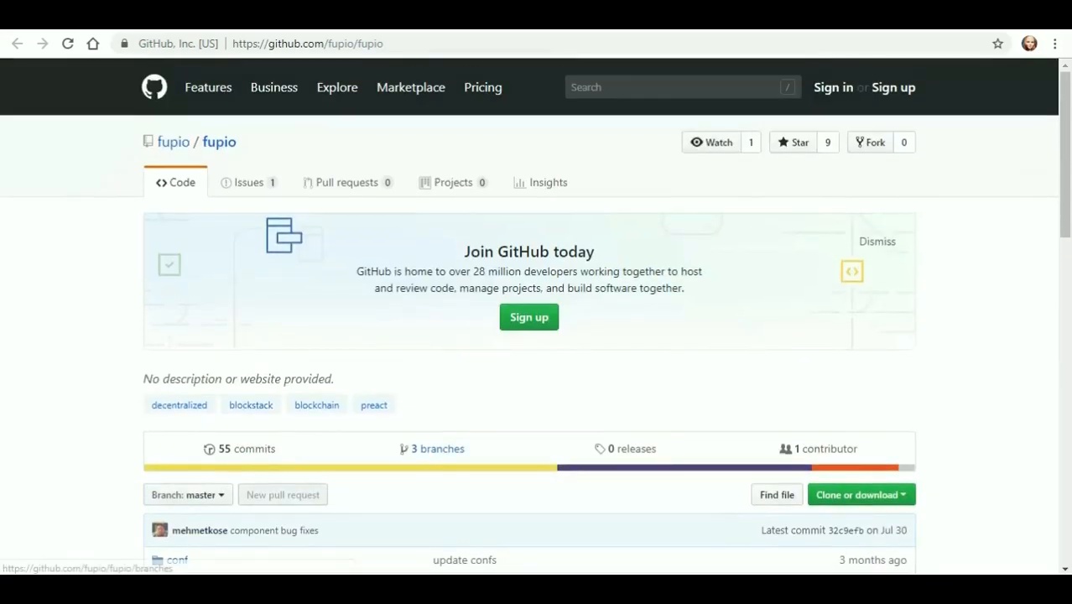
scroll("down", 3)
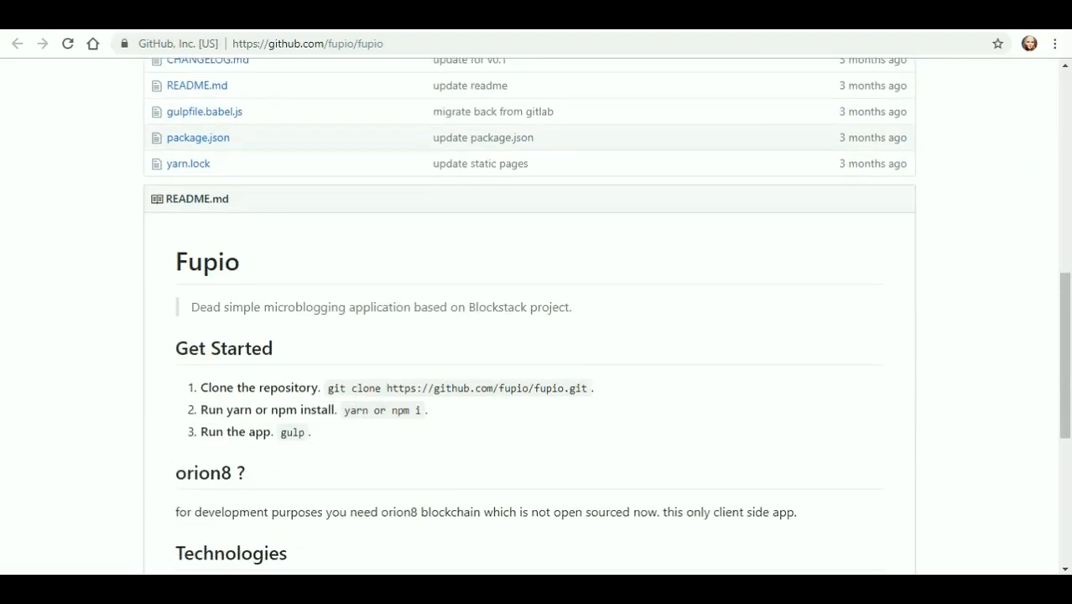
scroll("down", 3)
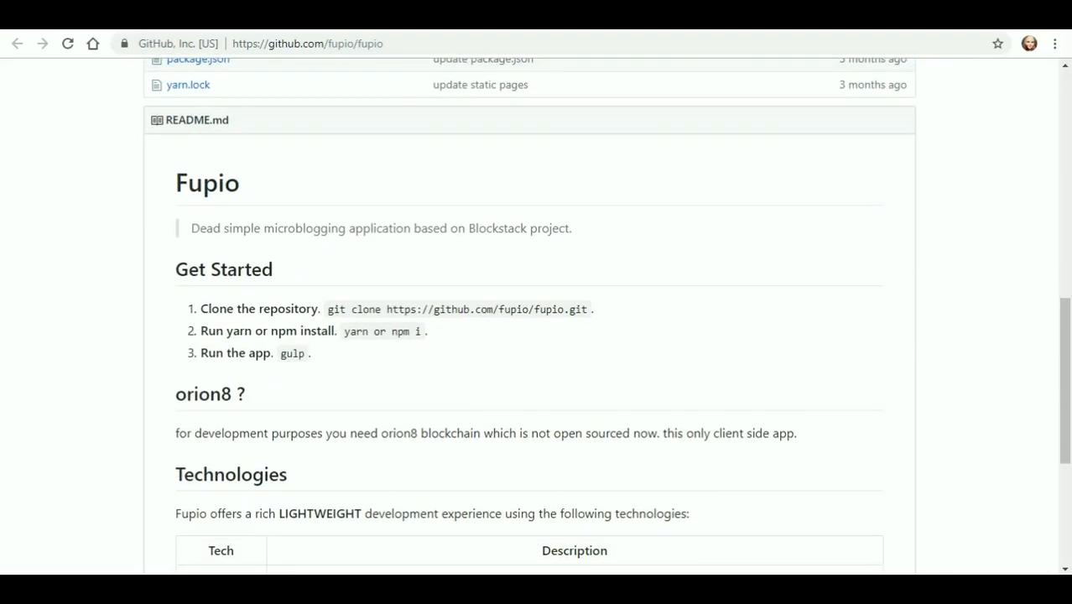
scroll("down", 3)
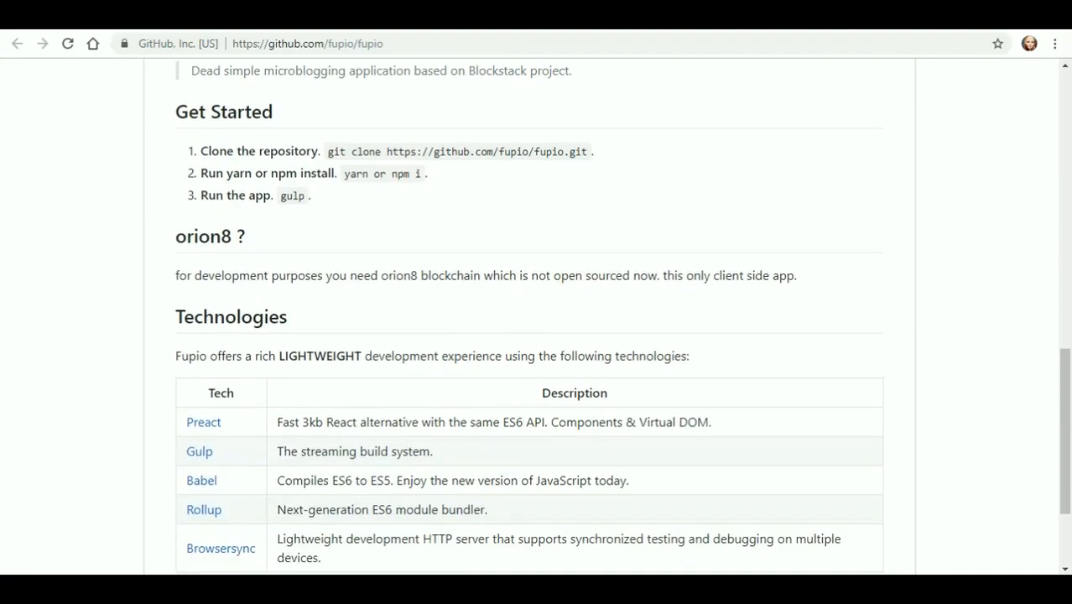
scroll("down", 3)
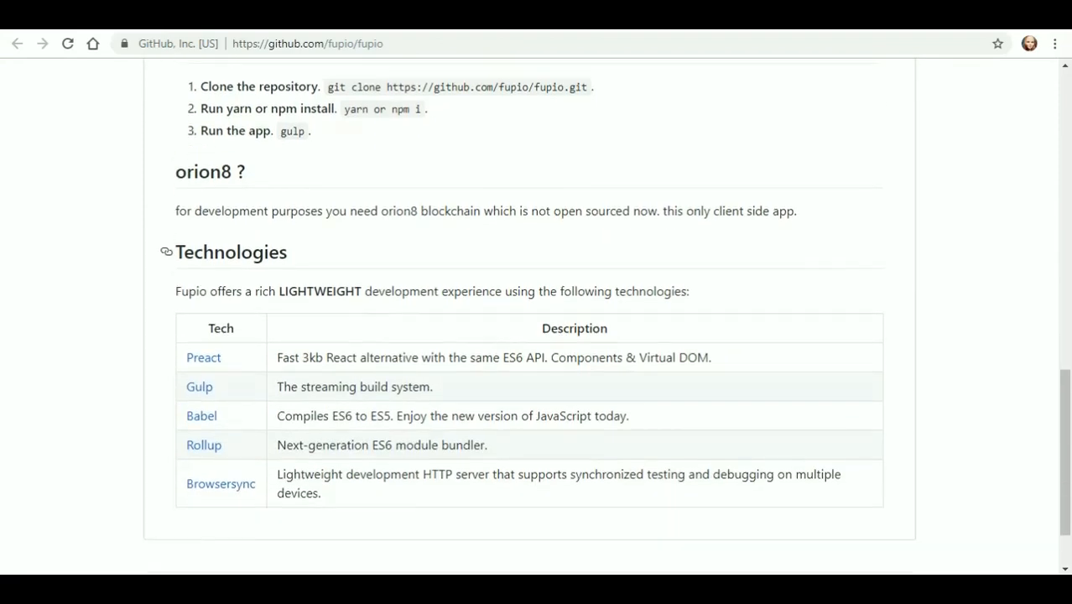
scroll("down", 3)
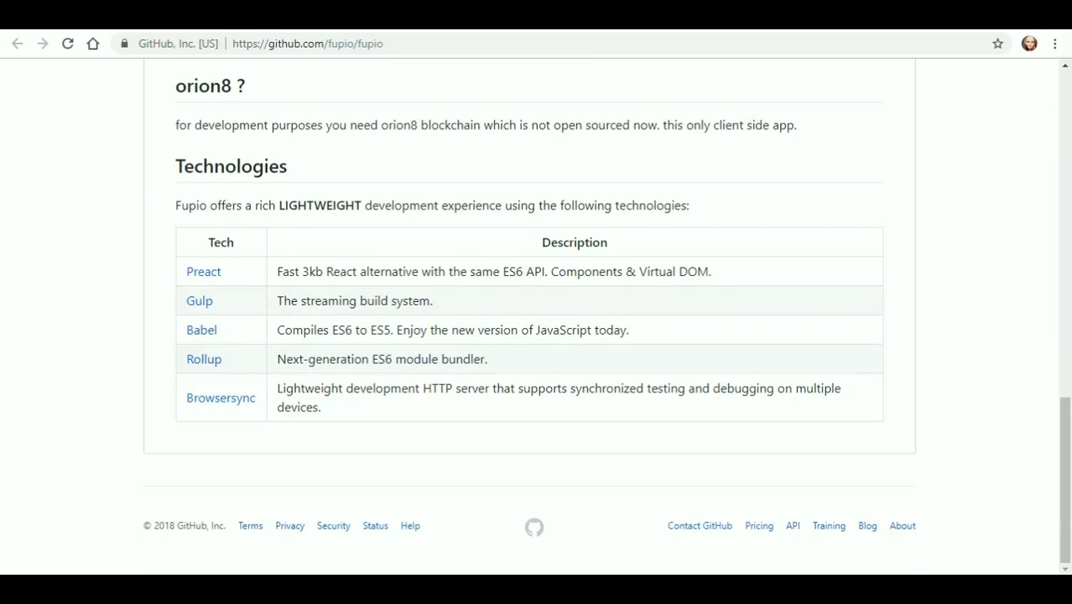
scroll("up", 3)
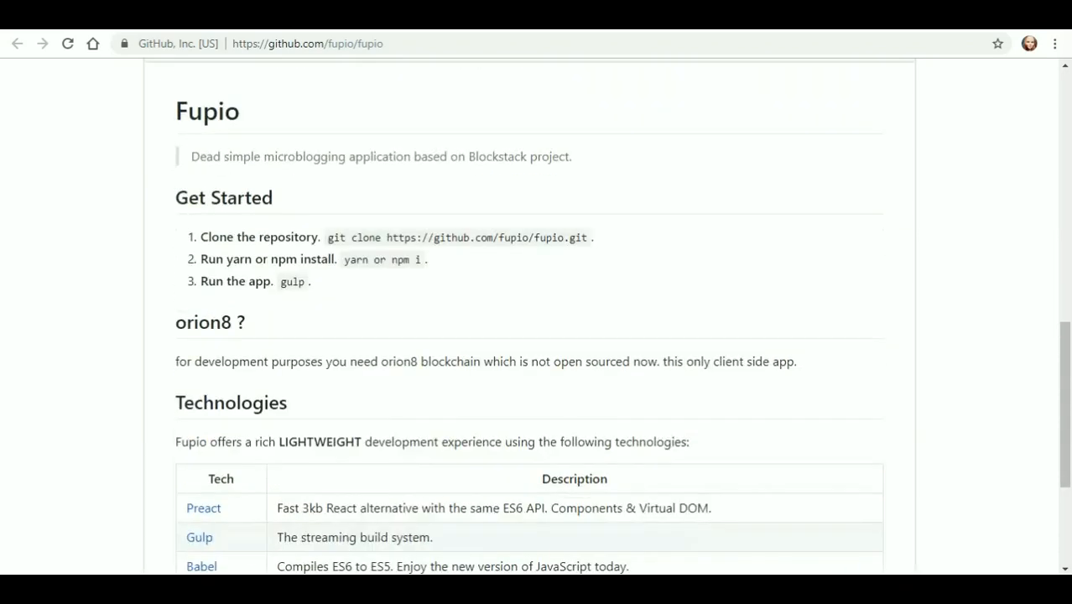
scroll("up", 3)
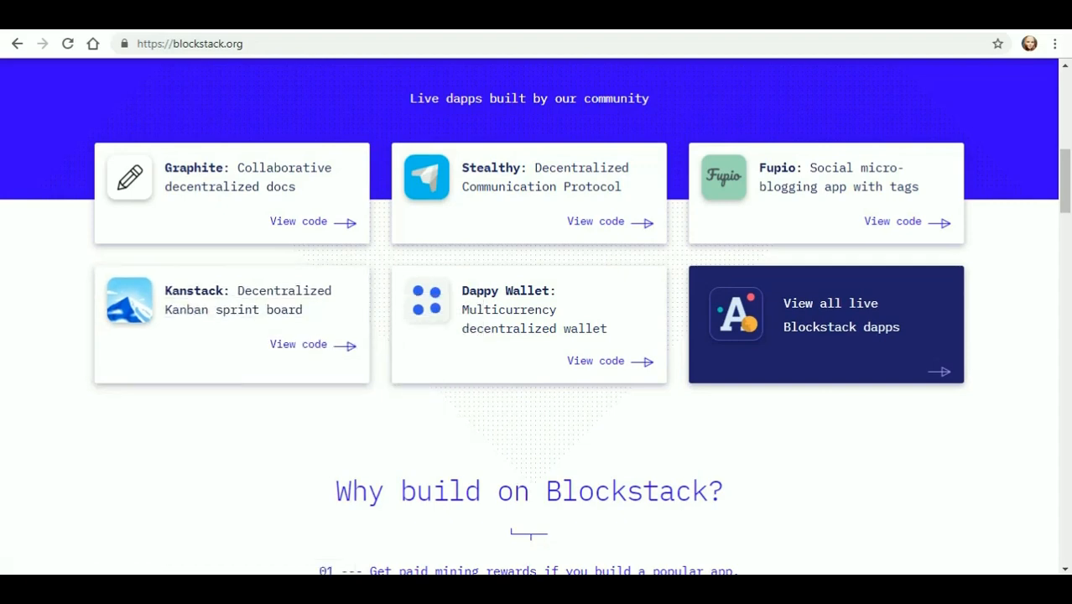
View Kanstack's code on GitHub and read its README's encryption features and build setup.
left_click(298, 344)
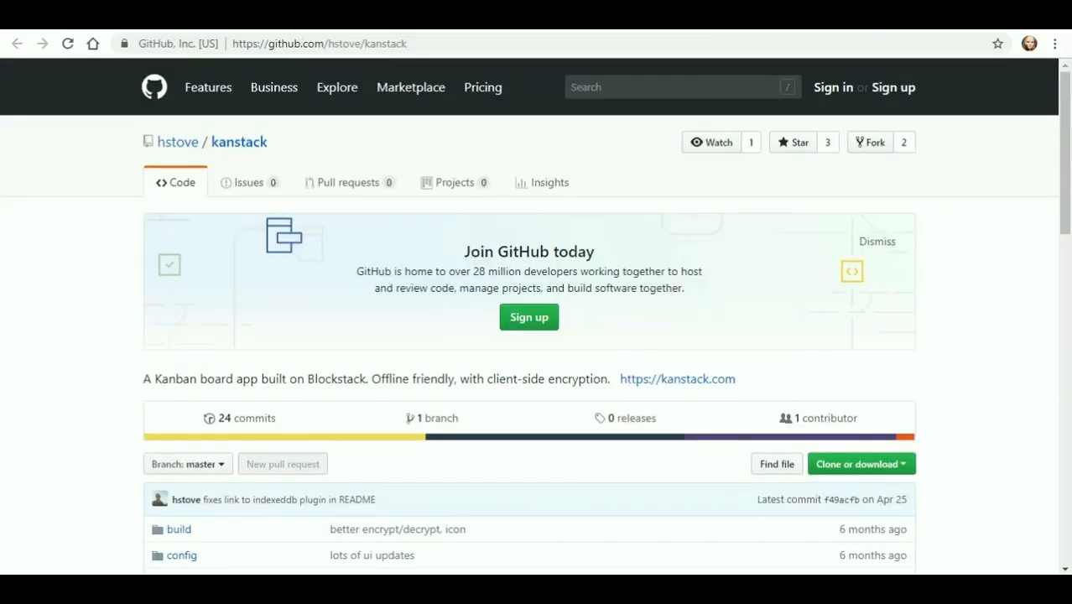
scroll("down", 3)
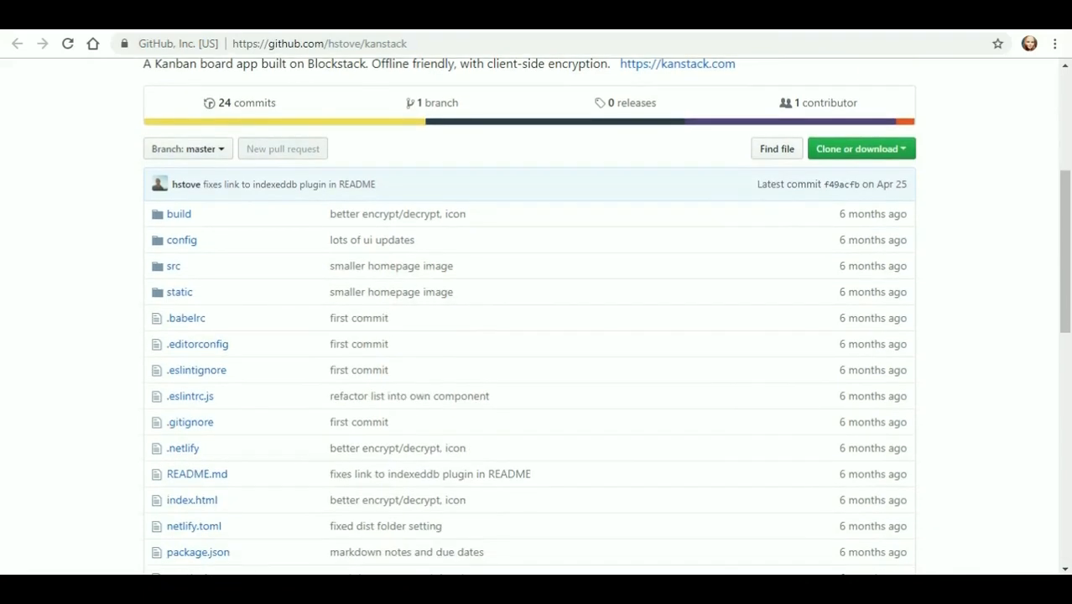
scroll("down", 3)
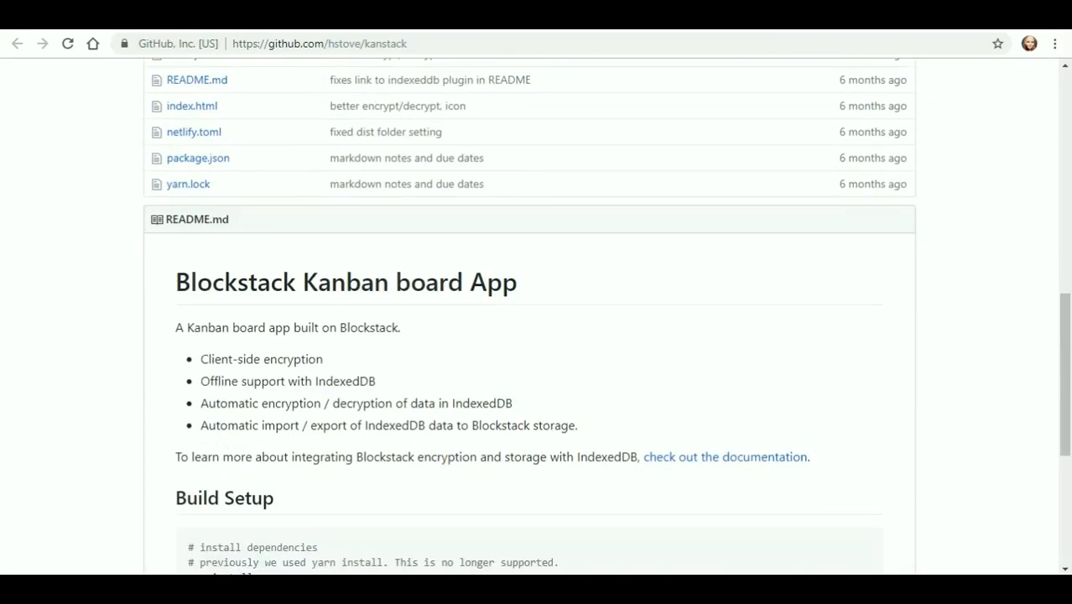
scroll("down", 3)
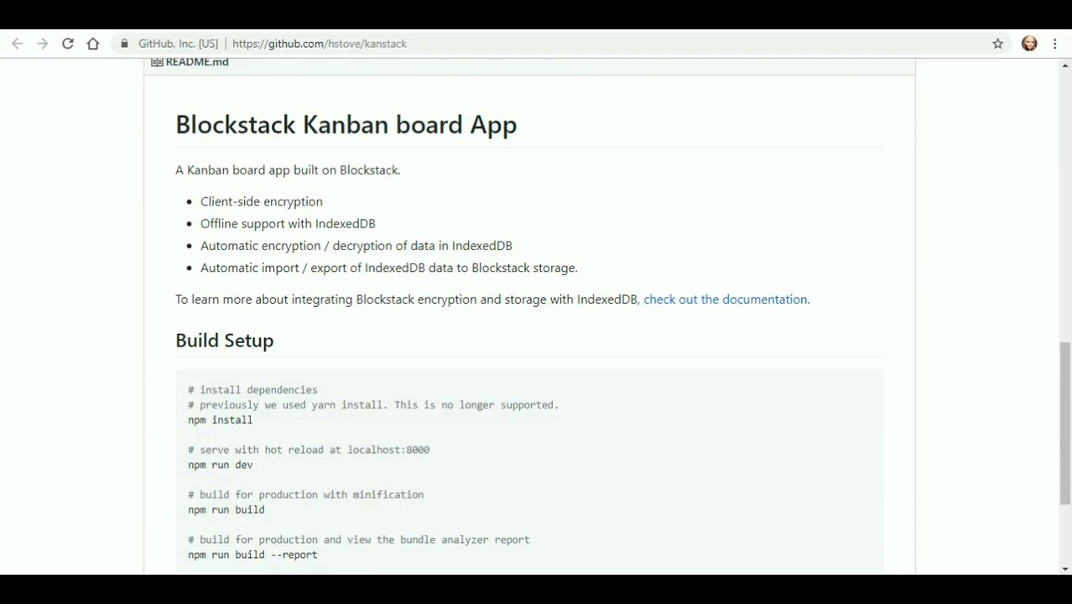
scroll("down", 3)
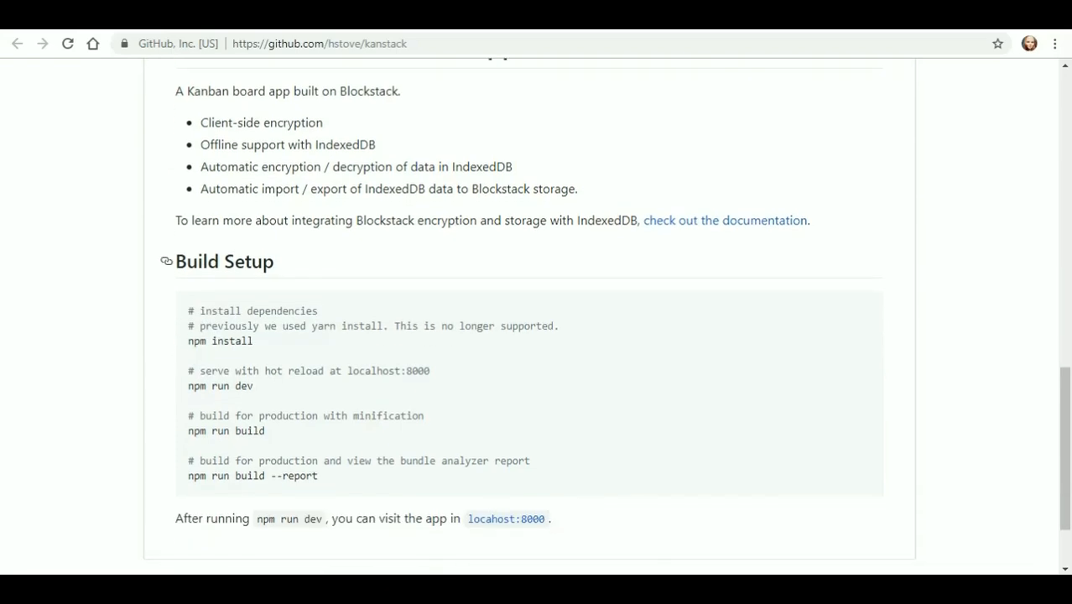
scroll("down", 3)
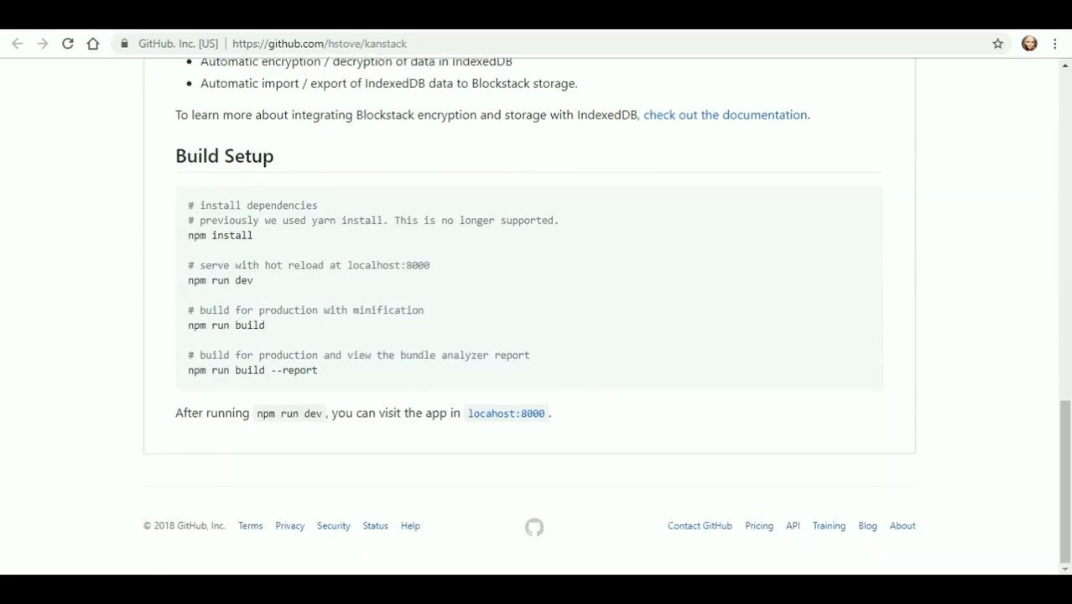
mouse_move(507, 413)
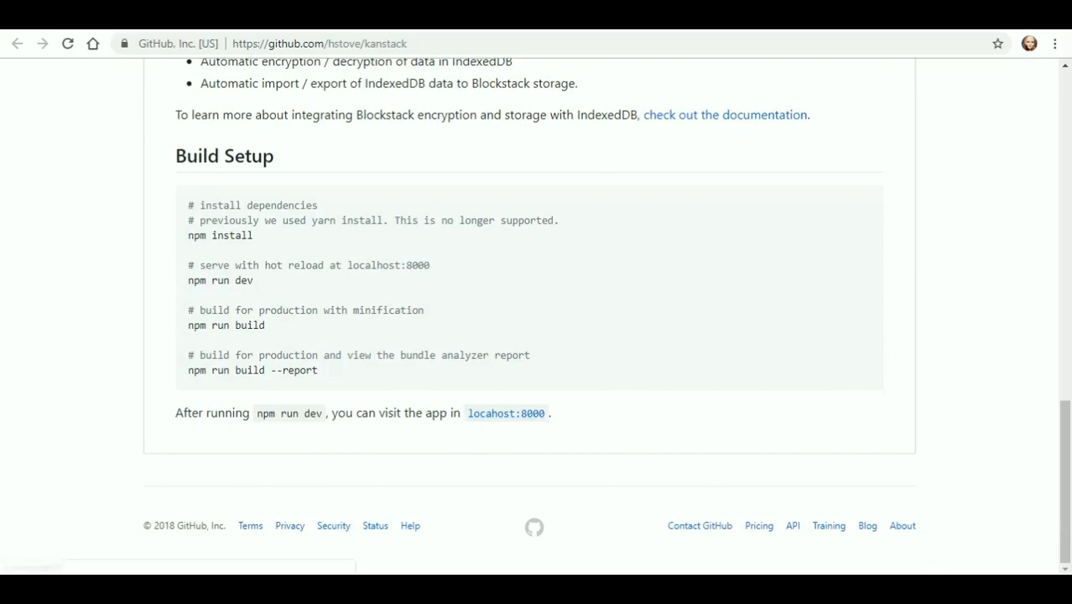
scroll("up", 3)
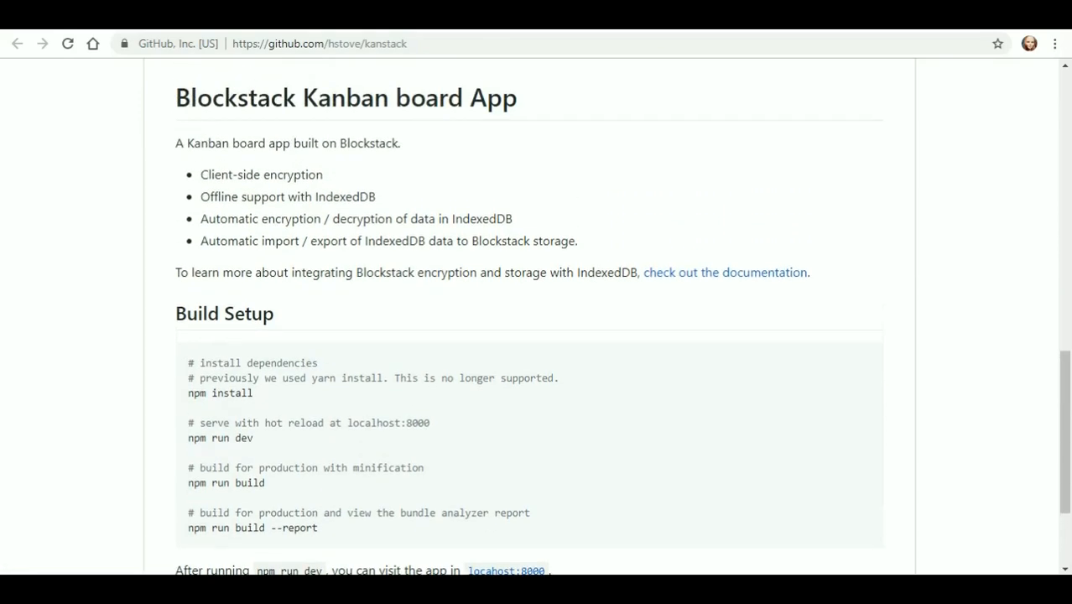
scroll("down", 3)
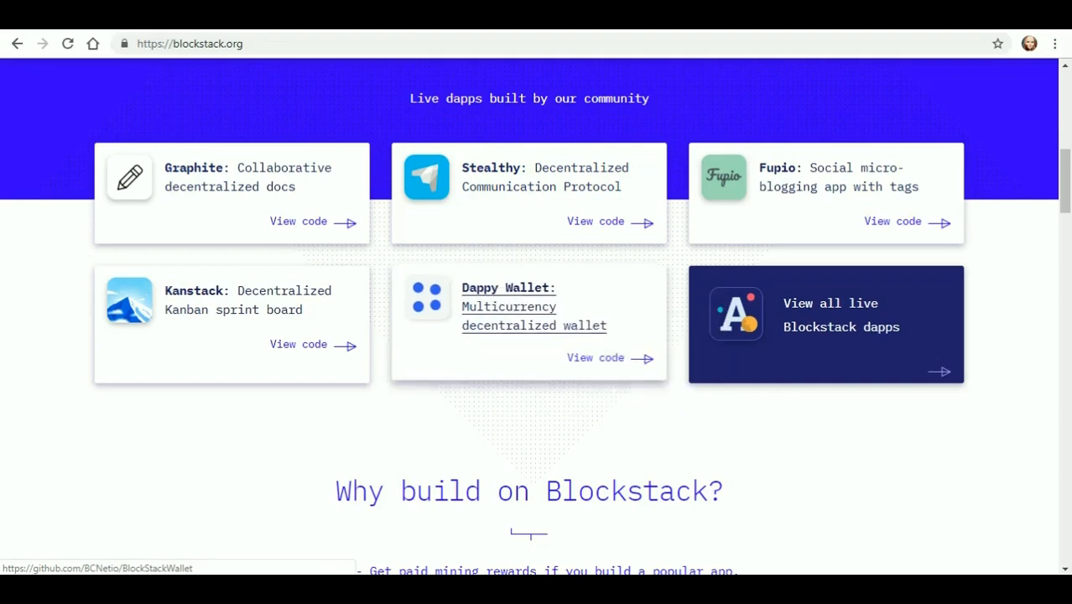
View Dappy Wallet's code on GitHub and read its README down to the Nginx example.
left_click(594, 358)
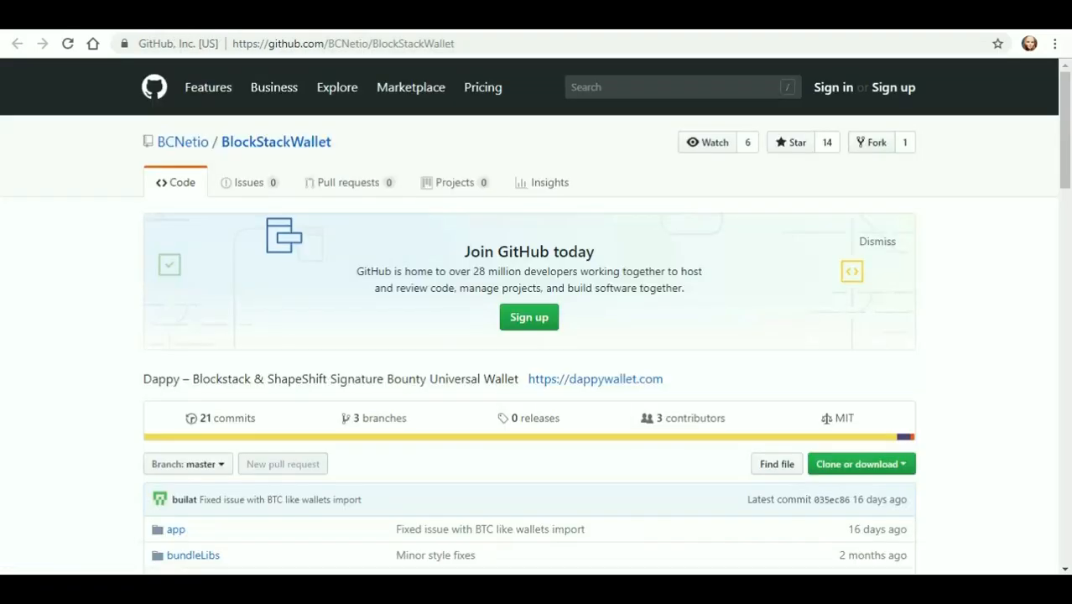
scroll("down", 3)
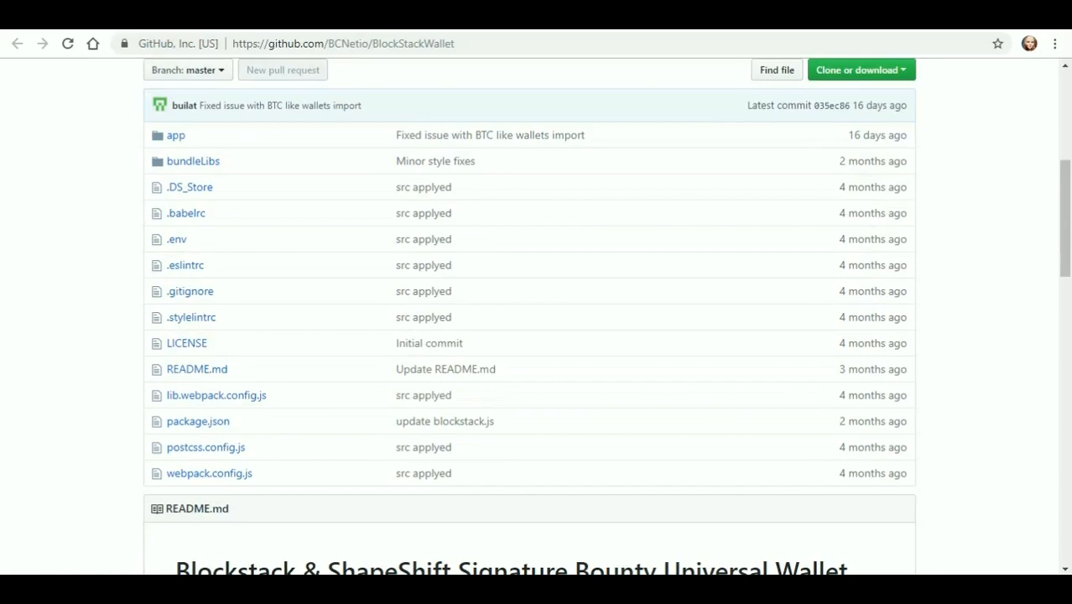
scroll("down", 3)
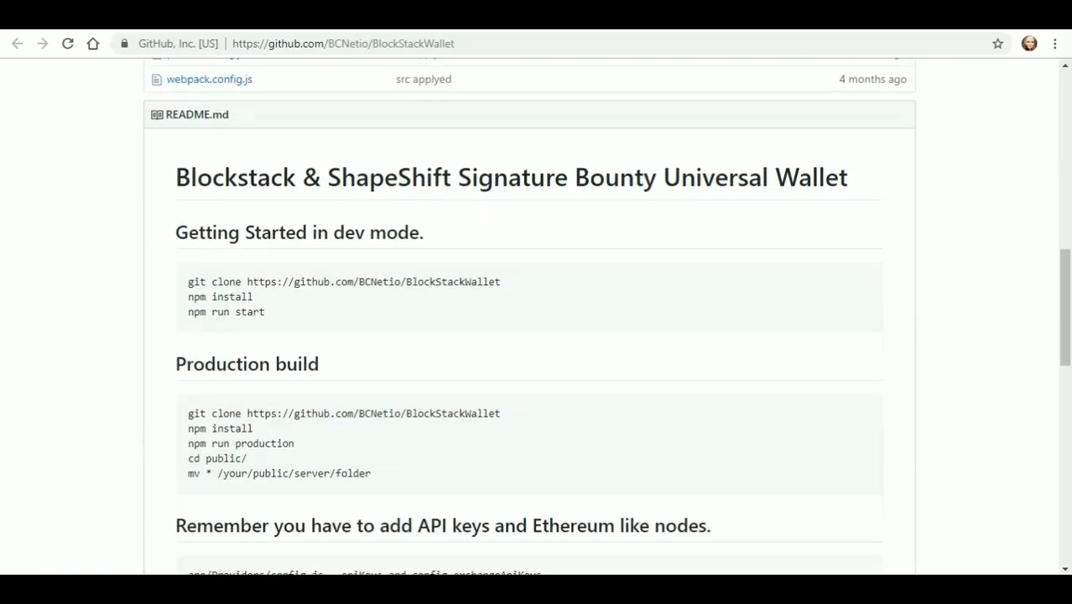
scroll("down", 3)
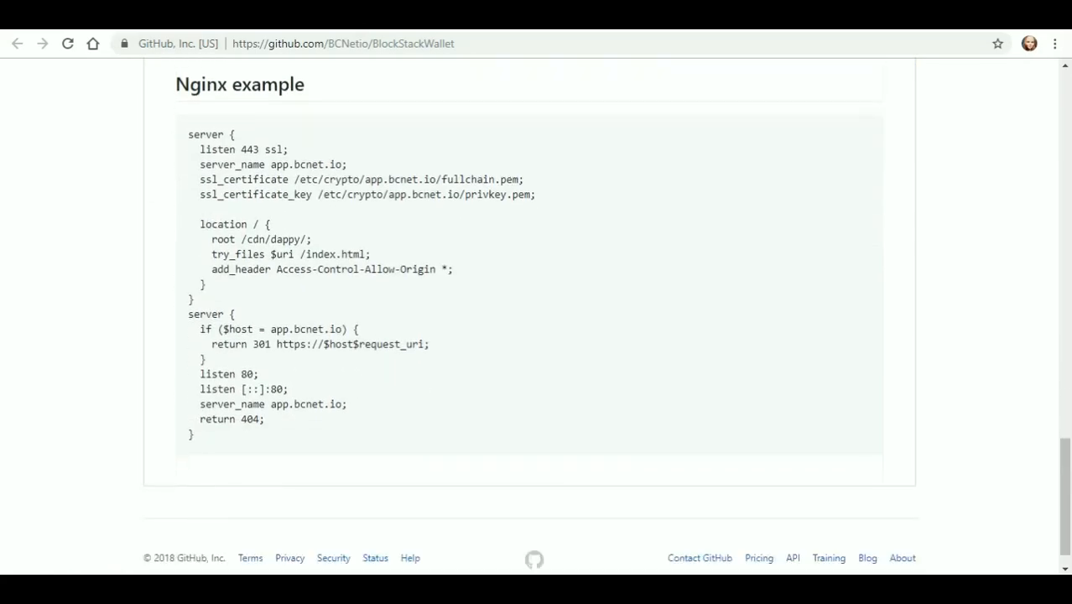
scroll("up", 3)
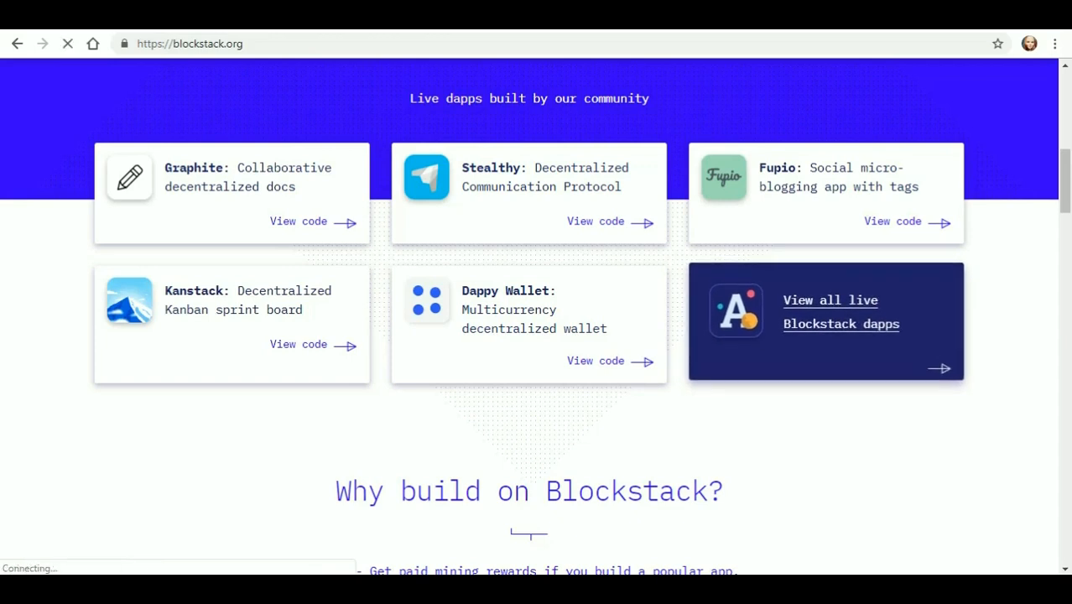
Go to the full app.co list of live Blockstack dapps and browse its first entries.
left_click(831, 312)
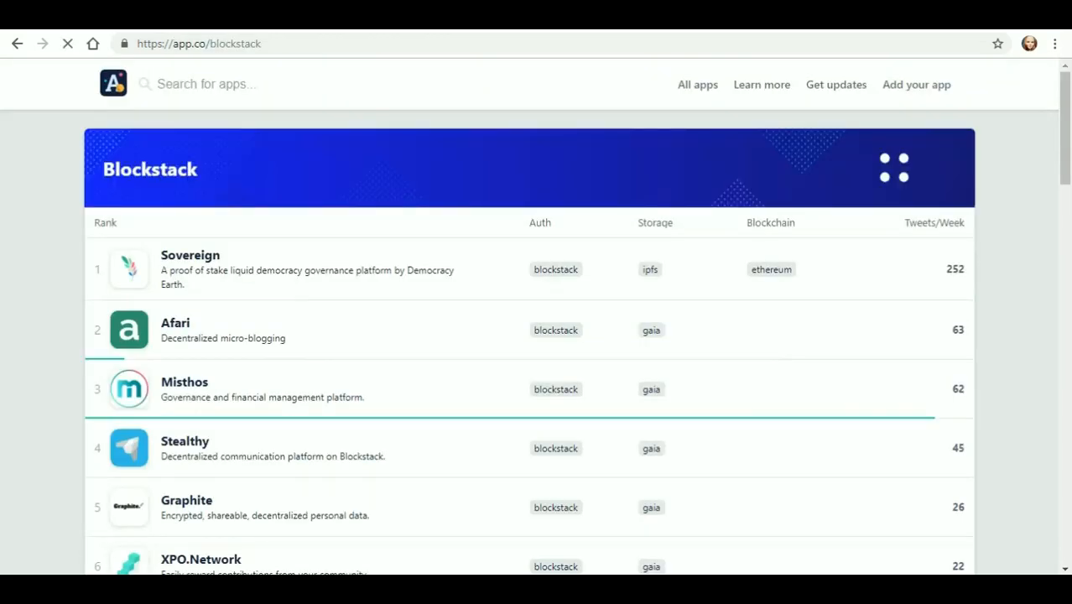
scroll("down", 3)
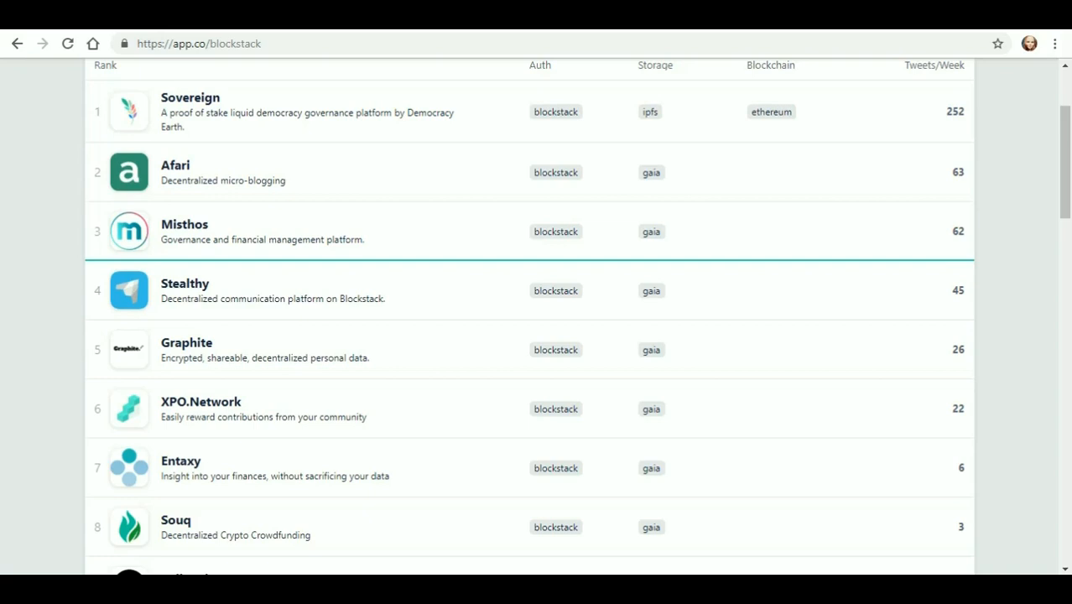
scroll("down", 3)
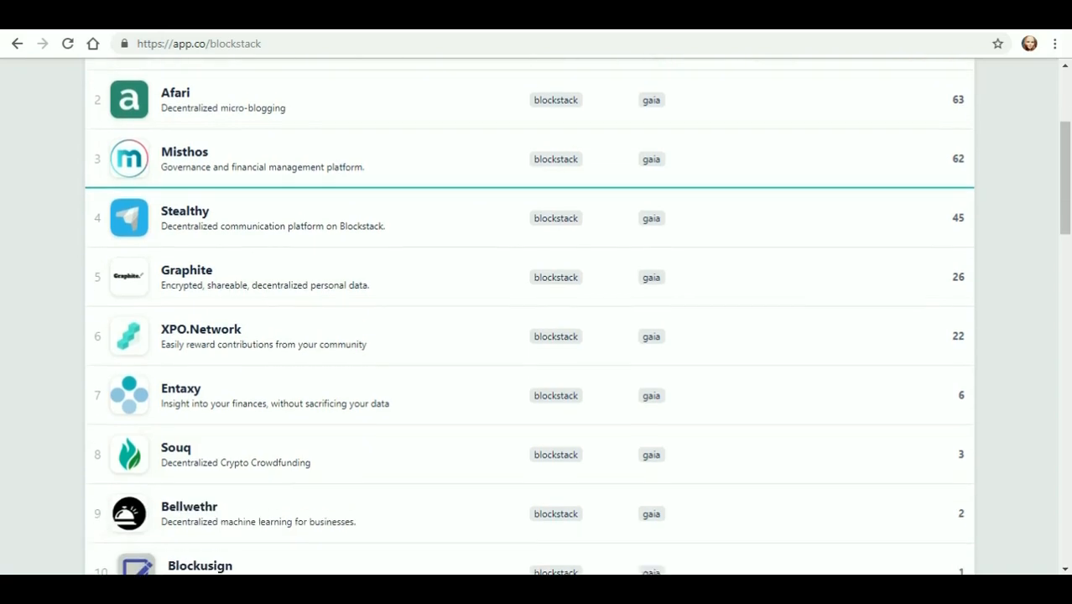
scroll("down", 3)
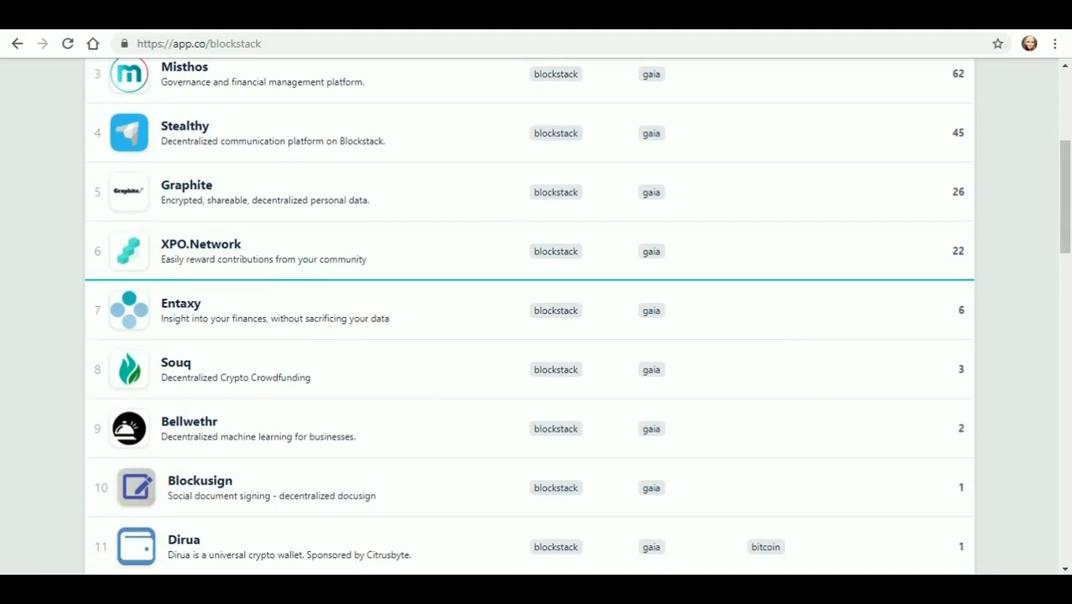
scroll("down", 3)
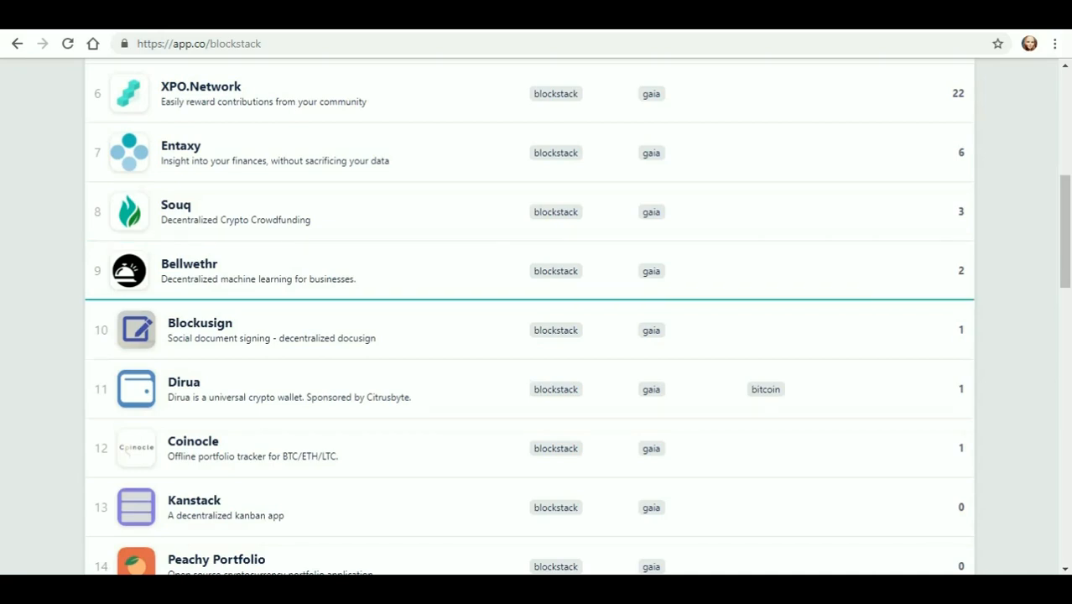
scroll("down", 3)
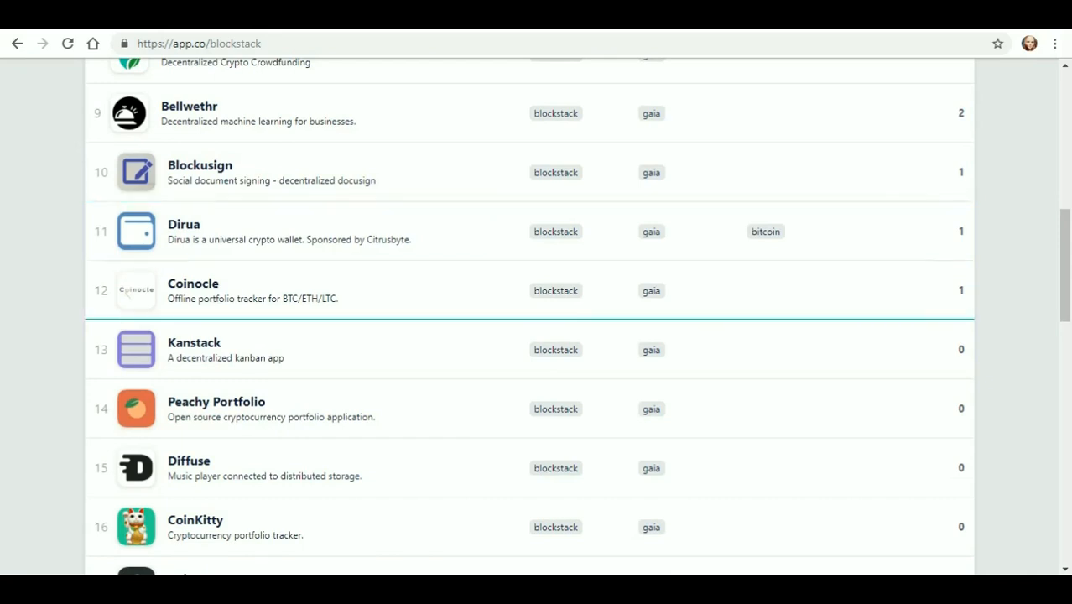
scroll("down", 3)
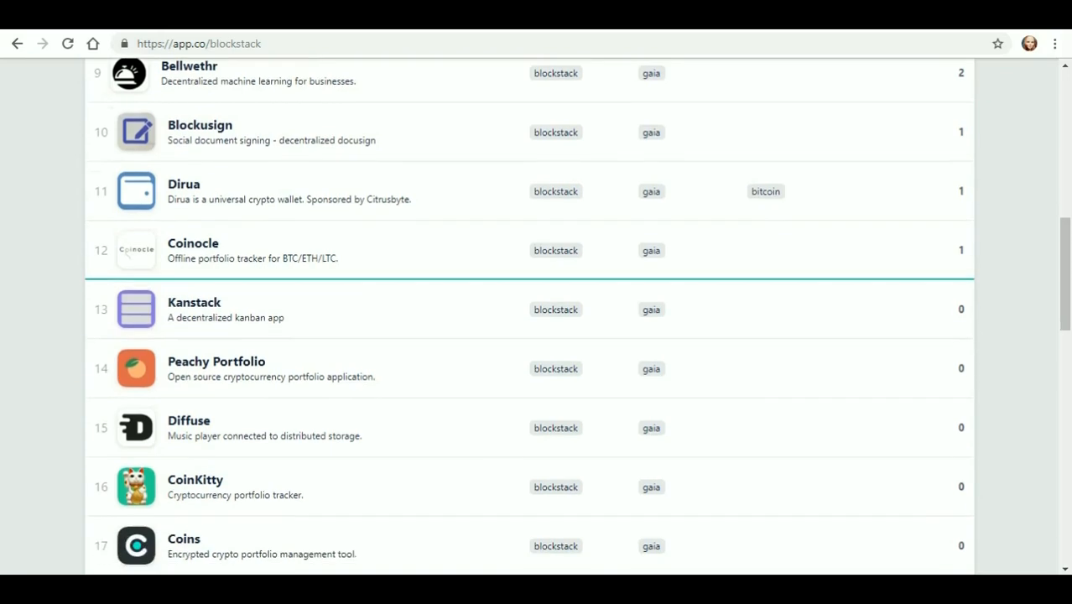
scroll("down", 3)
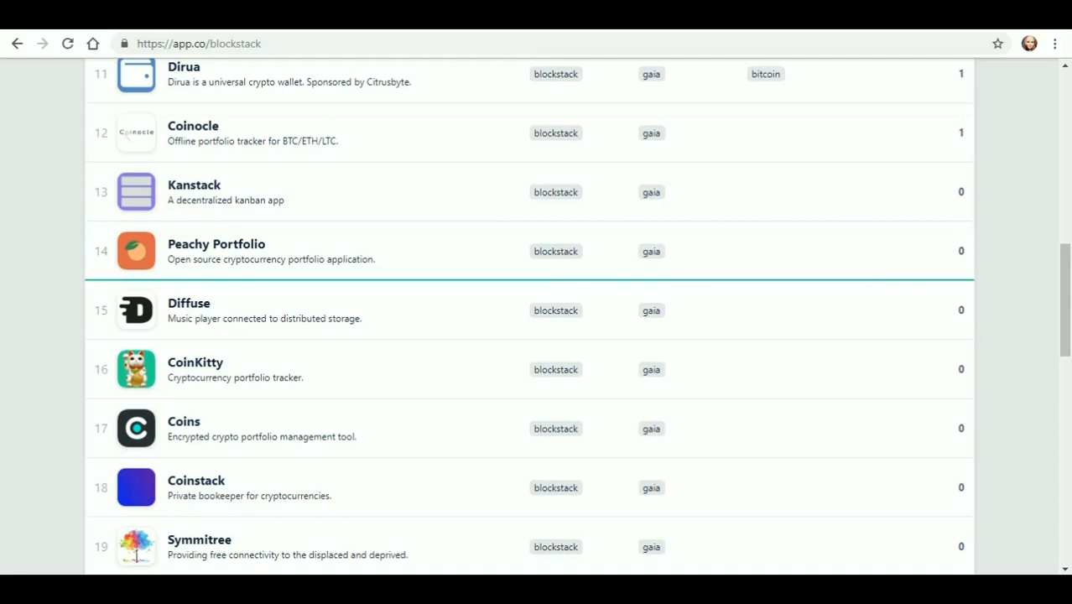
scroll("down", 3)
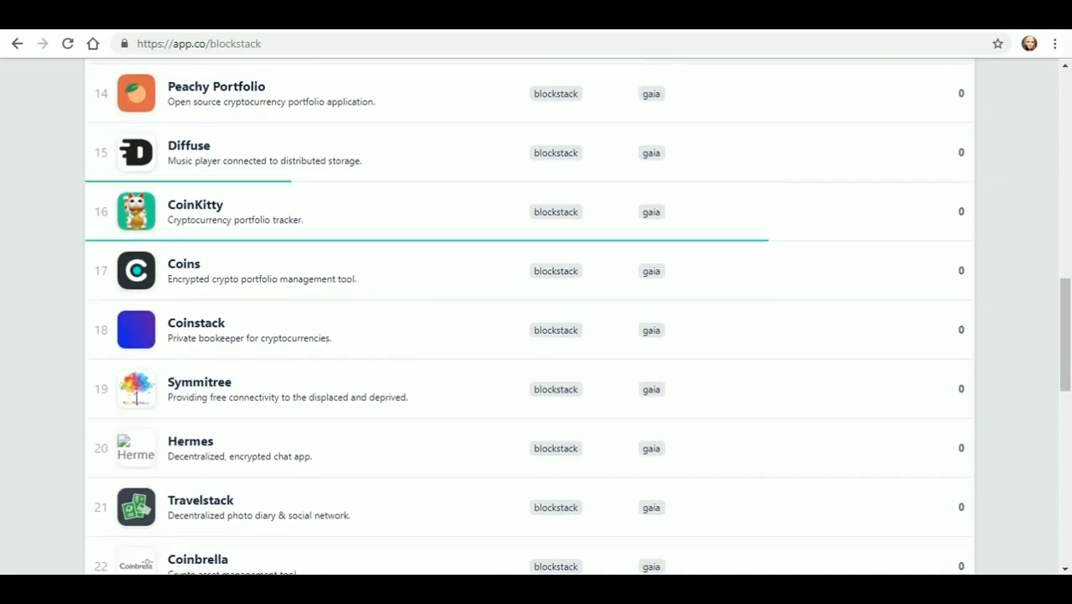
Continue down the app.co list to its final entry, Note Riot, and reach the Hello Blockstack tutorial.
scroll("down", 3)
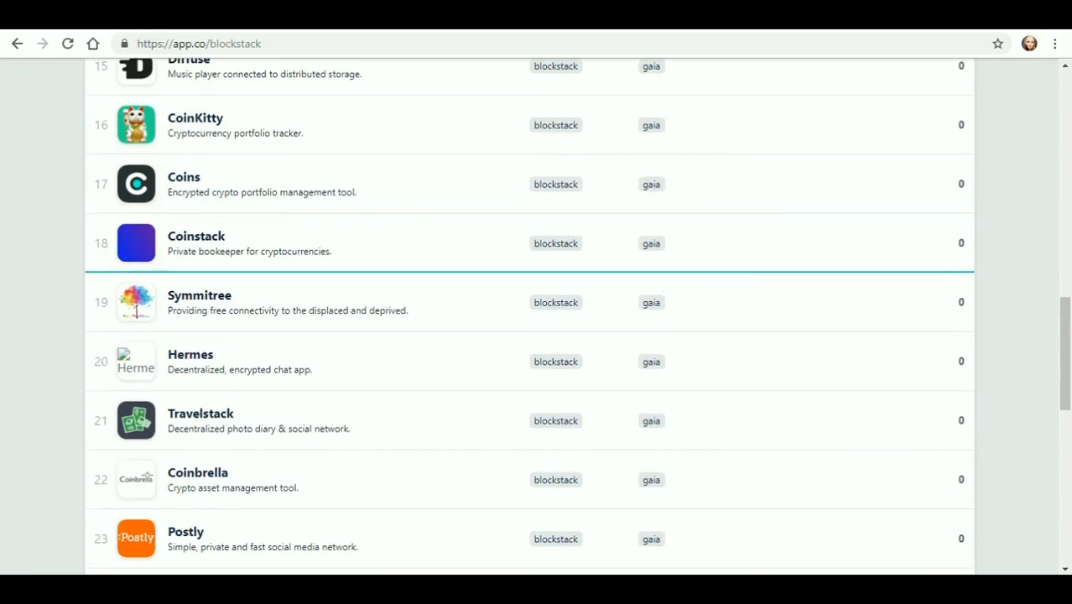
scroll("down", 3)
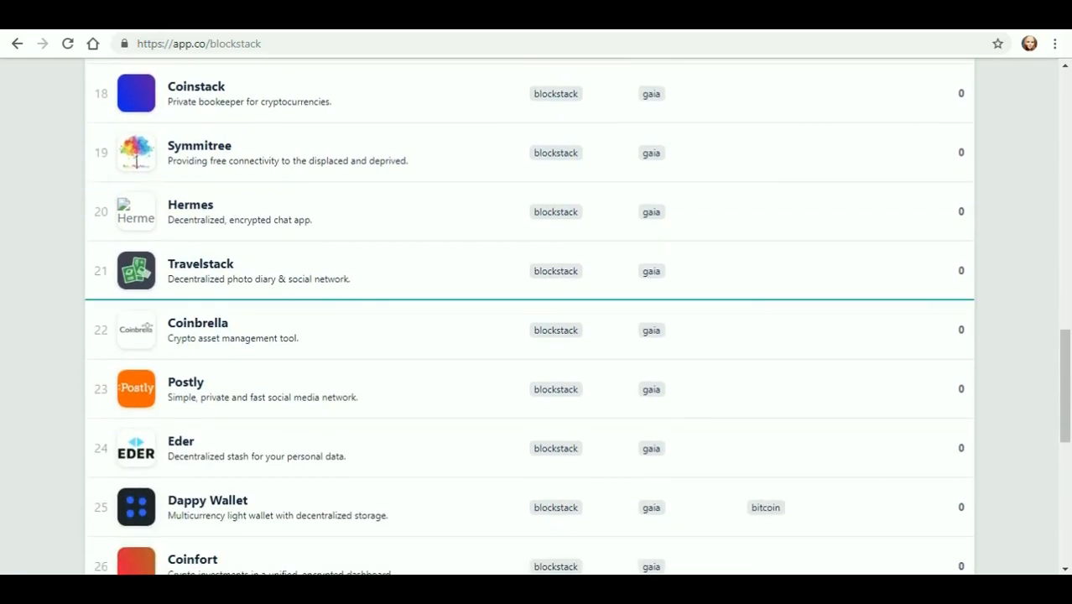
scroll("down", 3)
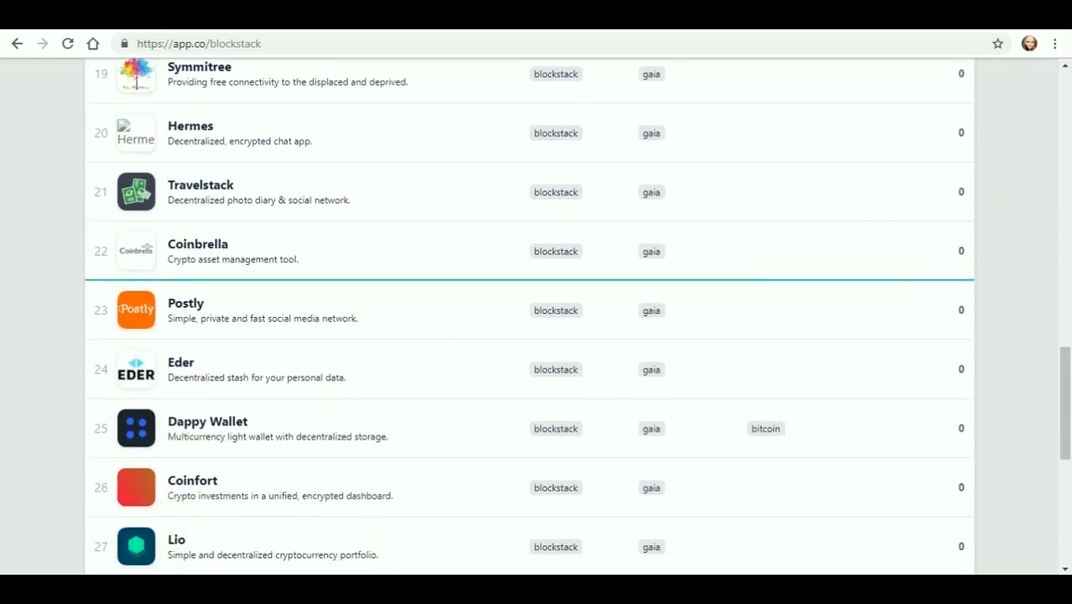
scroll("down", 3)
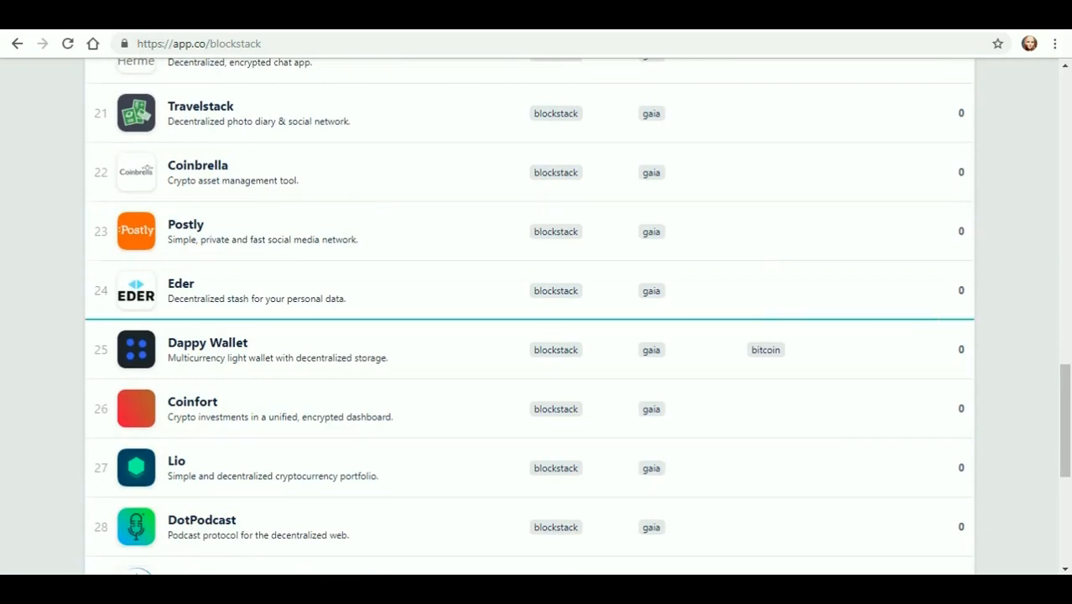
scroll("down", 3)
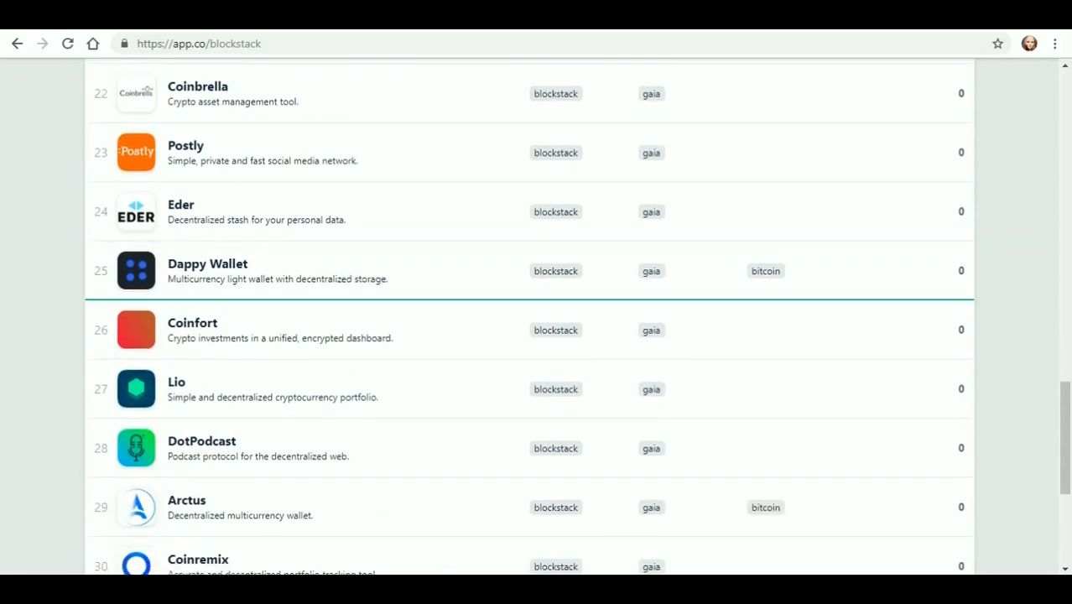
scroll("down", 3)
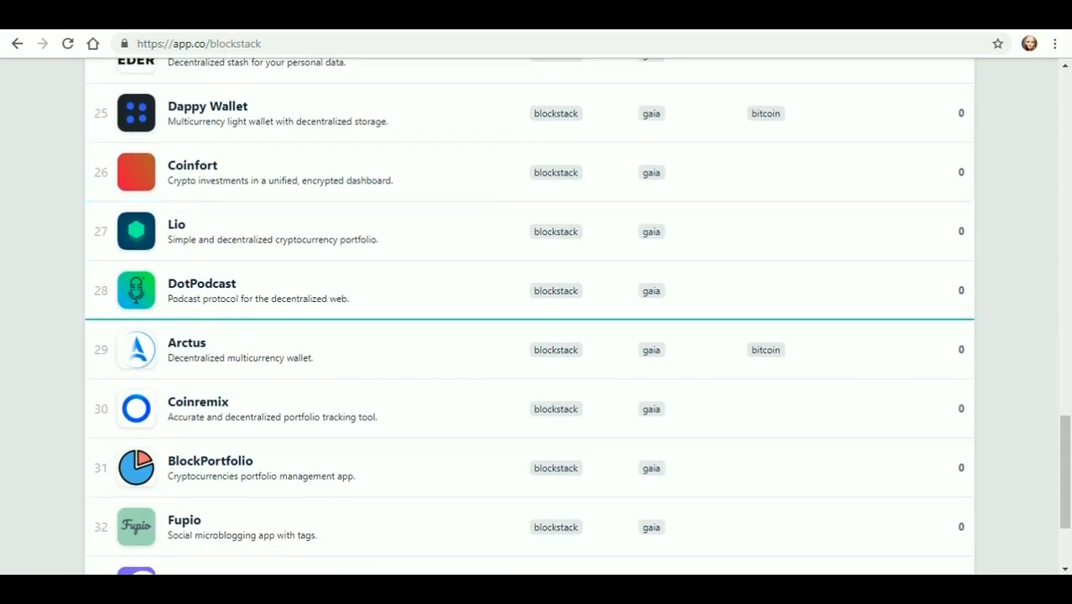
scroll("down", 3)
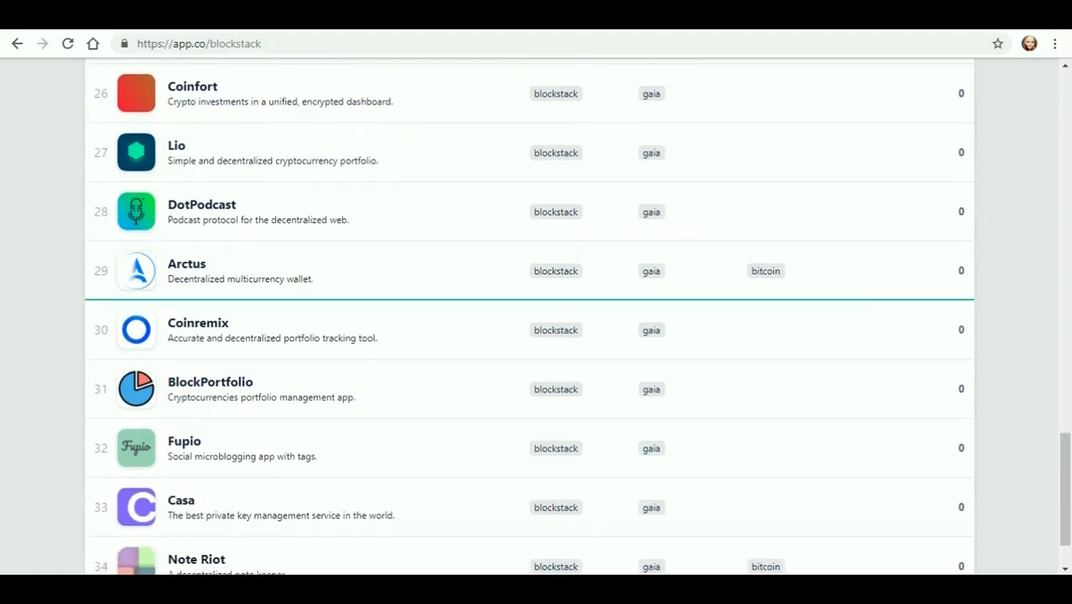
scroll("down", 3)
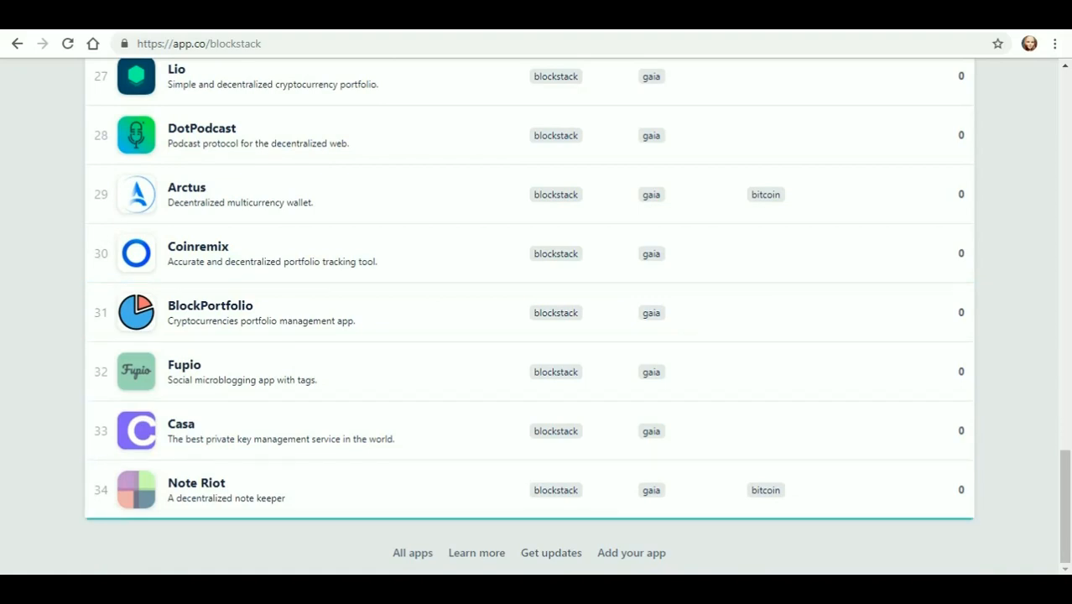
scroll("up", 3)
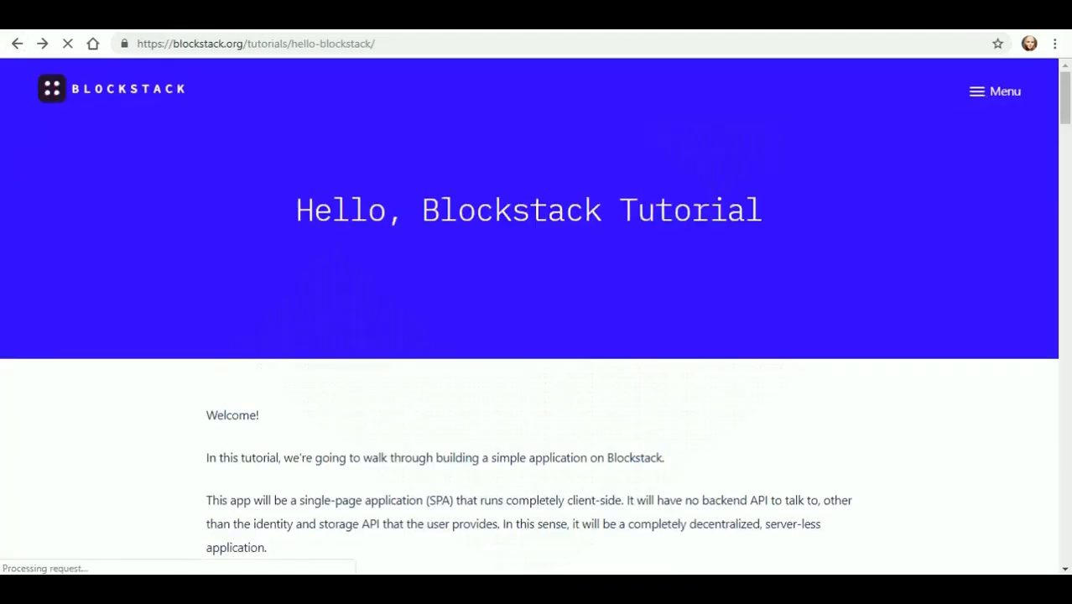
From the site menu go to Install browser, read the web, macOS, Windows and Linux options, and visit Blockstack Browser.
left_click(997, 91)
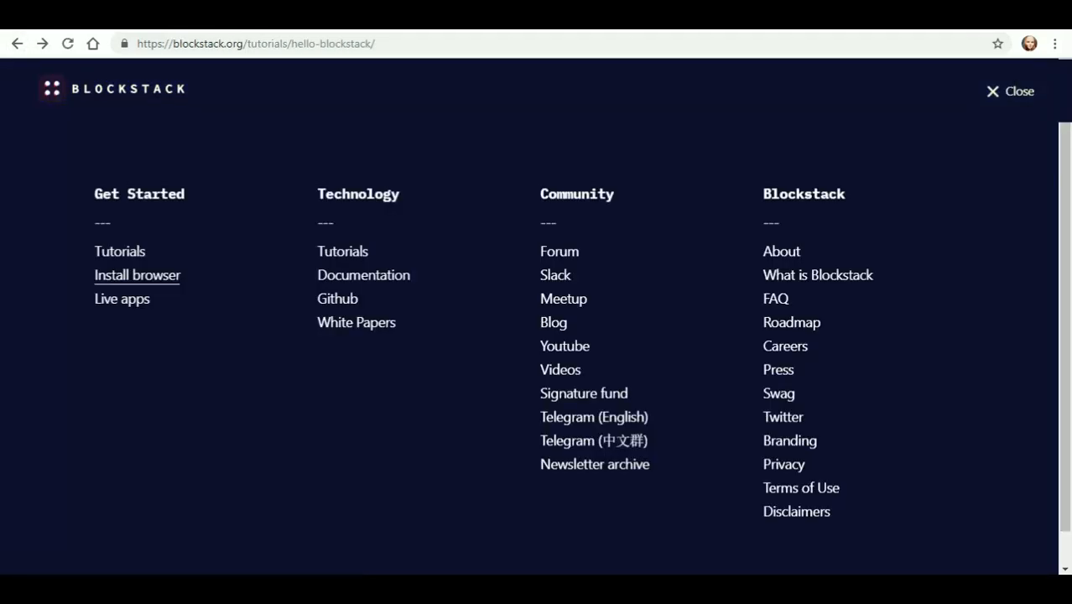
mouse_move(138, 275)
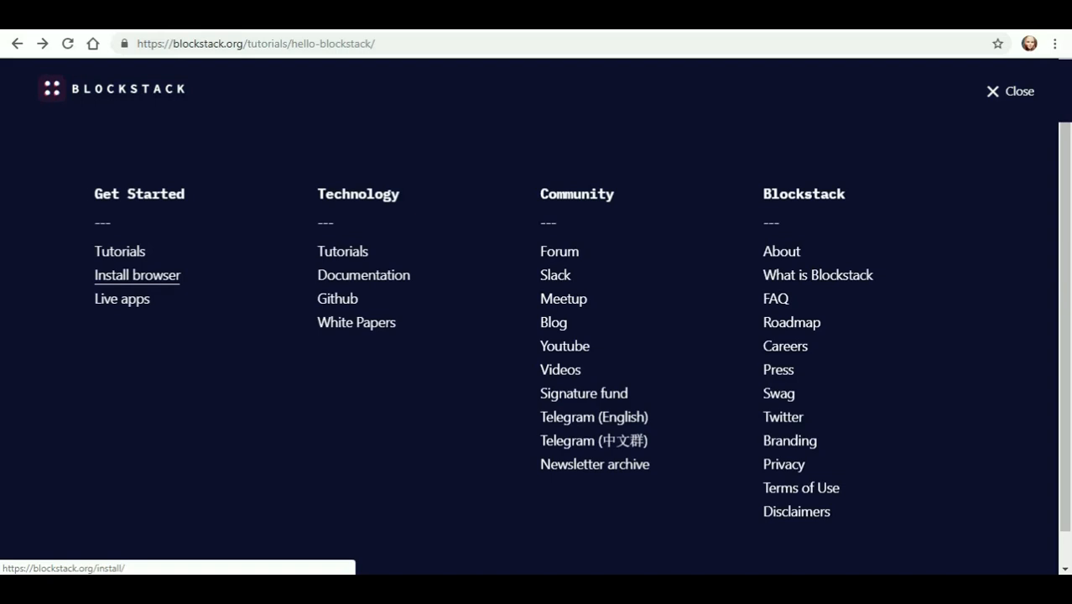
left_click(137, 275)
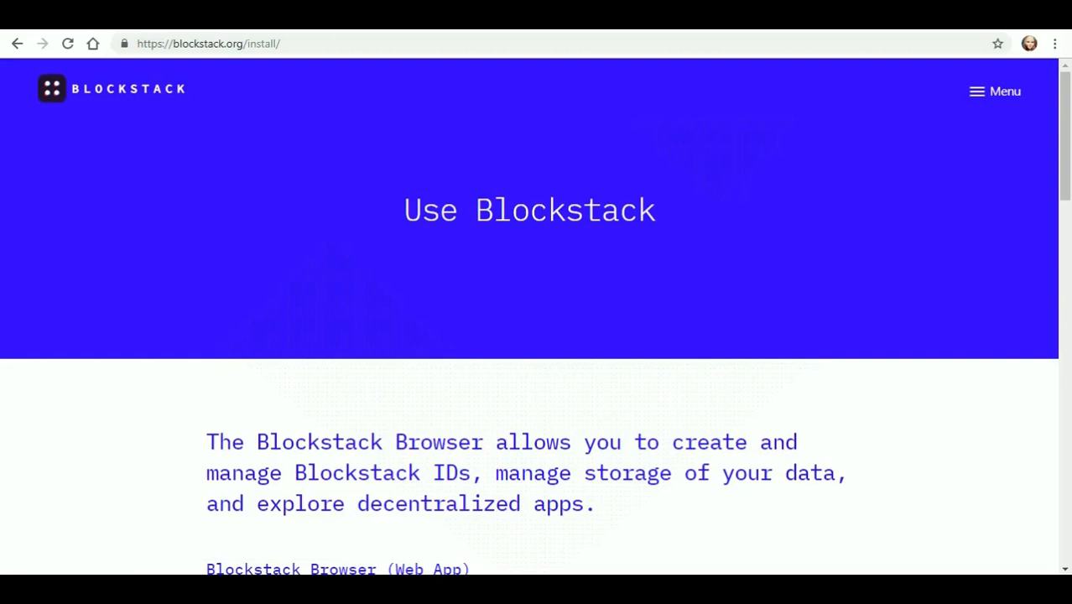
scroll("down", 3)
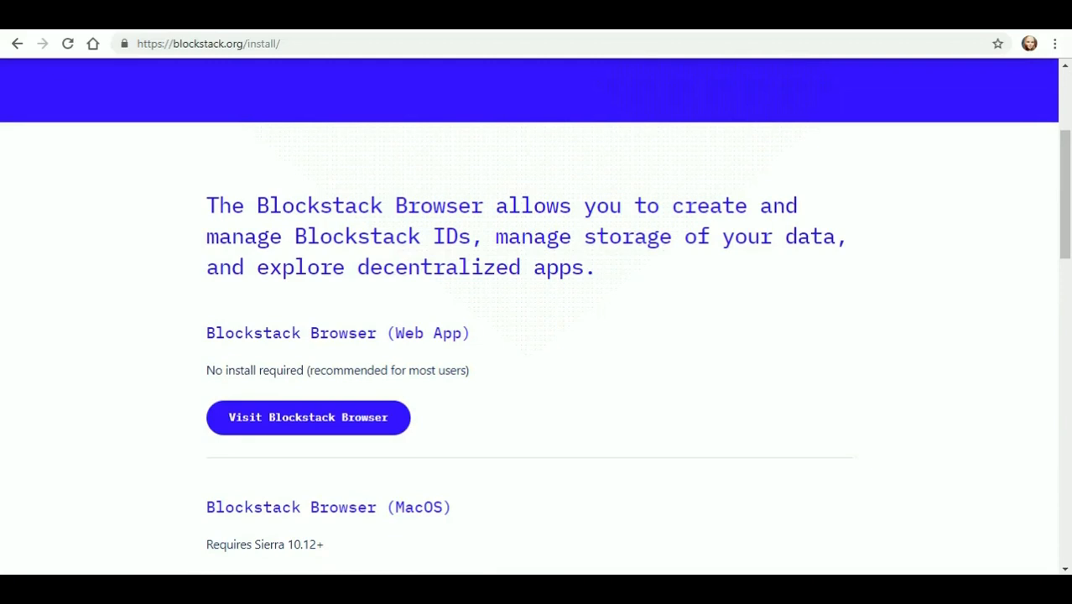
scroll("down", 3)
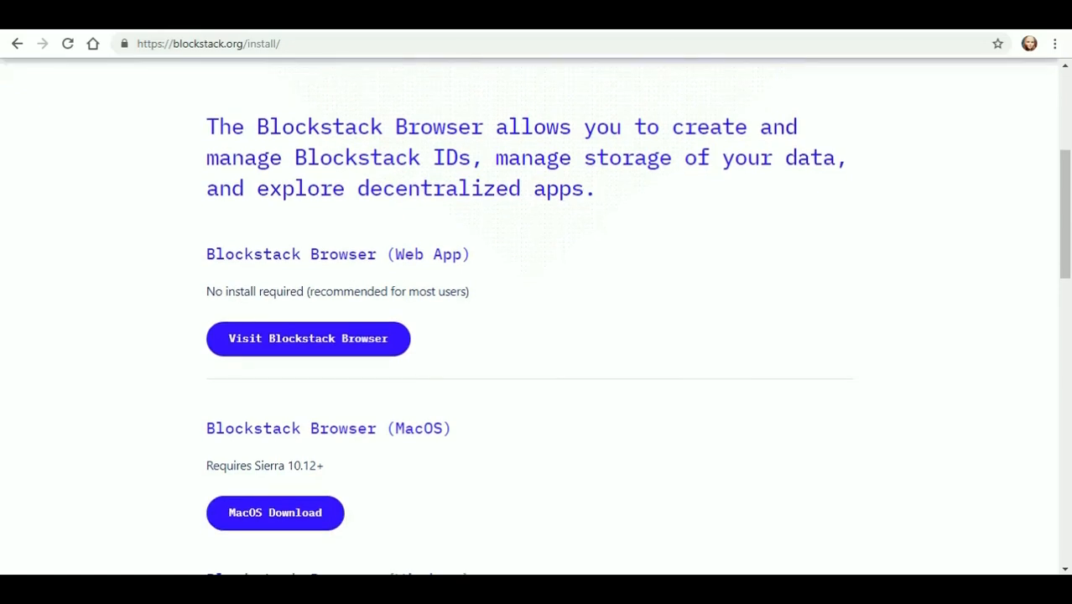
scroll("down", 3)
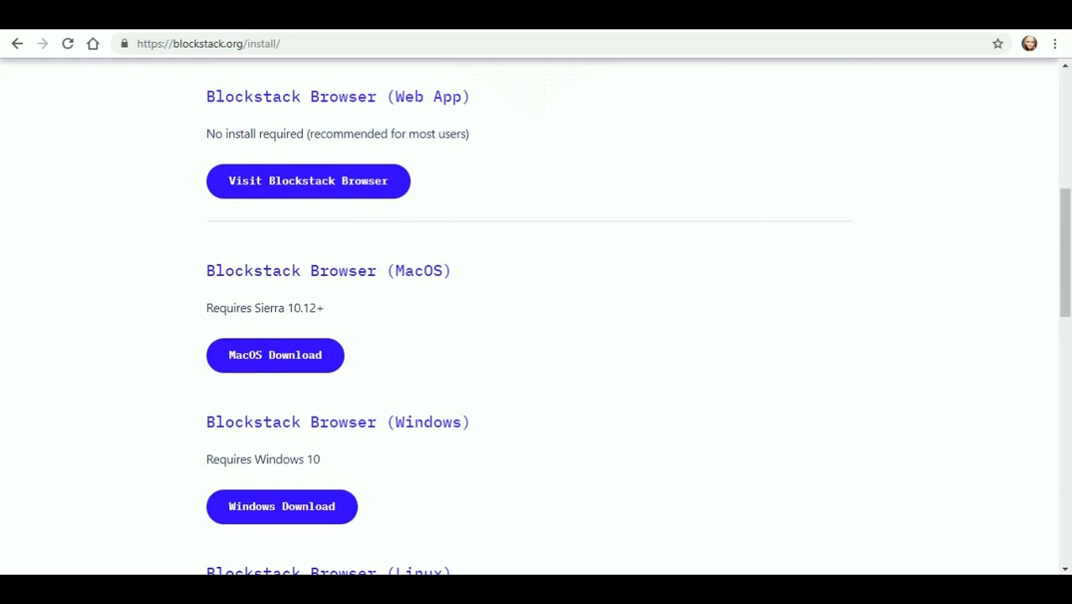
scroll("down", 3)
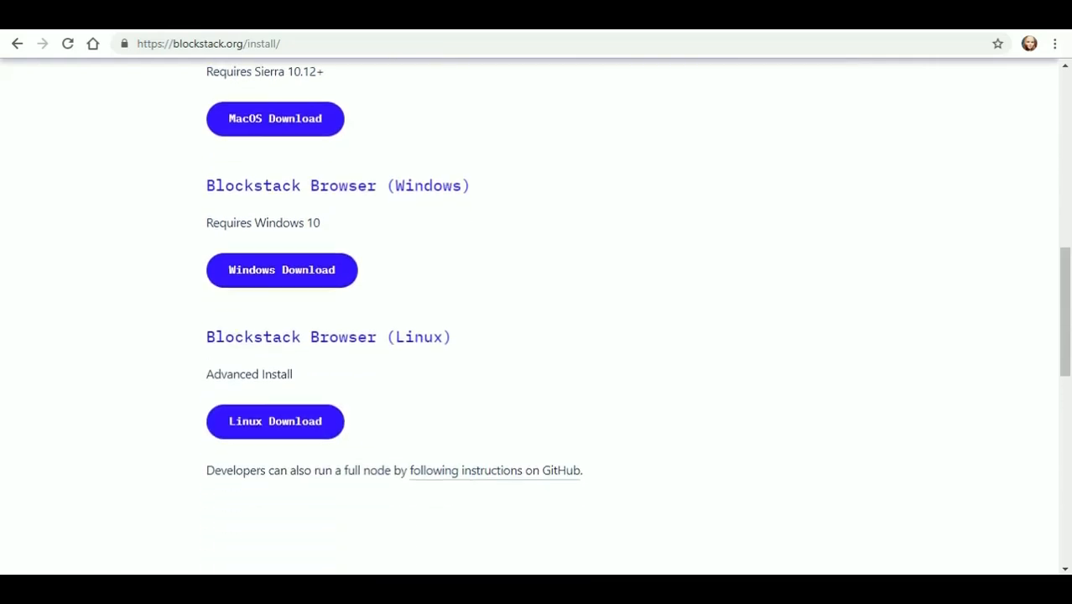
scroll("up", 3)
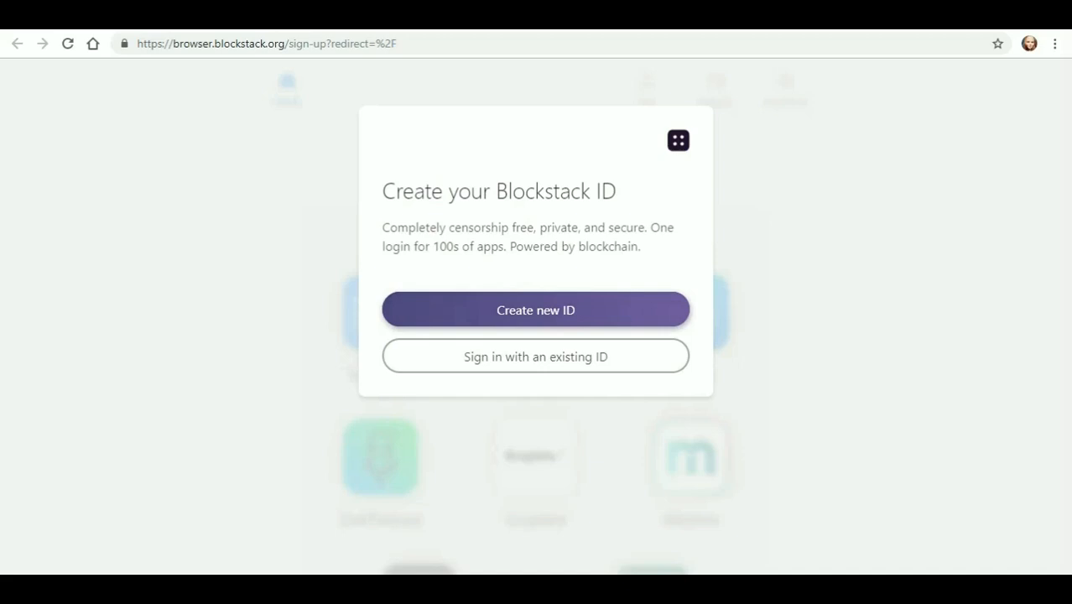
Create a new Blockstack ID with the available username 'newworldoptimist' and continue.
left_click(535, 309)
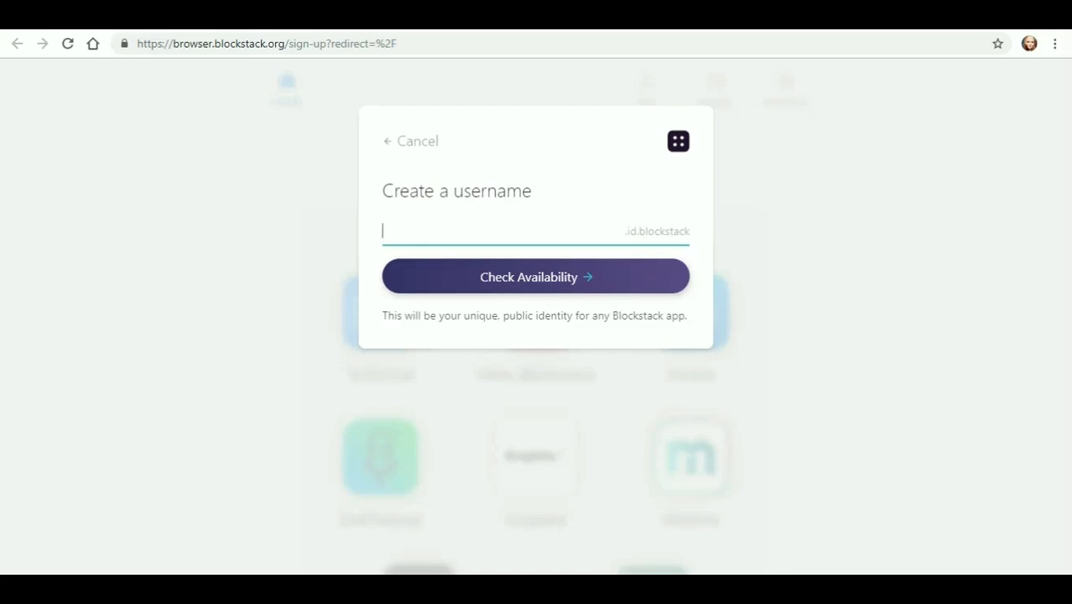
type("n")
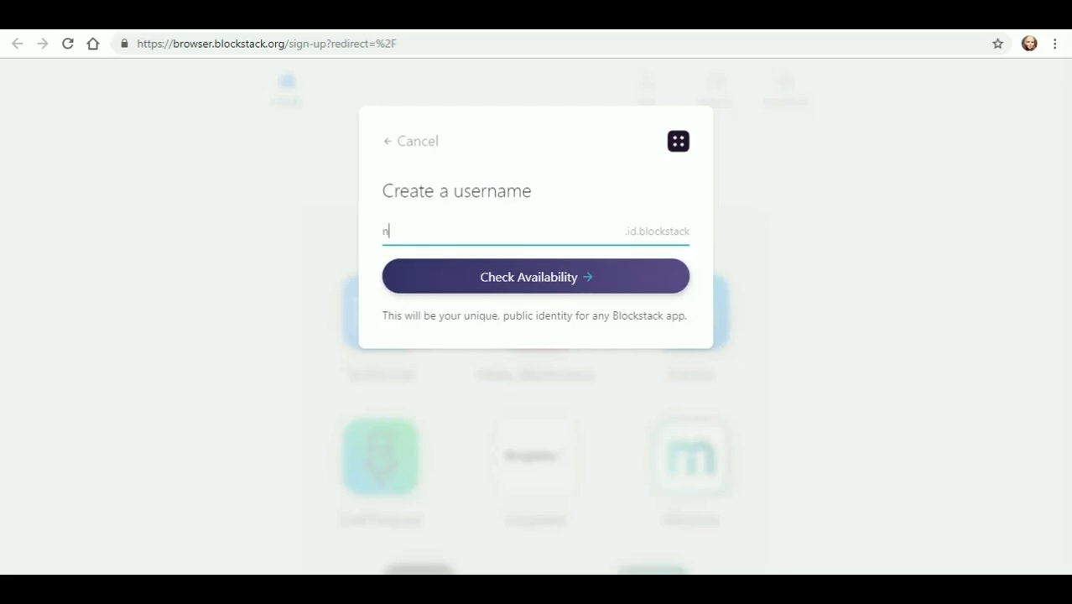
type("ewworldopti")
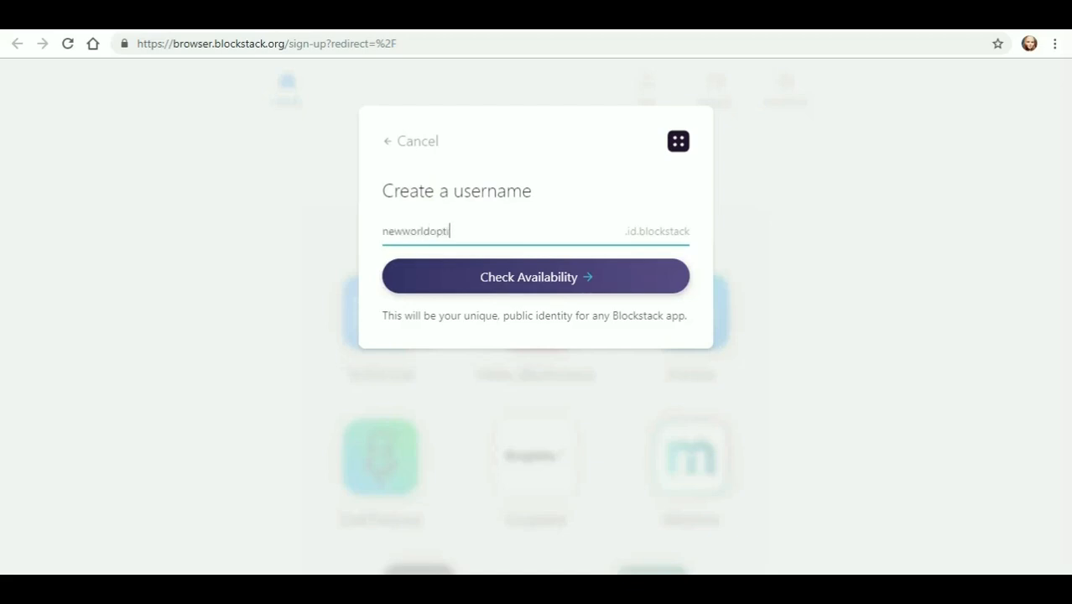
type("mist")
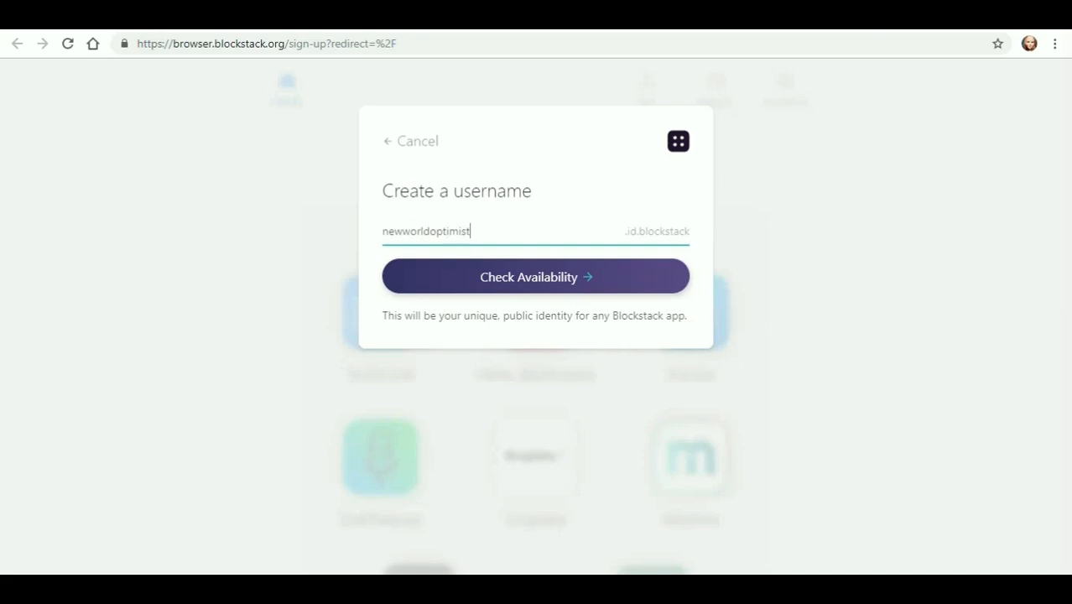
left_click(536, 277)
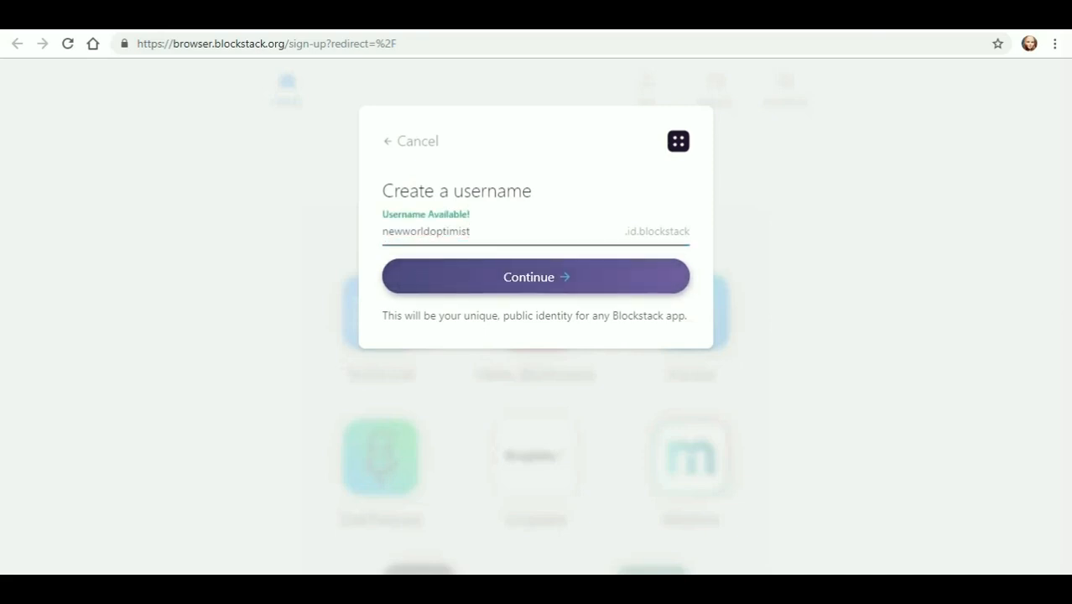
left_click(535, 276)
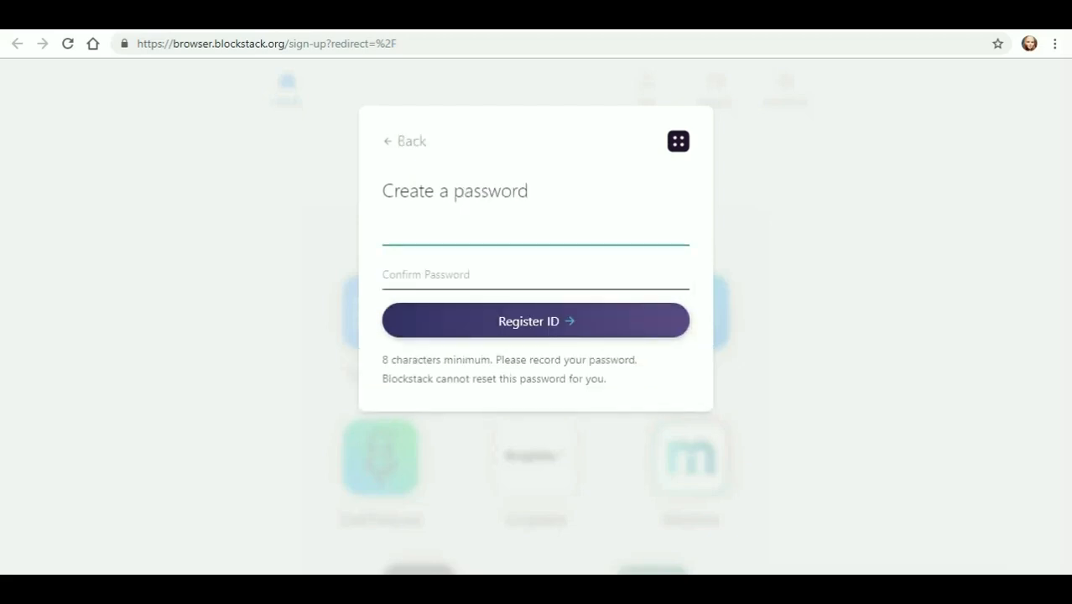
left_click(535, 232)
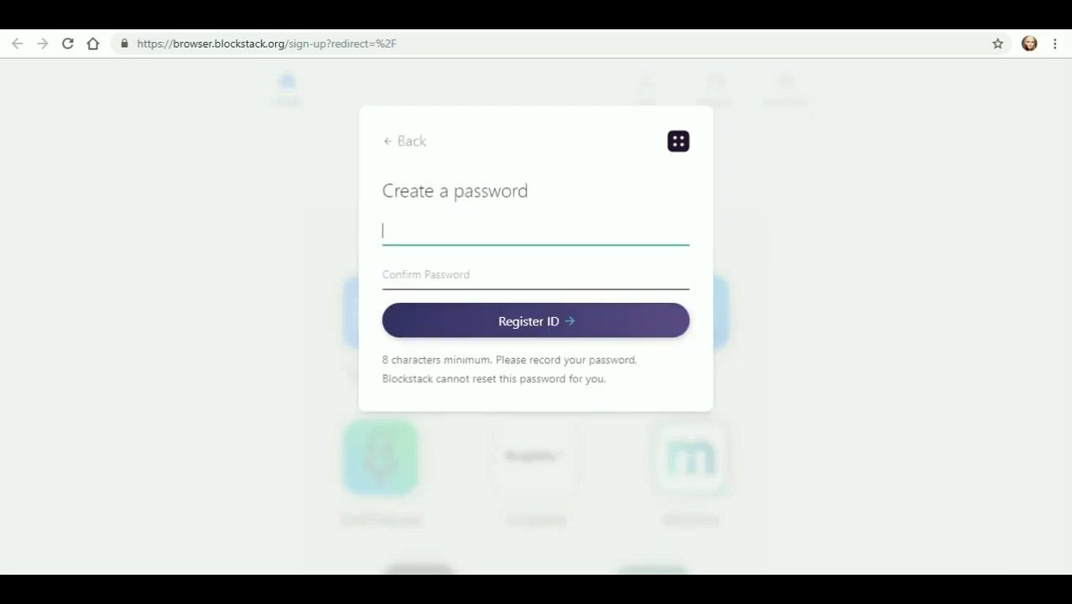
left_click(536, 320)
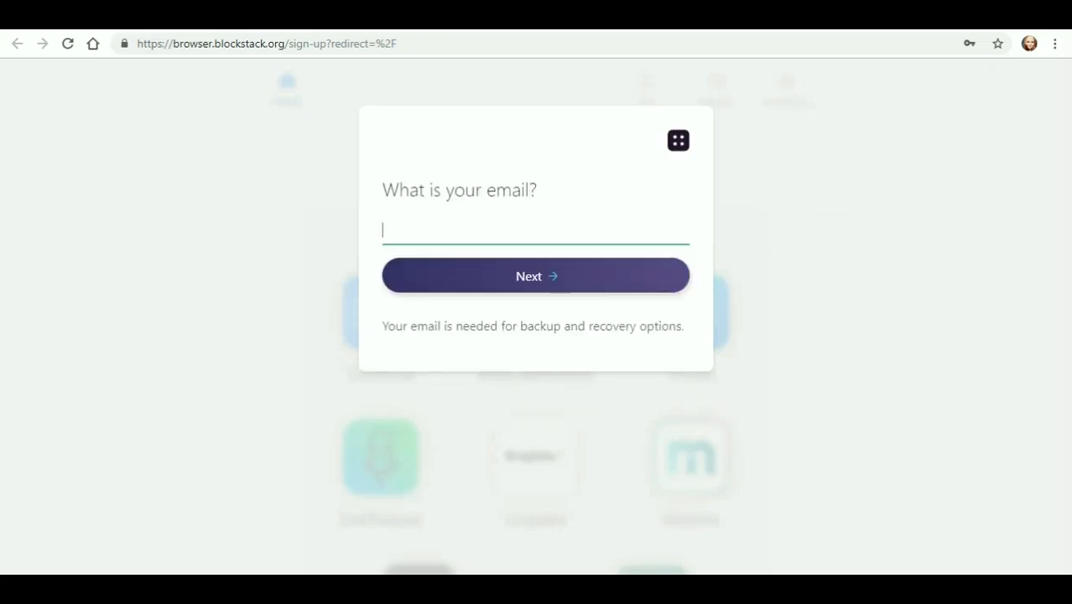
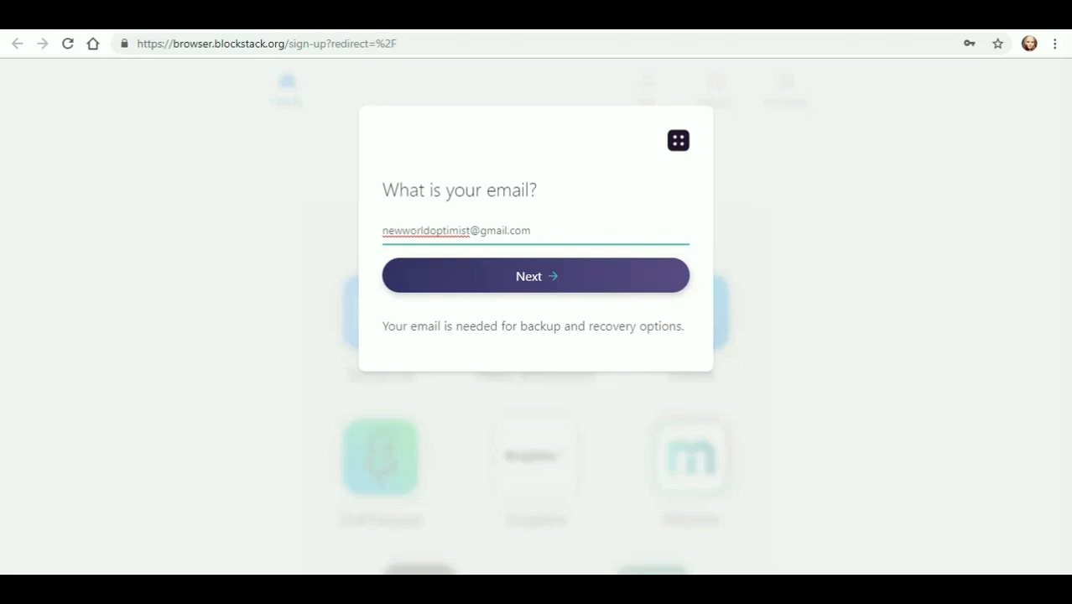
left_click(535, 276)
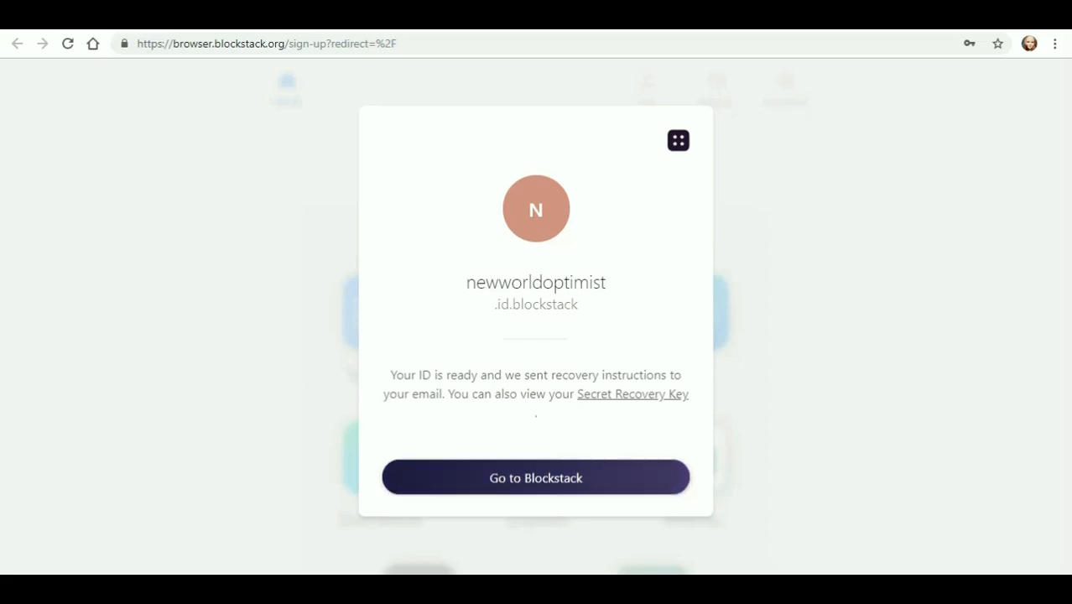
Enter the Blockstack home with the new ID and browse the catalog through Chat, Wallet and Token Portfolio apps and back up.
left_click(537, 476)
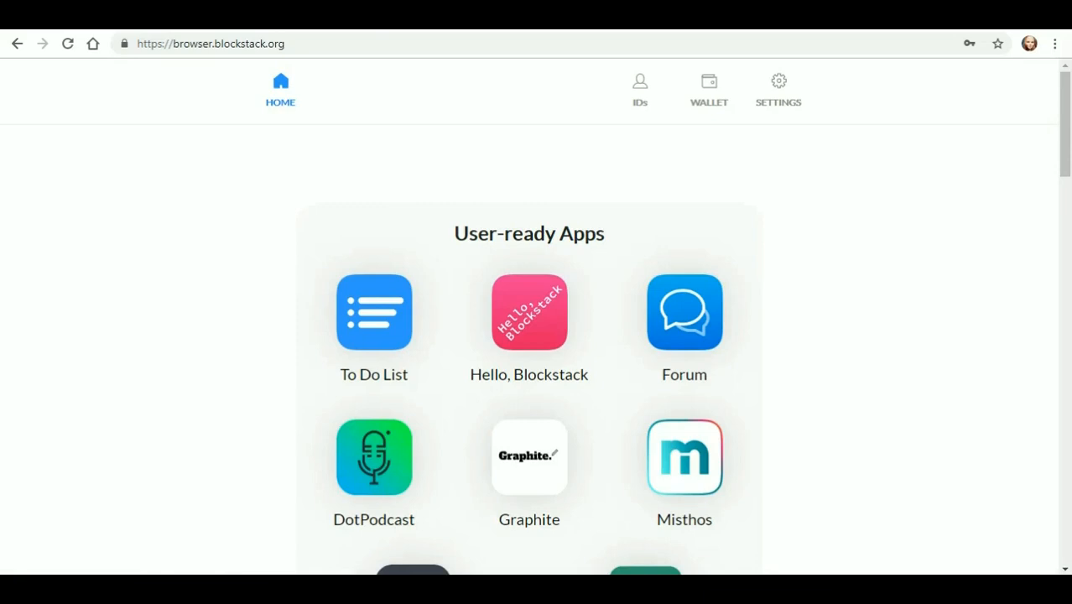
scroll("down", 3)
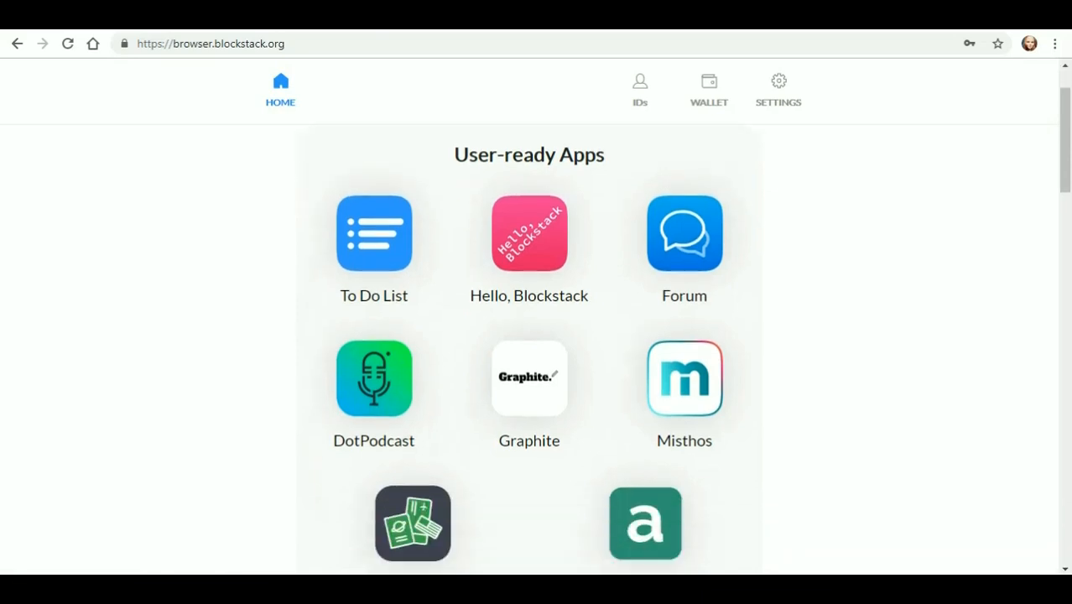
scroll("down", 3)
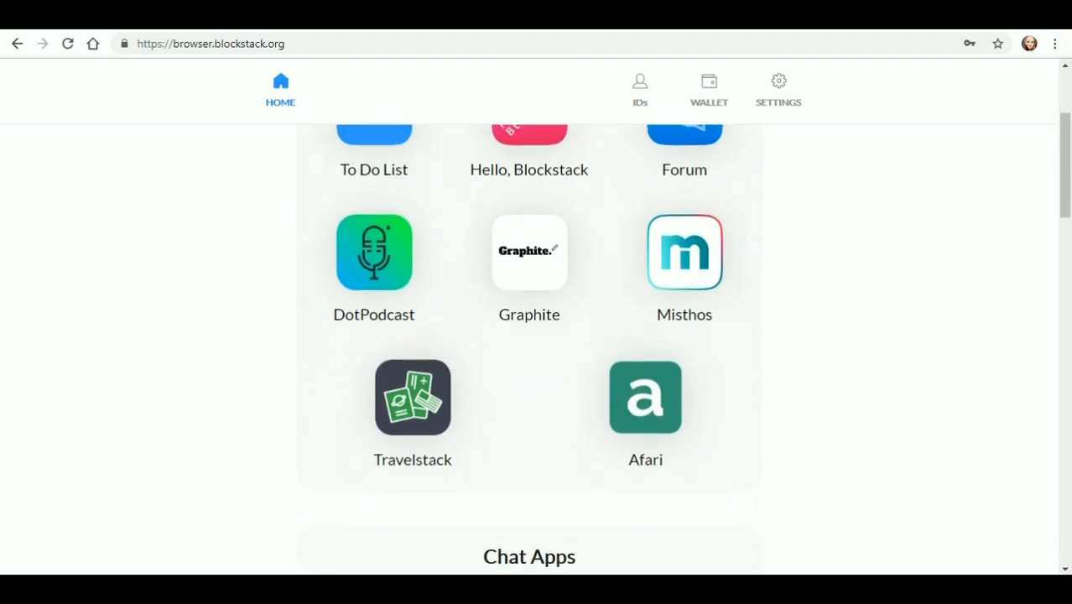
scroll("down", 3)
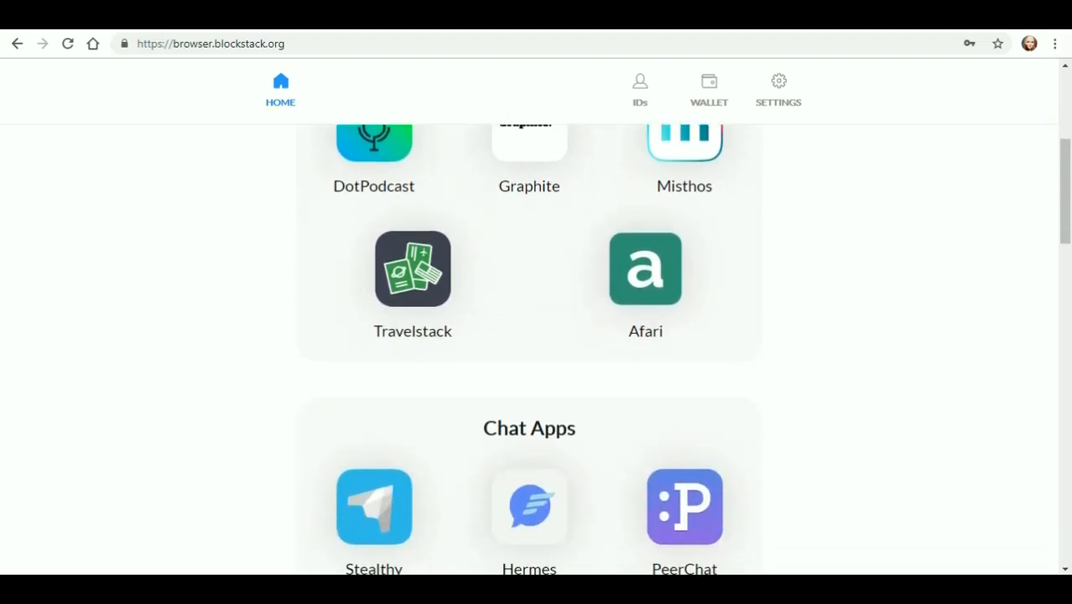
scroll("down", 3)
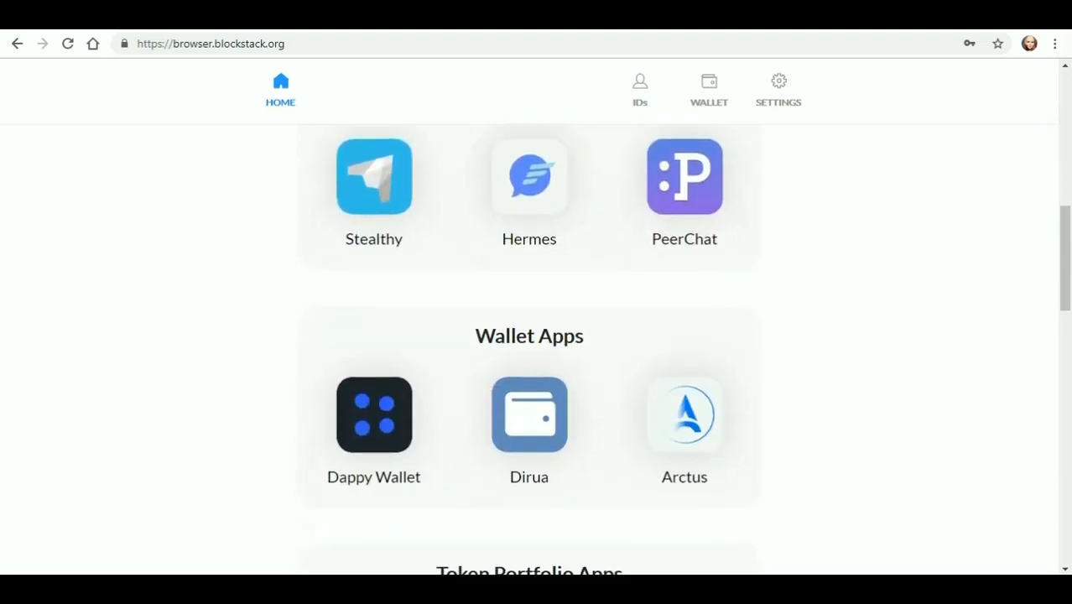
scroll("down", 3)
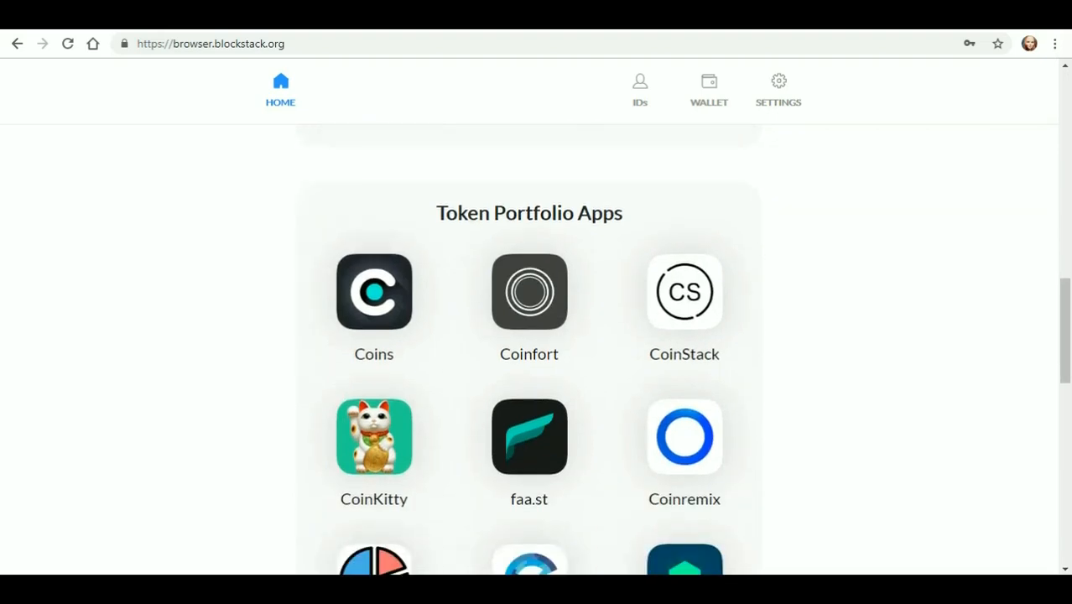
scroll("down", 3)
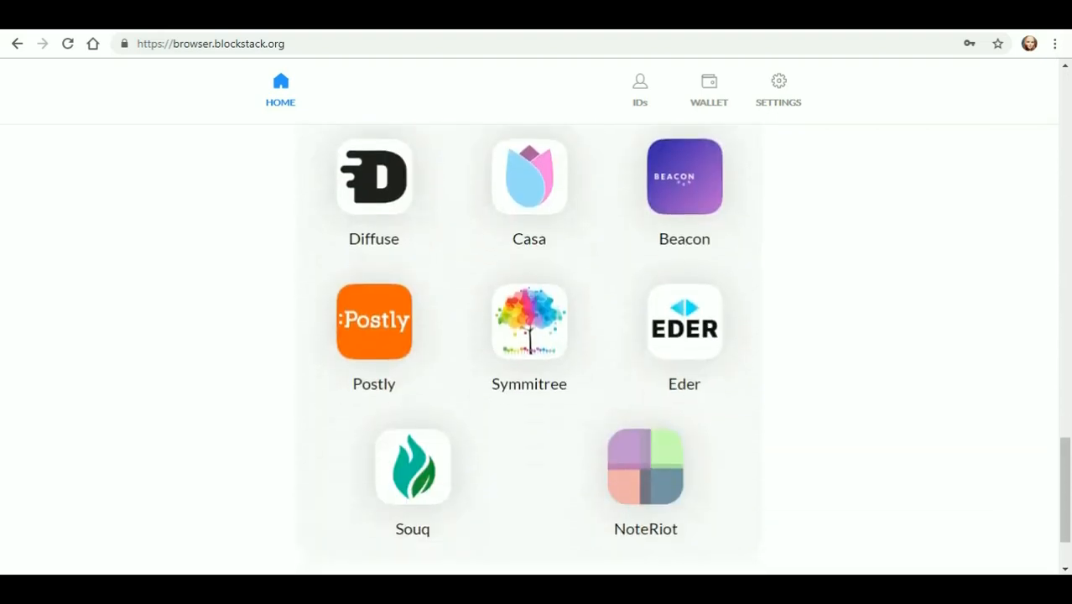
scroll("down", 3)
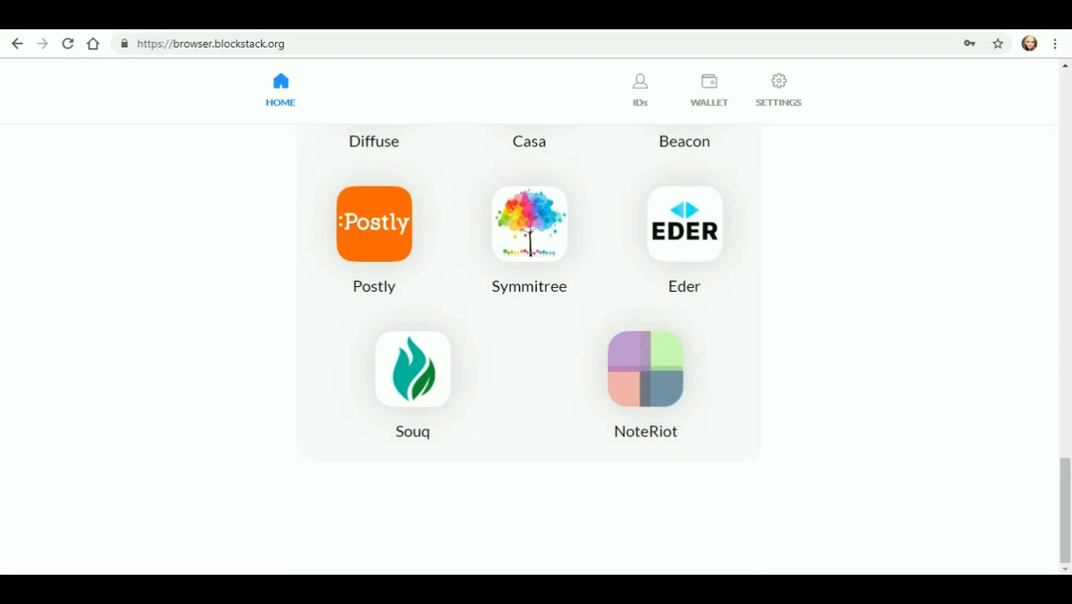
scroll("down", 3)
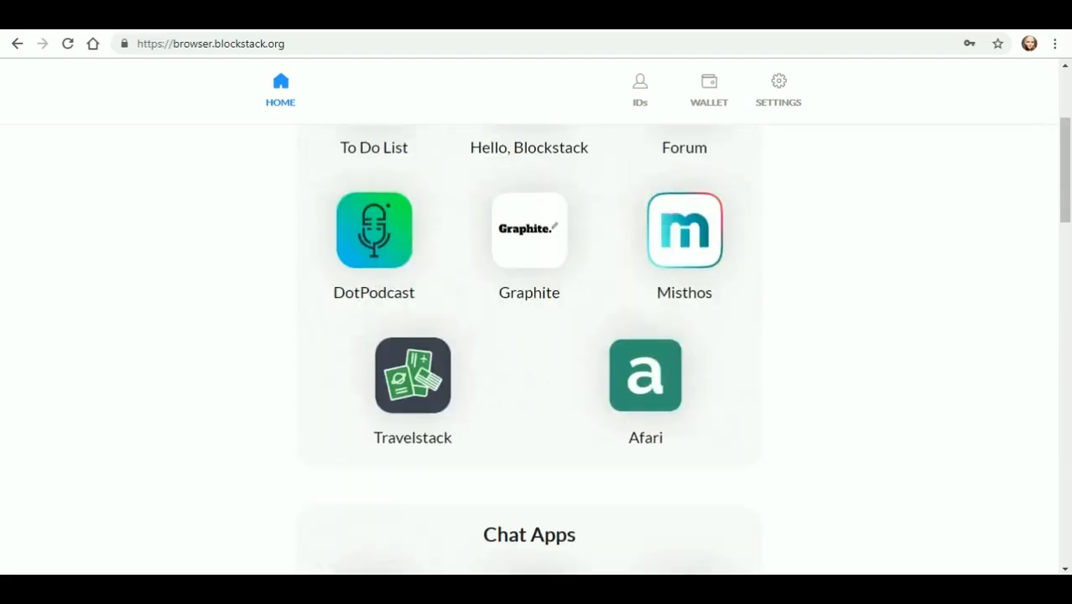
scroll("up", 3)
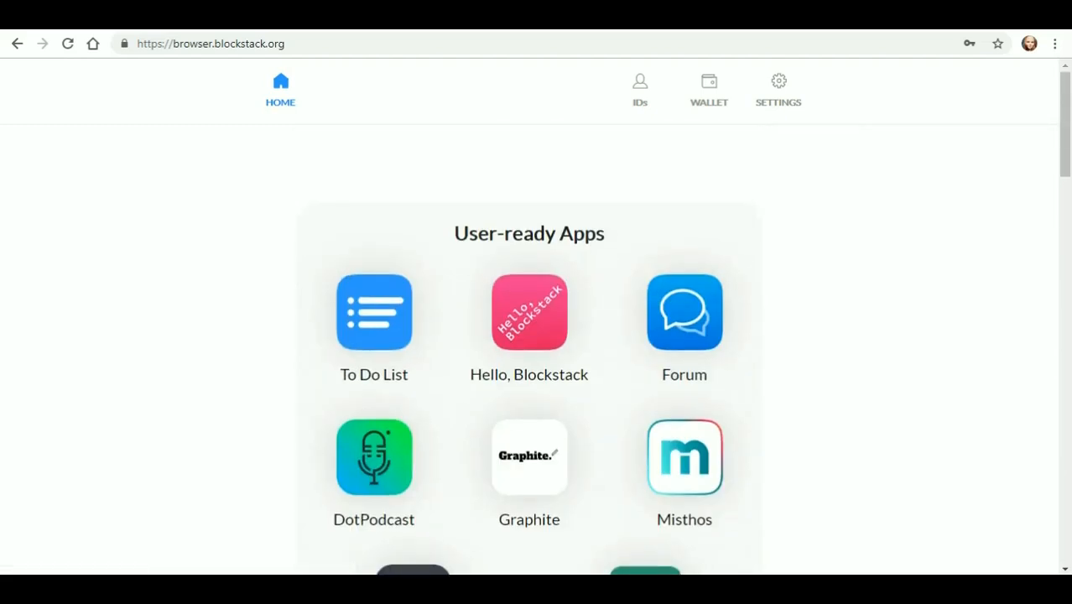
Launch the To Do List app and sign in with the new Blockstack ID.
left_click(372, 312)
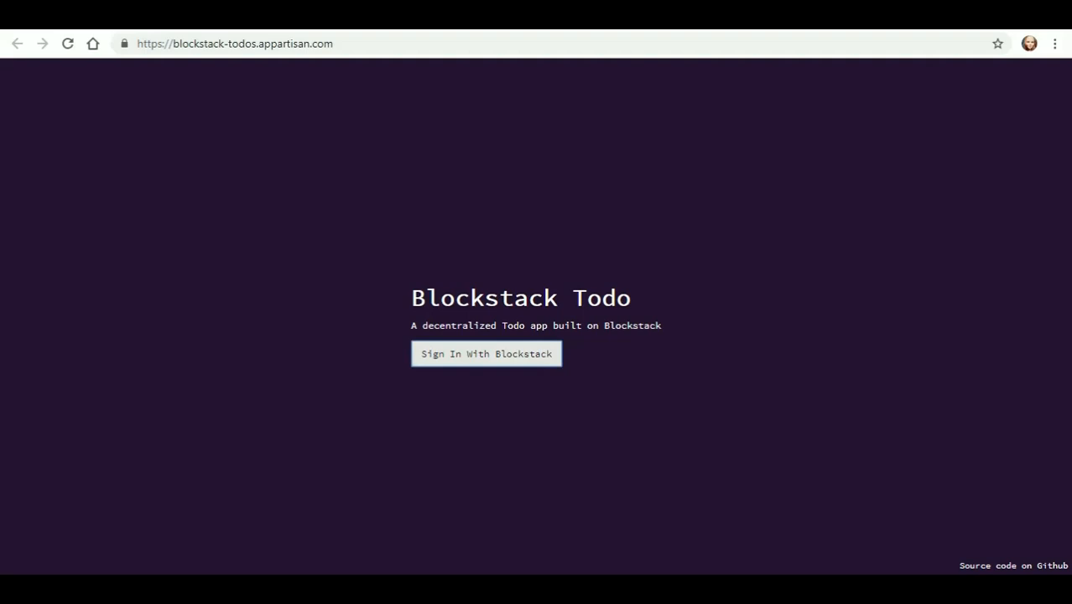
left_click(487, 352)
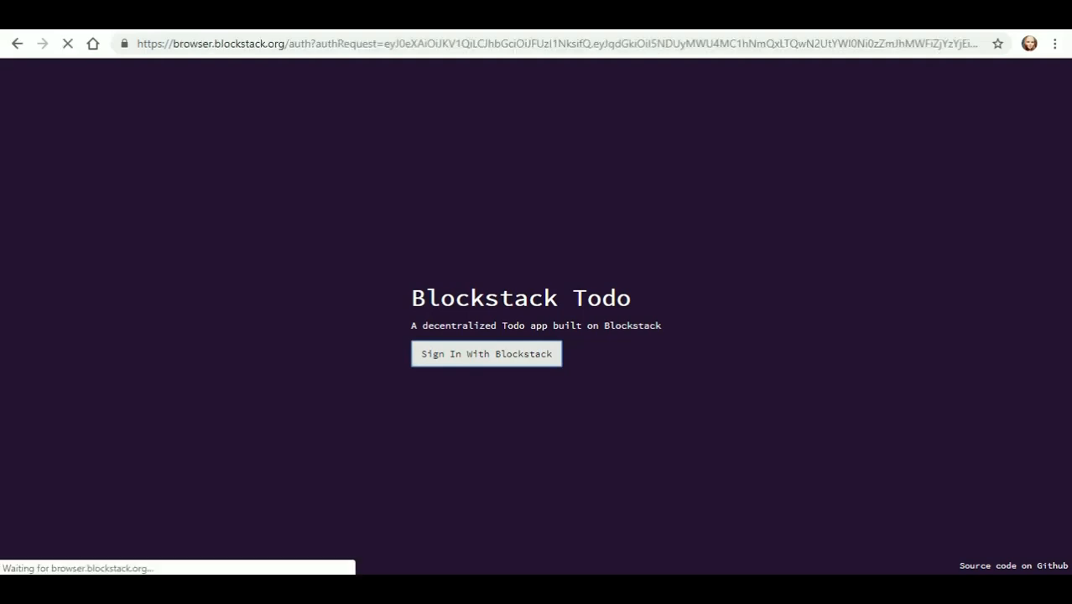
left_click(487, 353)
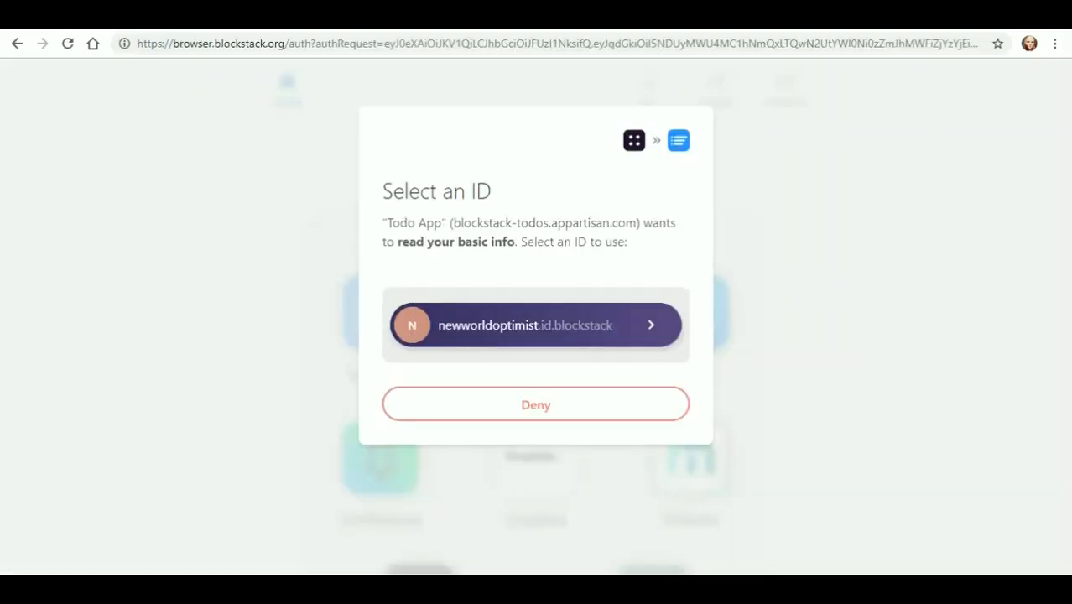
left_click(537, 325)
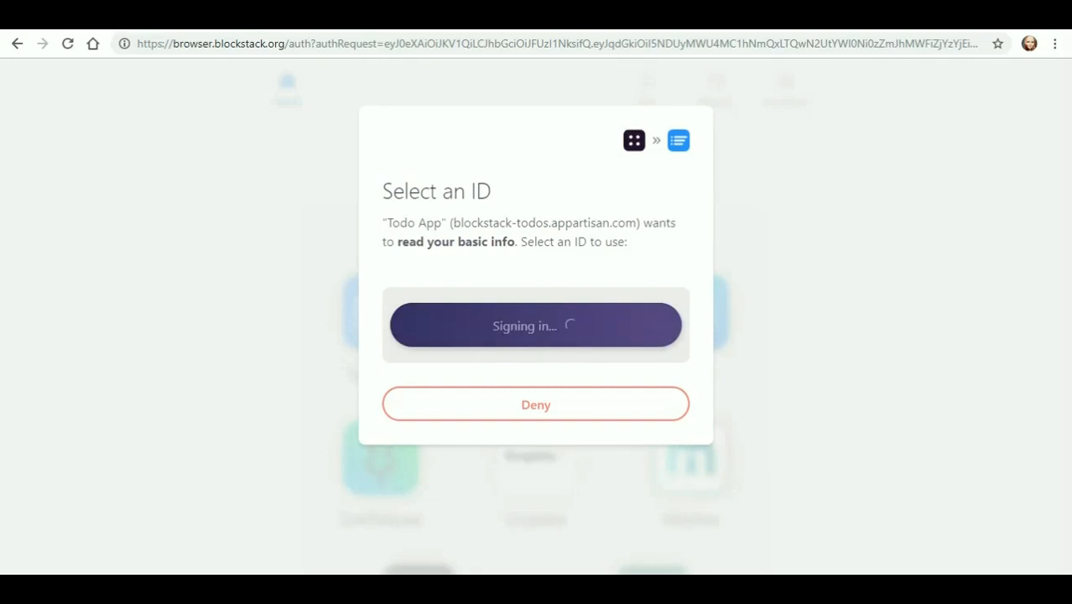
left_click(537, 325)
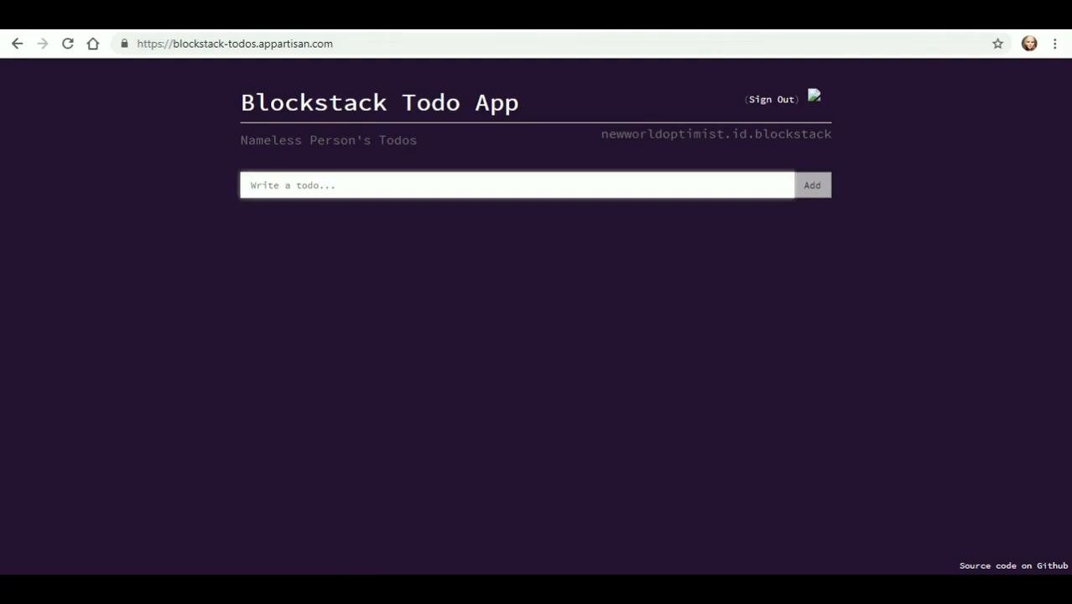
Add a 'Make more videos' todo to the list.
left_click_drag(272, 141, 416, 141)
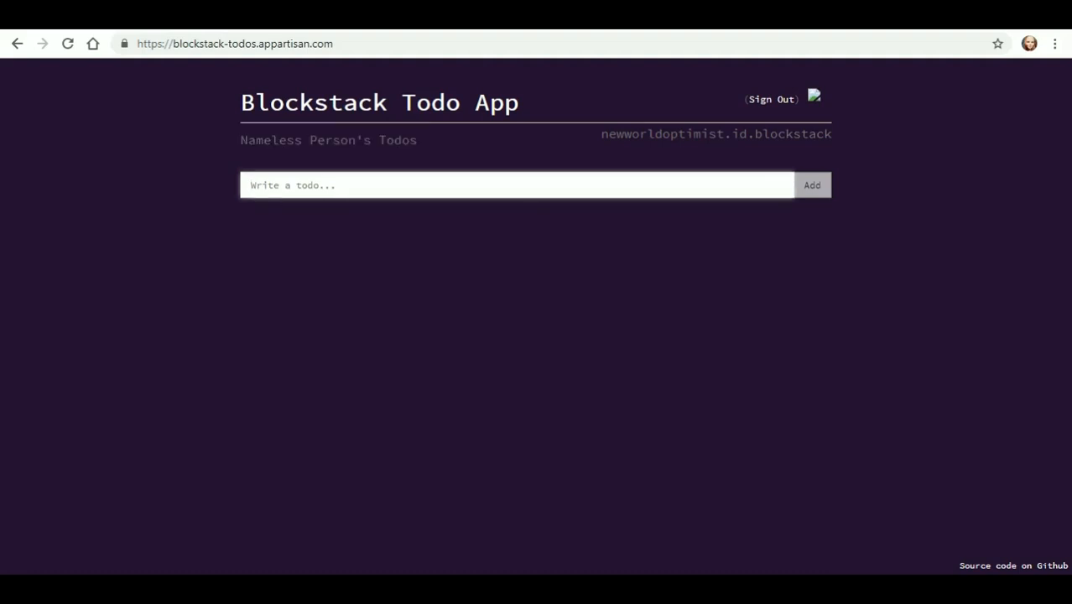
type("Make more videos")
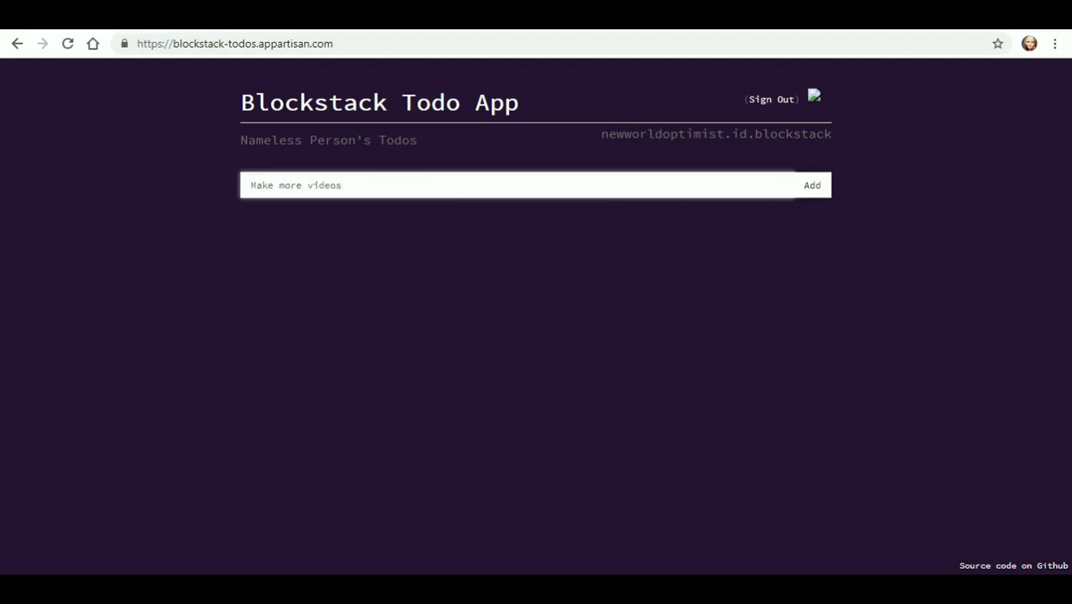
left_click(812, 185)
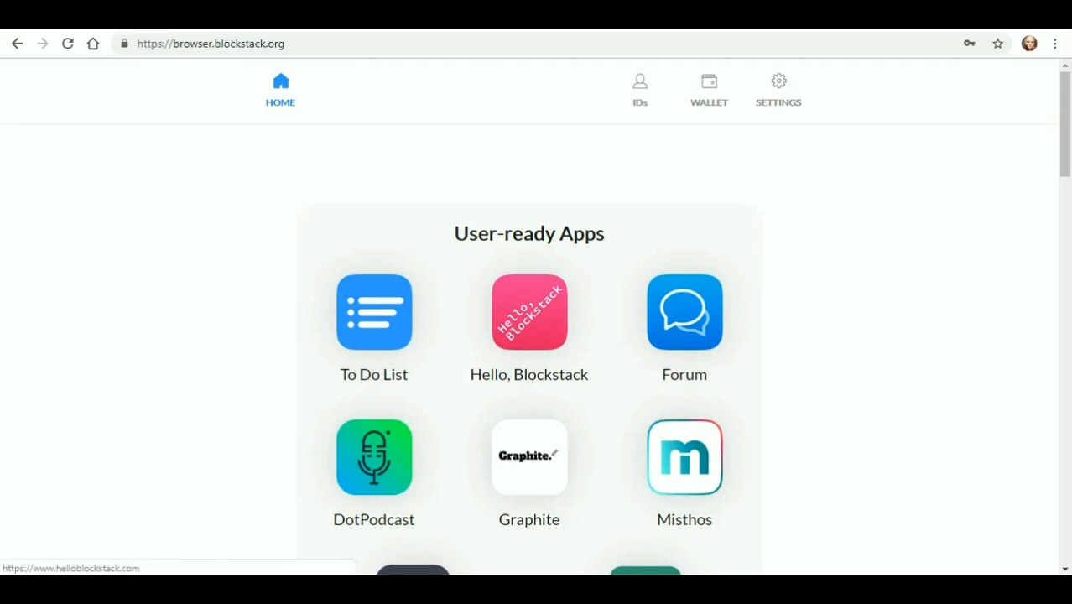
Launch Hello, Blockstack and sign in via the Blockstack web app, selecting the new ID.
left_click(528, 312)
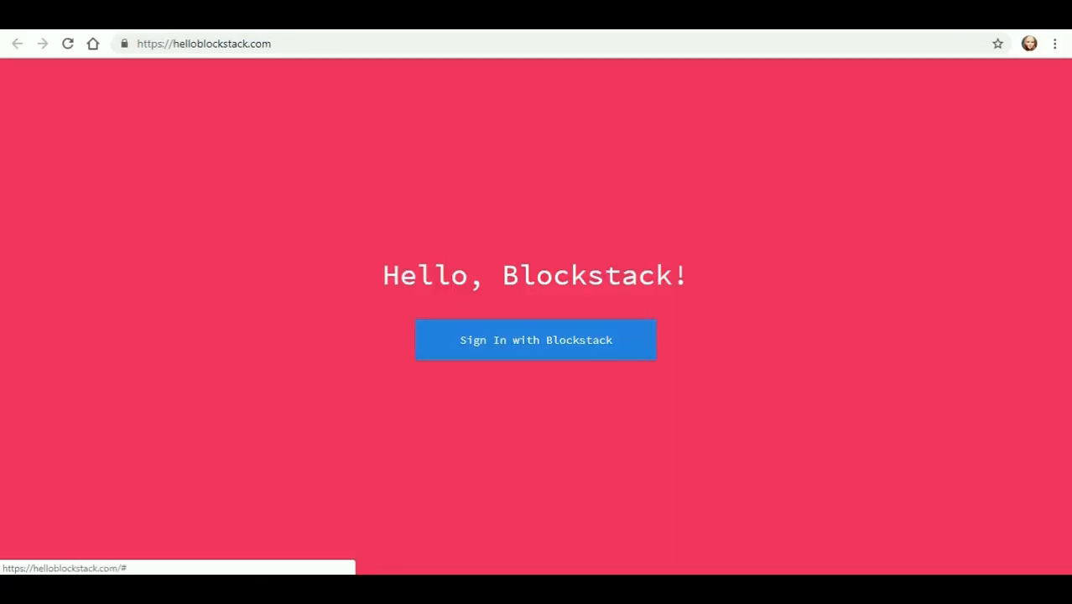
left_click(535, 338)
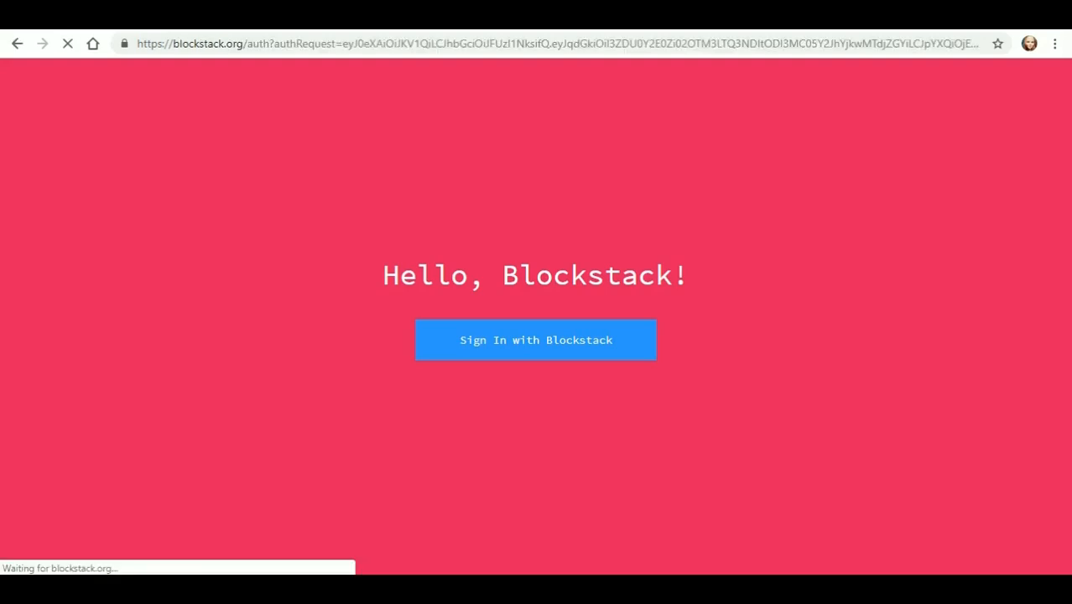
left_click(536, 339)
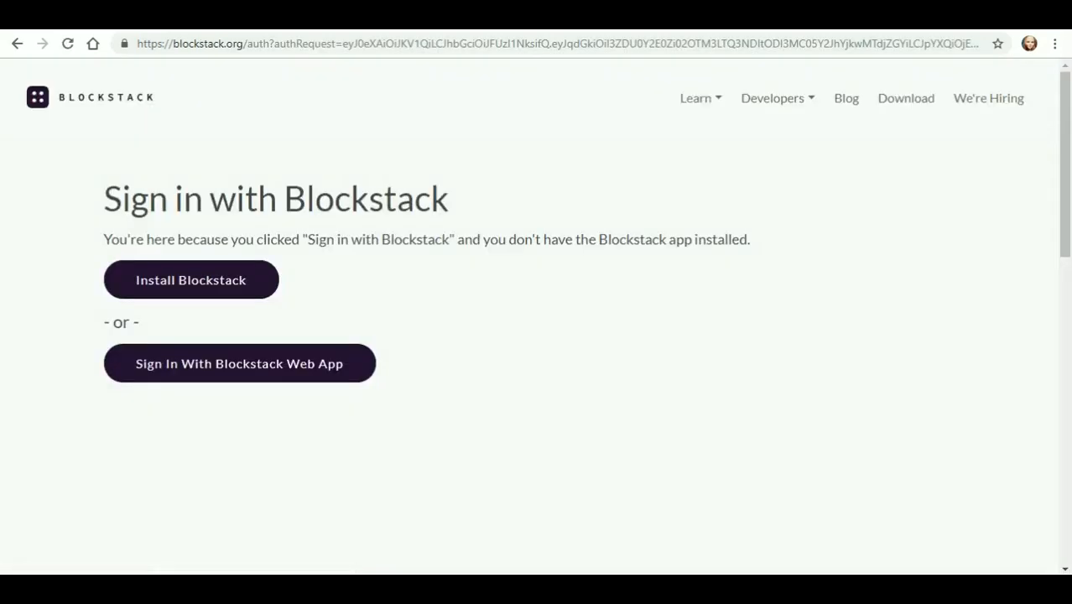
mouse_move(238, 363)
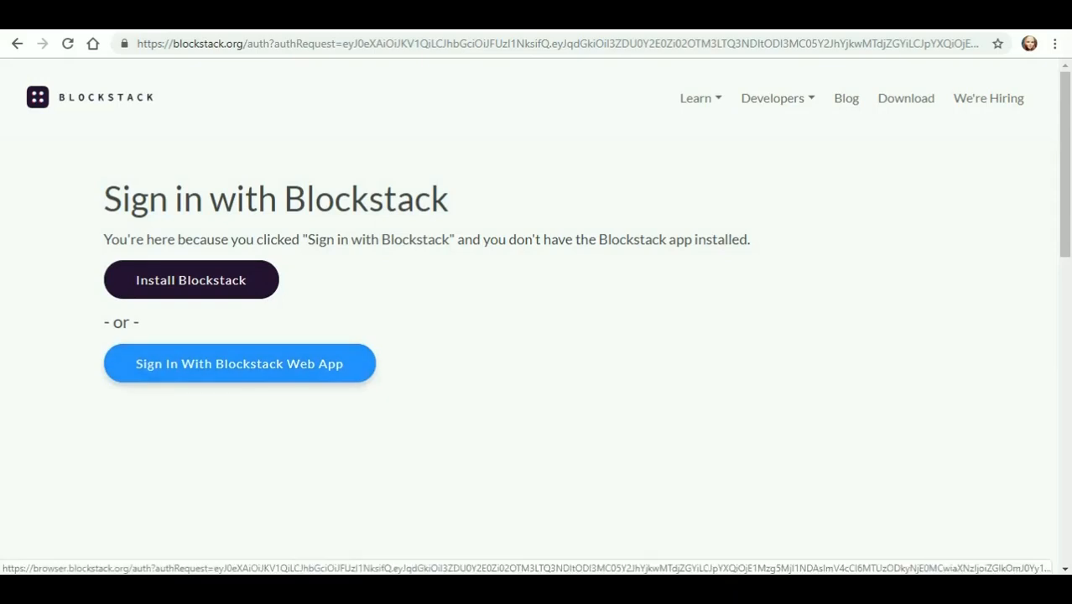
left_click(239, 363)
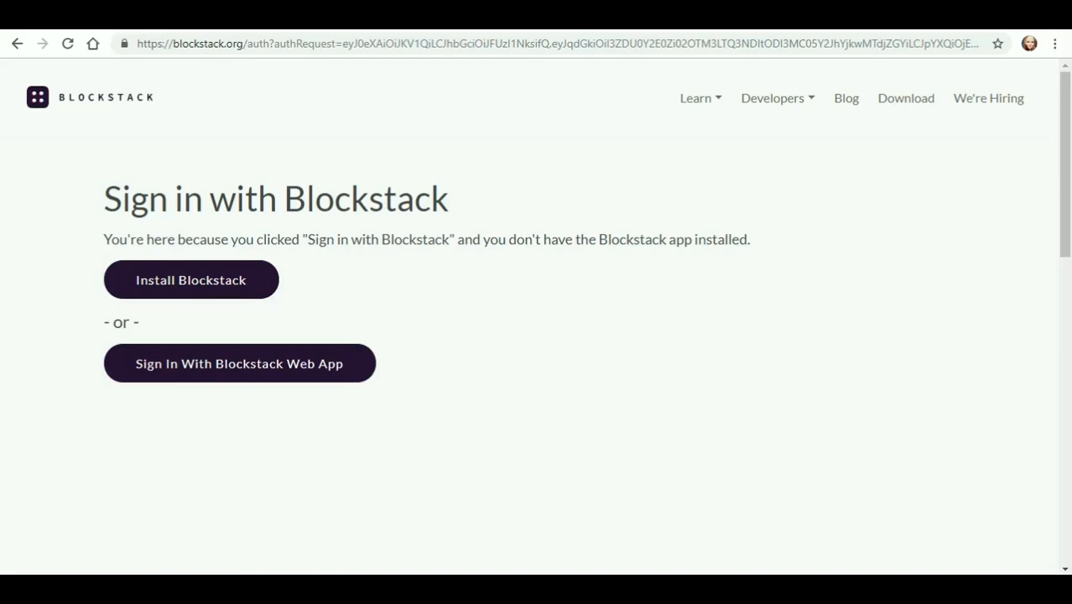
mouse_move(238, 363)
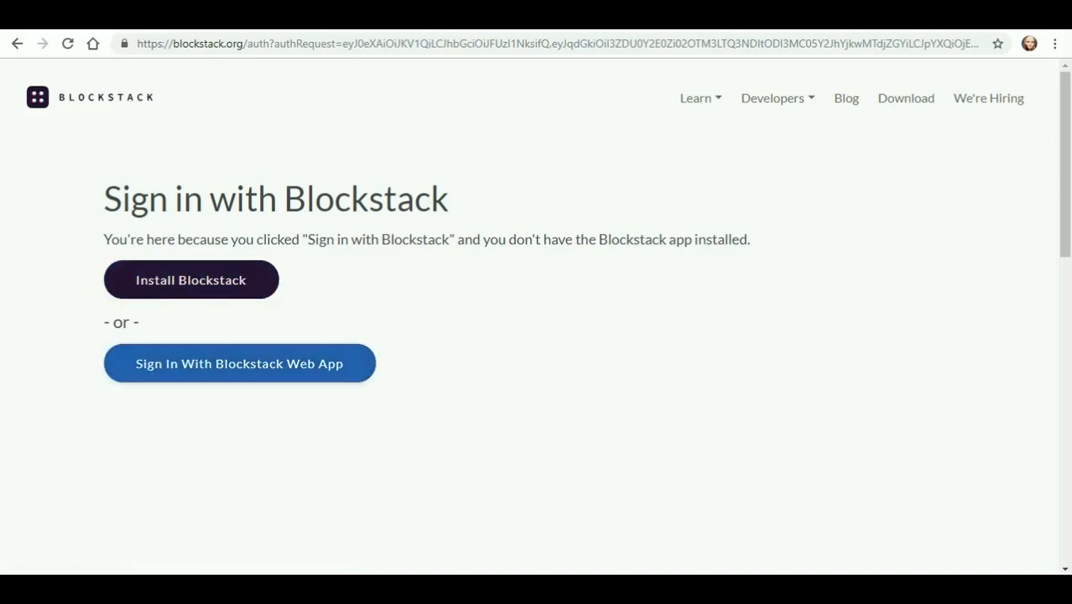
left_click(239, 362)
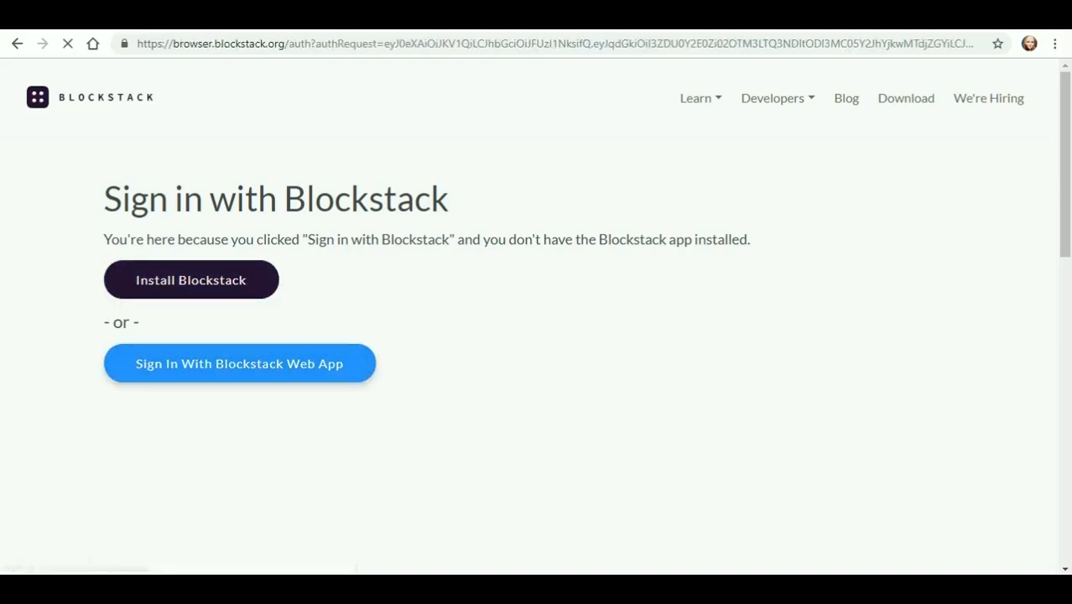
left_click(238, 362)
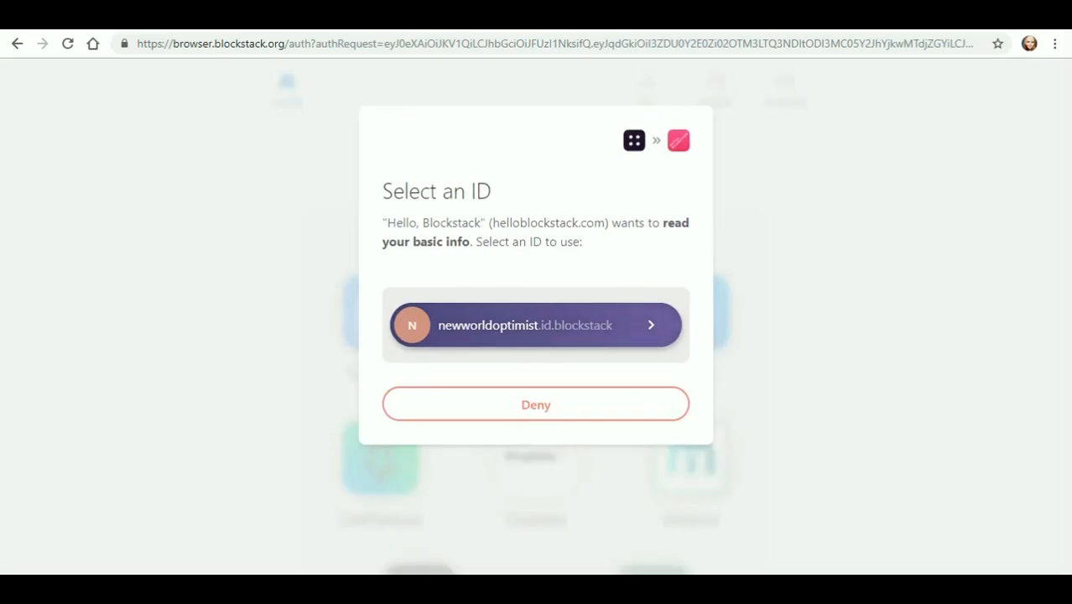
left_click(535, 326)
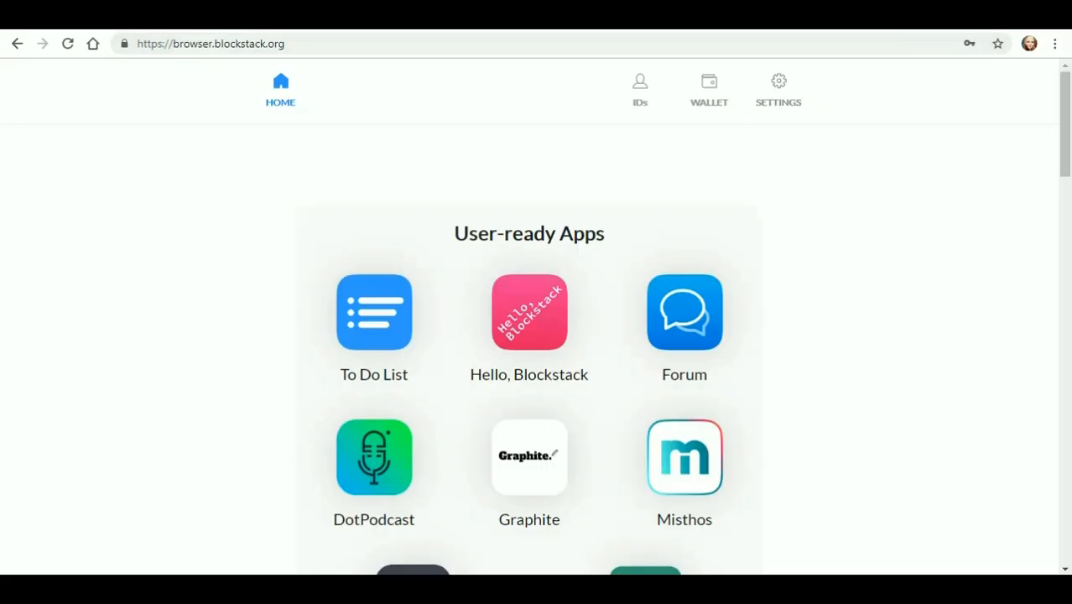
See Hello Blockstack's Nameless Person greeting, log out, and return to the Blockstack apps home.
left_click(529, 312)
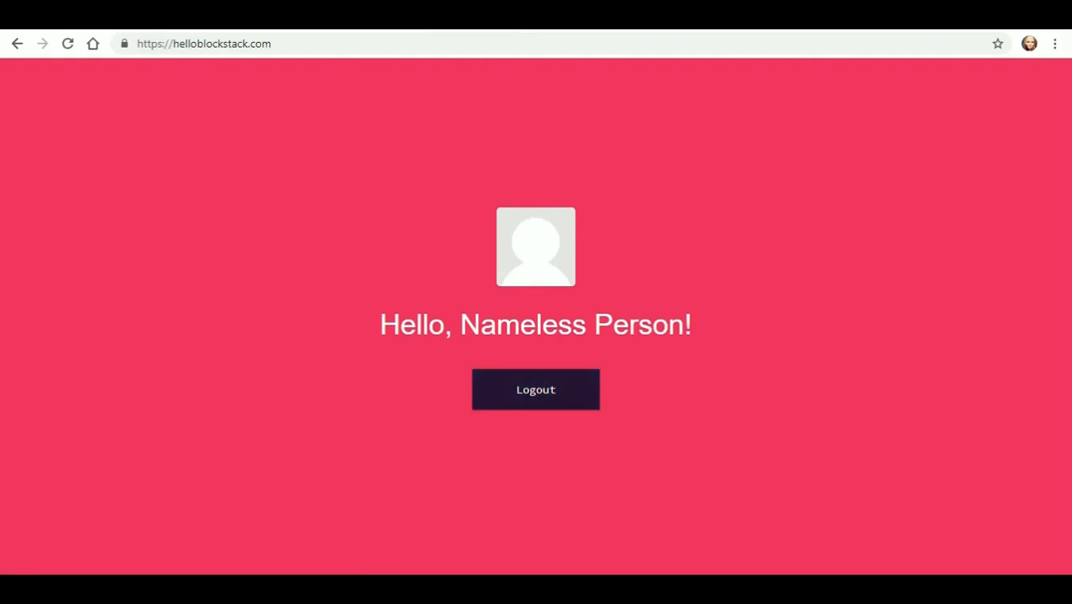
left_click(535, 390)
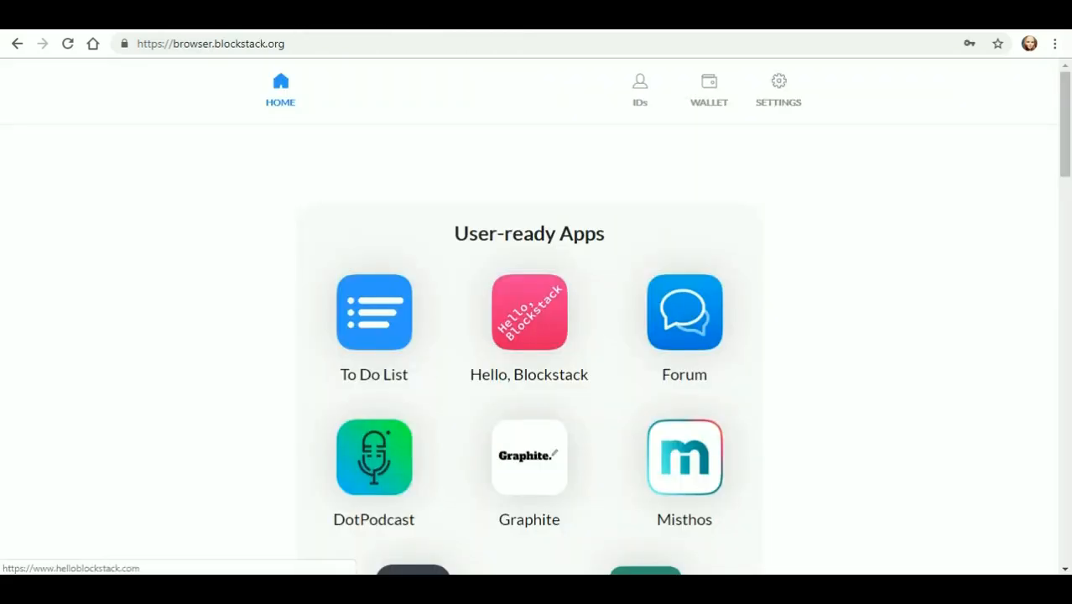
left_click(530, 312)
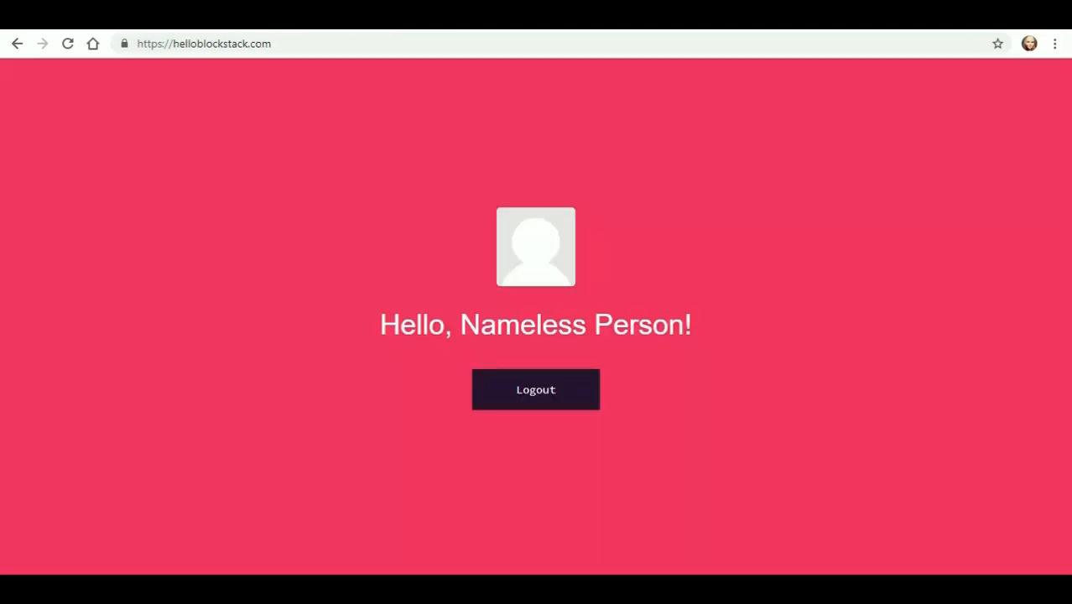
left_click(537, 389)
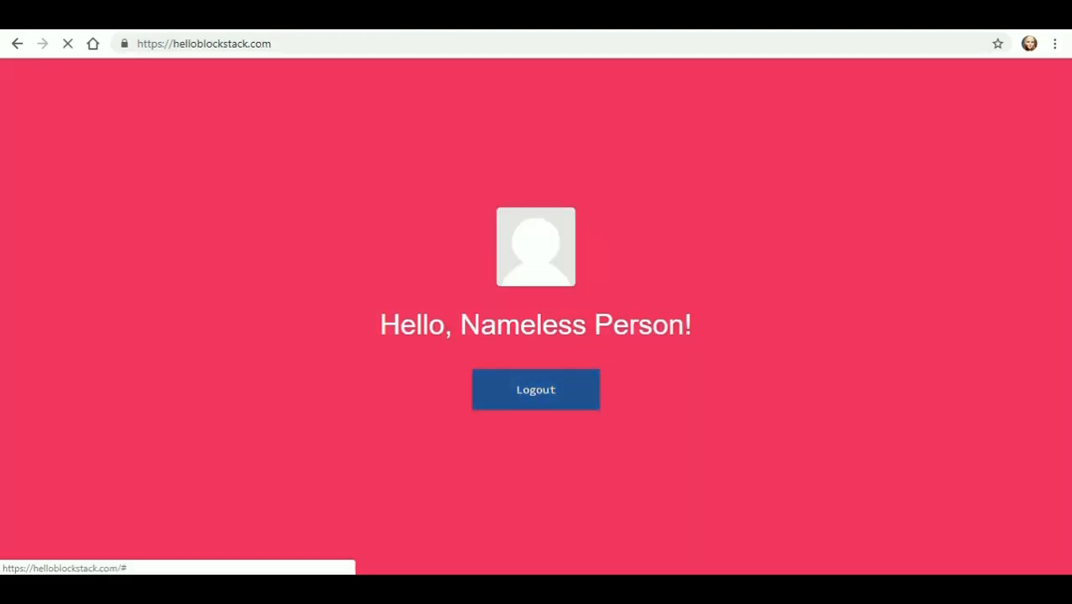
left_click(536, 389)
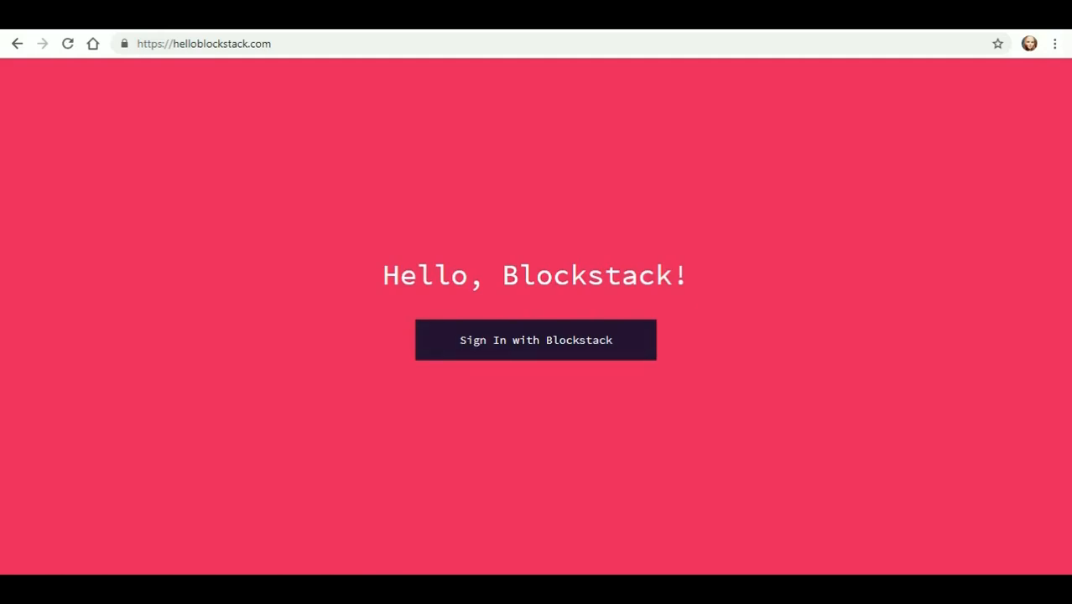
left_click(533, 339)
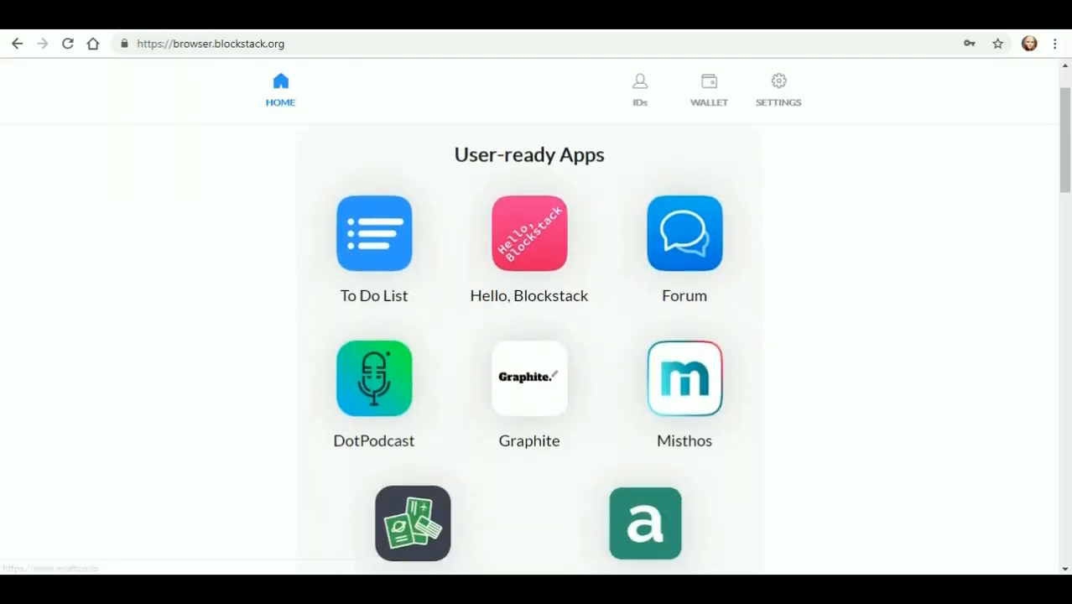
Launch the Blockstack Forum app and browse down its Latest topics list.
left_click(684, 234)
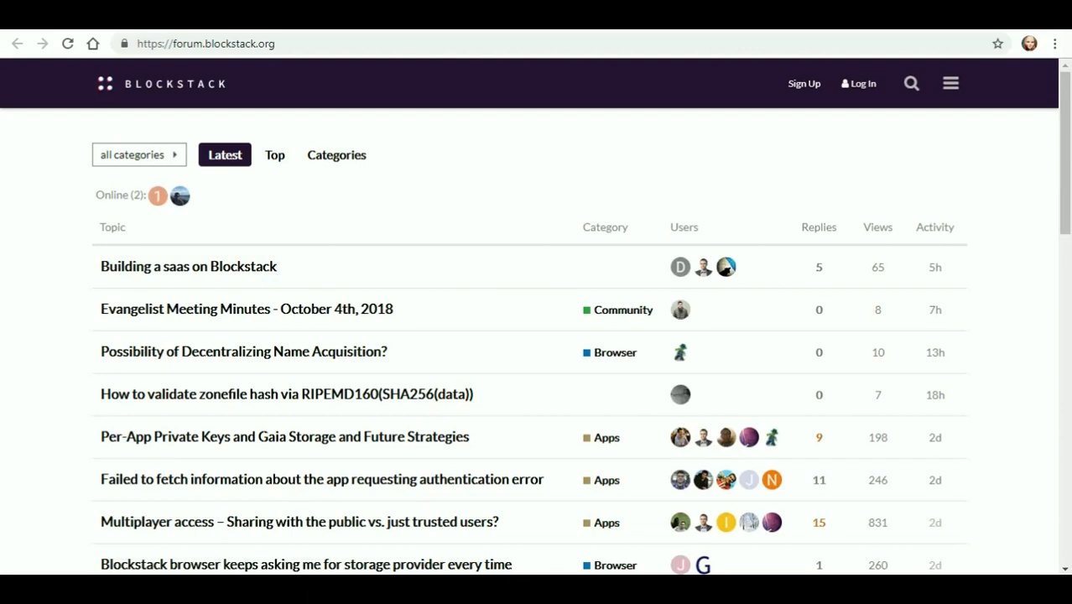
scroll("down", 3)
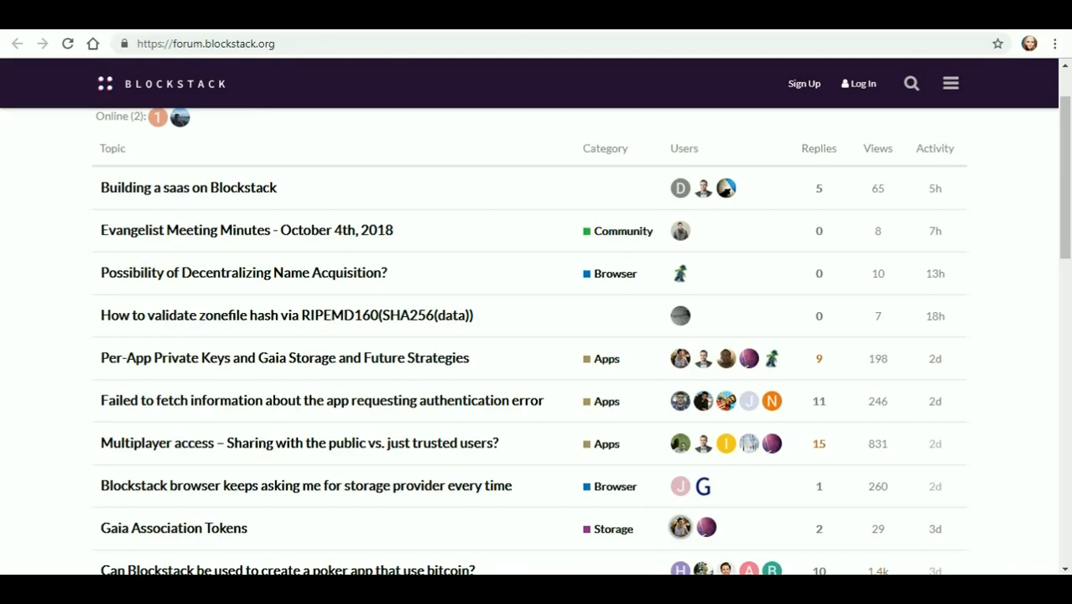
scroll("down", 3)
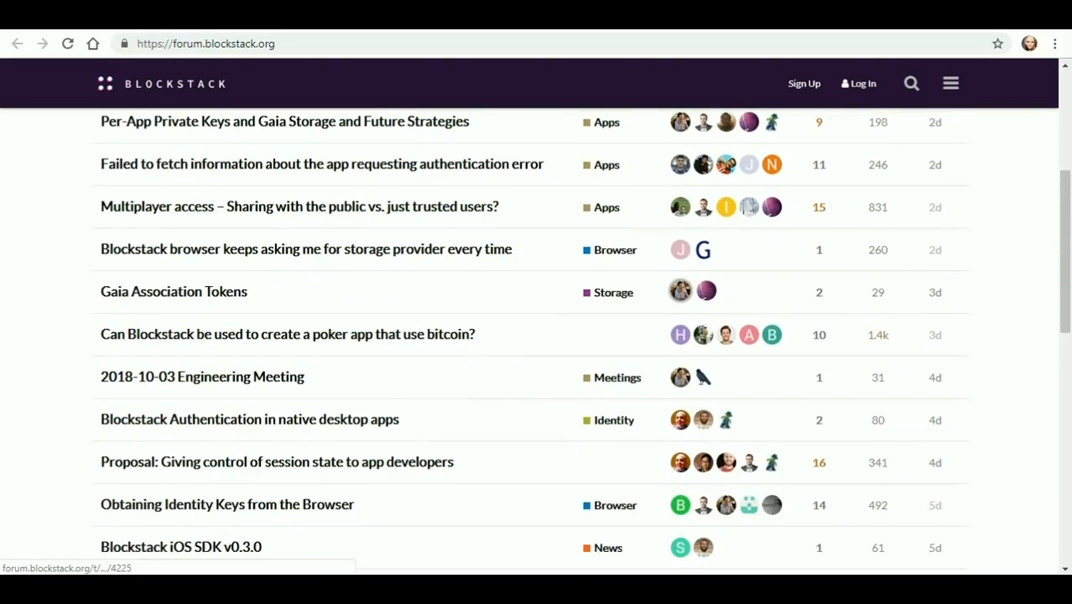
scroll("down", 3)
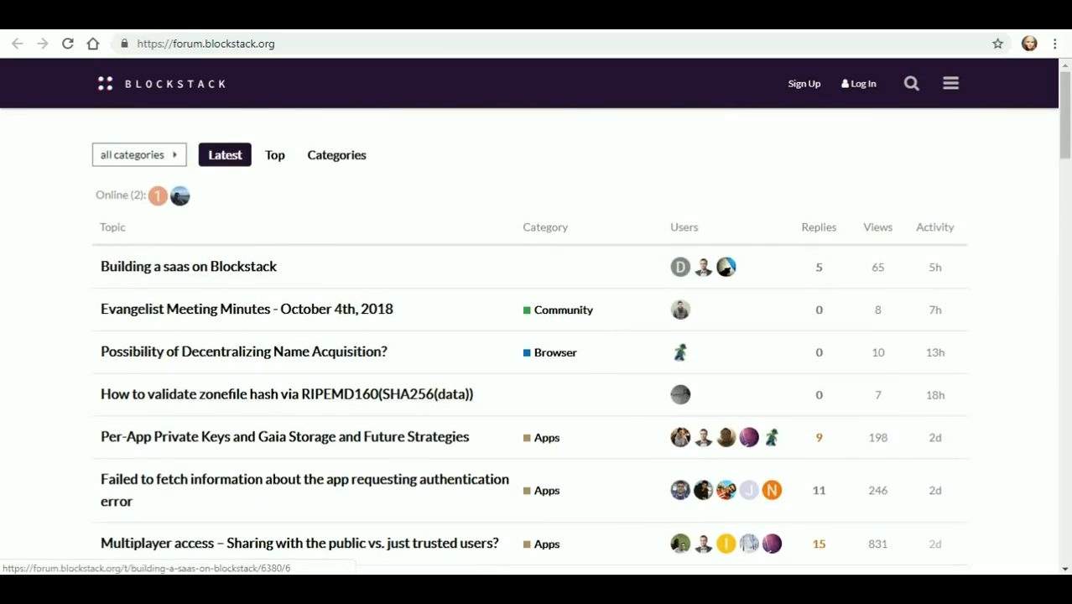
mouse_move(274, 155)
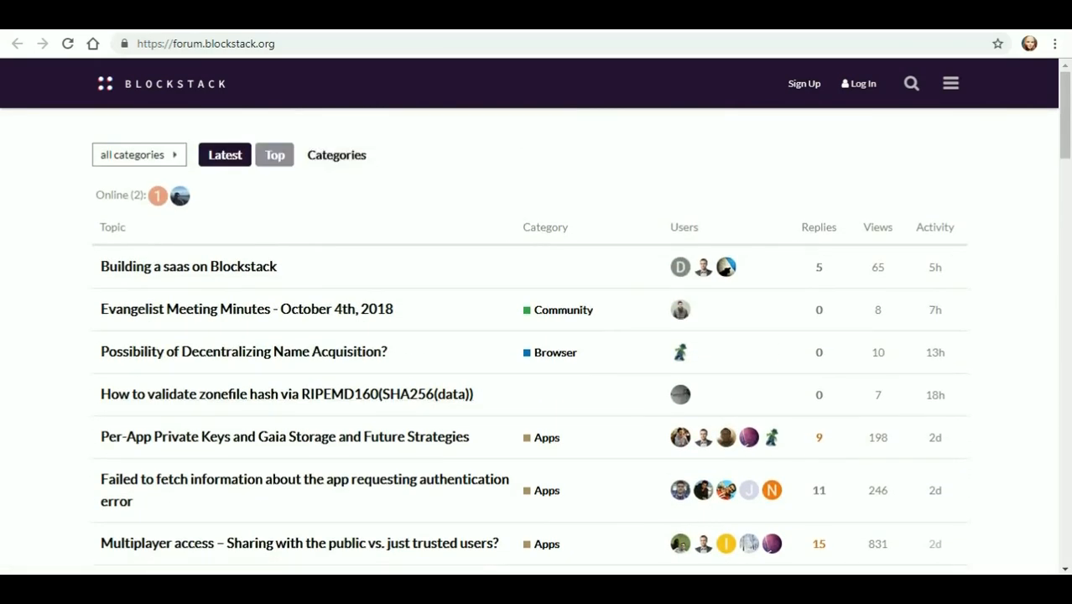
Review the Top topics and the Categories listing with latest posts per category.
left_click(273, 154)
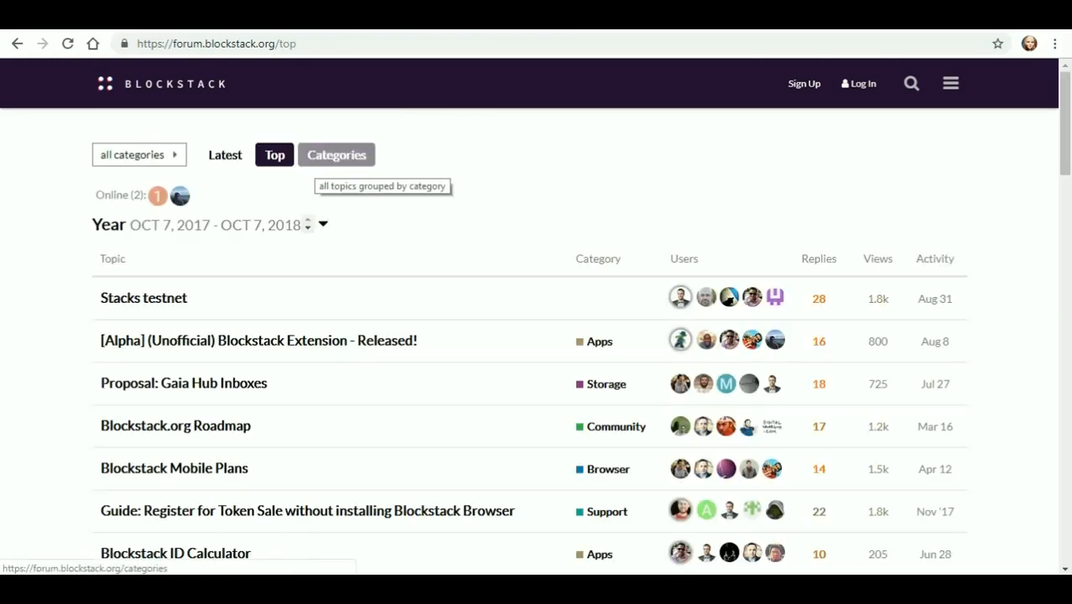
left_click(336, 155)
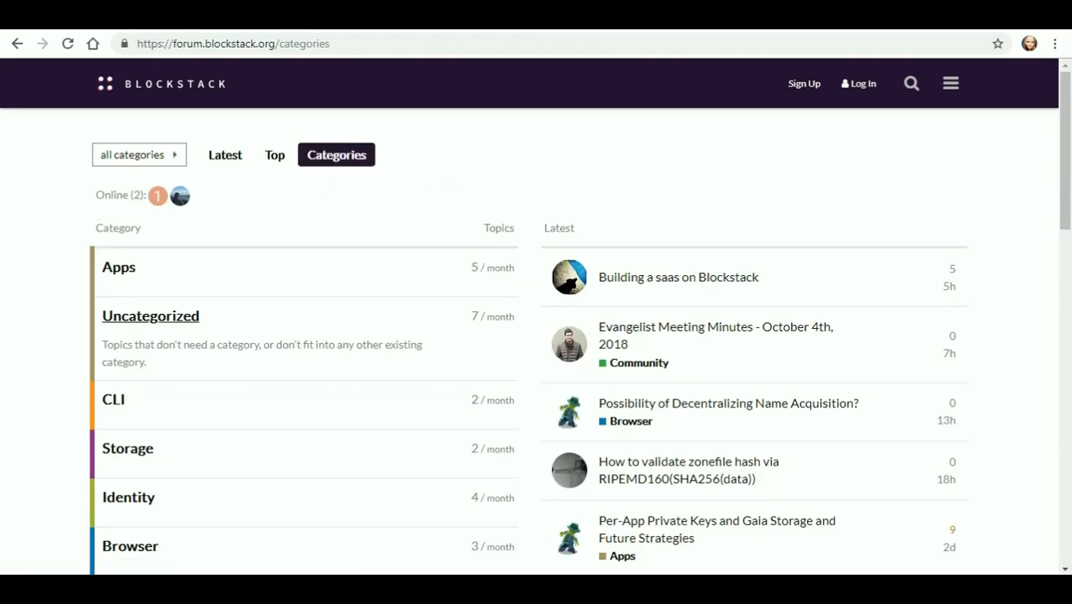
scroll("down", 3)
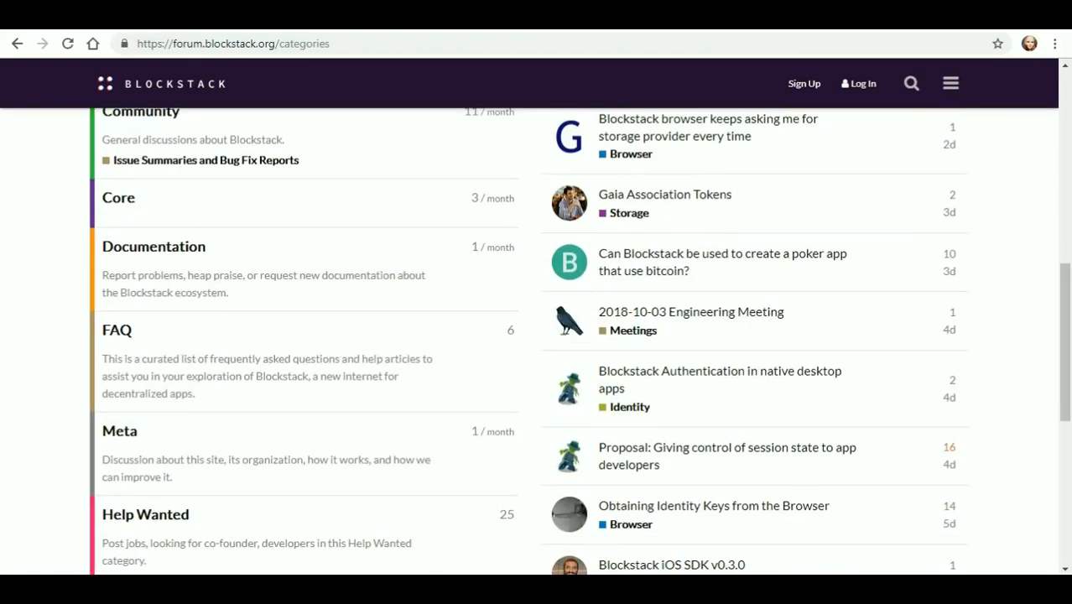
scroll("up", 3)
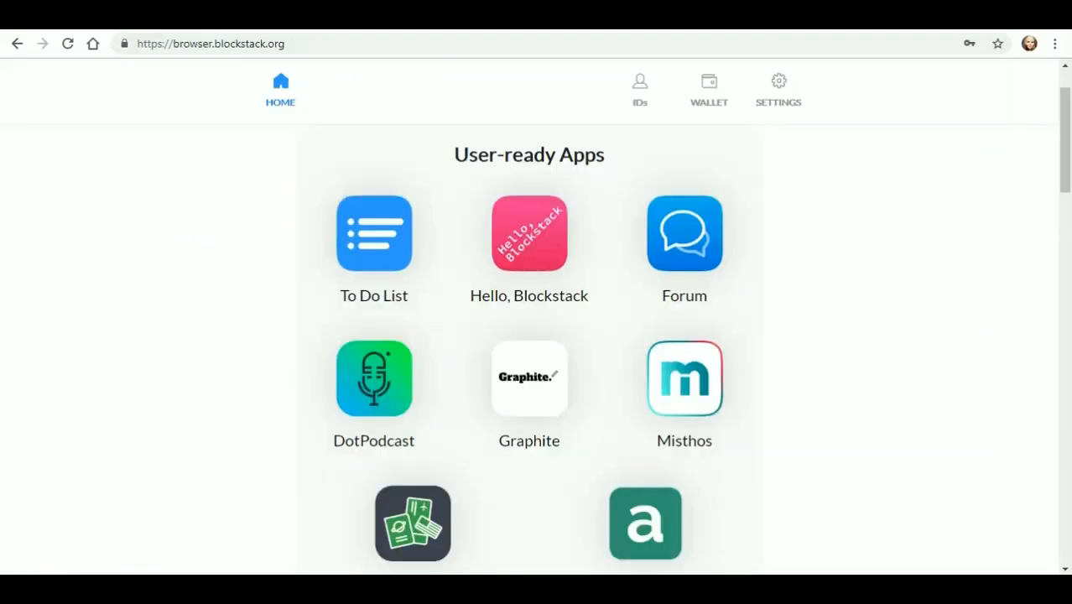
mouse_move(373, 379)
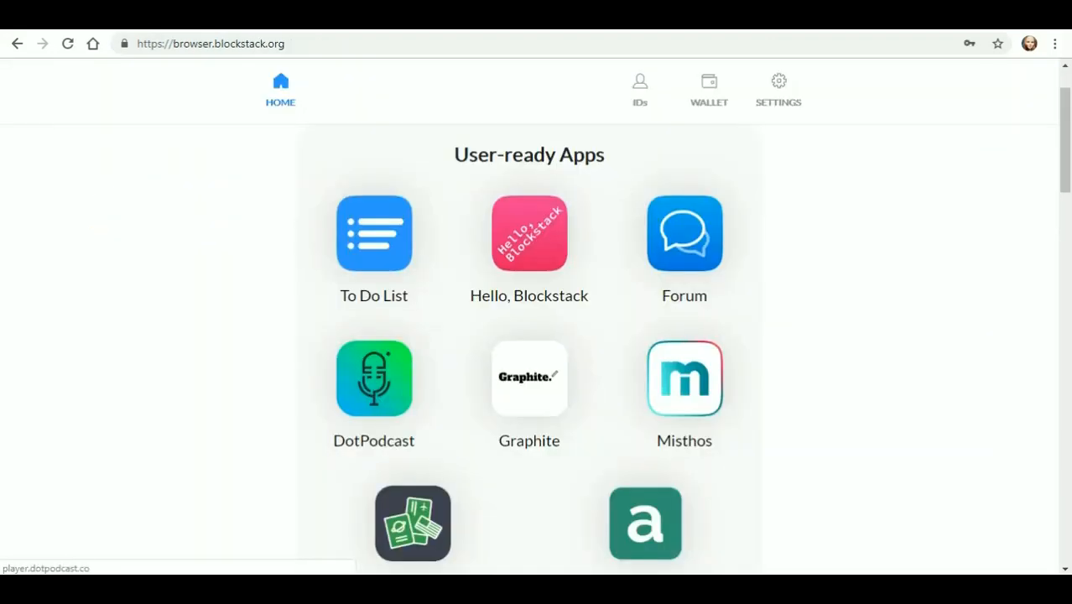
Launch DotPodcast and sign in via the Blockstack web app using the only ID.
left_click(372, 379)
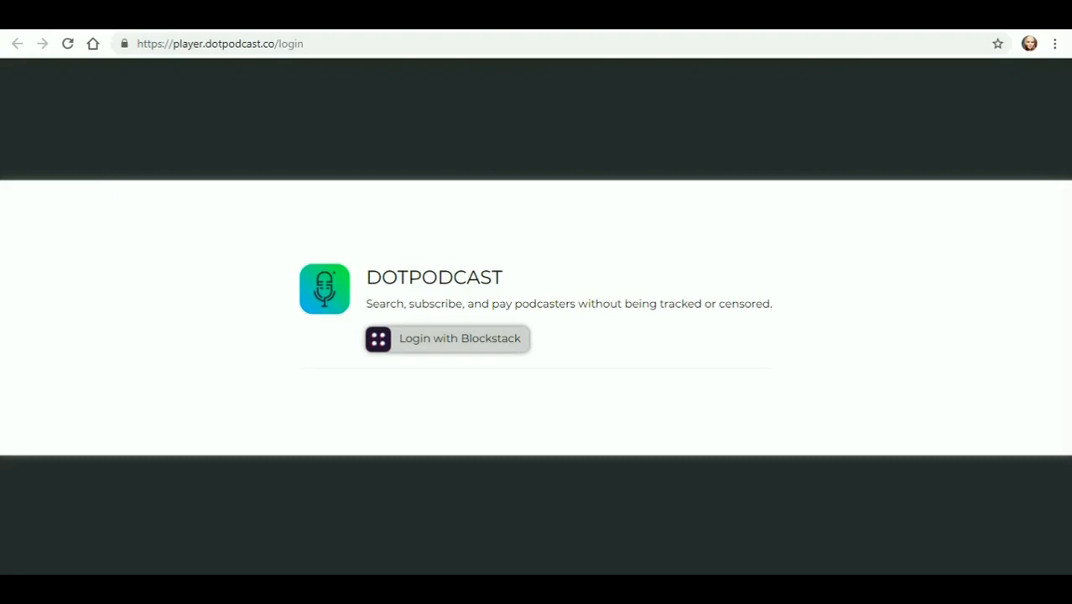
left_click(446, 339)
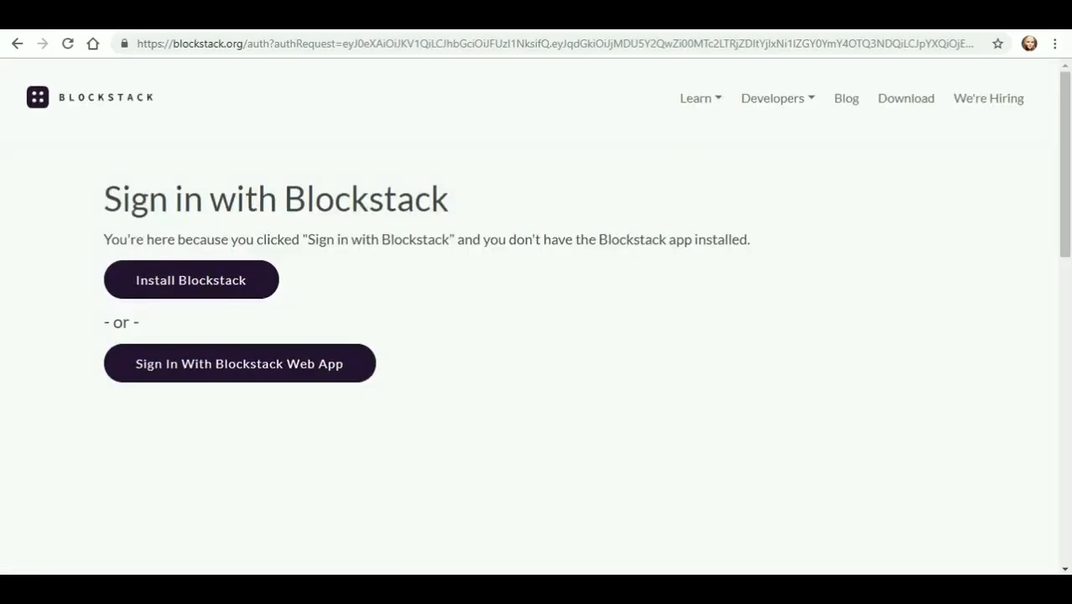
left_click(238, 362)
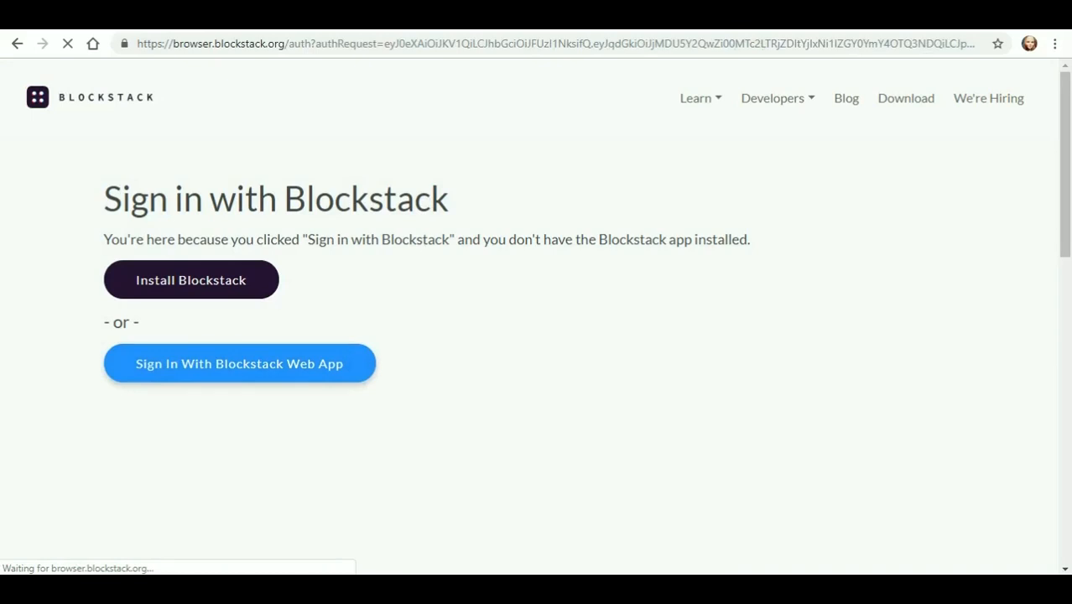
left_click(239, 362)
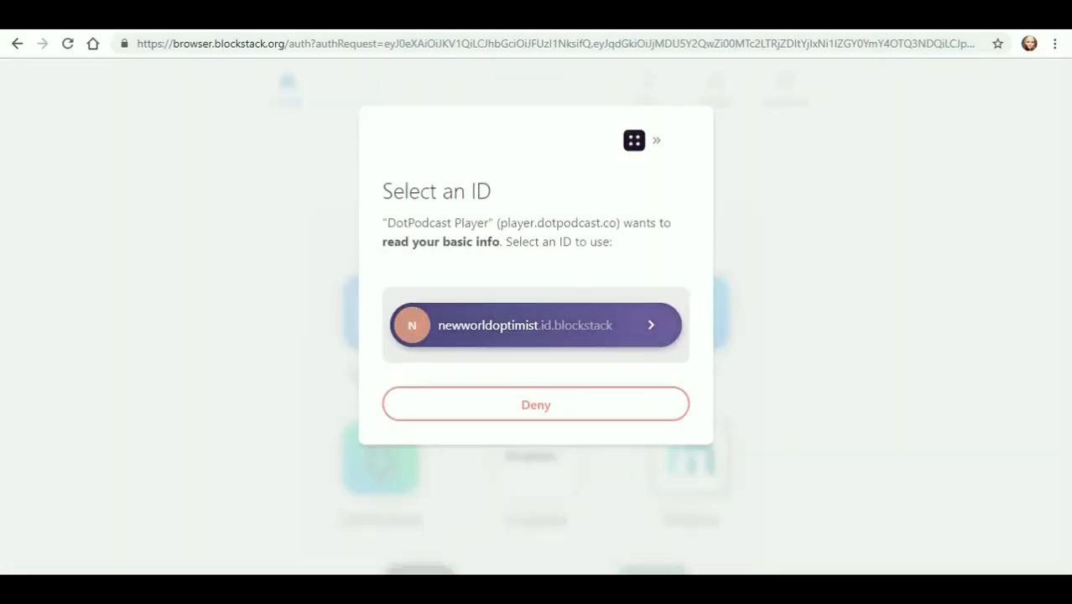
left_click(535, 326)
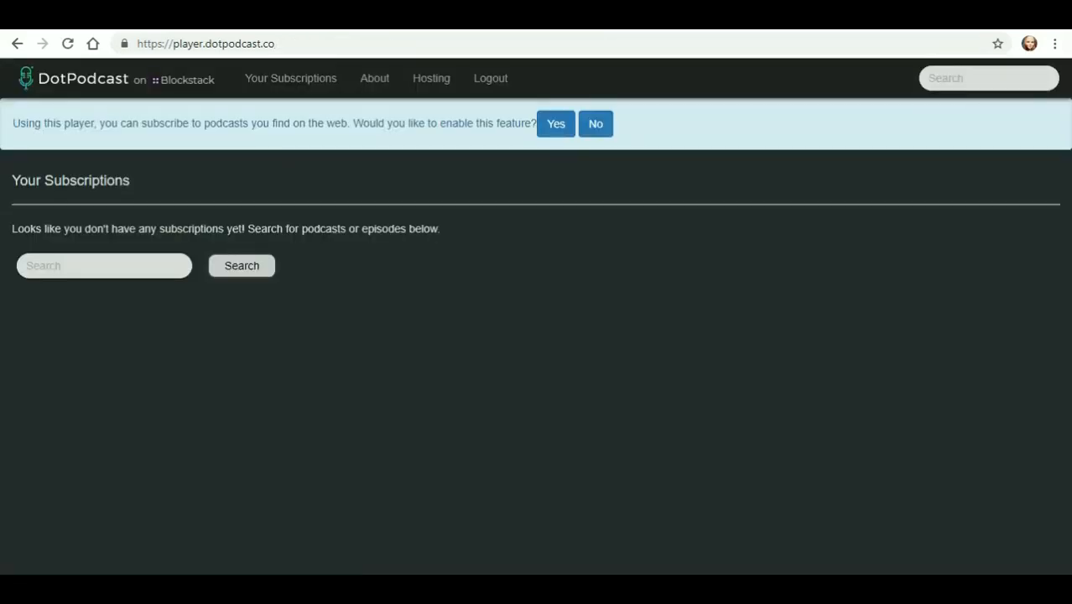
mouse_move(374, 79)
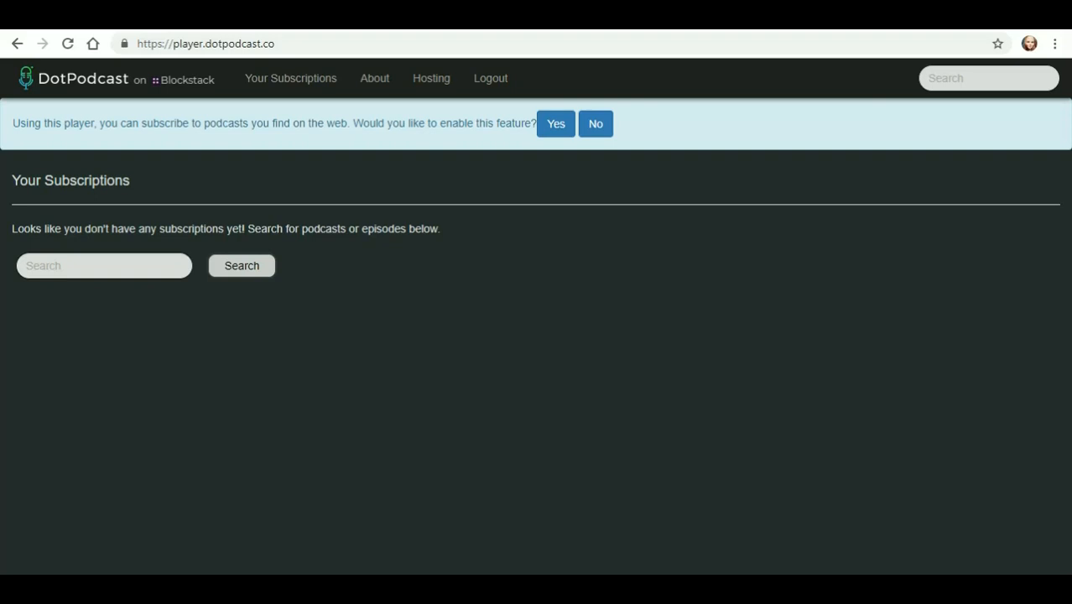
Accept DotPodcast's web-subscription offer and answer the browser's web+podto link-handler prompt.
left_click(556, 124)
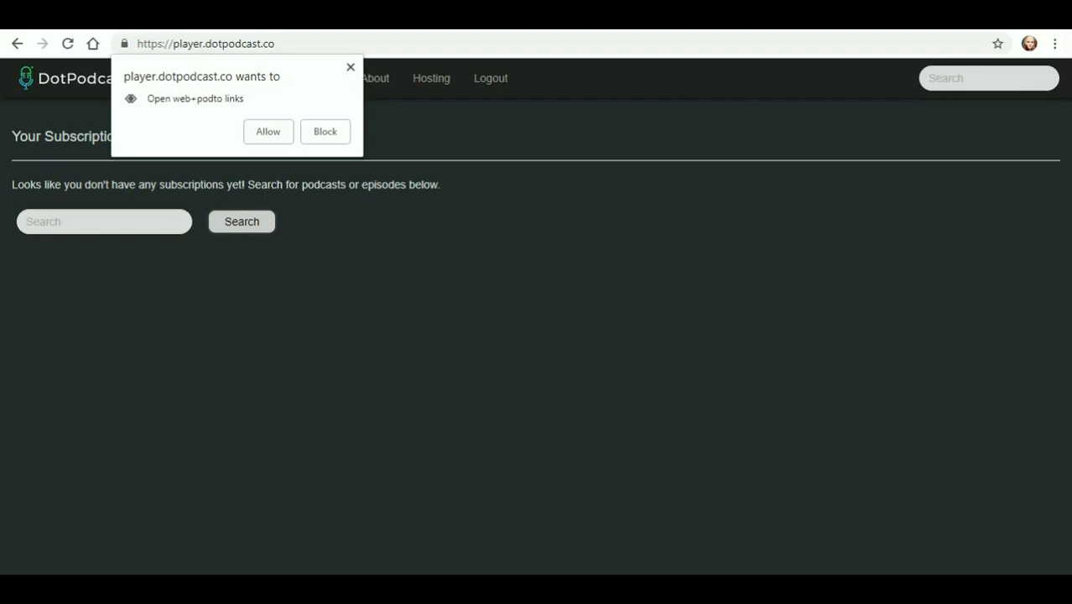
left_click(269, 131)
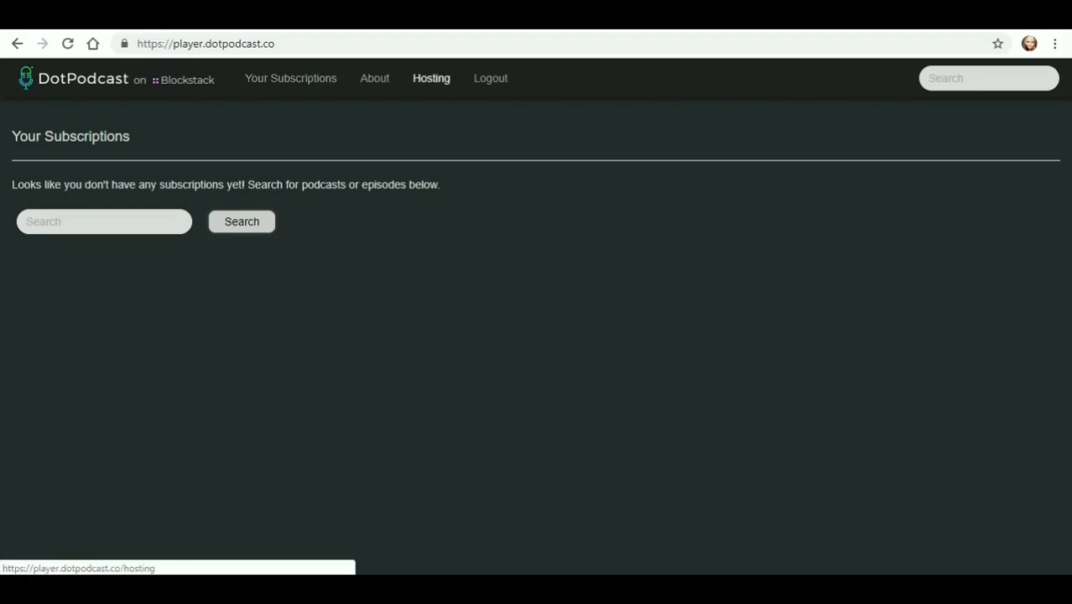
left_click(429, 78)
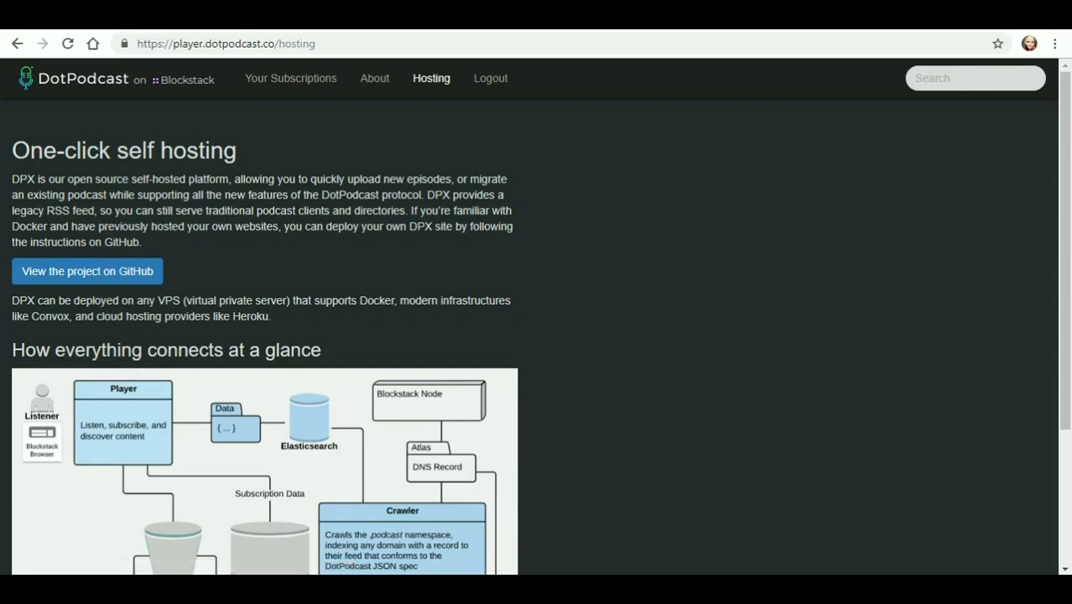
scroll("down", 3)
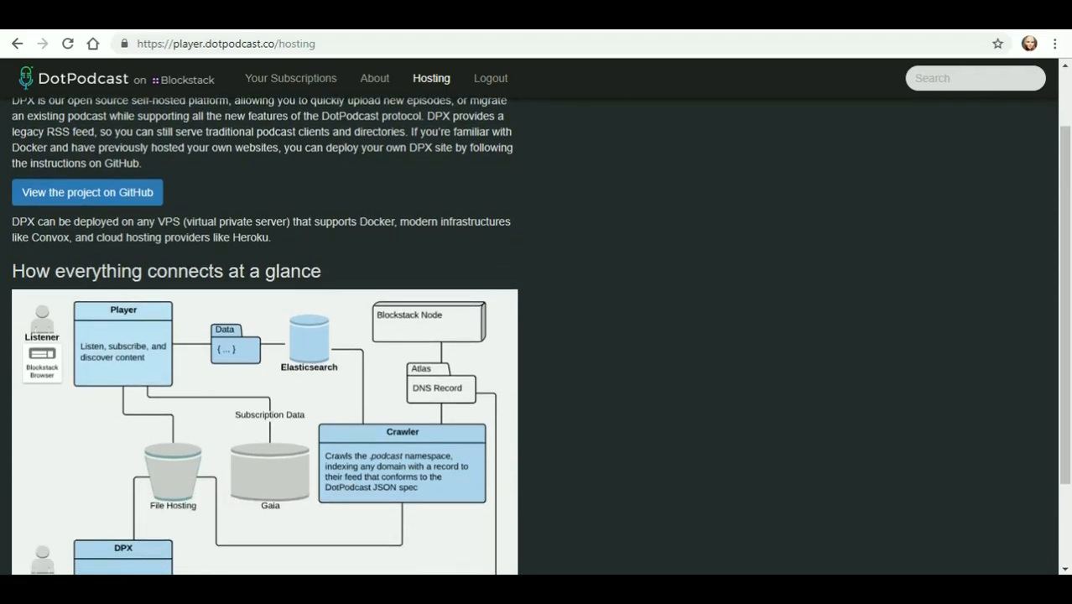
scroll("down", 3)
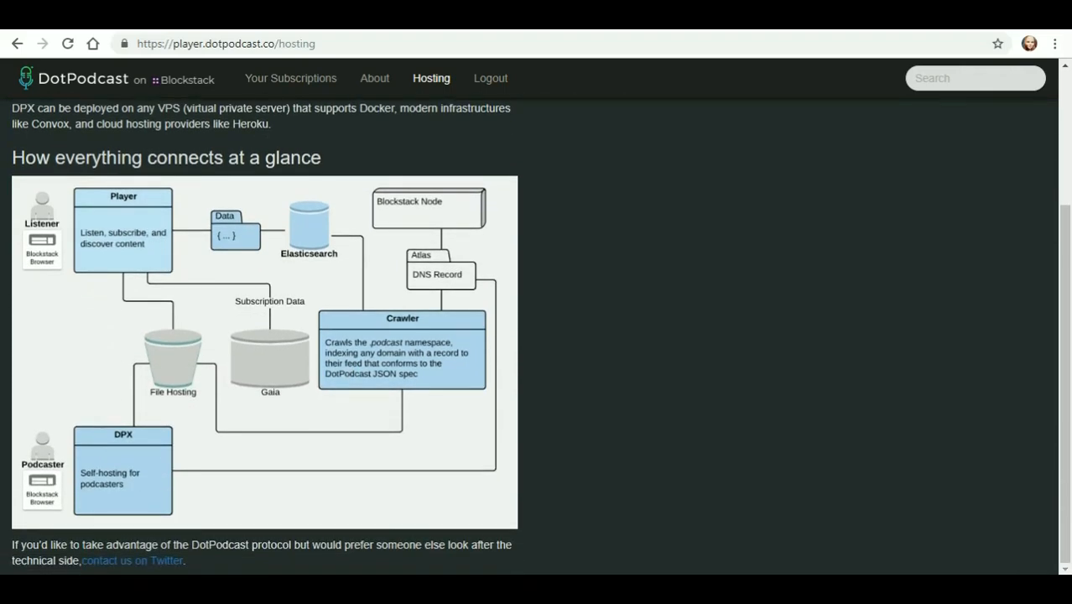
scroll("up", 3)
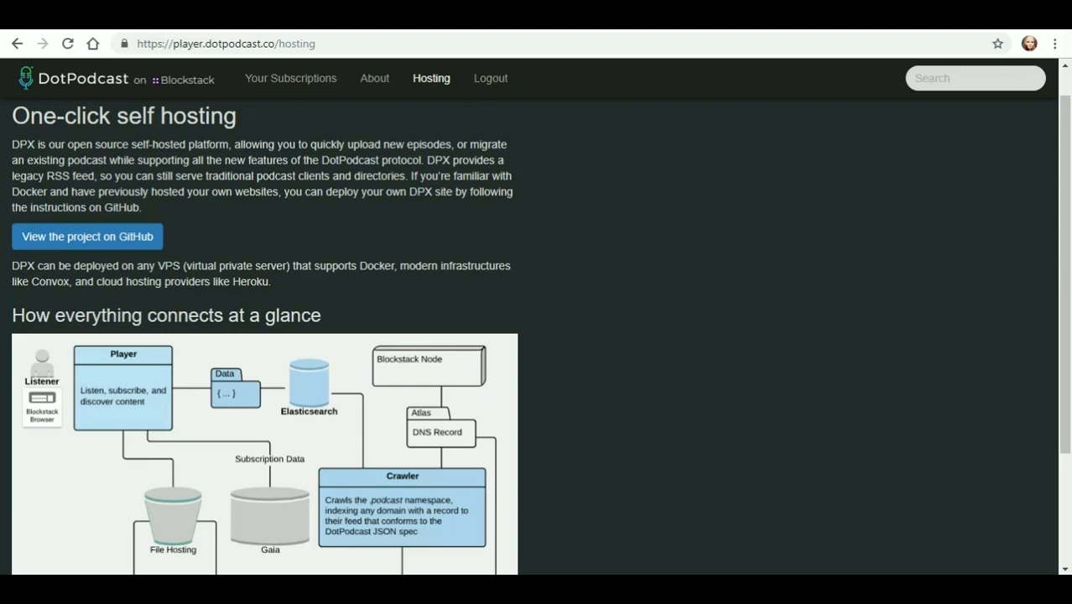
left_click(374, 79)
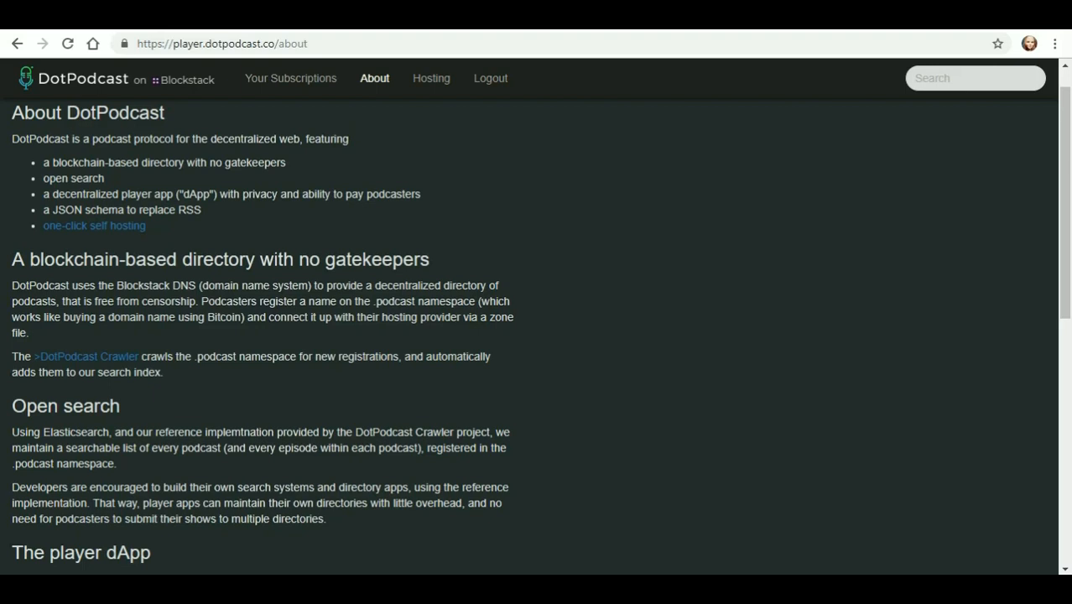
mouse_move(290, 79)
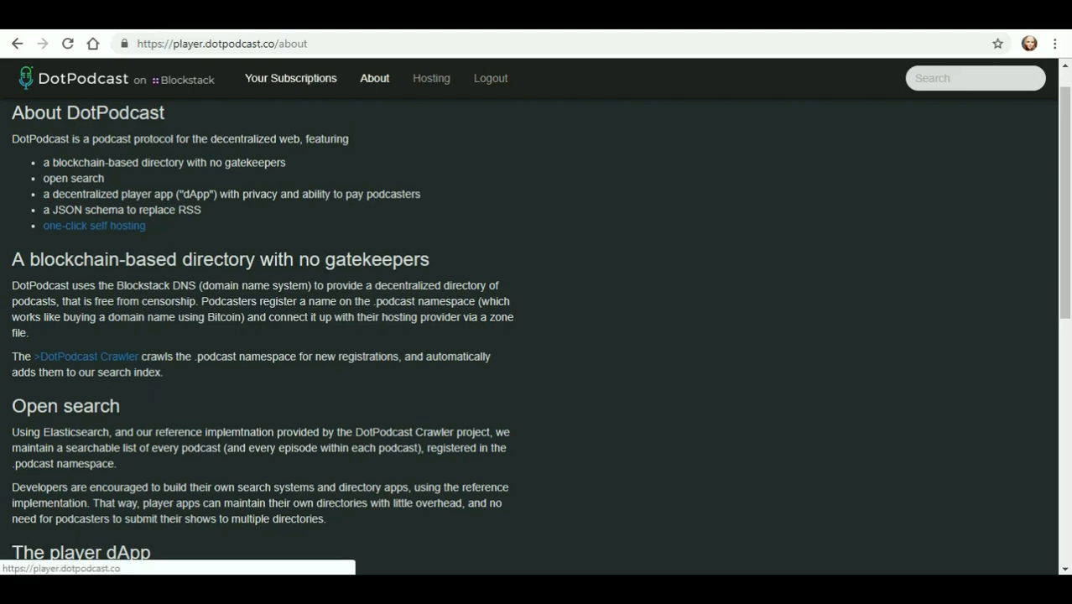
left_click(289, 79)
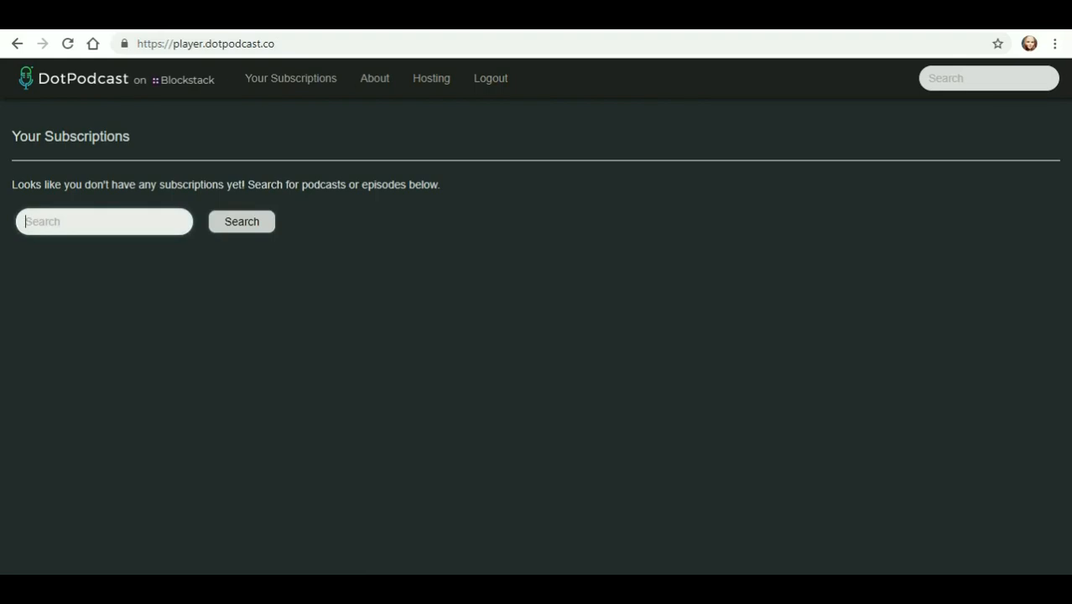
Search DotPodcast for 'blockstack' and look through the 17 episode results.
type("blockstack")
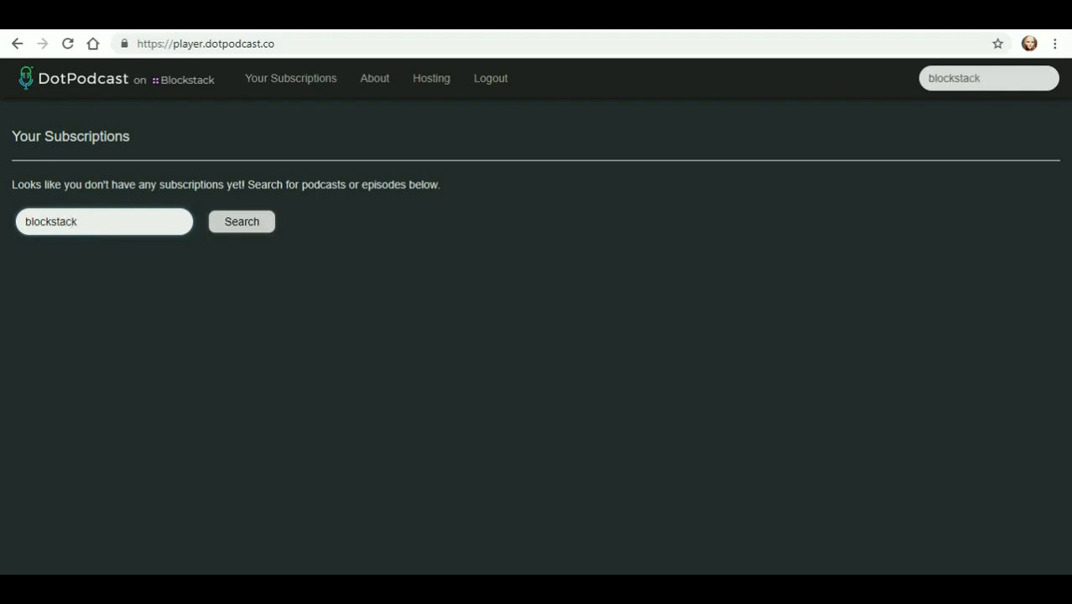
left_click(242, 221)
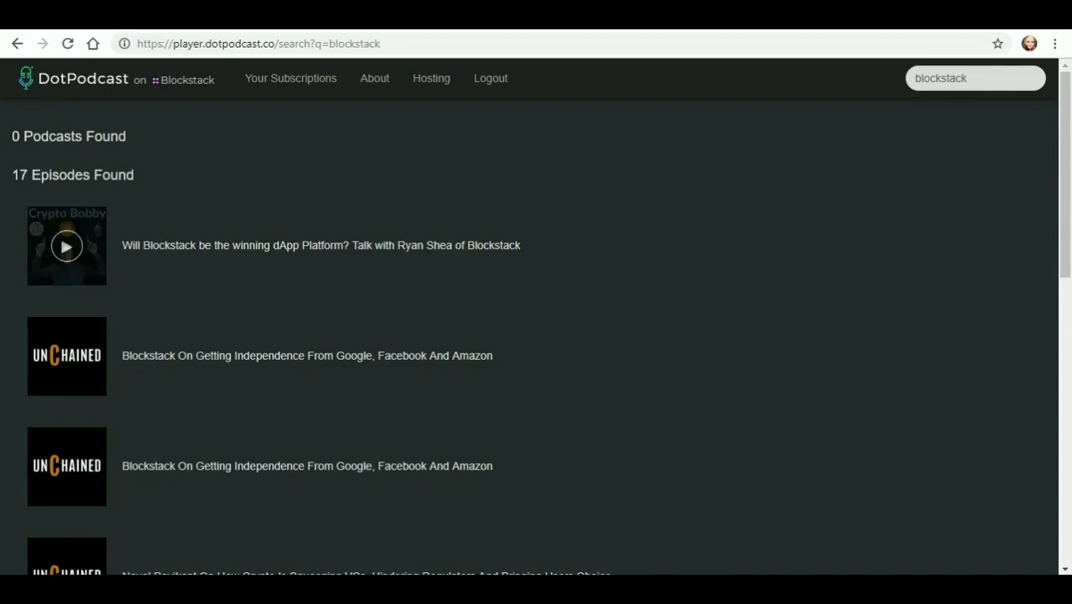
scroll("down", 3)
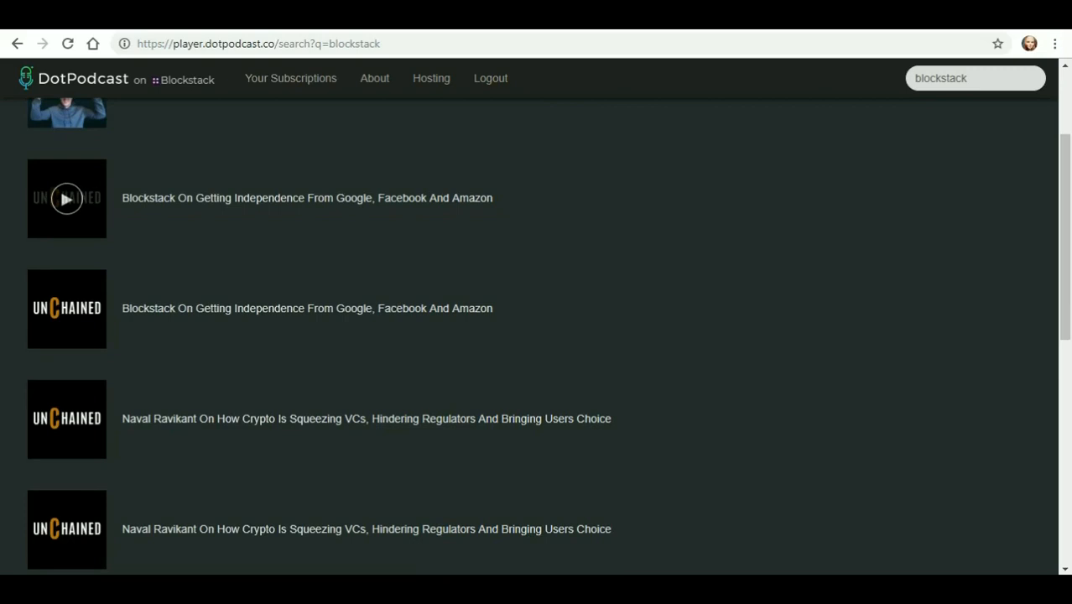
scroll("down", 3)
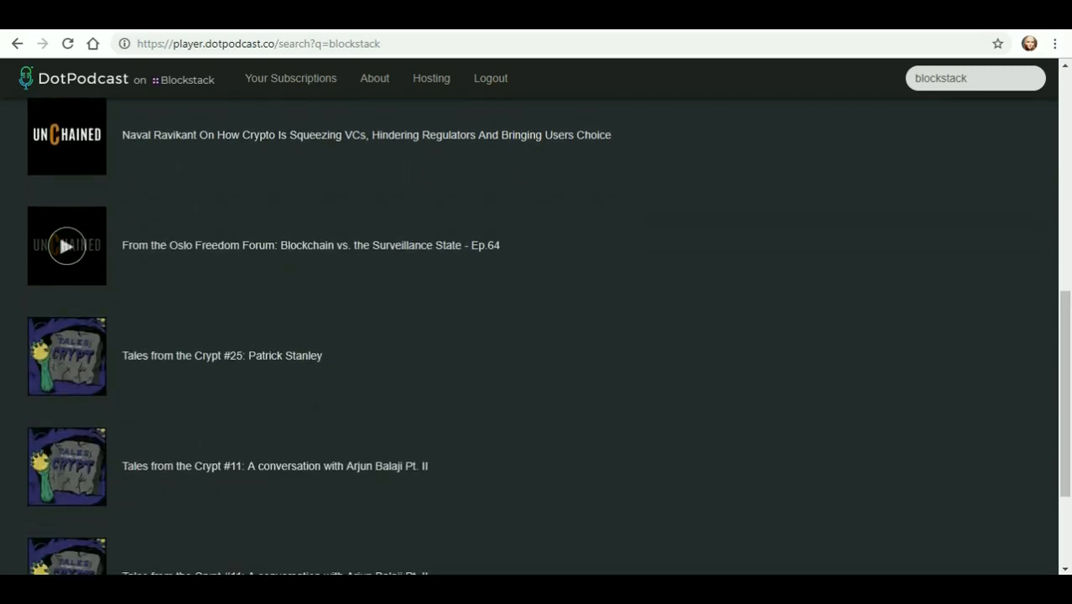
Play the Oslo Freedom Forum episode briefly, then pause it.
left_click(67, 245)
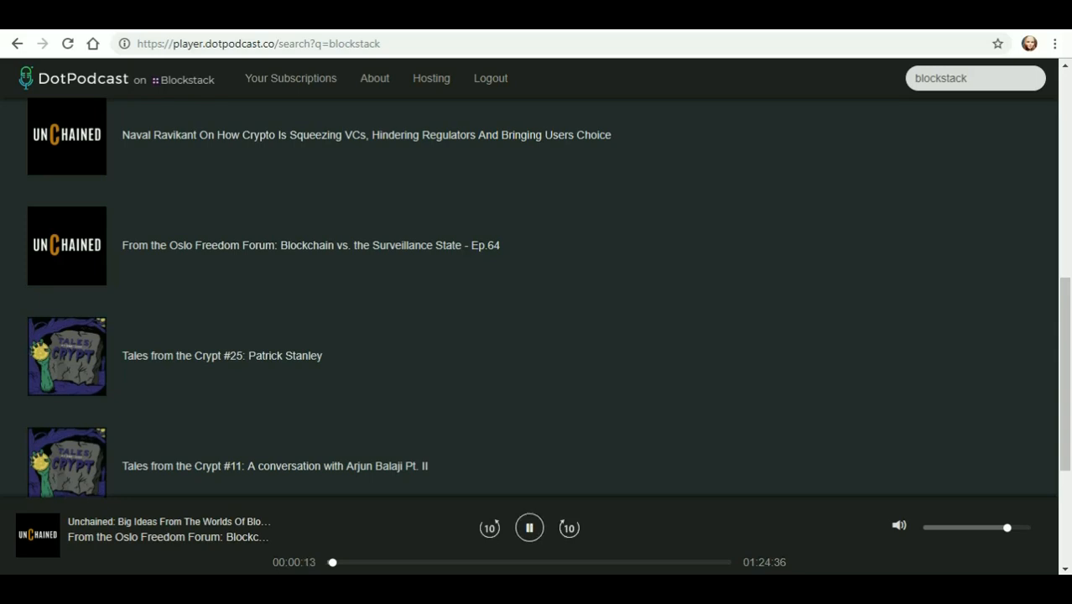
scroll("down", 3)
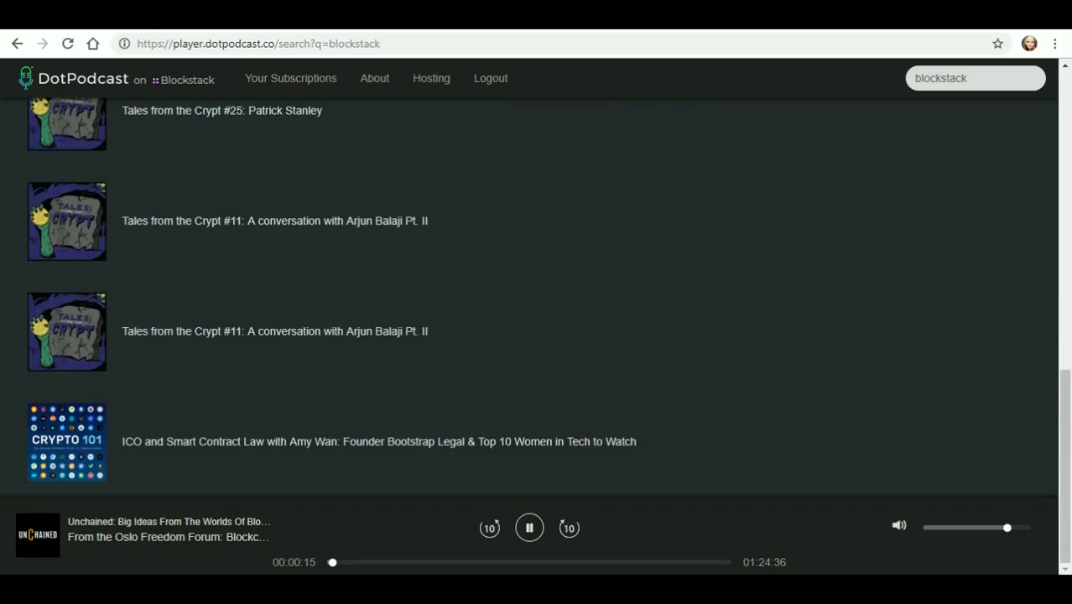
scroll("down", 3)
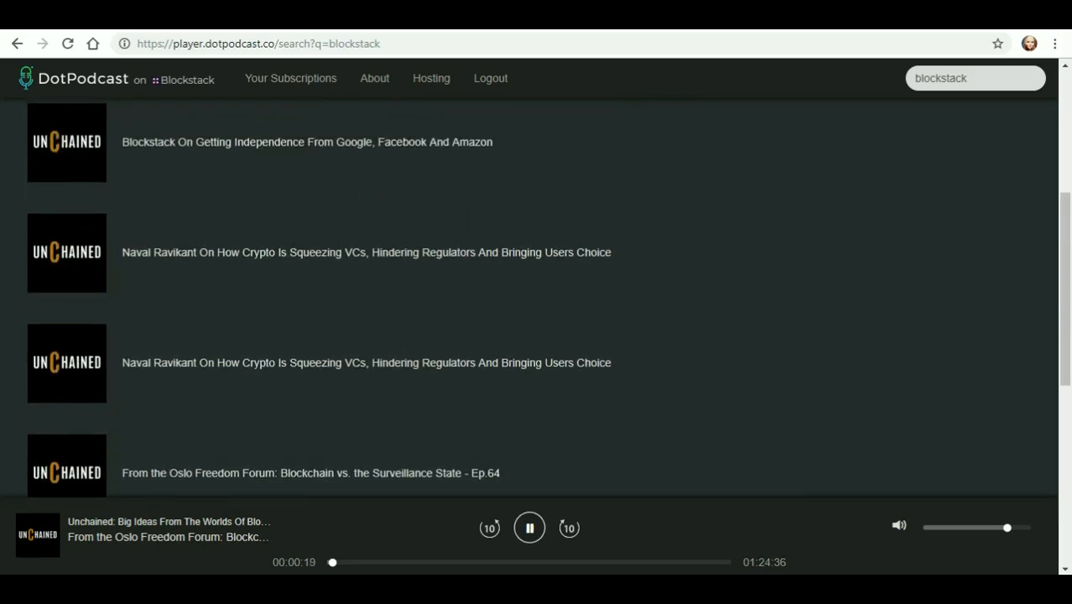
left_click(527, 528)
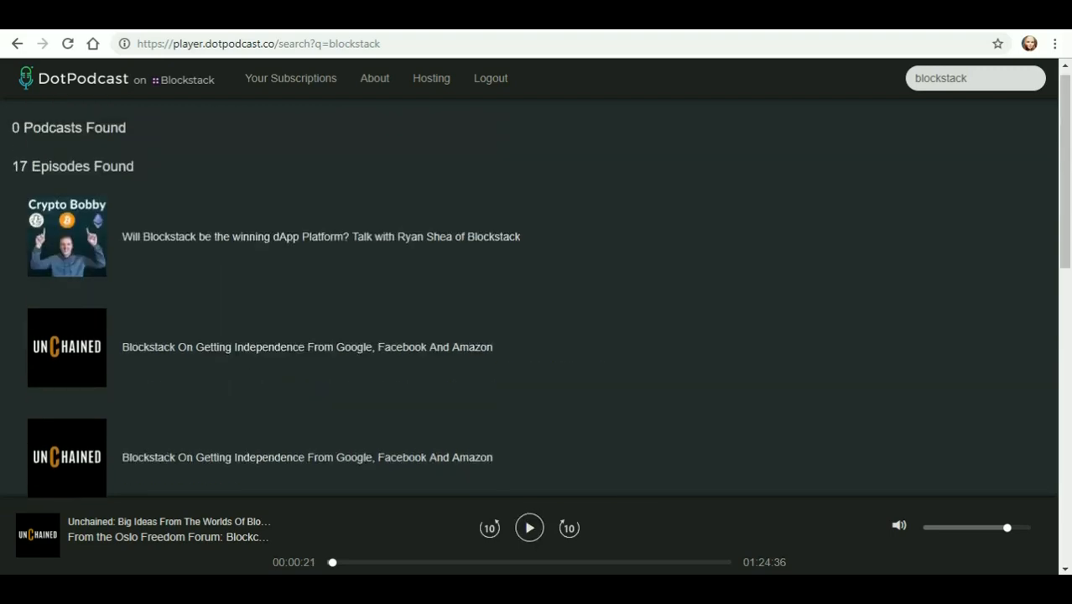
scroll("down", 3)
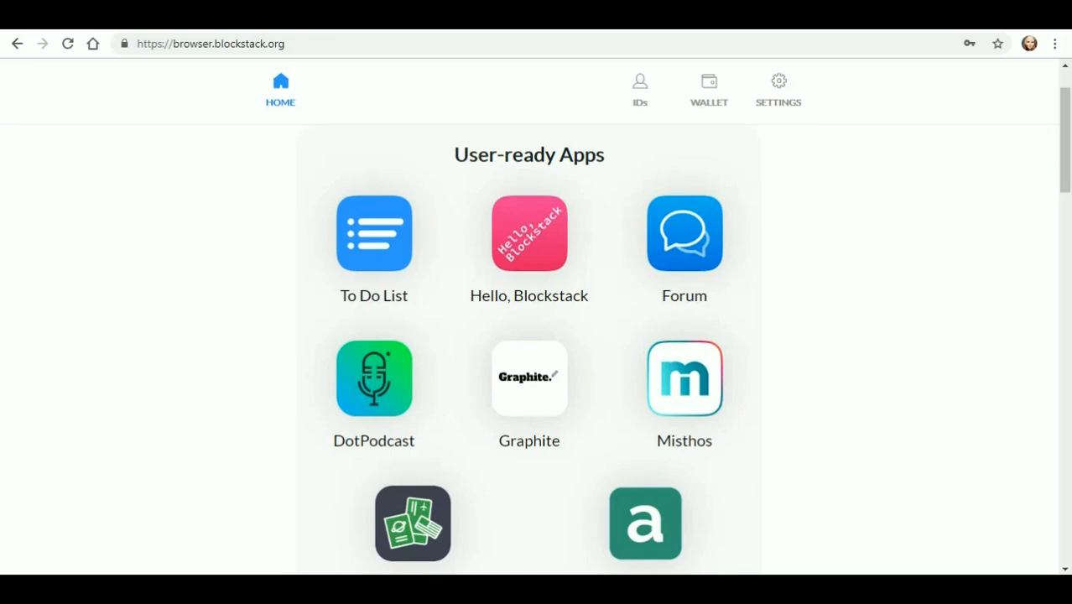
View Misthos's multisig bitcoin wallet homepage, then launch Travelstack from the app list.
scroll("down", 3)
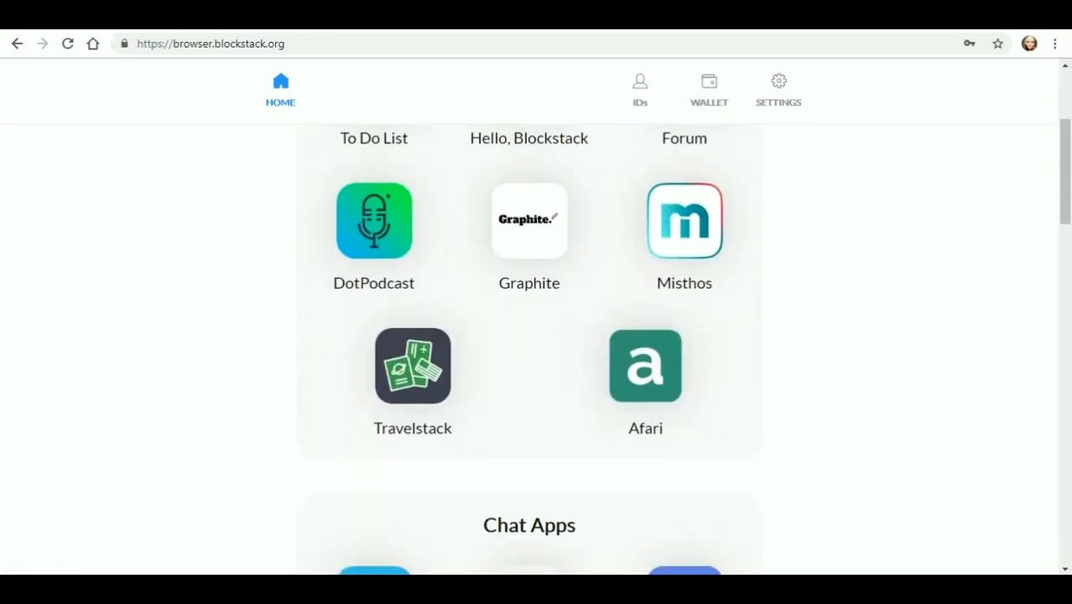
mouse_move(530, 222)
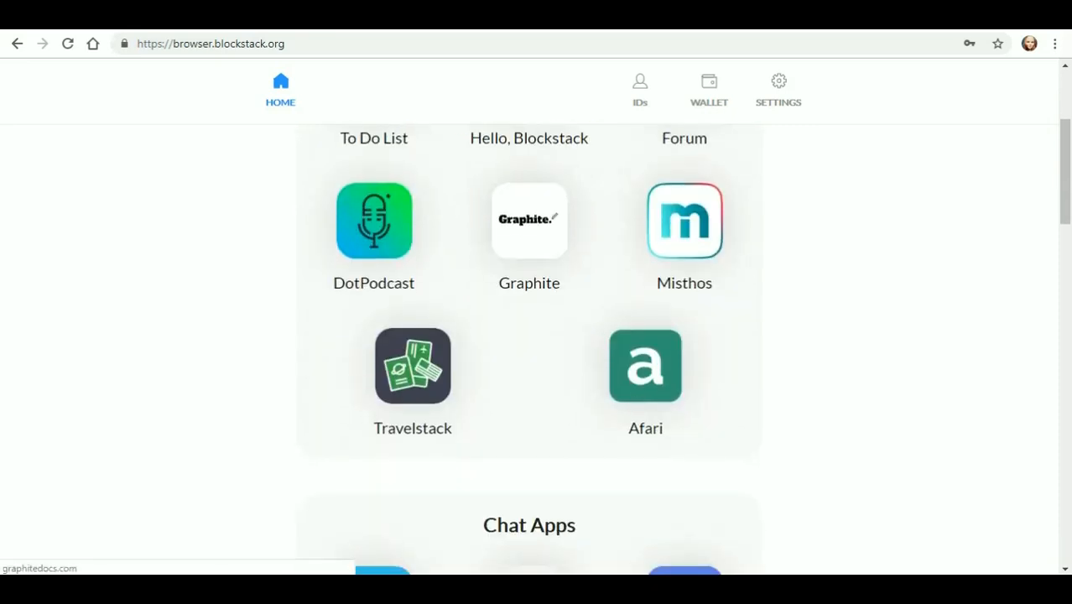
left_click(528, 222)
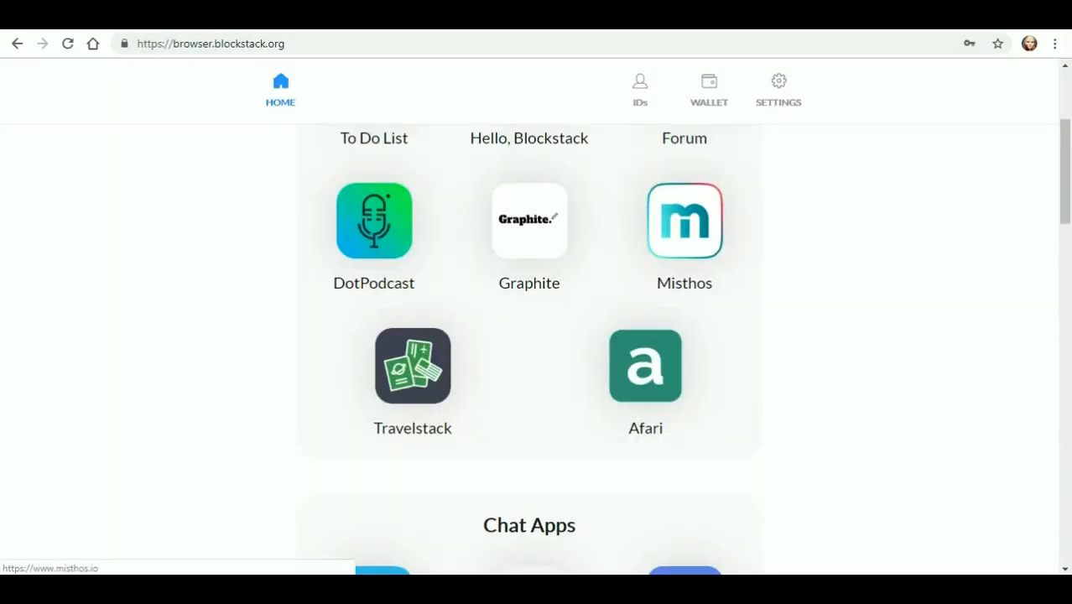
left_click(685, 221)
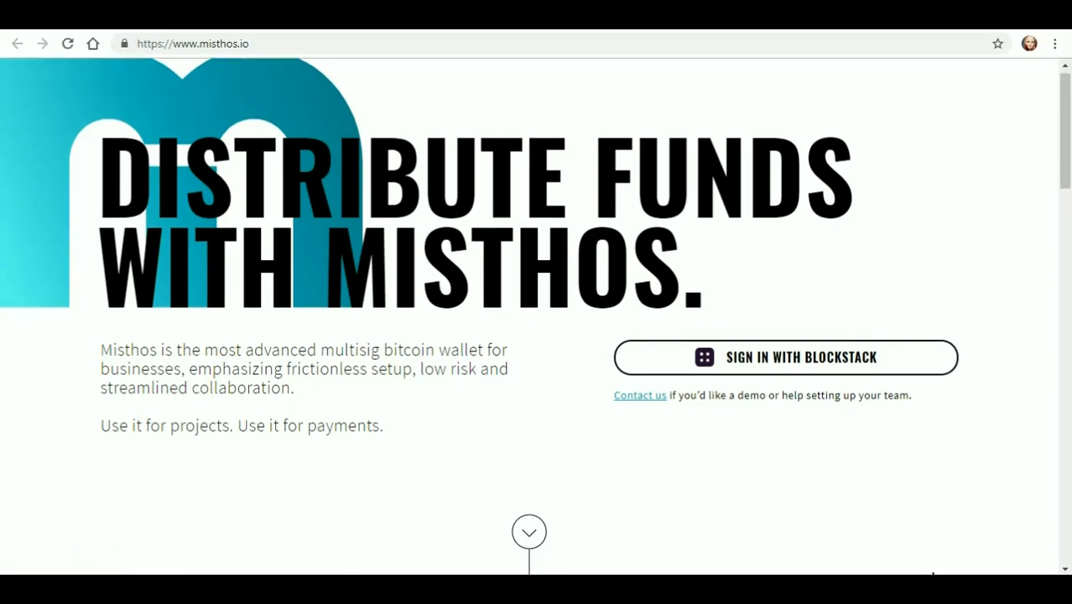
scroll("down", 3)
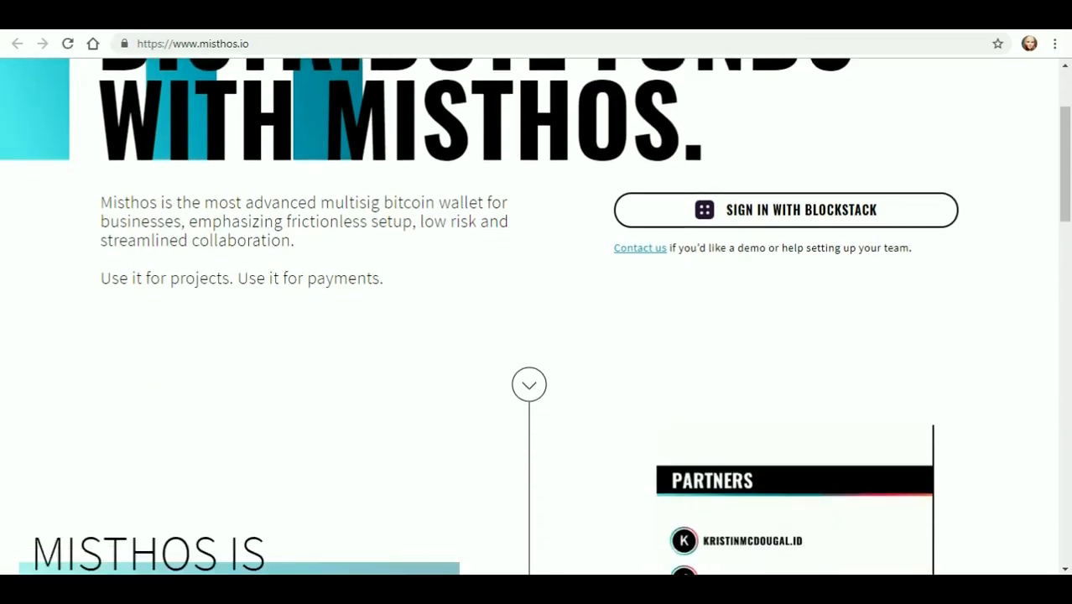
scroll("down", 3)
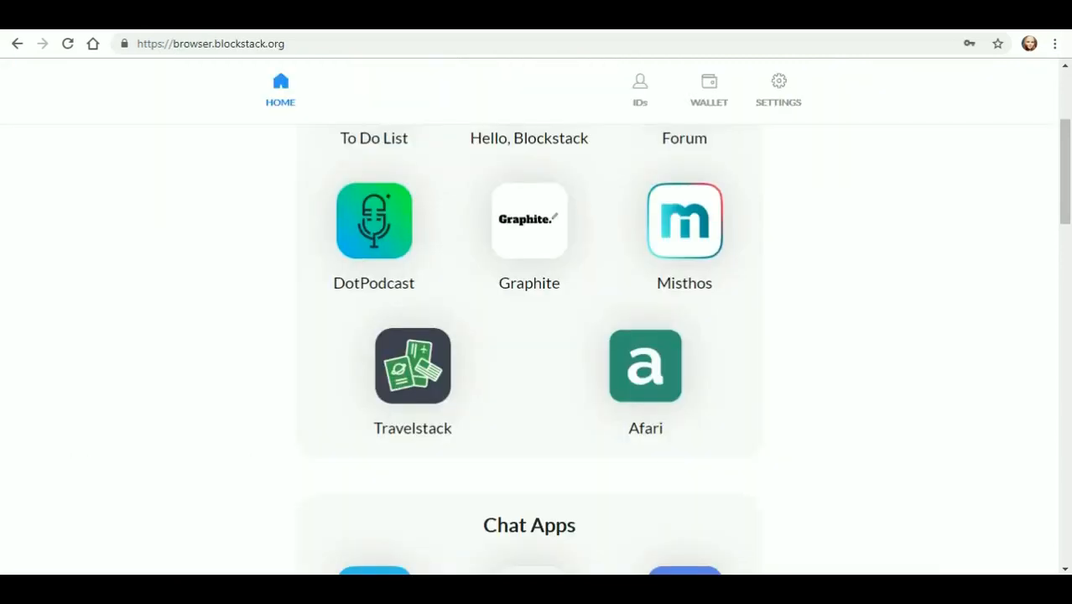
left_click(413, 366)
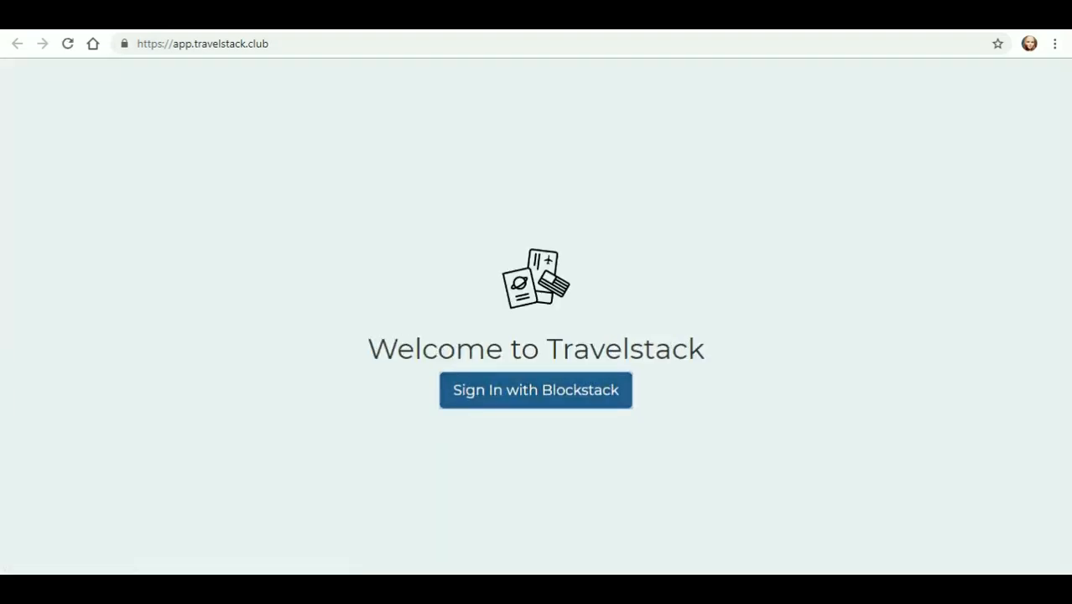
Sign in to Travelstack with the existing Blockstack ID, reaching its welcome feed.
left_click(535, 389)
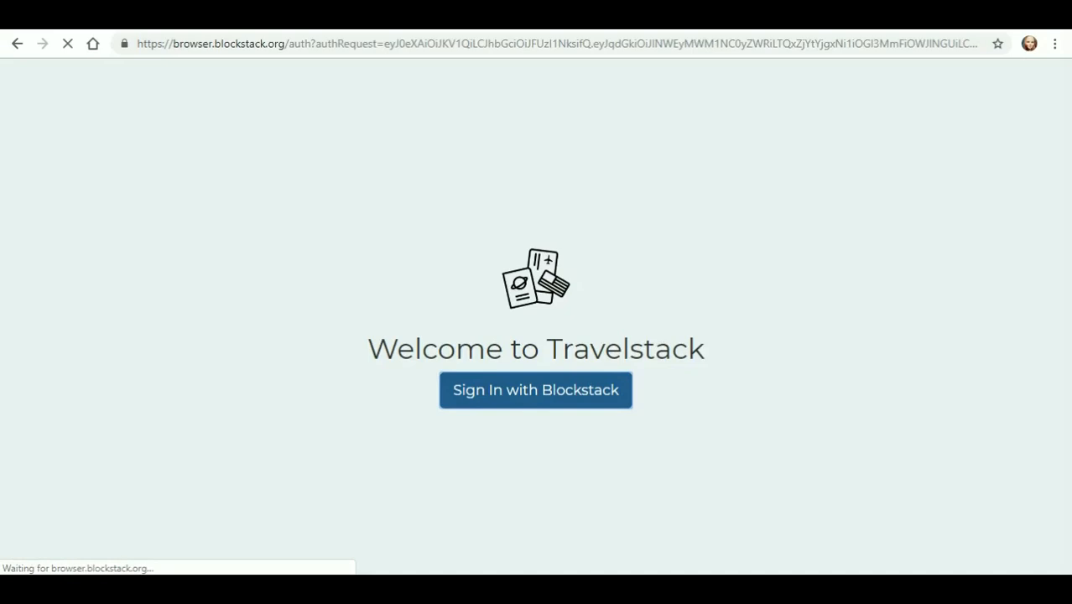
left_click(535, 390)
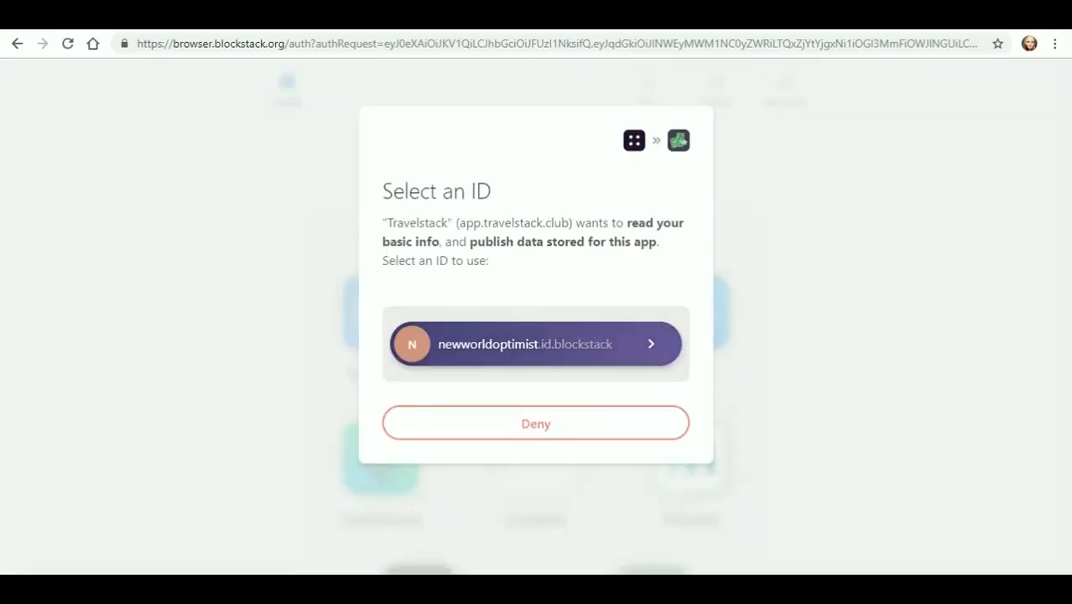
left_click(537, 344)
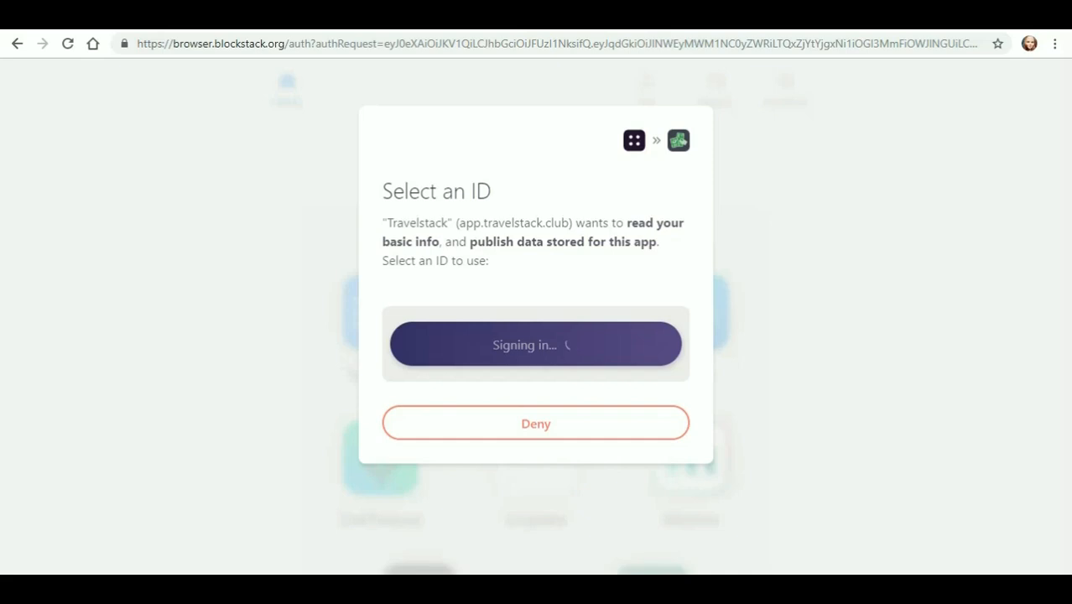
left_click(535, 344)
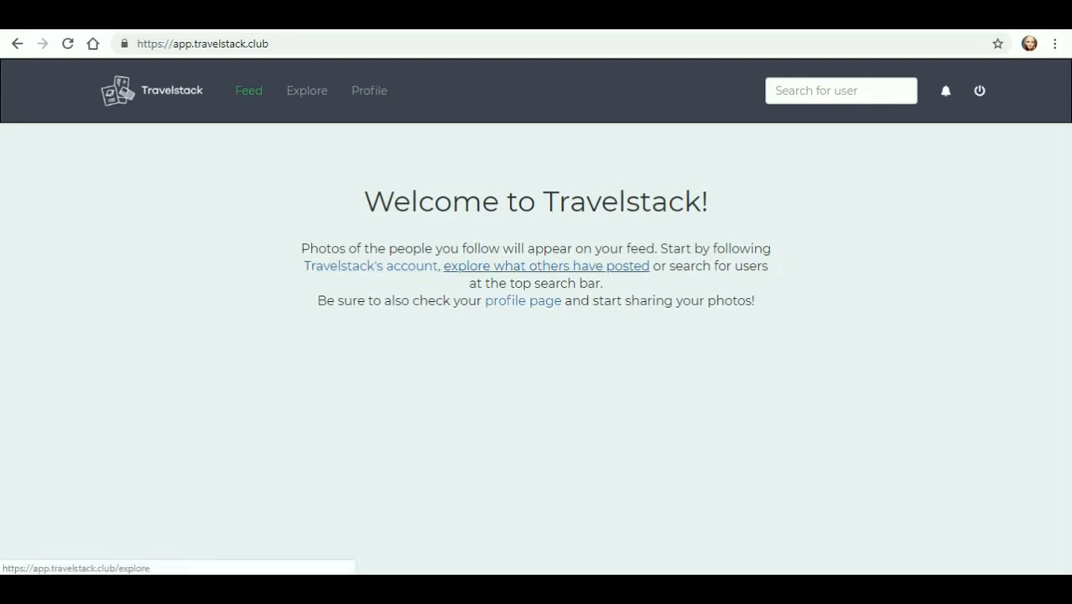
Browse Travelstack's Explore posts and view The Aurora Lights Never Get Old photo.
left_click(305, 91)
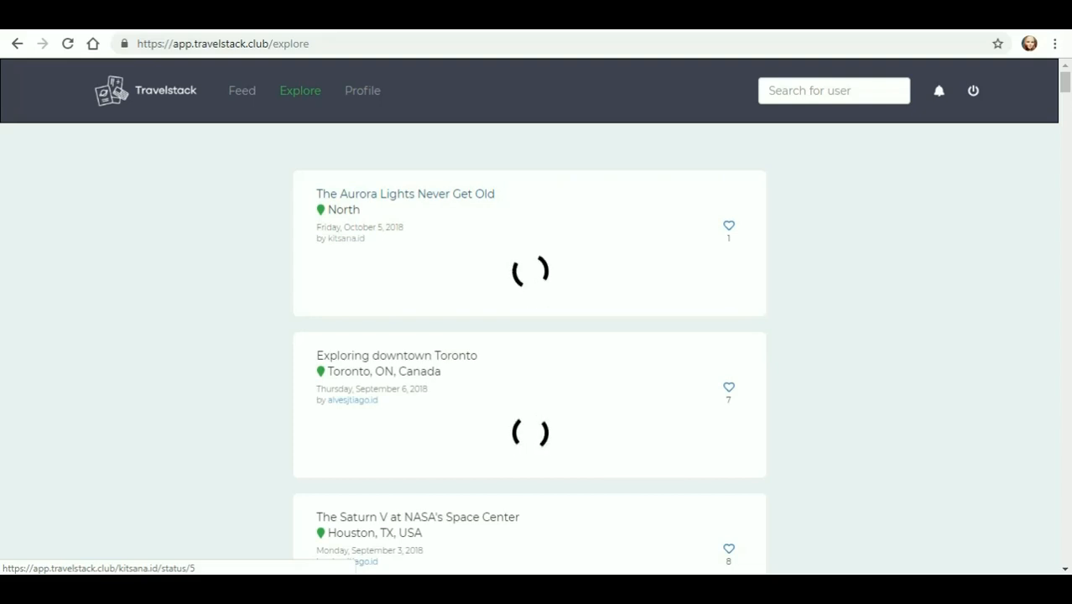
scroll("down", 3)
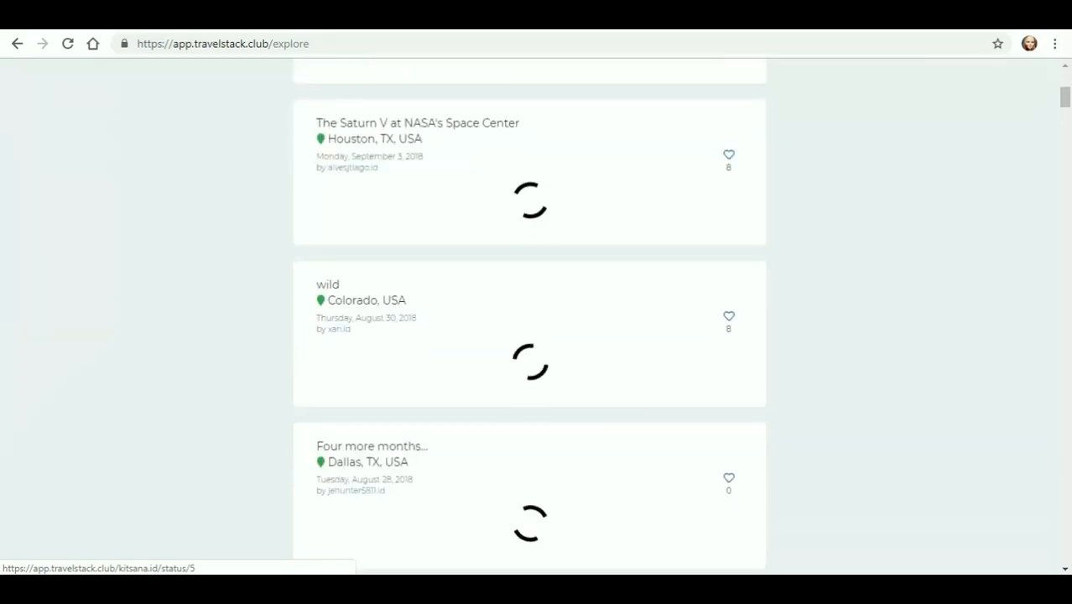
scroll("up", 3)
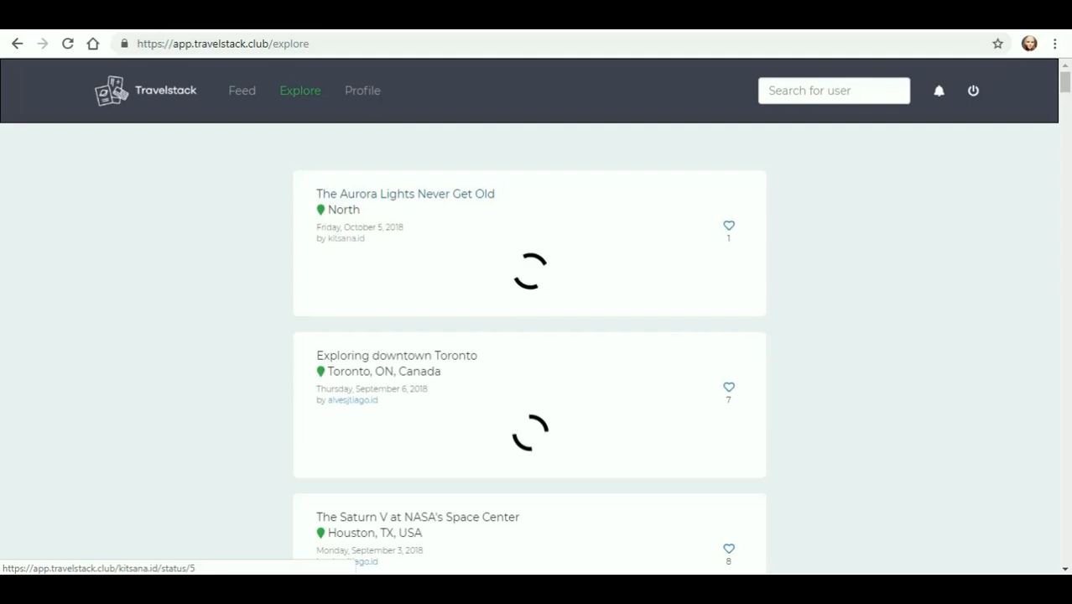
left_click(406, 193)
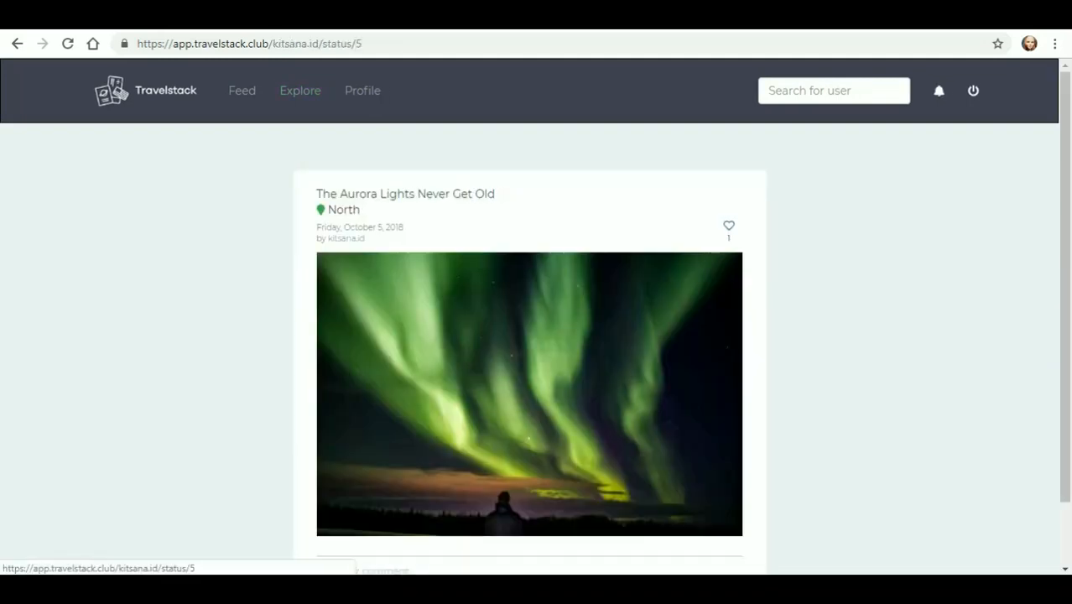
scroll("down", 3)
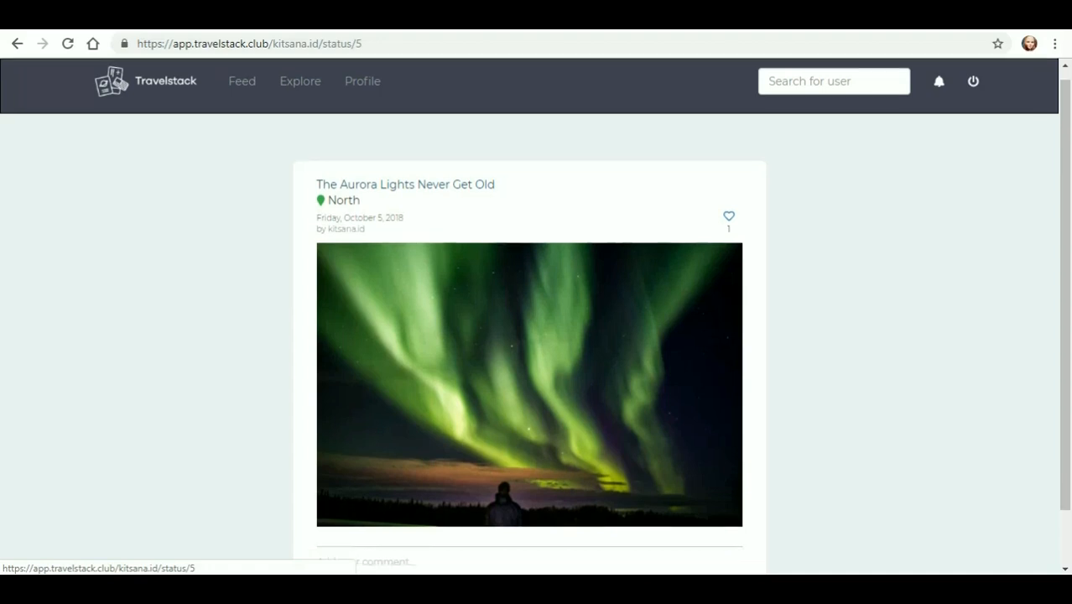
scroll("down", 3)
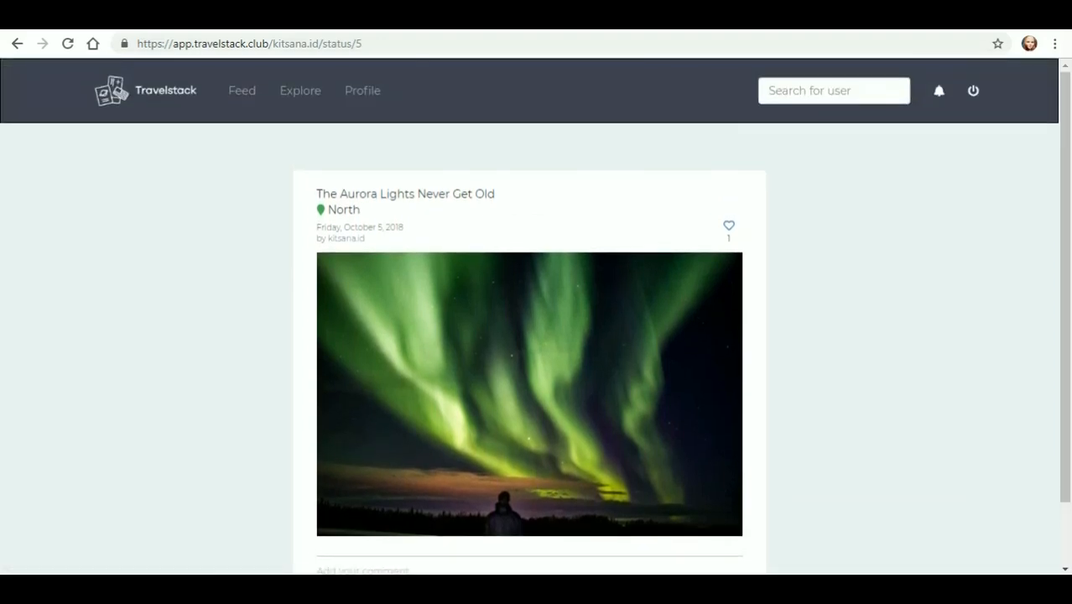
Return to Explore and reload the page after it fails to load posts.
left_click(299, 91)
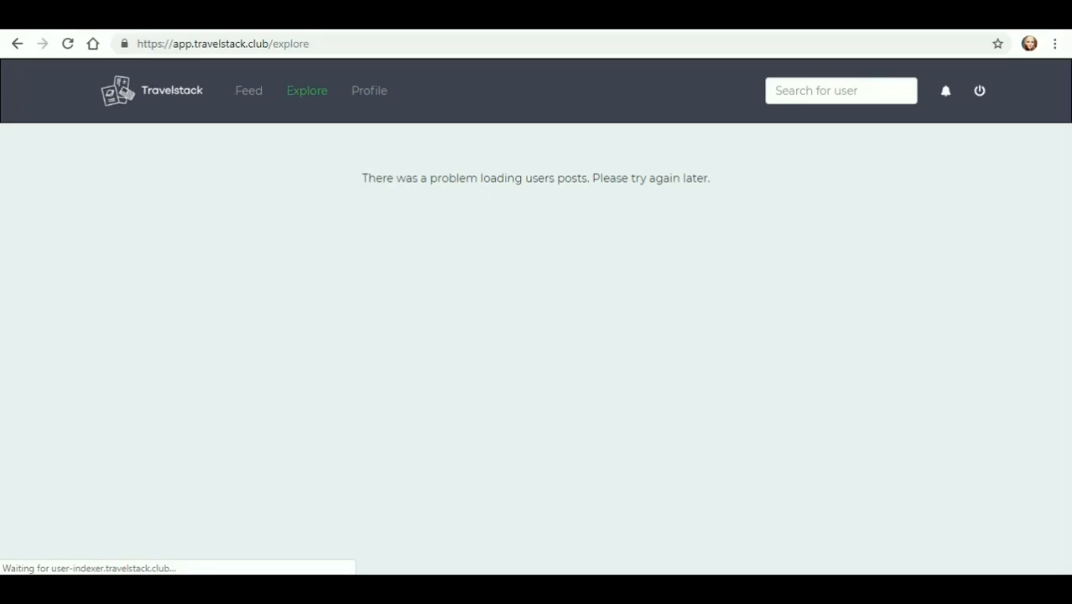
mouse_move(67, 44)
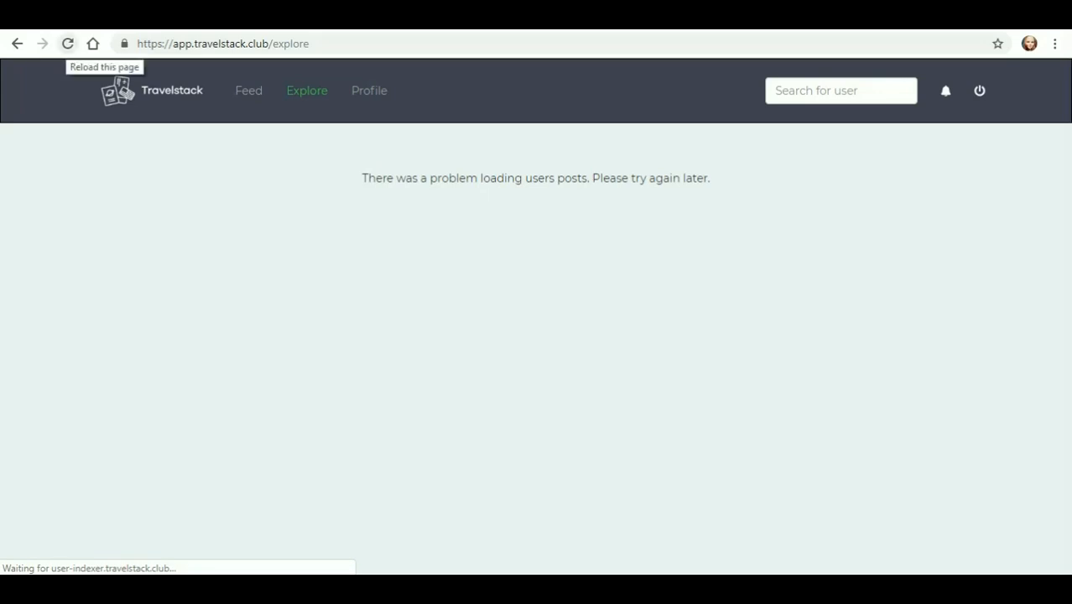
left_click(67, 44)
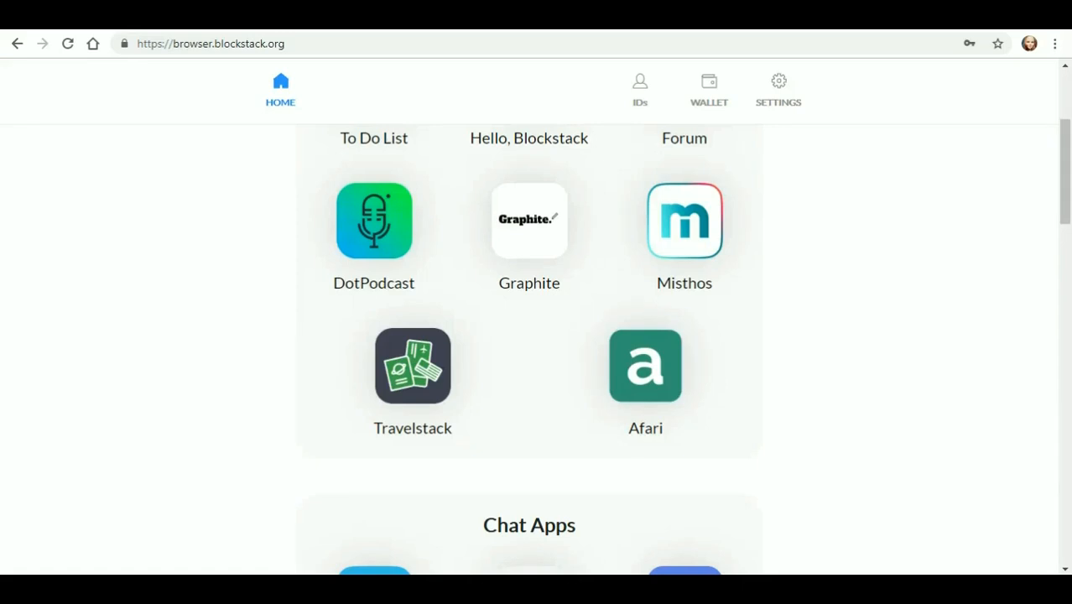
Reopen Travelstack, view Nameless Person's empty profile, check Explore, and return to the app list.
scroll("down", 3)
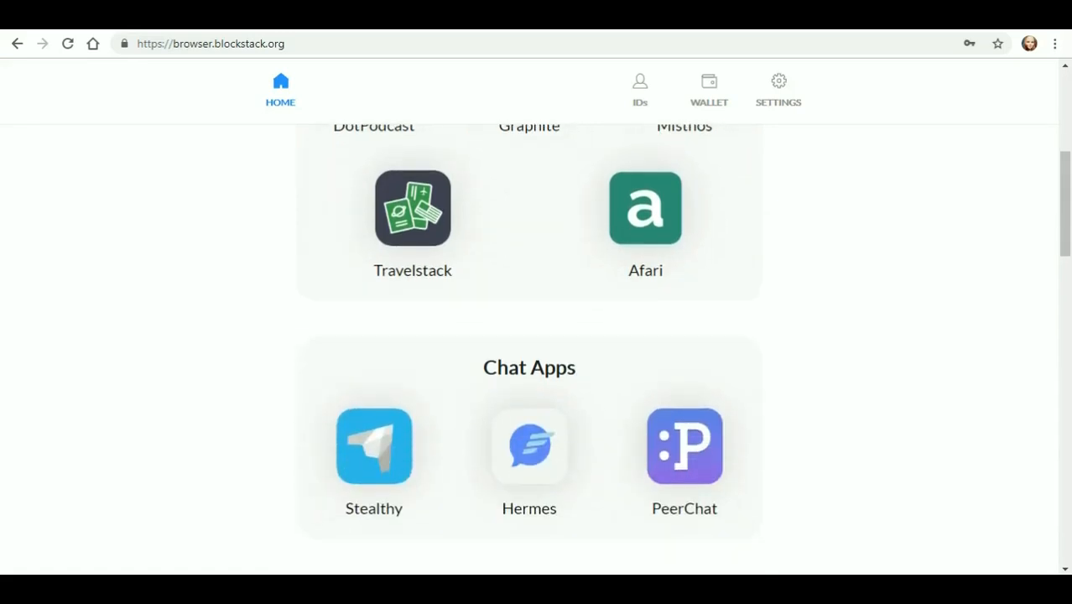
left_click(413, 208)
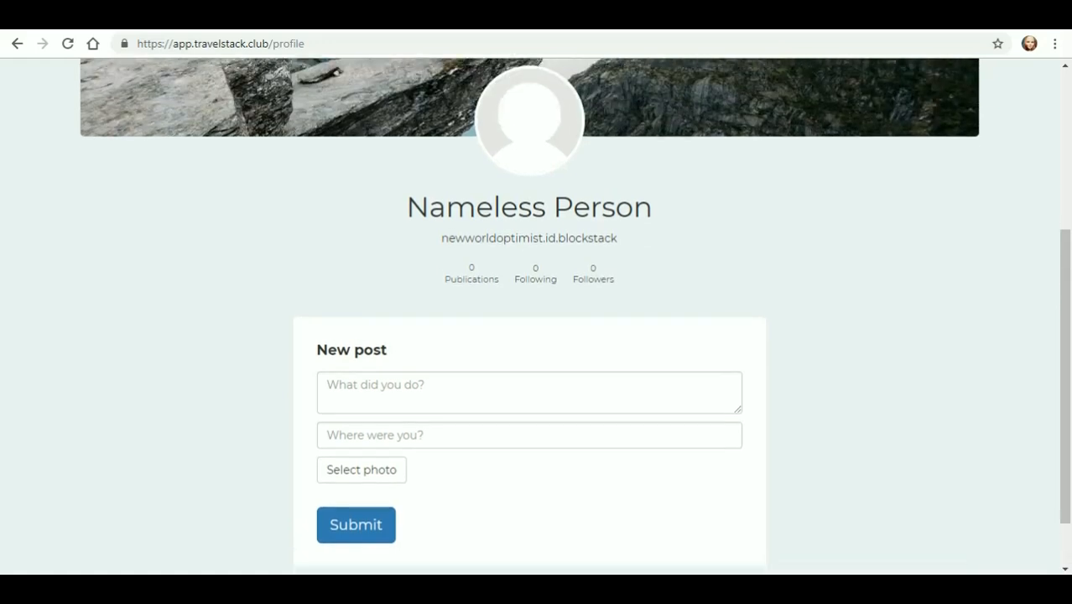
scroll("up", 3)
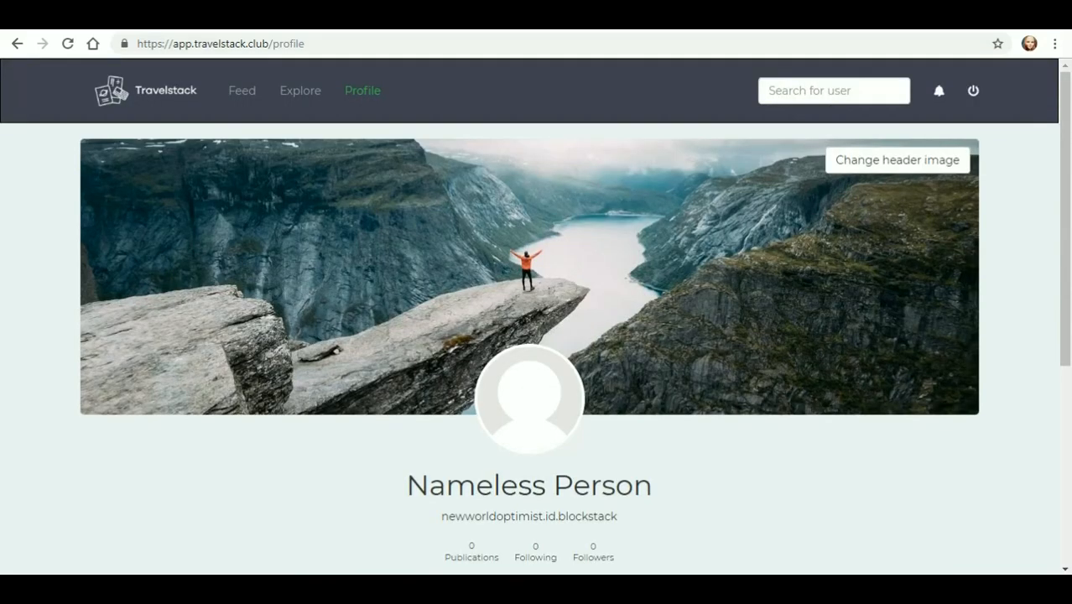
left_click(299, 91)
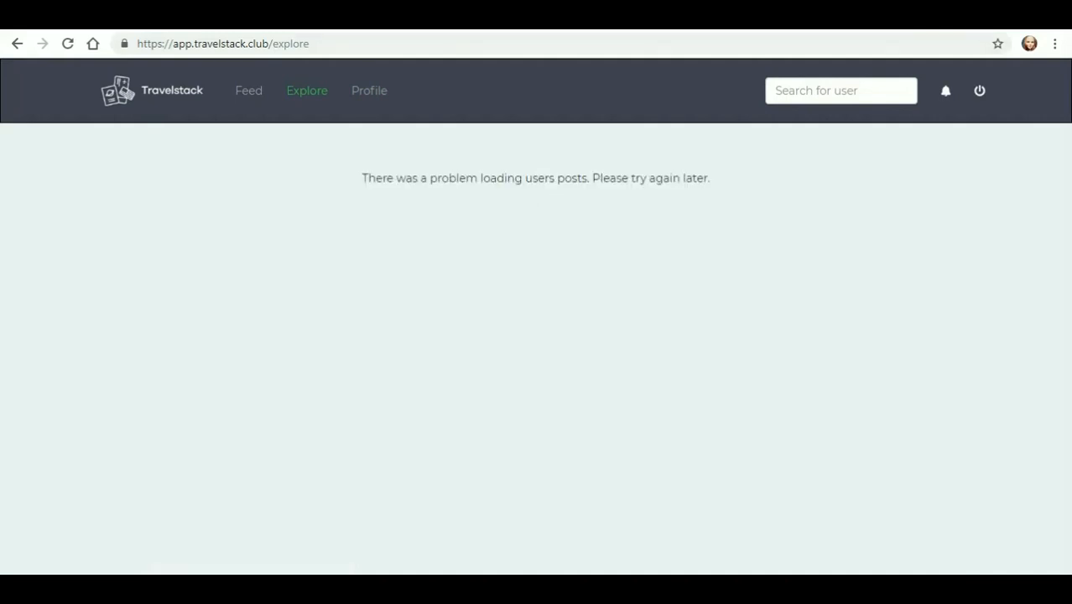
left_click(249, 91)
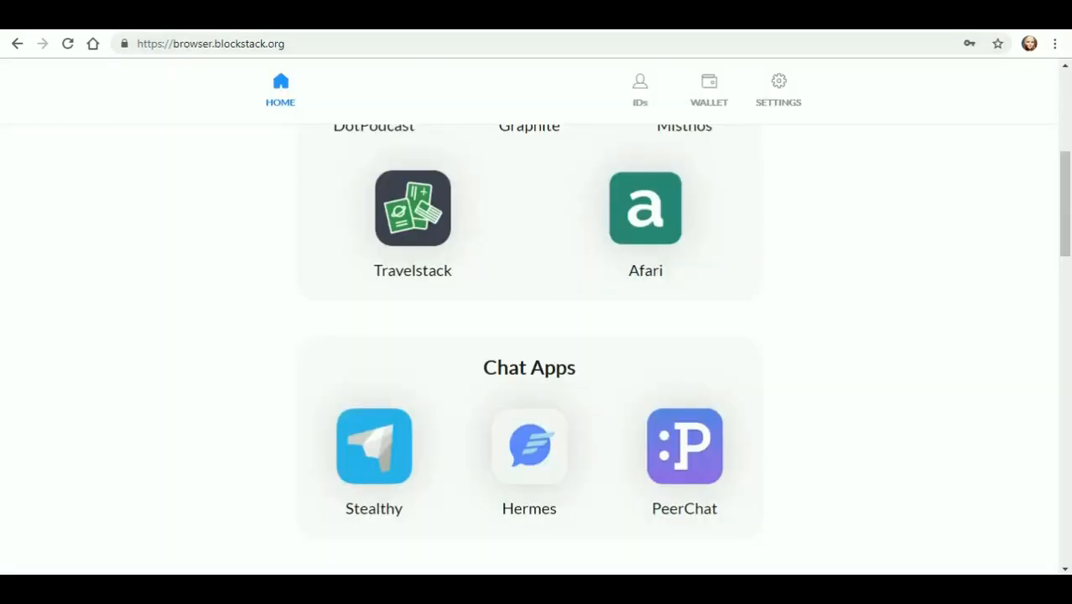
Launch Afari and sign in with the existing Blockstack ID, reaching the email-confirmed message.
left_click(645, 209)
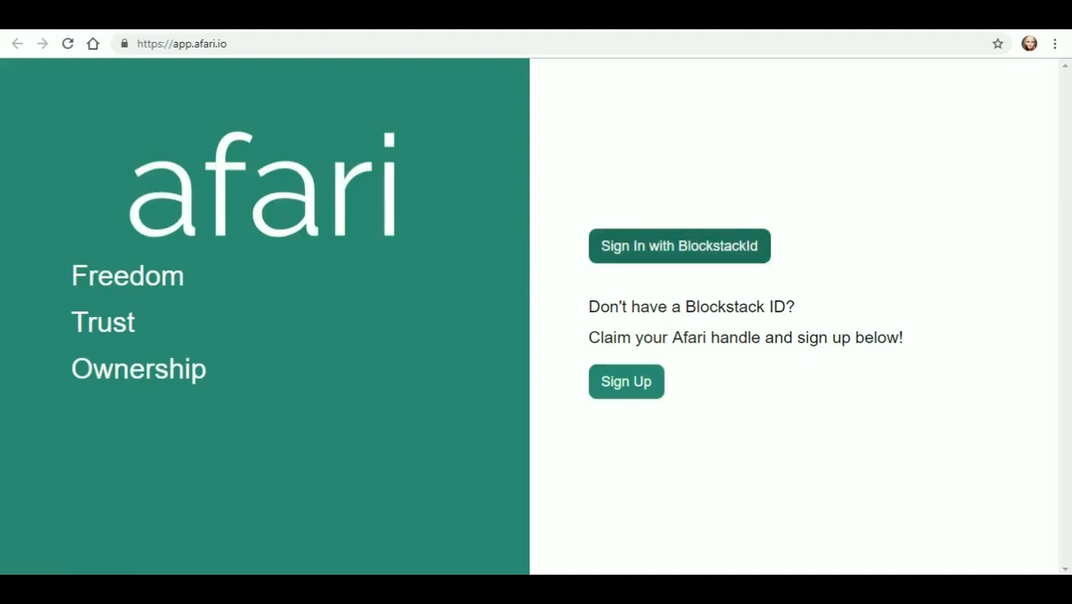
left_click(678, 245)
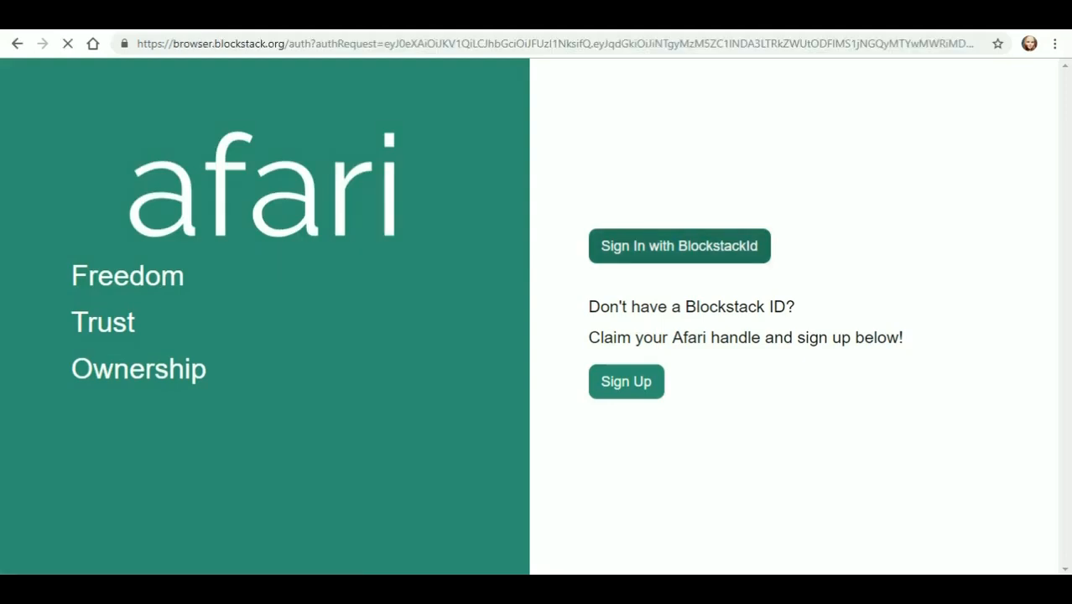
left_click(680, 245)
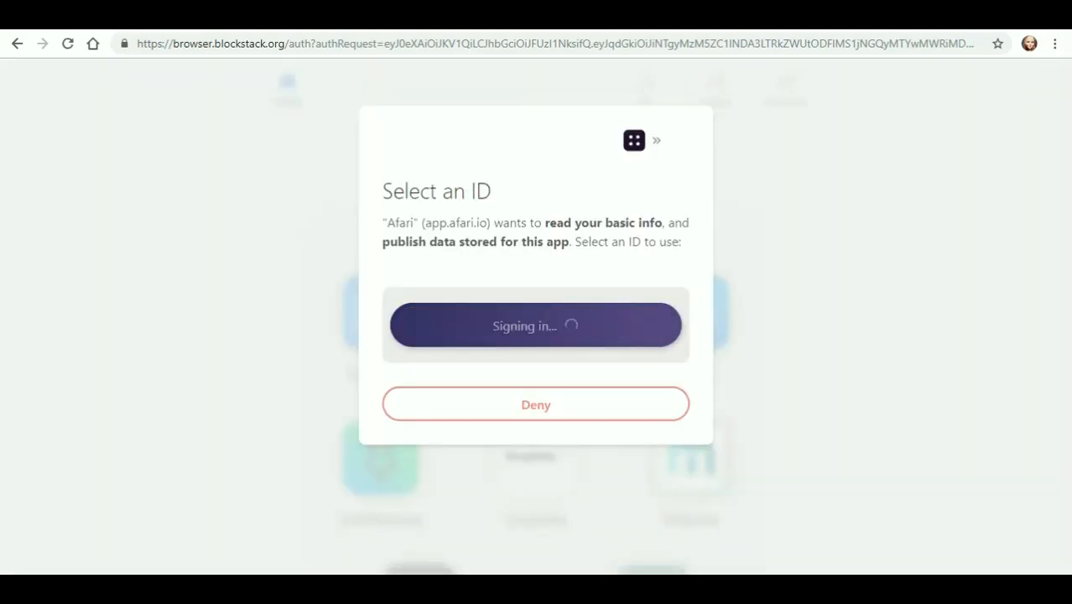
left_click(535, 325)
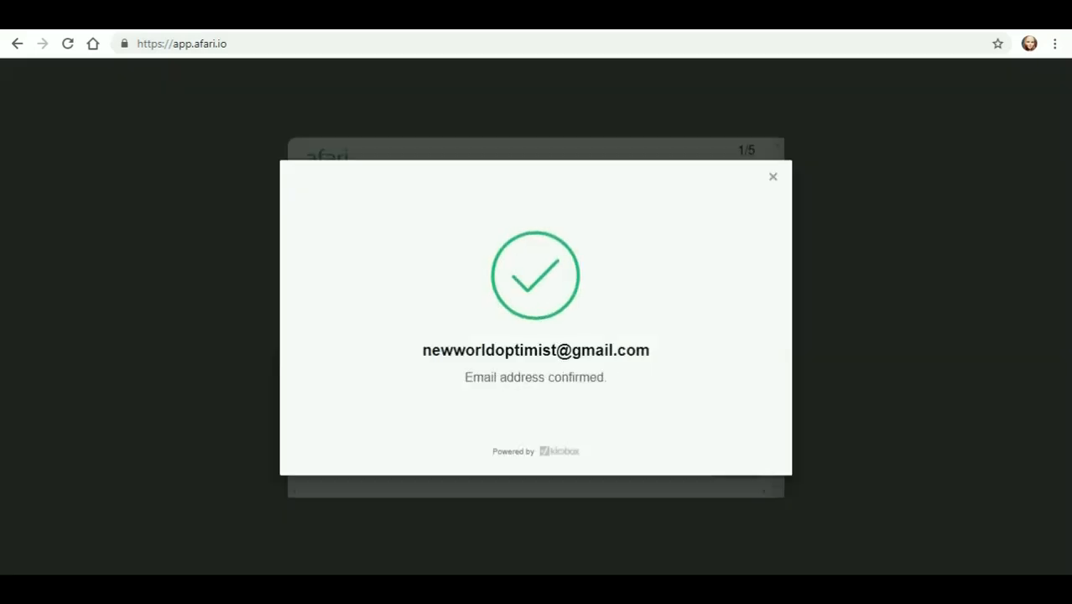
Set the Afari profile name to 'KI' and bio to 'New World', then continue.
left_click(772, 177)
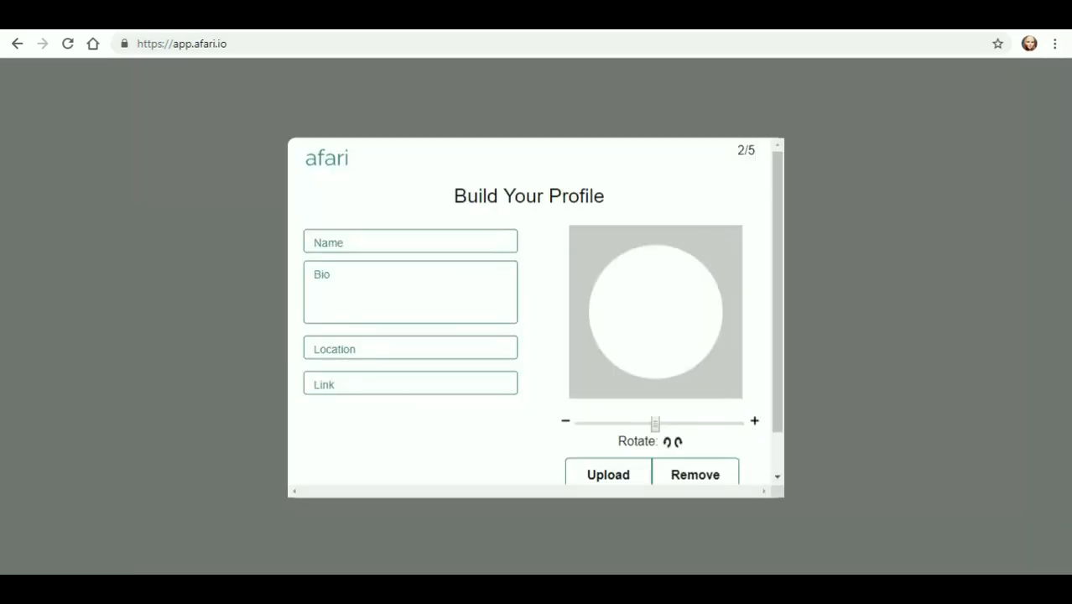
type("KI")
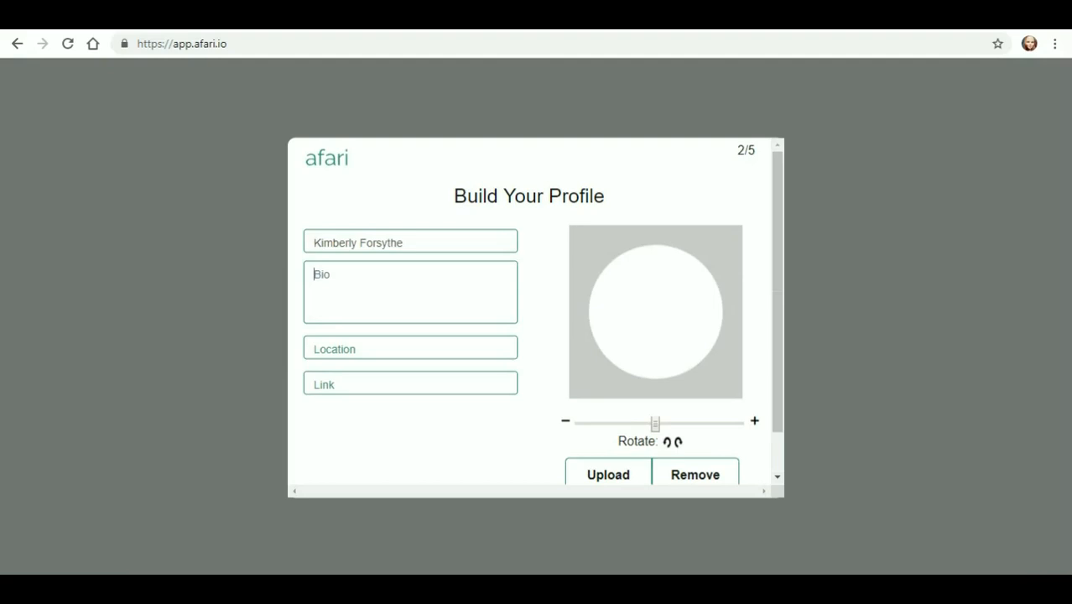
type("New World Optimist :)")
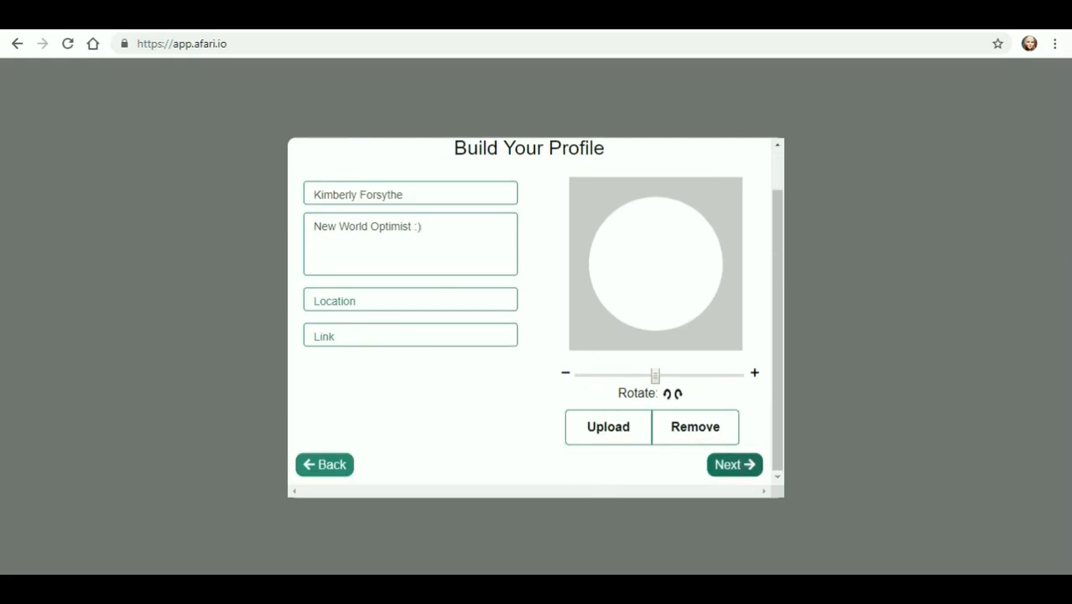
left_click(733, 463)
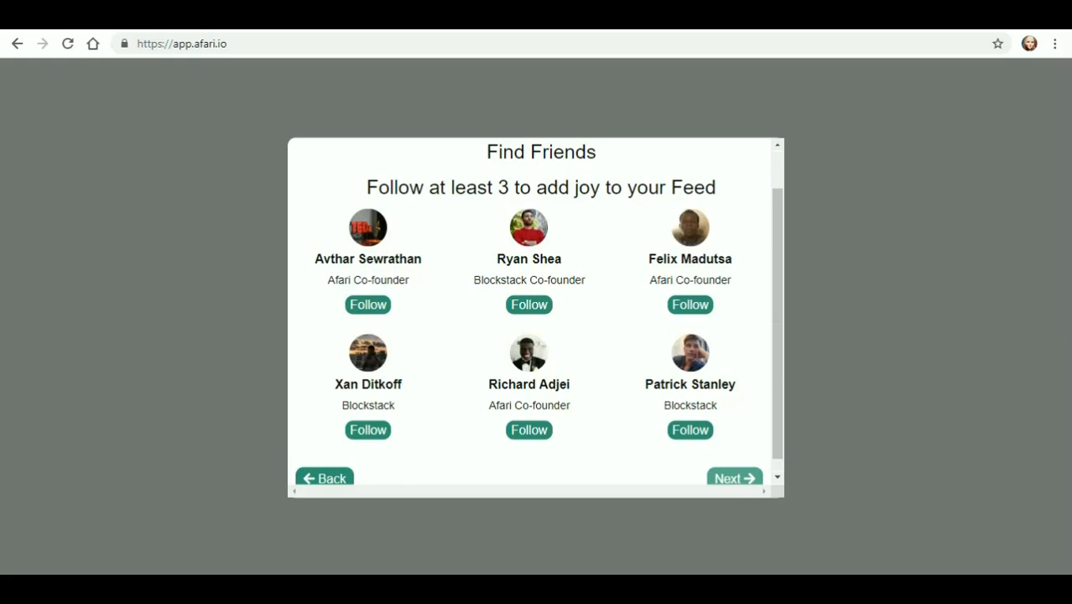
Follow all six suggested people and proceed to the privacy modes step.
left_click(367, 306)
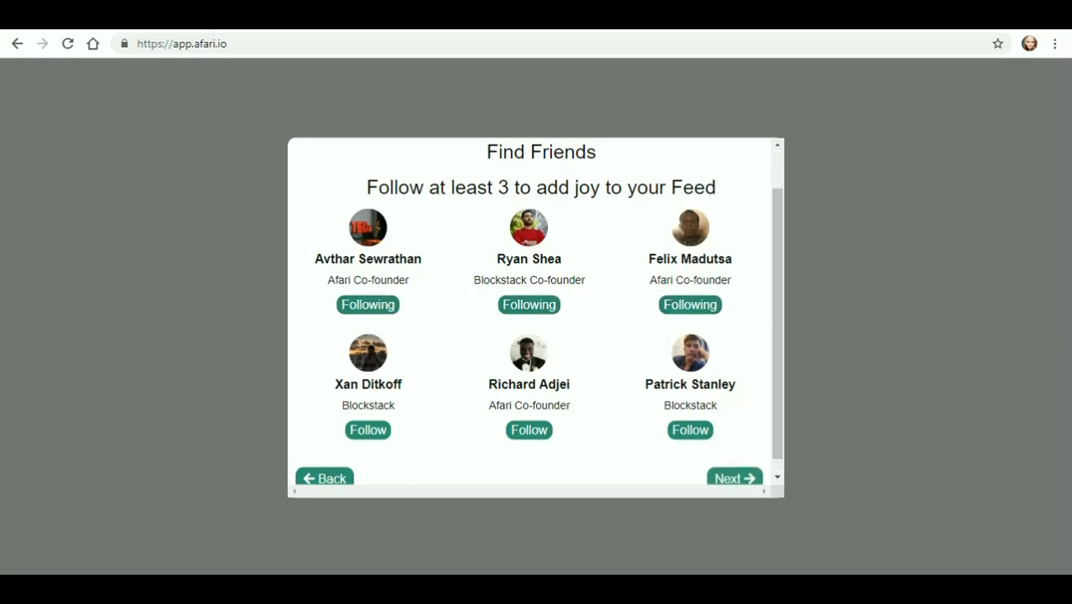
left_click(367, 430)
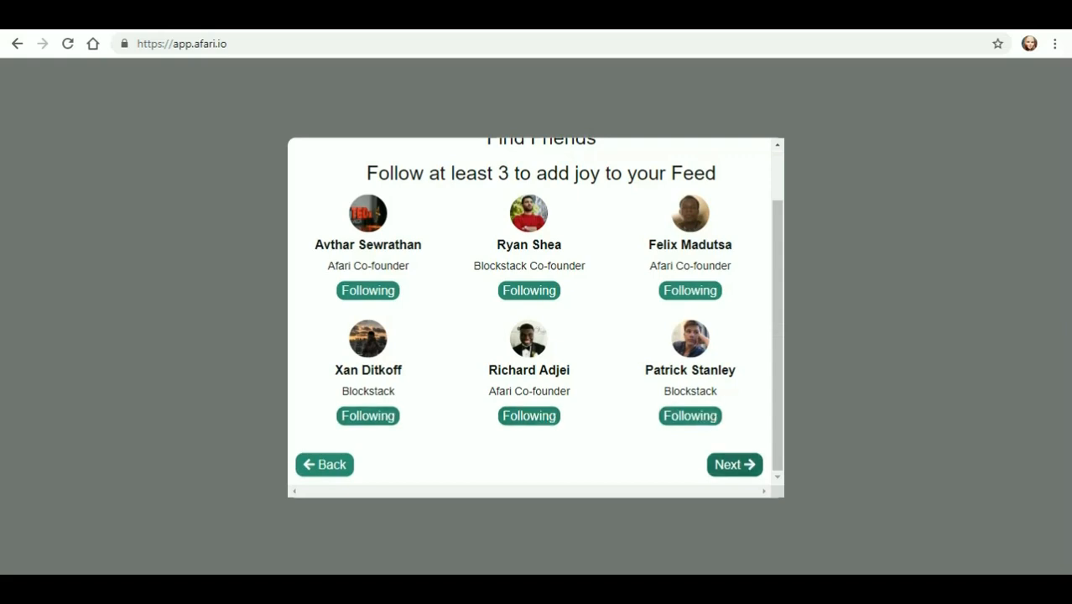
left_click(733, 463)
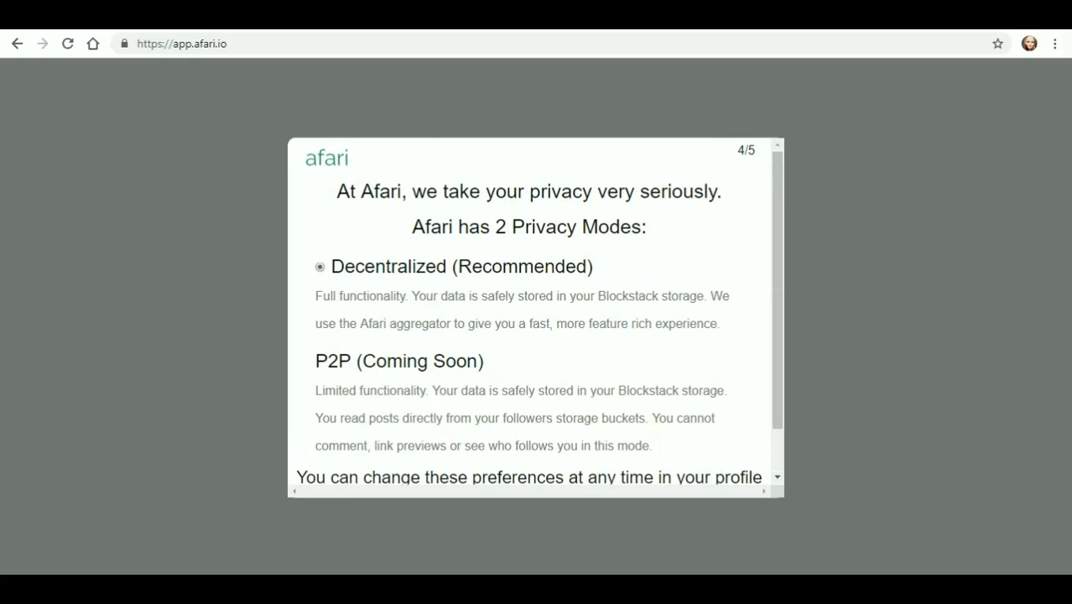
Write the post "Hello World! Doing a YouTube video on Blockstack dApps. Happy to explore!".
scroll("down", 3)
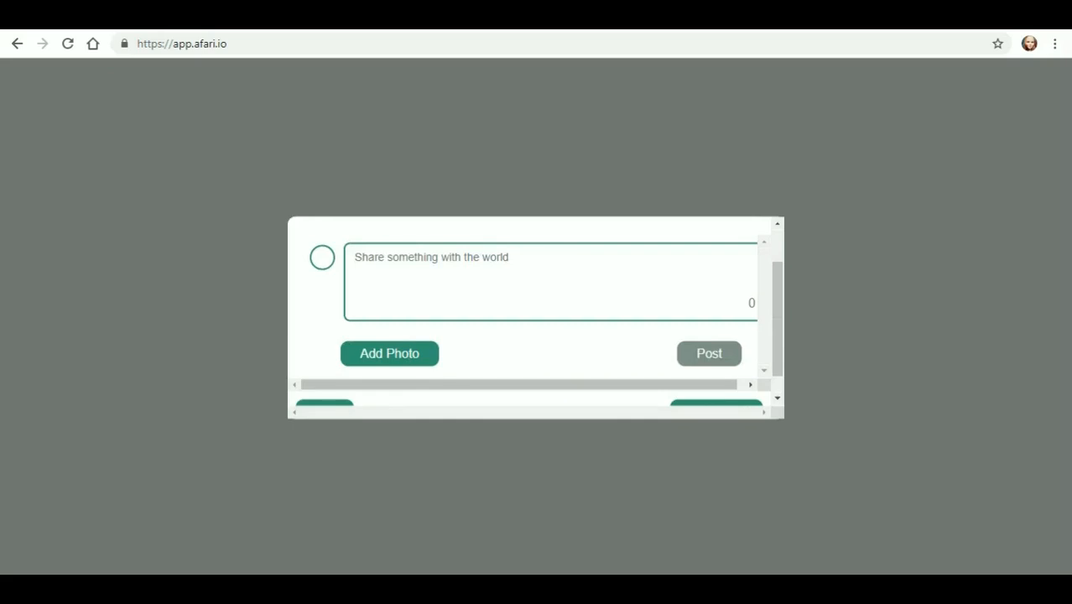
type("Hello World!")
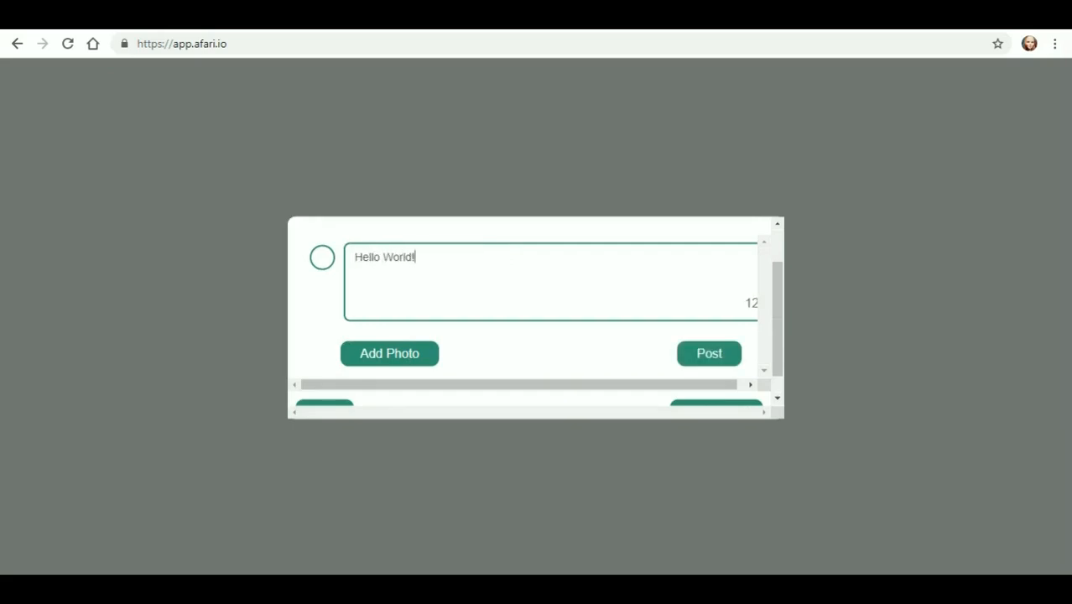
type("Doing a")
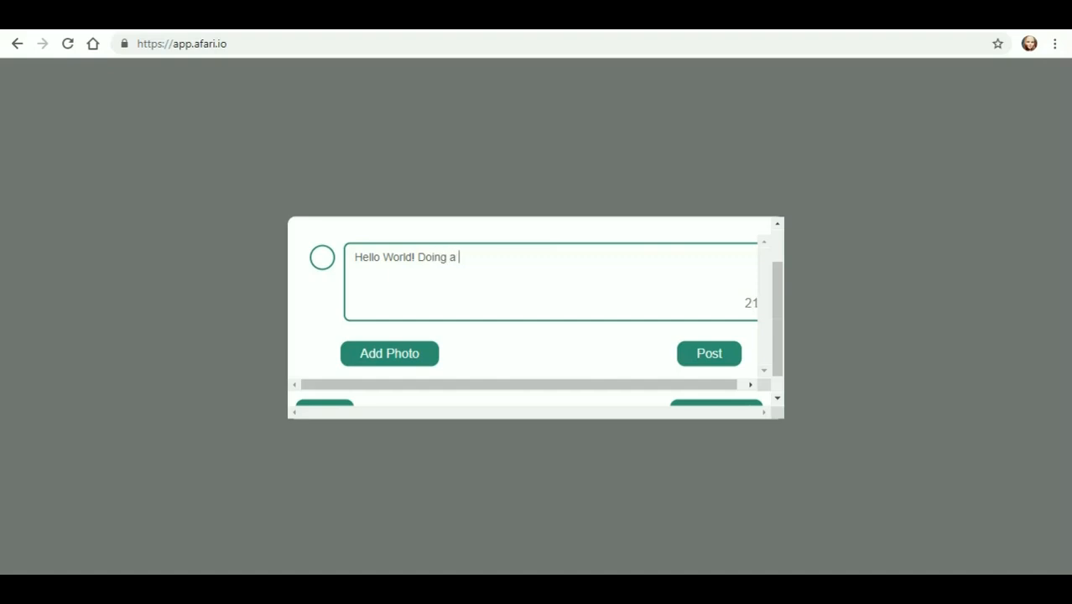
type("YouTube video on Blocks")
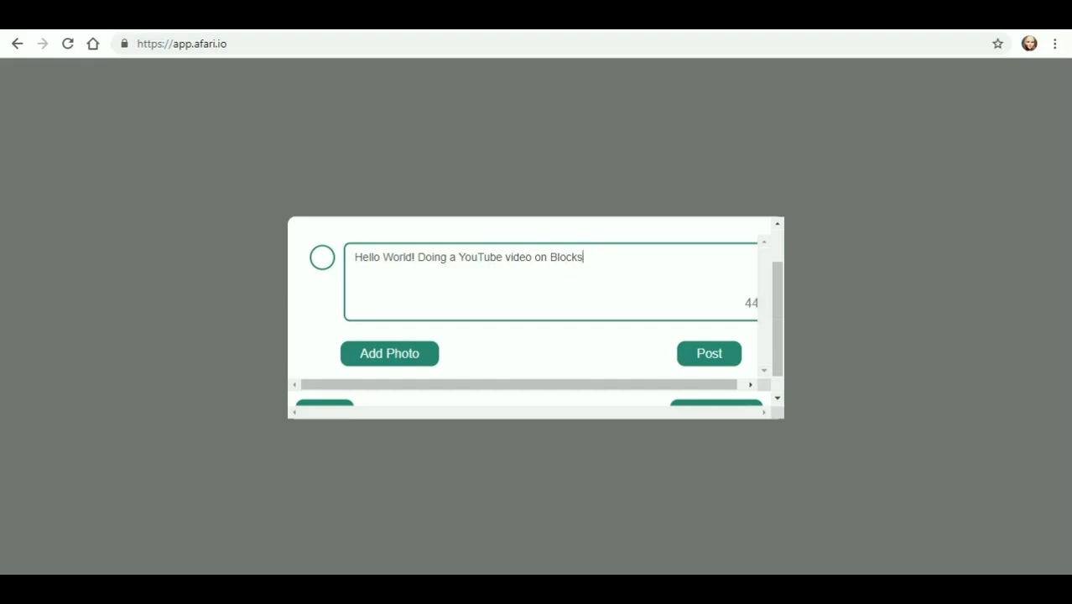
type("tak")
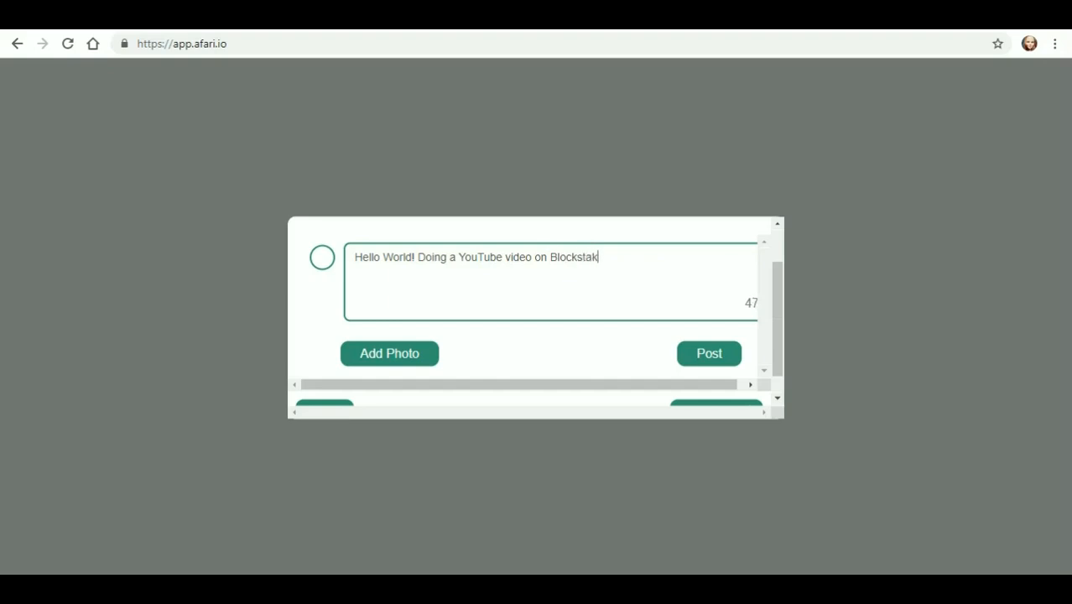
type("k")
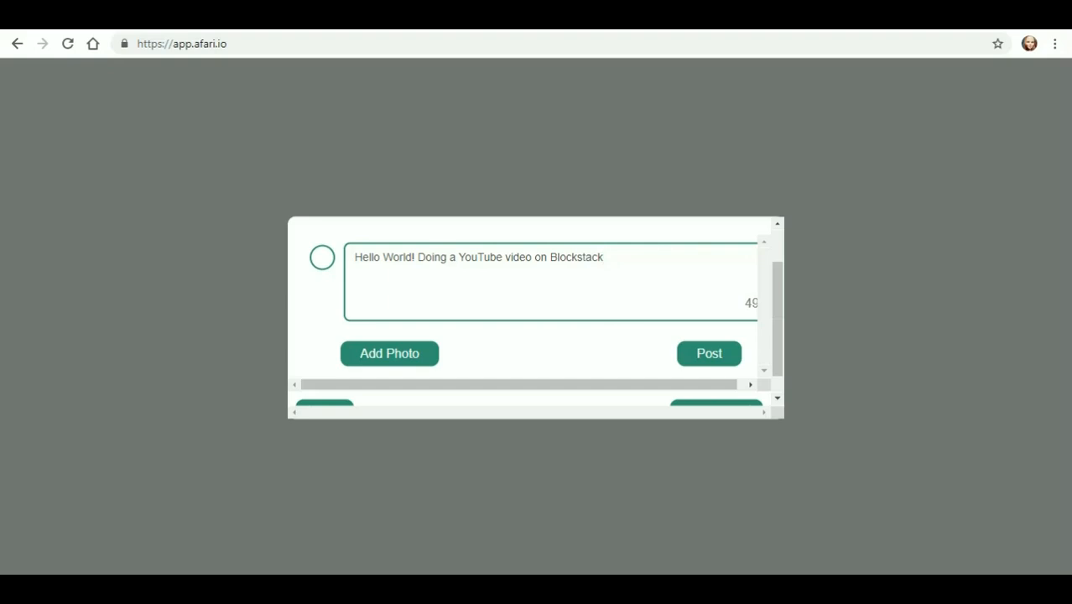
type("dApps")
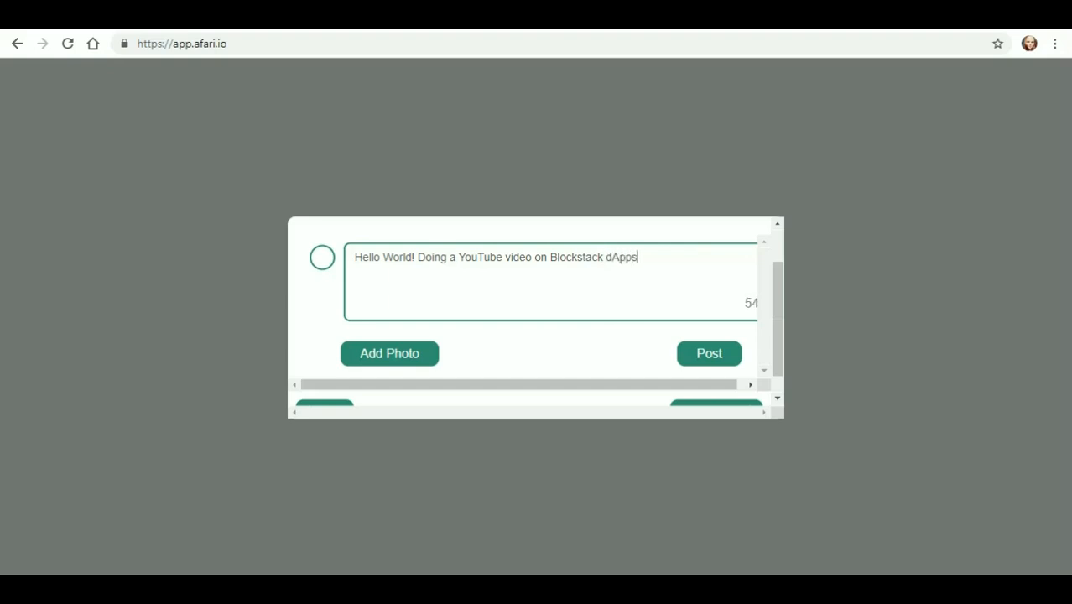
type("\".")
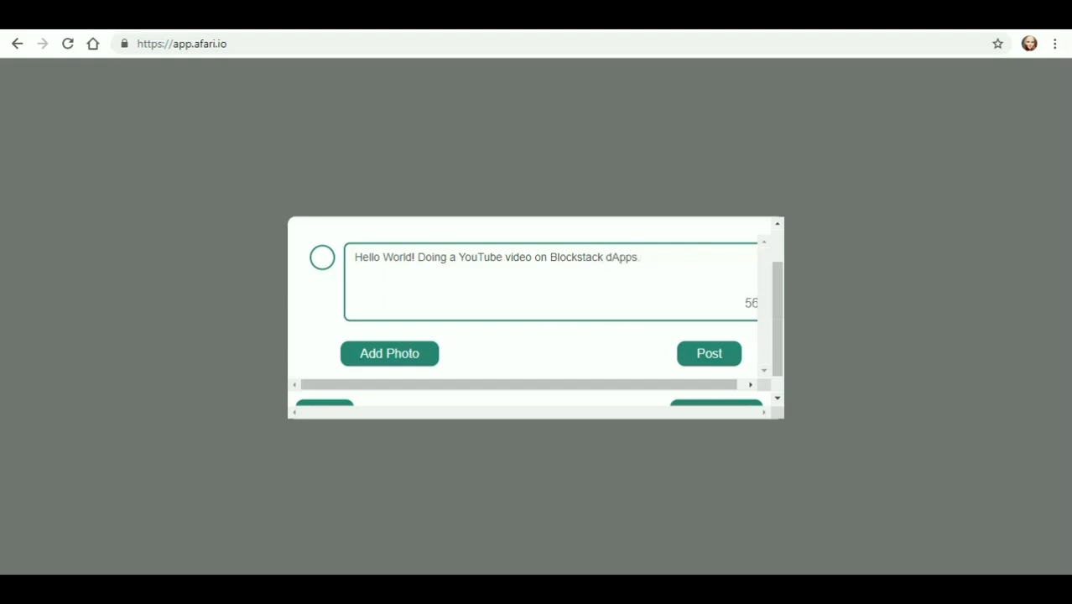
type("Happy to")
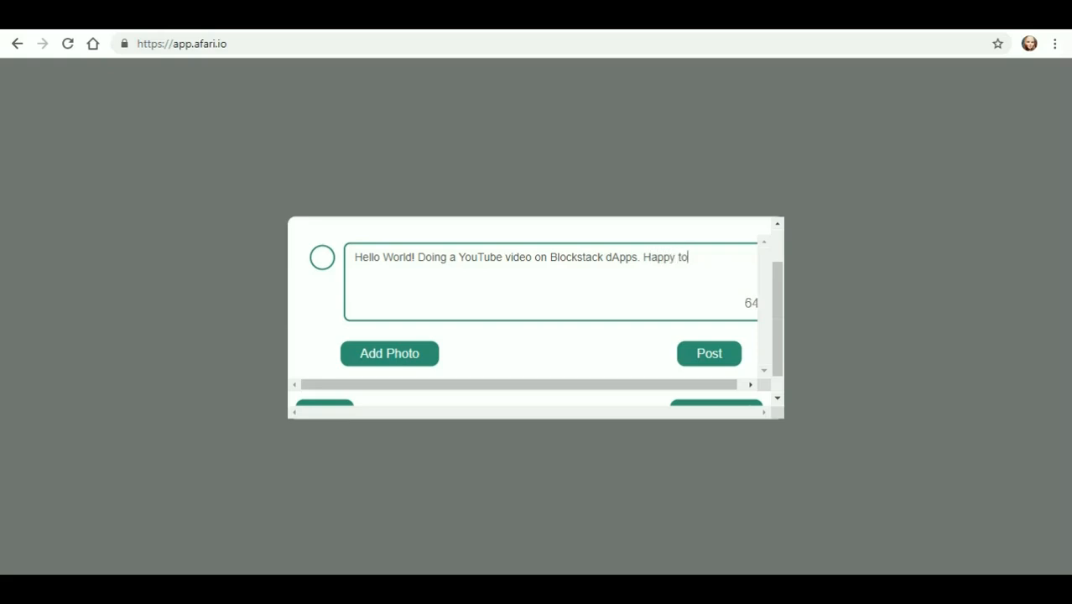
type("explore!")
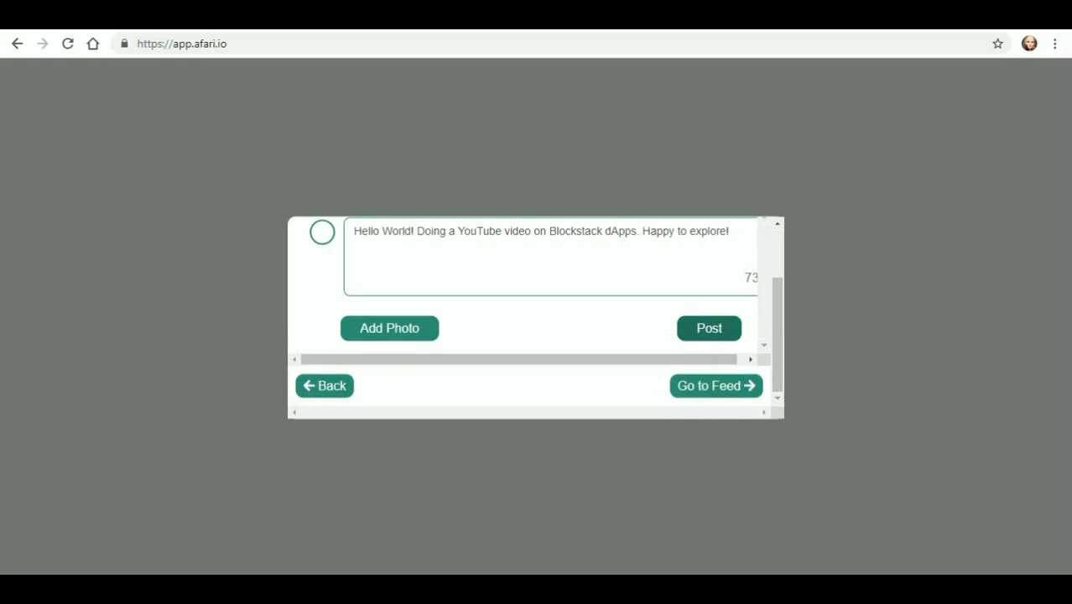
Publish the post and continue to the main Afari feed.
left_click(708, 327)
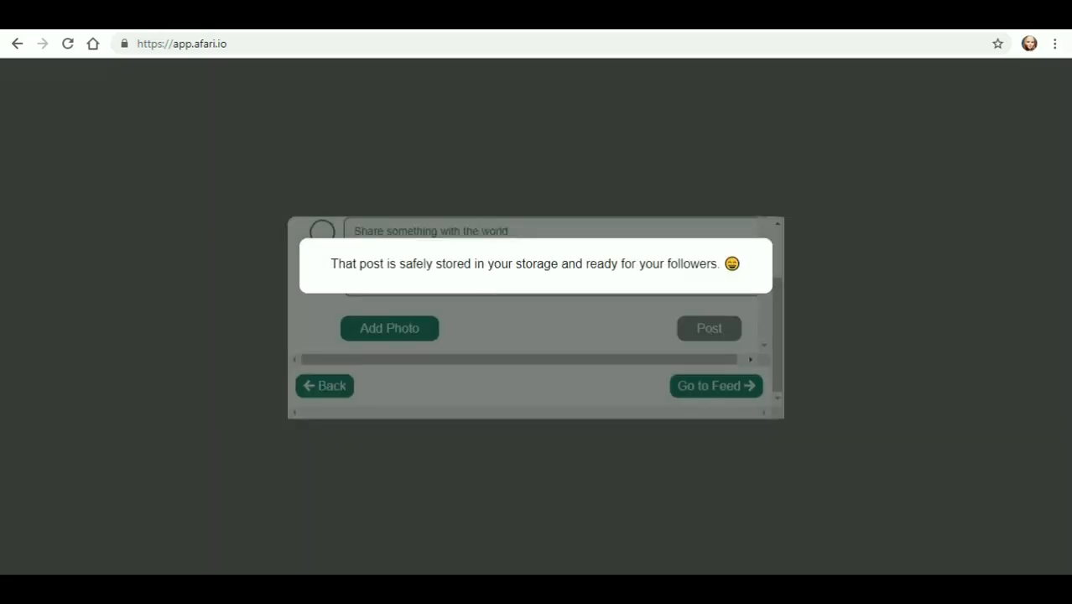
left_click(714, 386)
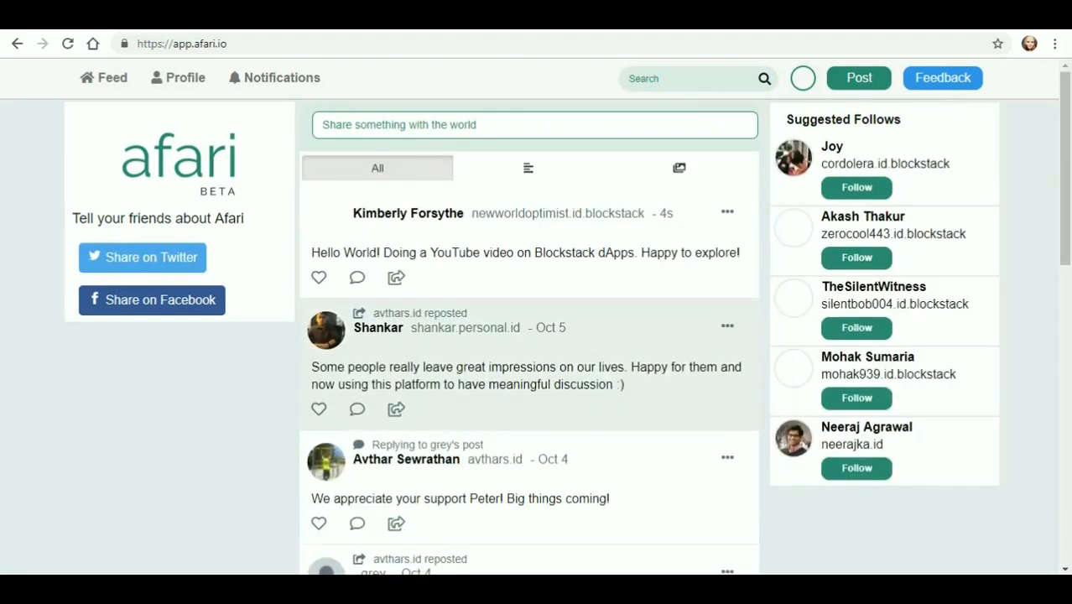
Scroll down through older posts in the Afari community feed.
scroll("down", 3)
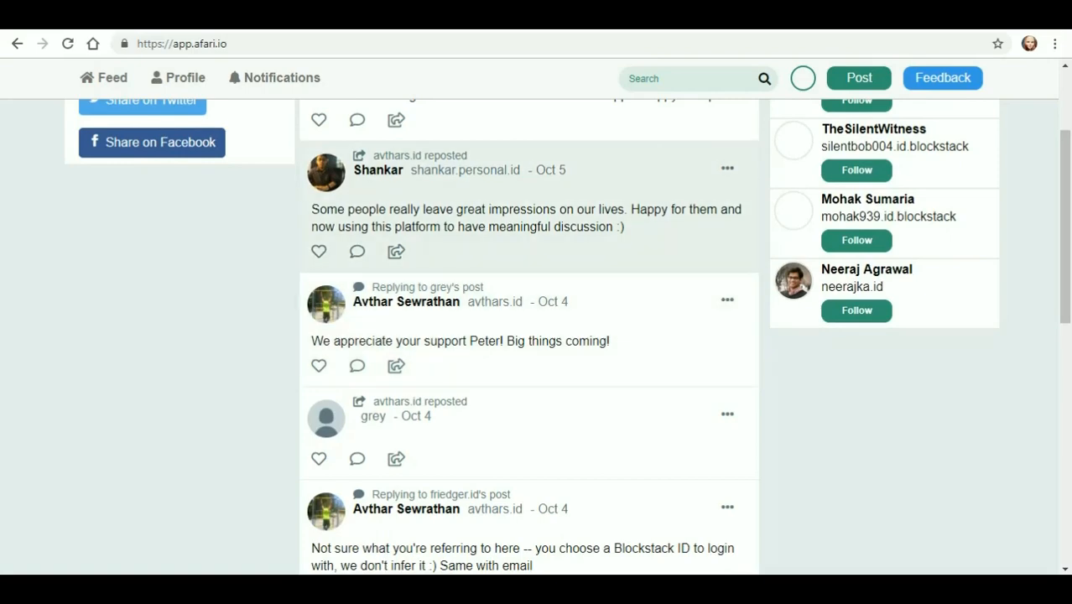
scroll("up", 3)
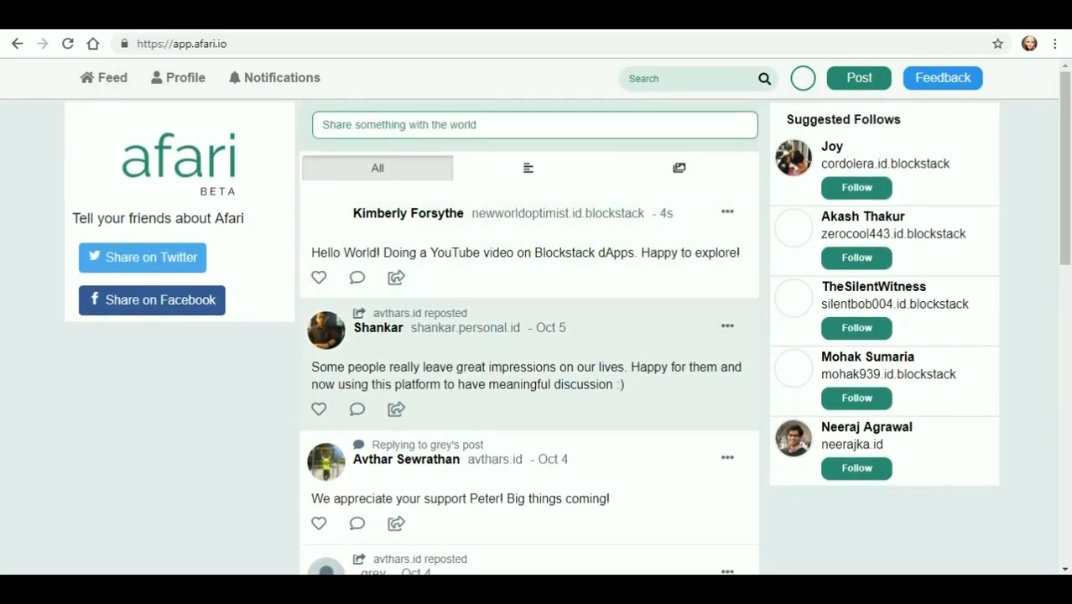
scroll("down", 3)
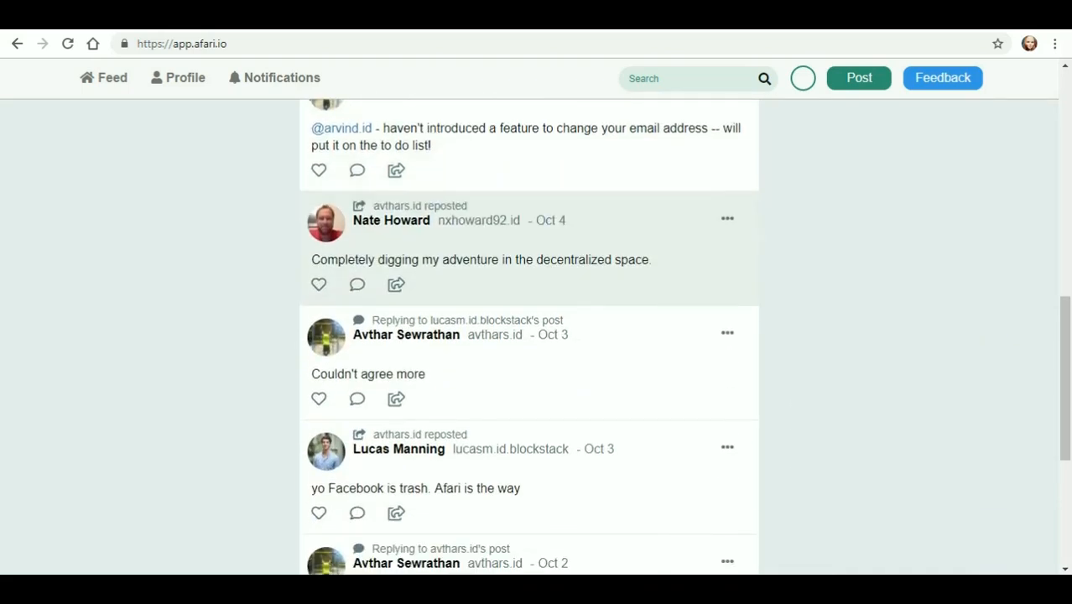
scroll("down", 3)
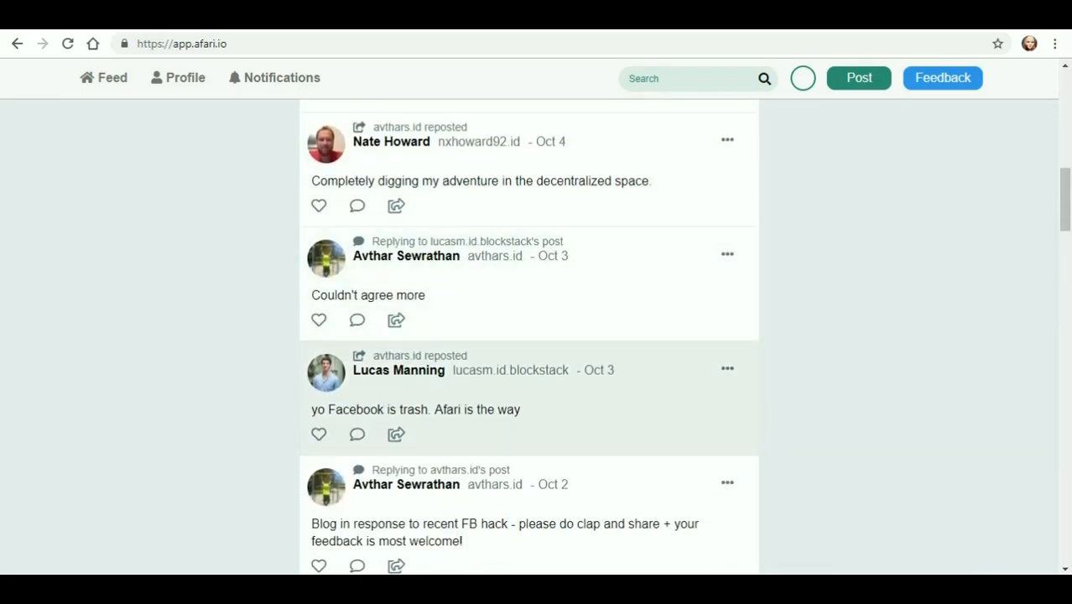
scroll("down", 3)
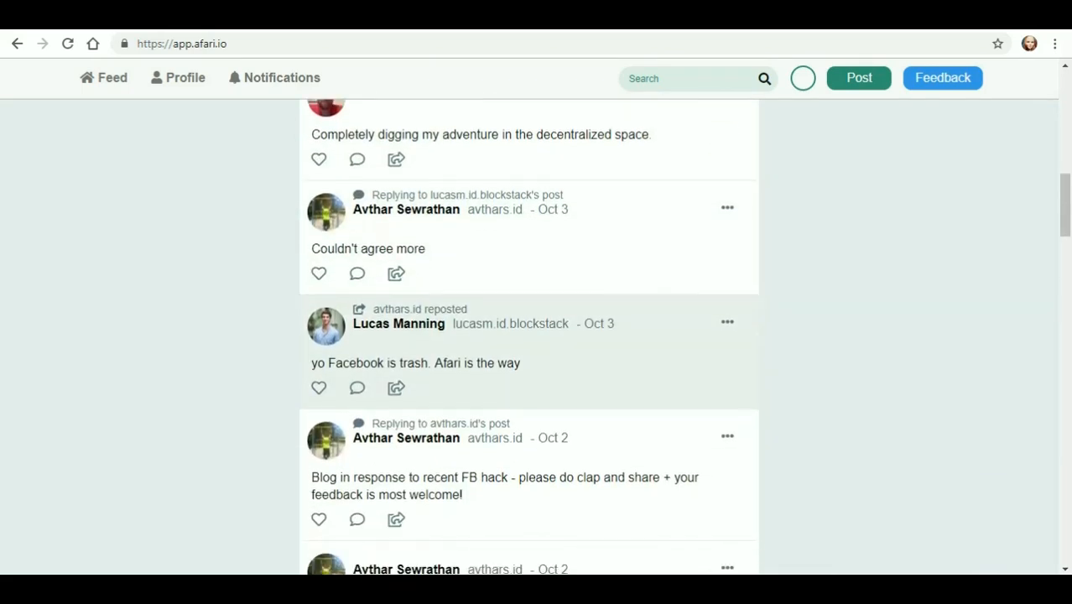
scroll("down", 3)
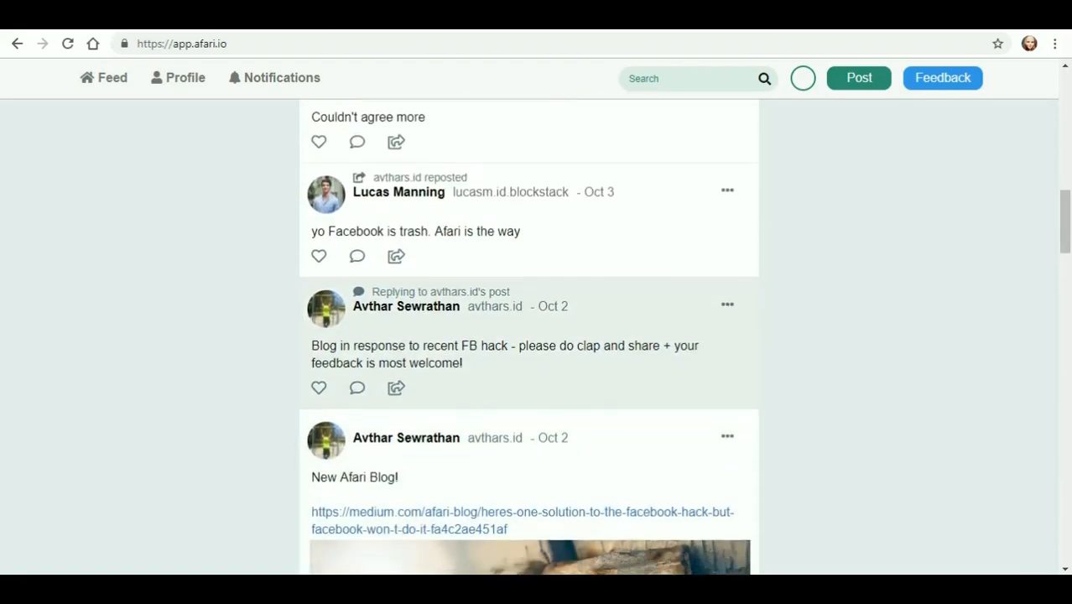
scroll("down", 3)
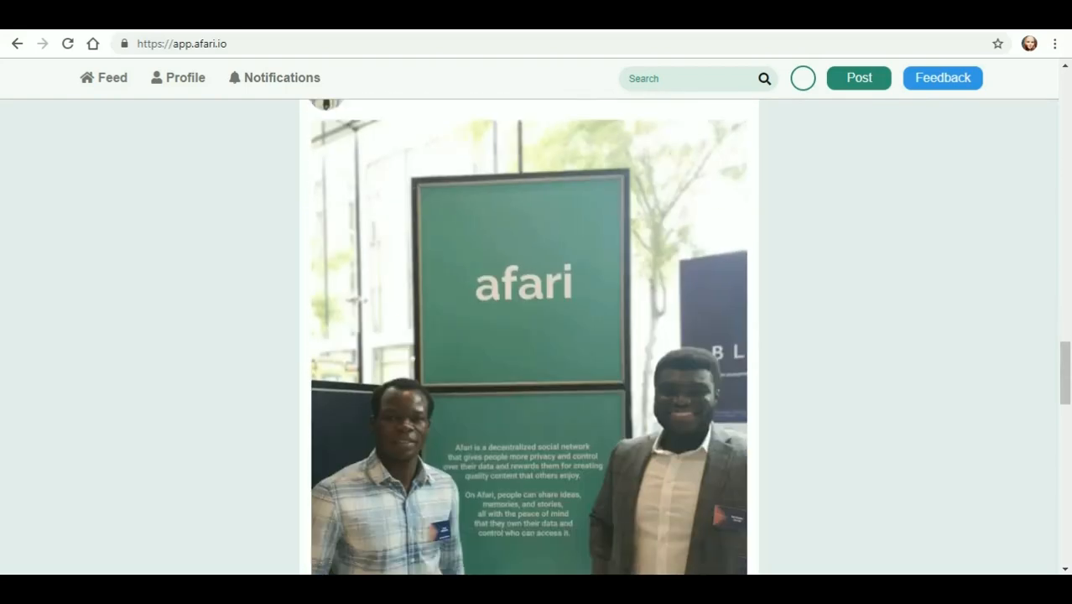
scroll("down", 3)
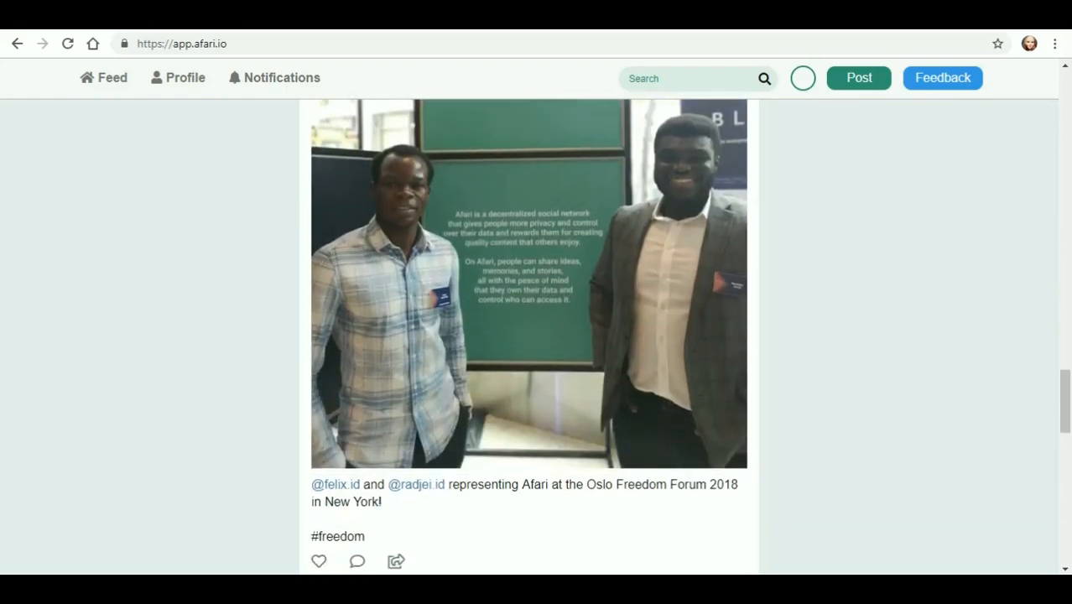
scroll("down", 3)
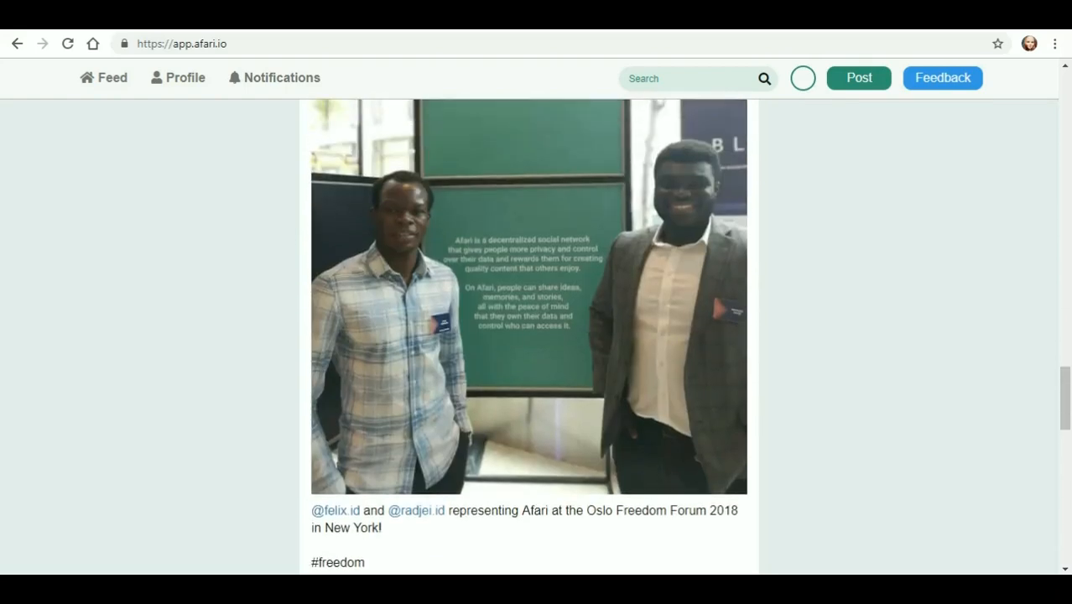
scroll("down", 3)
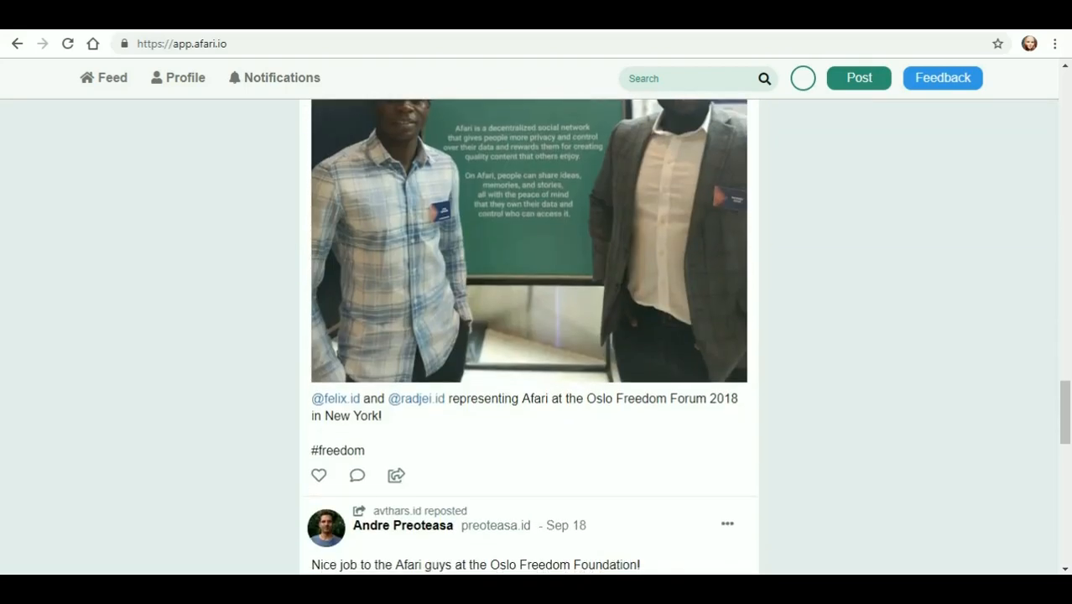
scroll("down", 3)
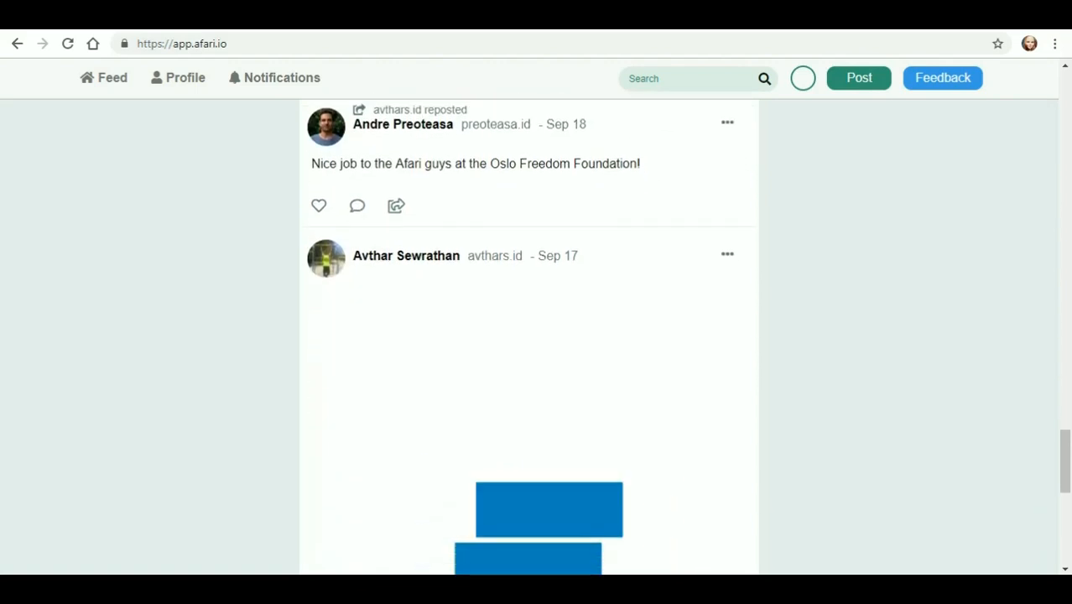
scroll("down", 3)
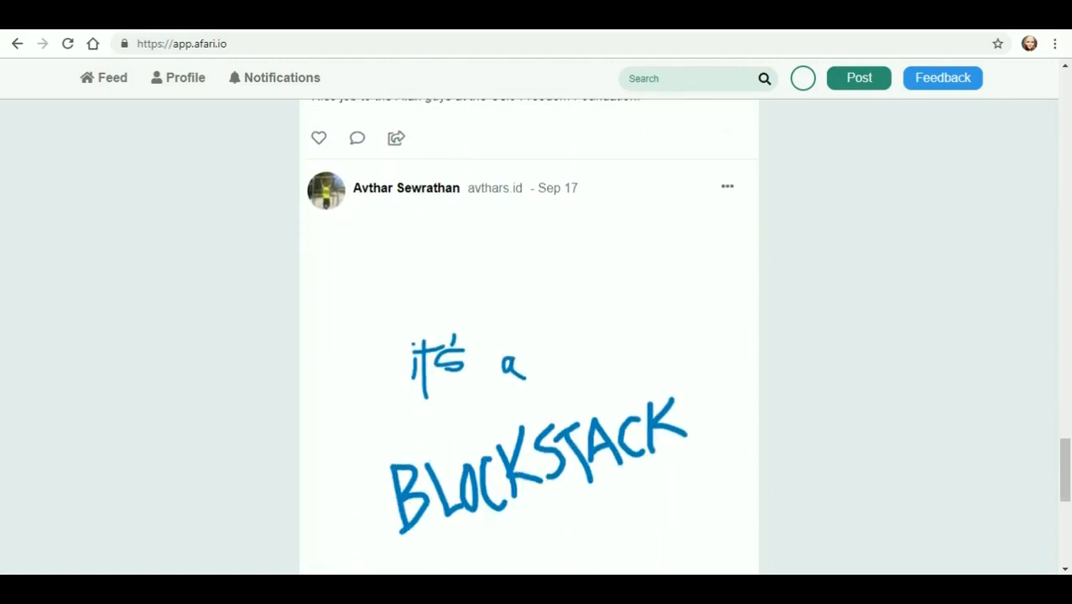
scroll("down", 3)
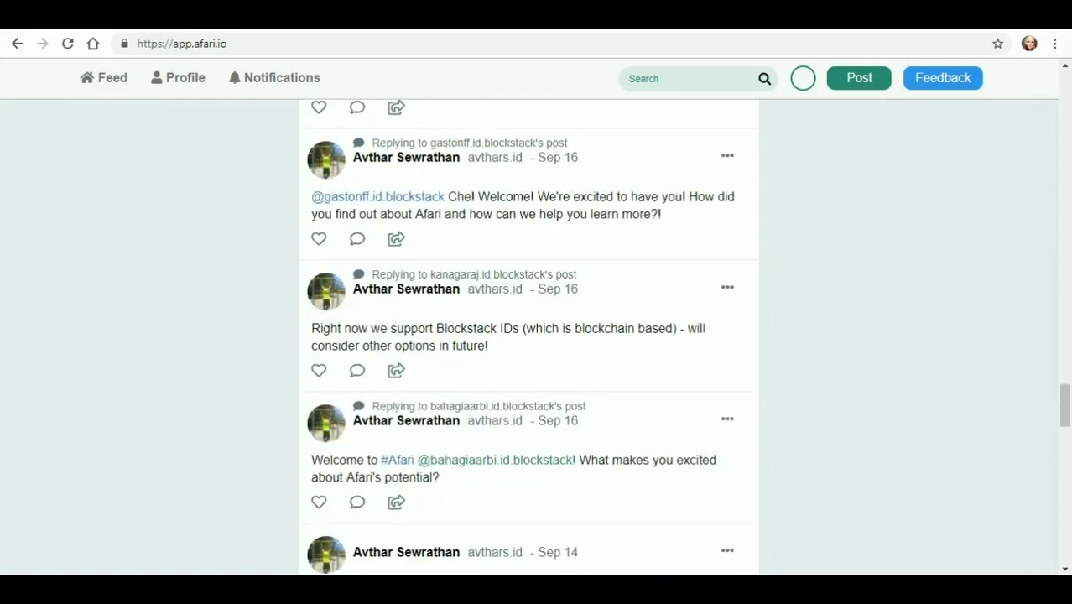
Return to the top of the feed and view your own Afari profile page.
left_click(104, 77)
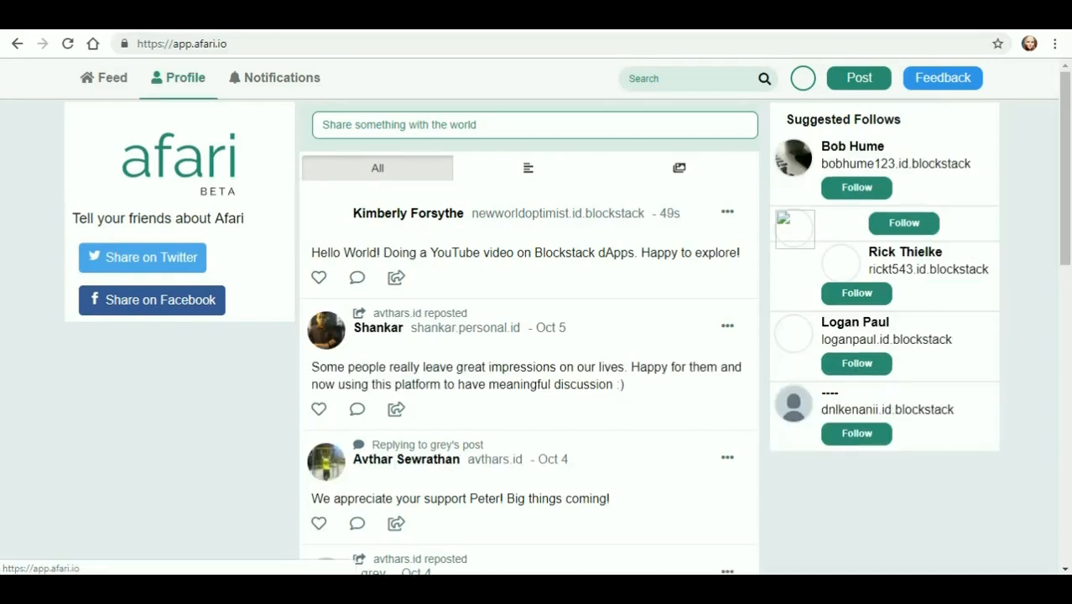
left_click(406, 213)
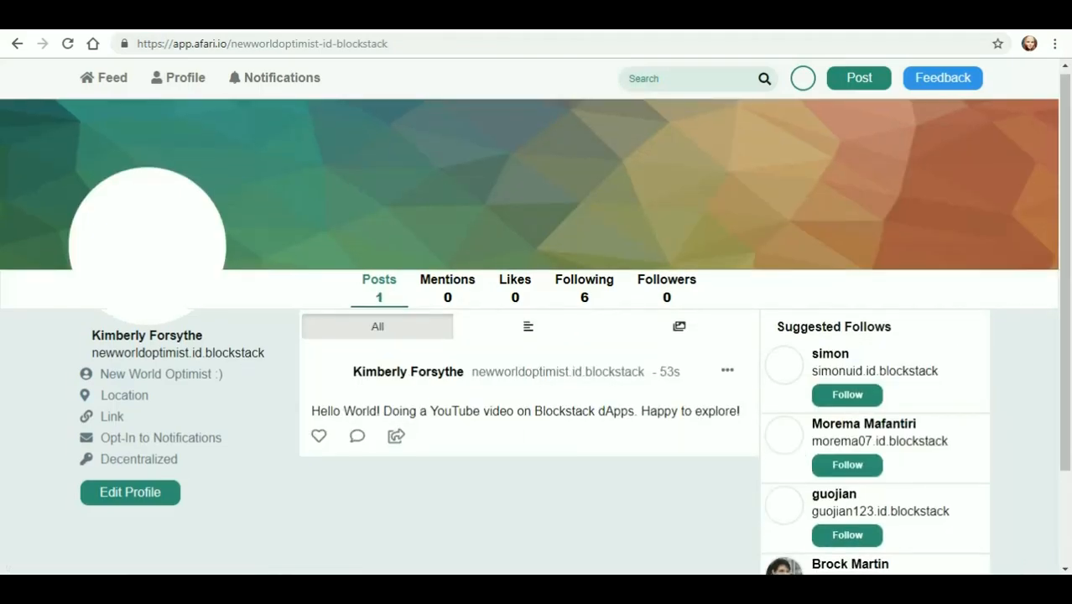
scroll("down", 3)
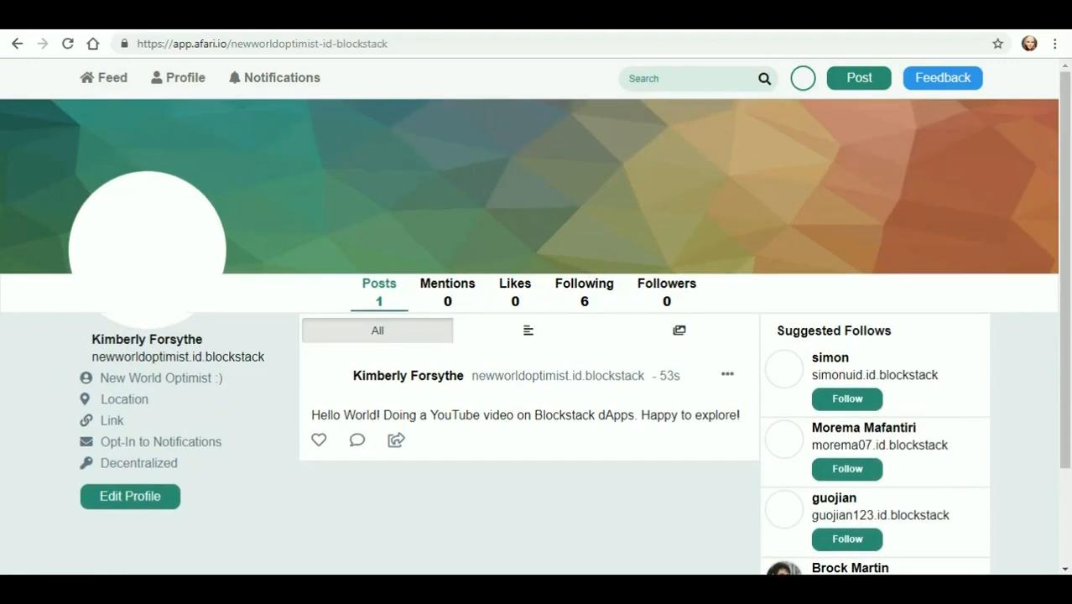
scroll("down", 3)
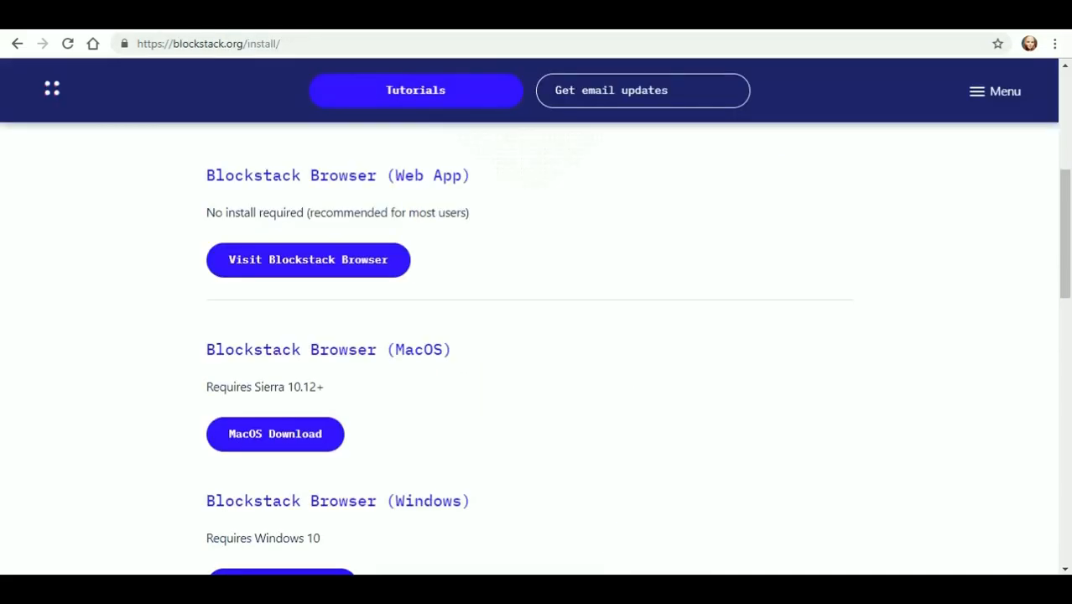
From Blockstack Browser's Chat Apps section, revisit the Stealthy site and scroll to its FAQ.
left_click(308, 259)
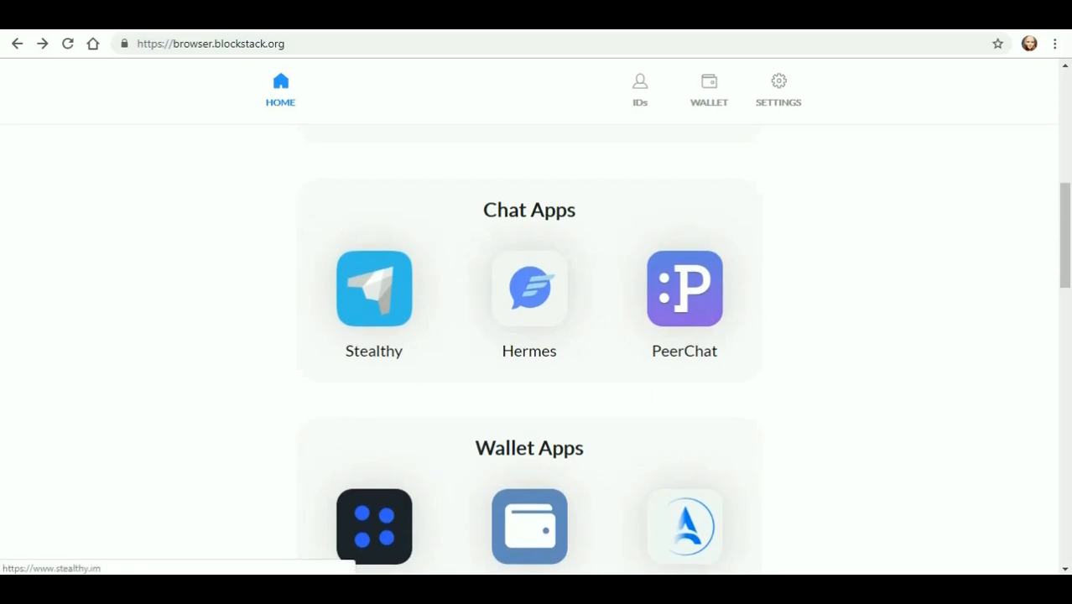
left_click(374, 289)
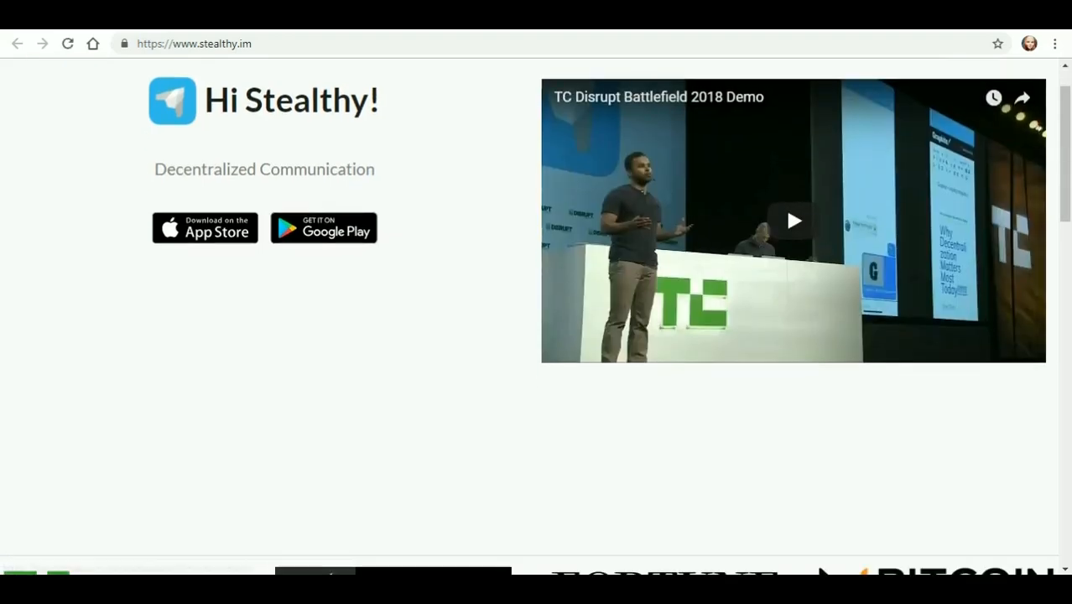
scroll("down", 3)
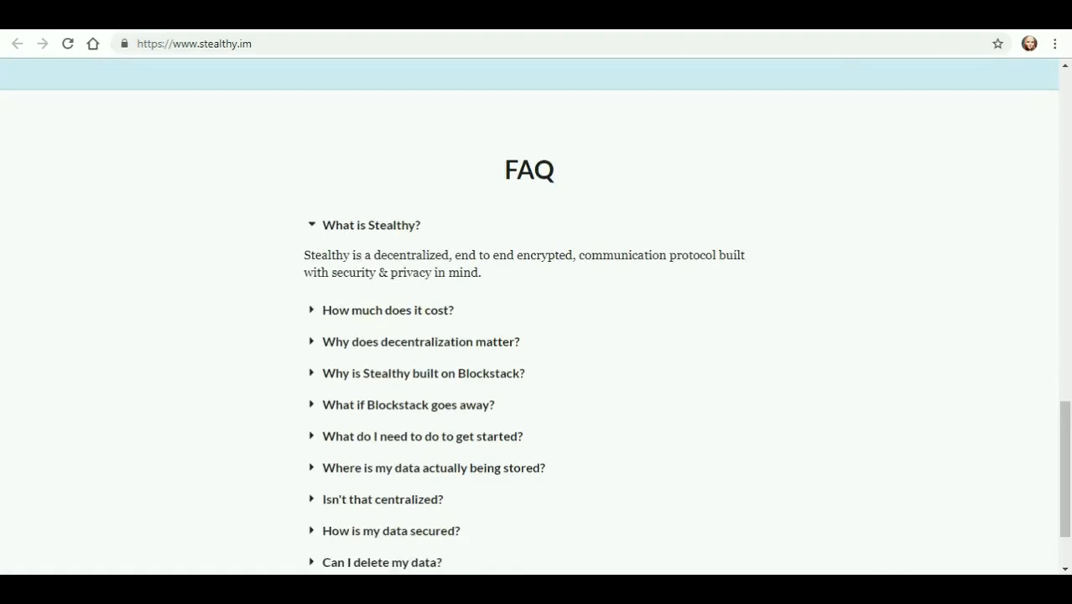
scroll("down", 3)
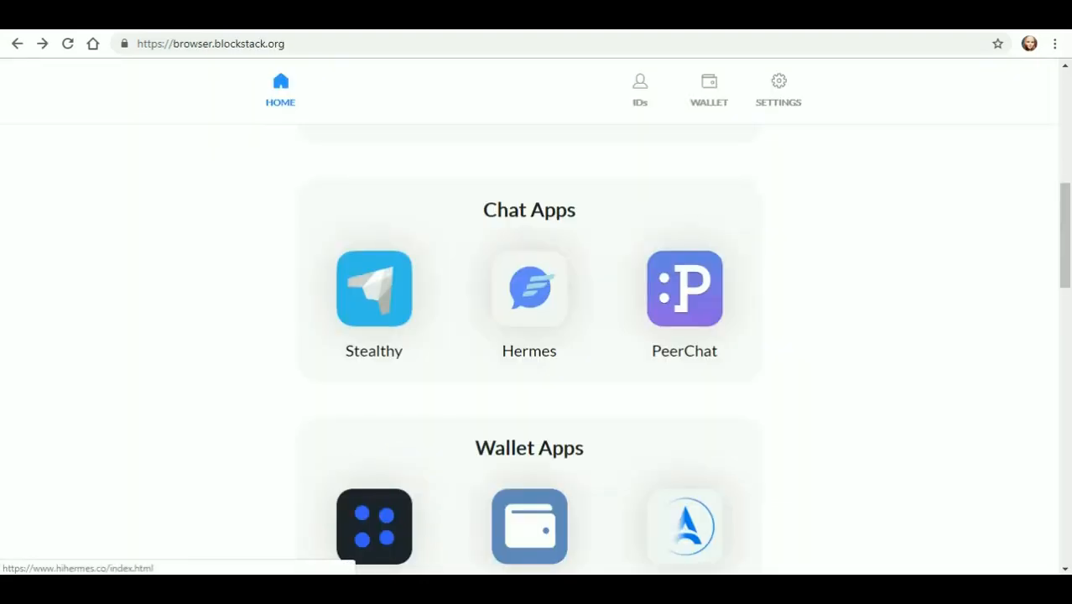
Browse the hihermes.co landing page through its privacy, censorship-resistance and Bitcoin sections and back to the top.
left_click(529, 288)
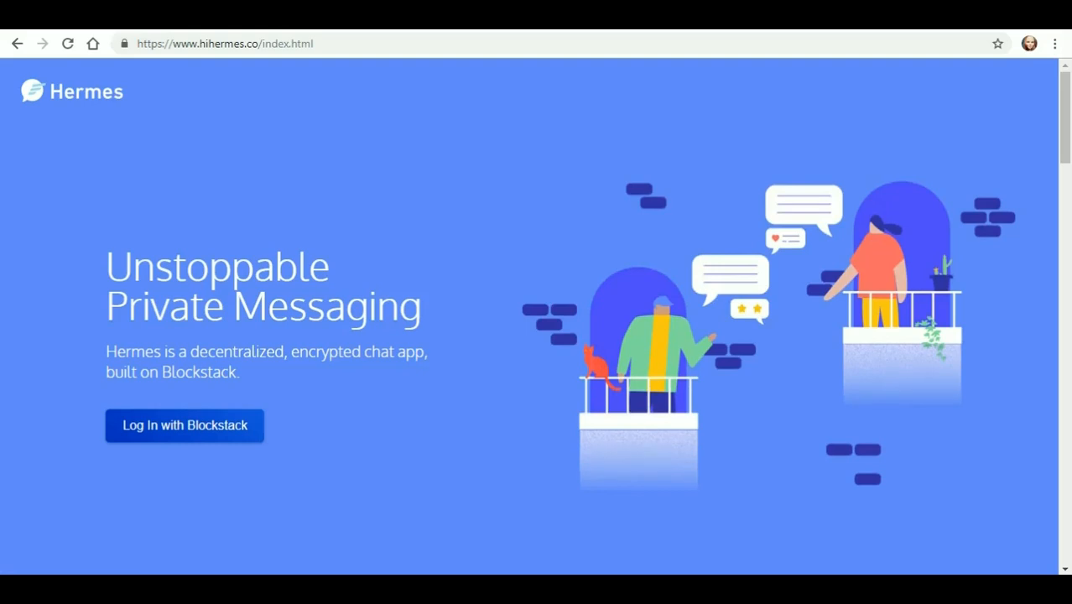
mouse_move(184, 426)
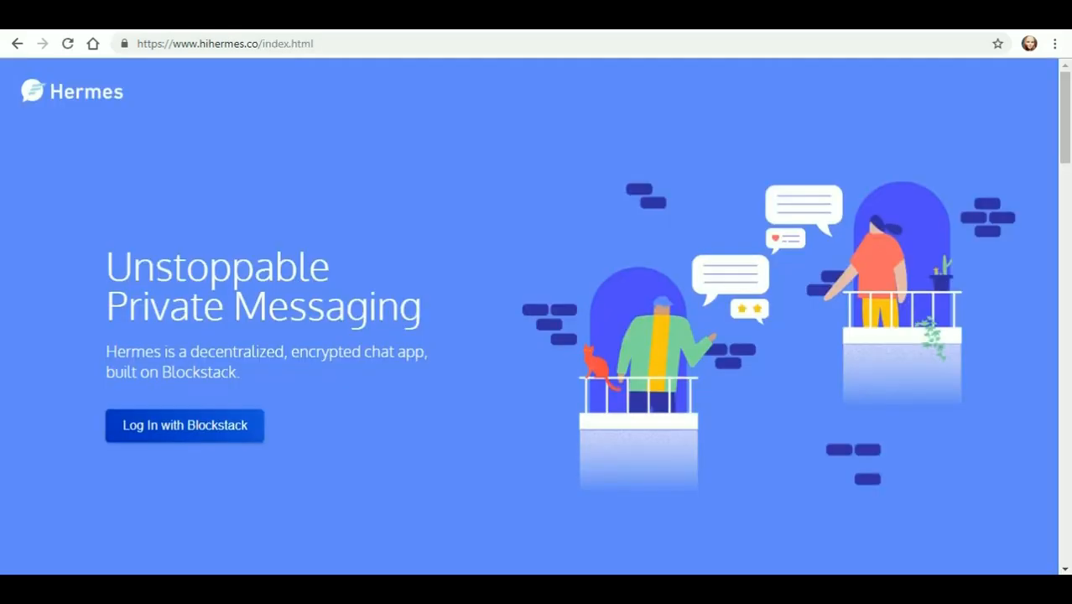
scroll("down", 3)
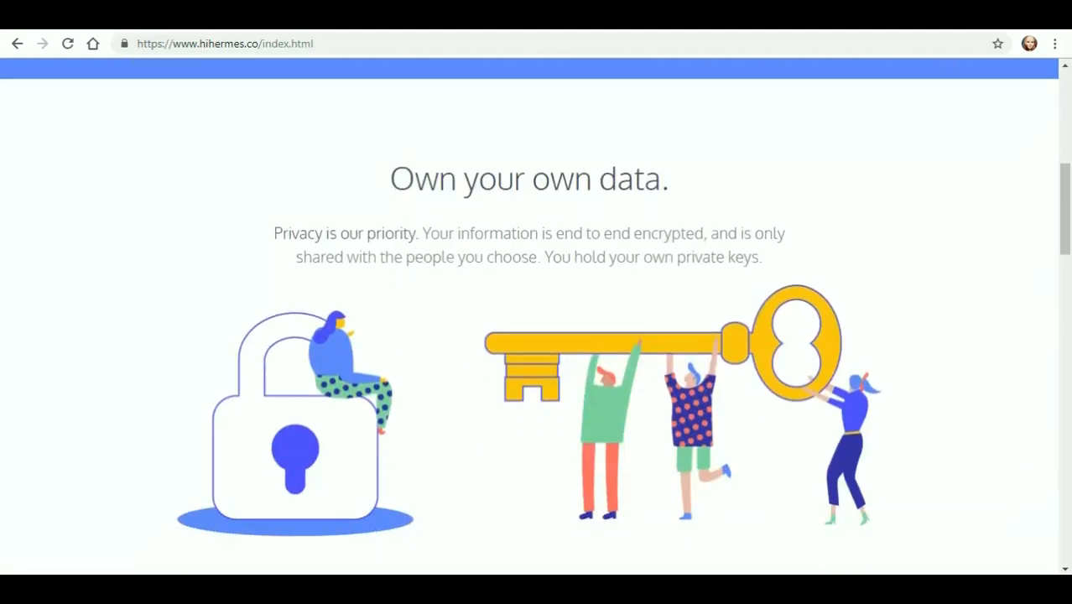
scroll("down", 3)
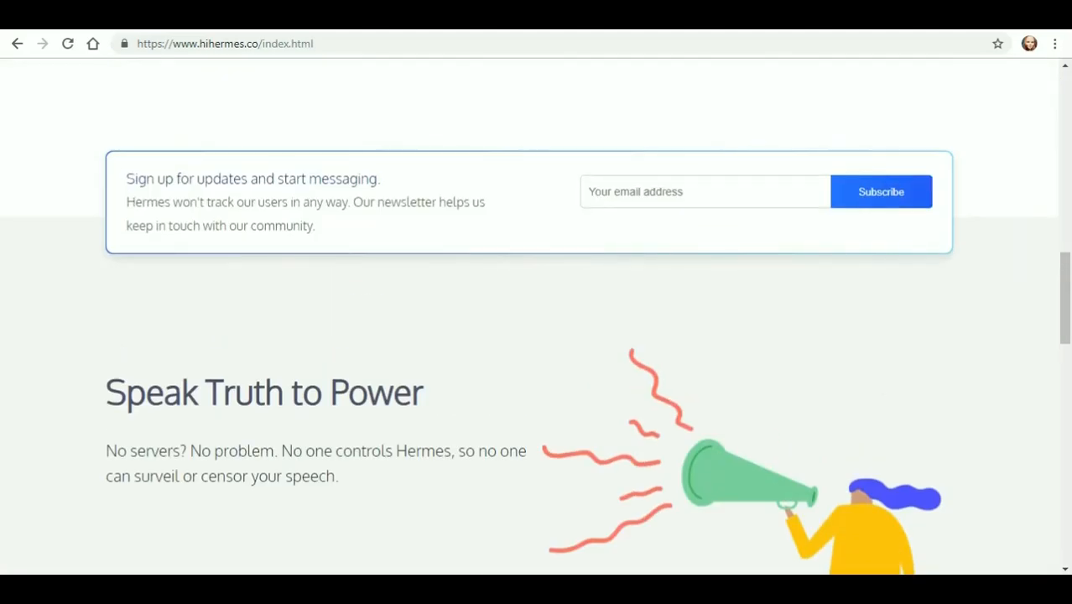
scroll("down", 3)
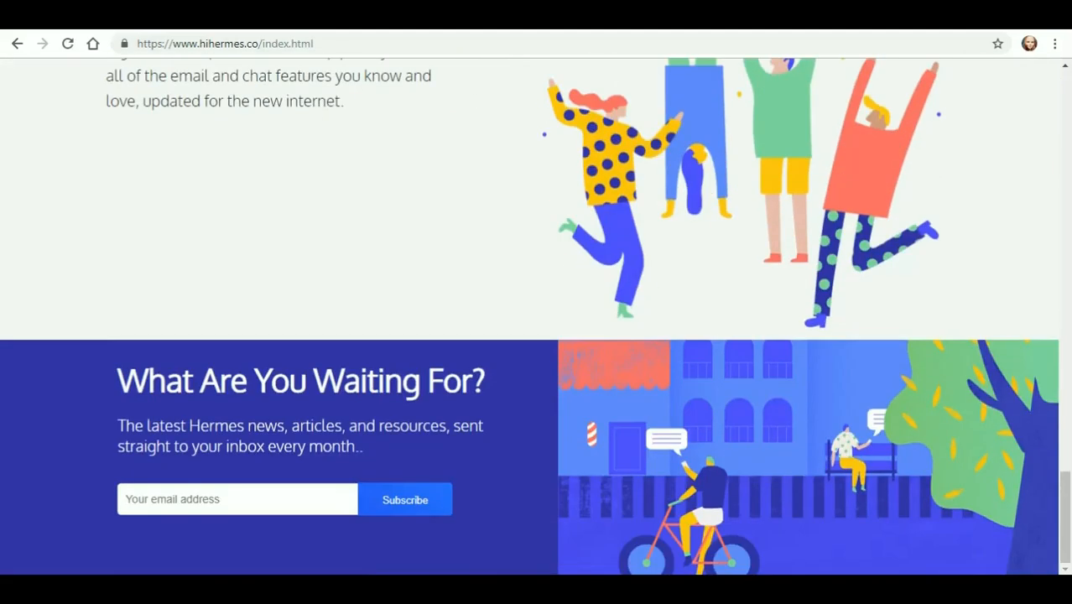
scroll("up", 3)
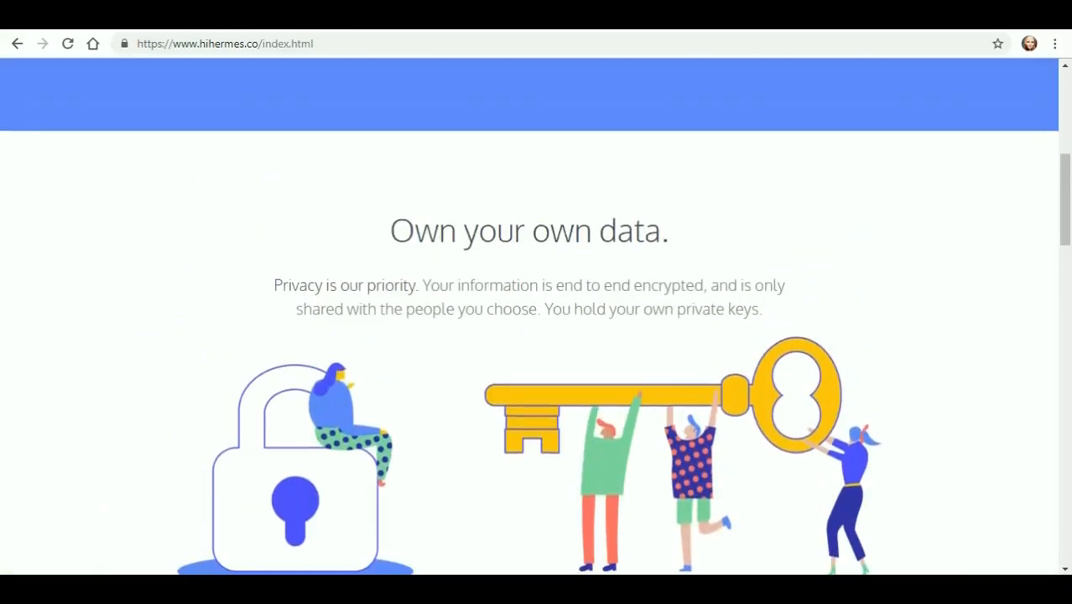
scroll("down", 3)
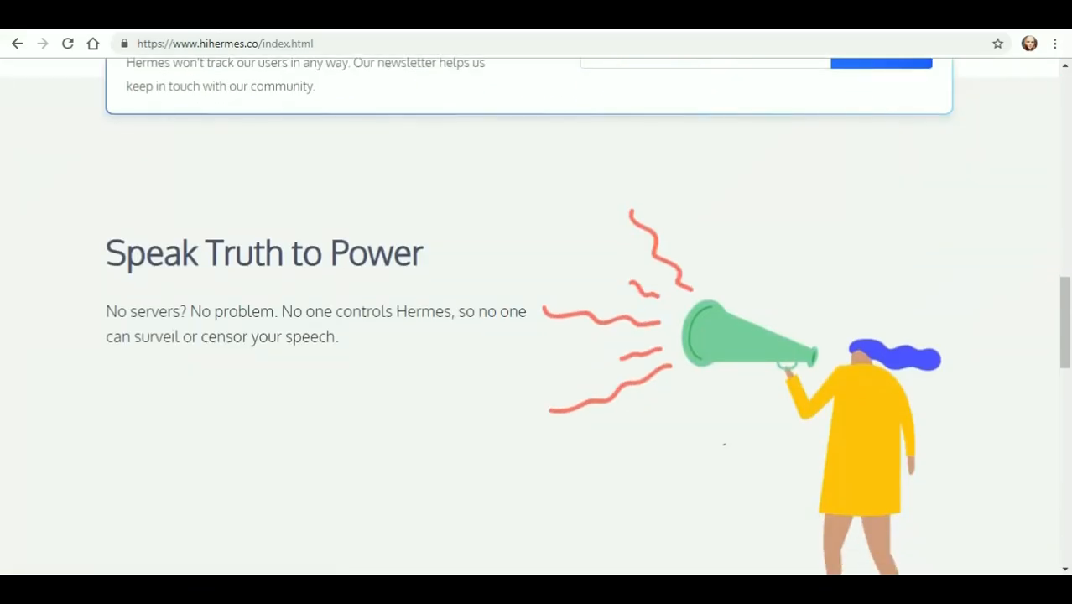
scroll("down", 3)
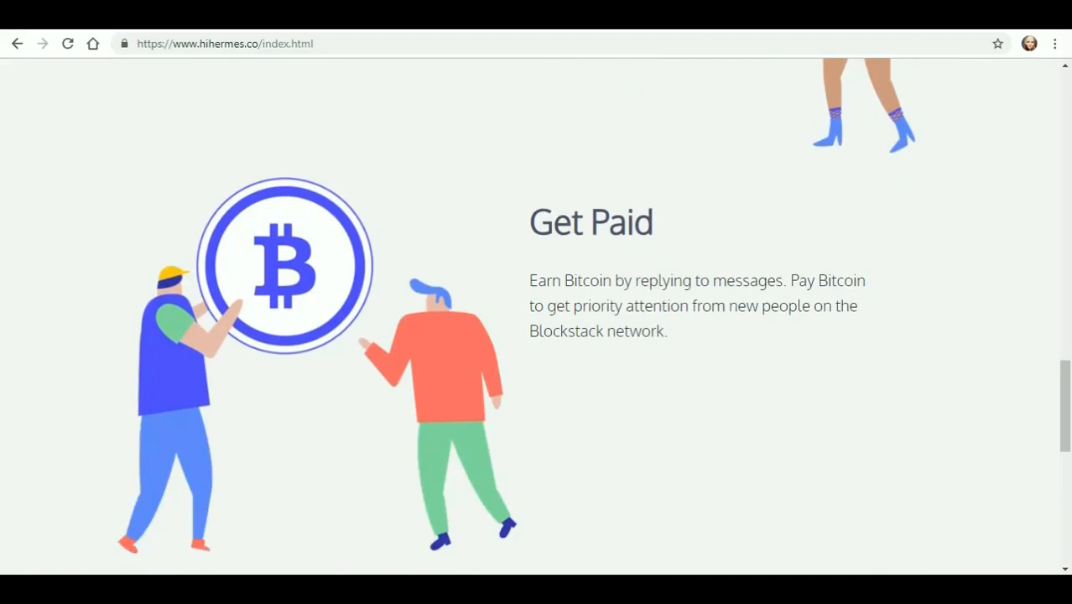
scroll("down", 3)
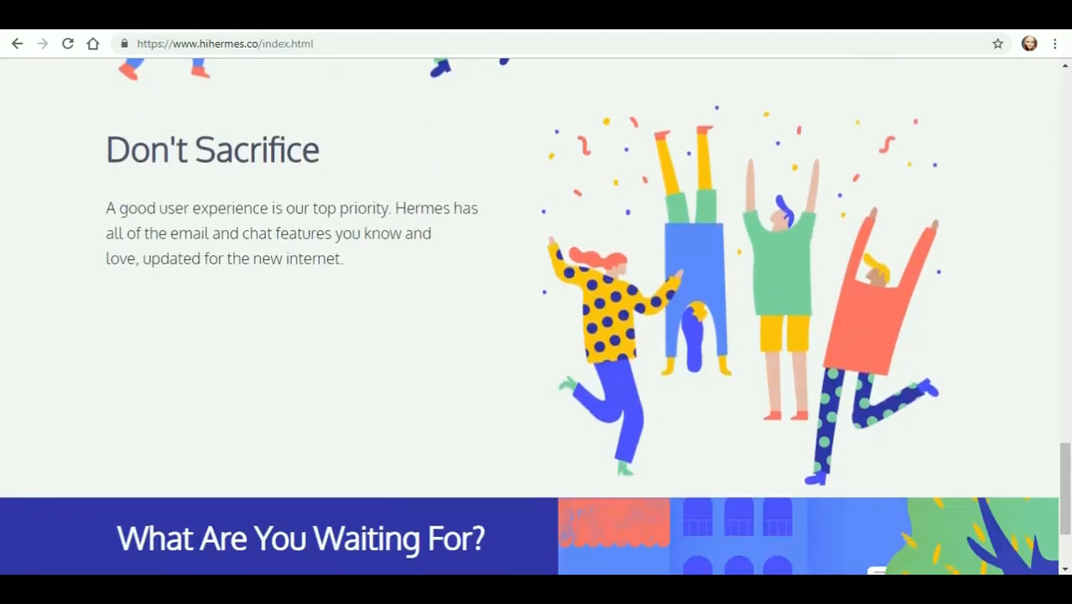
scroll("up", 3)
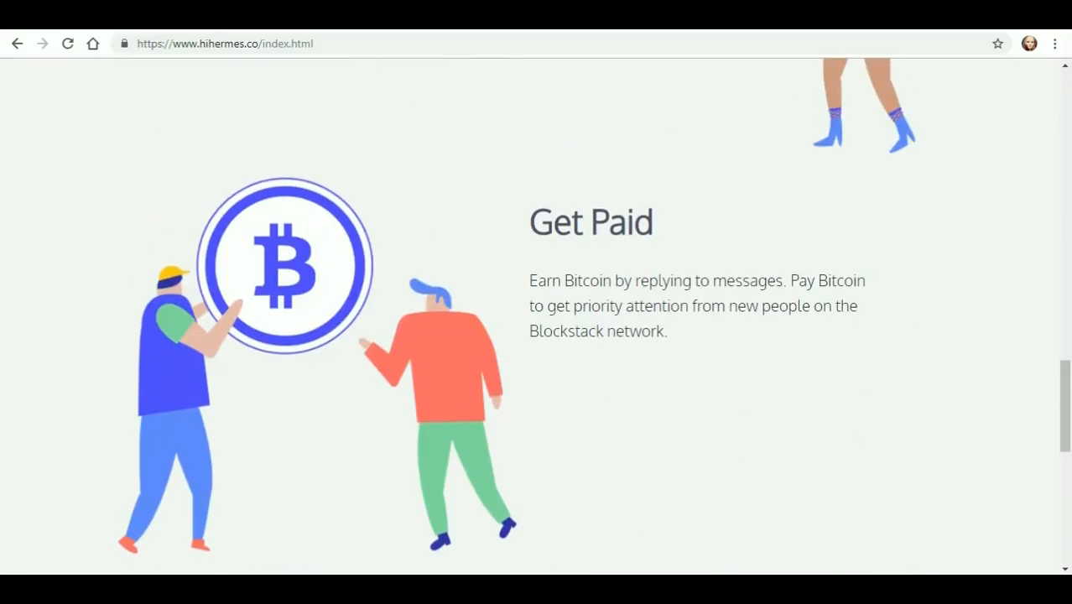
scroll("up", 3)
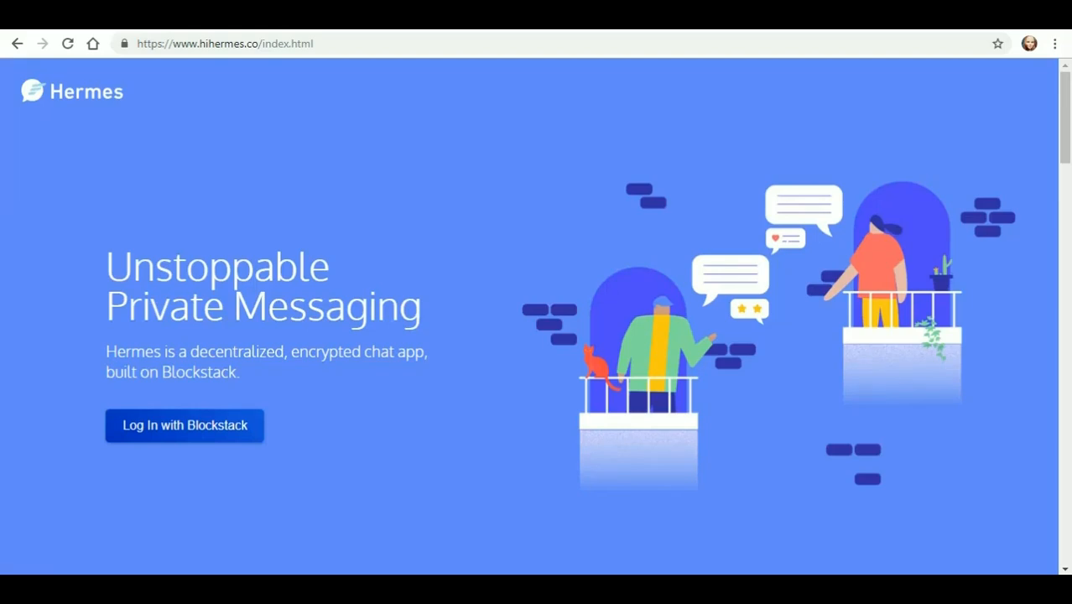
mouse_move(185, 427)
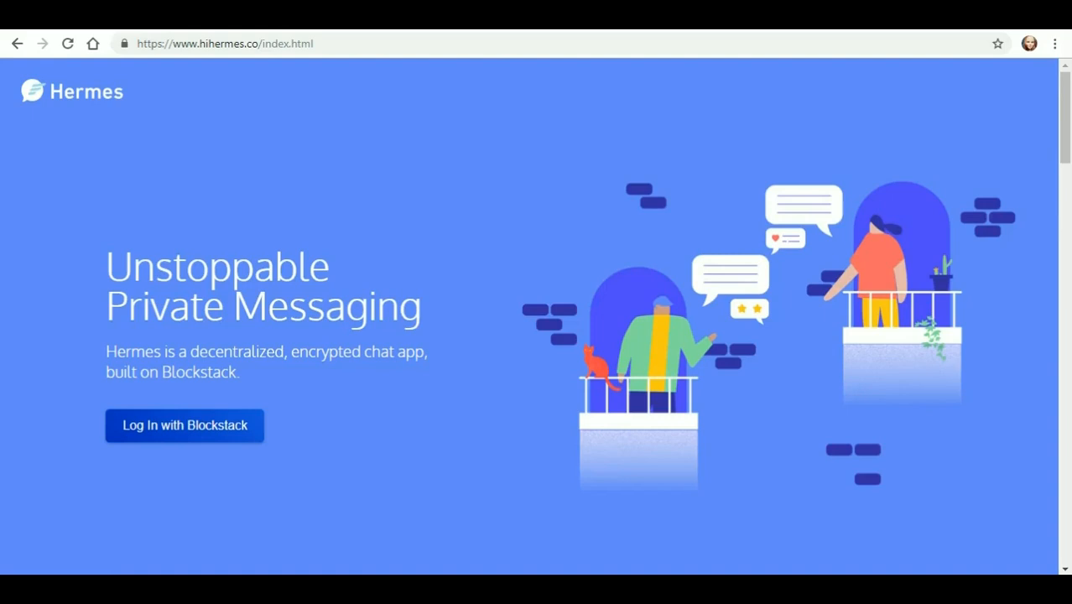
Launch PeerChat from the catalog and start its sign-in.
left_click(184, 426)
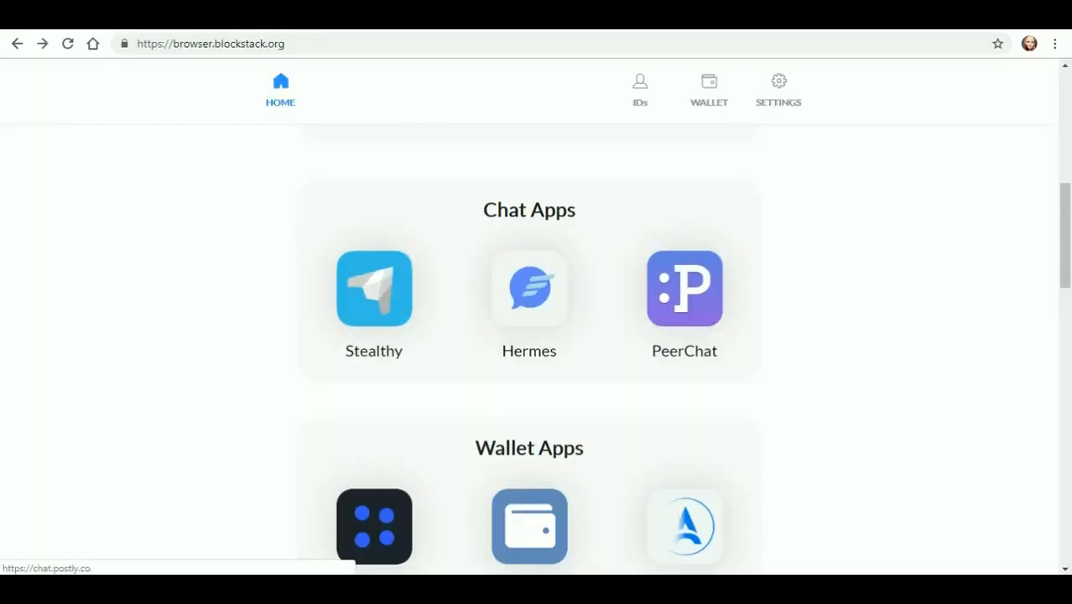
scroll("down", 3)
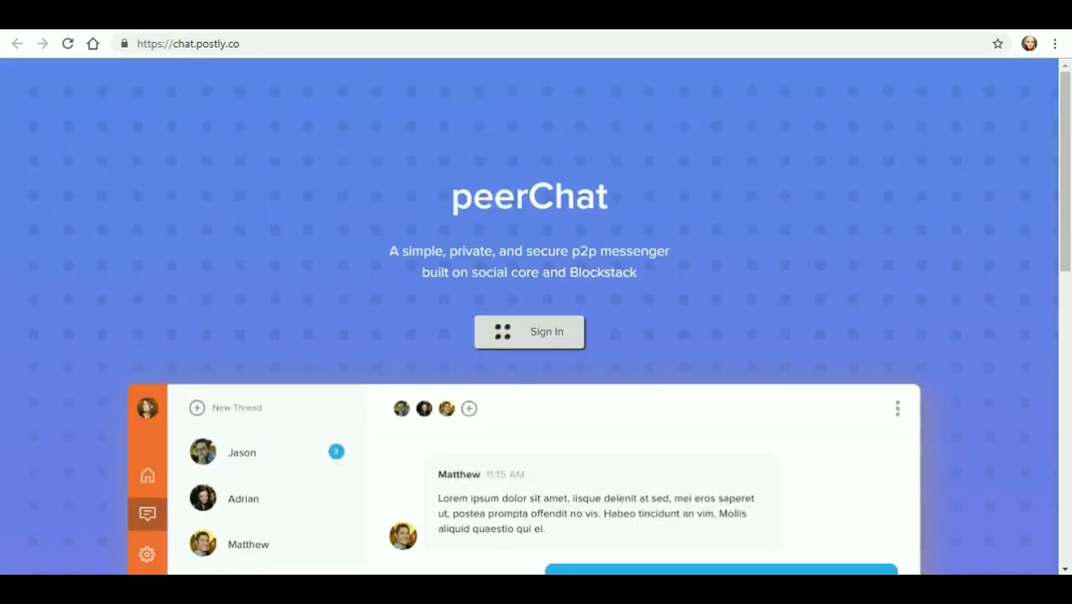
scroll("down", 3)
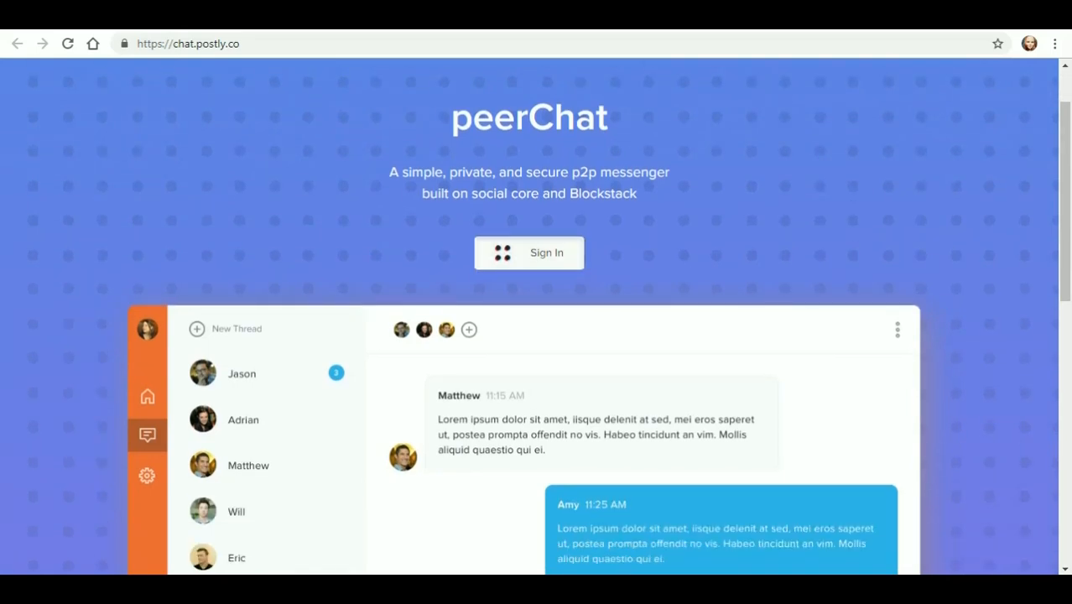
left_click(531, 252)
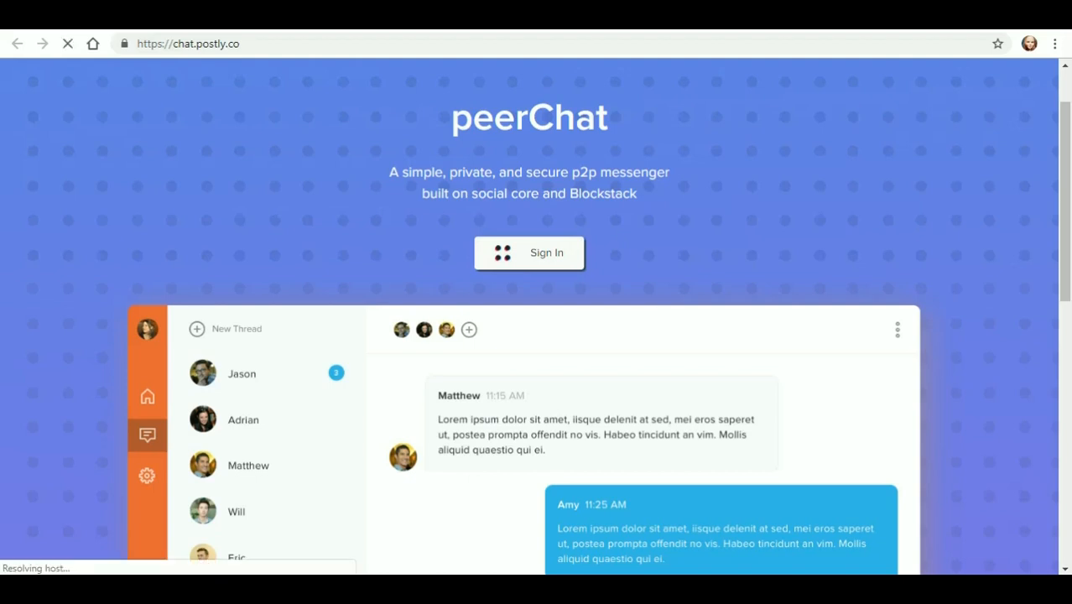
left_click(531, 252)
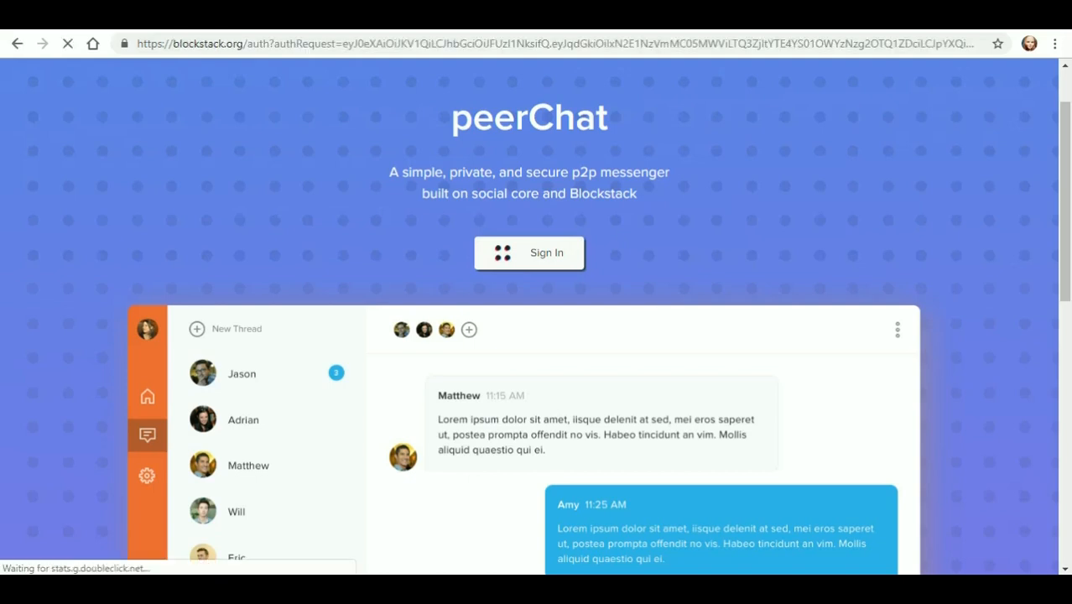
left_click(531, 251)
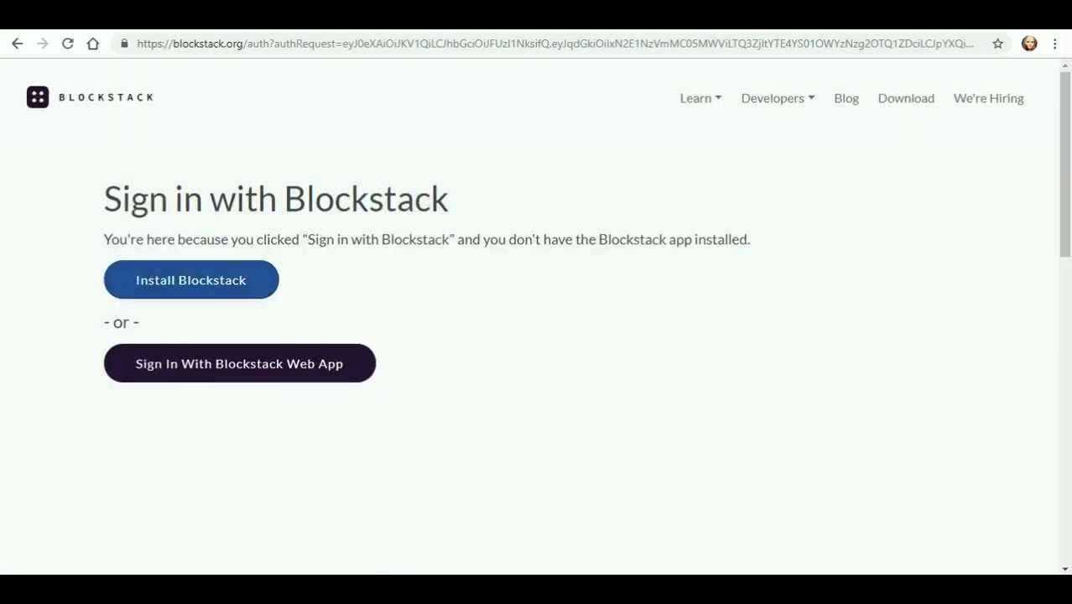
Sign in through the Blockstack web app, approving PeerChat with the new ID.
left_click(238, 362)
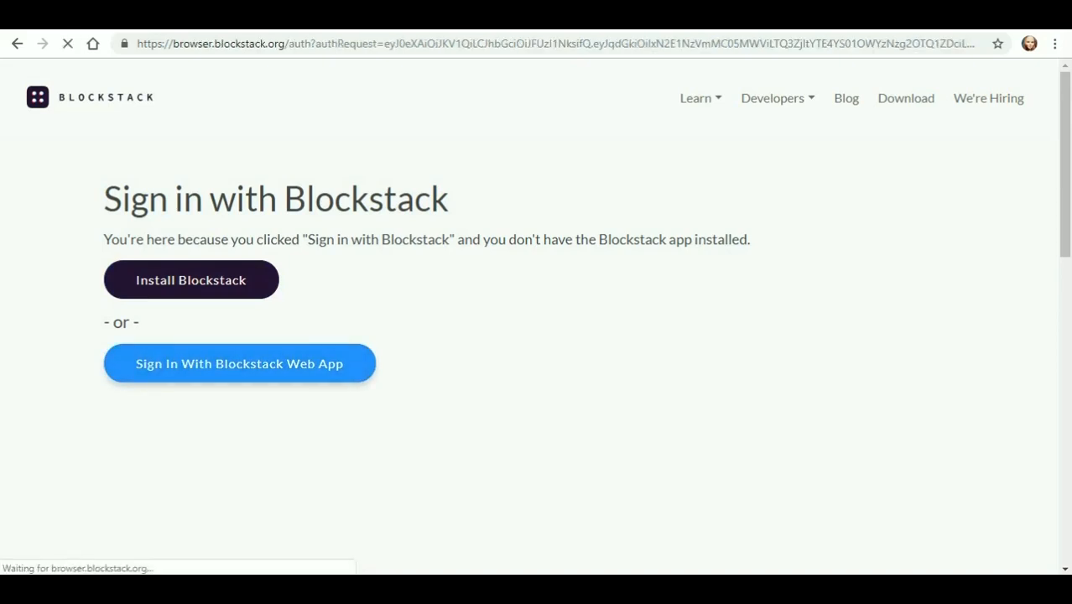
left_click(238, 362)
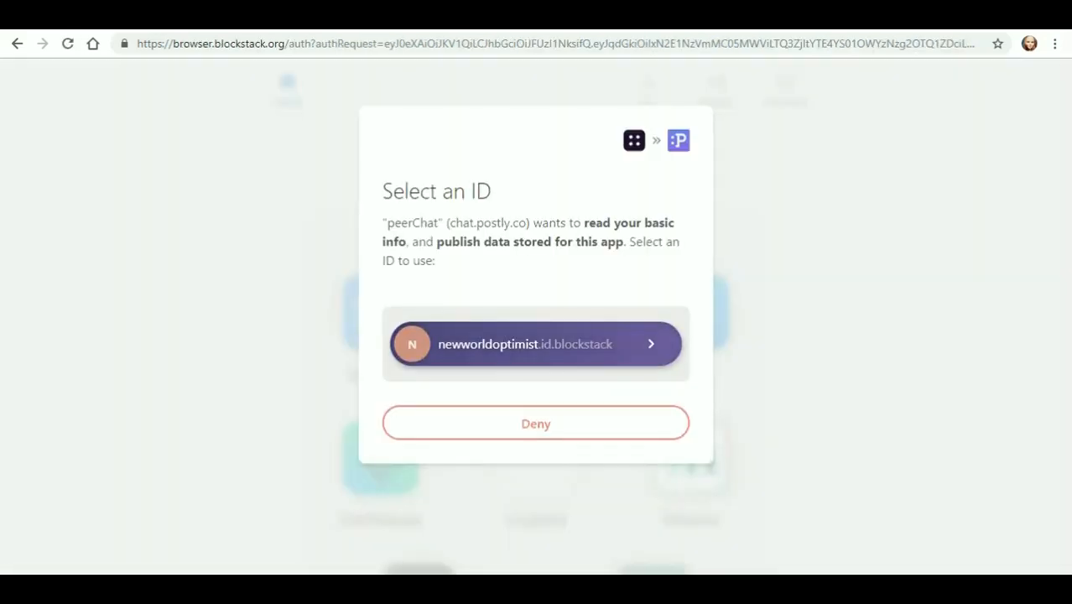
left_click(537, 344)
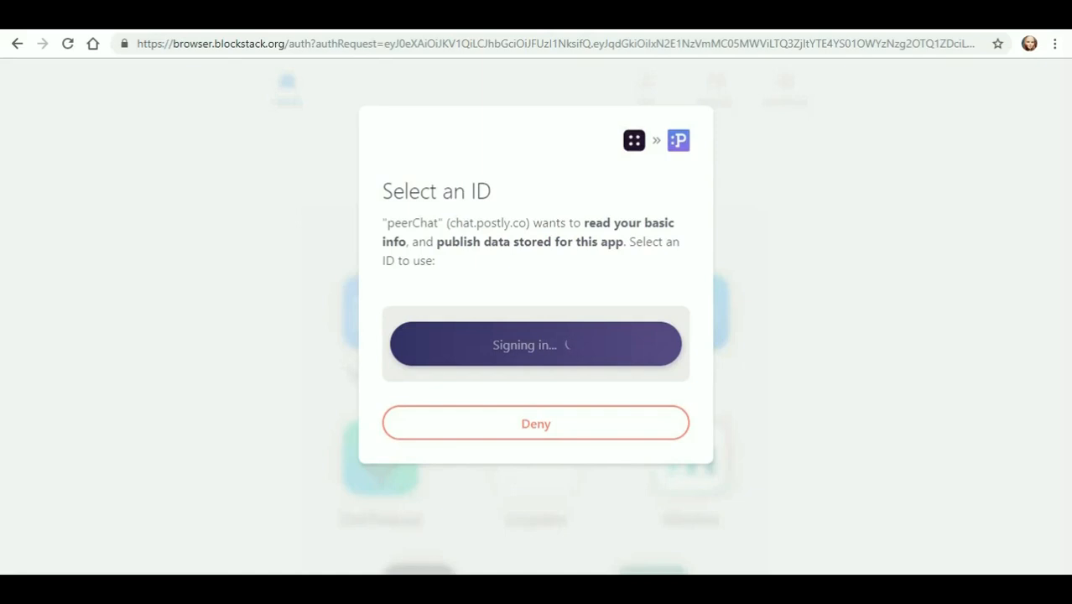
left_click(537, 344)
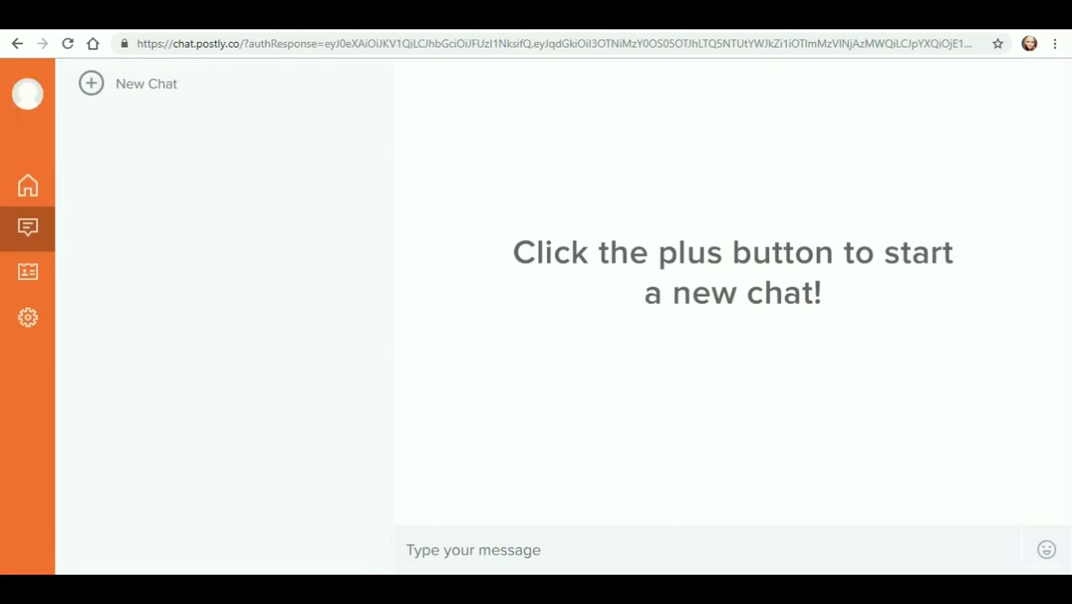
left_click(27, 272)
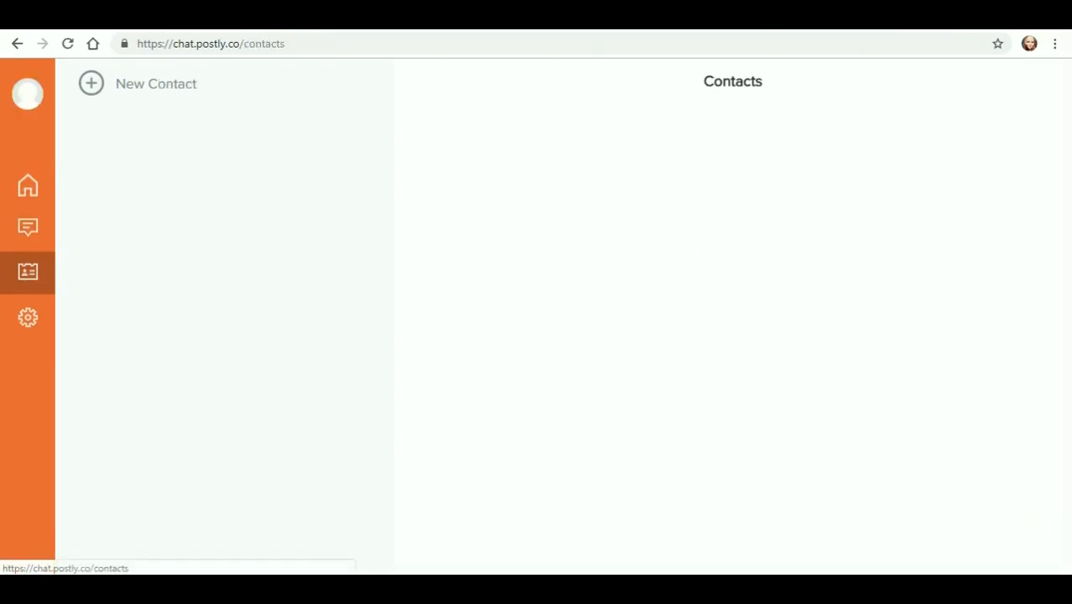
left_click(27, 315)
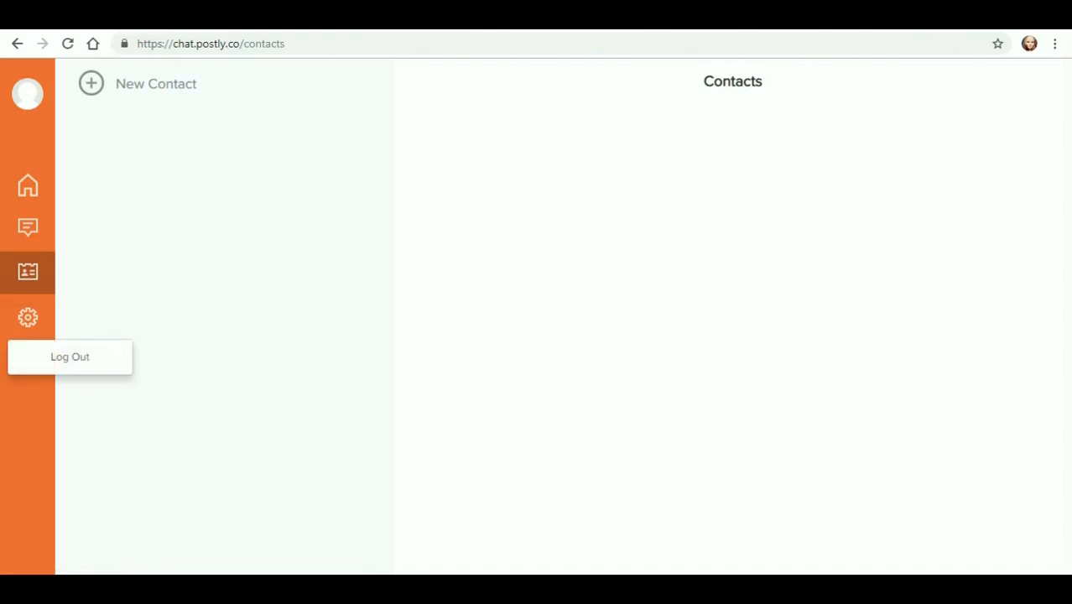
left_click(27, 228)
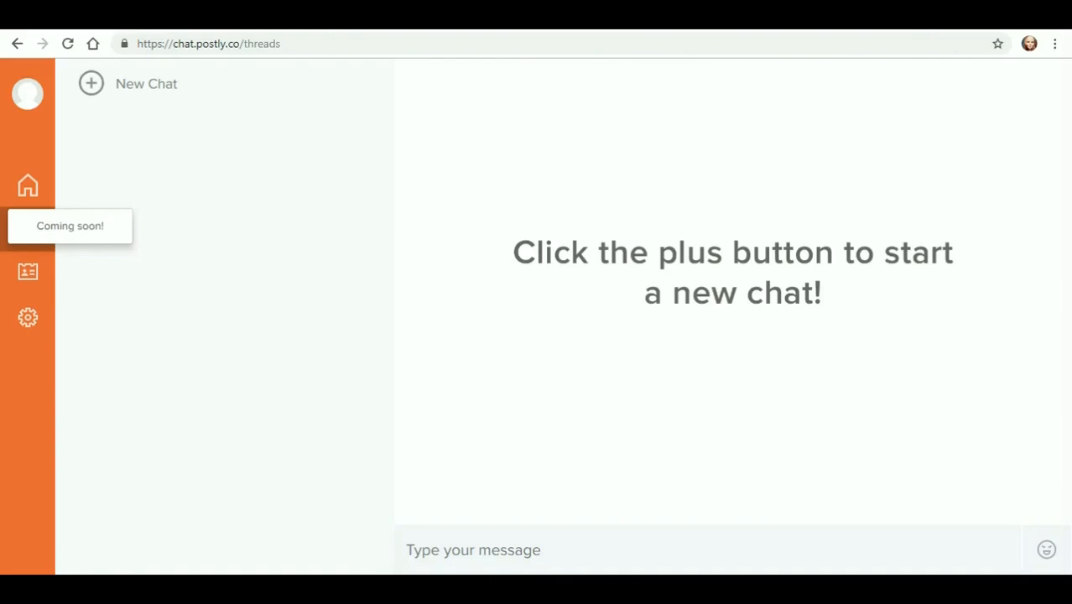
left_click(87, 84)
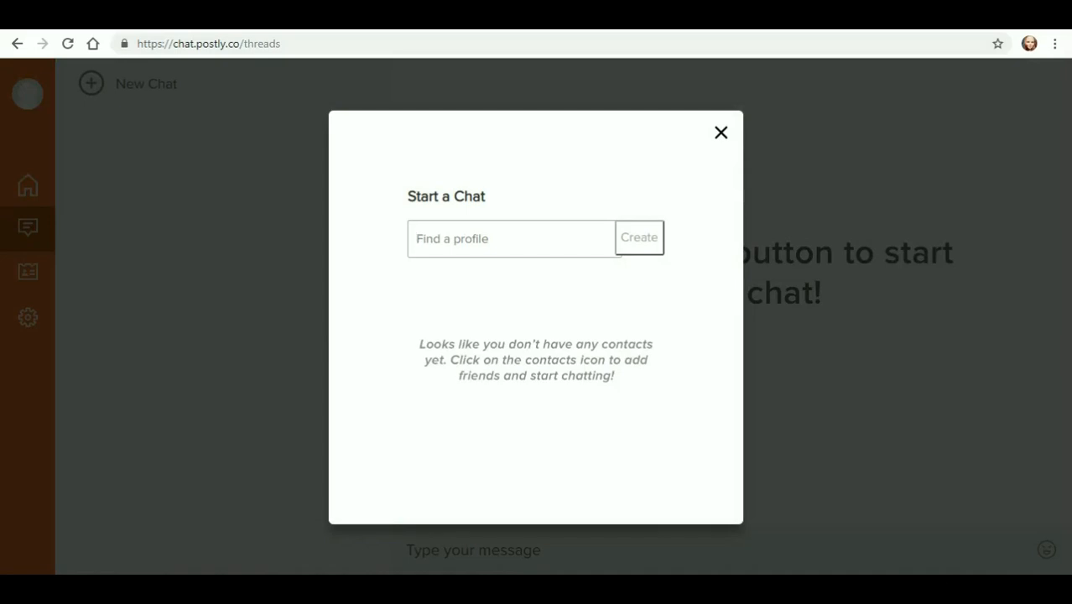
left_click(722, 133)
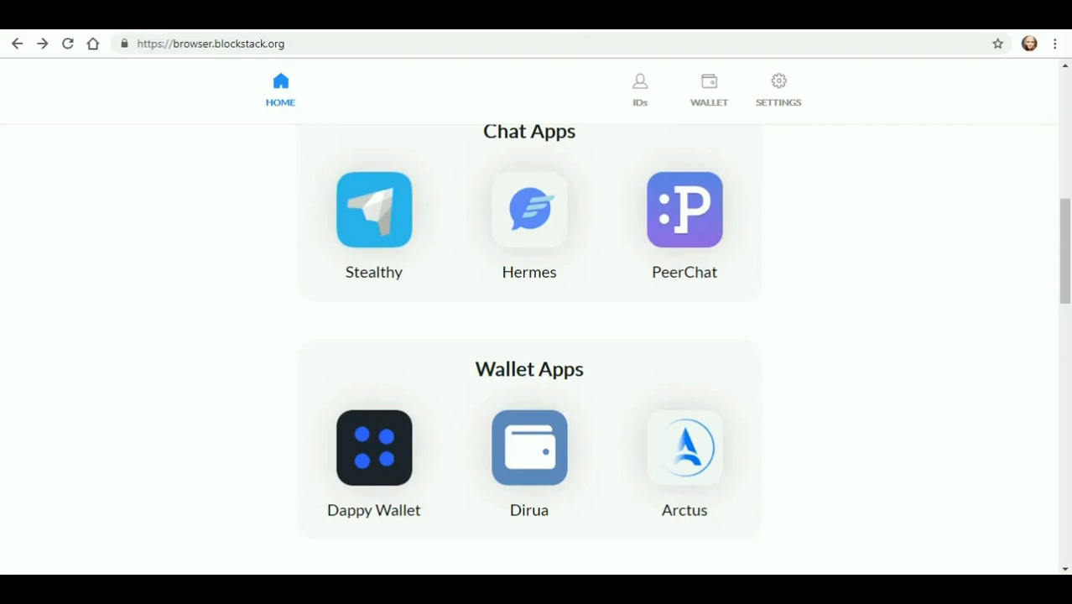
Scroll the Blockstack Browser catalog to Wallet apps and check out Dappy Wallet.
scroll("down", 3)
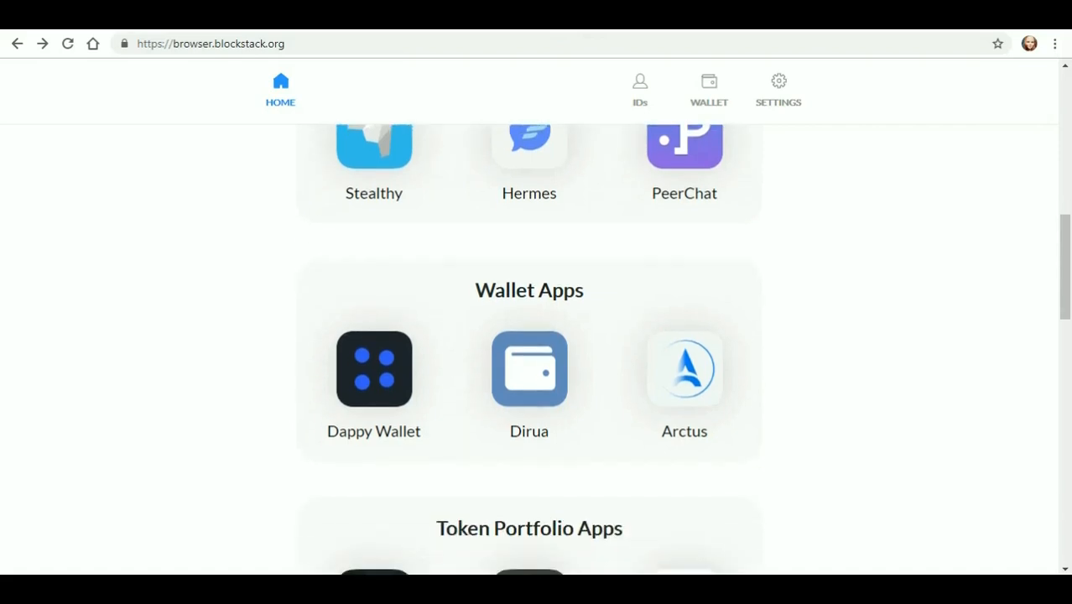
scroll("down", 3)
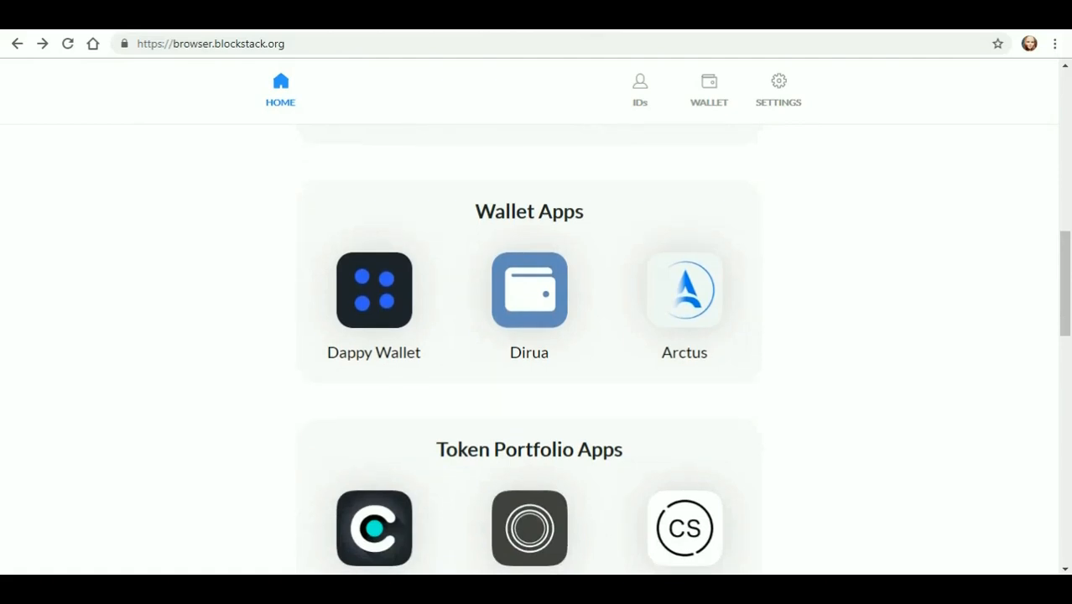
scroll("down", 3)
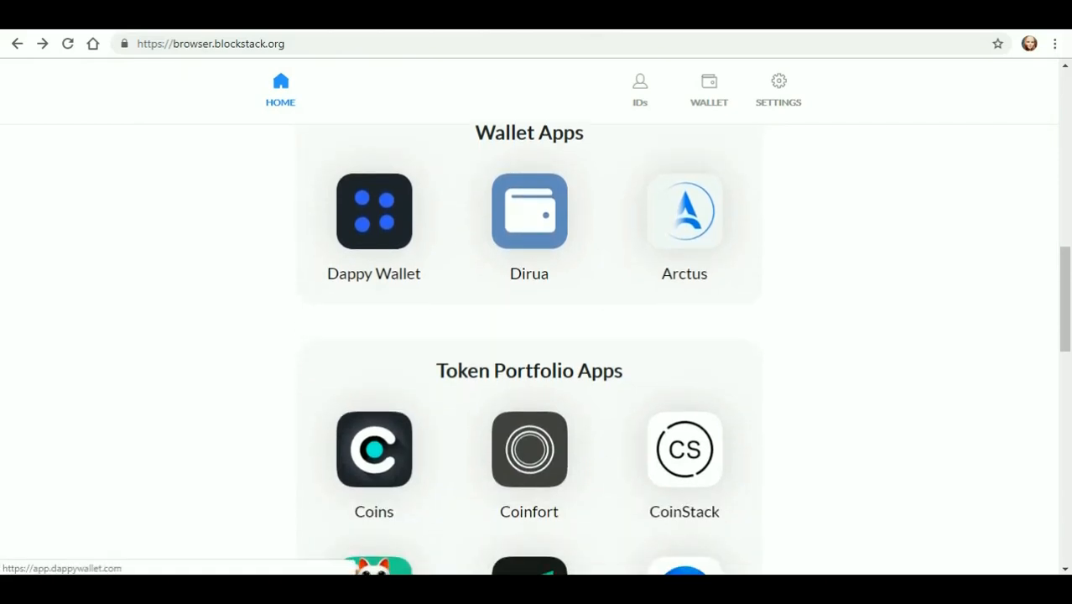
left_click(373, 212)
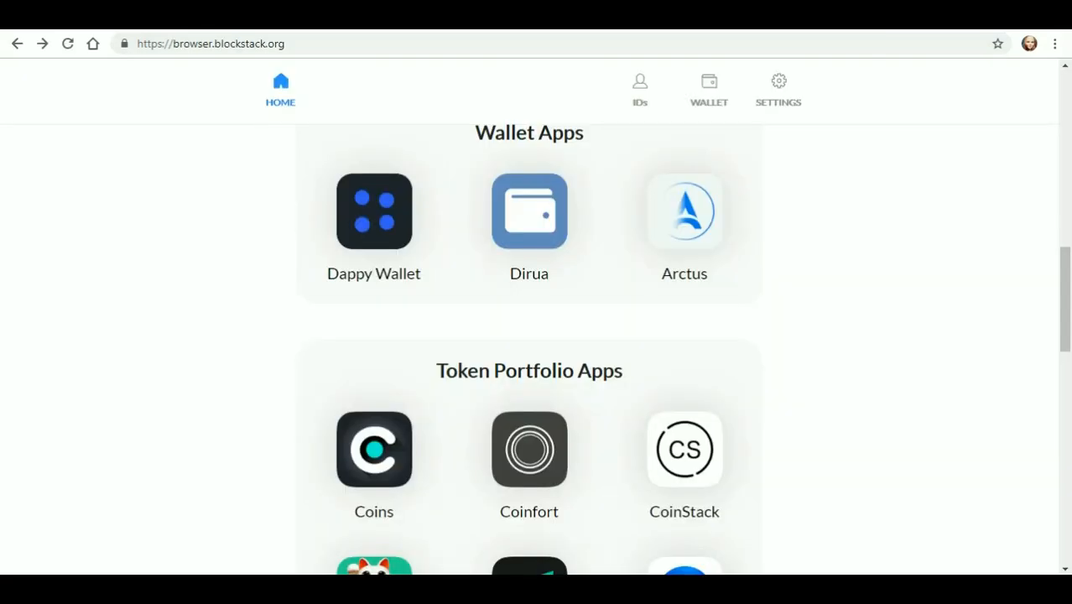
Scroll past Token Portfolio Apps down to the Apps-in-progress collection.
scroll("down", 3)
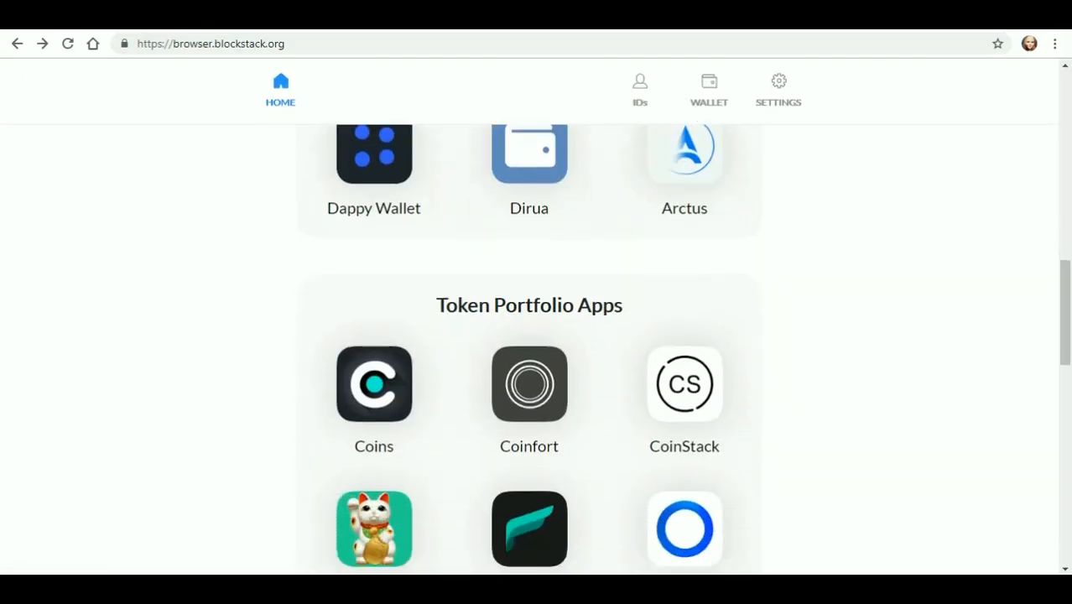
scroll("down", 3)
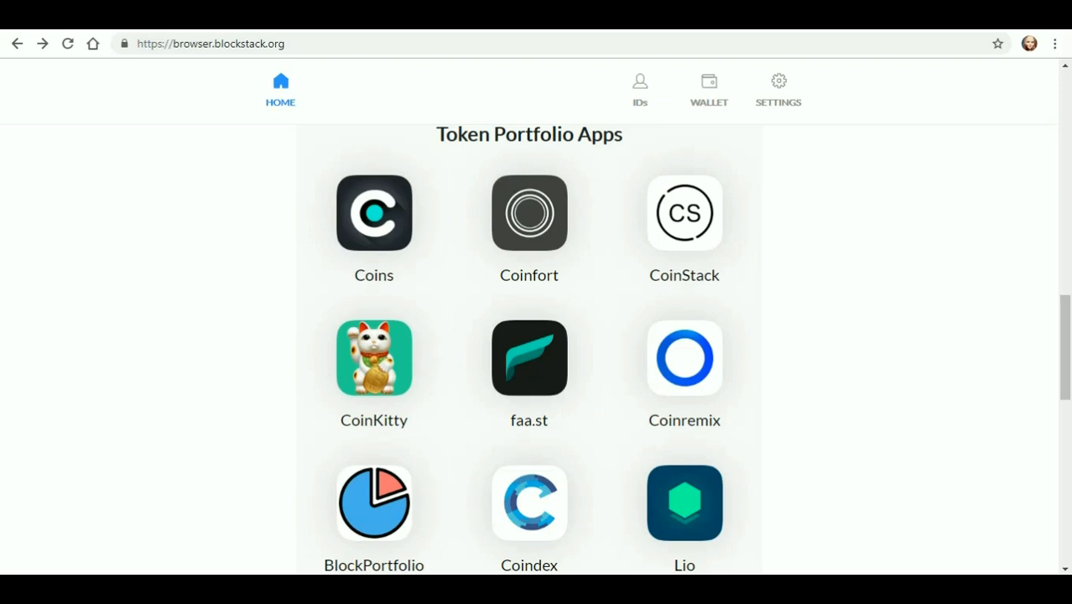
scroll("down", 3)
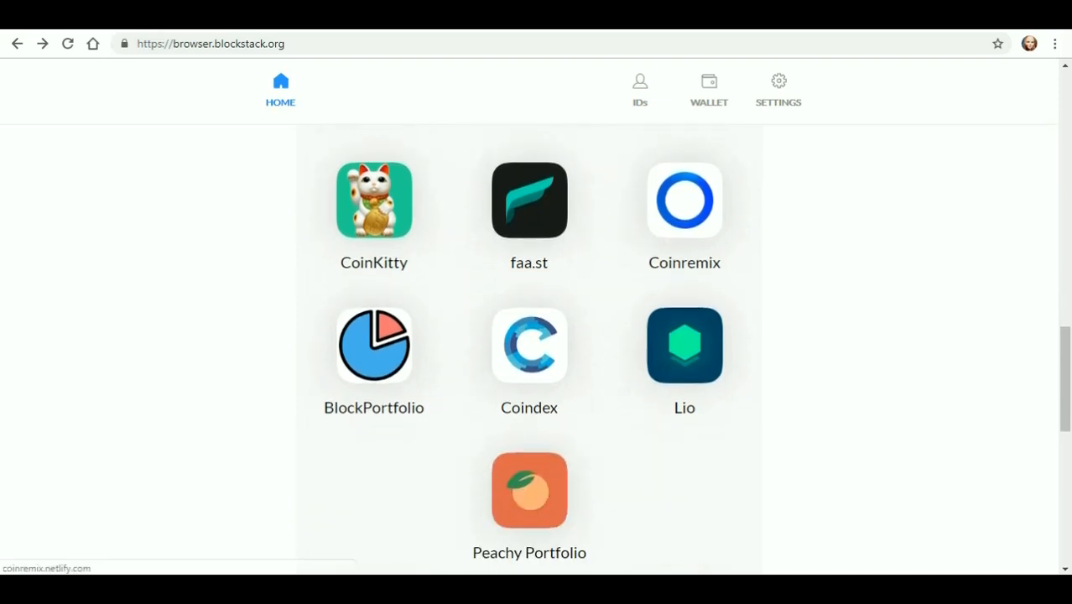
scroll("down", 3)
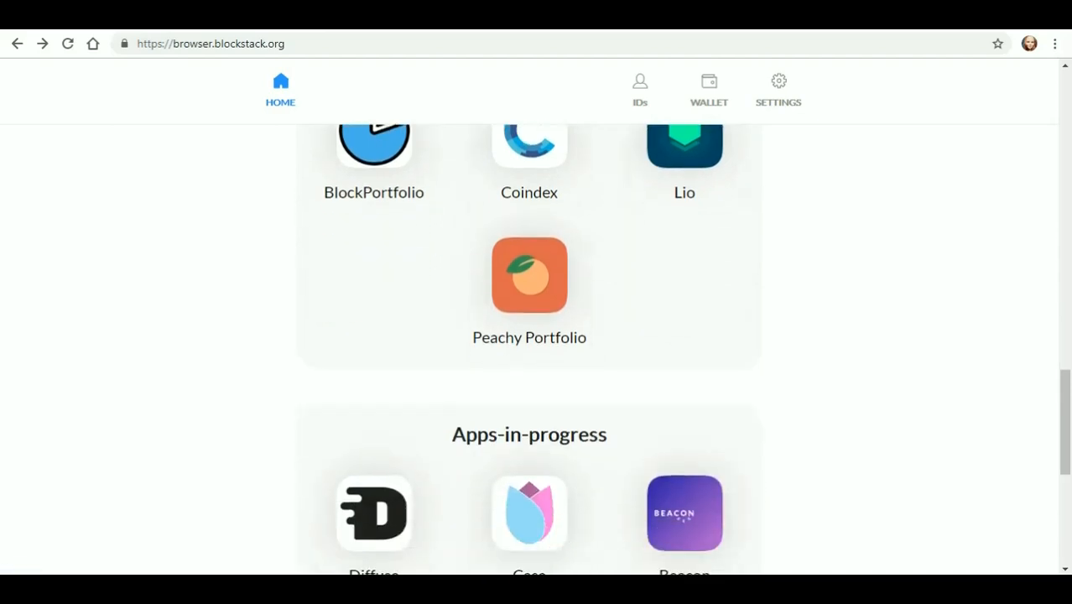
scroll("down", 3)
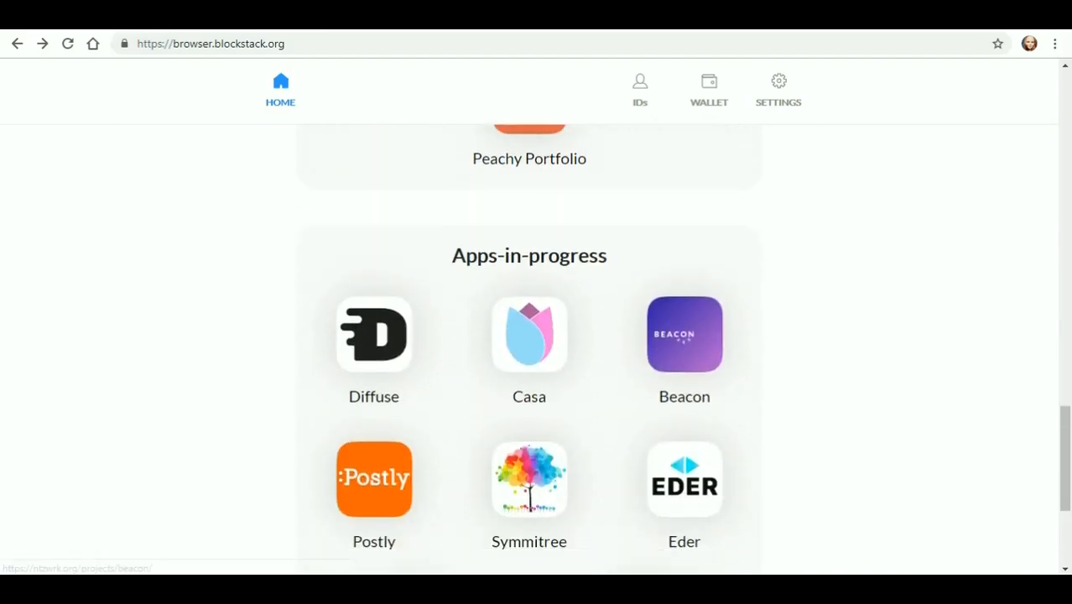
scroll("down", 3)
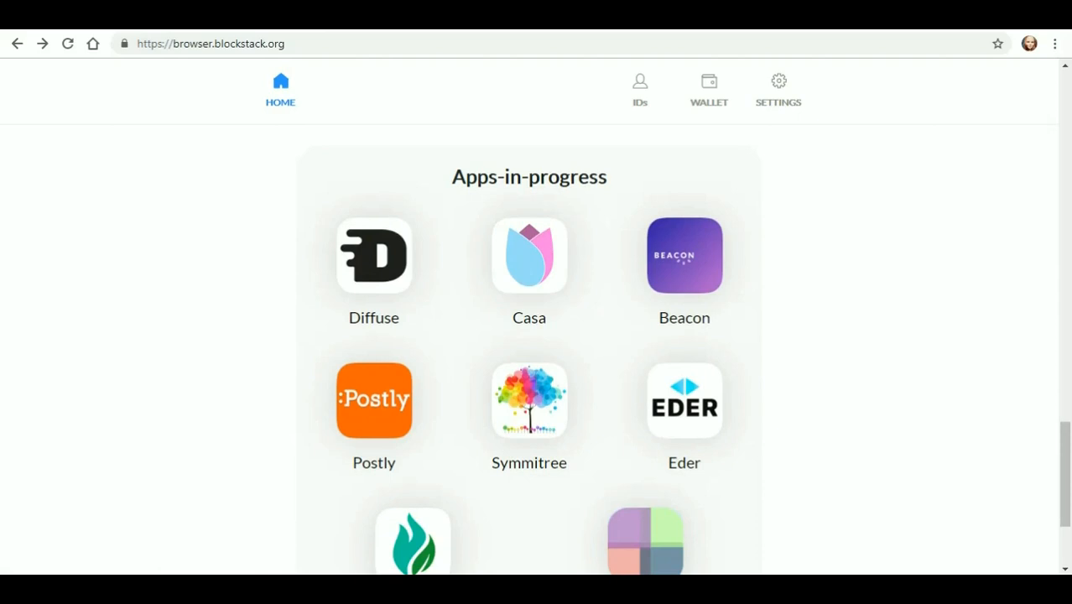
Sign into Diffuse with the new Blockstack ID and insert the demo music into the library.
left_click(373, 255)
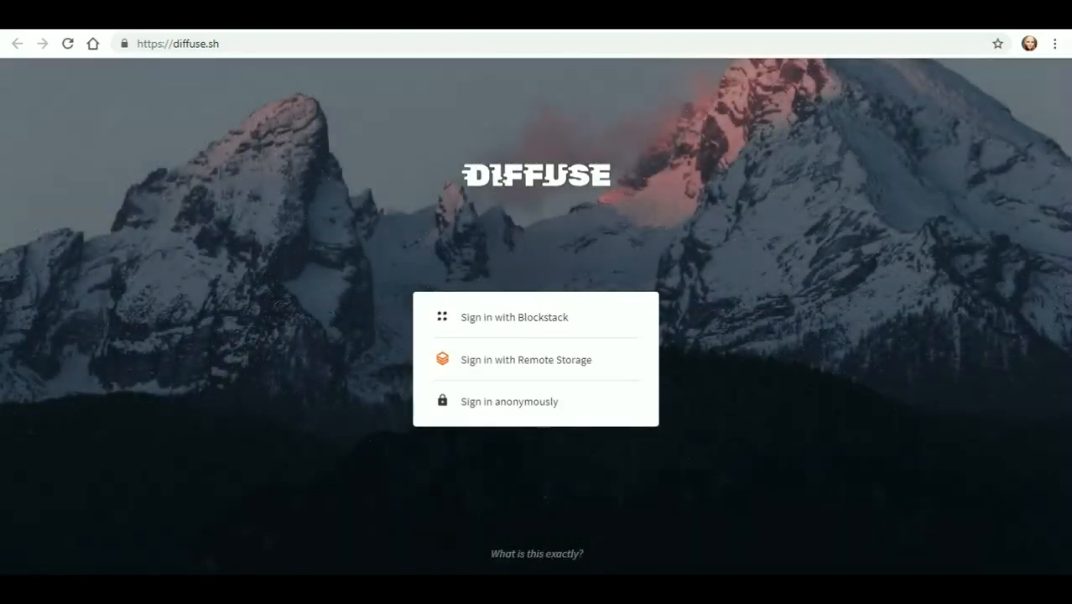
left_click(516, 318)
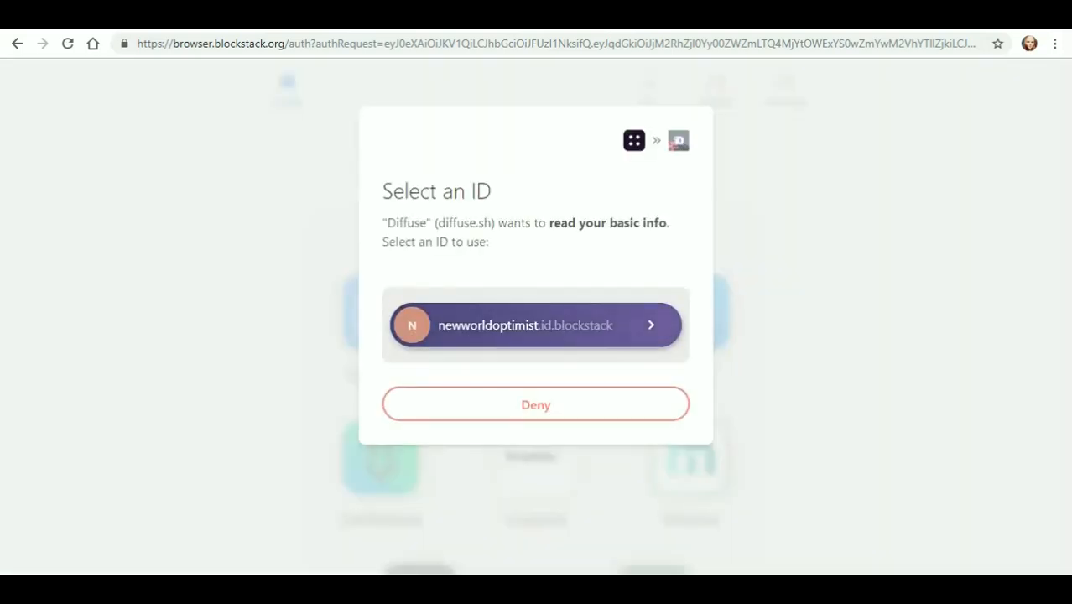
left_click(536, 326)
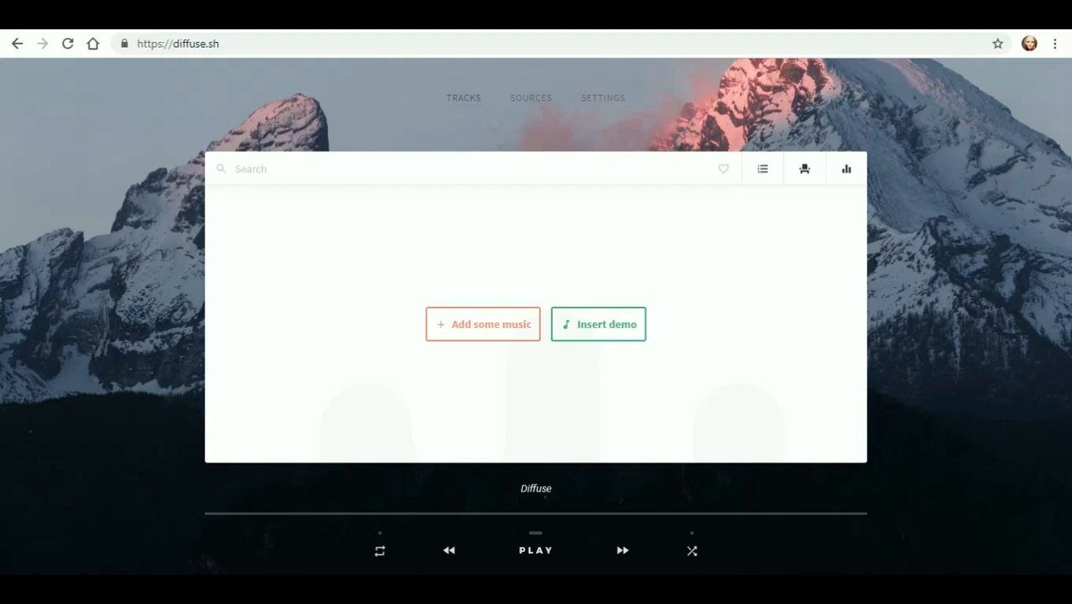
left_click(597, 323)
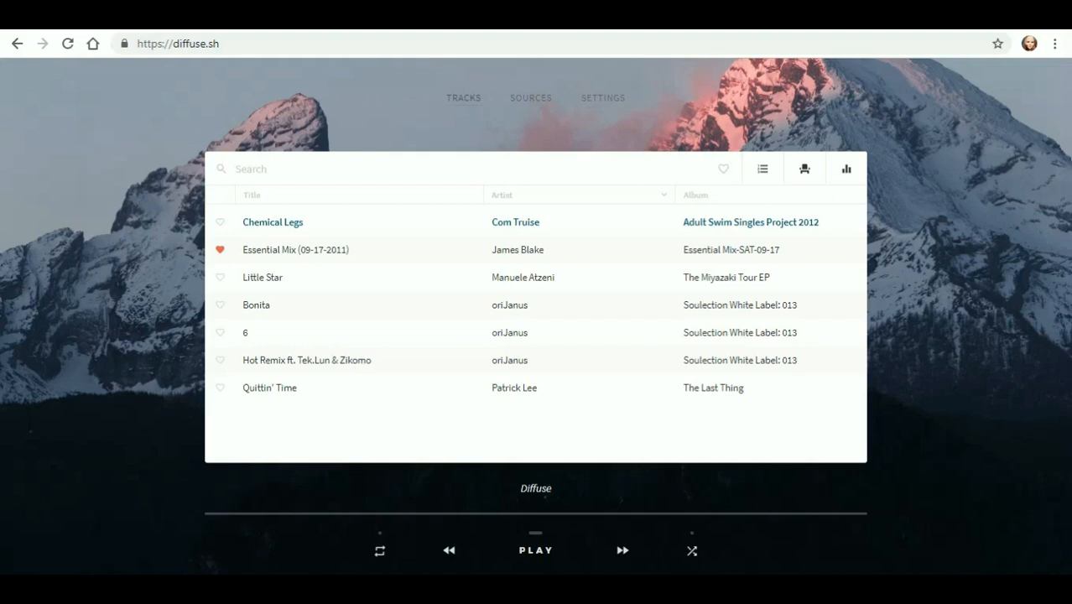
mouse_move(804, 168)
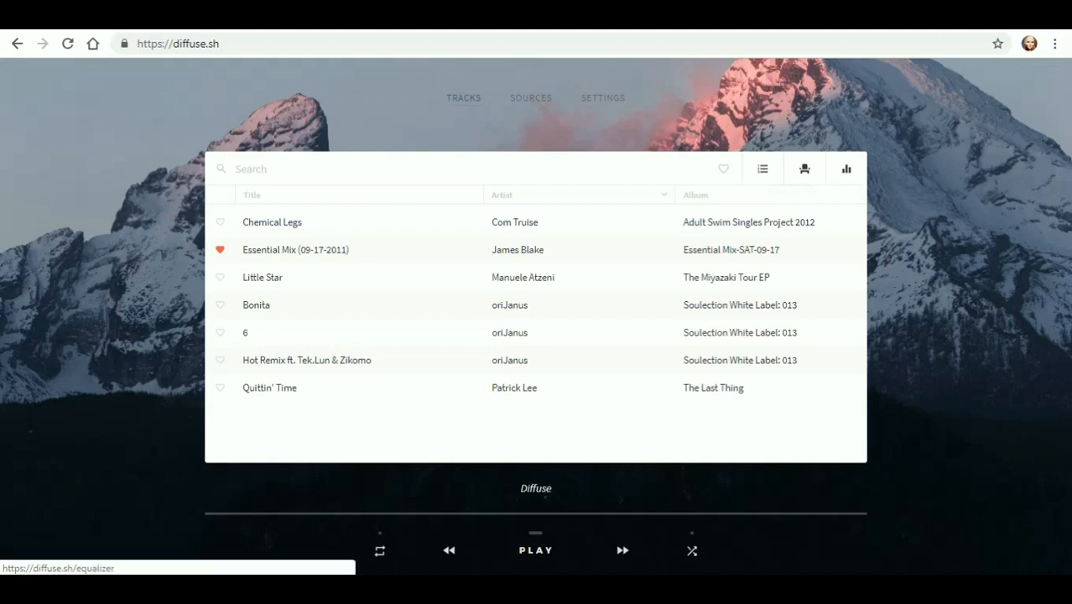
Peek at the equalizer, play the Little Star track, then view the music sources page.
left_click(846, 168)
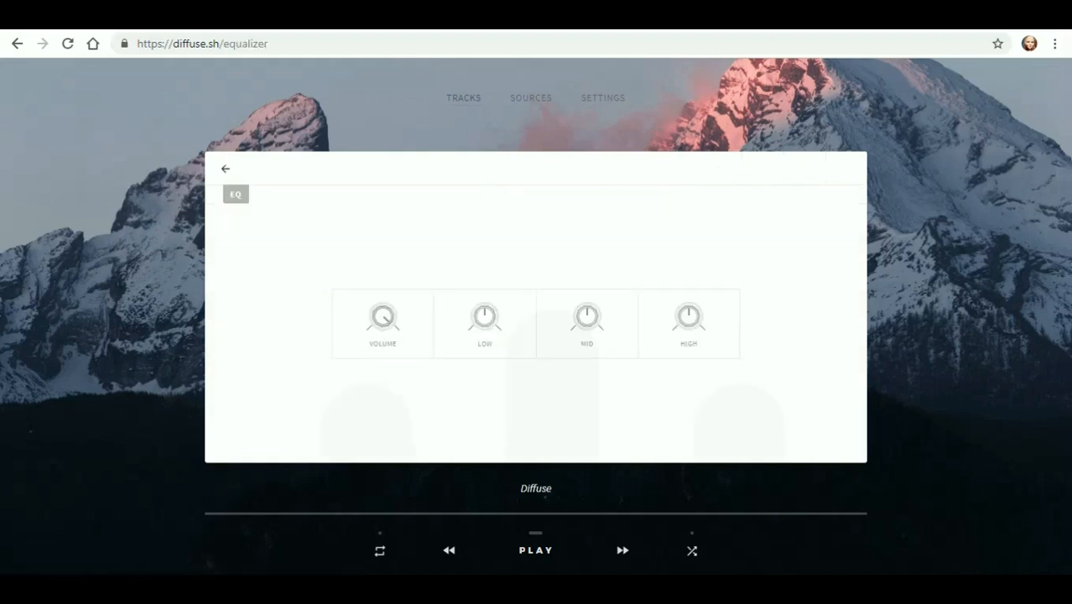
left_click(225, 168)
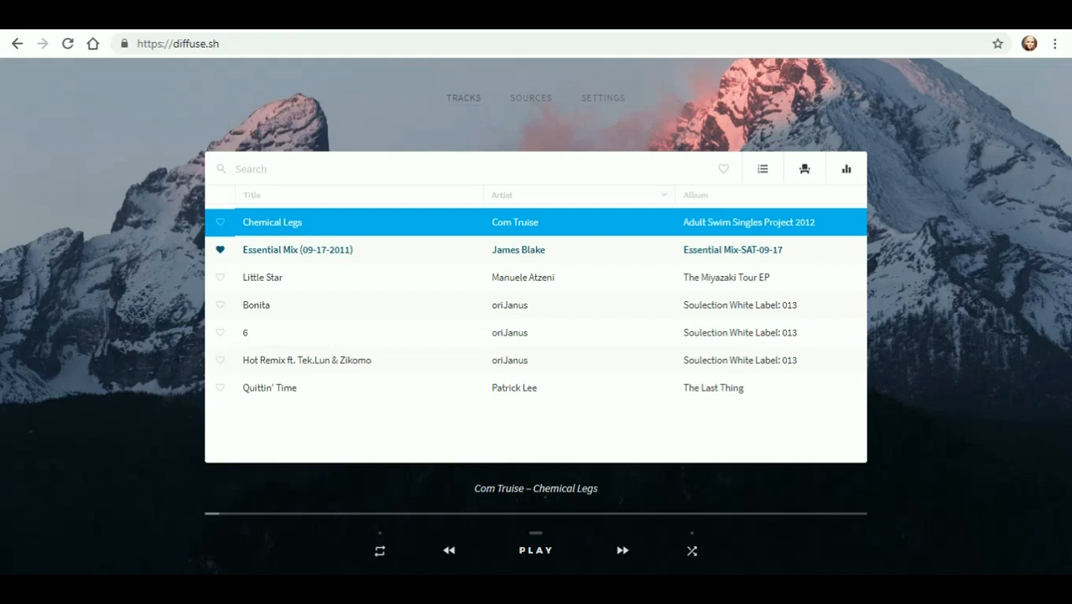
double_click(299, 248)
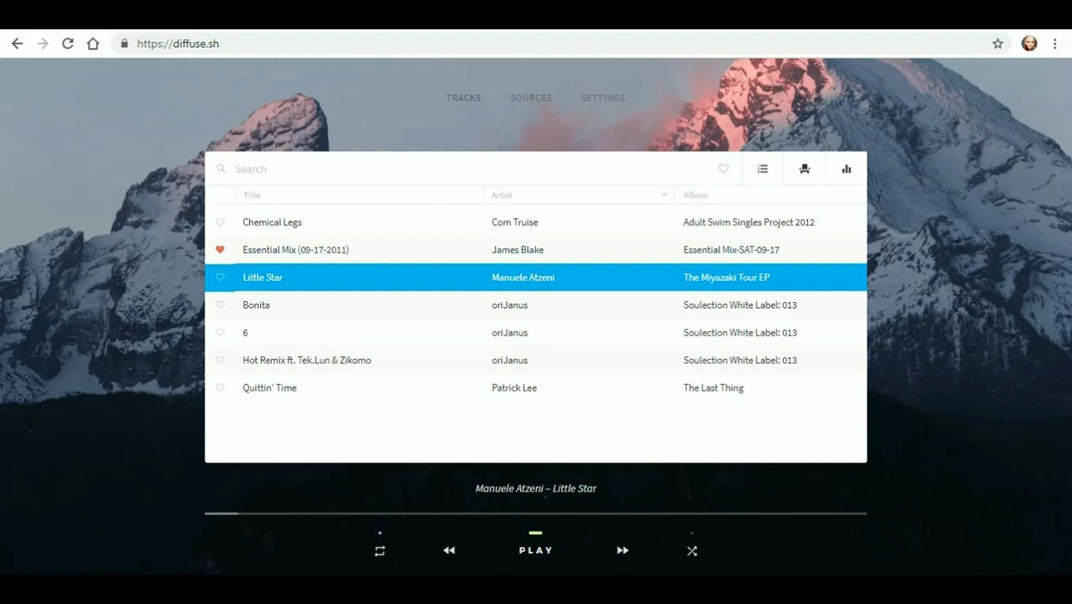
left_click(530, 97)
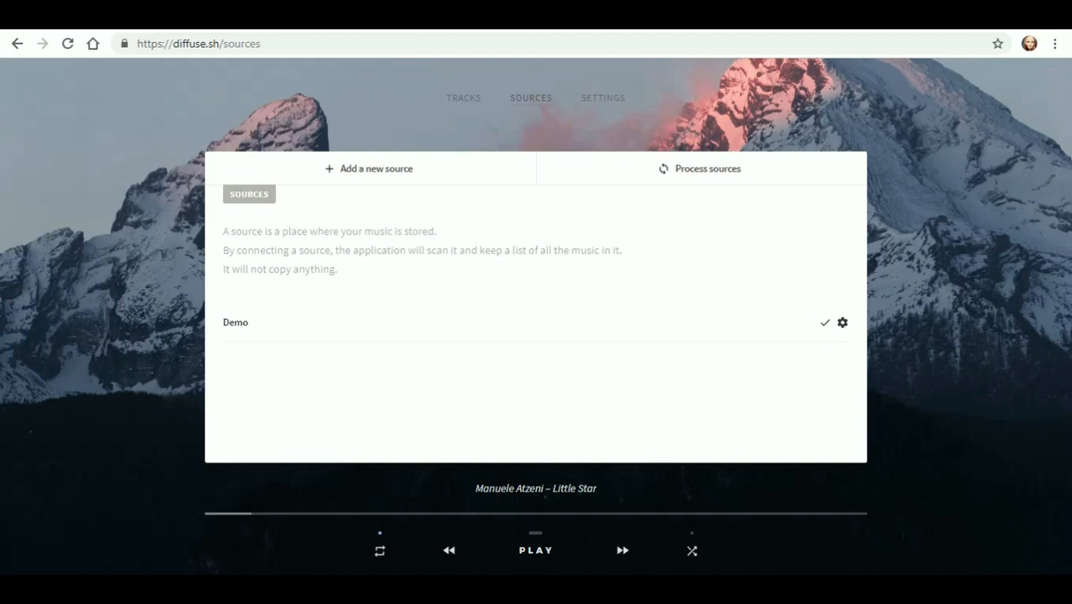
mouse_move(601, 97)
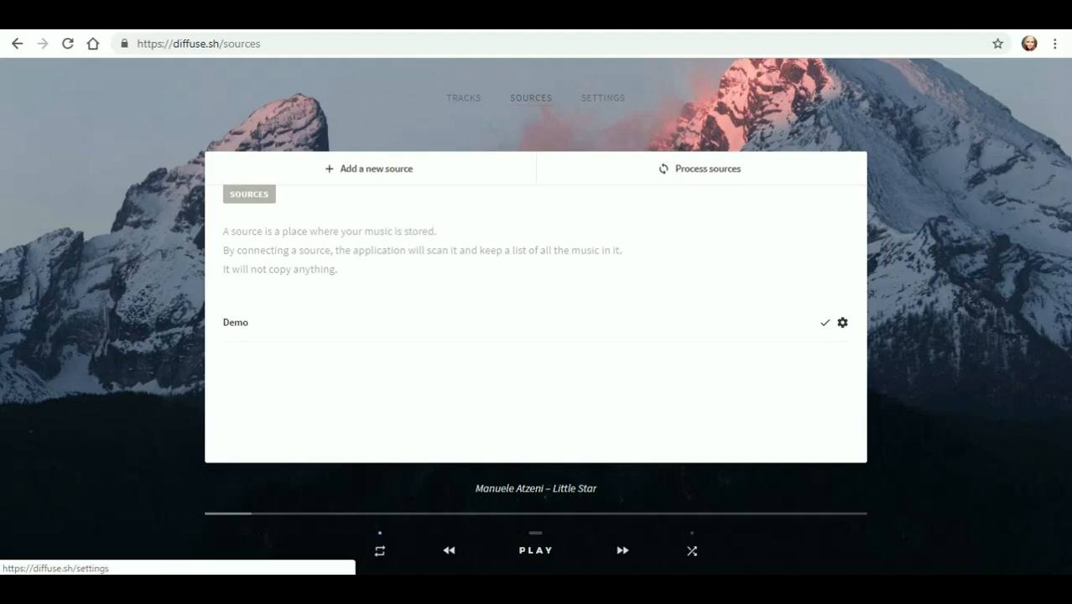
In Diffuse Settings set the background image to Option 5, then Option 1, and return to the app catalog.
left_click(601, 97)
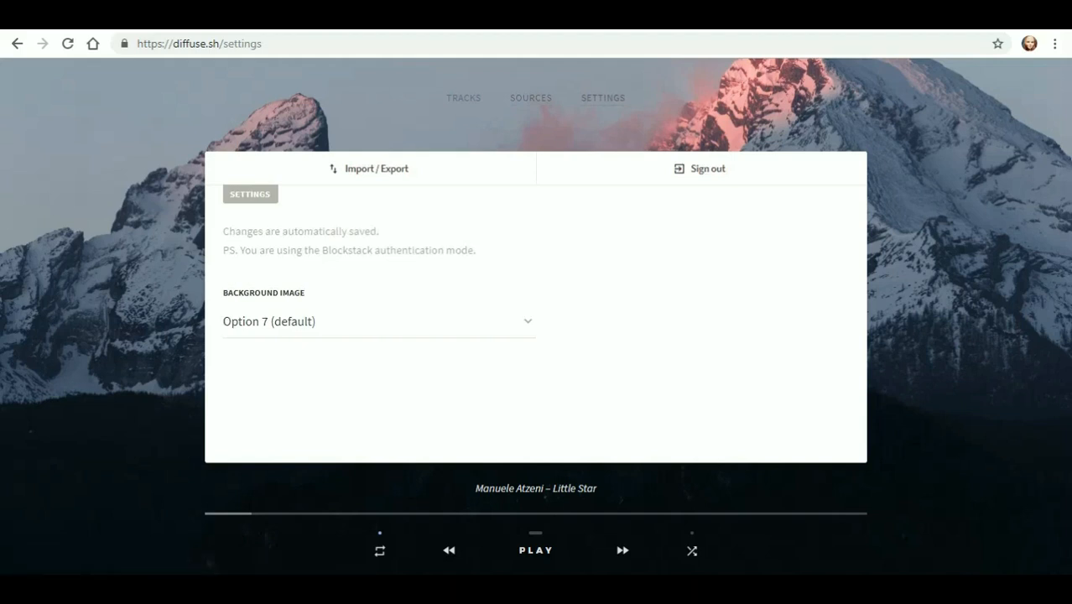
left_click(378, 323)
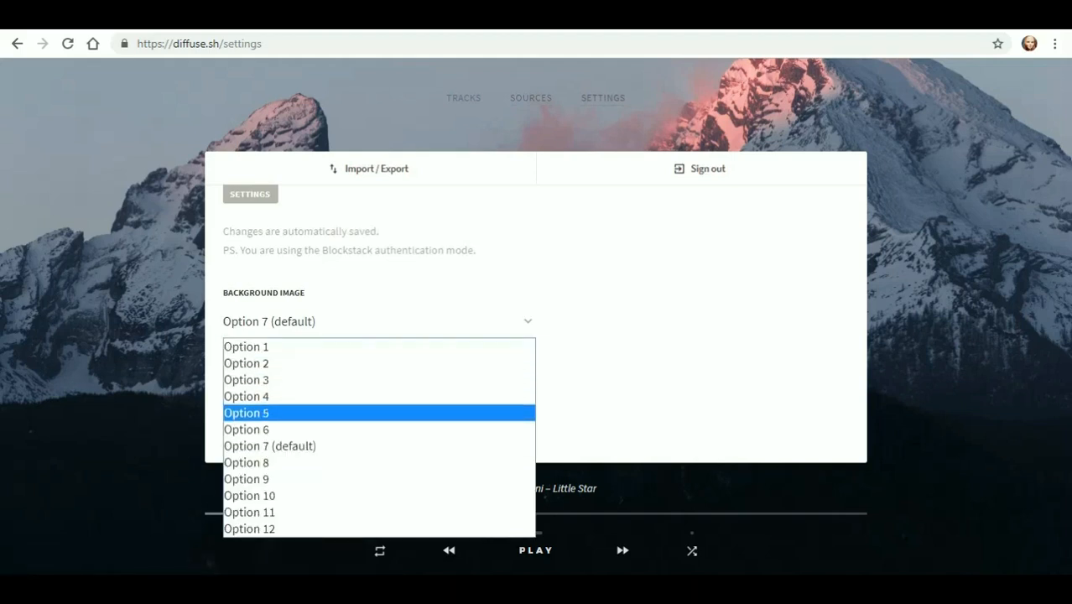
left_click(245, 413)
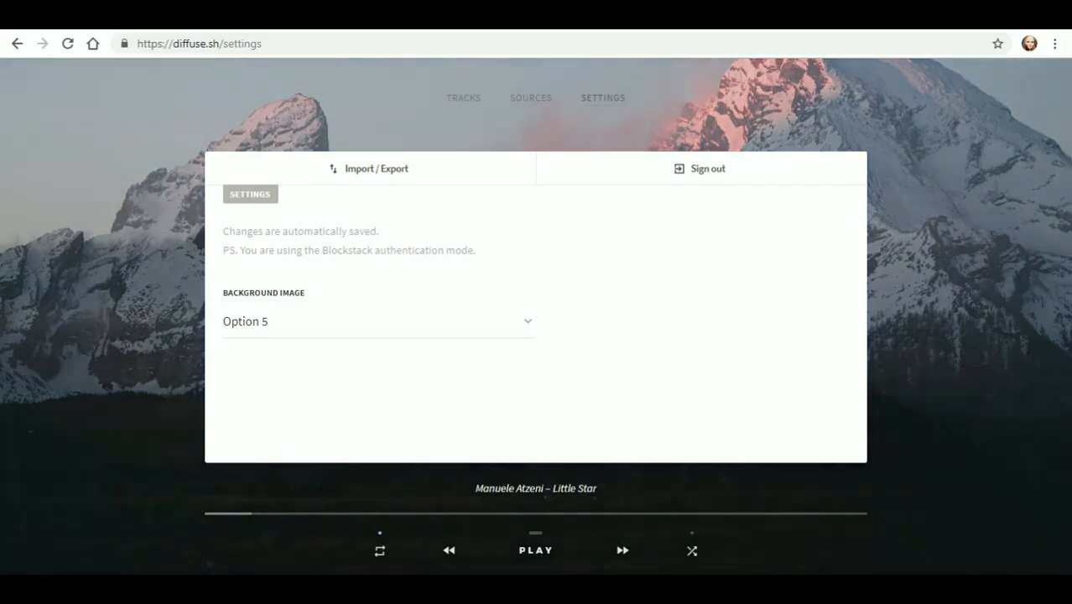
left_click(378, 323)
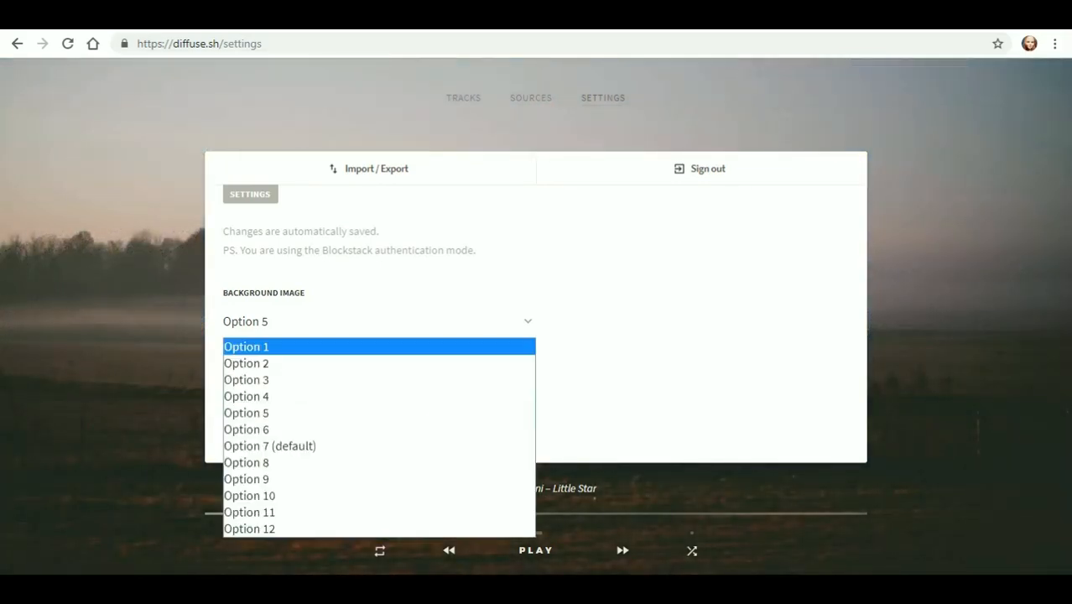
left_click(245, 346)
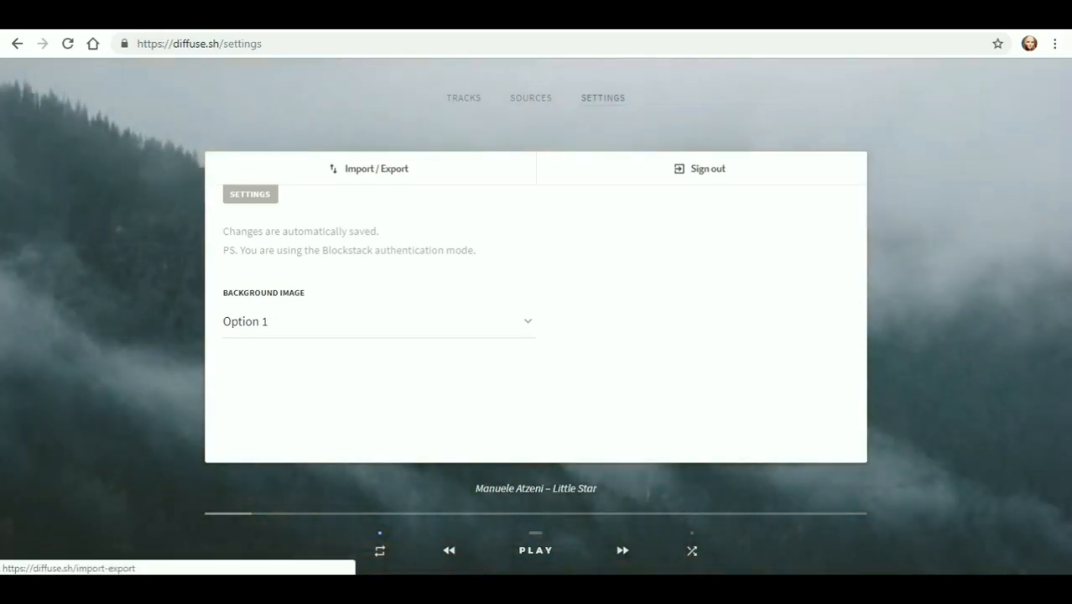
left_click(376, 168)
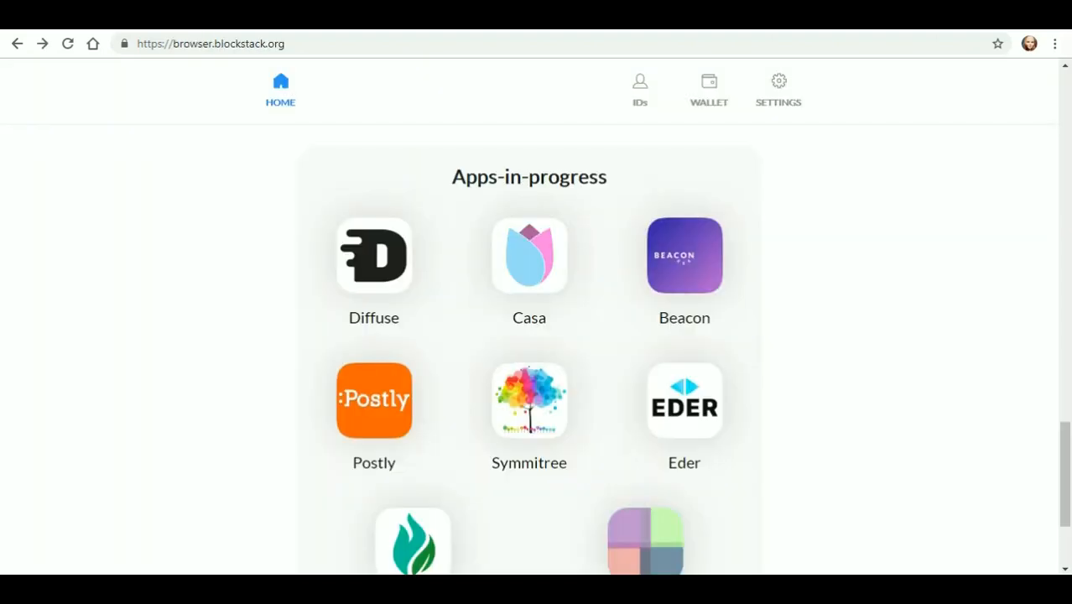
View the Beacon decentralized voting project page through its features and stay-up-to-date links.
left_click(529, 255)
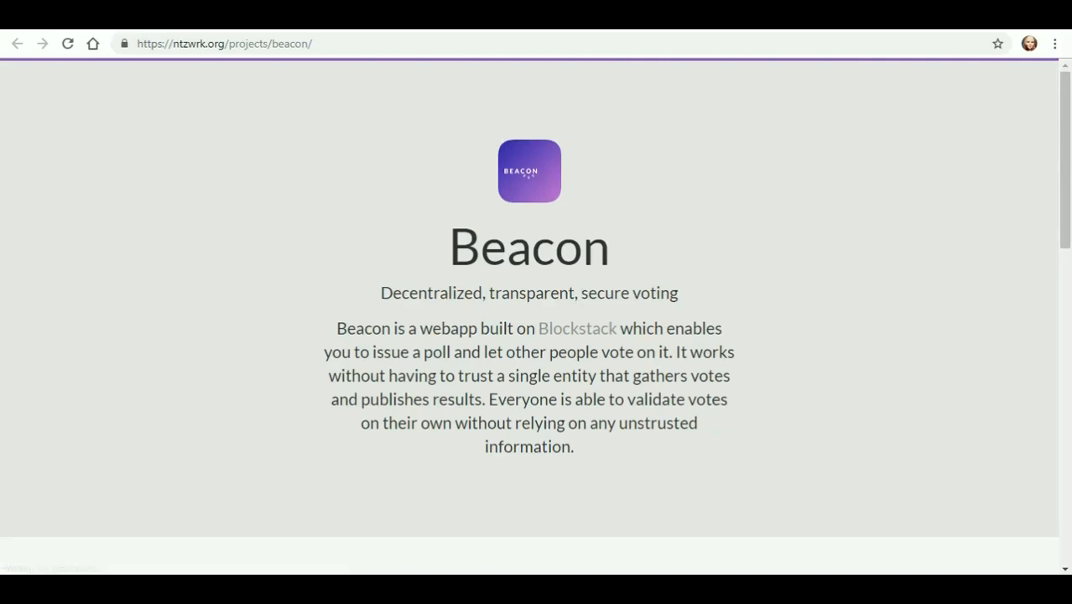
scroll("down", 3)
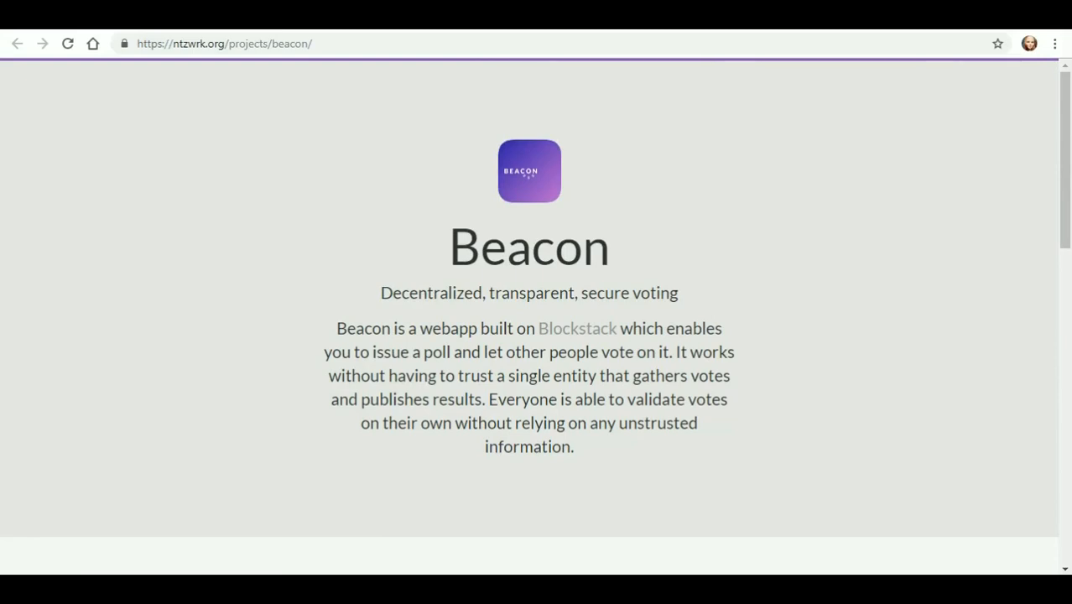
scroll("down", 3)
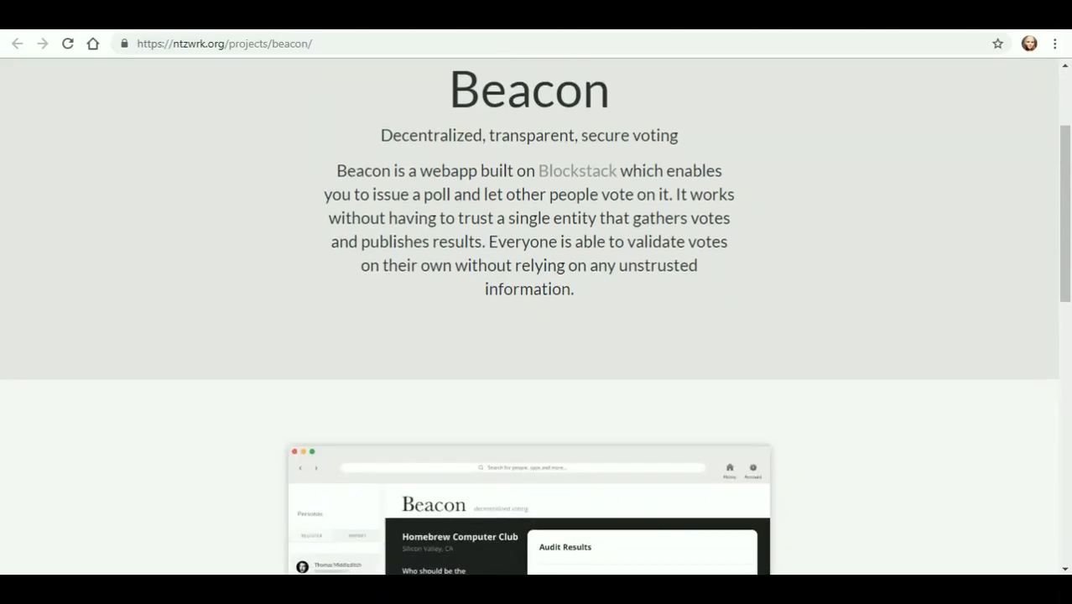
scroll("down", 3)
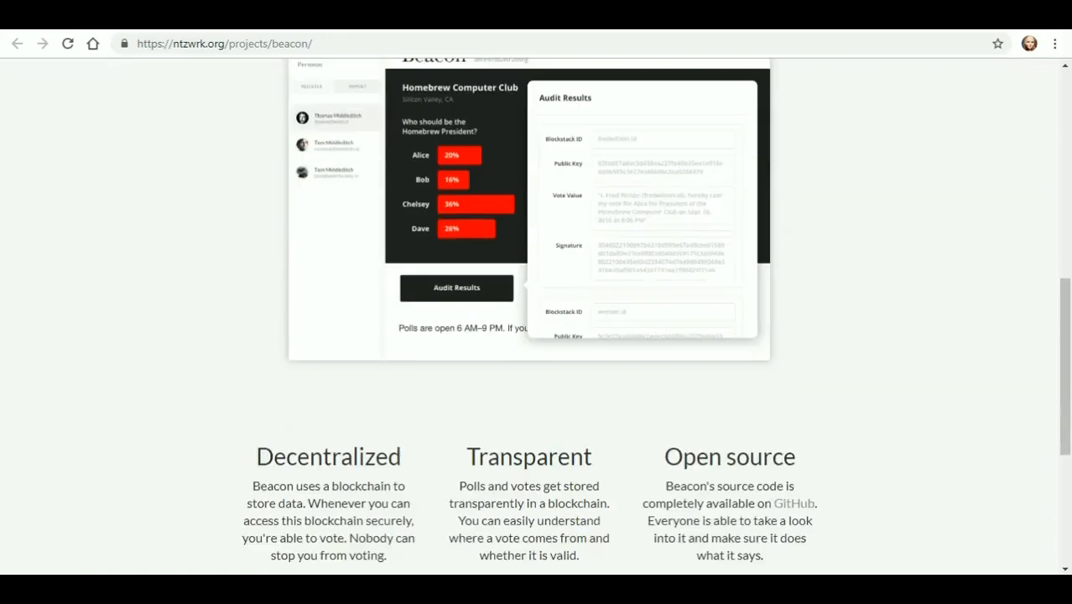
scroll("down", 3)
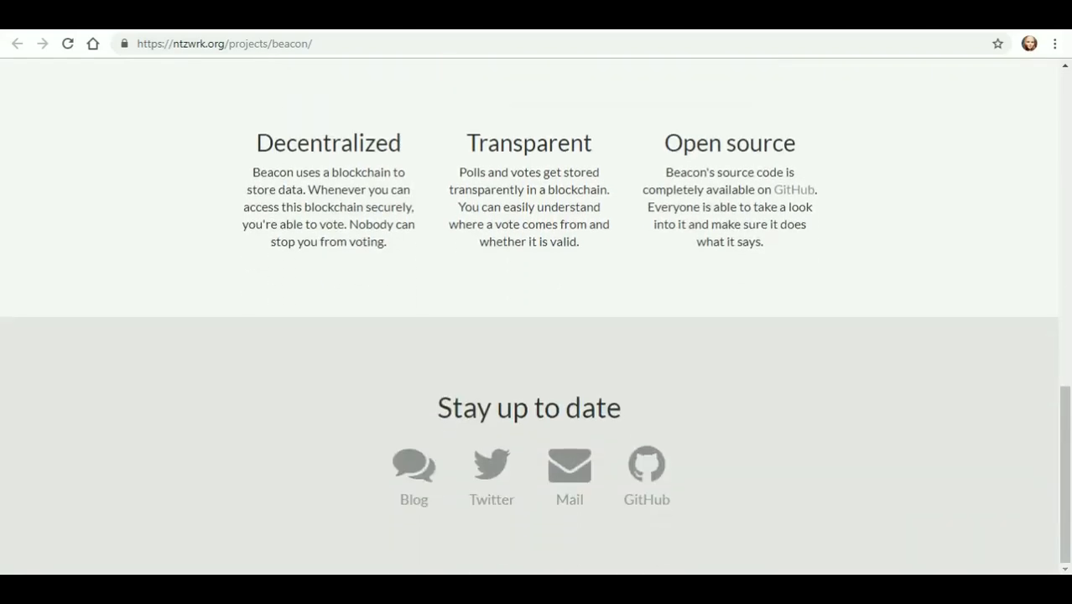
scroll("up", 3)
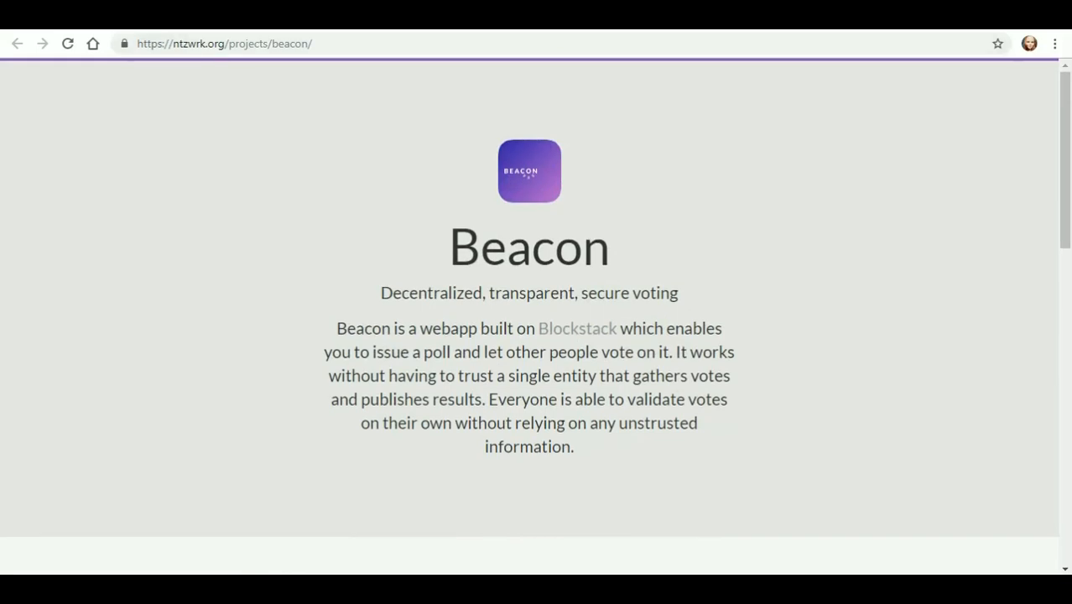
scroll("down", 3)
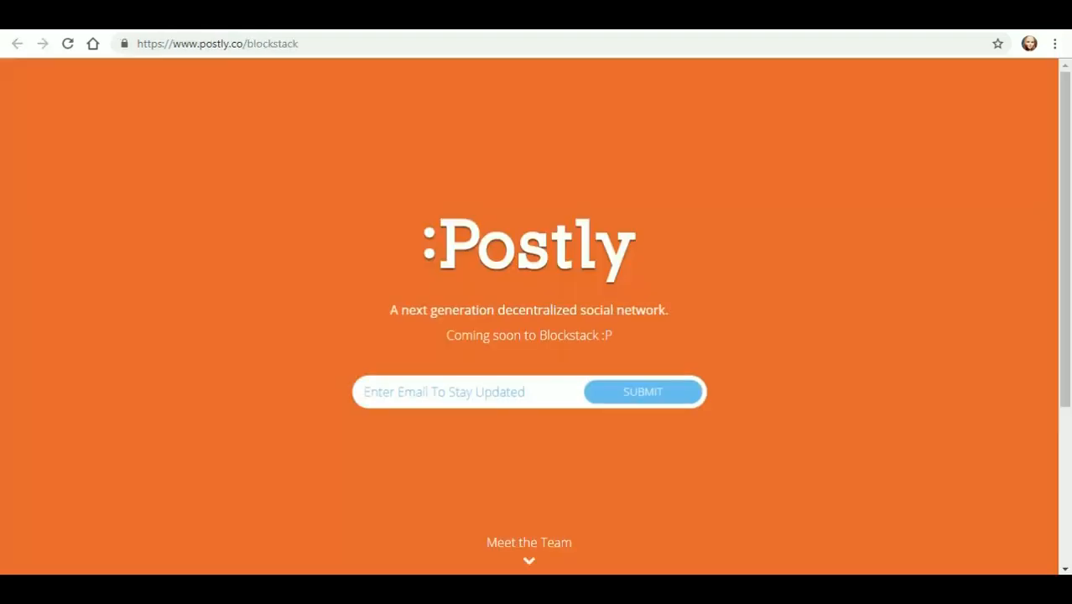
scroll("down", 3)
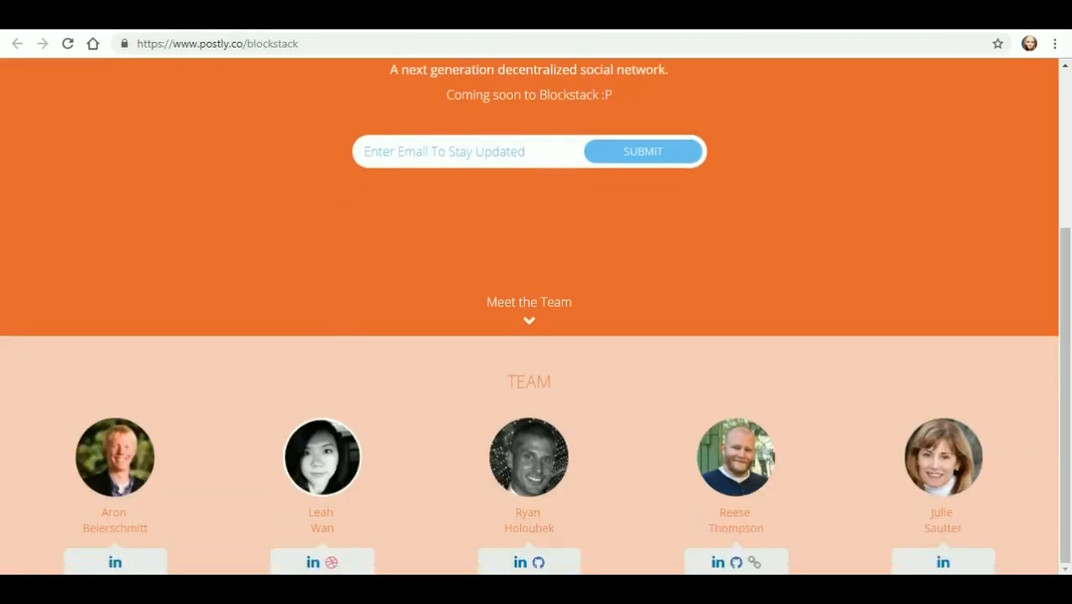
scroll("up", 3)
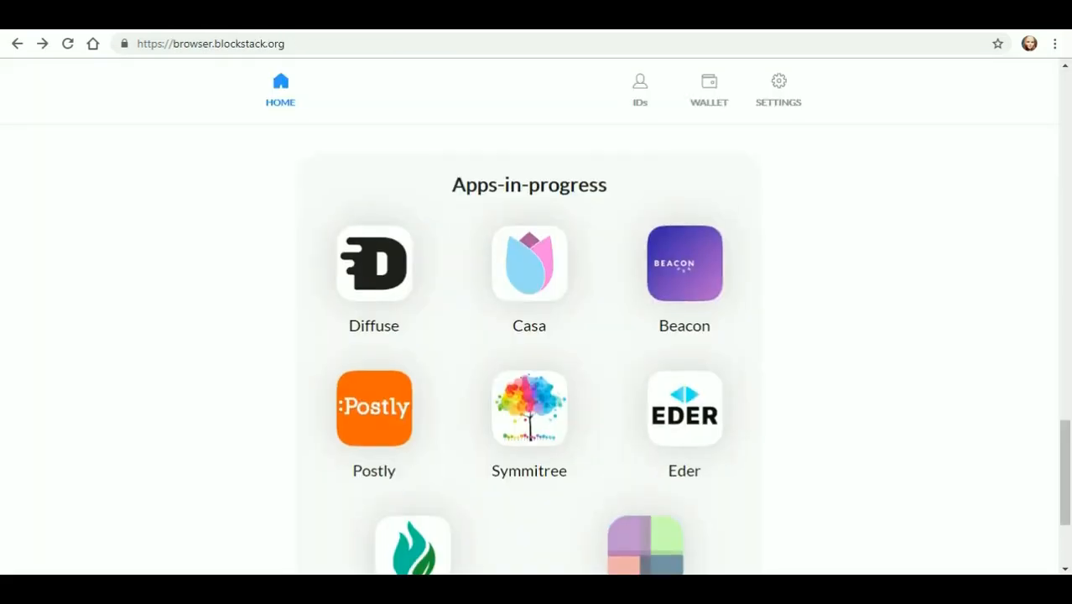
scroll("down", 3)
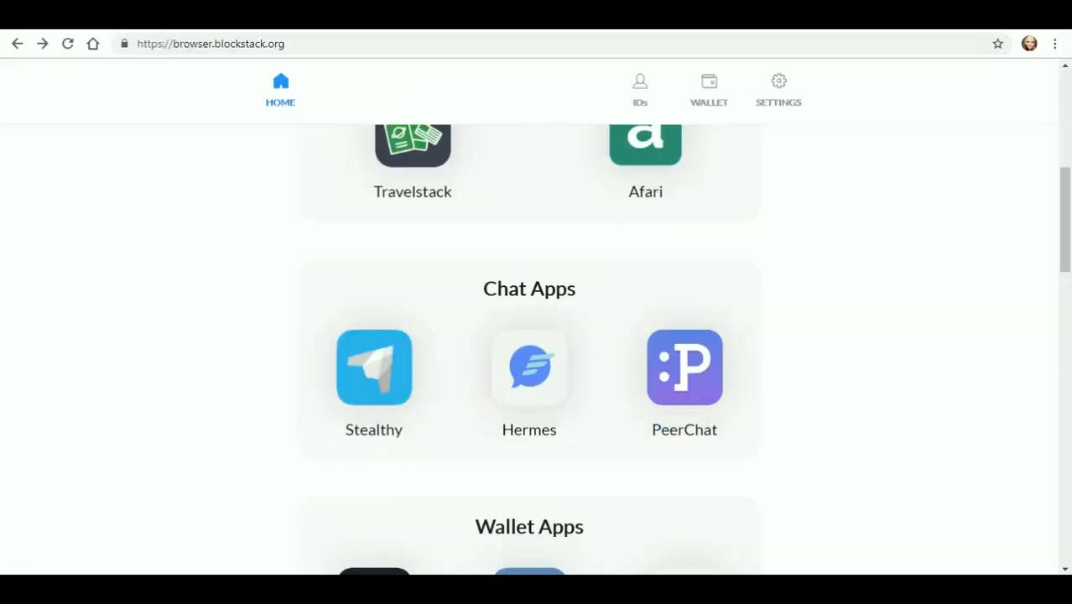
scroll("down", 3)
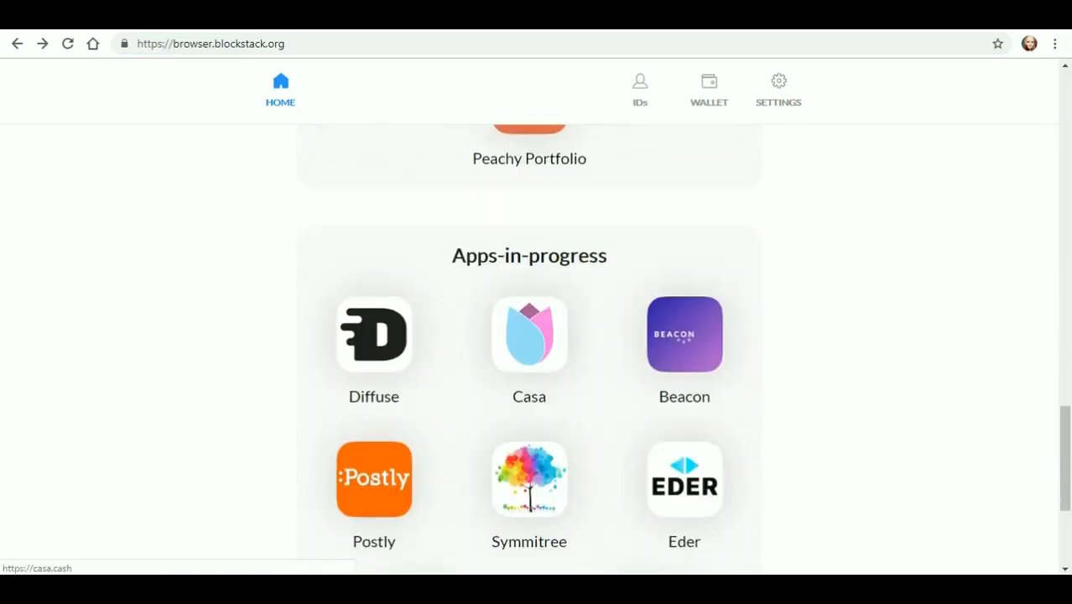
scroll("down", 3)
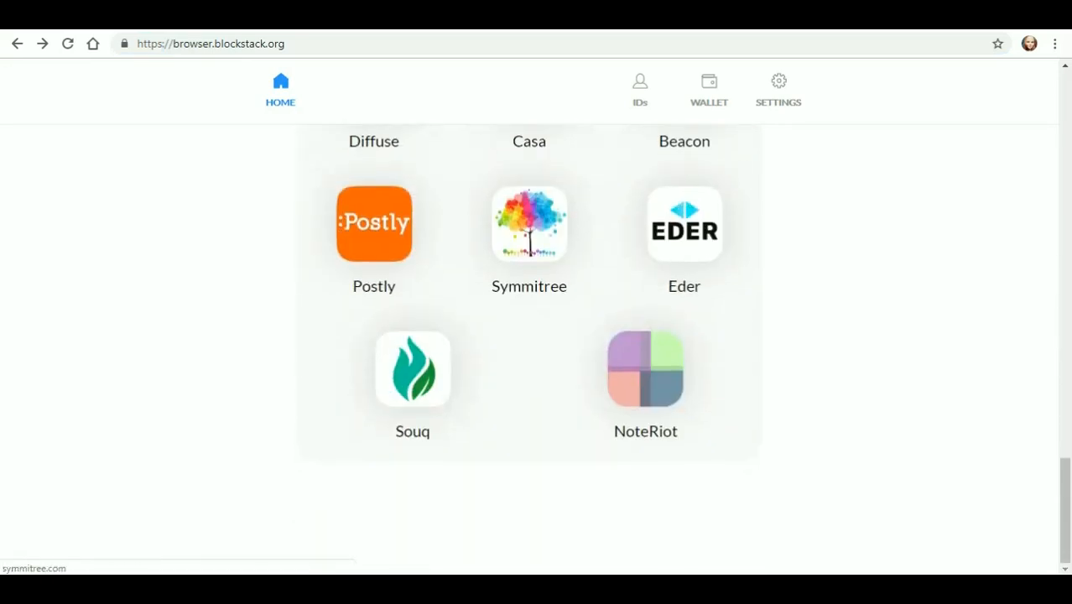
left_click(529, 223)
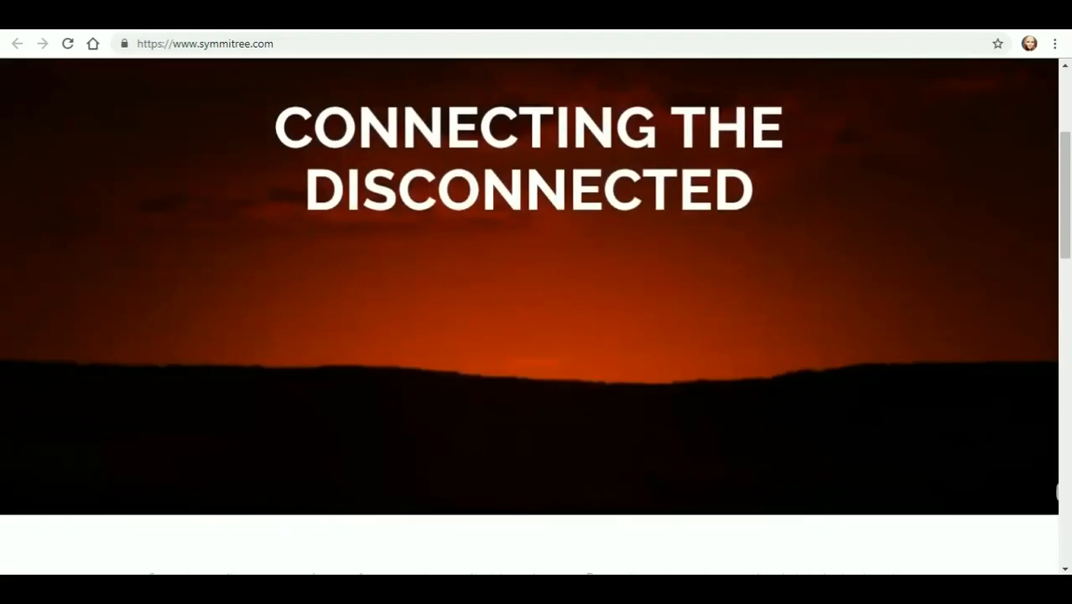
scroll("down", 3)
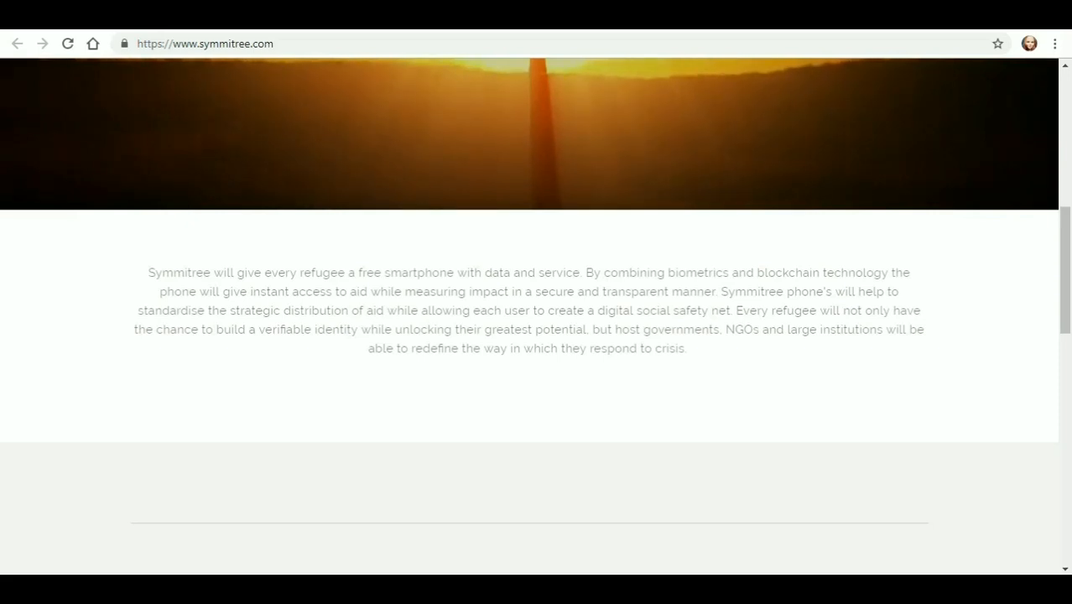
scroll("down", 3)
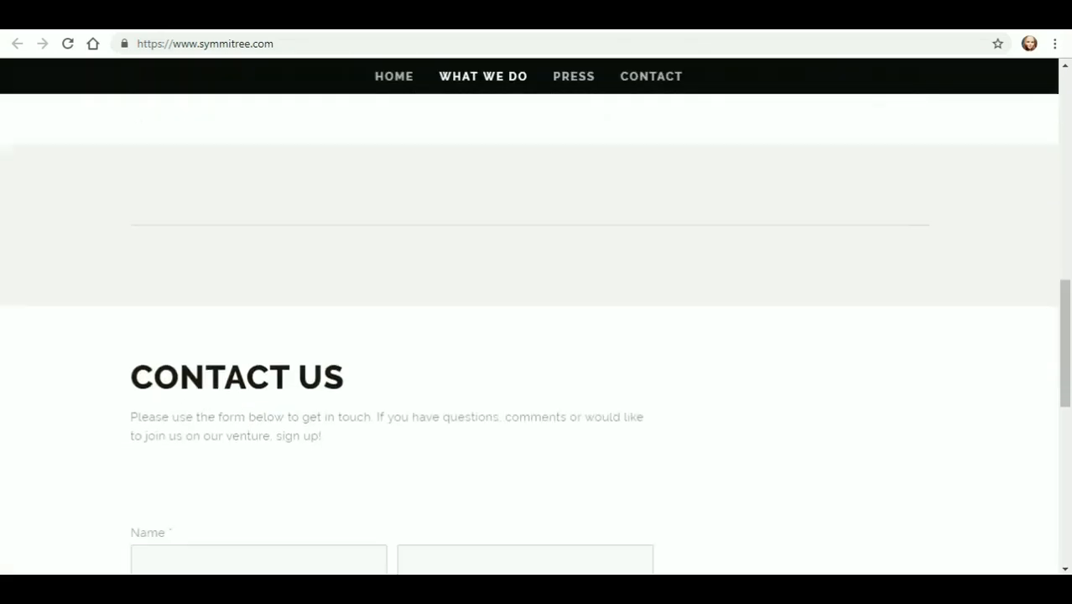
scroll("down", 3)
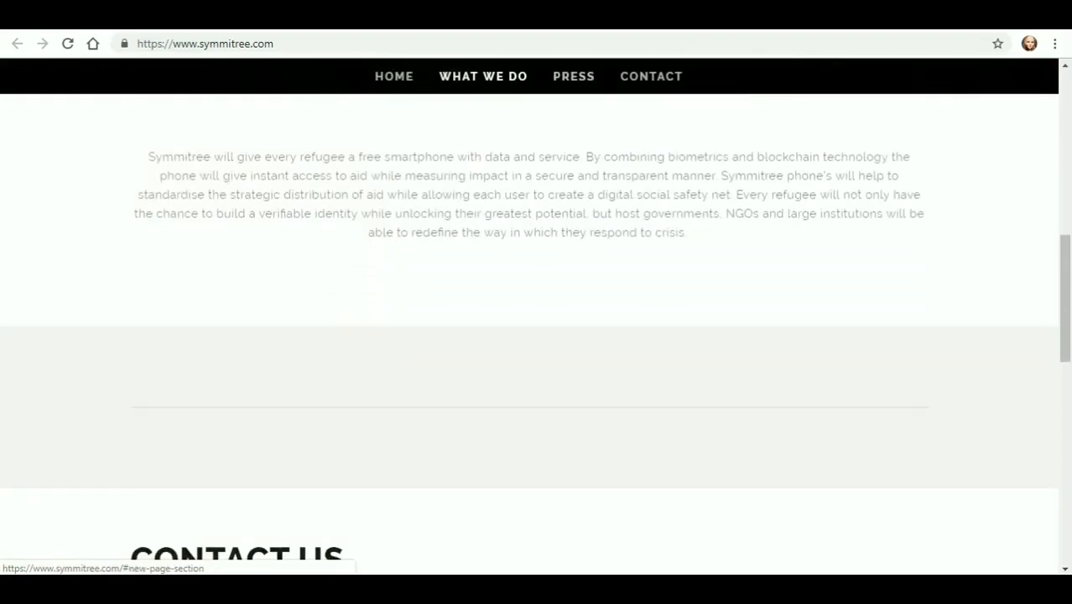
scroll("down", 3)
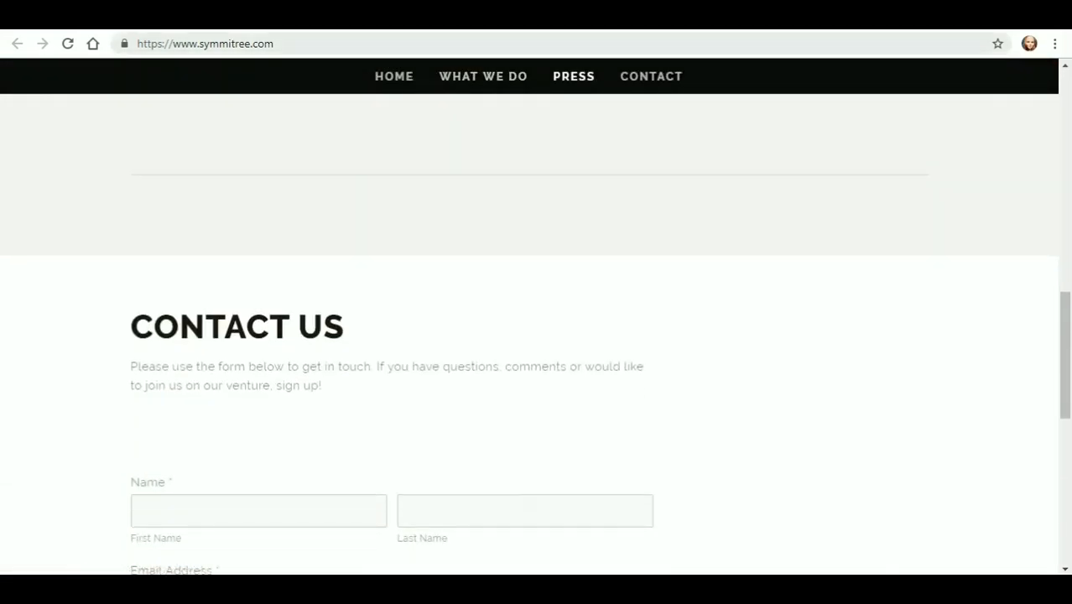
left_click(205, 44)
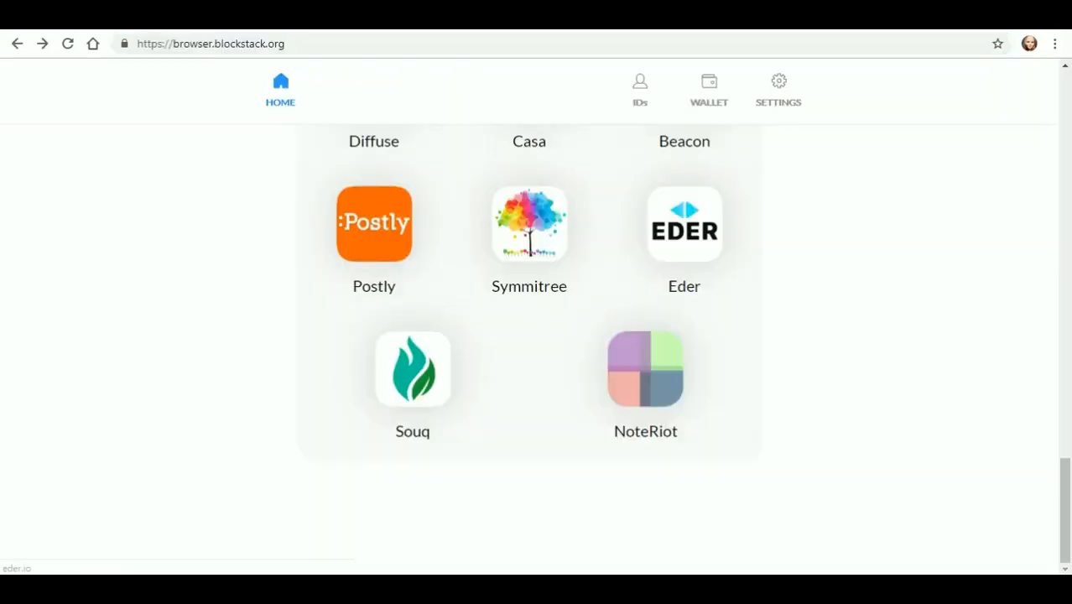
Visit eder.io and read through its secure AI platform and private machine learning sections.
left_click(685, 224)
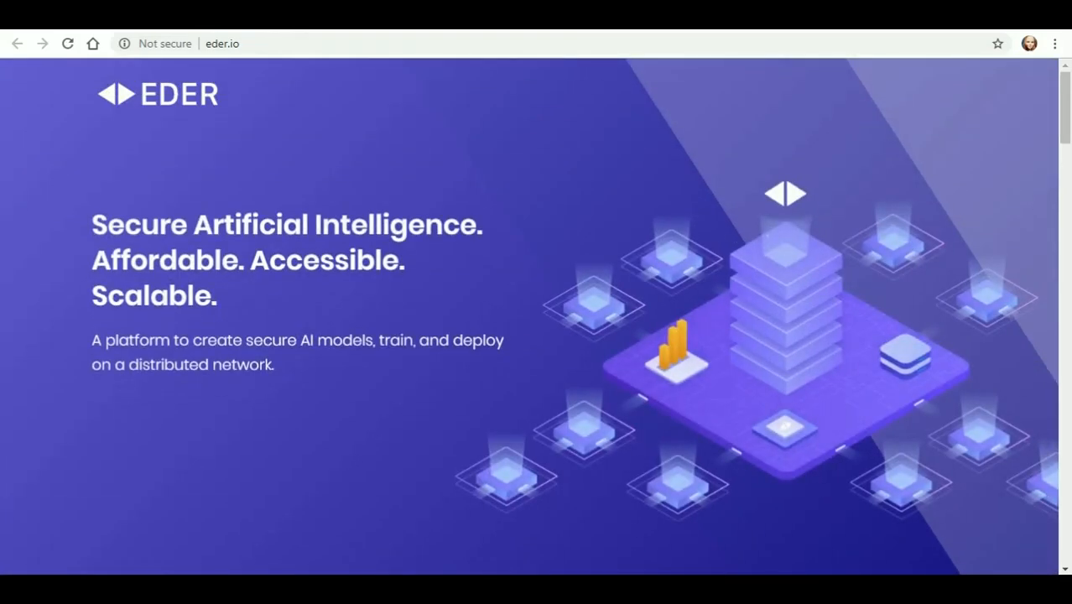
scroll("down", 3)
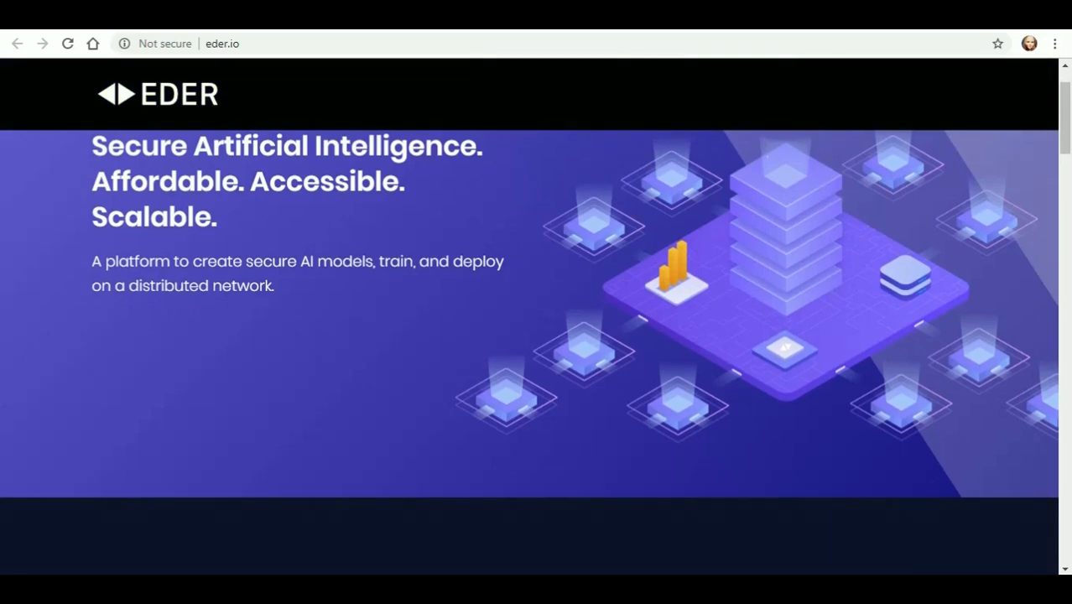
scroll("down", 3)
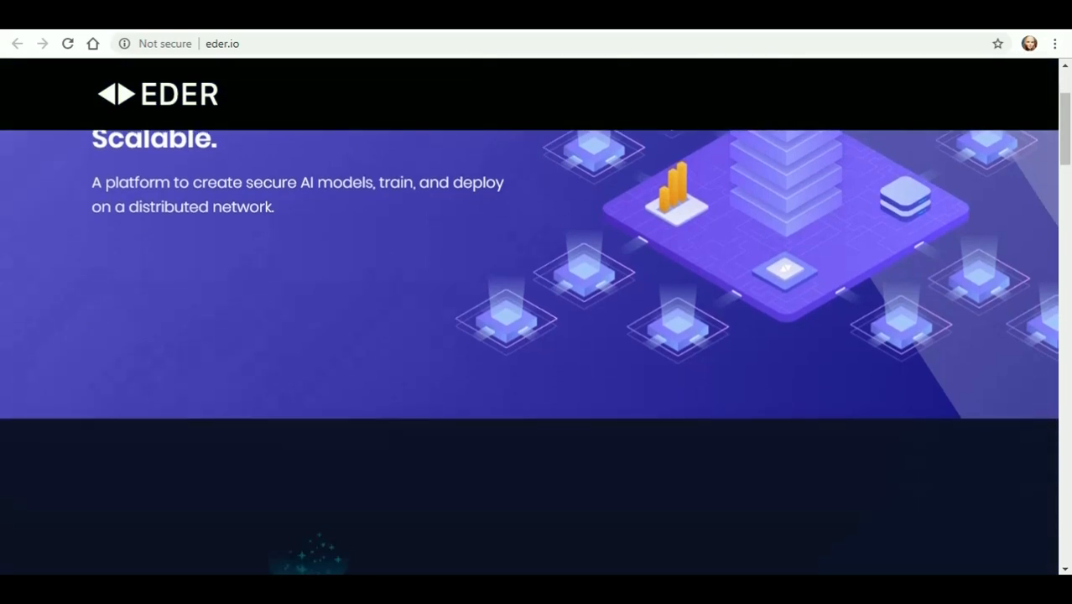
scroll("down", 3)
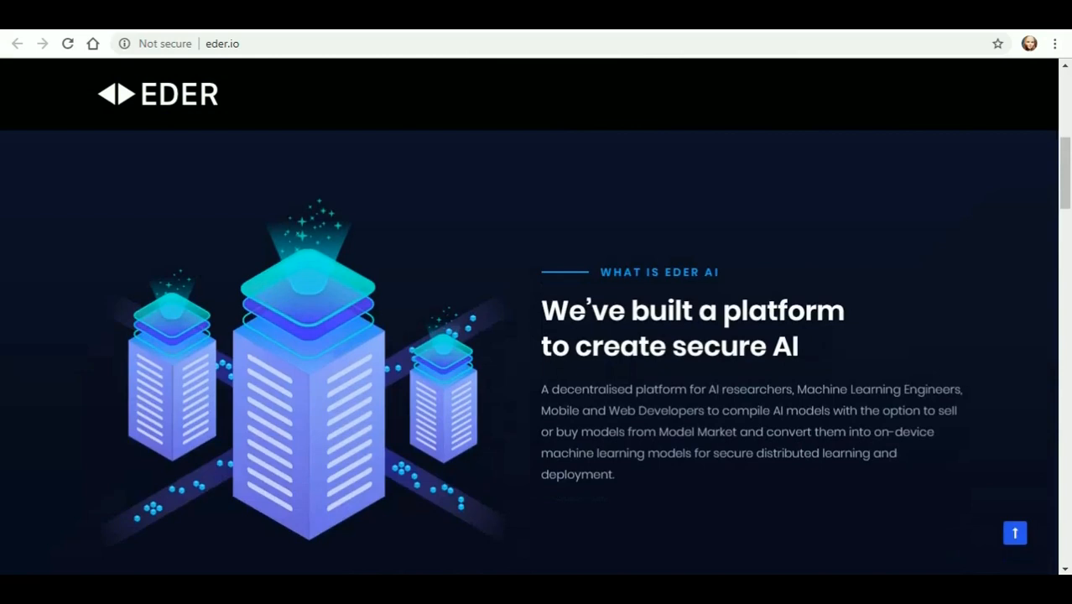
scroll("down", 3)
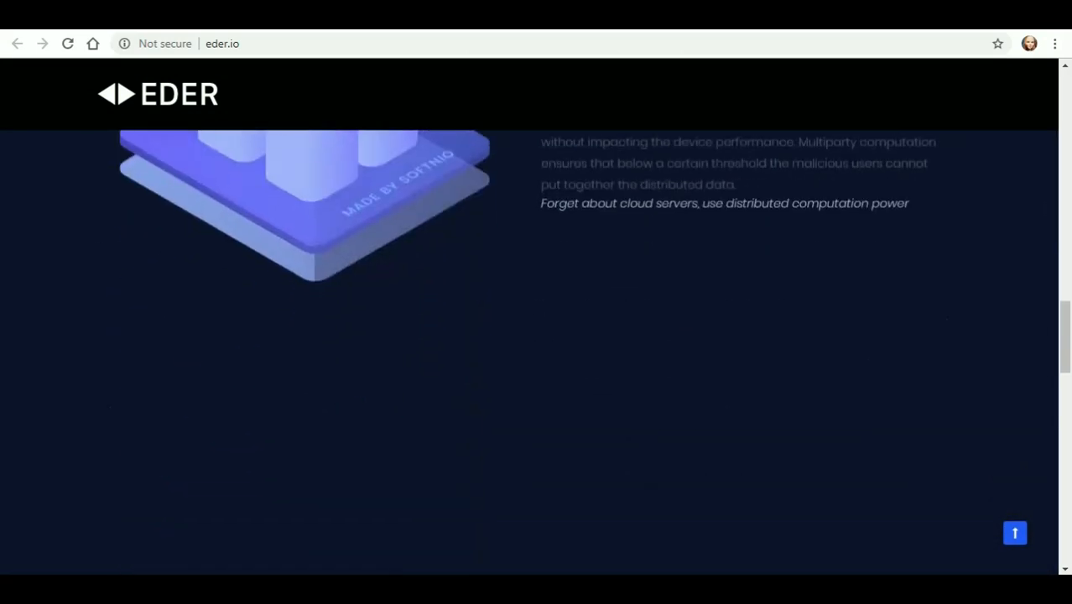
scroll("down", 3)
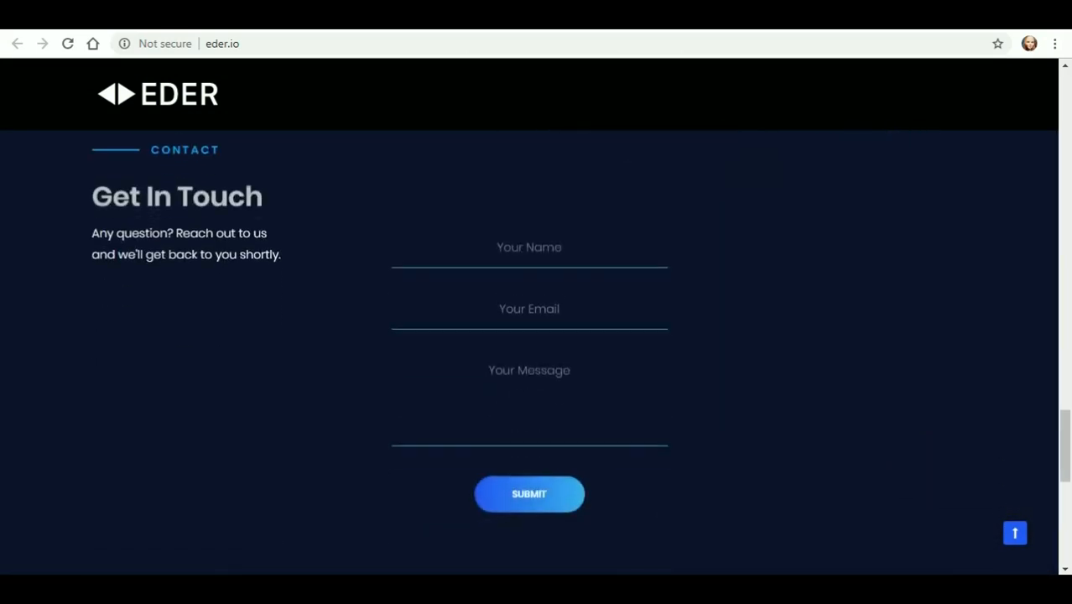
scroll("down", 3)
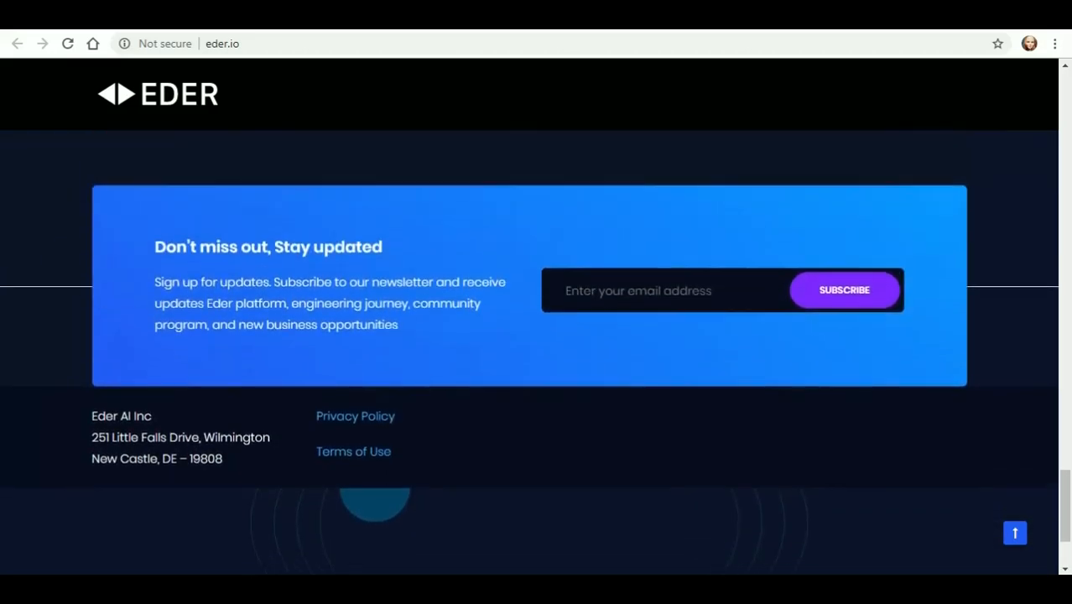
scroll("down", 3)
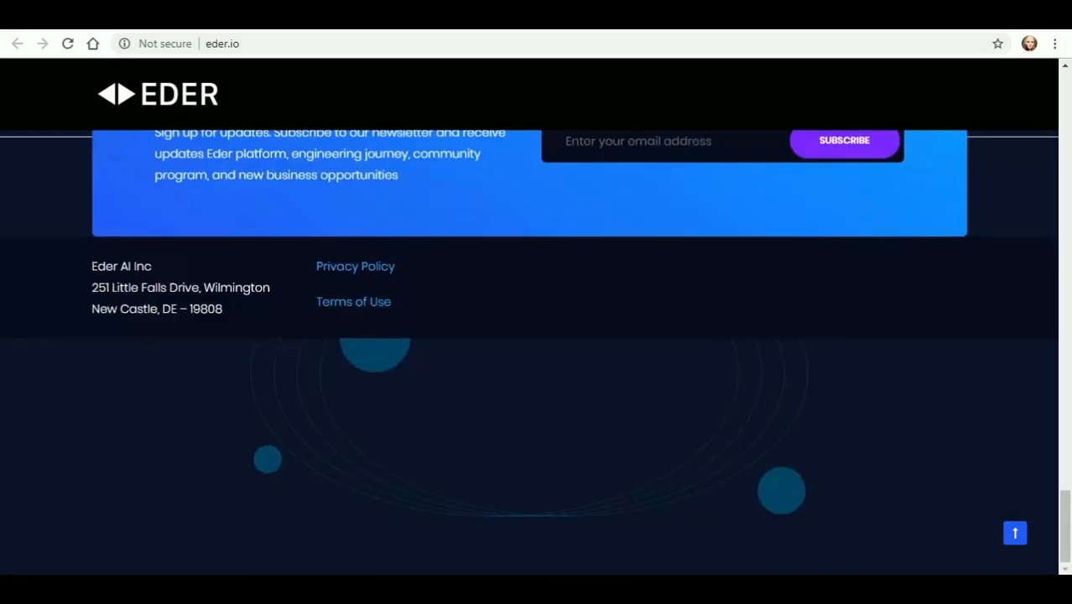
Continue down the Eder page through federated learning to the contact section.
scroll("up", 3)
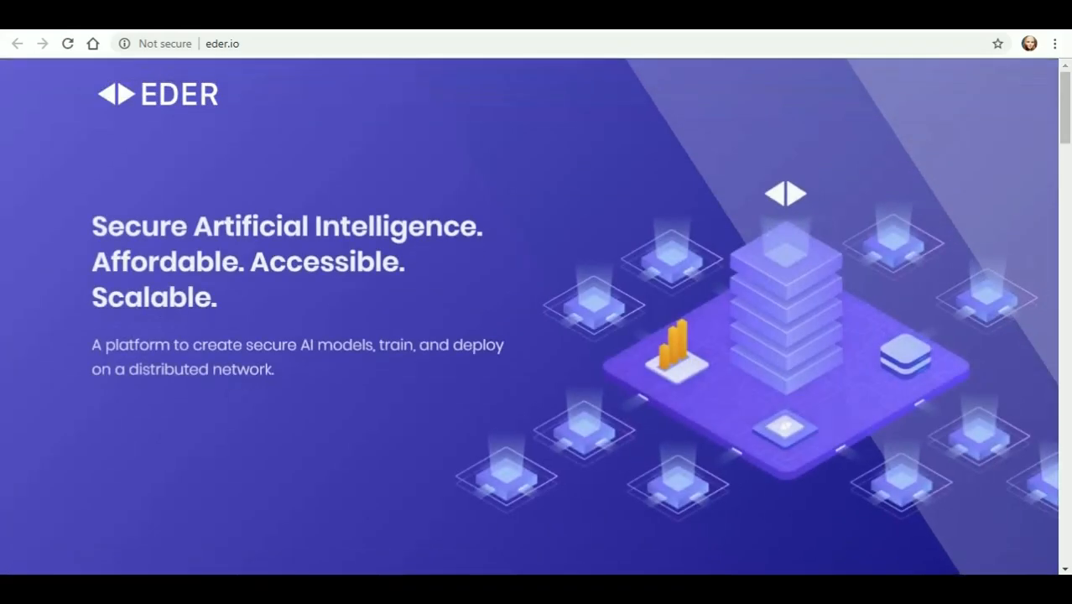
scroll("down", 3)
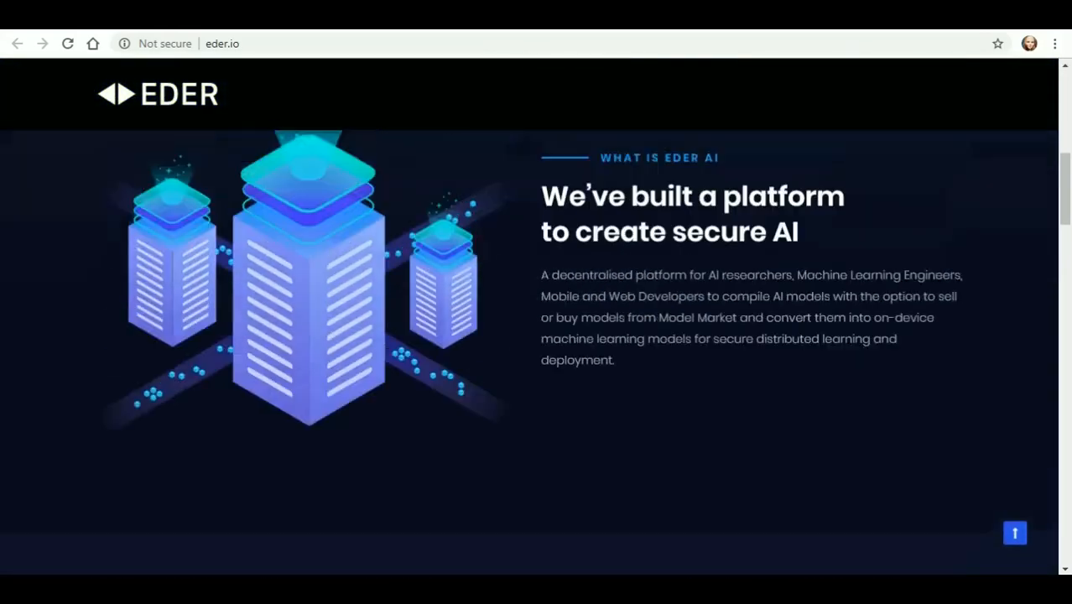
scroll("down", 3)
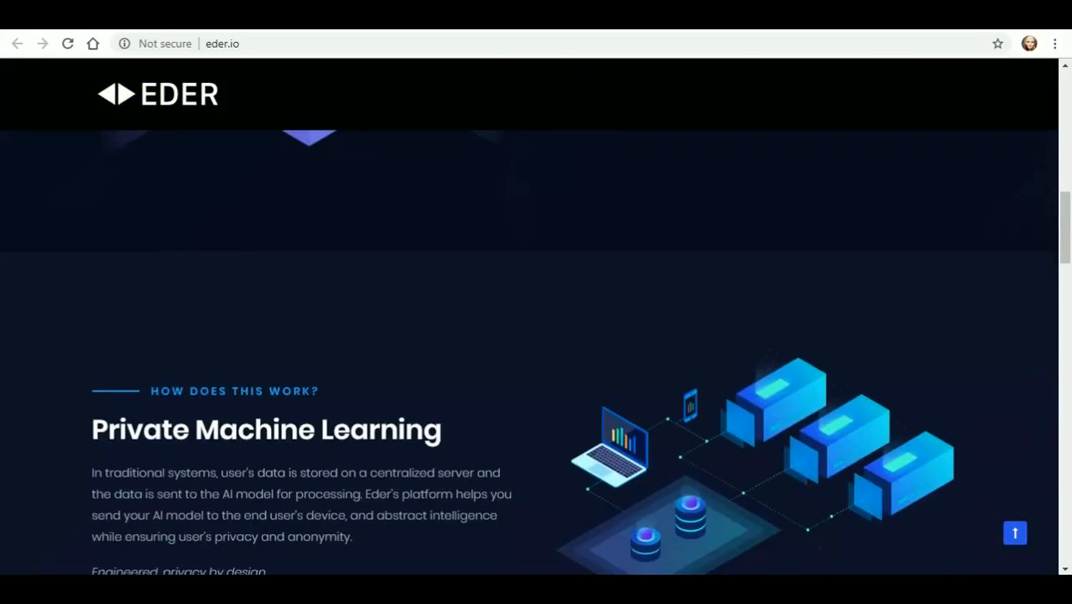
scroll("down", 3)
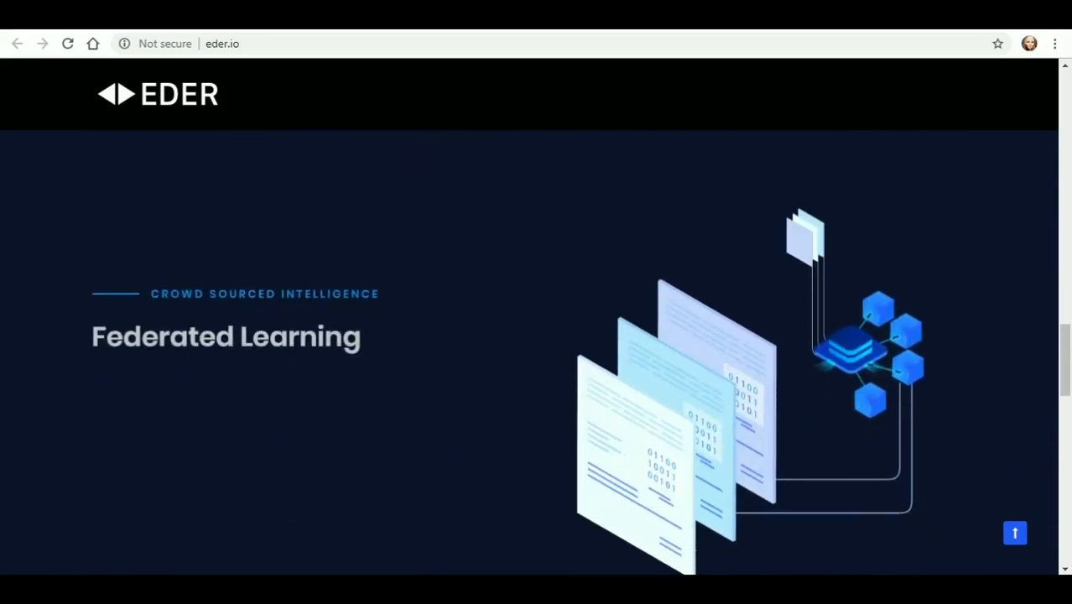
scroll("down", 3)
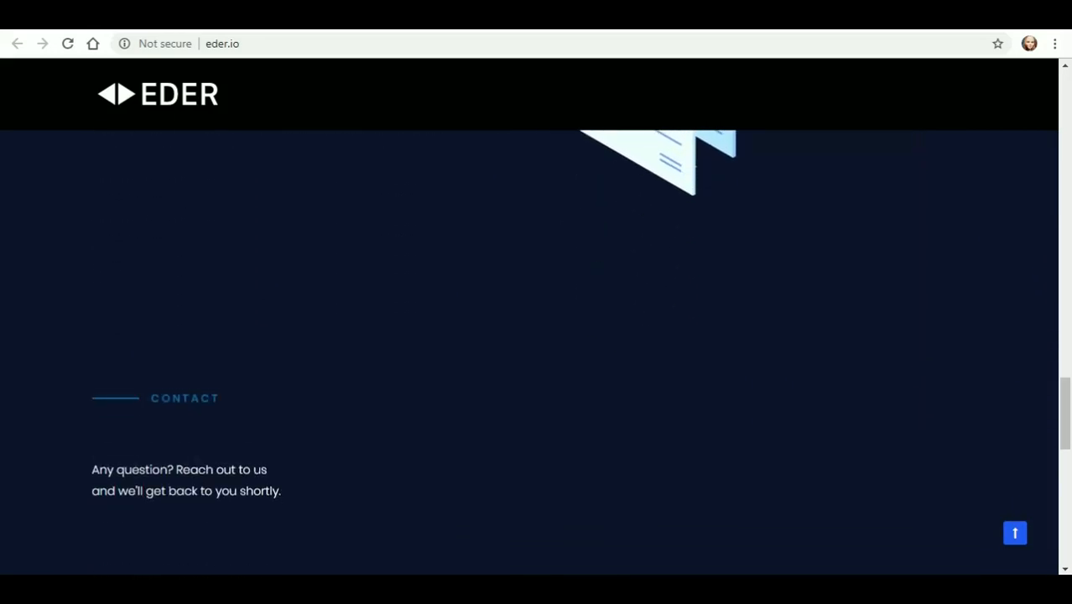
scroll("down", 3)
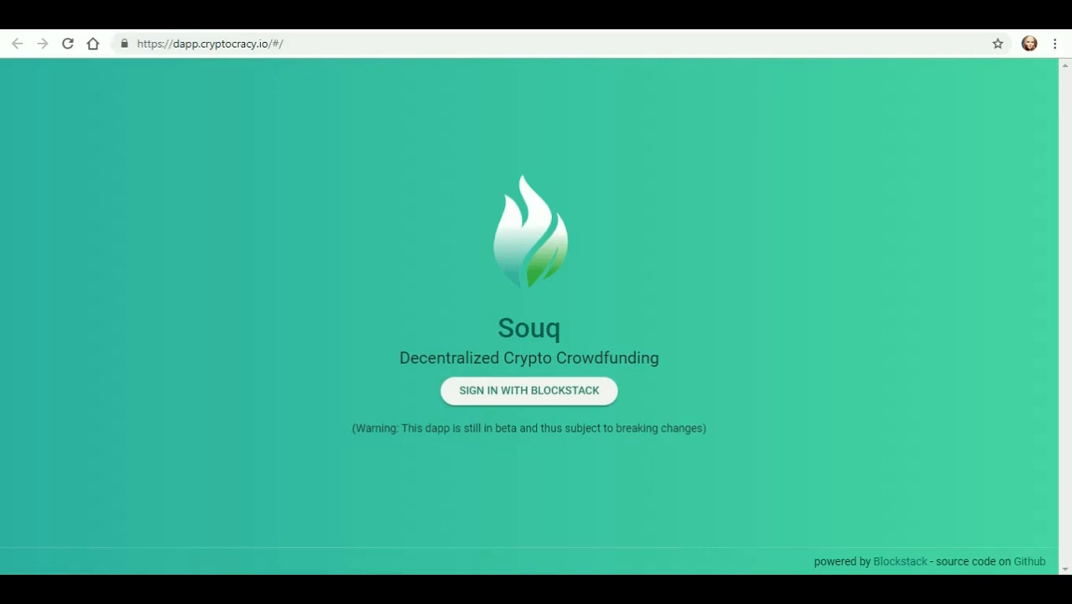
mouse_move(528, 391)
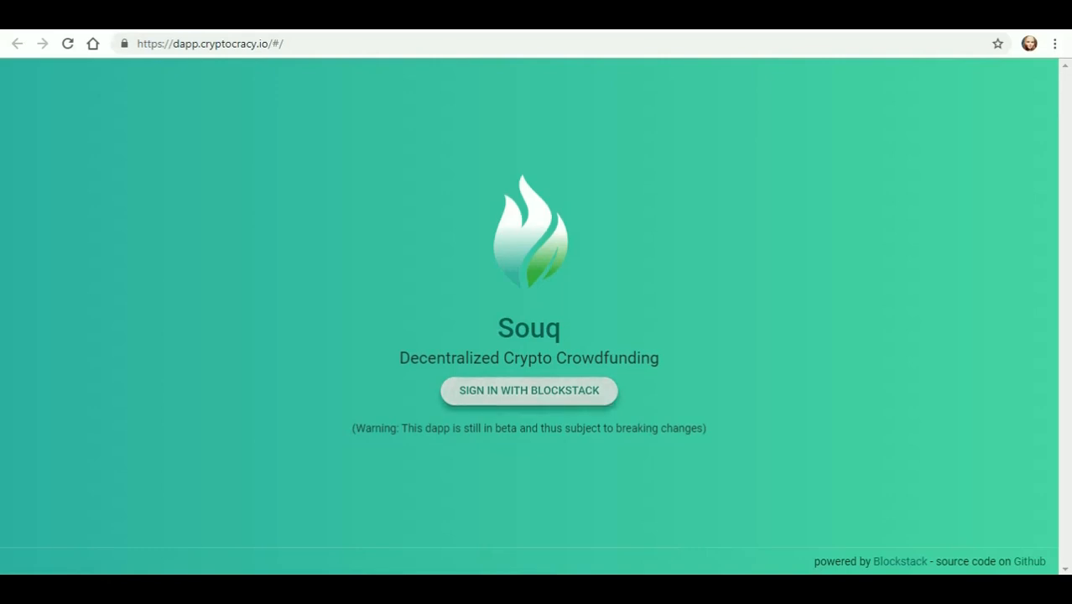
Sign into Souq through the Blockstack web app, approving access with the new ID.
left_click(528, 391)
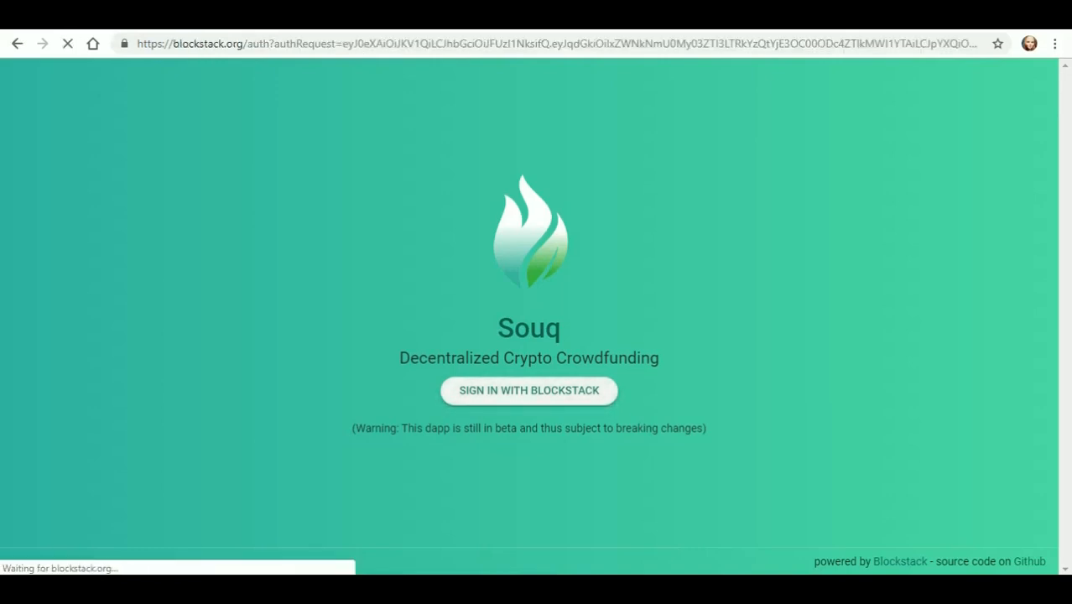
left_click(528, 391)
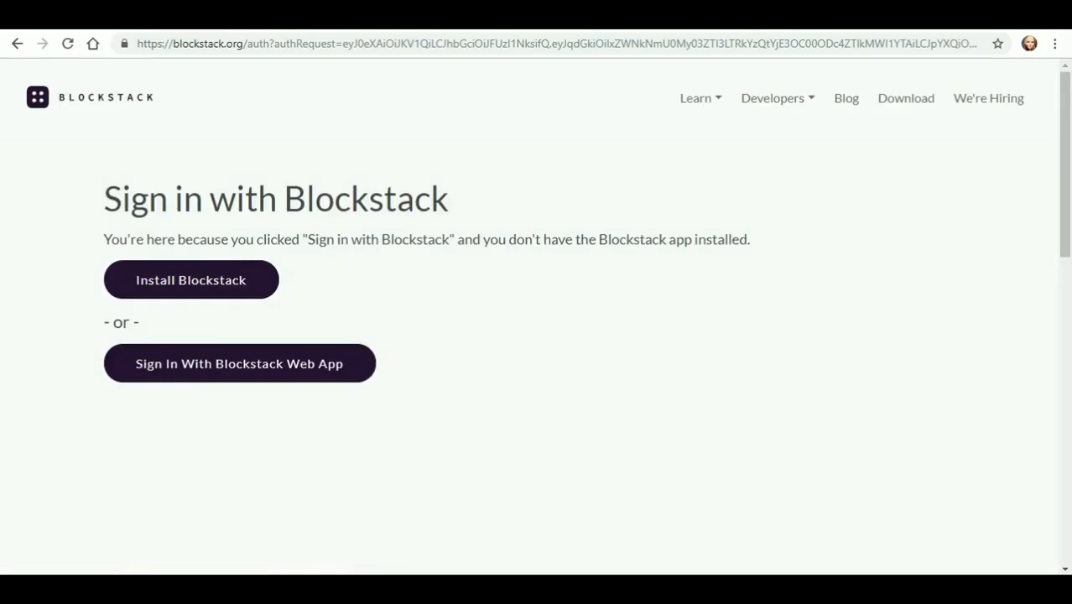
left_click(238, 363)
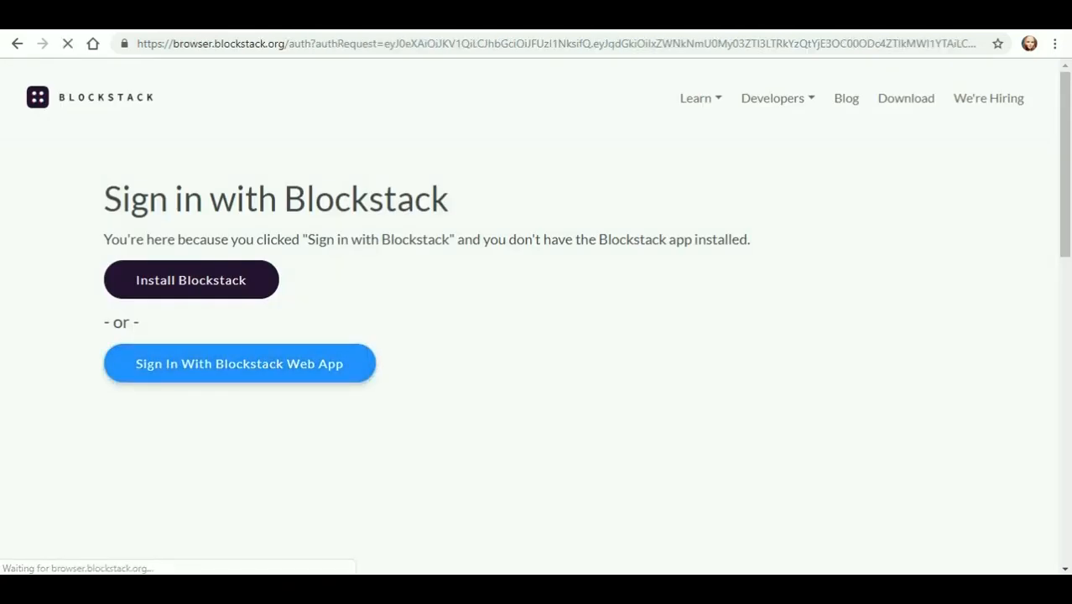
left_click(239, 362)
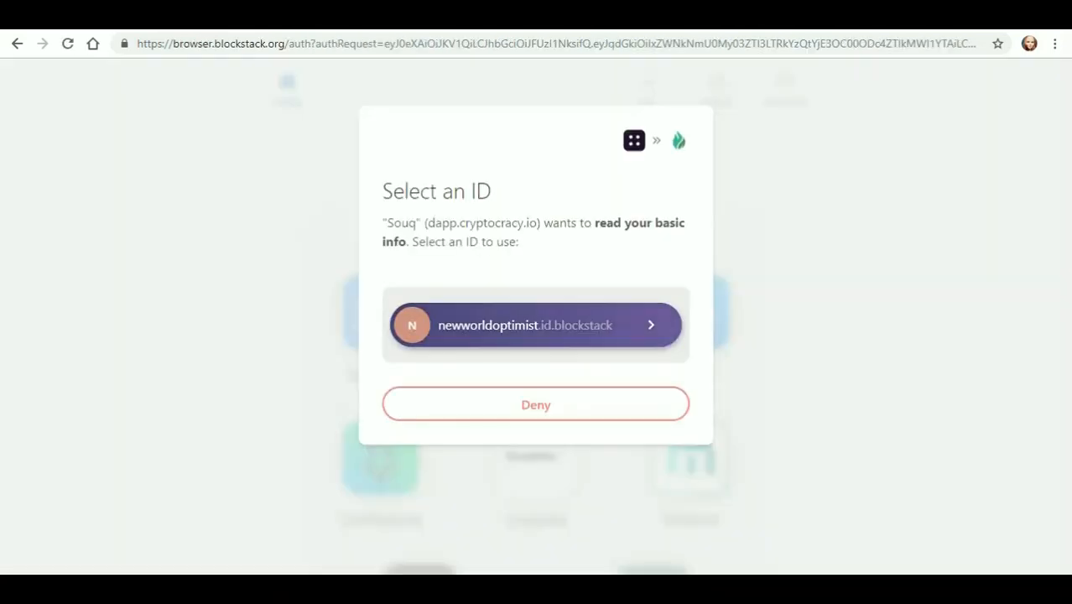
left_click(535, 325)
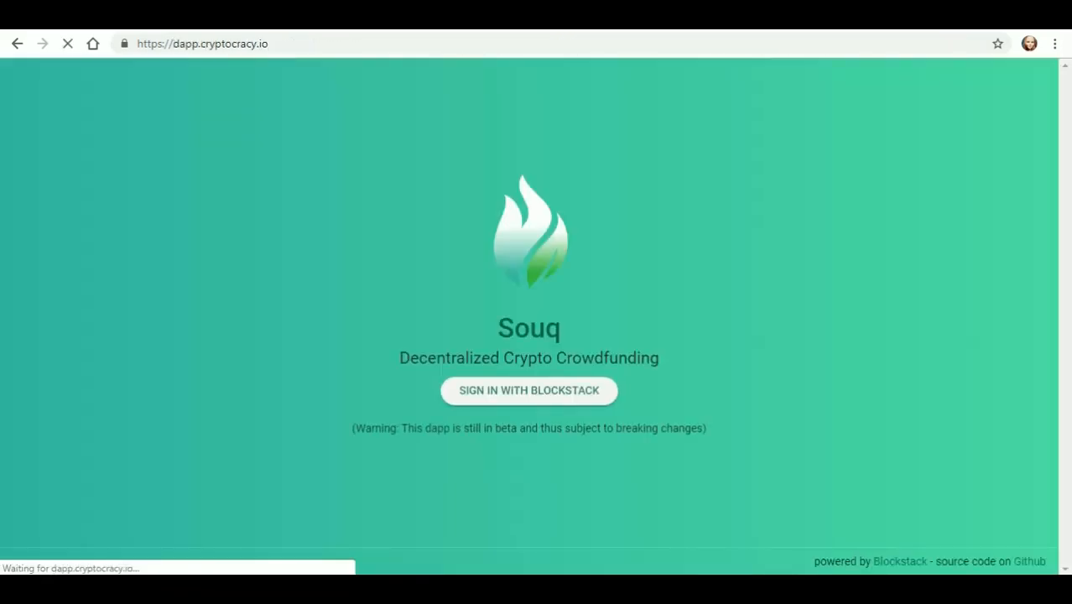
left_click(529, 391)
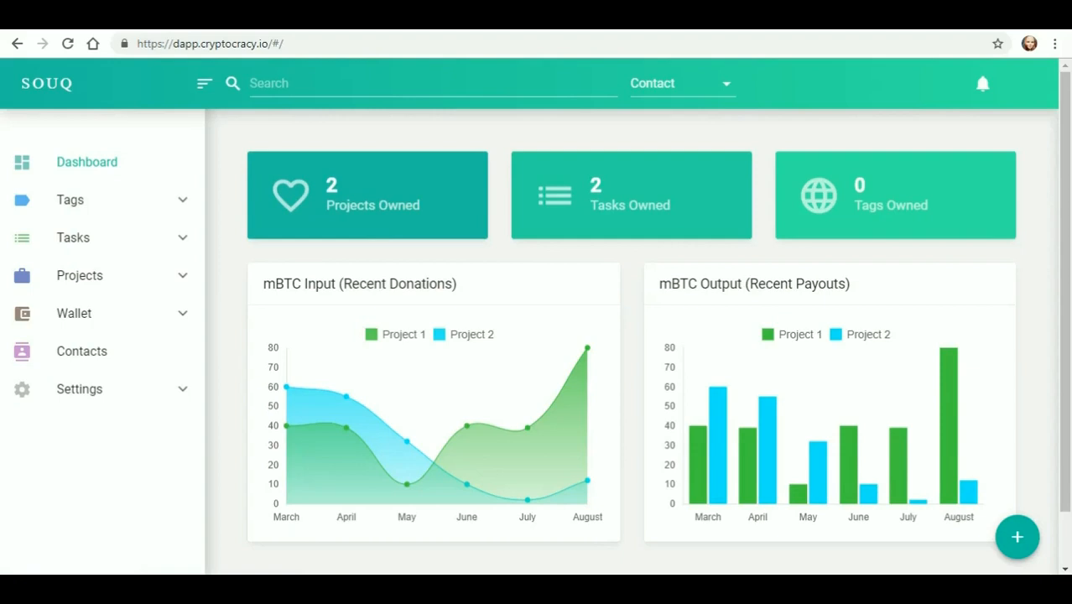
Browse Souq's owned tags, projects and wallet pages, mostly under construction.
scroll("down", 3)
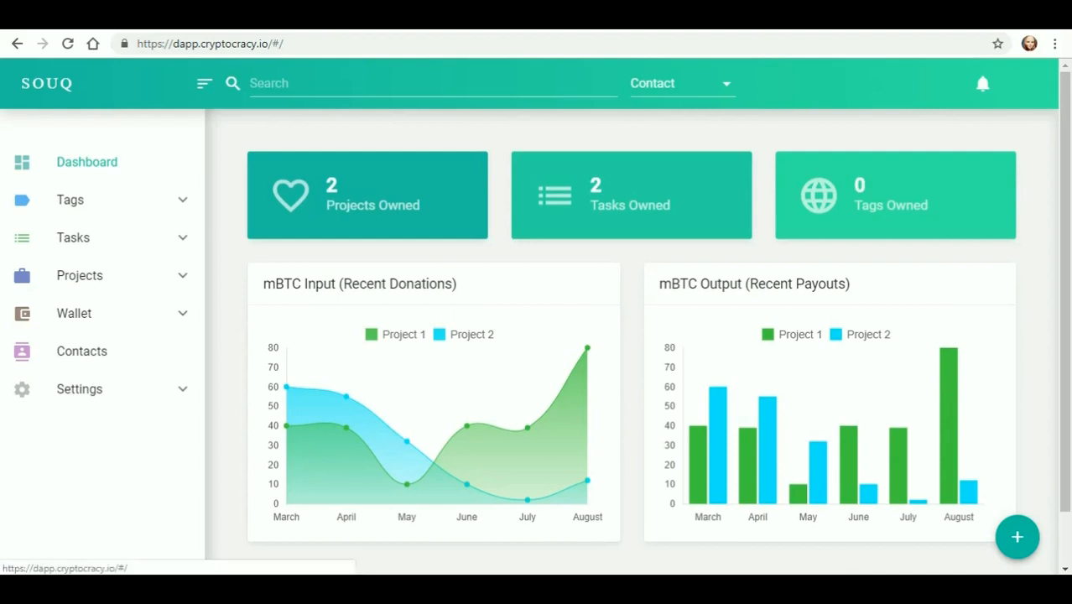
left_click(69, 200)
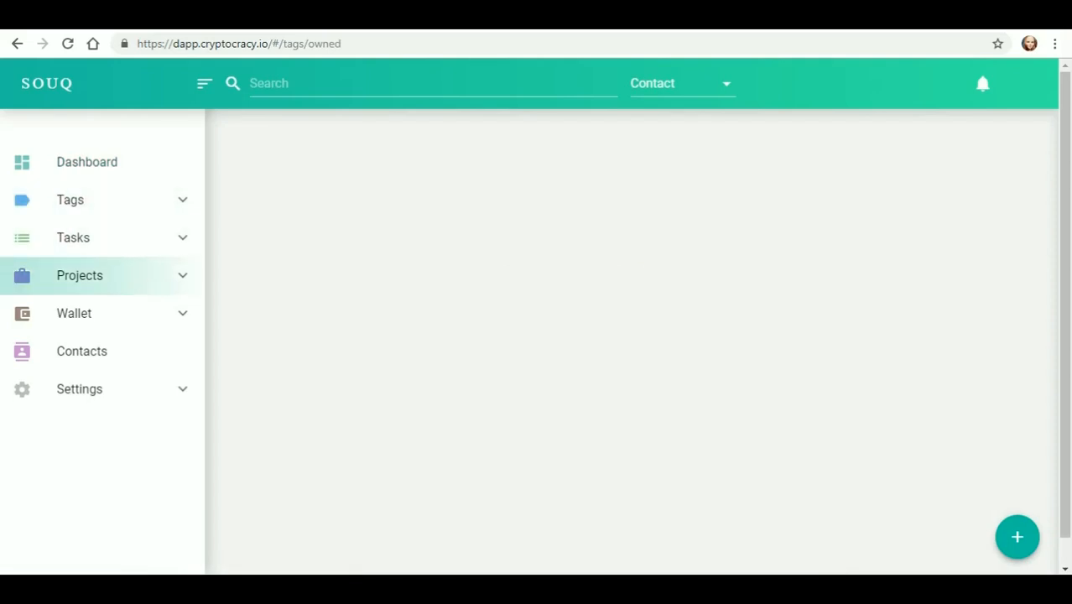
left_click(79, 275)
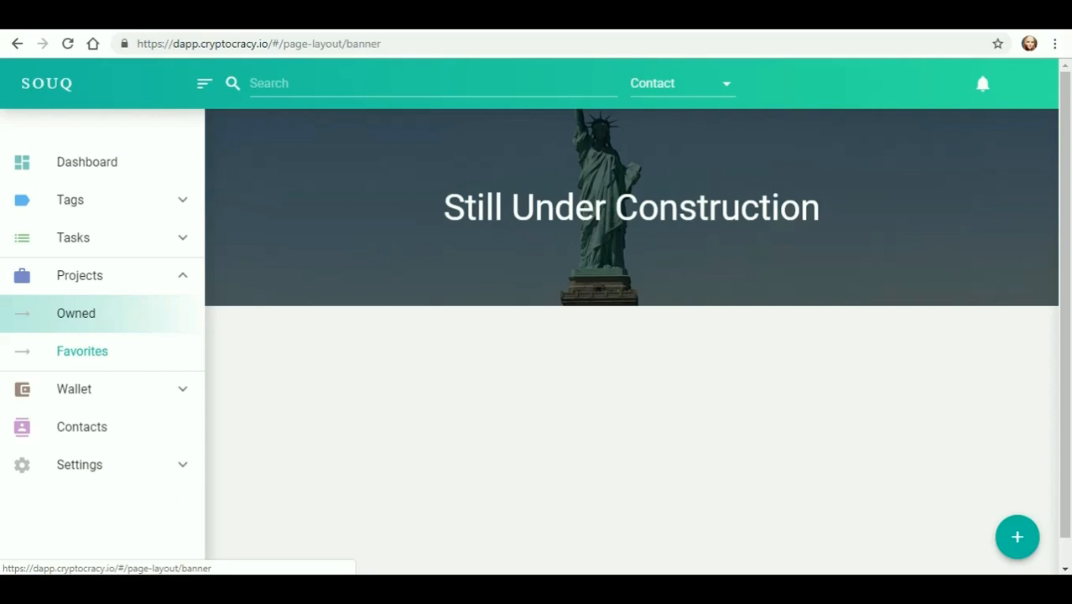
left_click(74, 389)
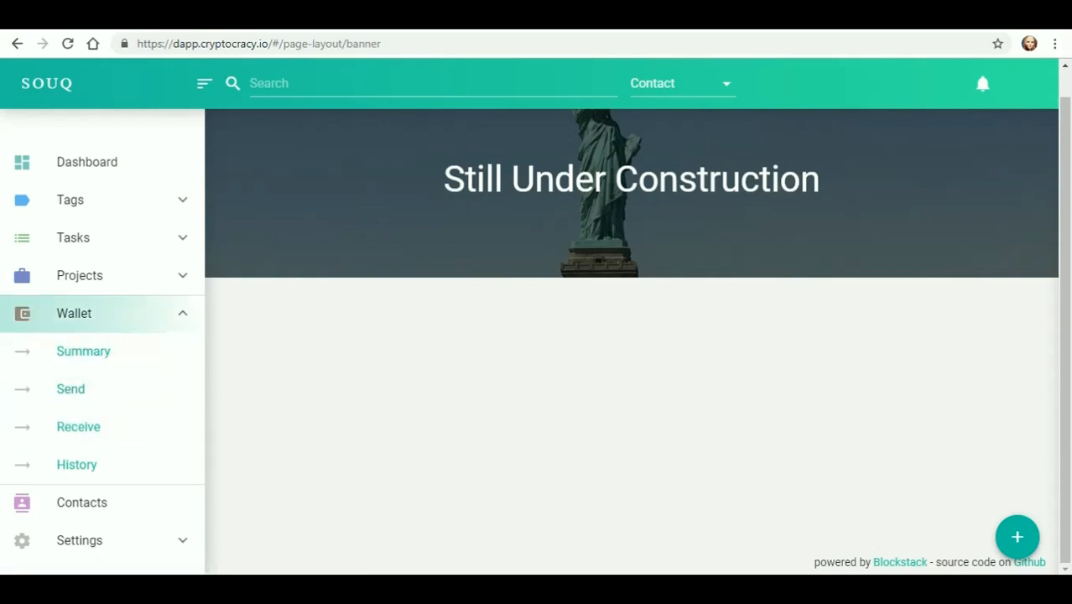
Expand Souq's Tasks section and visit the owned and favorite tags pages.
left_click(74, 238)
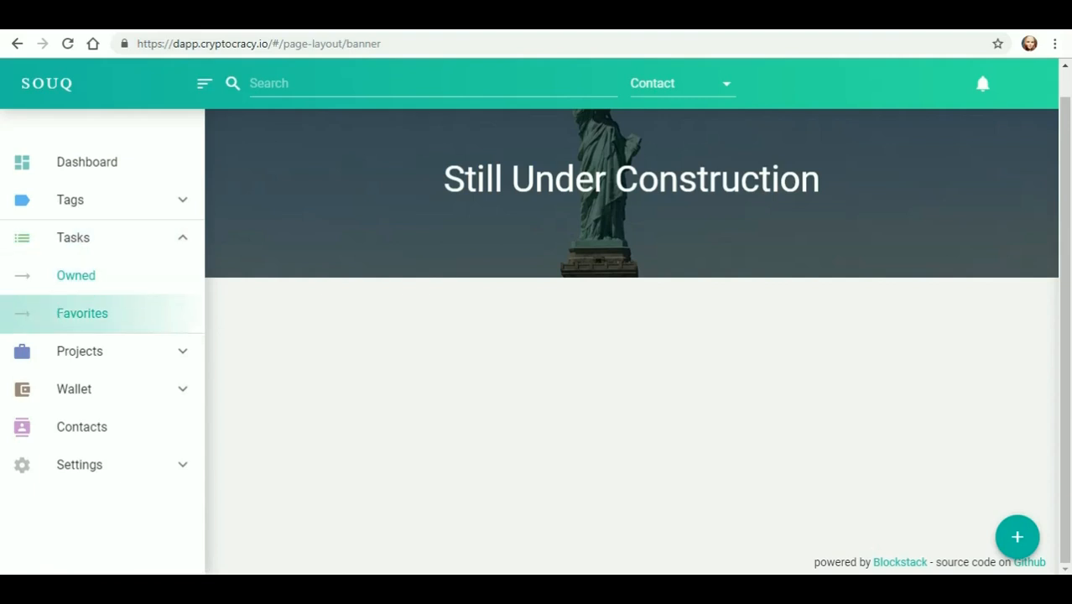
mouse_move(76, 275)
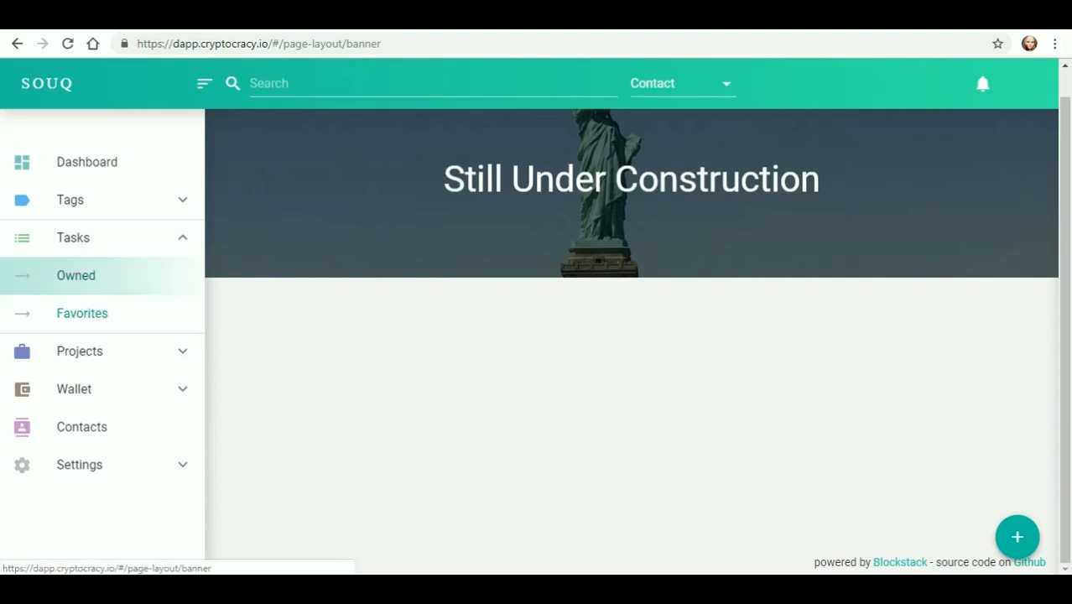
left_click(70, 200)
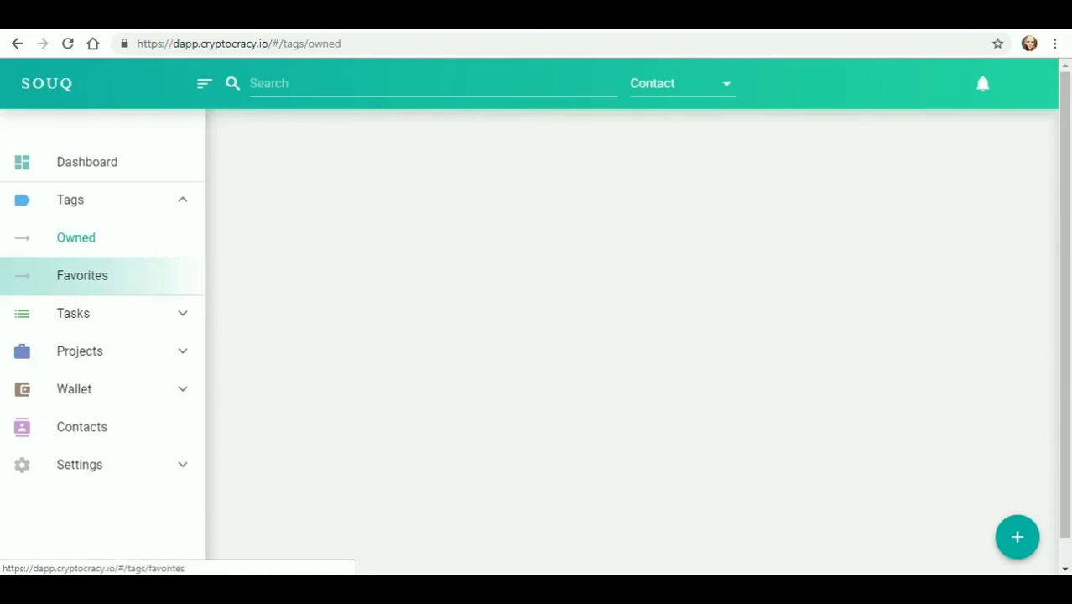
left_click(79, 464)
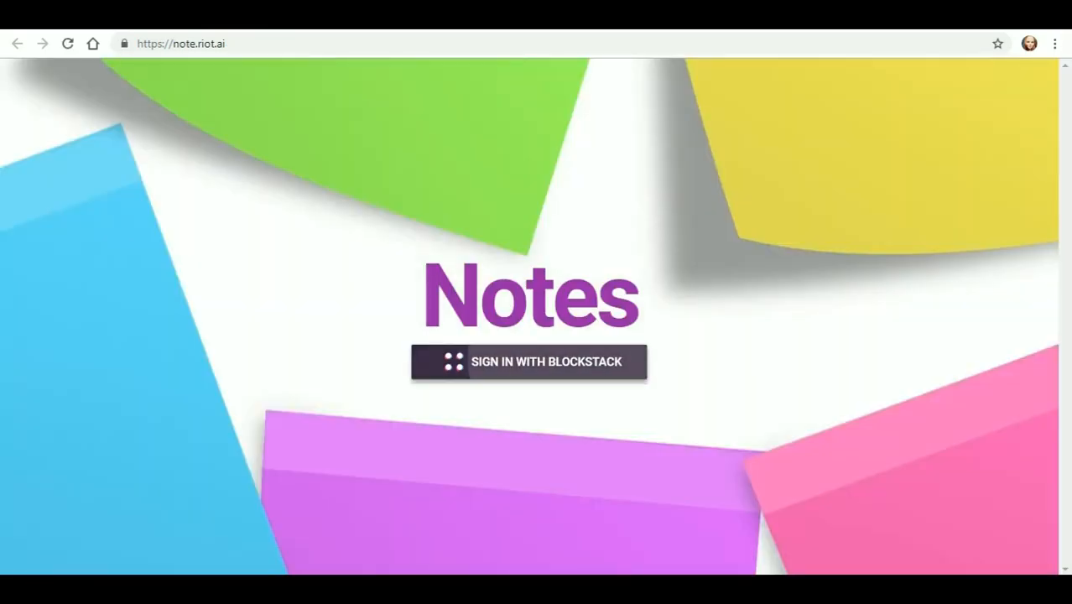
Sign into NoteRiot with the new Blockstack ID, reaching the empty notes page.
left_click(527, 363)
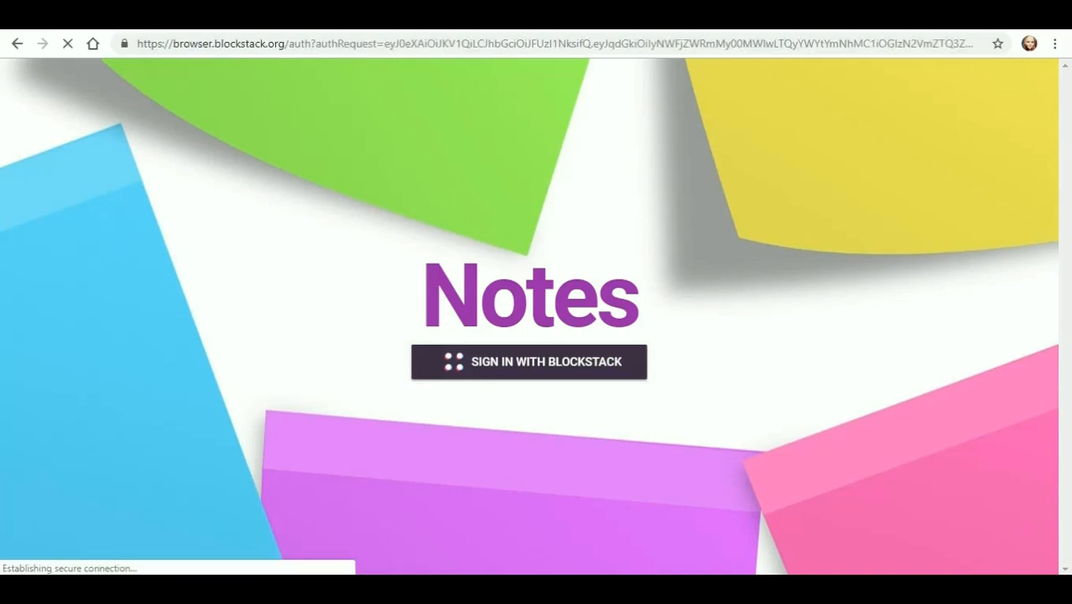
left_click(527, 362)
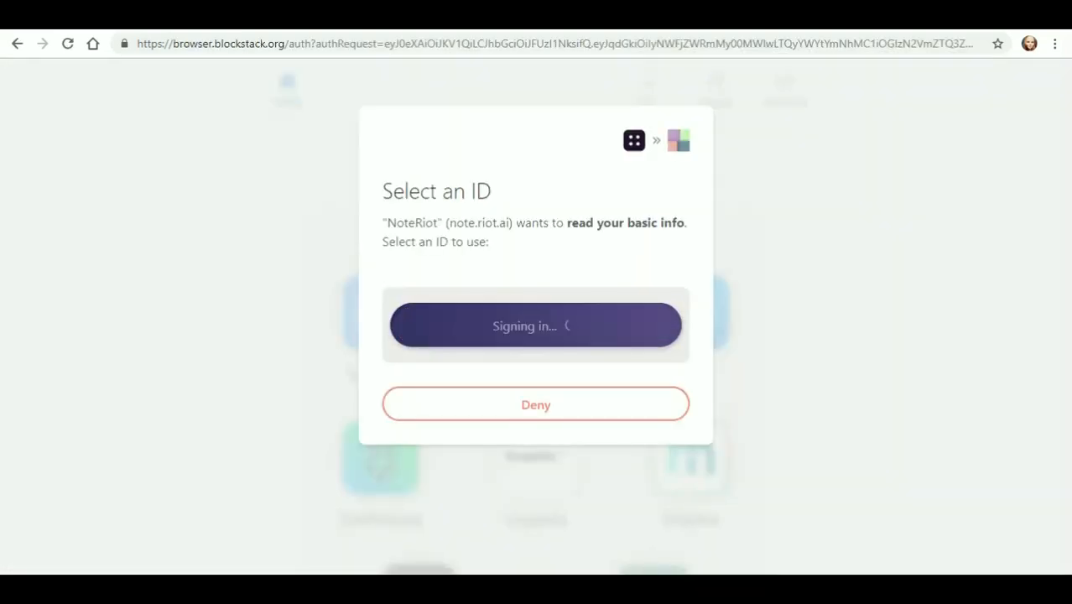
left_click(535, 326)
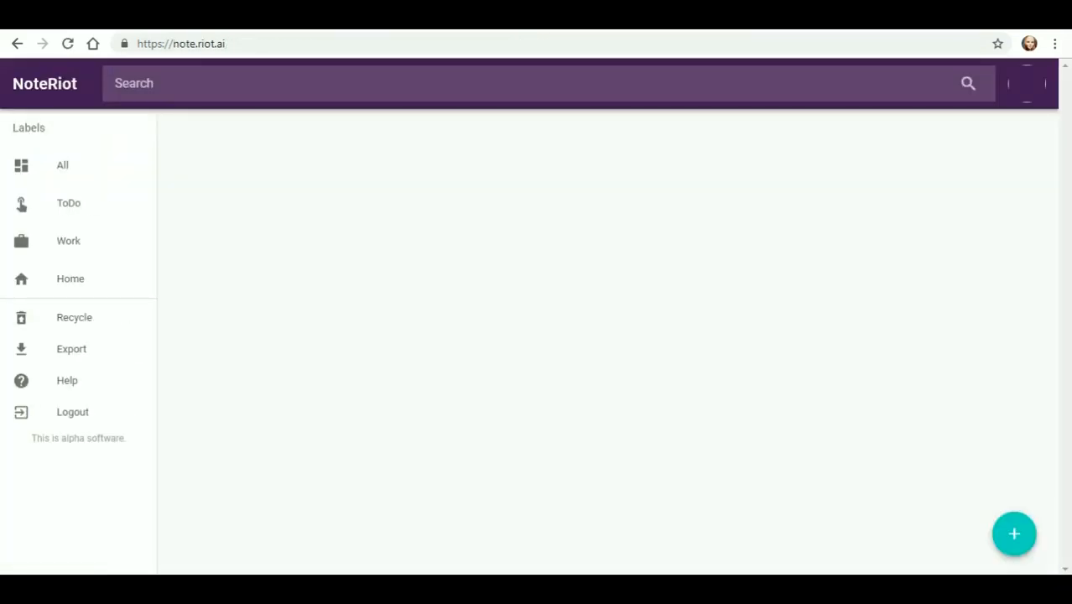
Filter notes by the ToDo label and export them as RiotNotes.md.
left_click(987, 84)
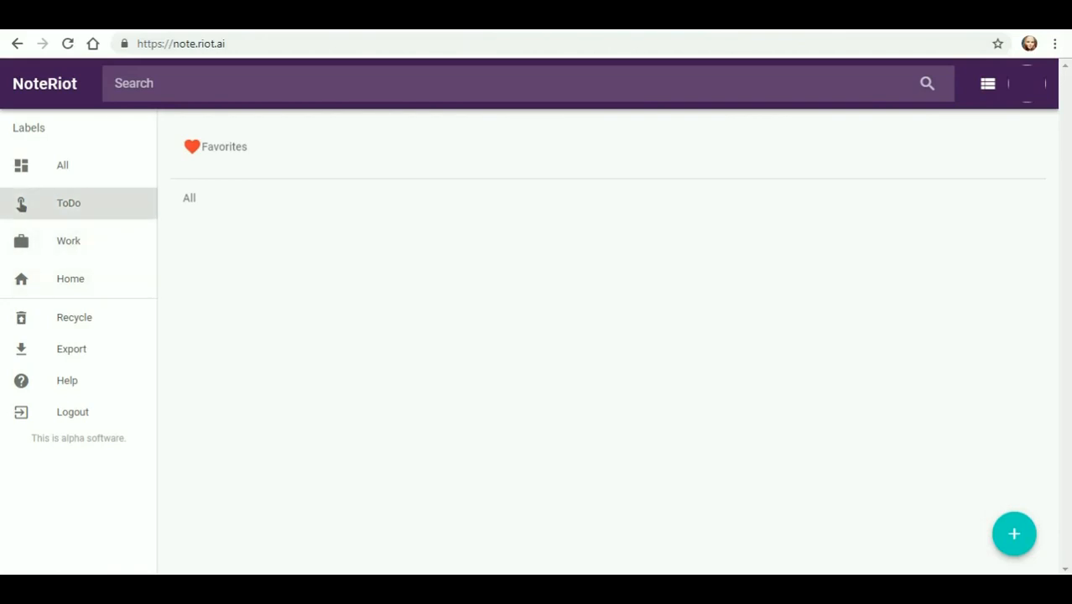
left_click(62, 165)
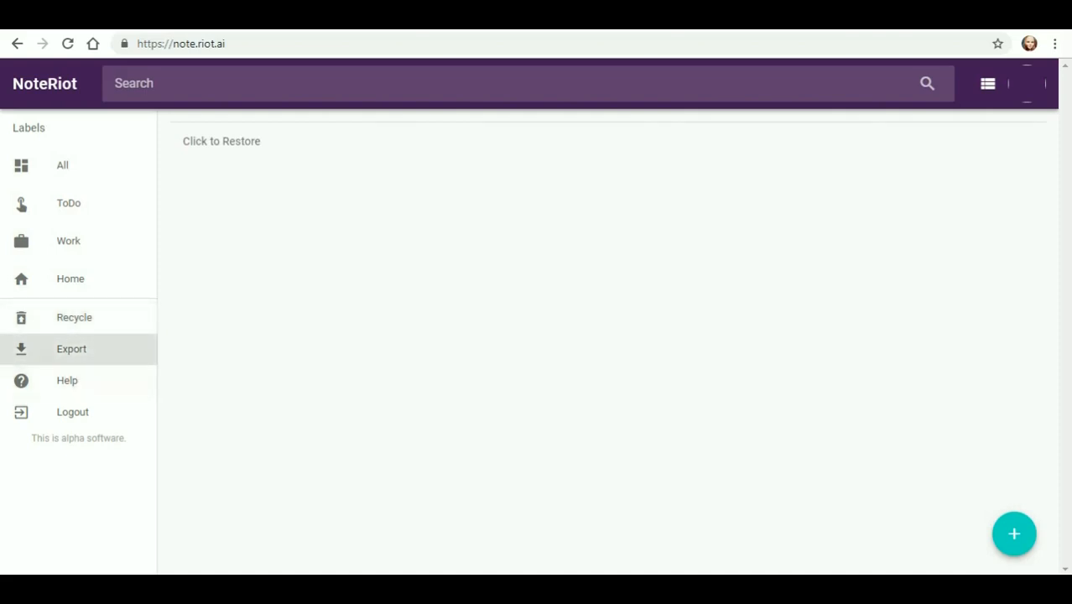
left_click(69, 349)
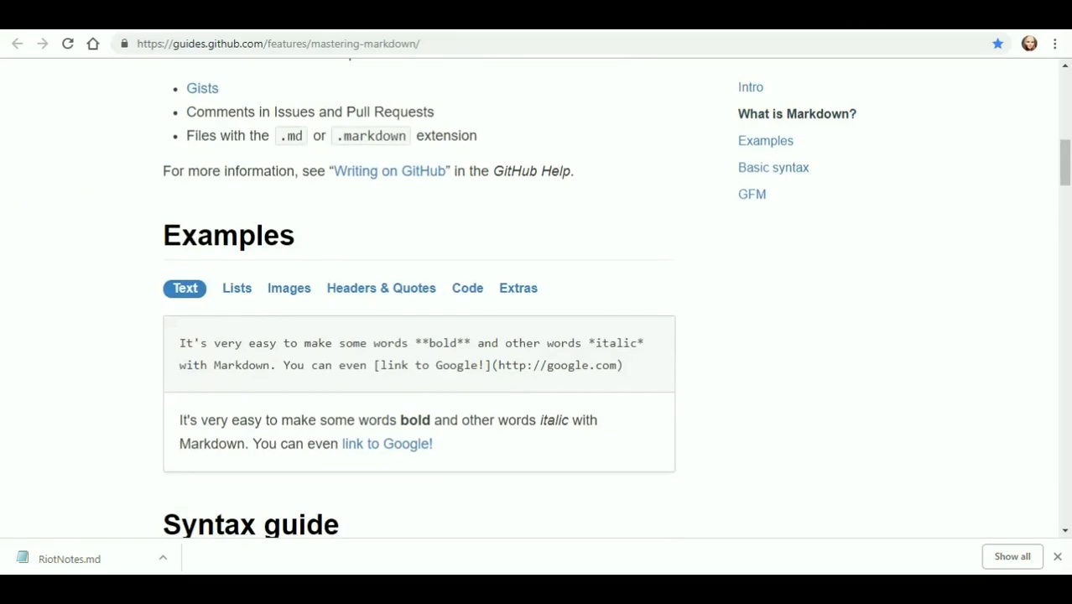
Consult the Markdown guide and start a new blank note.
scroll("down", 3)
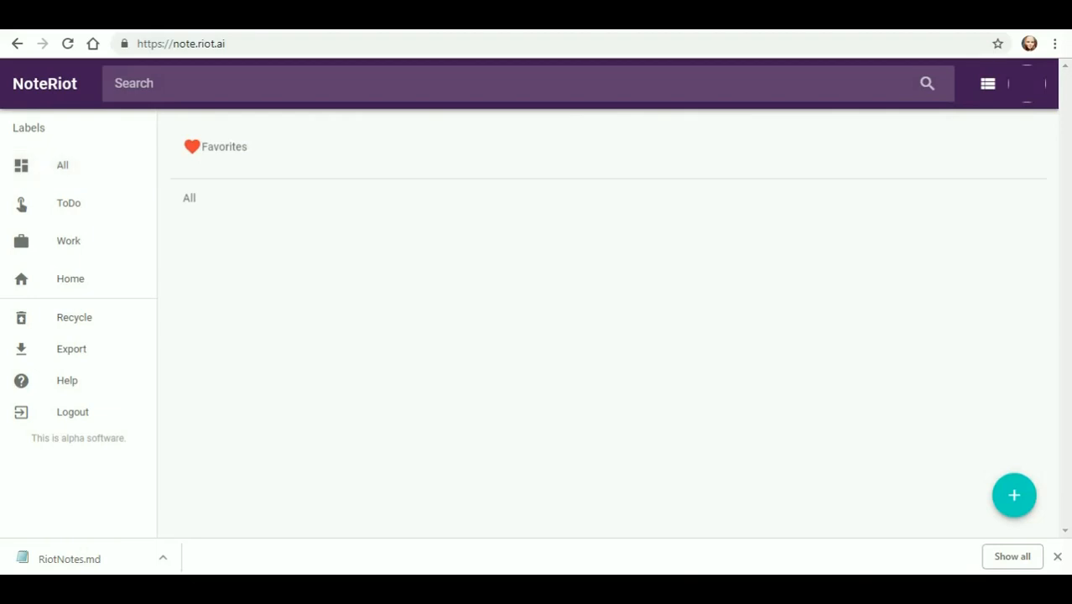
left_click(1014, 493)
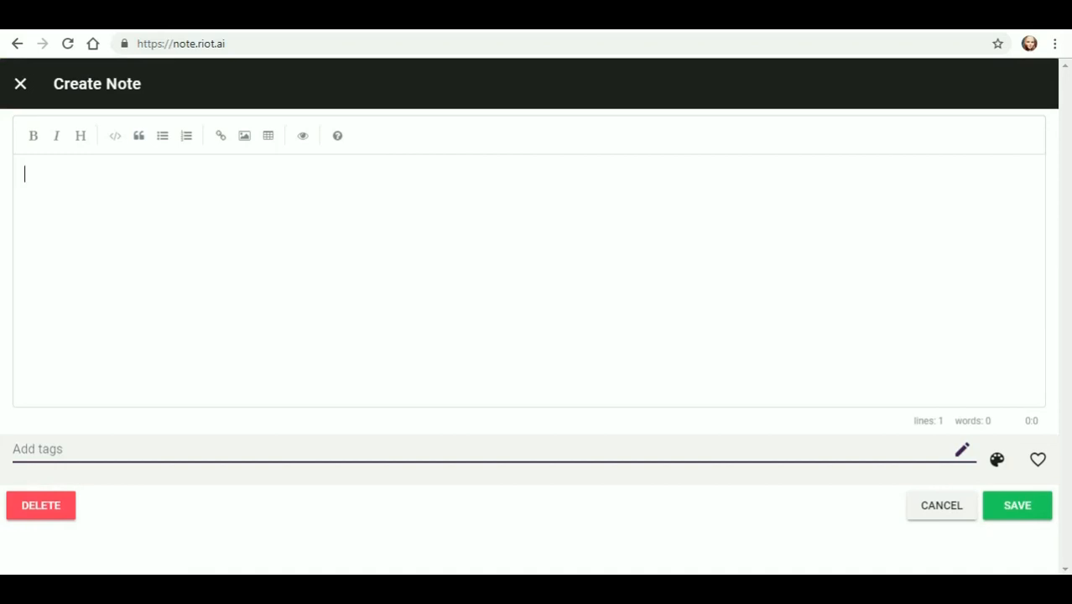
Write the note "Hello world! I have a lot to do!", toggle its favorite heart and save it.
type("Hello world")
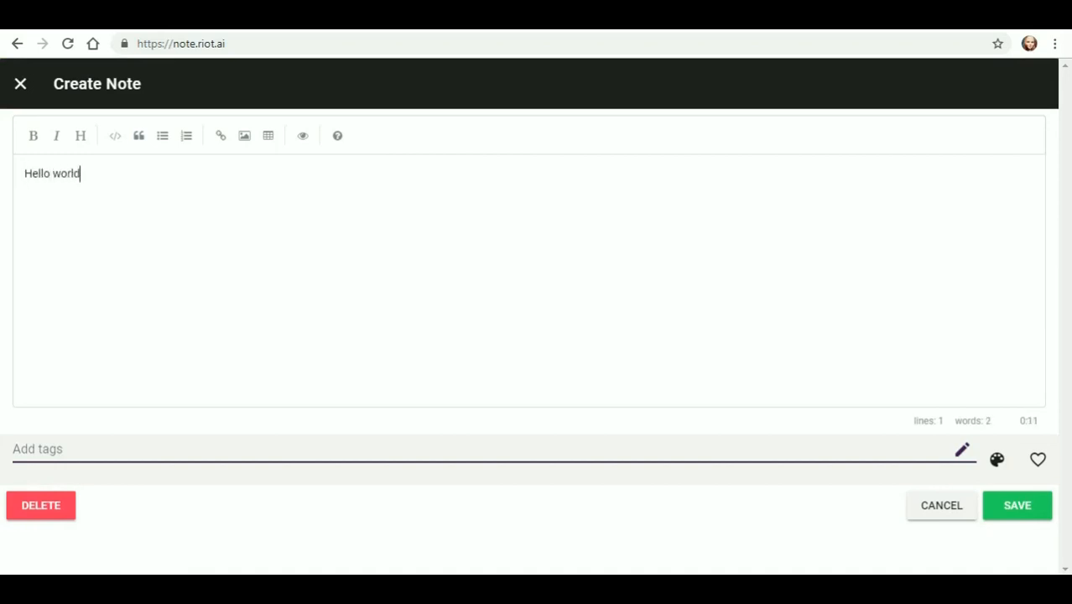
type("! I have a")
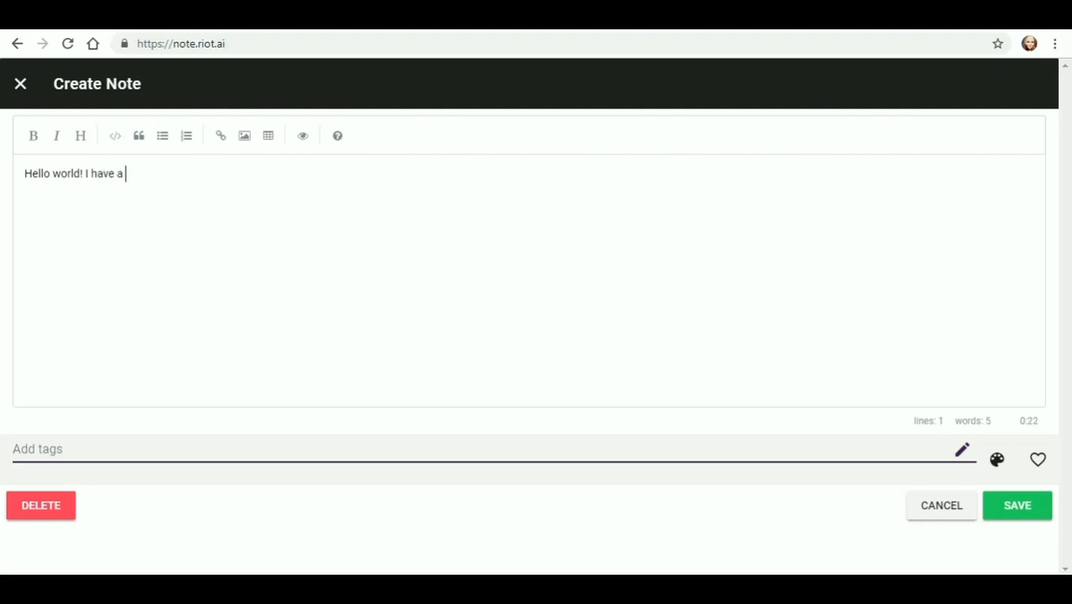
type("lot to do")
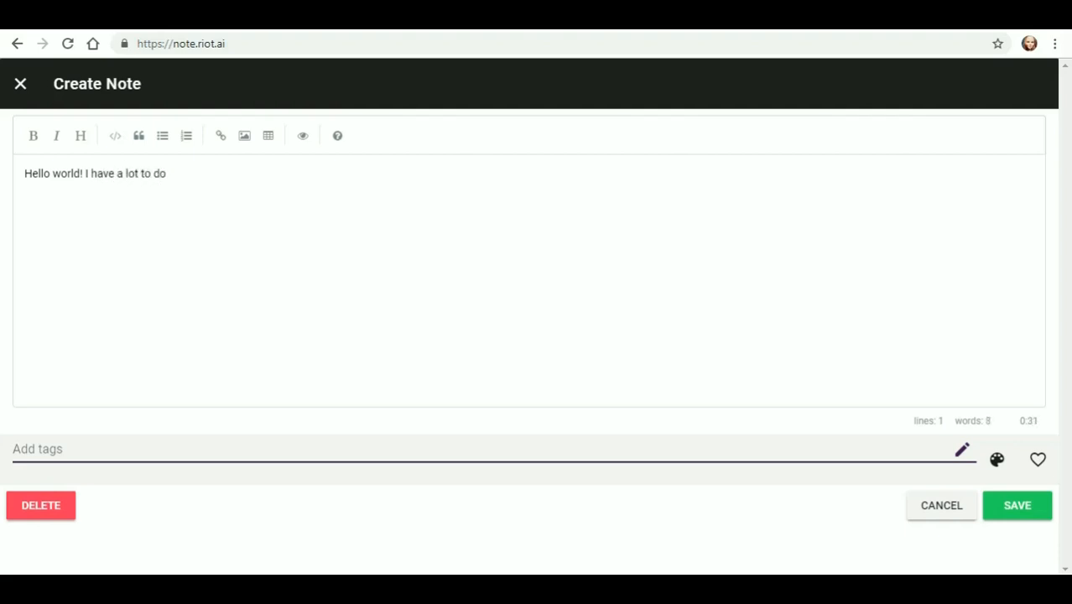
type("!")
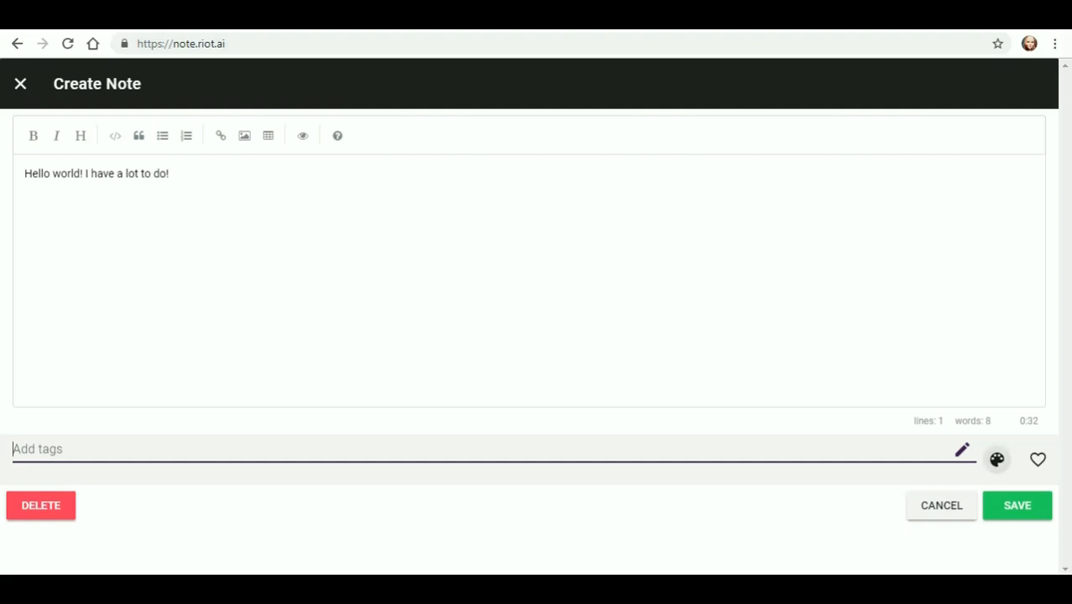
left_click(1037, 460)
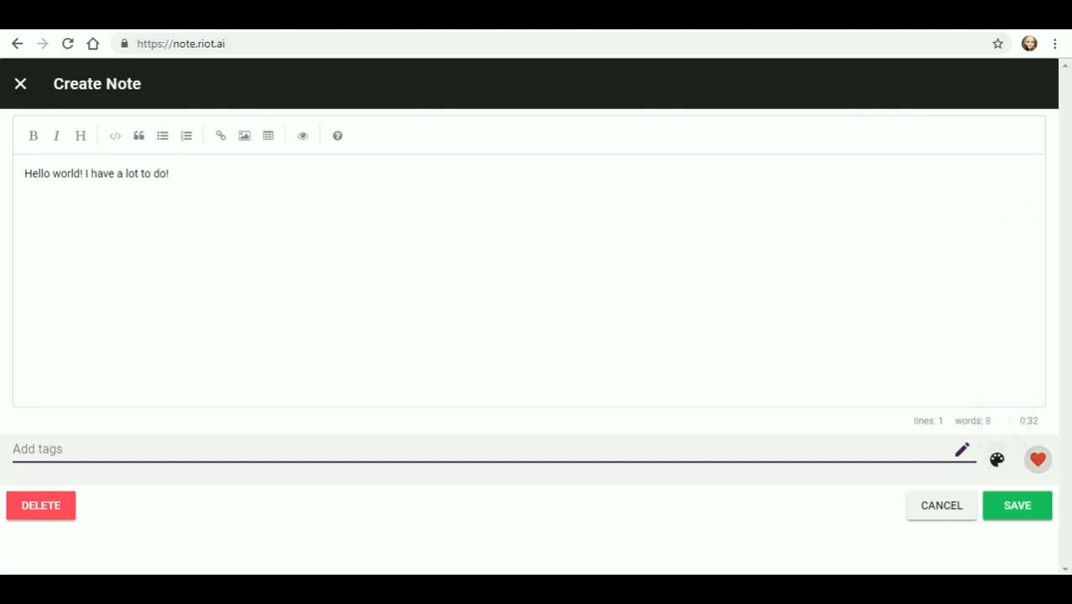
left_click(1041, 460)
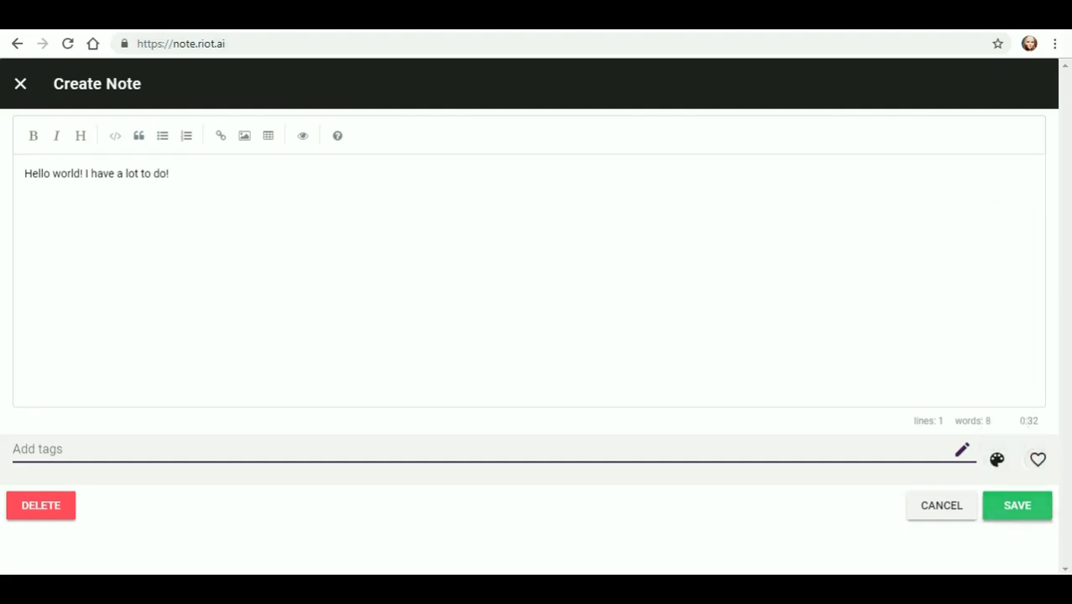
left_click(1017, 505)
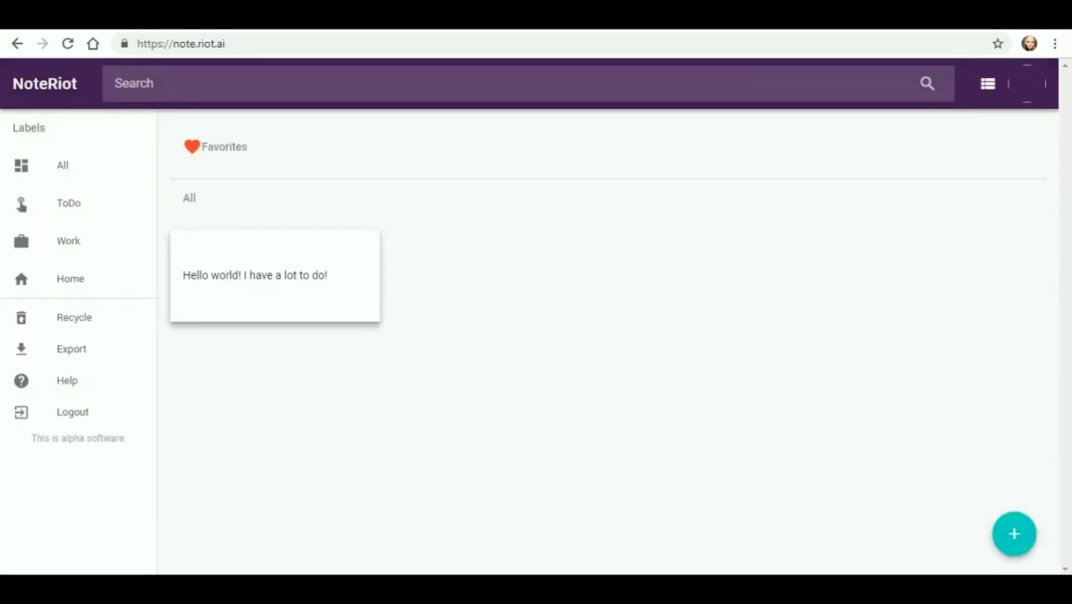
Reopen the saved note, preview its rendered text, cancel and log out of NoteRiot.
left_click(273, 275)
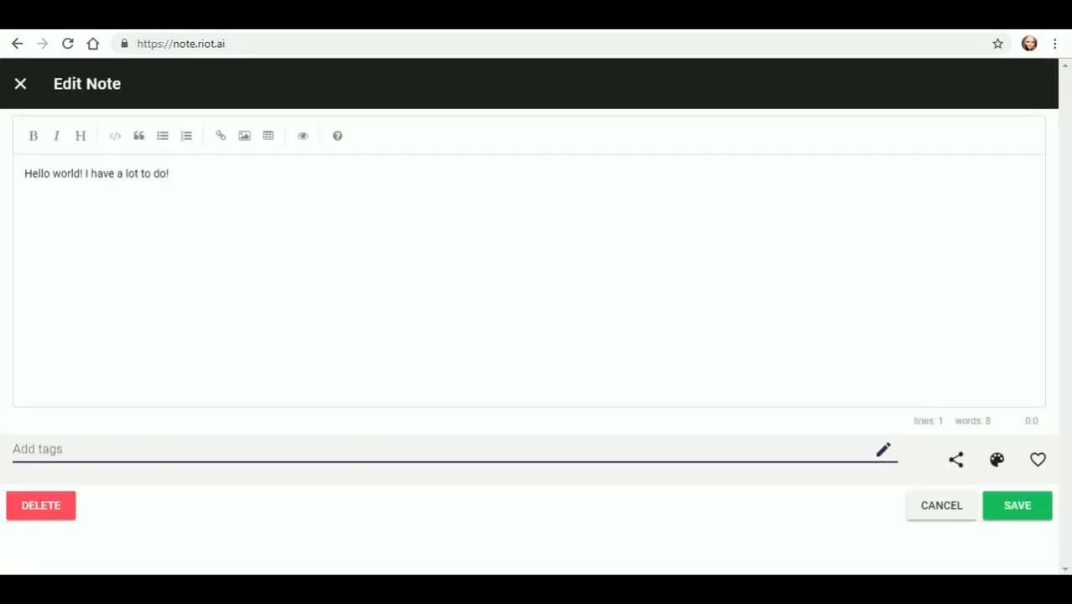
left_click(302, 134)
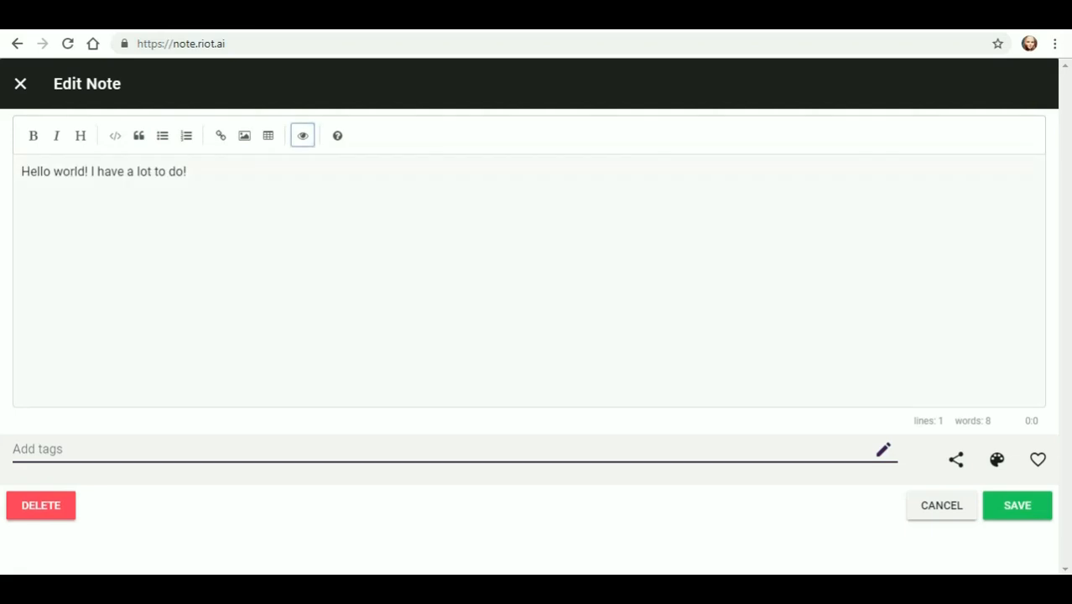
mouse_move(302, 134)
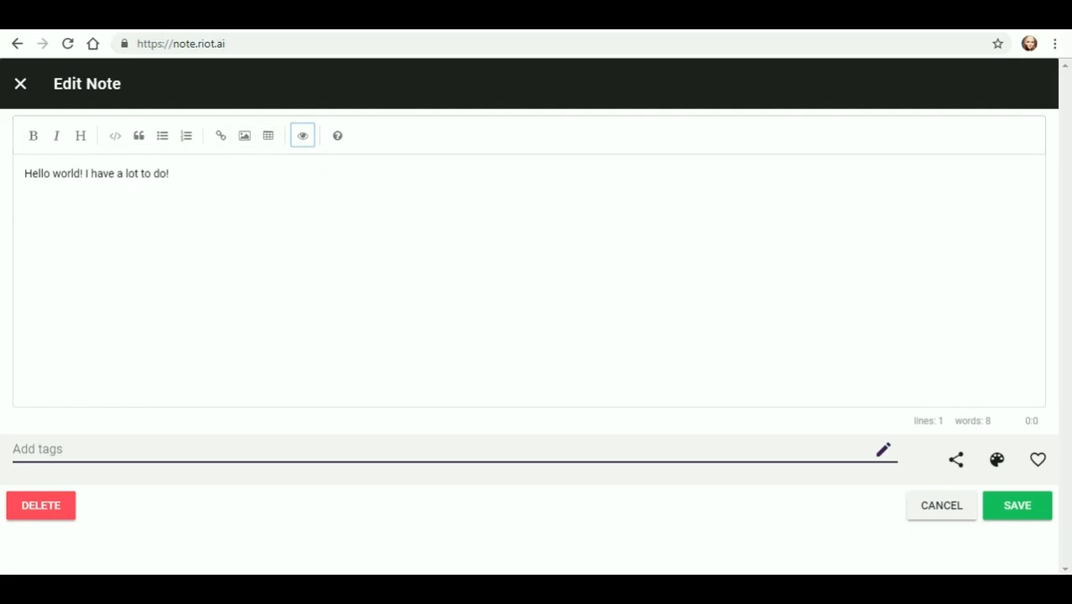
left_click(1017, 505)
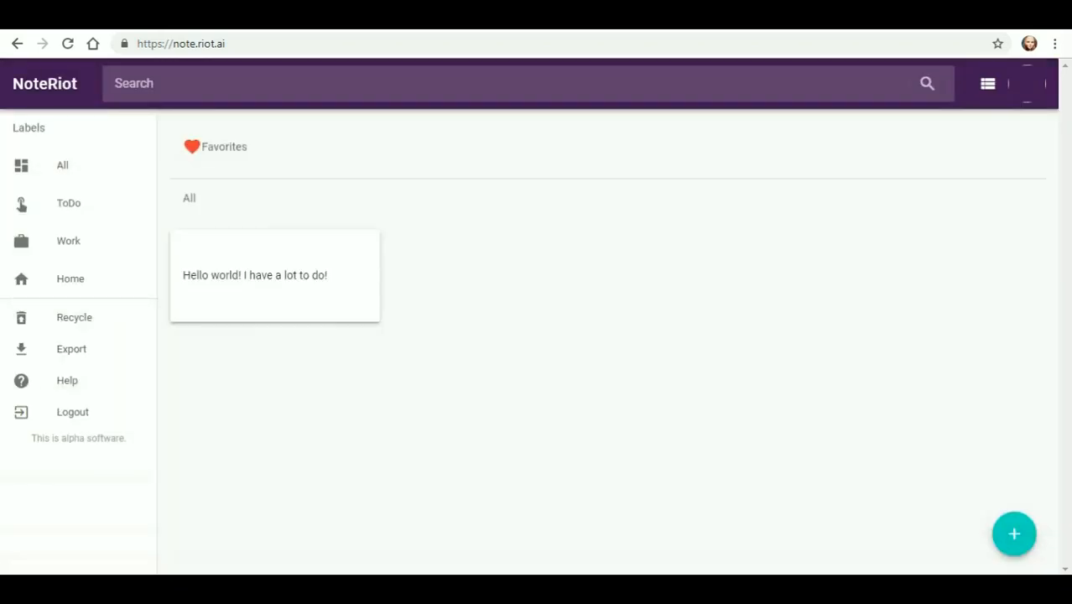
left_click(987, 84)
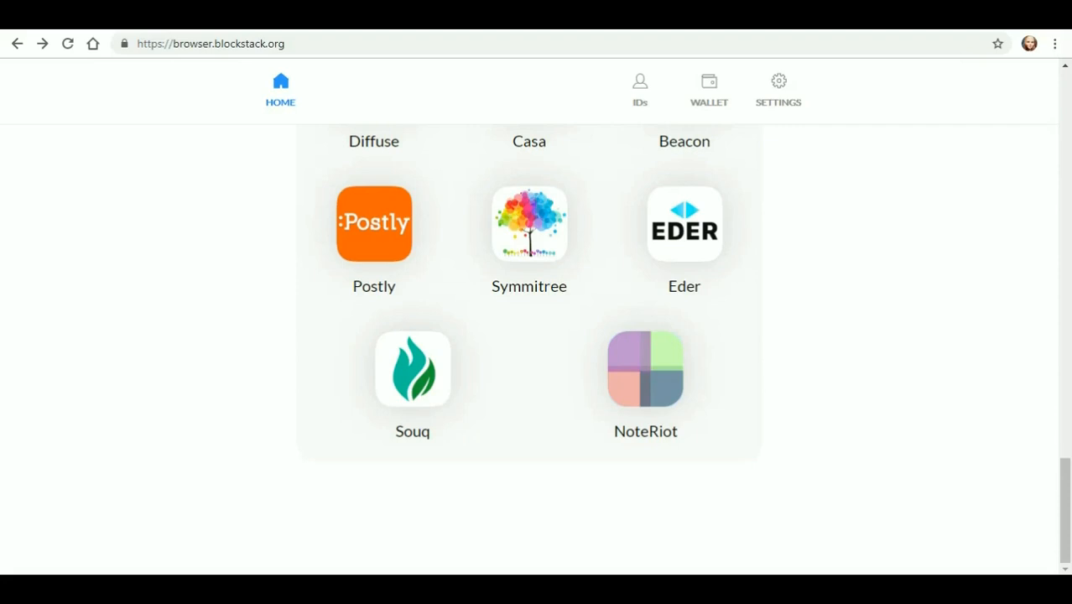
Scroll blockstack.org to the 'View all live Blockstack dapps' card and follow it to app.co.
scroll("up", 3)
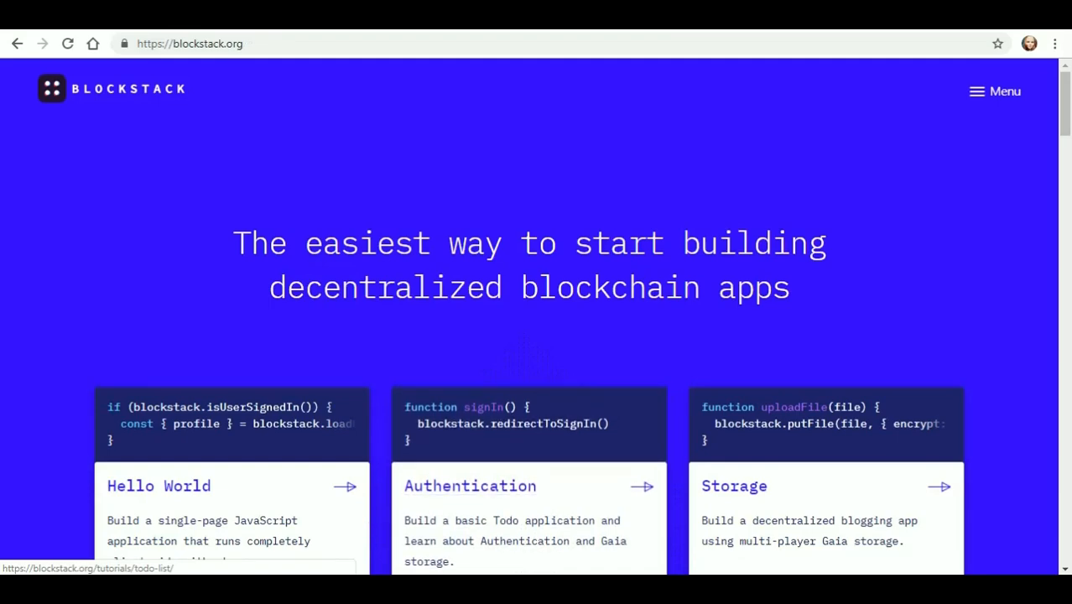
scroll("down", 3)
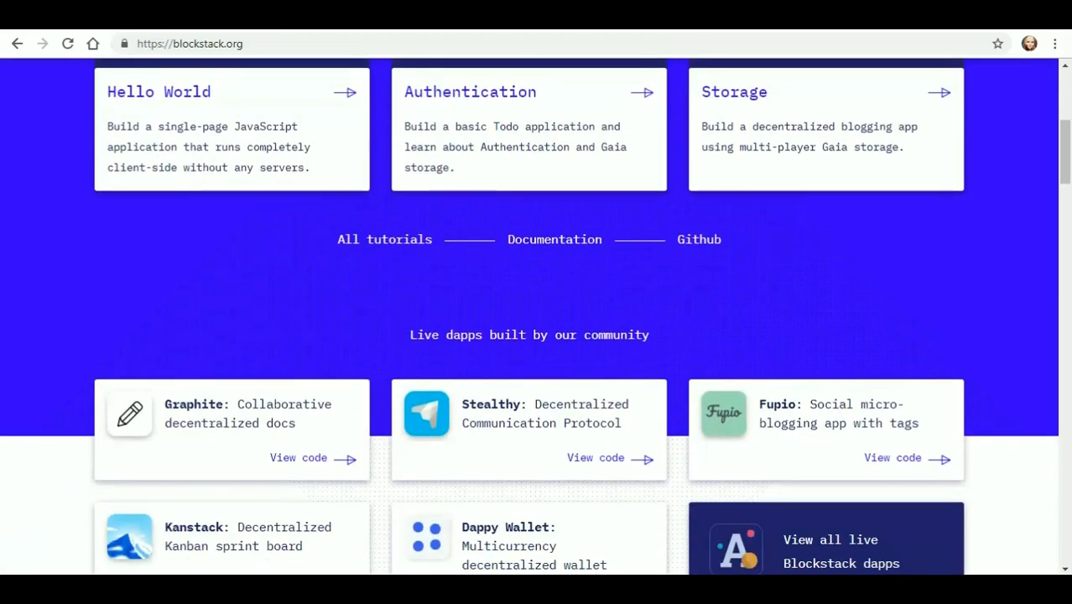
scroll("down", 3)
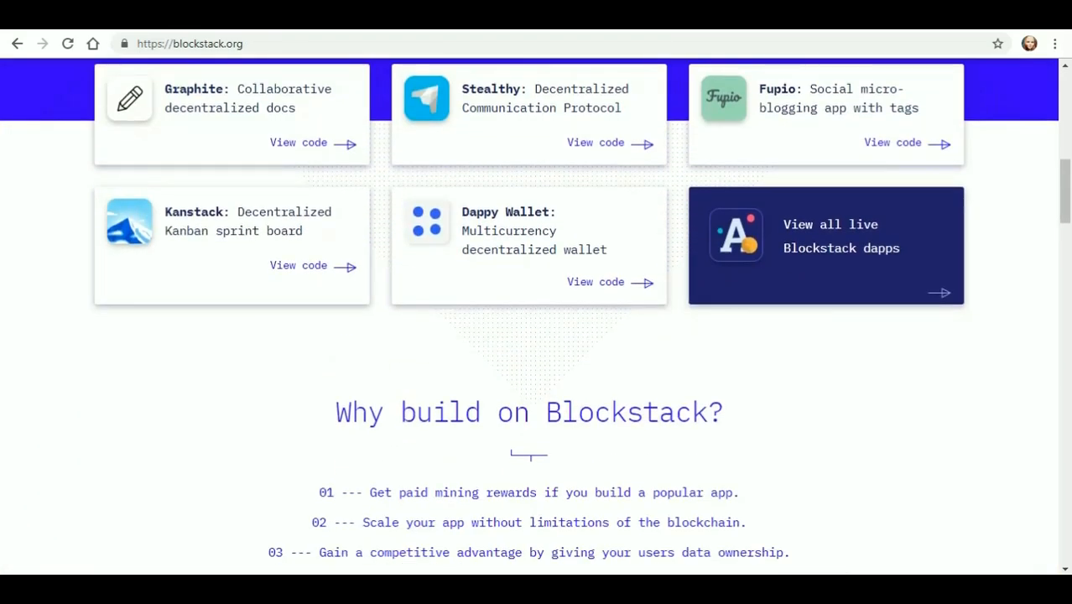
left_click(825, 245)
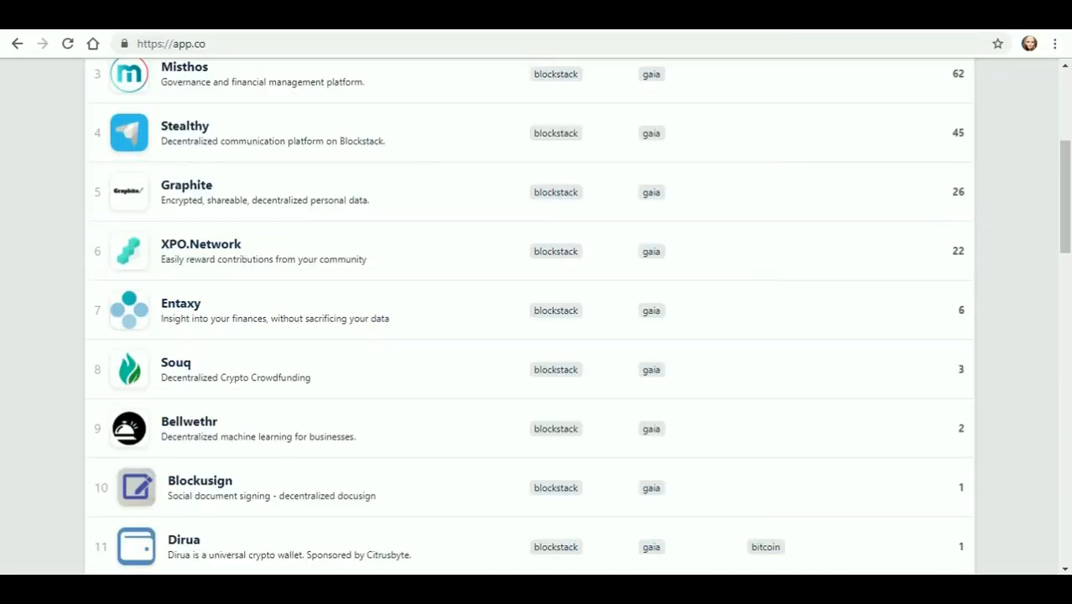
Open XPO.Network from app.co and go to its explore communities page.
left_click(201, 252)
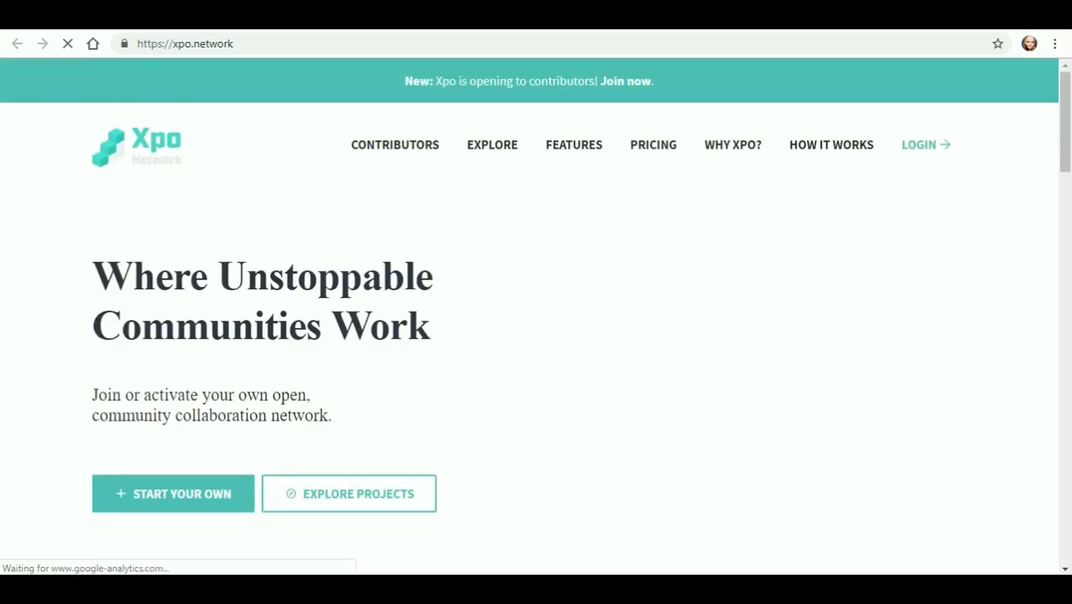
scroll("down", 3)
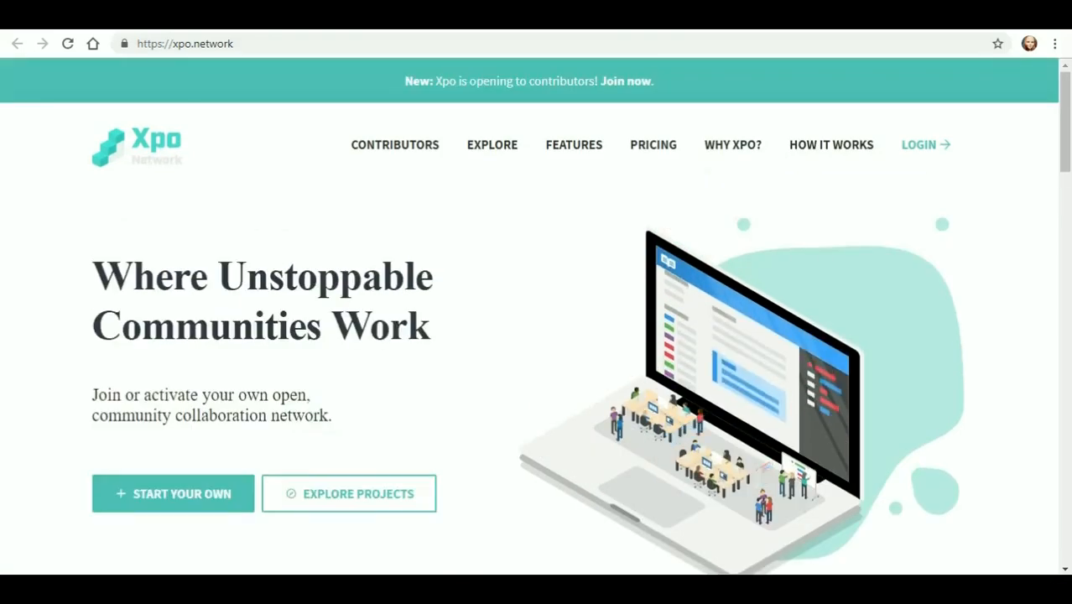
left_click(492, 144)
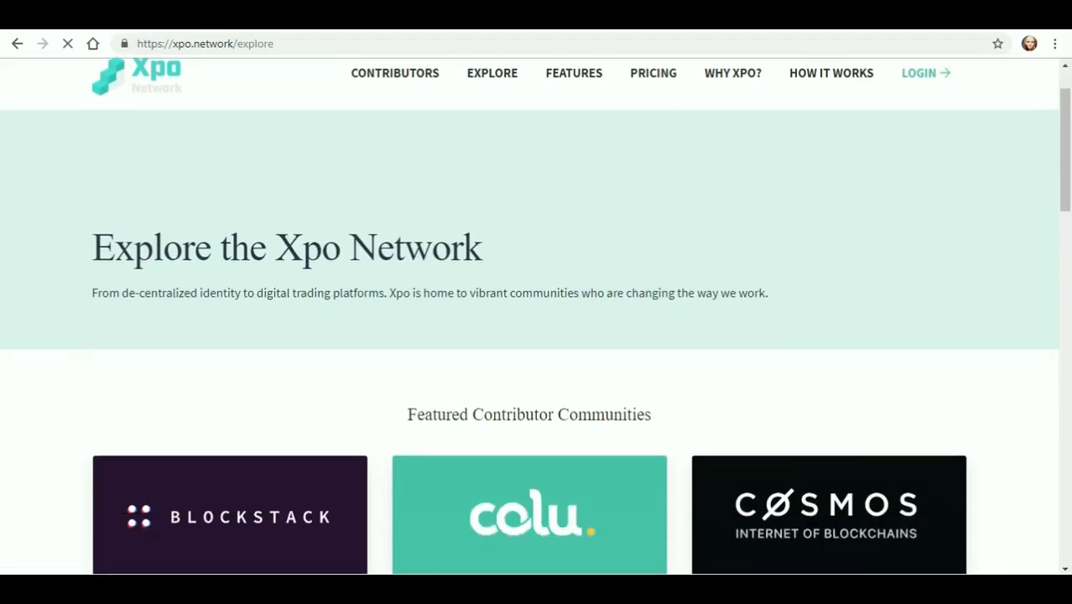
Scroll through Xpo's featured contributor communities like Dharma, Fysical and Havven down to the user-governed ones.
scroll("down", 3)
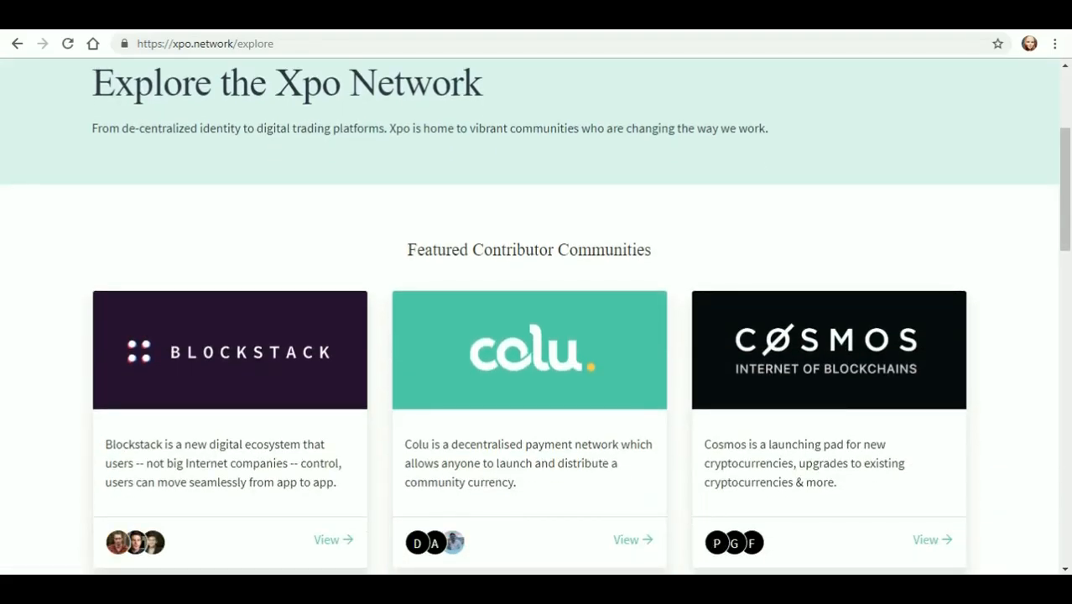
scroll("down", 3)
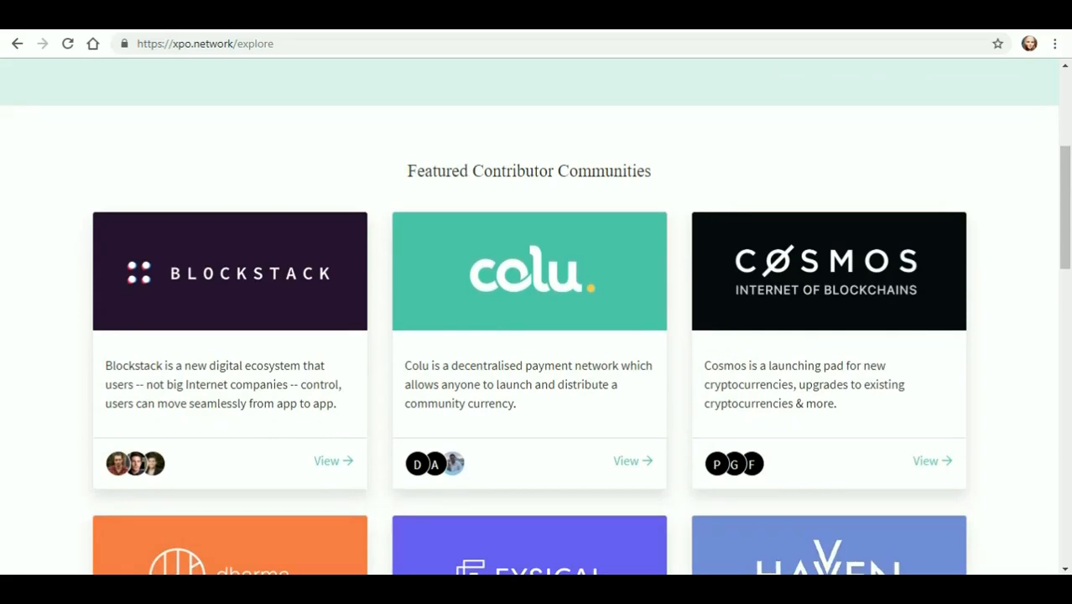
scroll("down", 3)
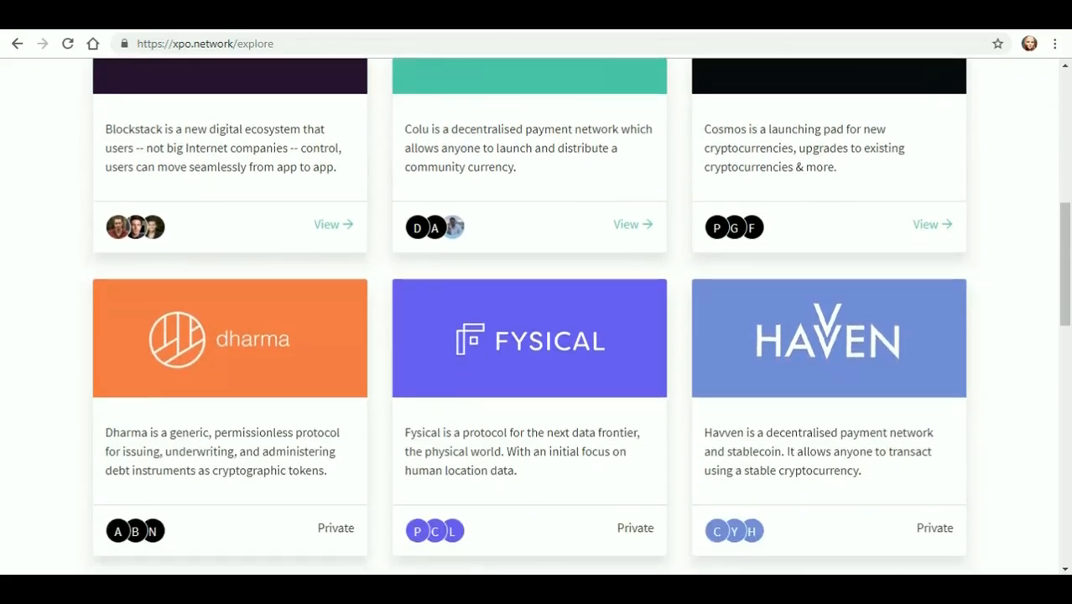
scroll("down", 3)
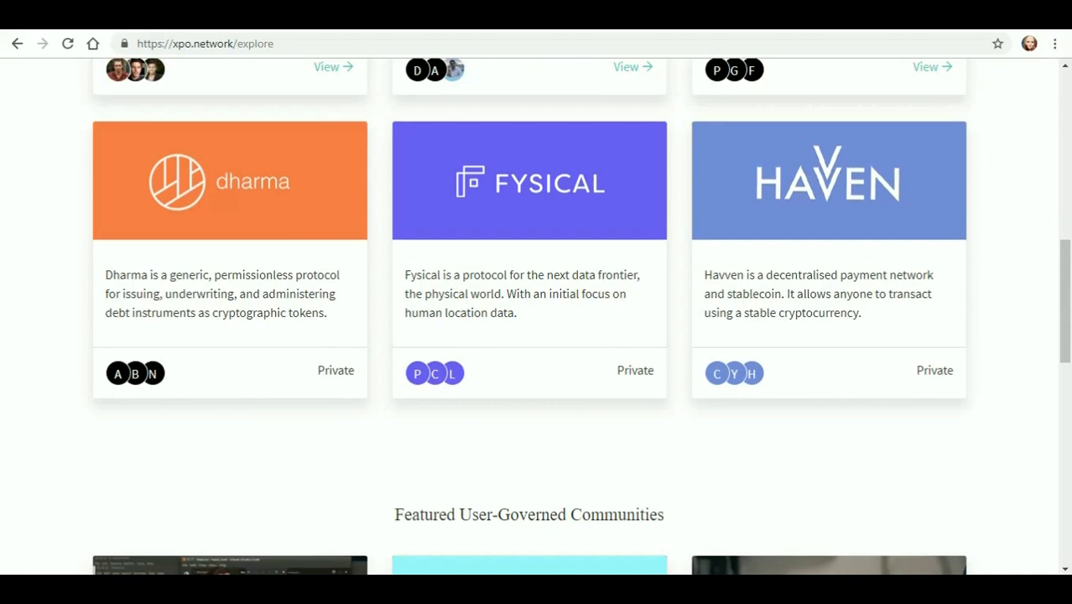
scroll("down", 3)
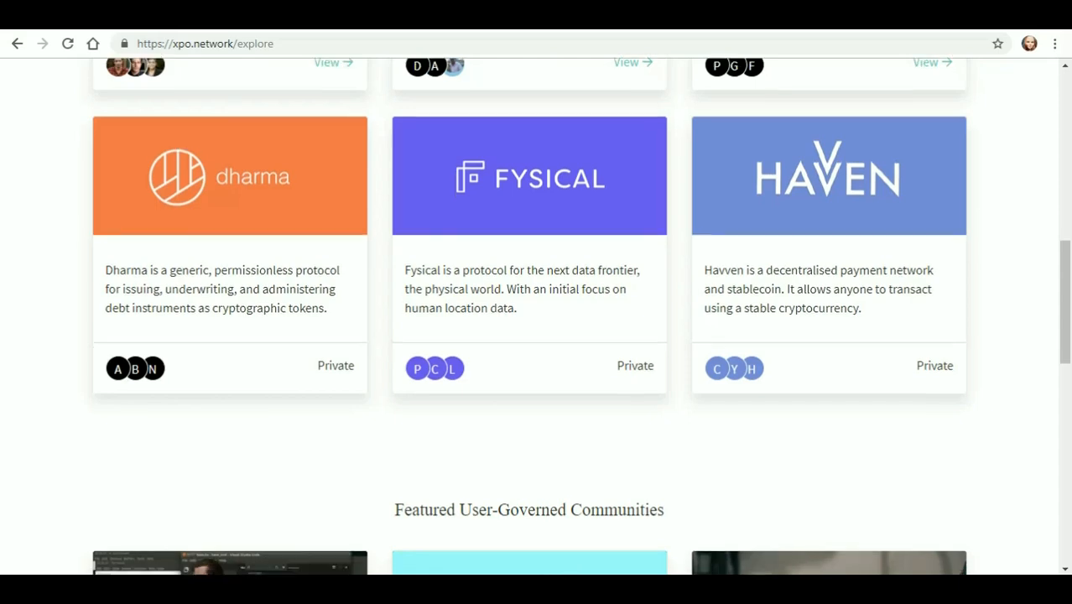
scroll("down", 3)
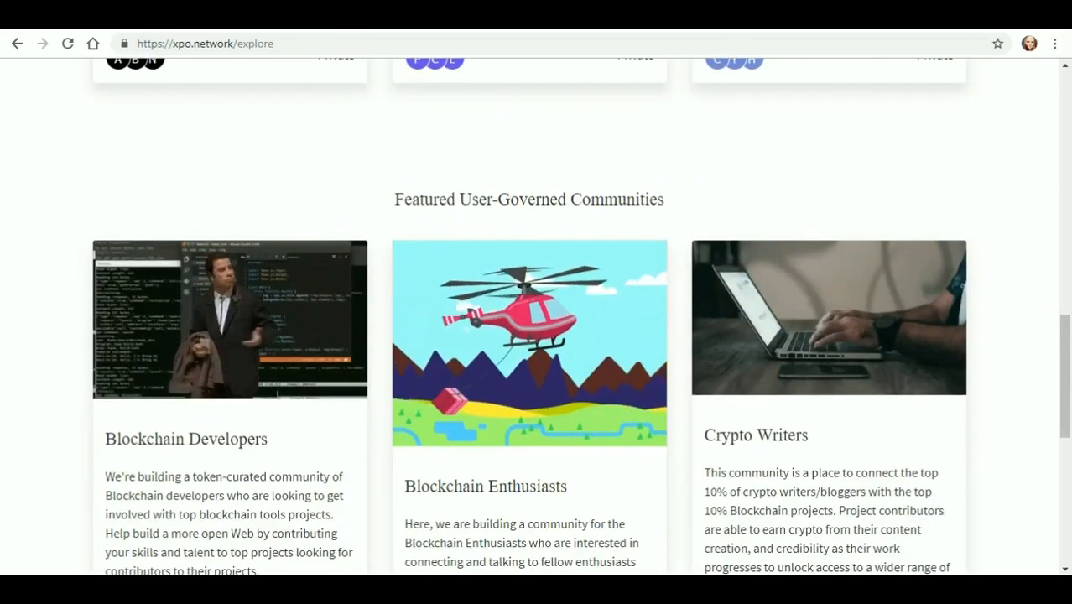
scroll("down", 3)
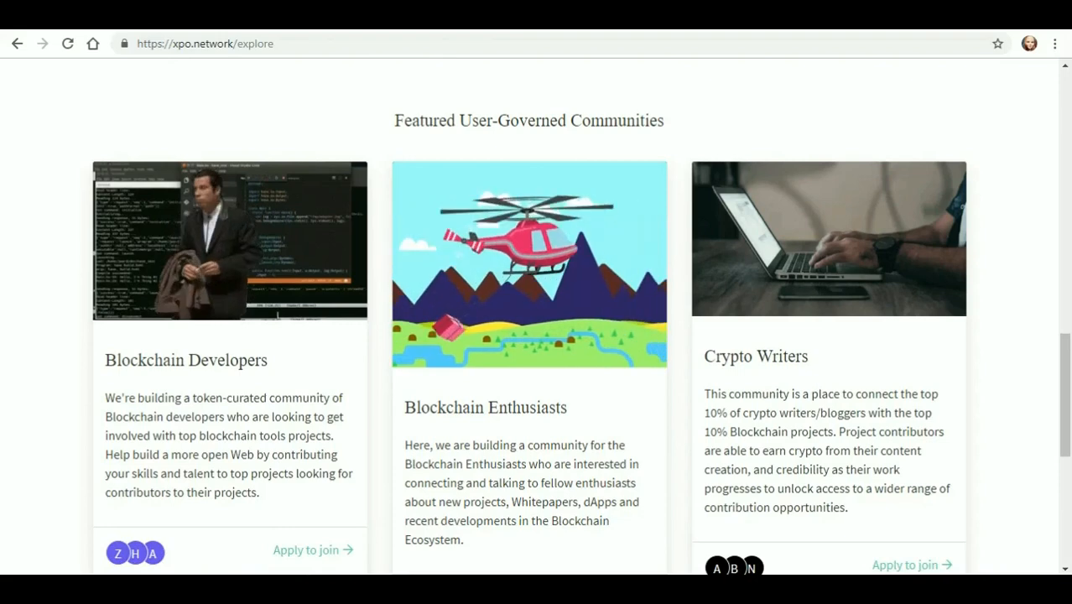
scroll("down", 3)
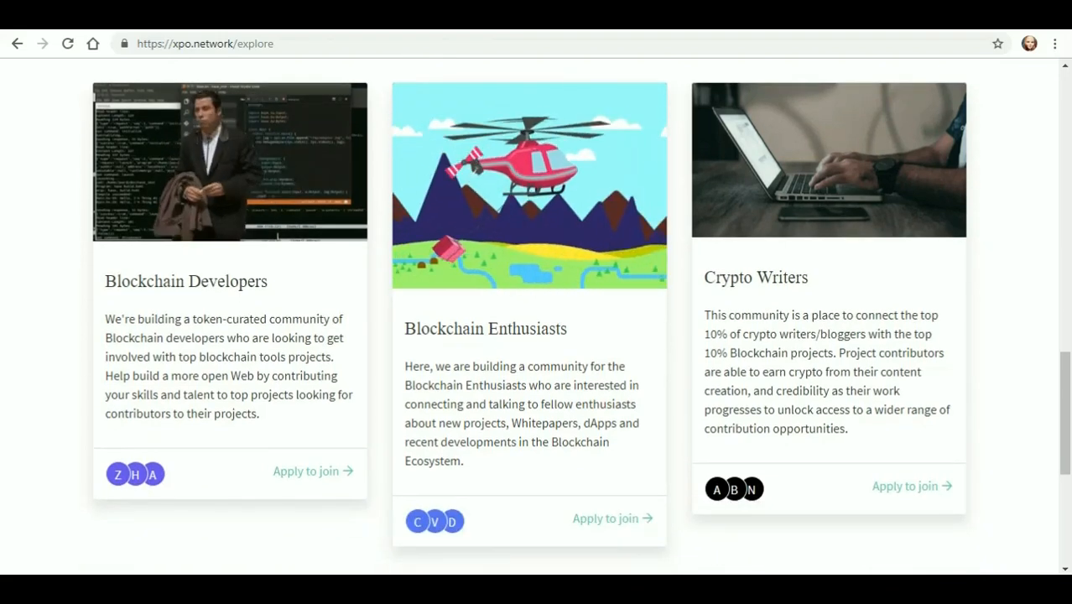
left_click_drag(215, 319, 289, 318)
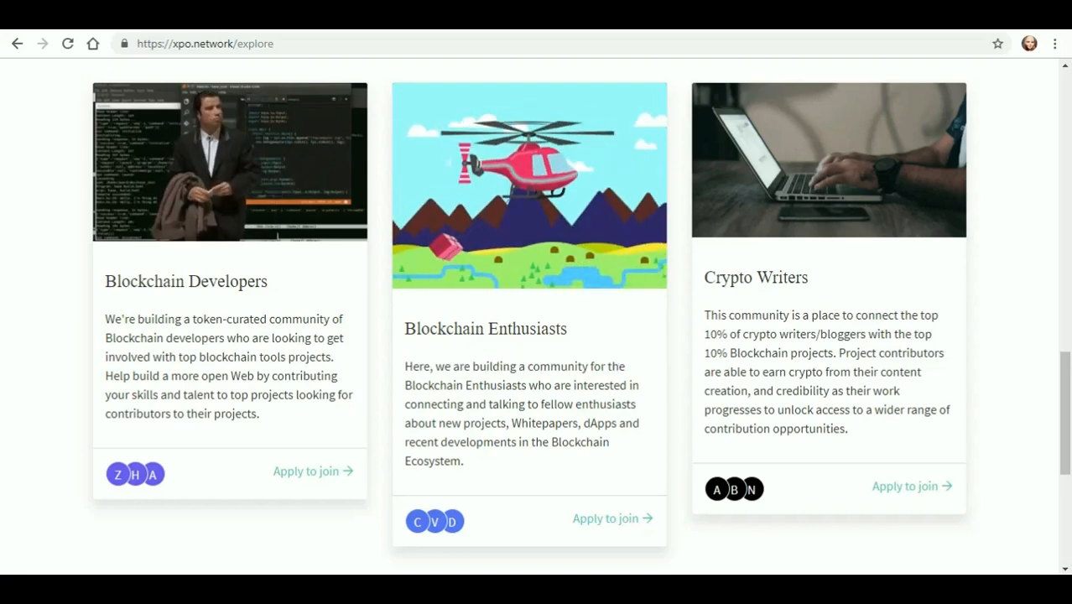
scroll("down", 3)
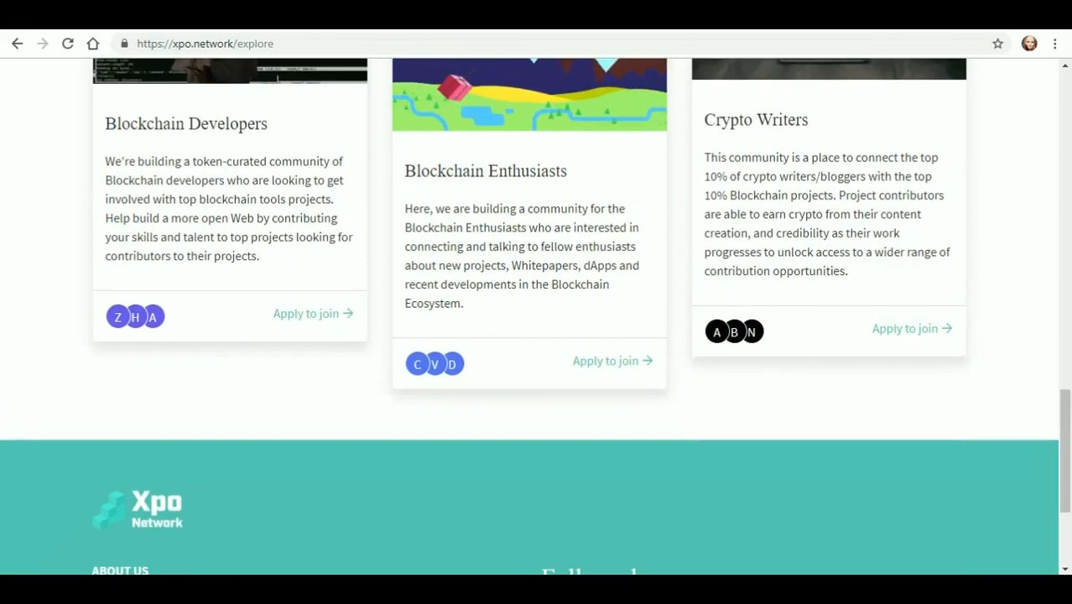
mouse_move(906, 328)
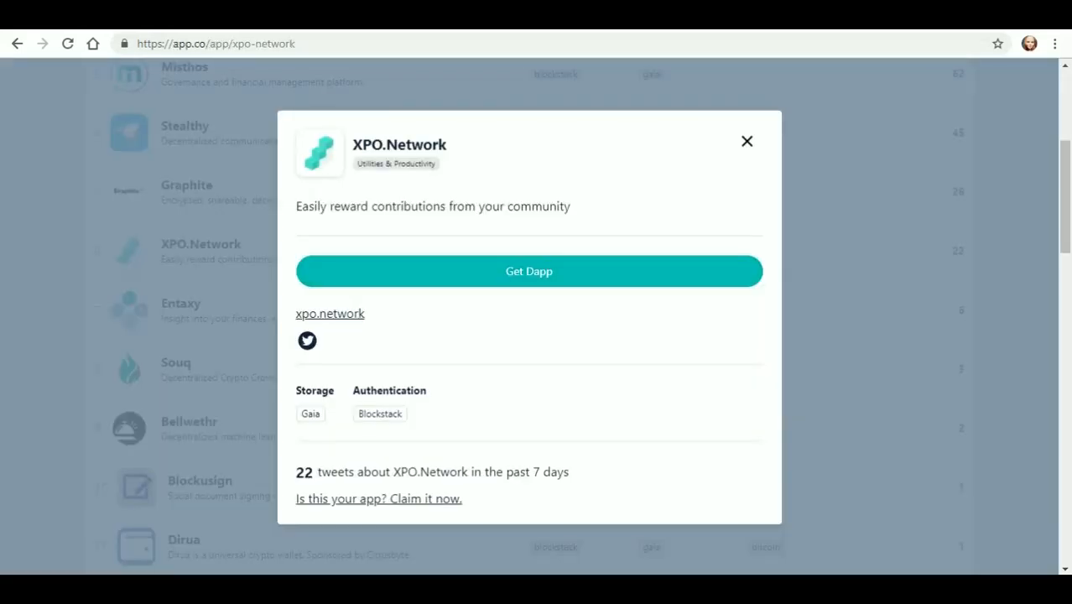
Close the XPO.Network details on app.co and open the Entaxy dApp.
left_click(747, 141)
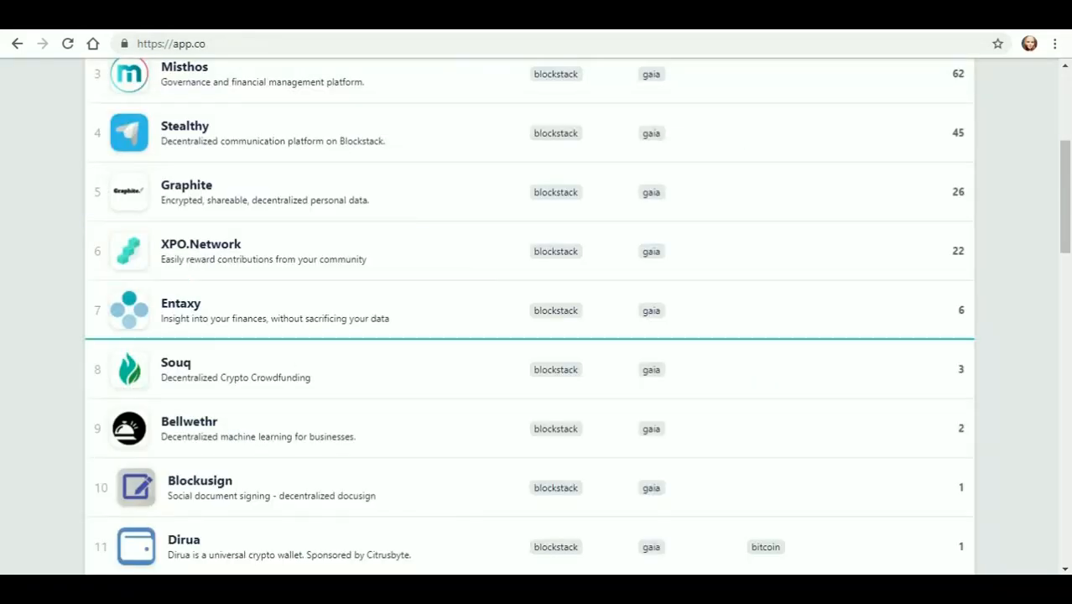
left_click(181, 304)
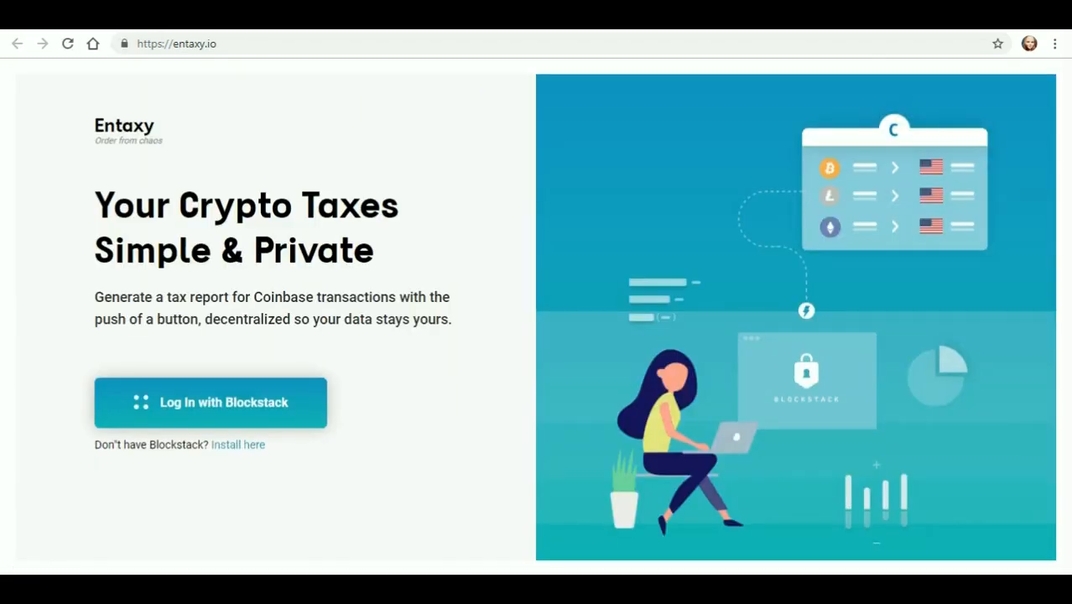
Log into Entaxy through the Blockstack web app with the new ID, reaching Manage transactions.
left_click(212, 403)
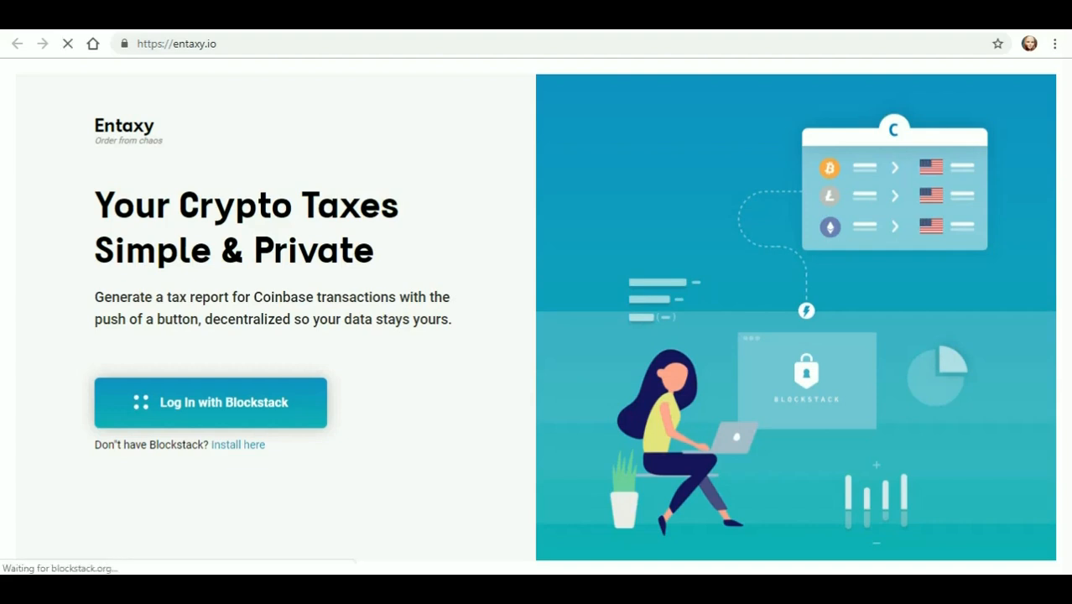
left_click(210, 403)
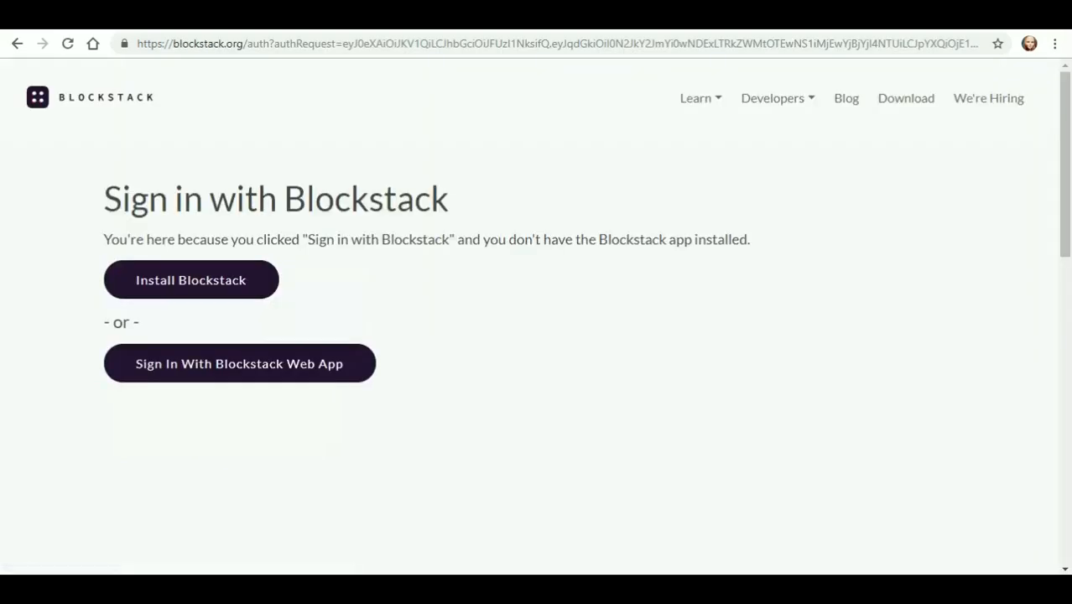
left_click(239, 362)
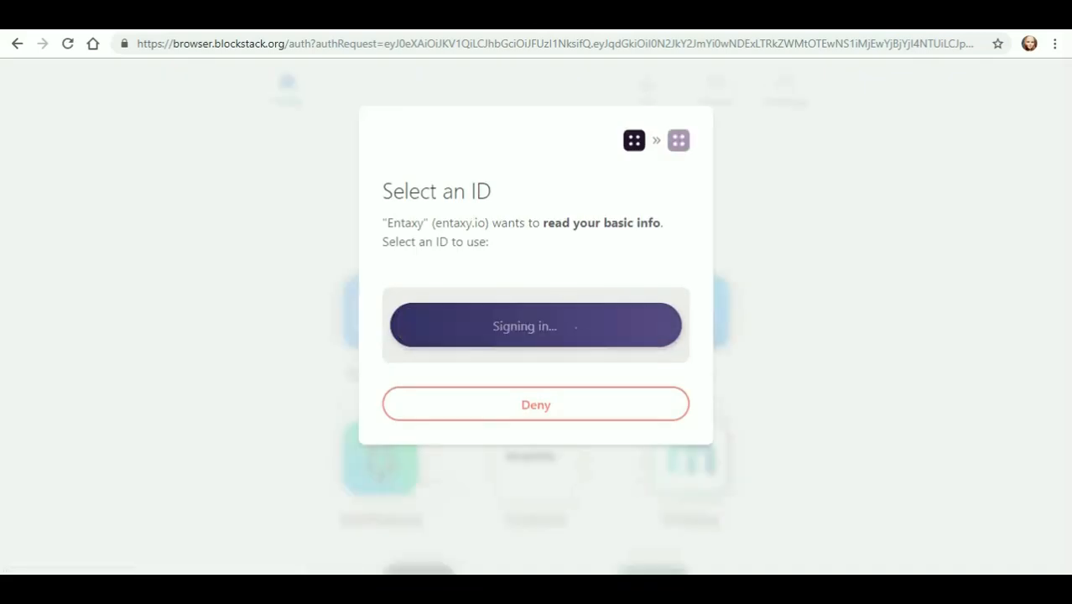
left_click(535, 326)
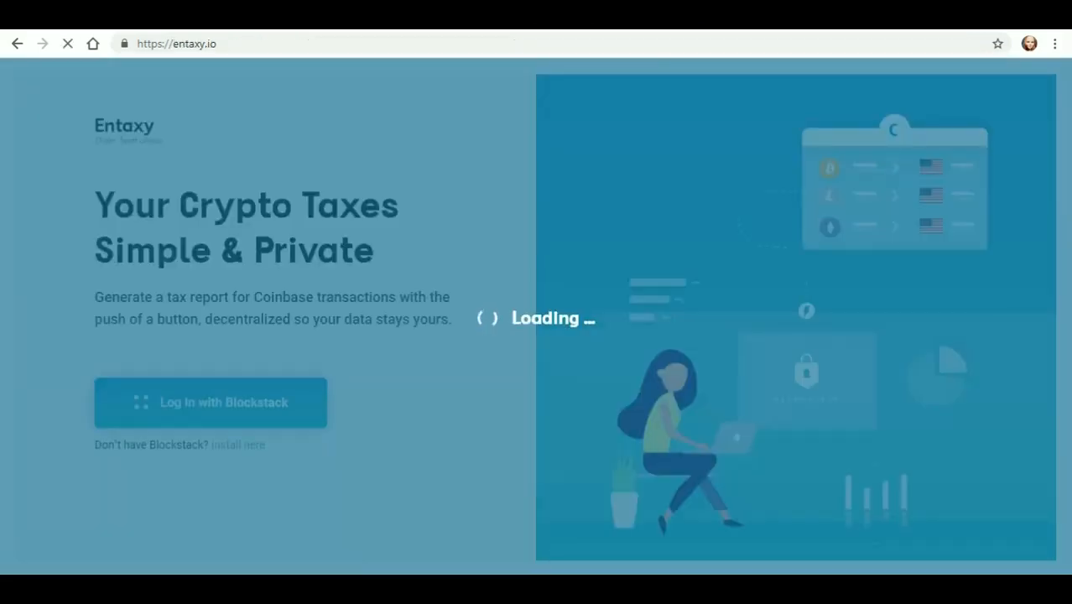
left_click(212, 402)
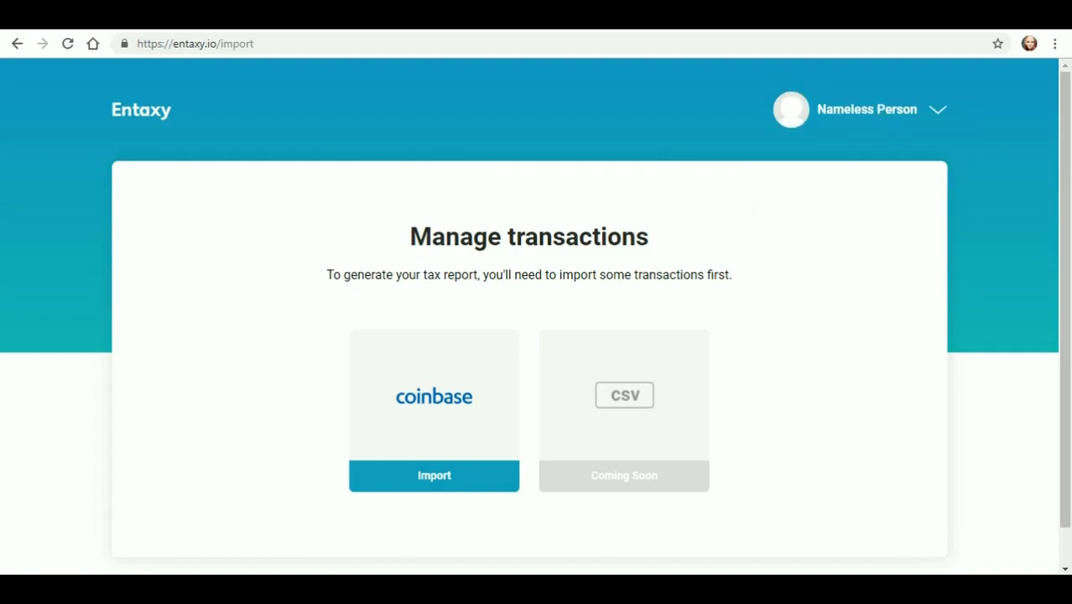
Read Entaxy's Manage transactions page, highlighting part of the tax report sentence, and review the account options.
scroll("down", 3)
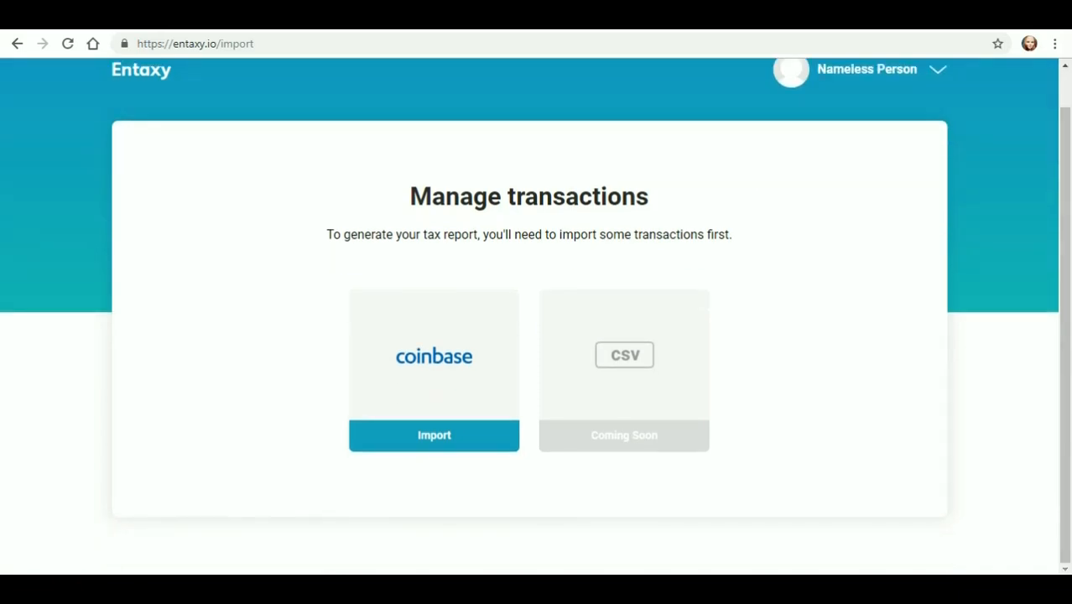
left_click_drag(429, 235, 510, 235)
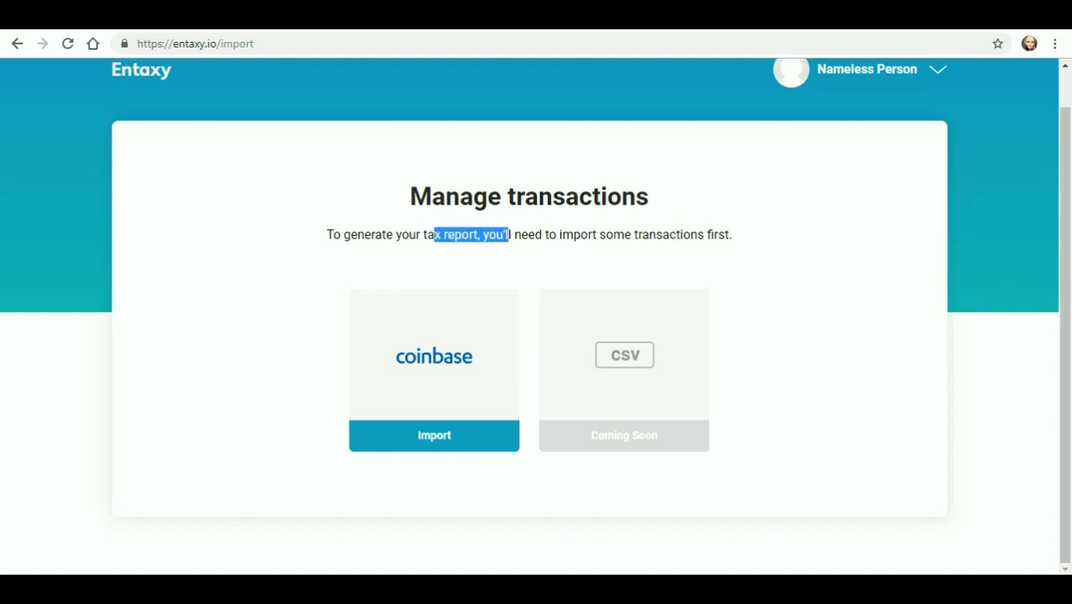
left_click(866, 69)
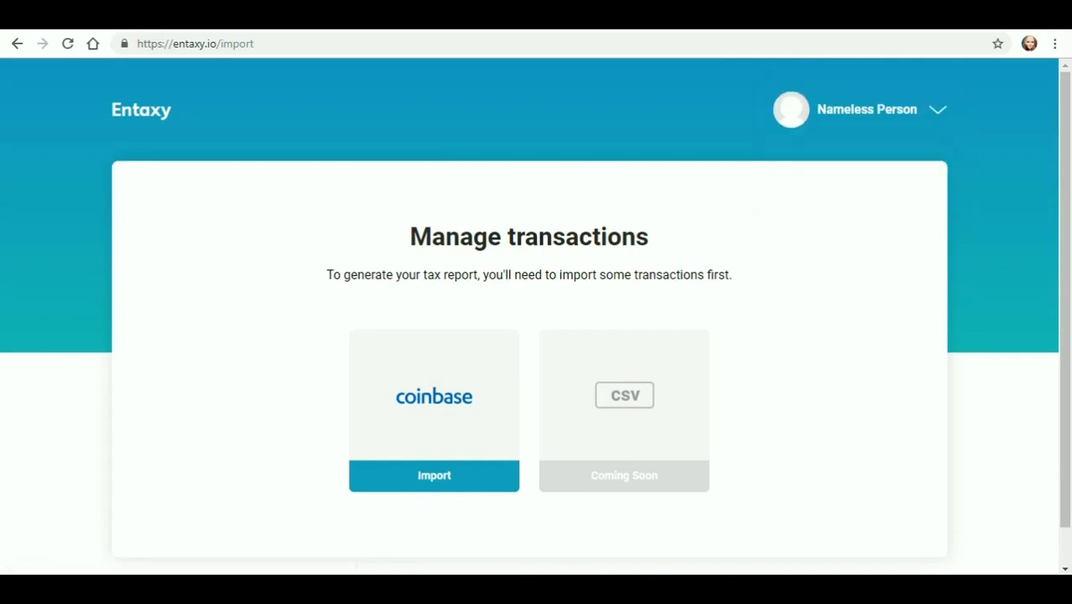
scroll("down", 3)
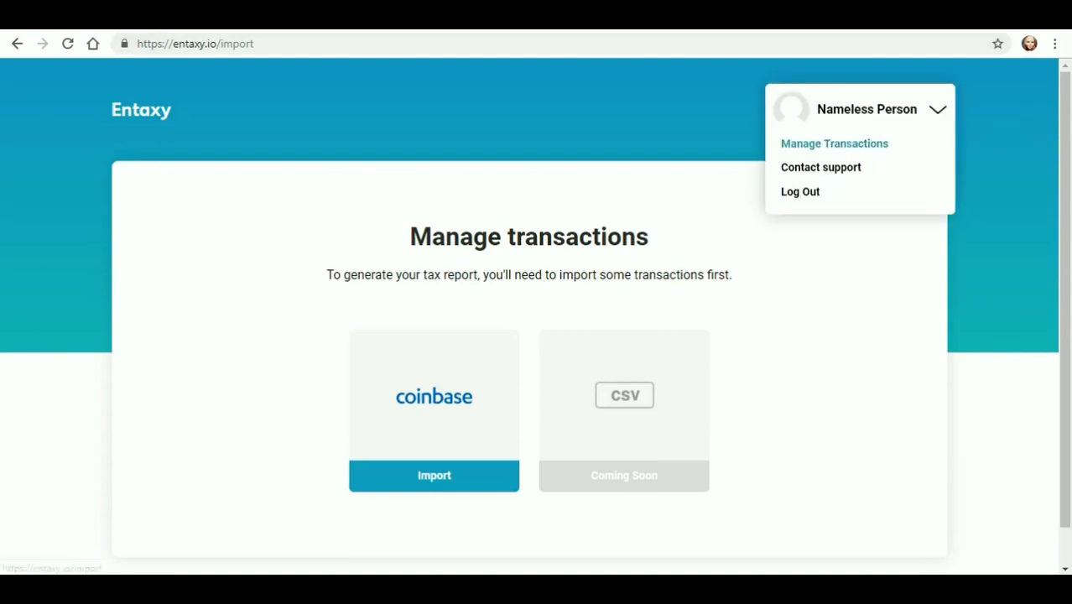
mouse_move(821, 168)
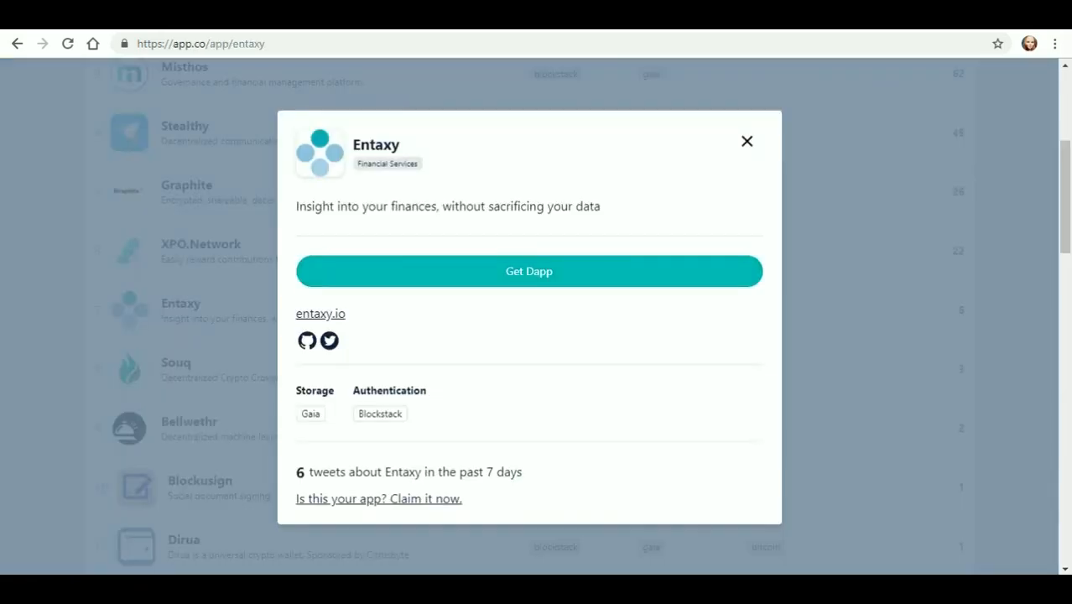
Close the Entaxy card, find Bellwethr in the ranking and launch its website via Get Dapp.
left_click(747, 141)
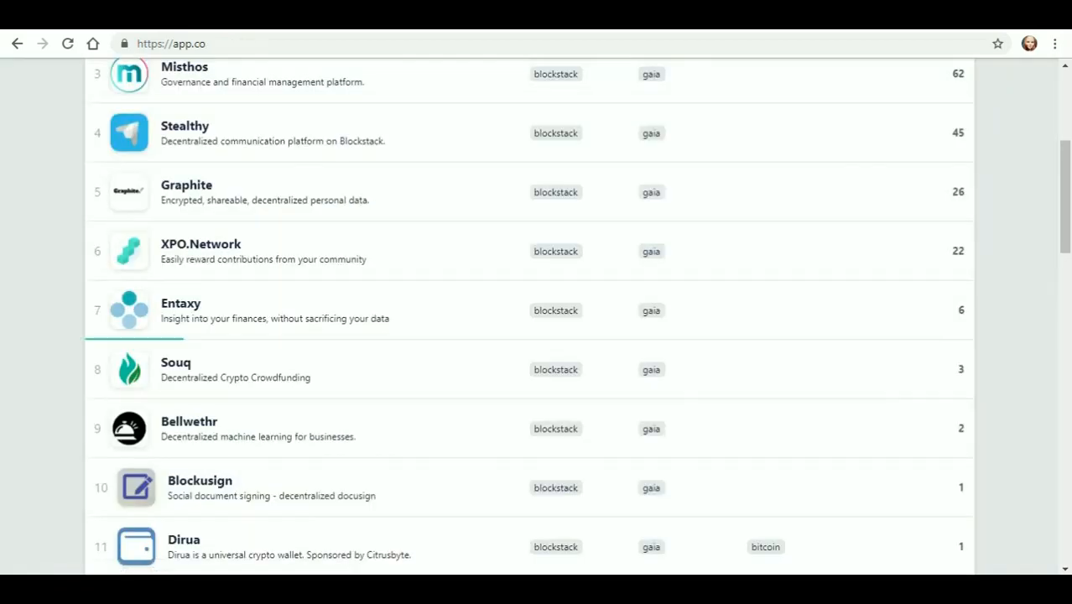
scroll("down", 3)
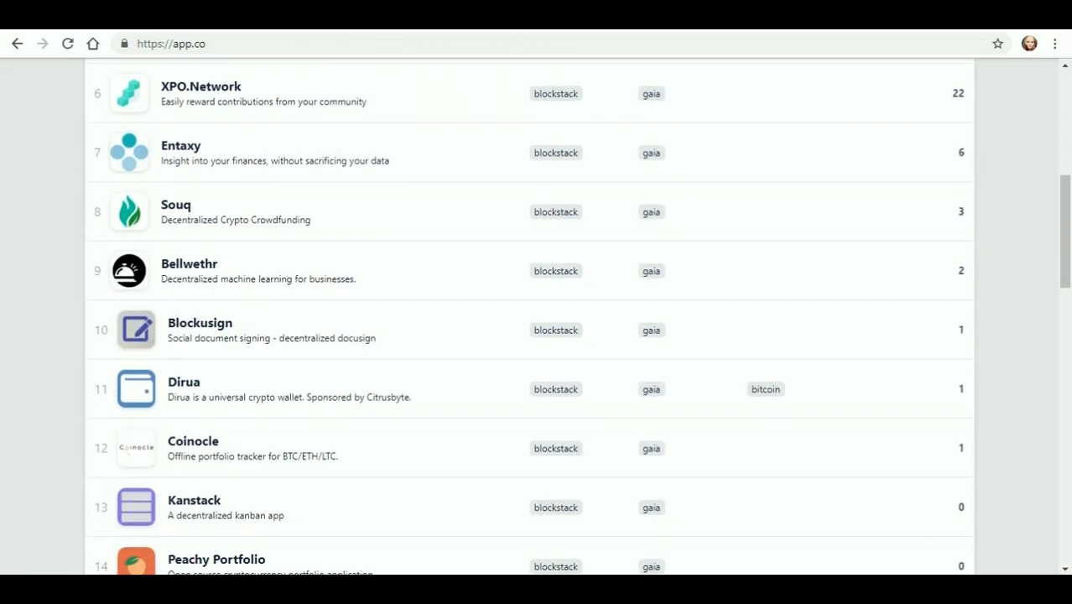
left_click(188, 270)
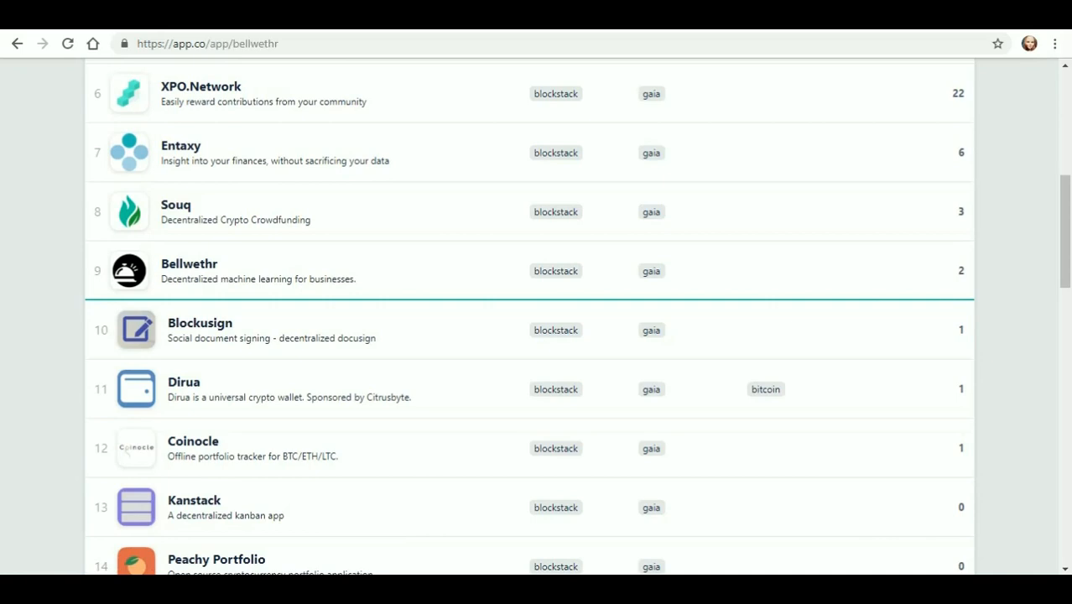
left_click(188, 264)
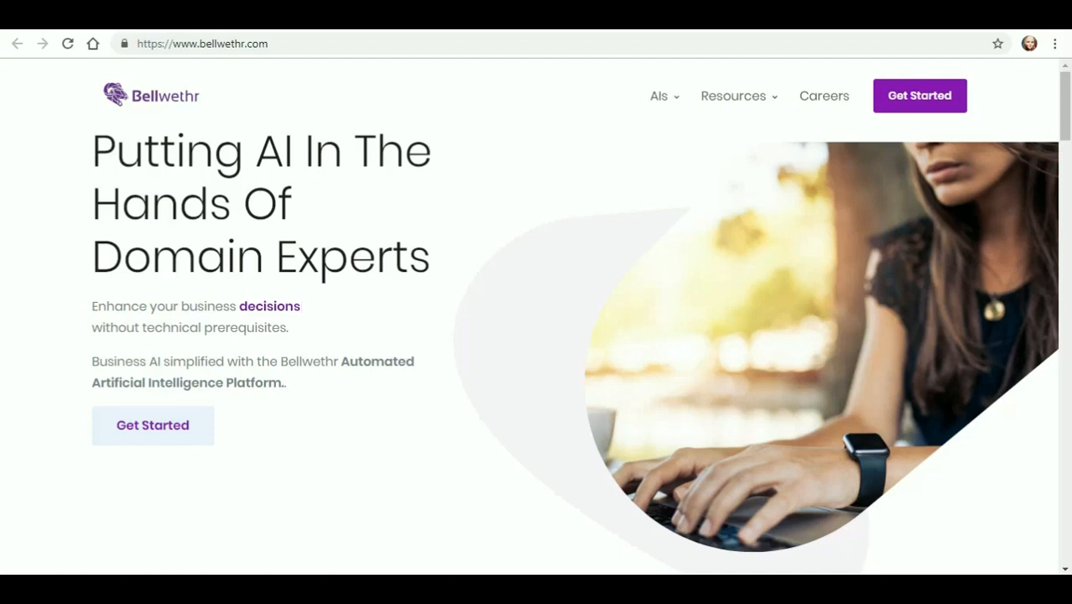
Jump to Bellwethr's Get Started Today form and scroll through the partner logos.
left_click(153, 427)
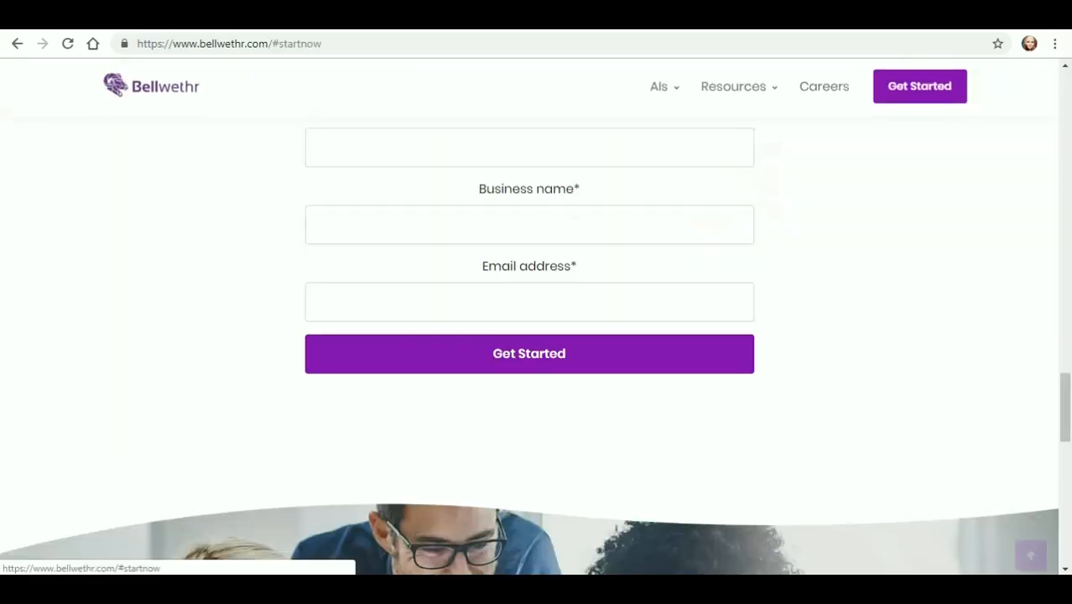
scroll("up", 3)
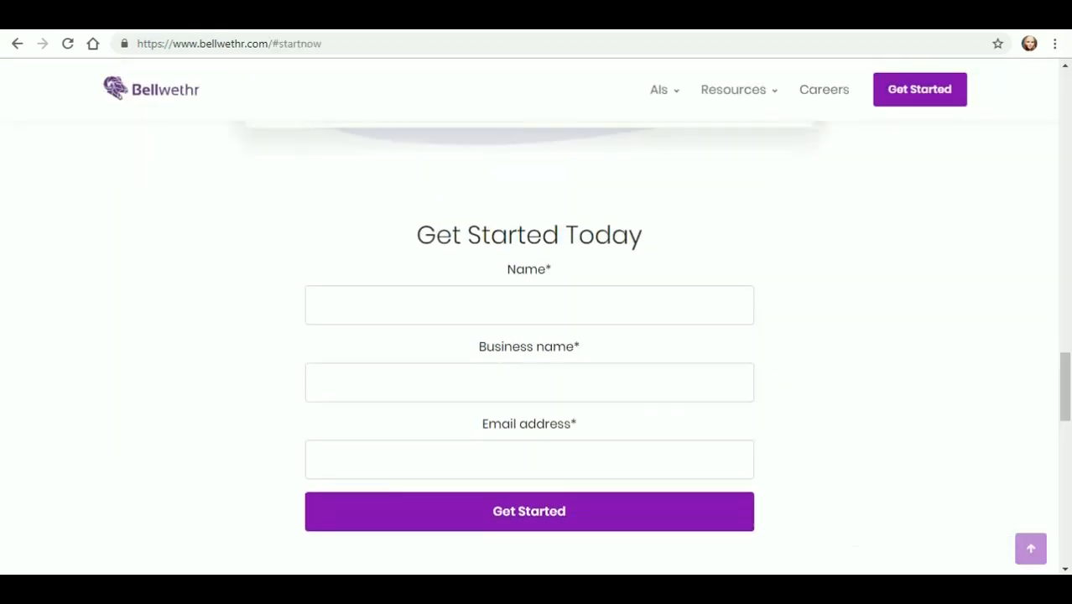
scroll("up", 3)
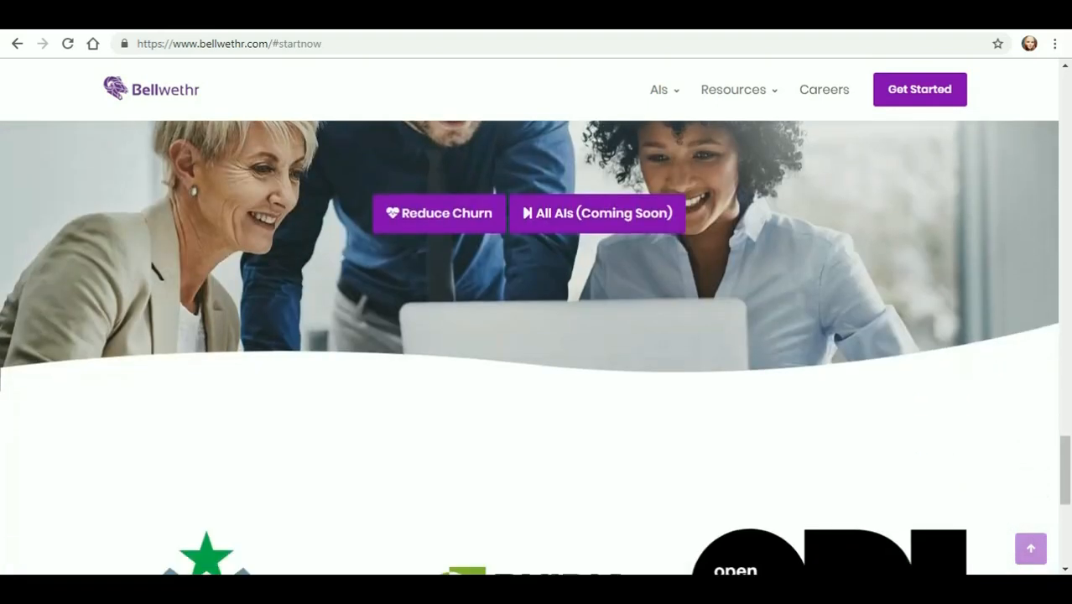
scroll("down", 3)
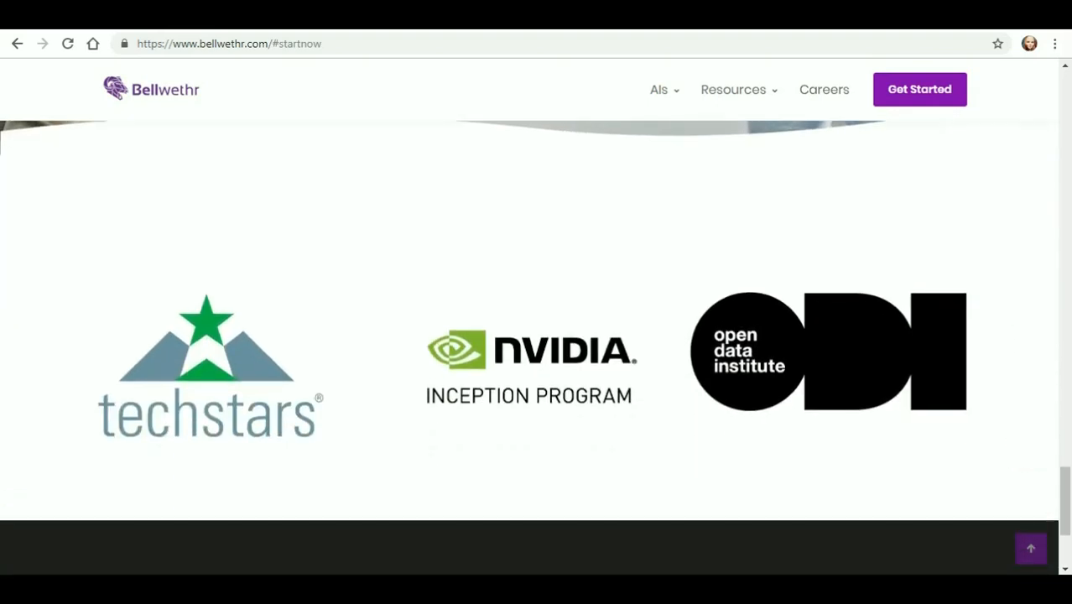
scroll("down", 3)
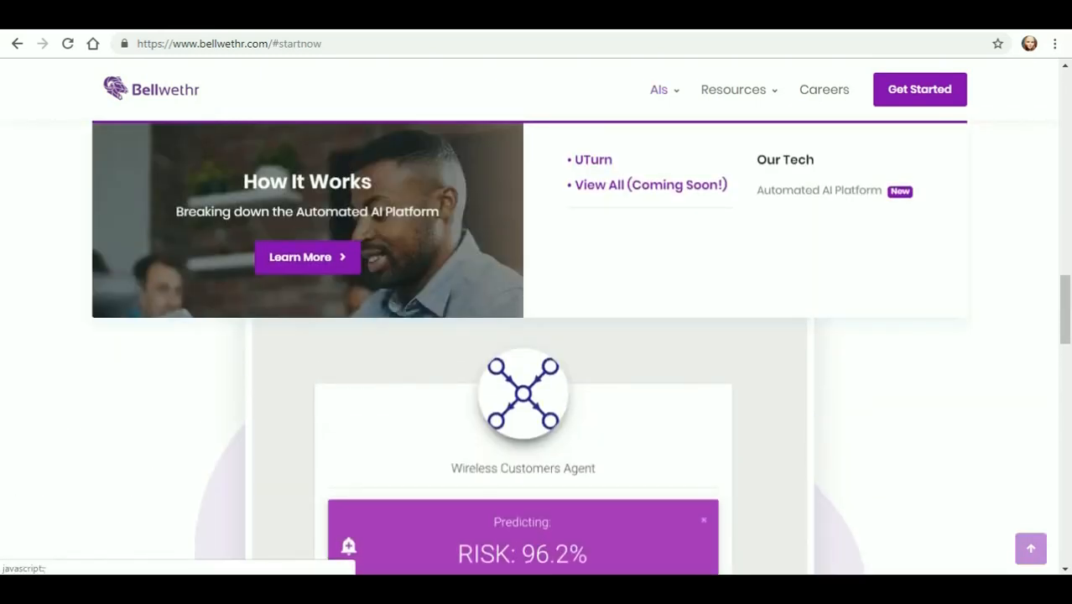
mouse_move(819, 189)
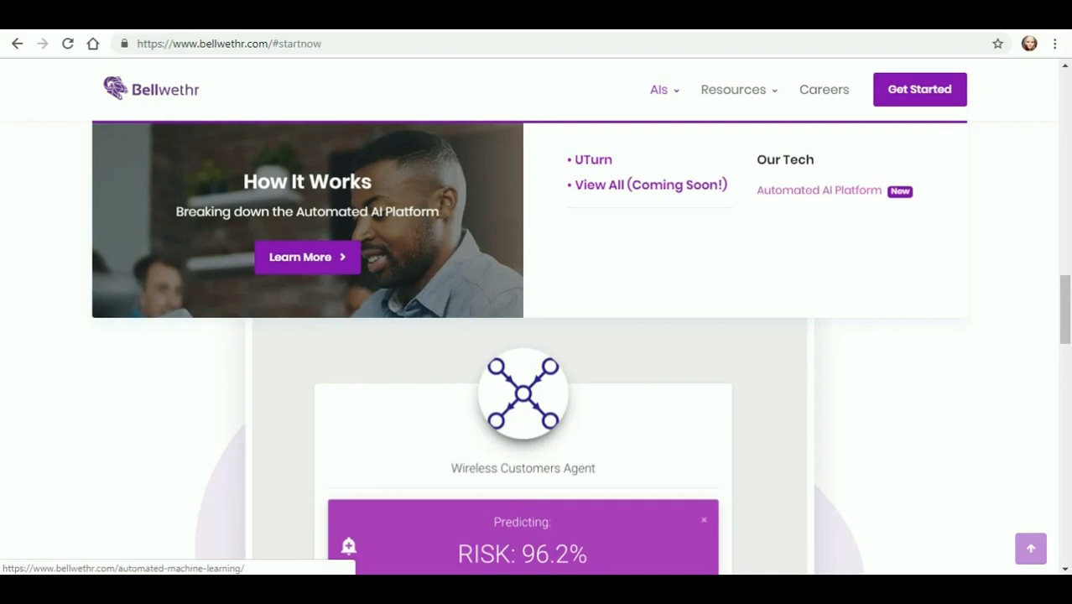
mouse_move(307, 255)
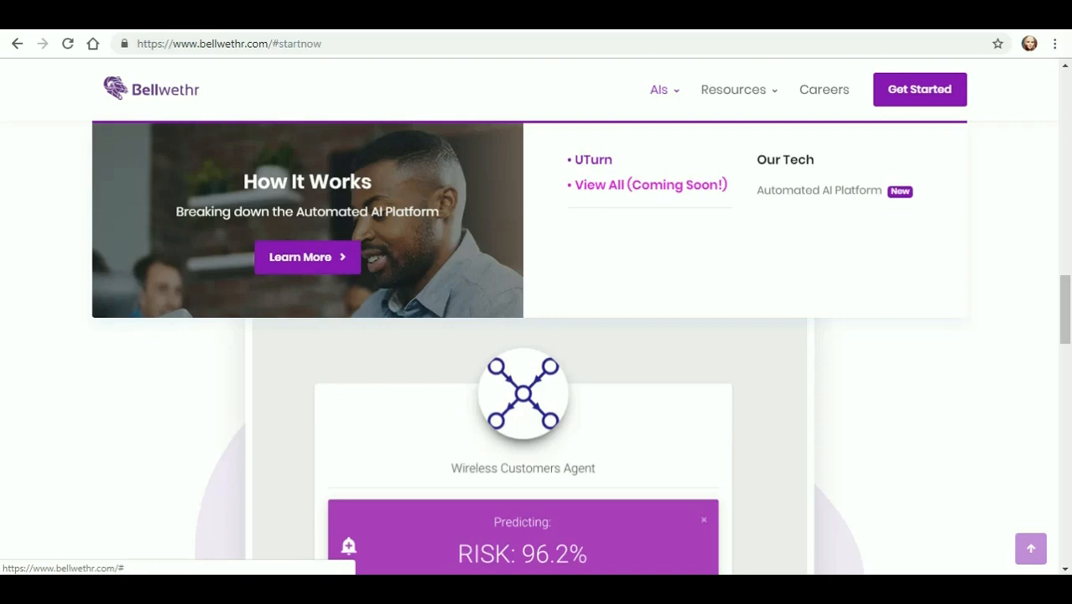
Dismiss the AI products menu, return to the top and go back to the app.co ranking.
left_click(731, 89)
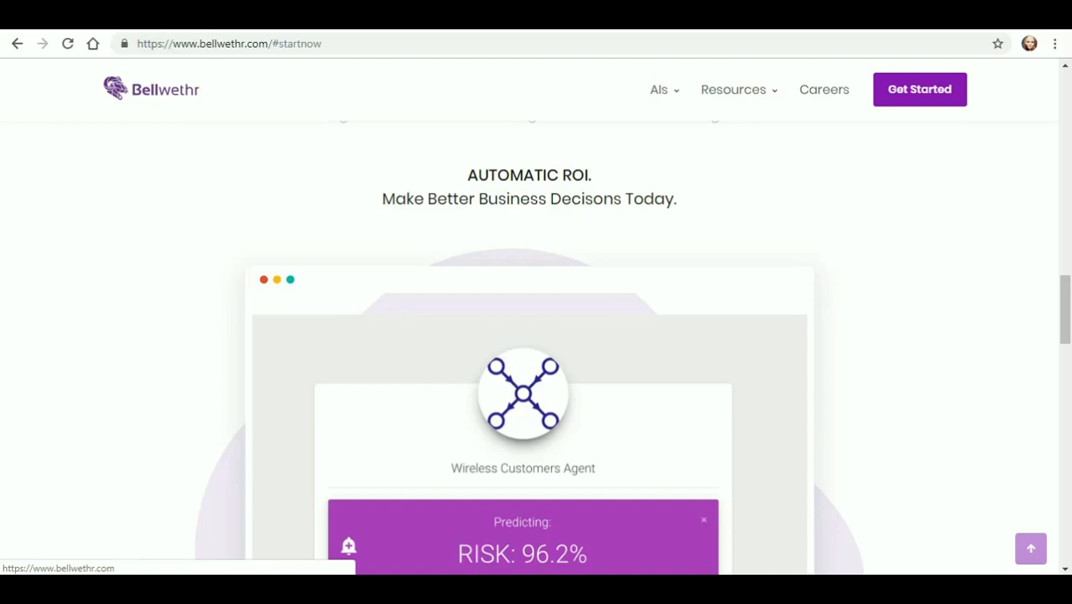
scroll("up", 3)
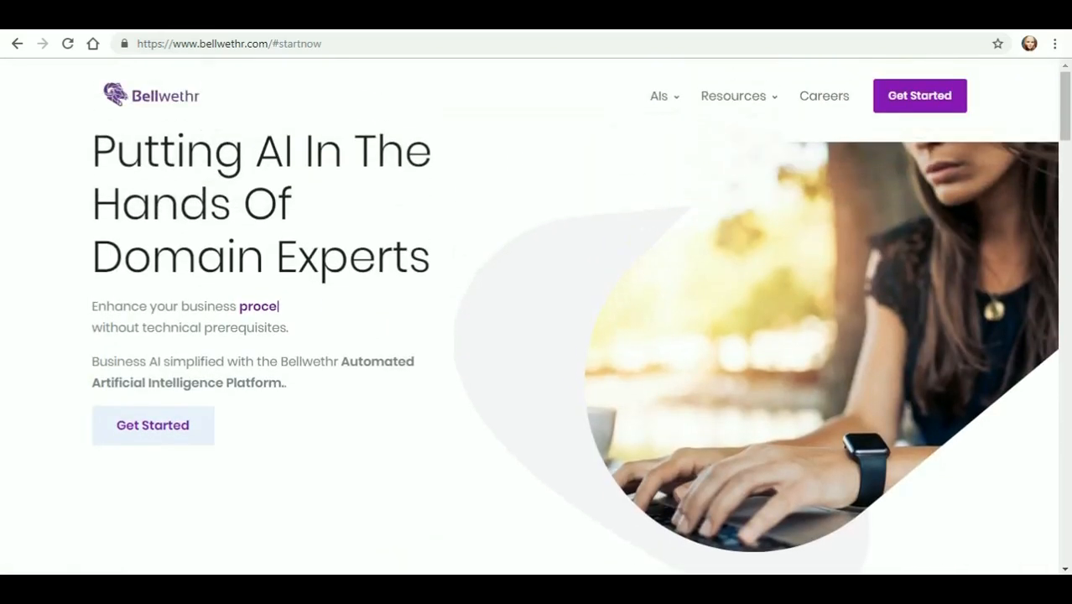
type("s://app.co")
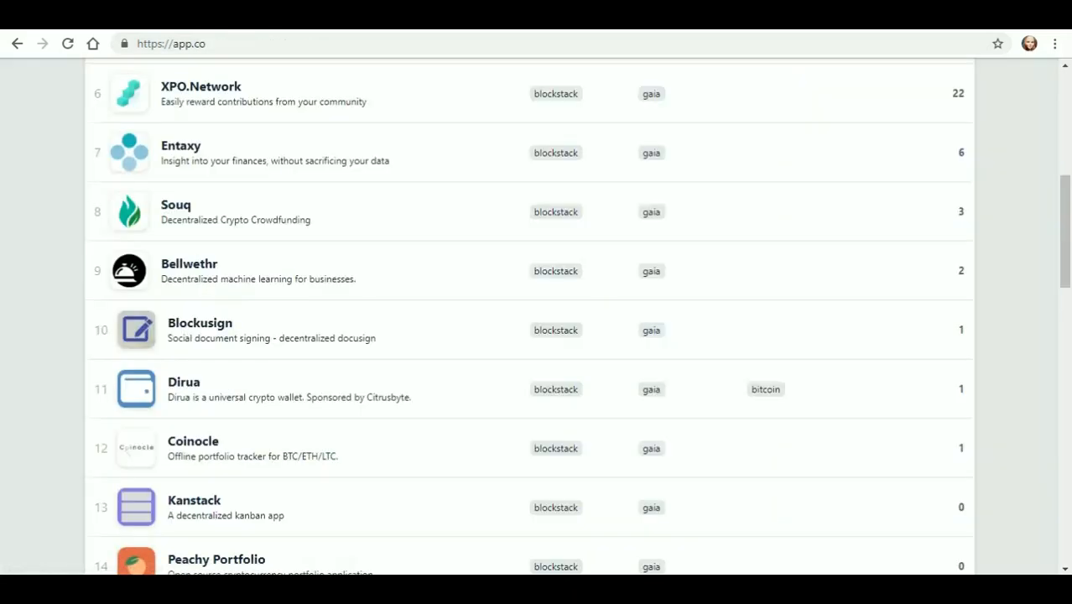
Select Blockusign in the ranking and follow through to blockusign.co.
scroll("down", 3)
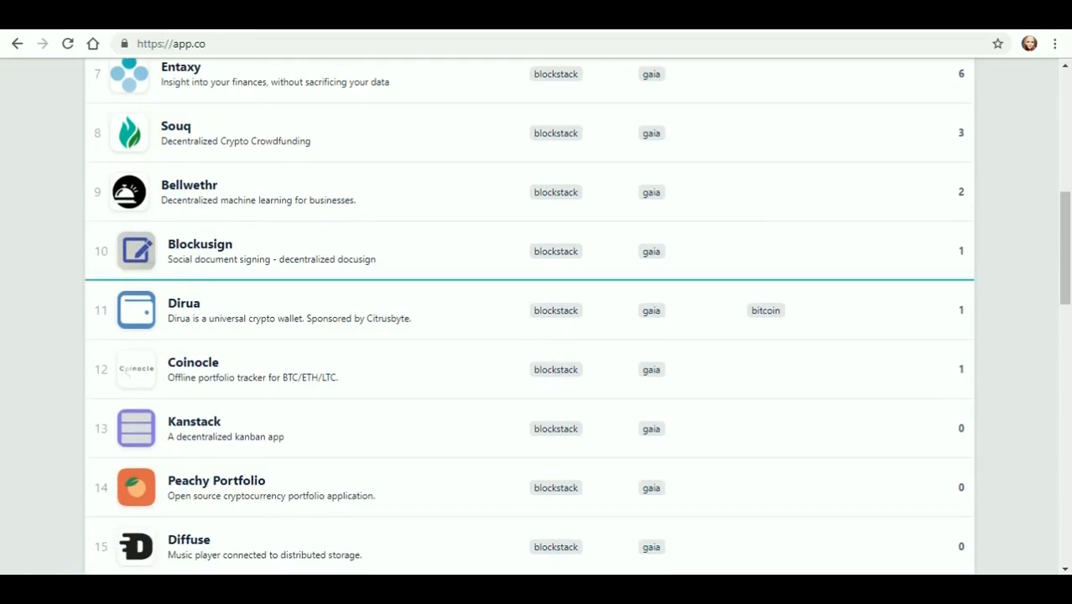
left_click(200, 251)
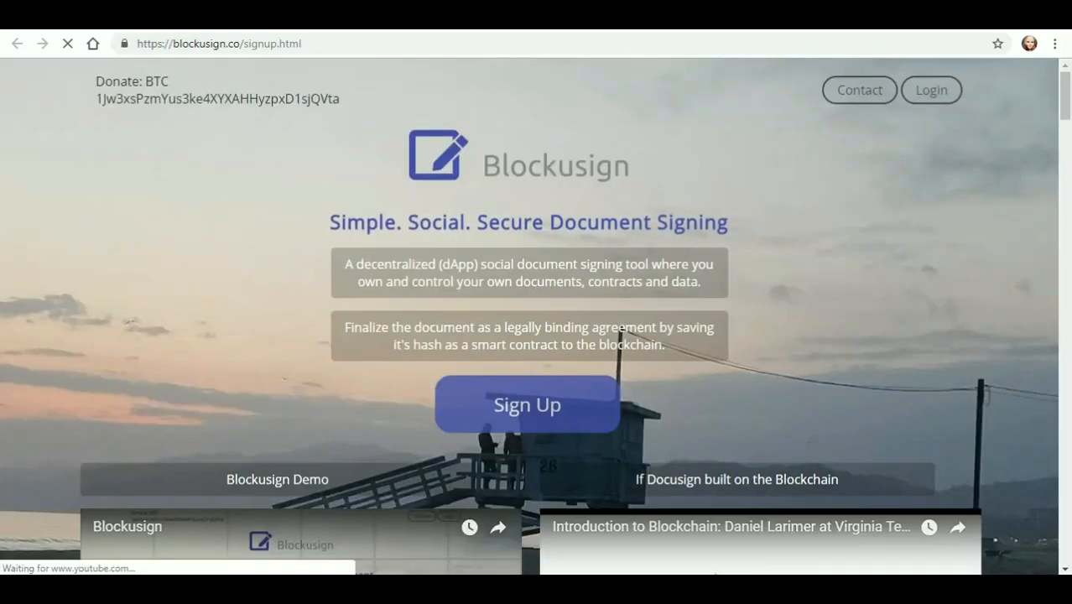
Scroll through Blockusign's landing page explaining document signing and data storage.
scroll("down", 3)
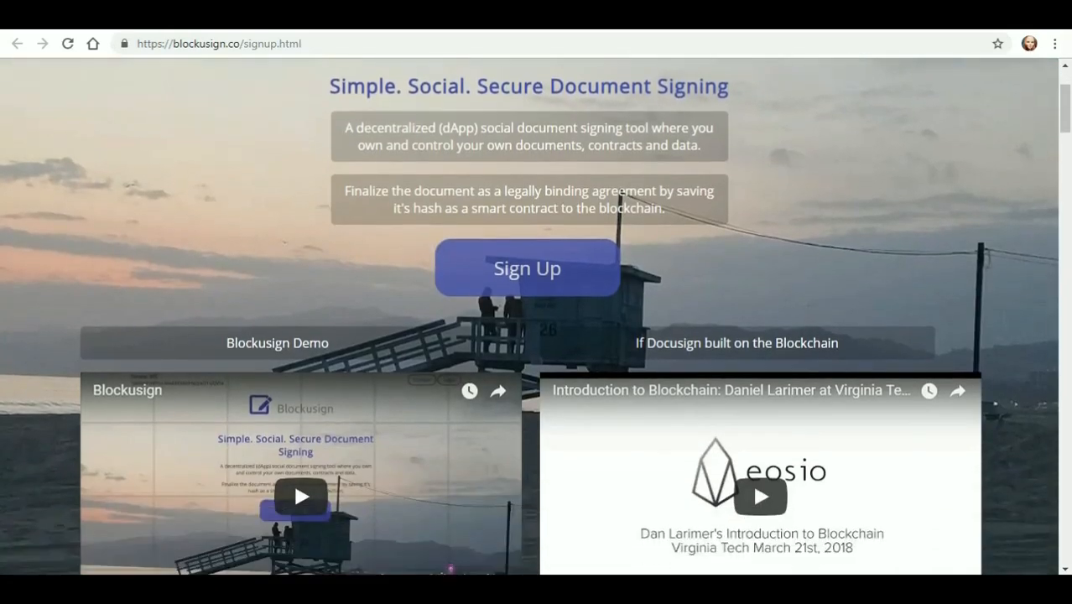
scroll("down", 3)
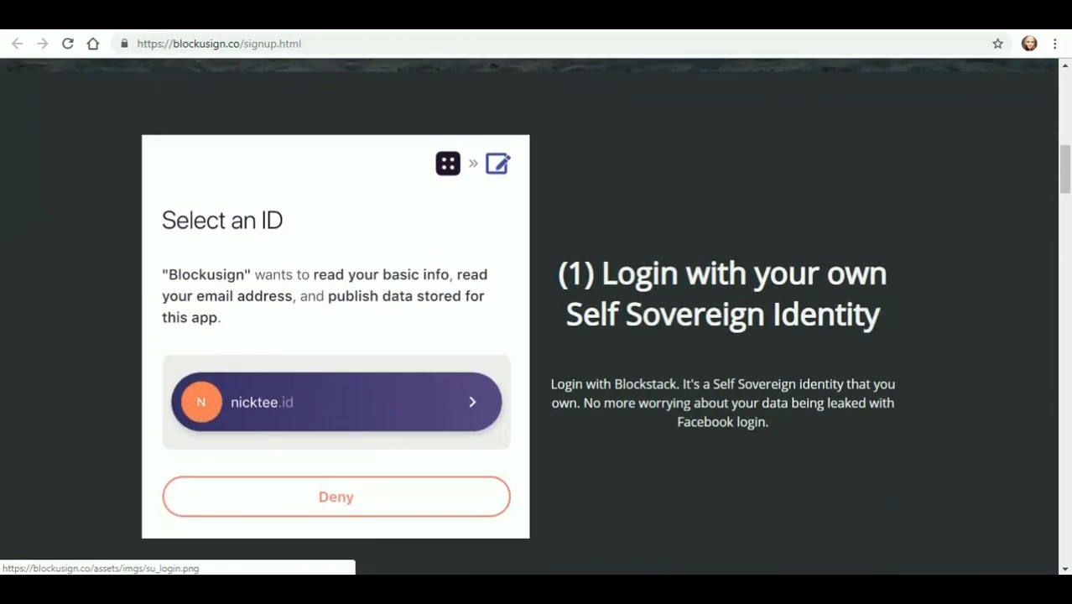
scroll("down", 3)
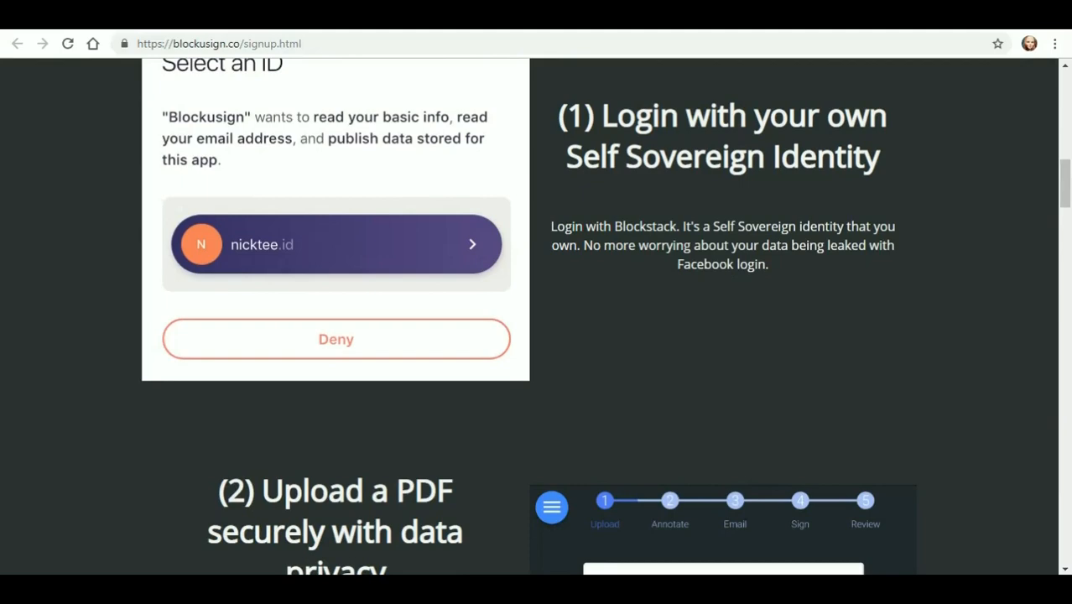
scroll("down", 3)
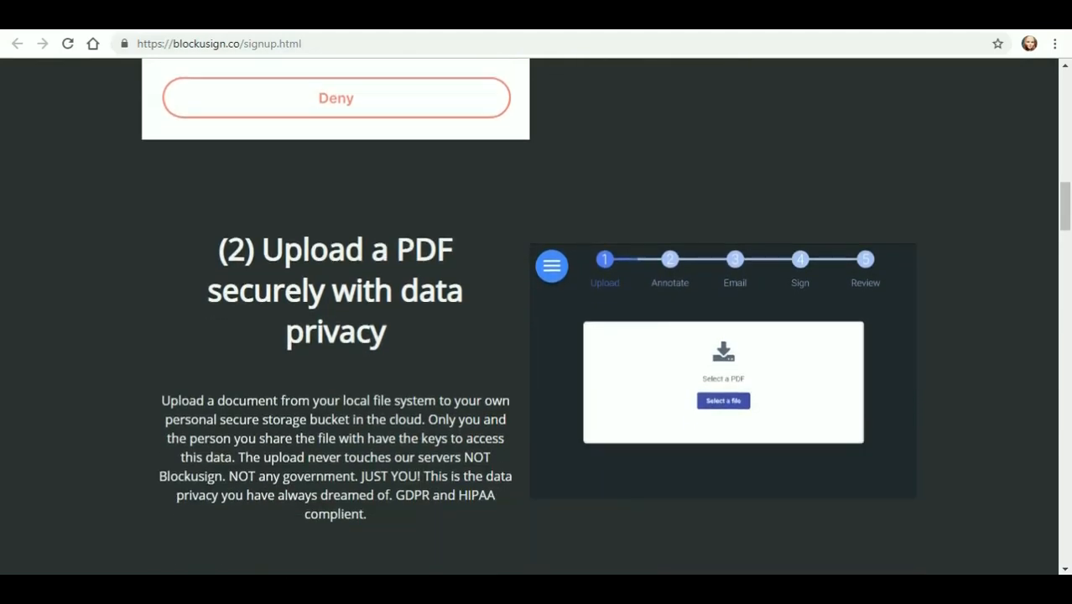
scroll("down", 3)
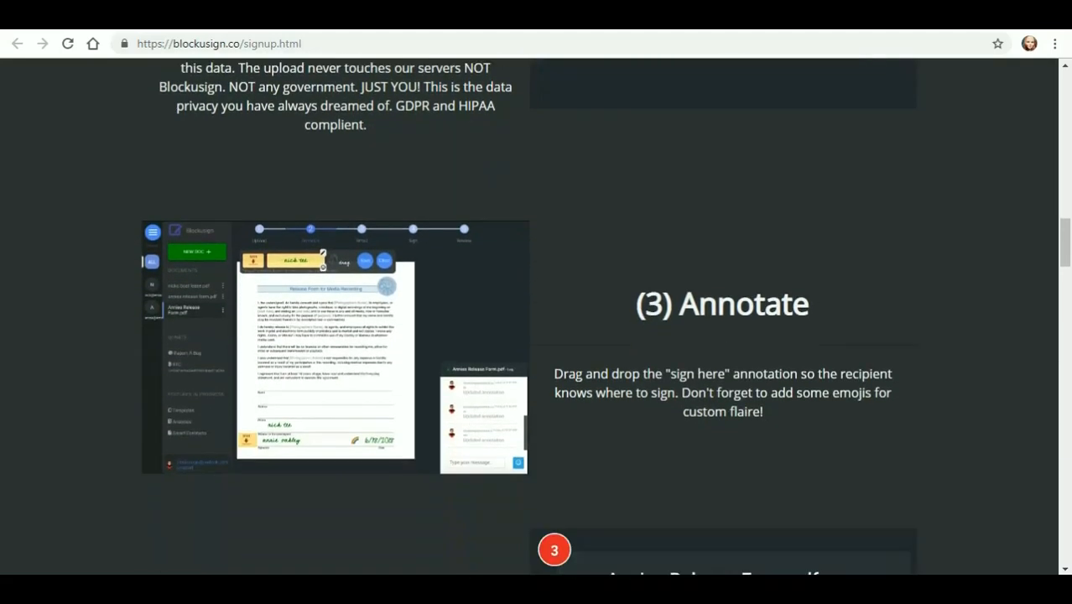
scroll("down", 3)
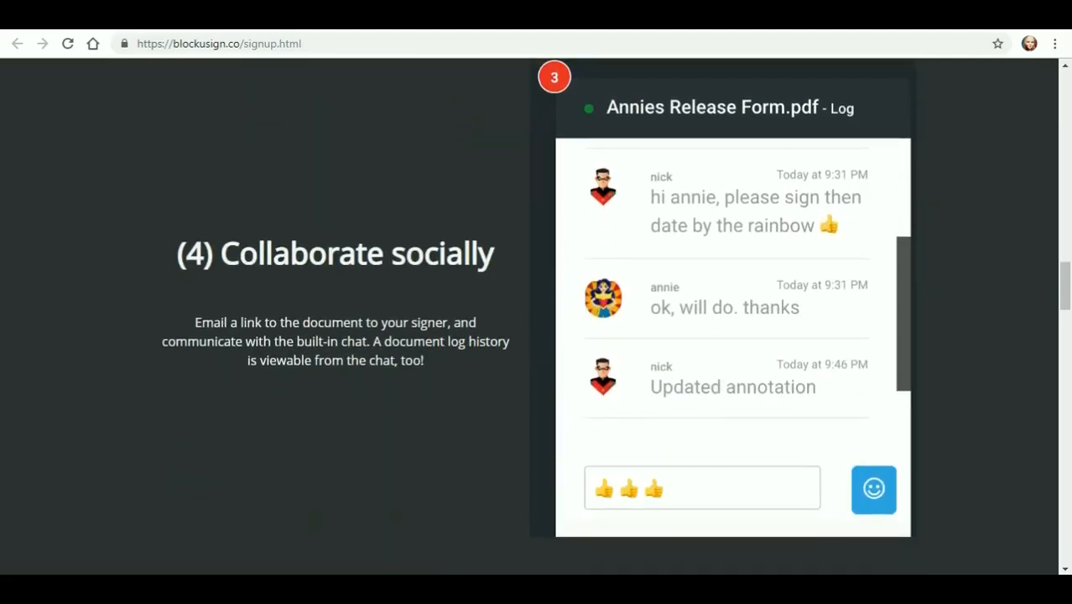
scroll("down", 3)
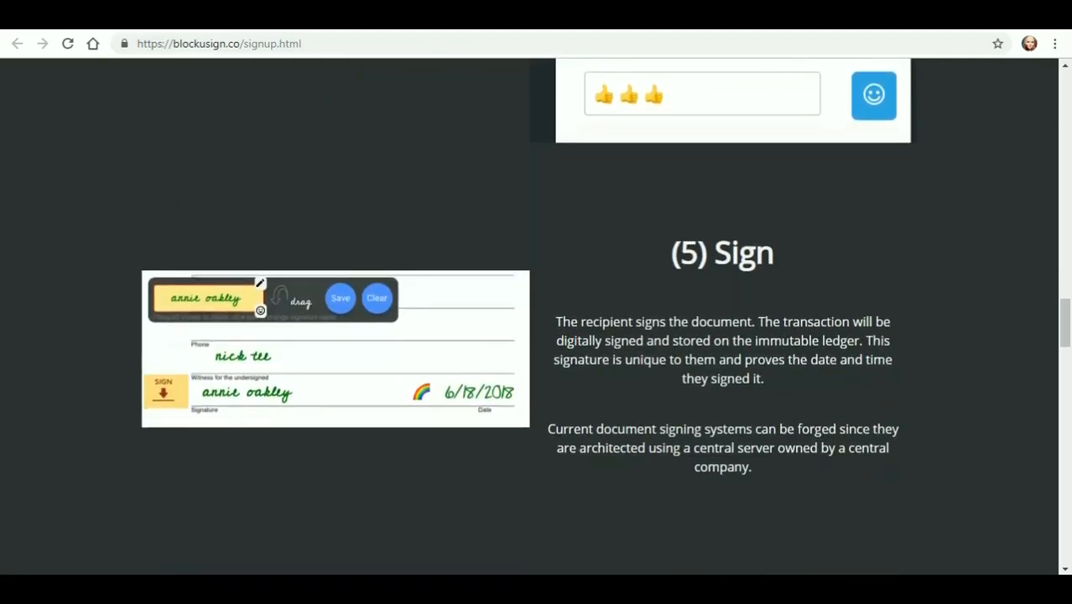
scroll("down", 3)
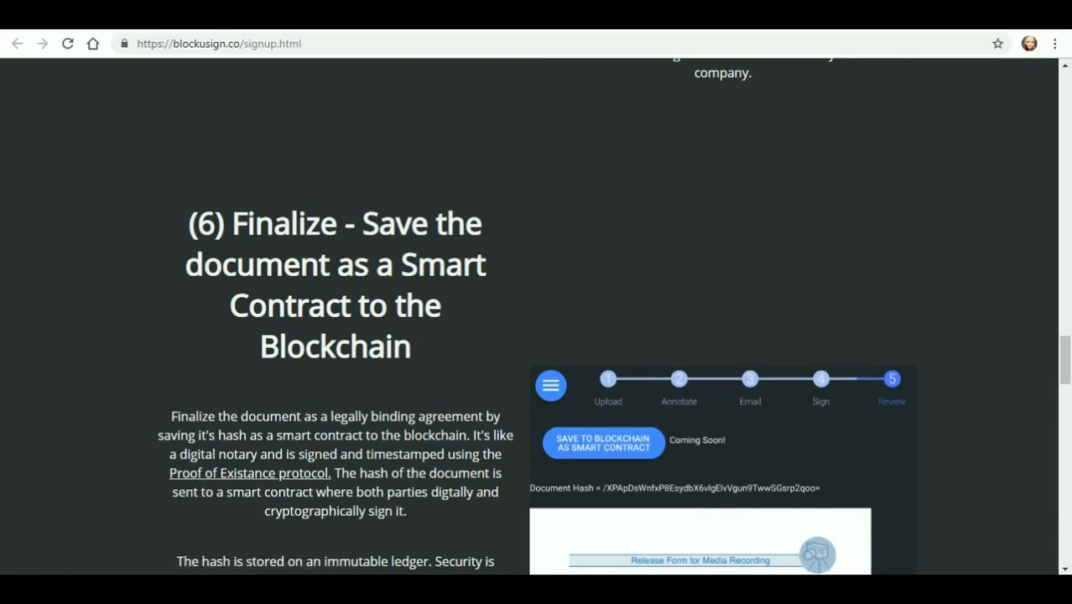
scroll("down", 3)
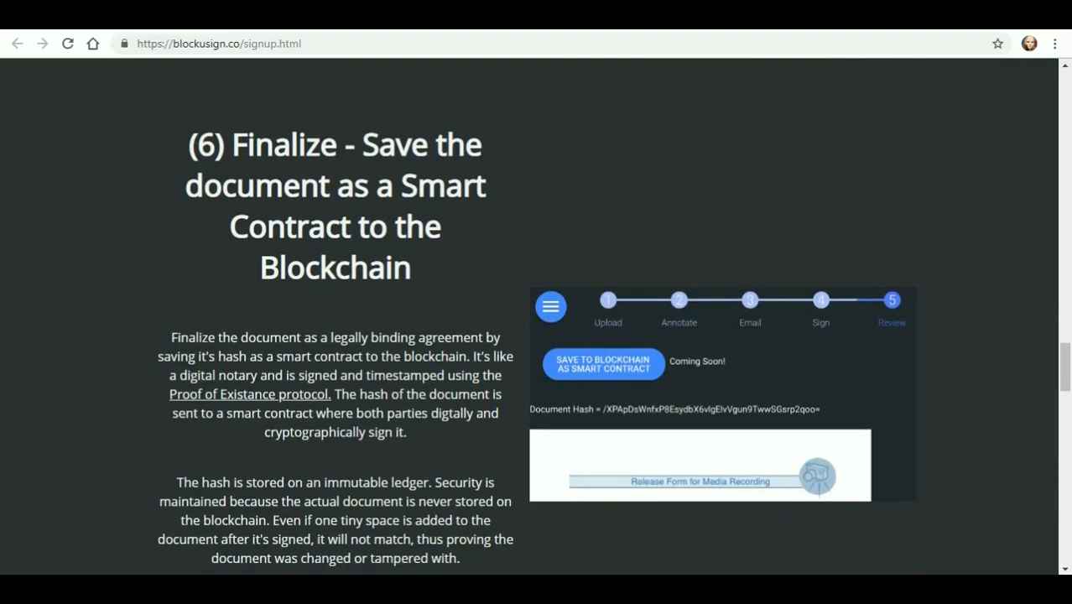
scroll("down", 3)
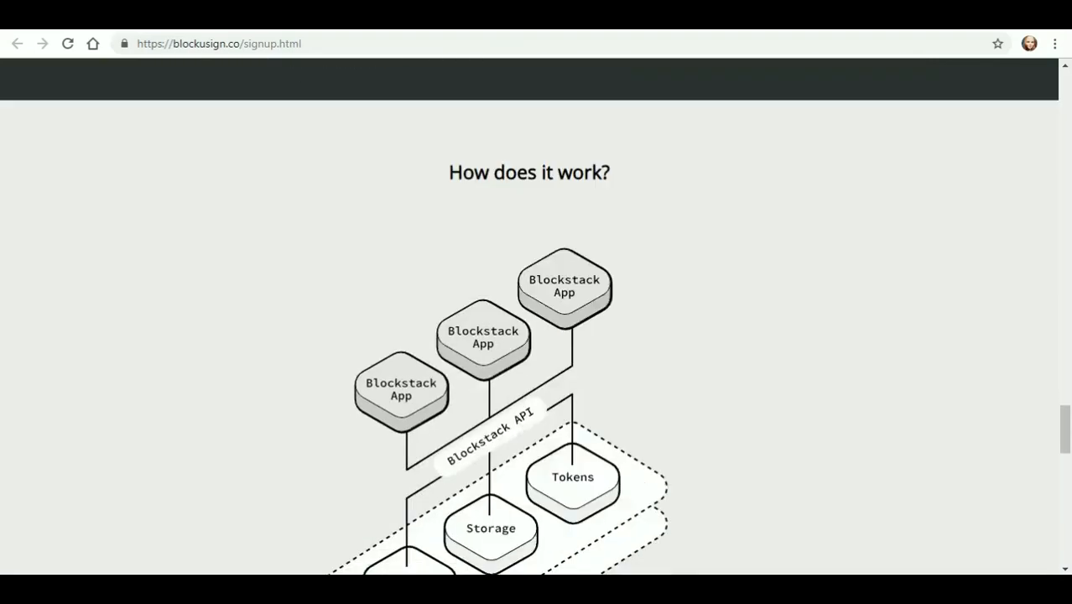
scroll("down", 3)
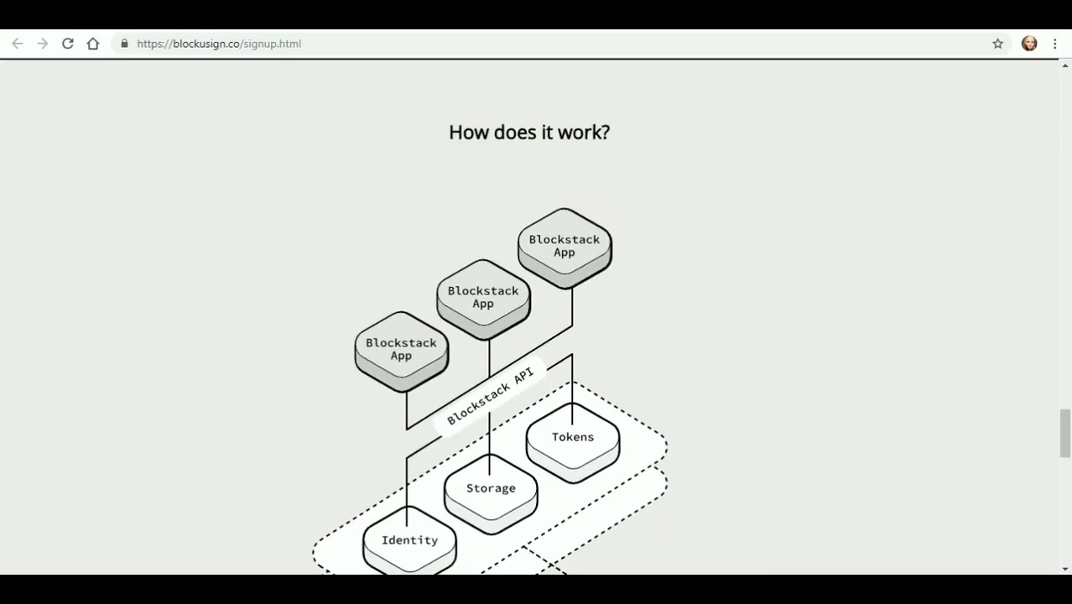
scroll("down", 3)
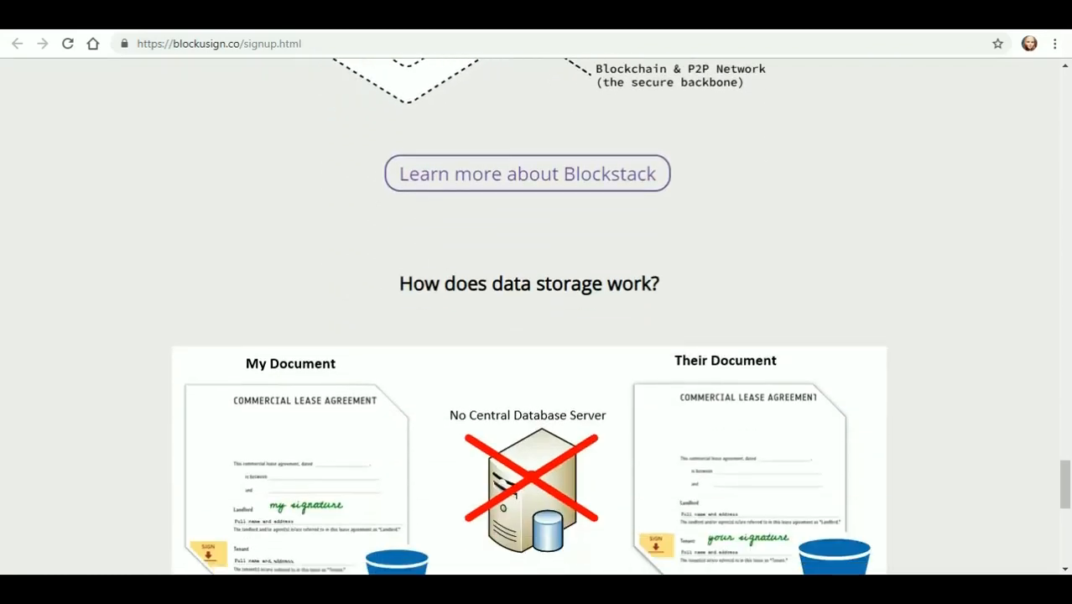
scroll("down", 3)
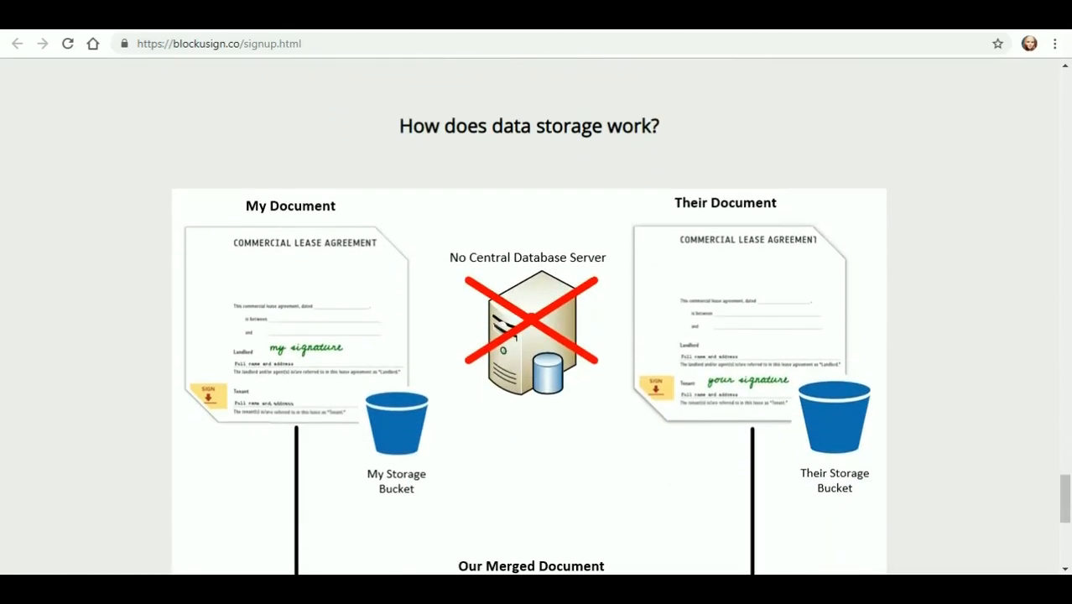
scroll("down", 3)
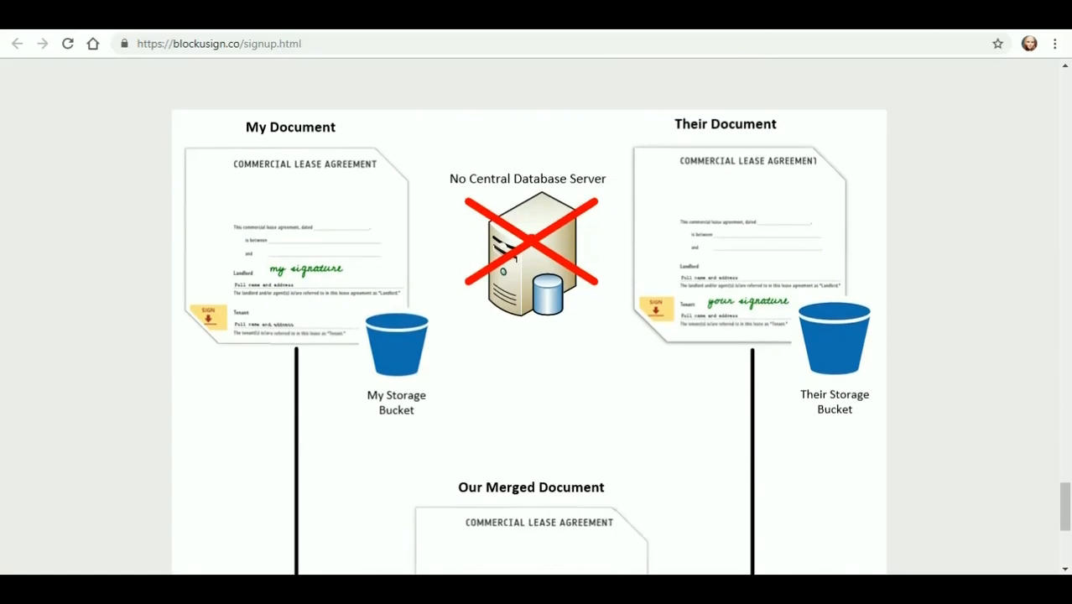
scroll("down", 3)
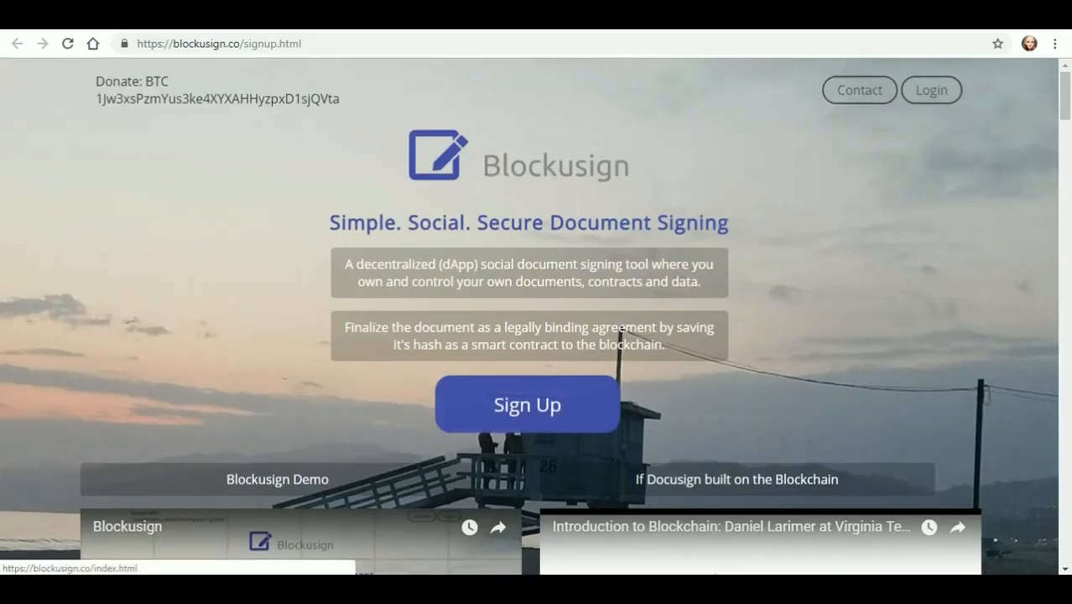
Log in to Blockusign and submit an email address so the Upload step awaits a PDF.
left_click(527, 405)
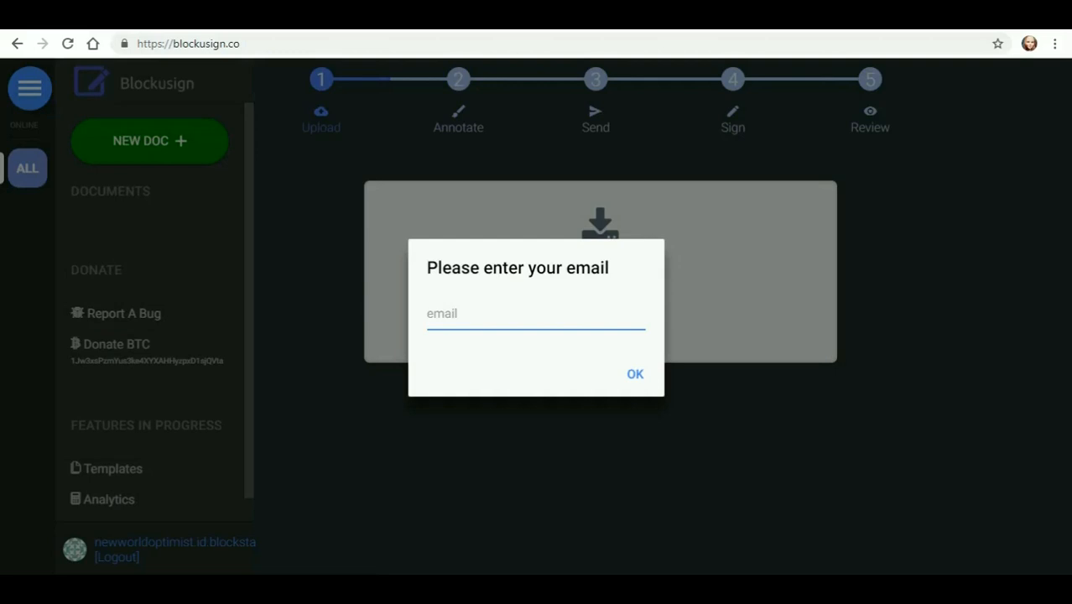
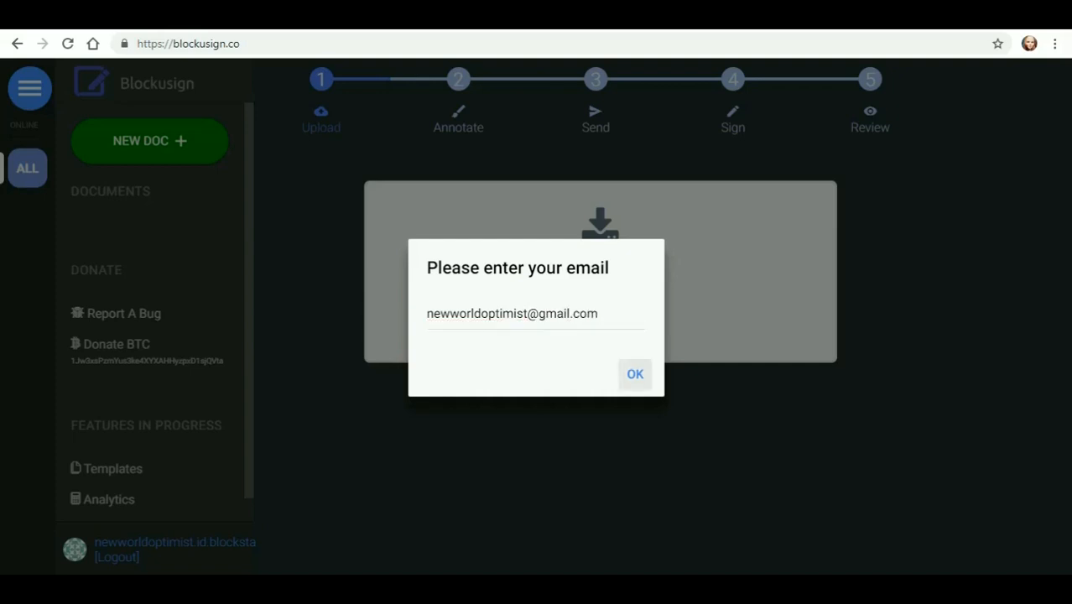
left_click(634, 374)
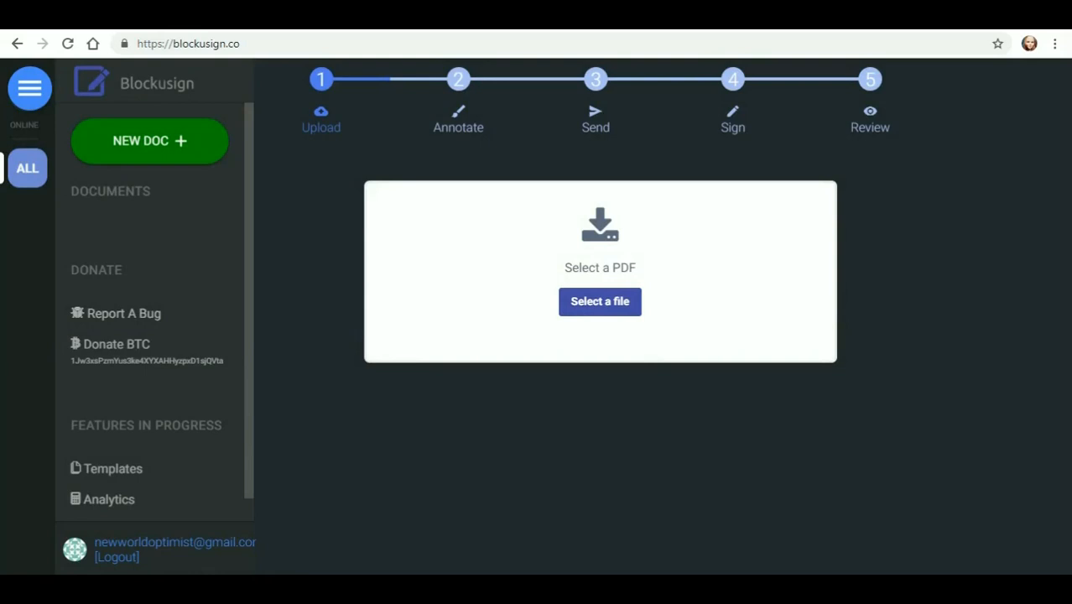
Attempt a PDF upload, dismiss the over-2MB rejection, and go back to Blockusign's app.co listing.
scroll("down", 3)
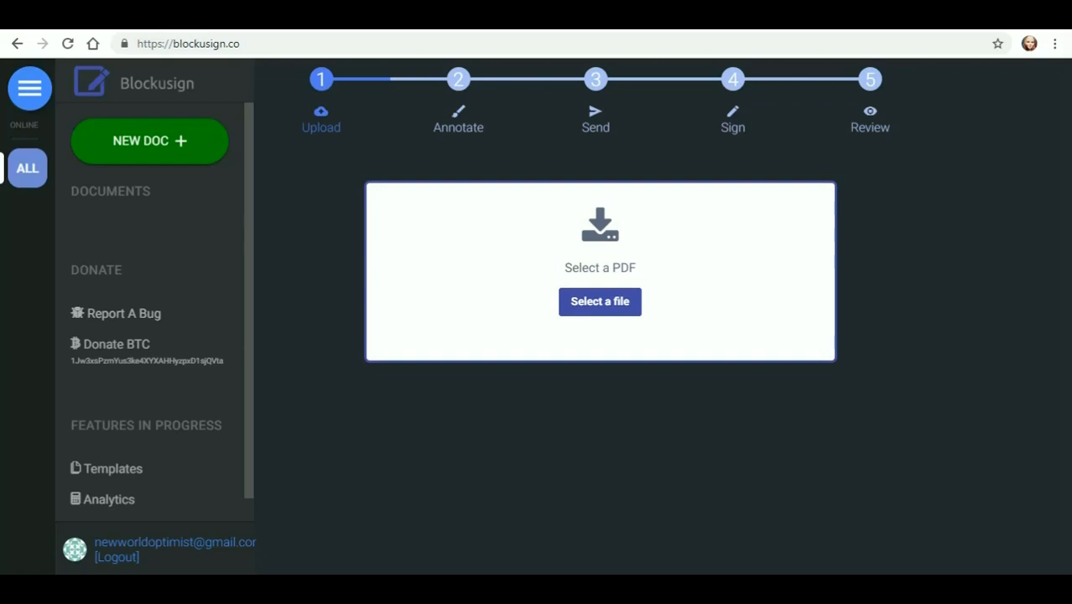
left_click(601, 302)
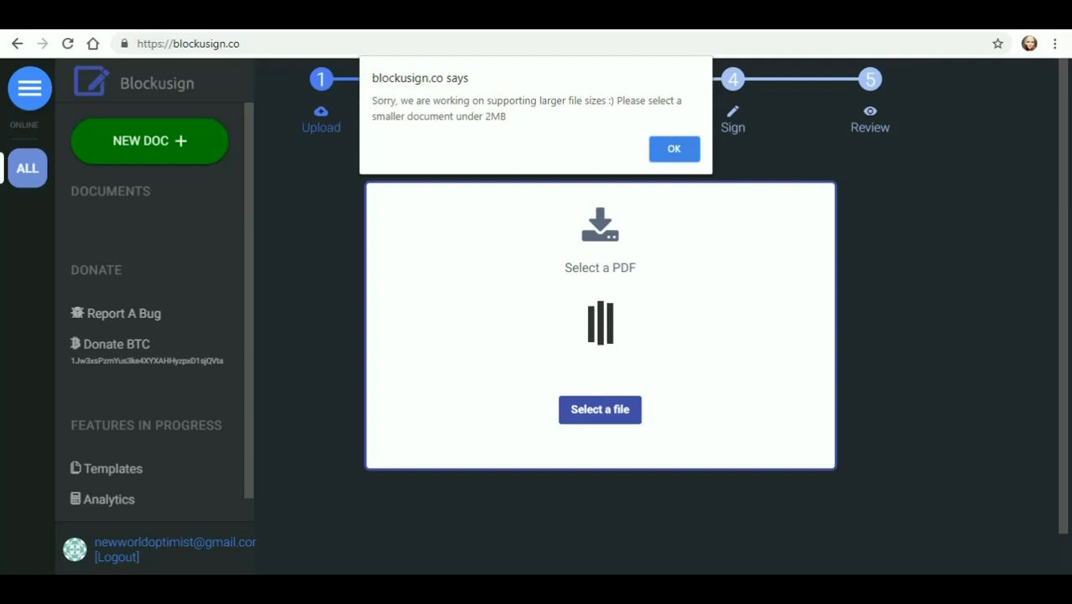
left_click(675, 148)
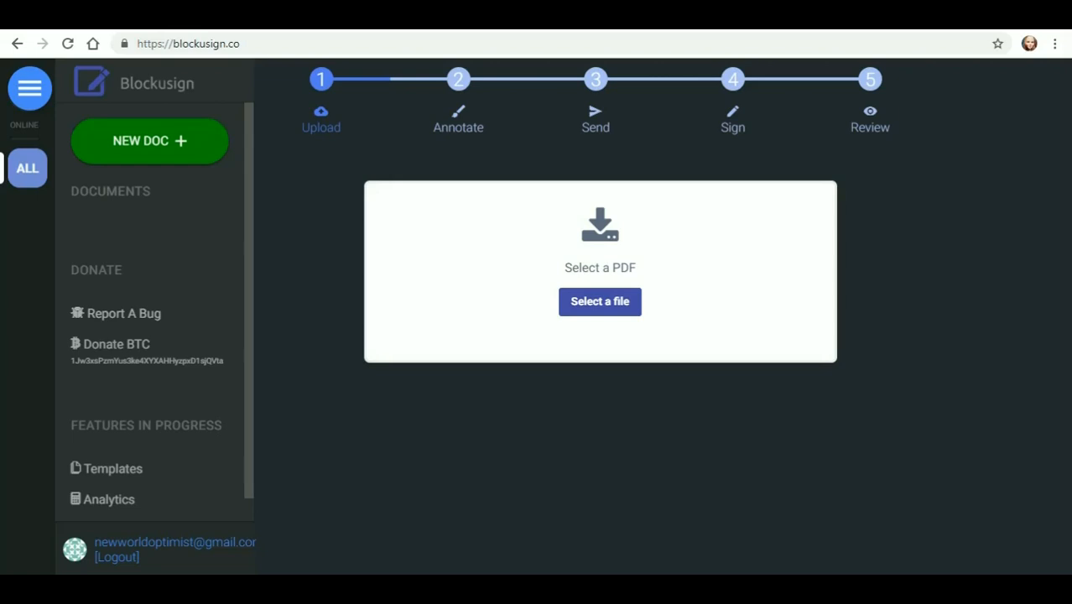
scroll("down", 3)
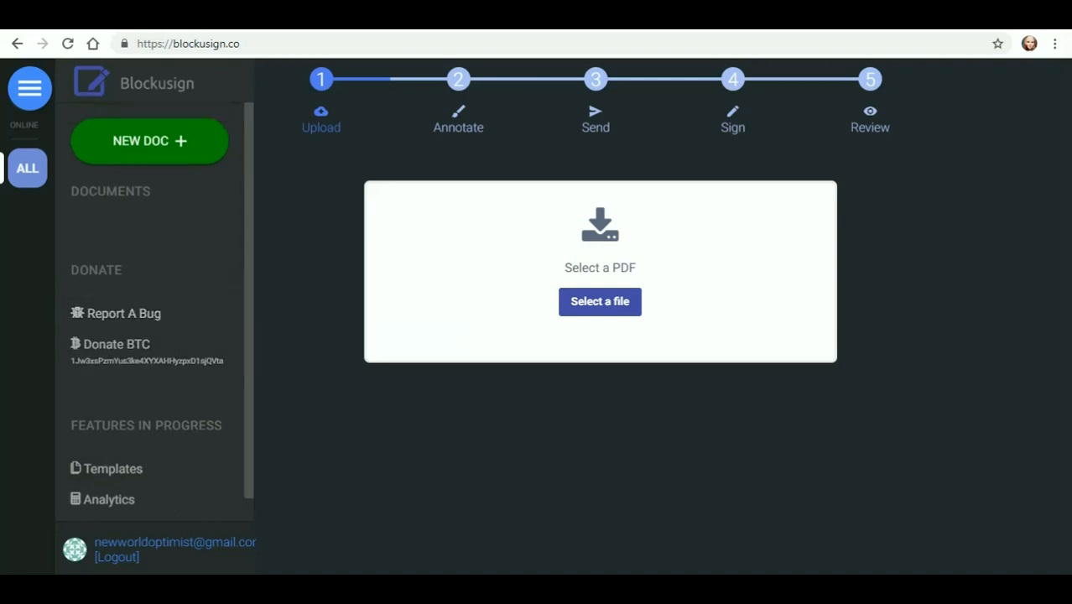
left_click(601, 302)
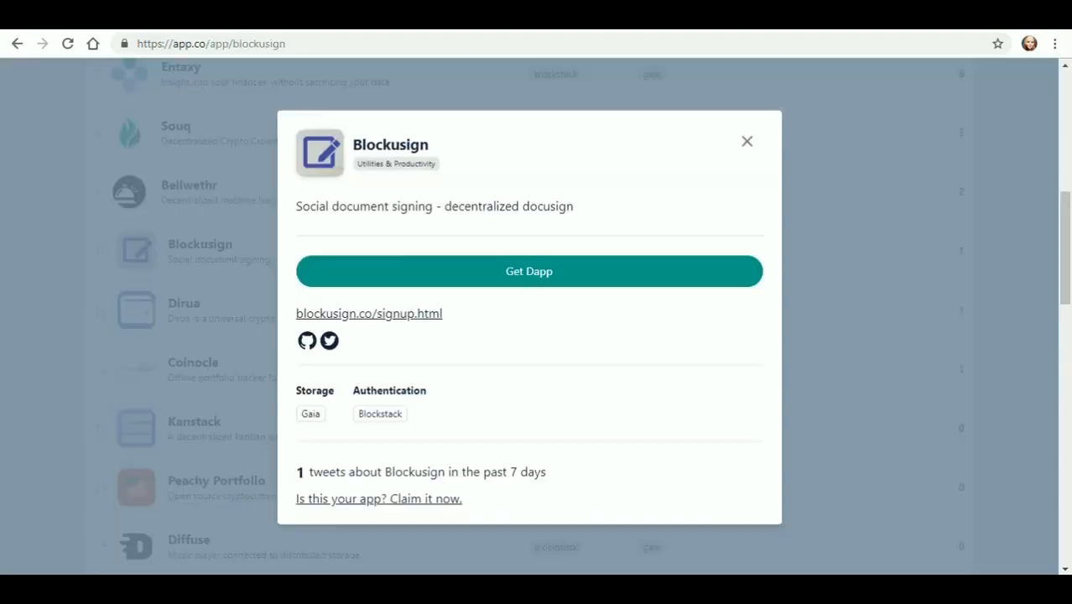
Close the Blockusign card and open Sovereign's democracy.earth site from the ranking.
left_click(747, 141)
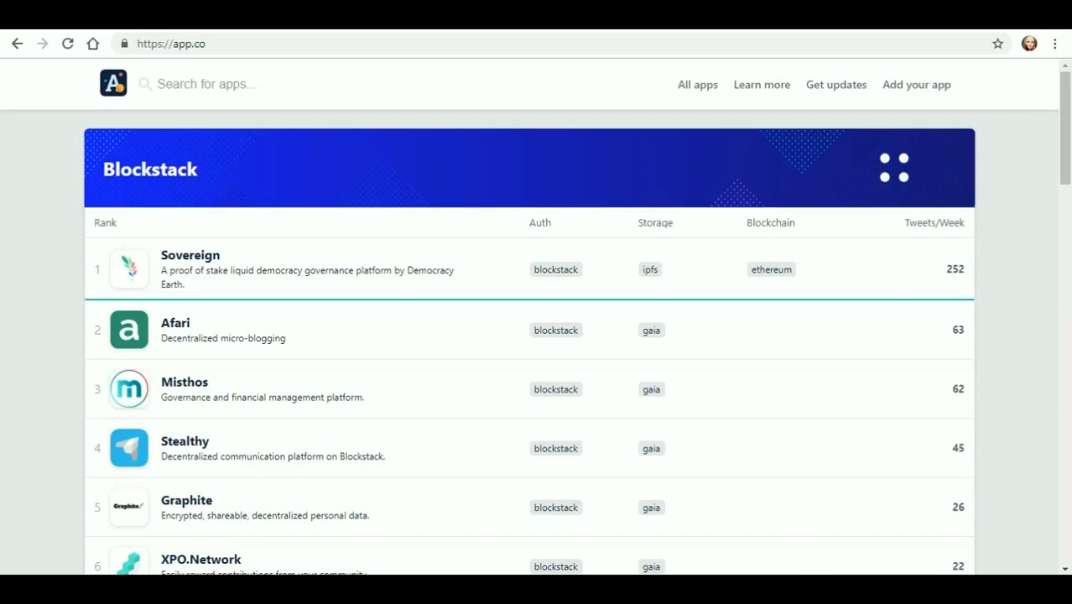
left_click(191, 268)
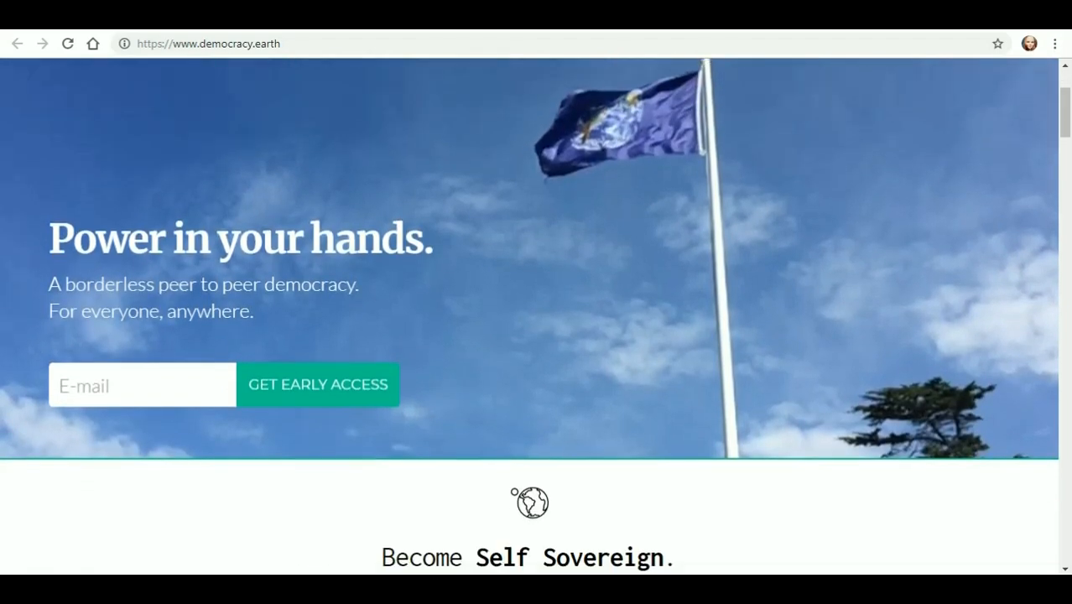
Scroll Democracy Earth's self-sovereign features, jump to the Team section and the Blockstack Berlin talk.
scroll("down", 3)
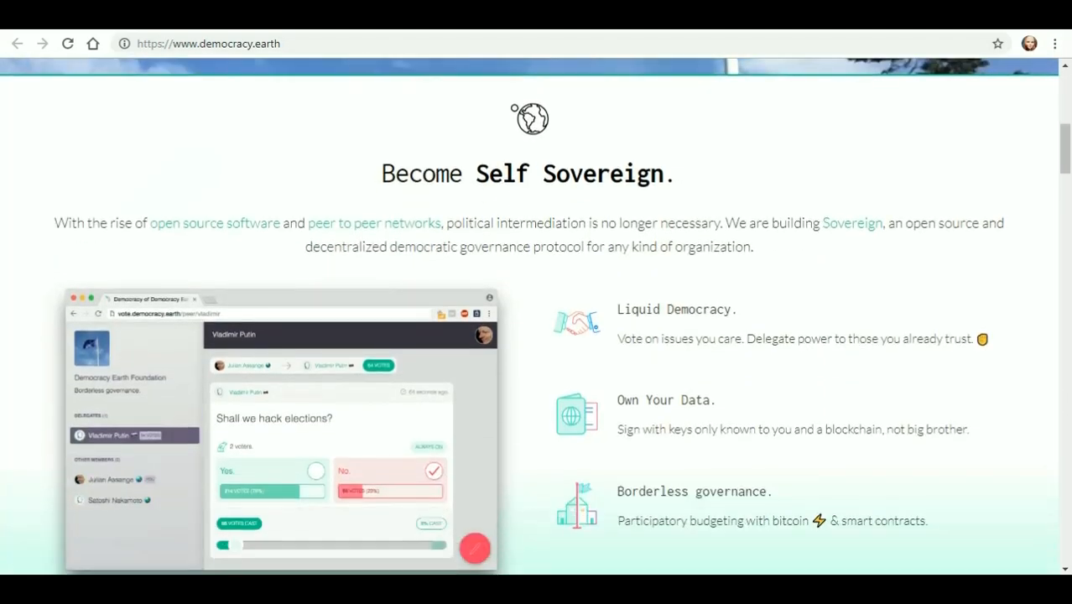
scroll("down", 3)
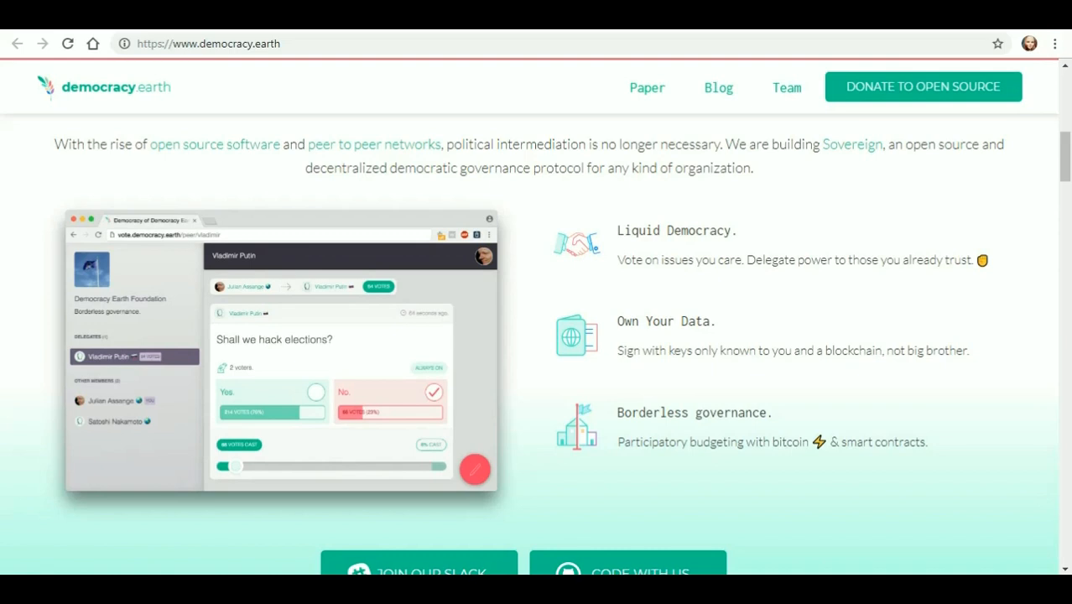
scroll("down", 3)
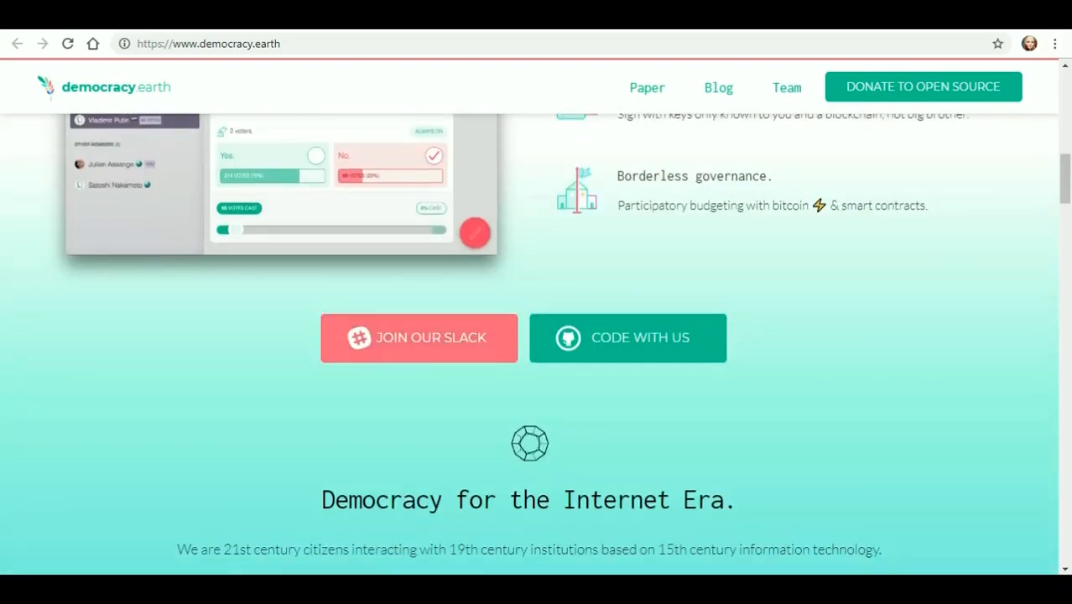
scroll("down", 3)
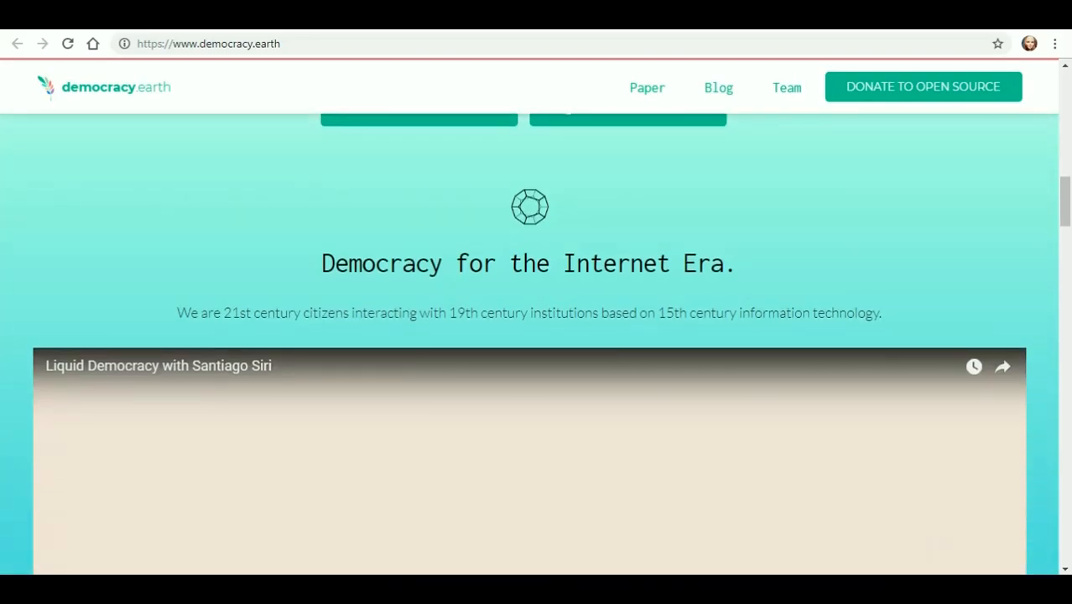
left_click(648, 88)
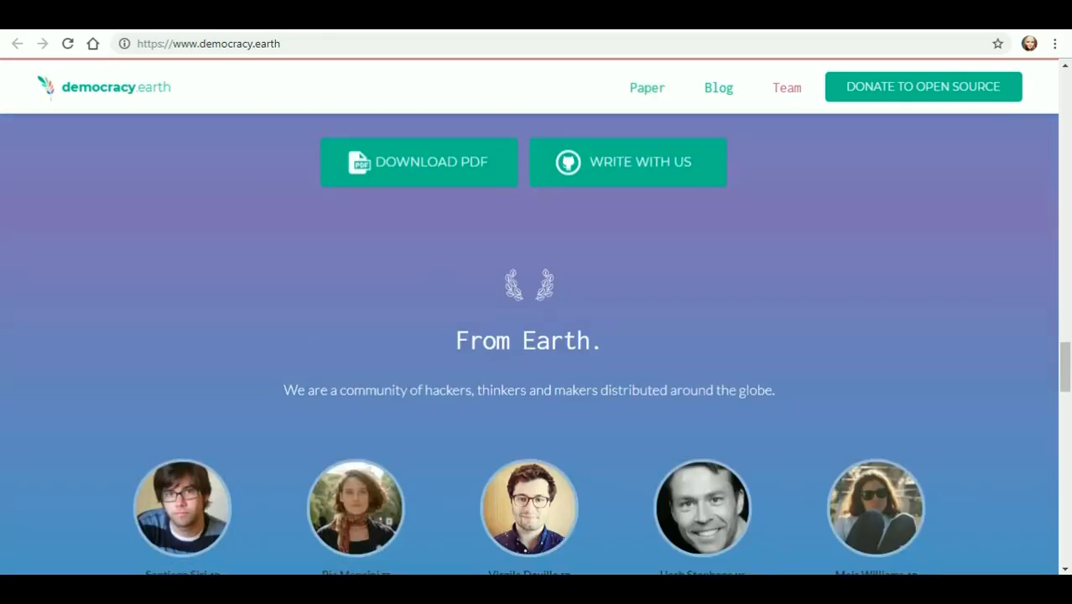
scroll("down", 3)
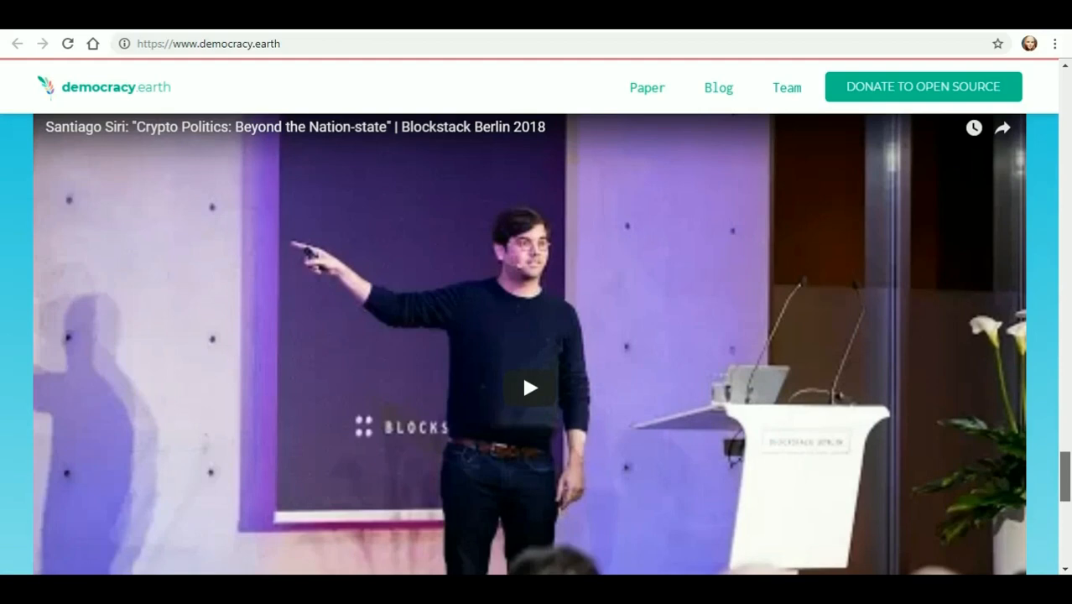
mouse_move(529, 386)
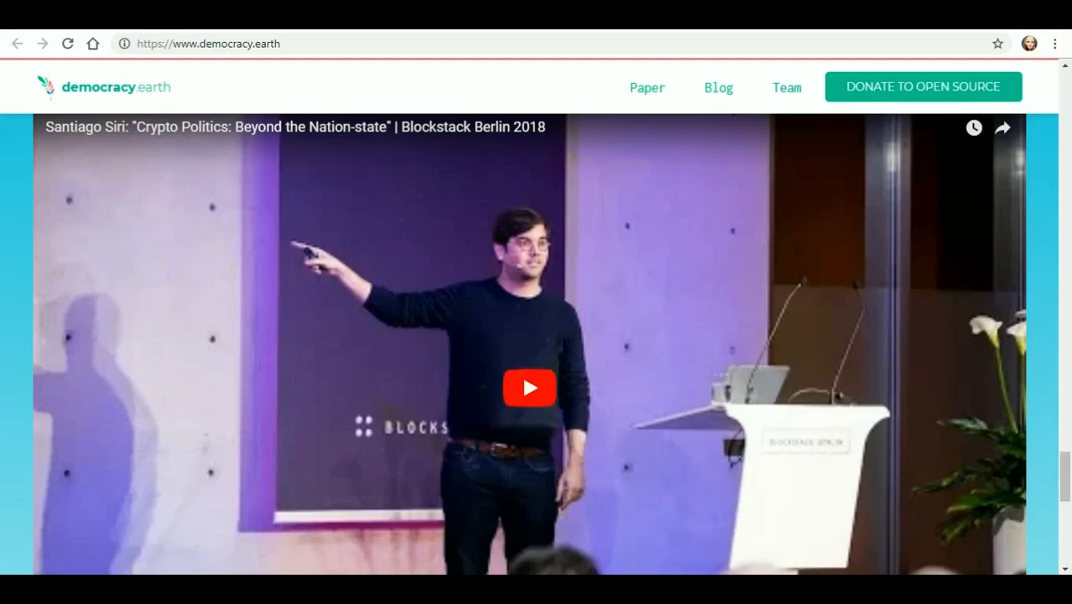
scroll("down", 3)
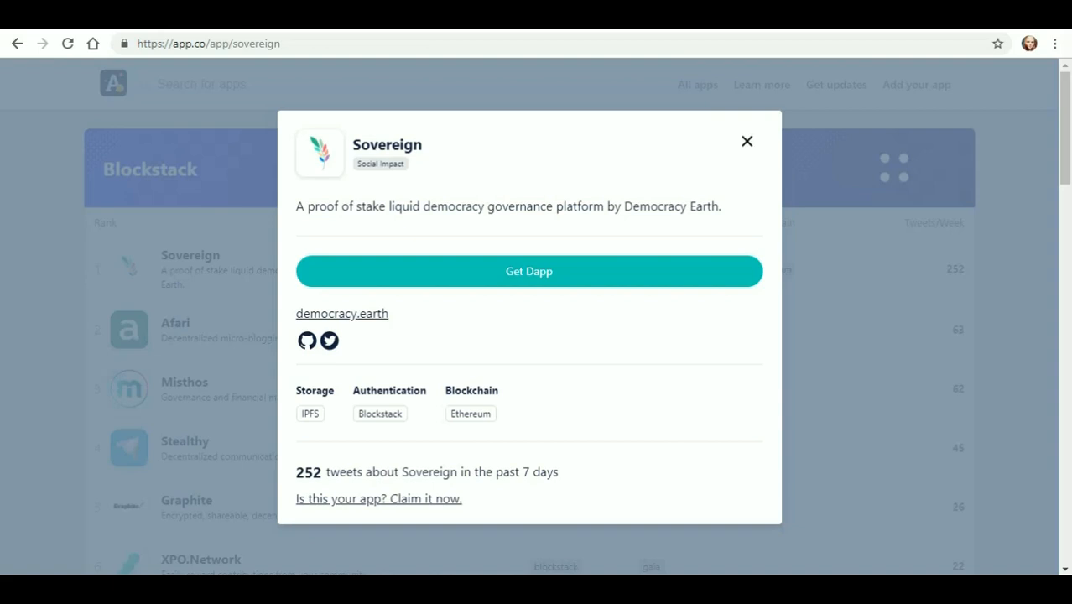
Close the Sovereign card and return to app.co's Popular Decentralized Apps homepage led by Bancor.
left_click(747, 141)
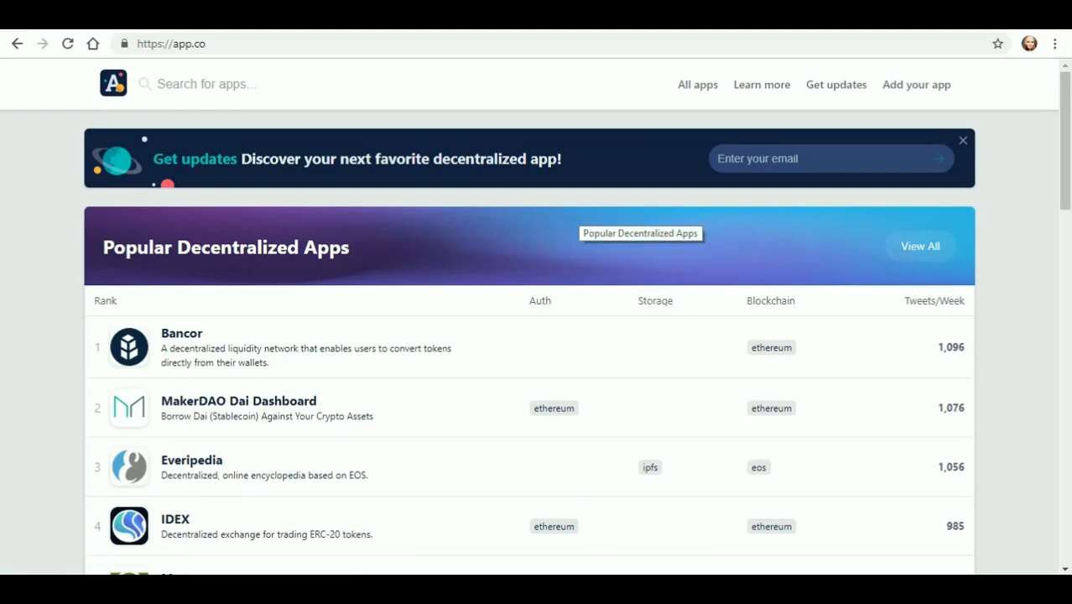
scroll("down", 3)
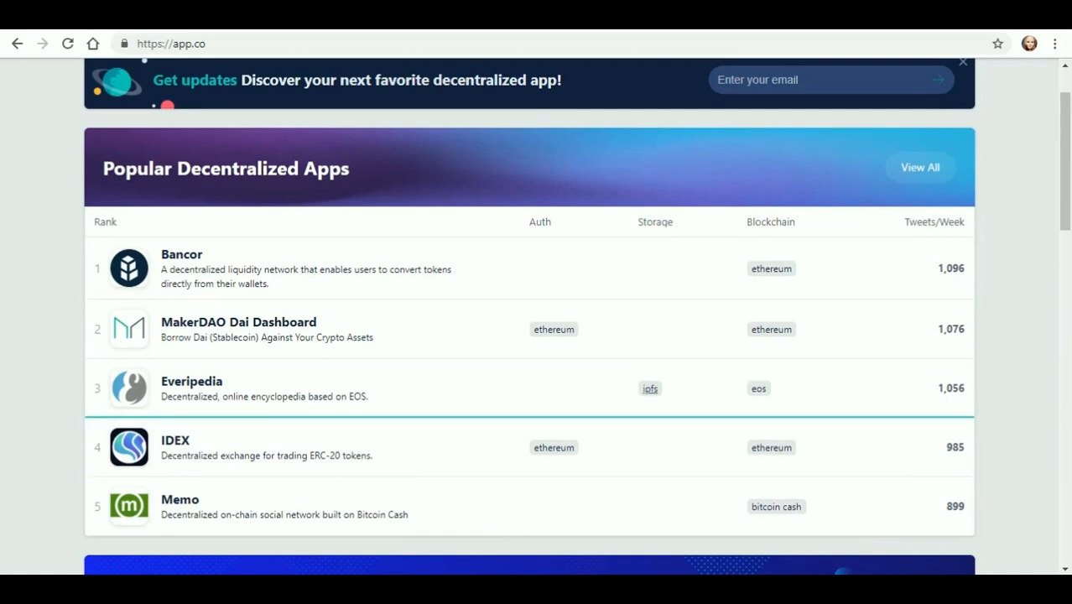
mouse_move(759, 388)
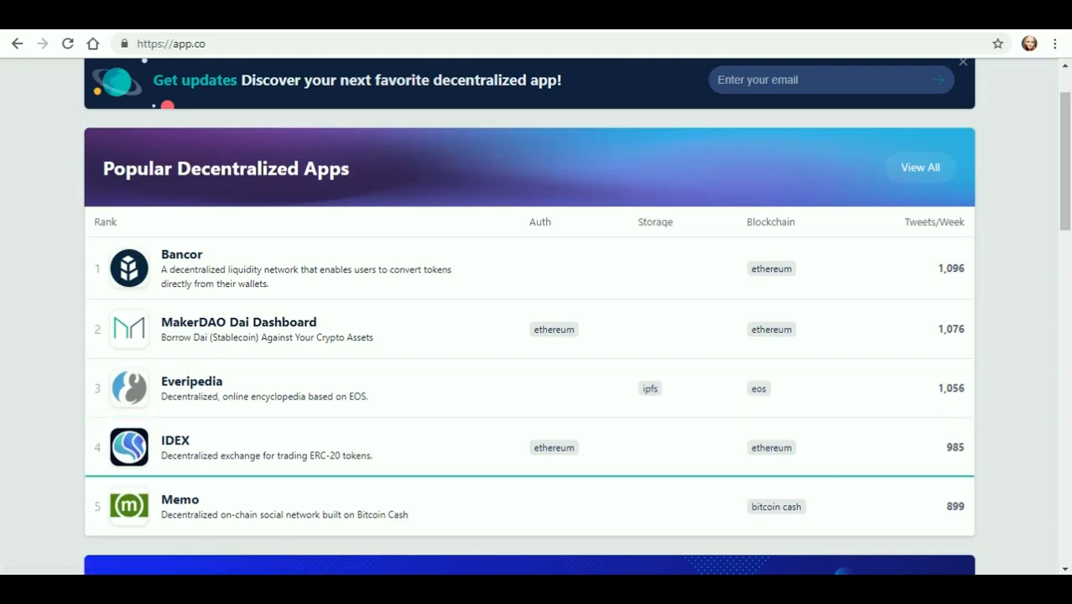
mouse_move(252, 268)
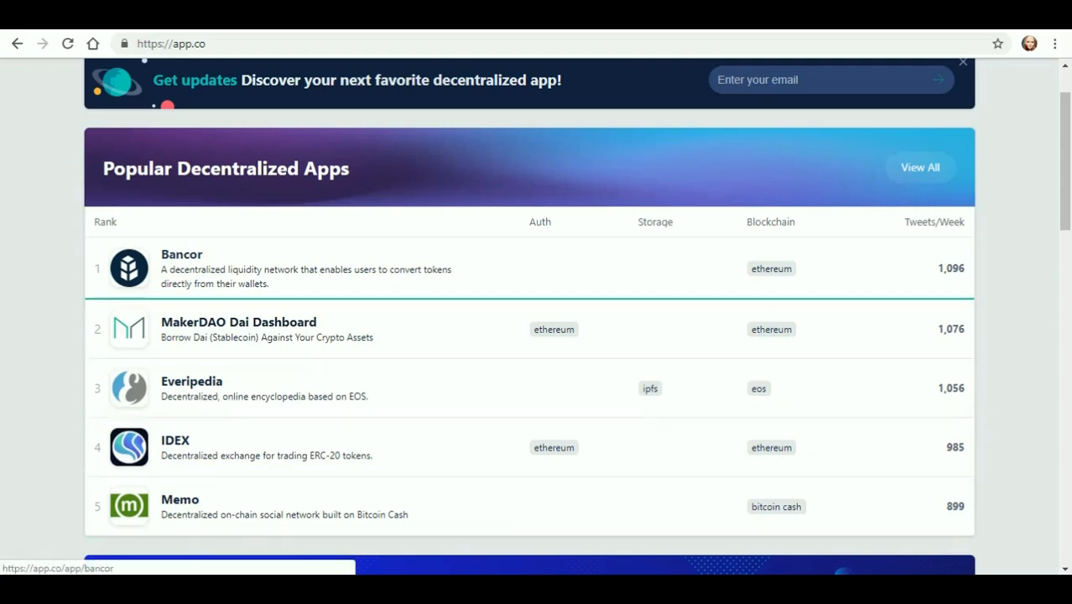
scroll("up", 3)
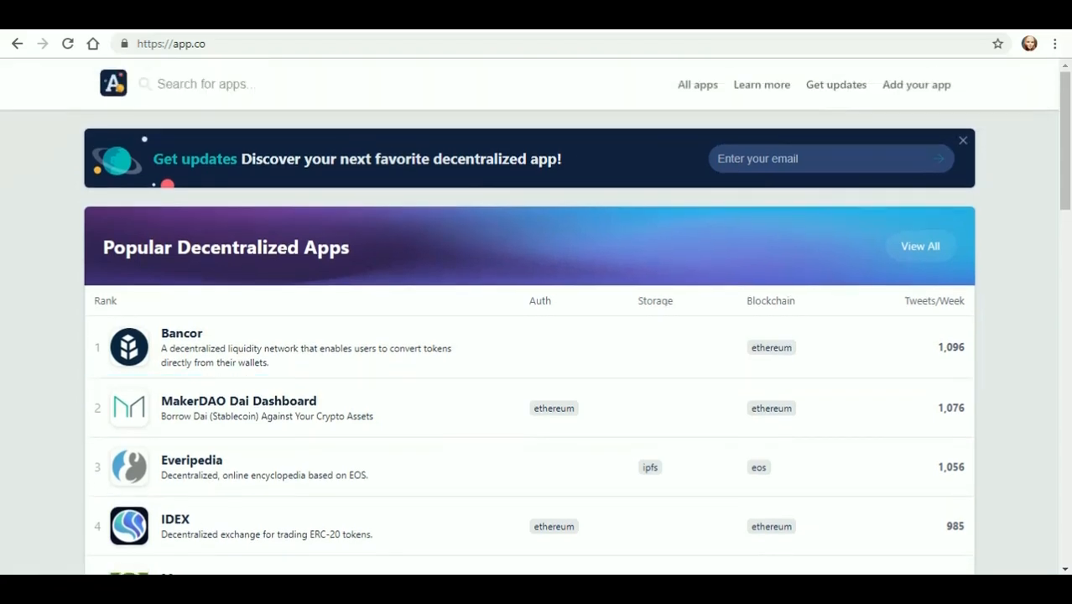
scroll("down", 3)
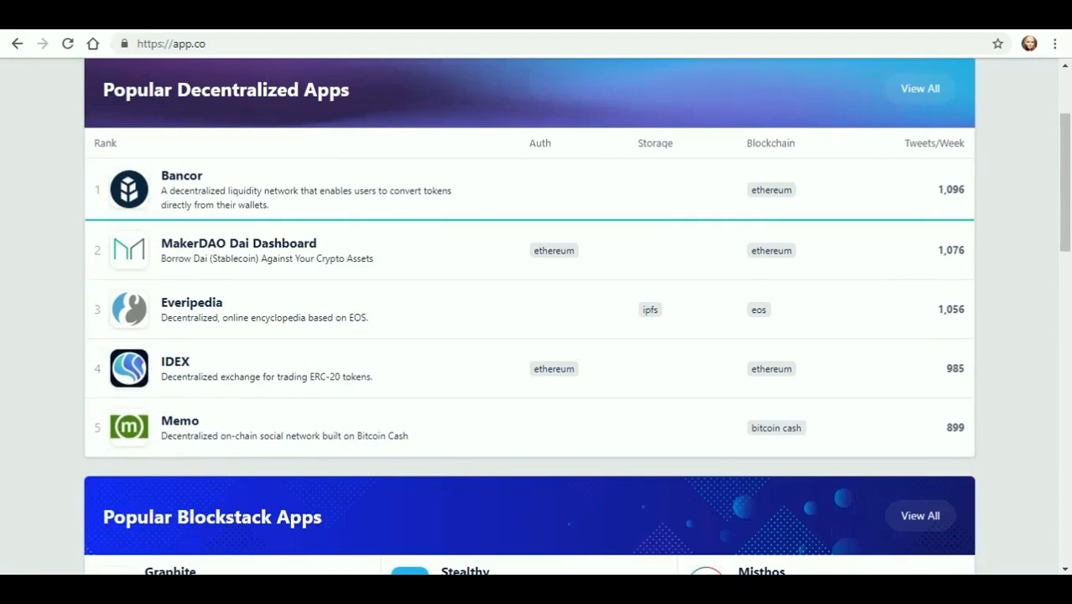
scroll("down", 3)
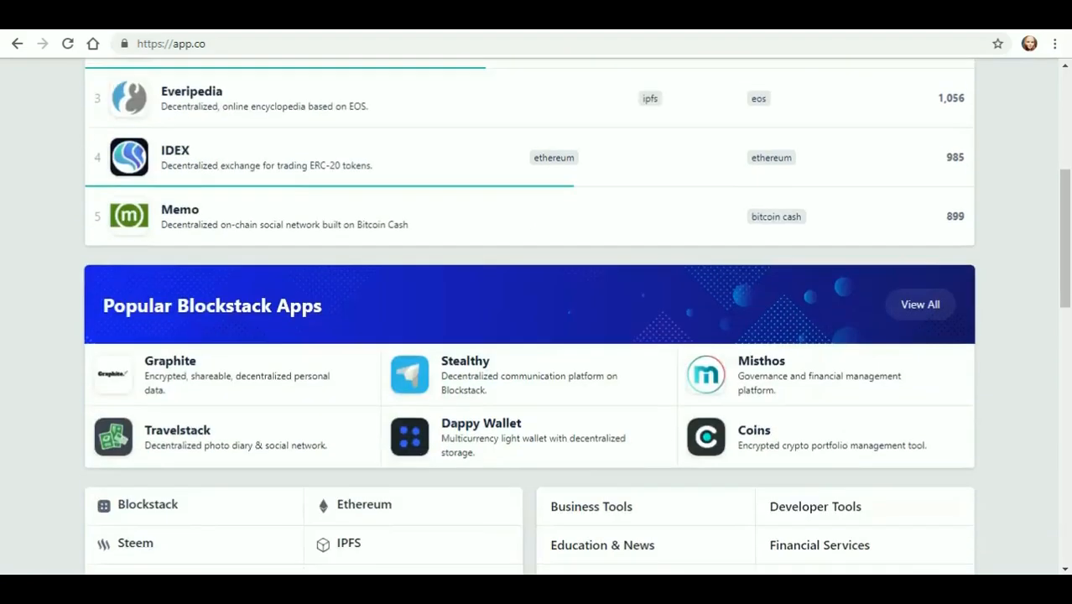
scroll("down", 3)
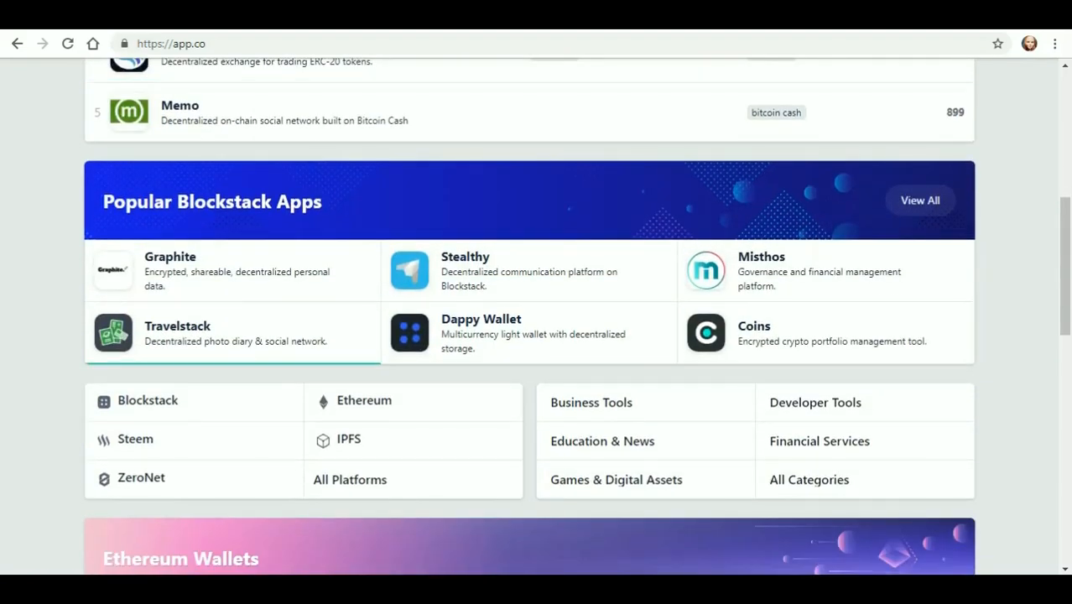
scroll("down", 3)
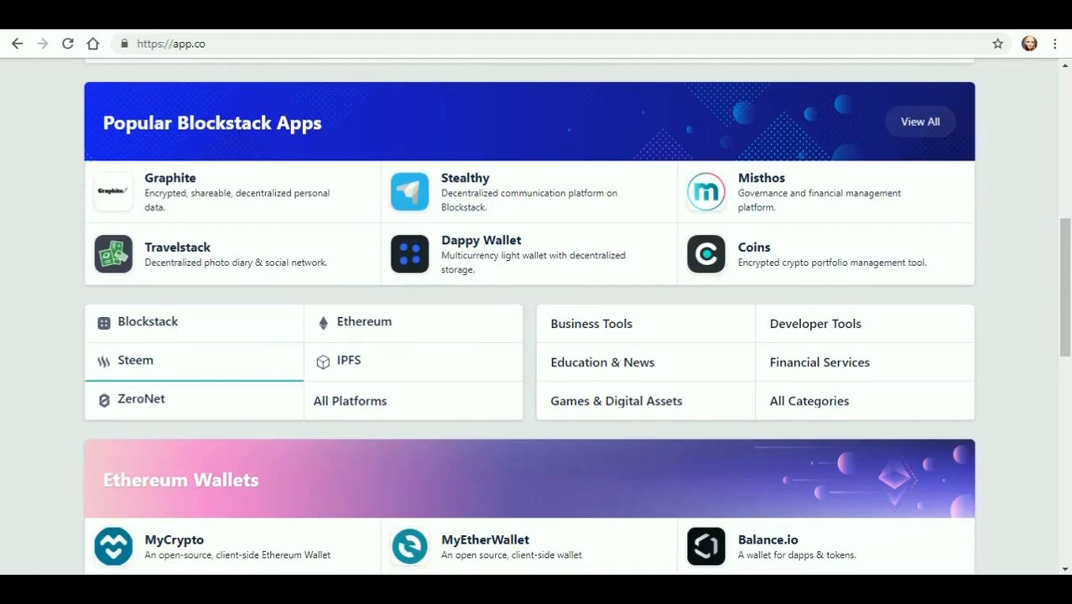
scroll("down", 3)
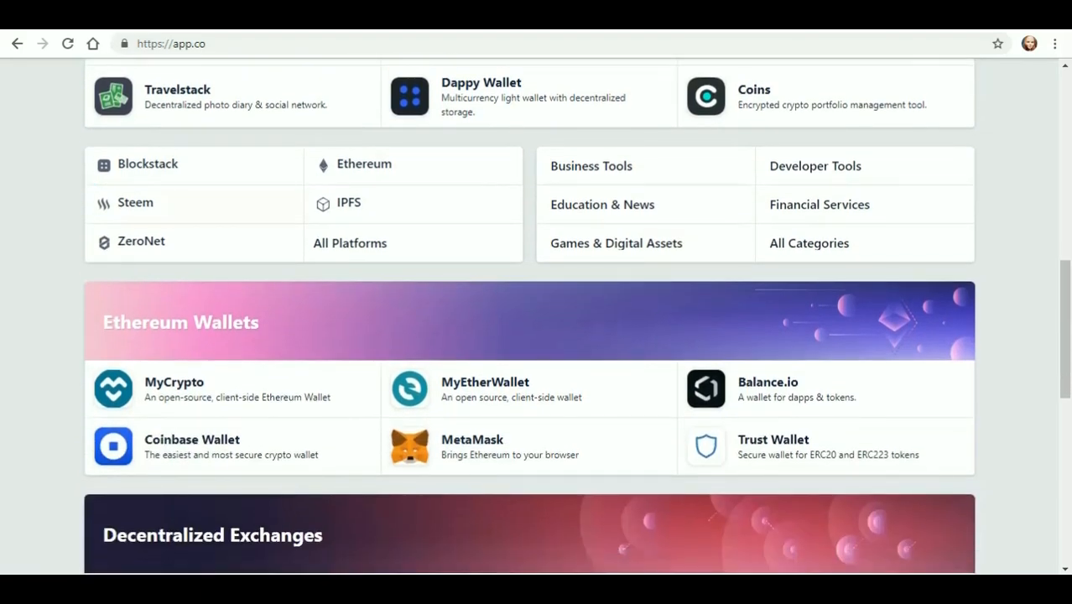
scroll("down", 3)
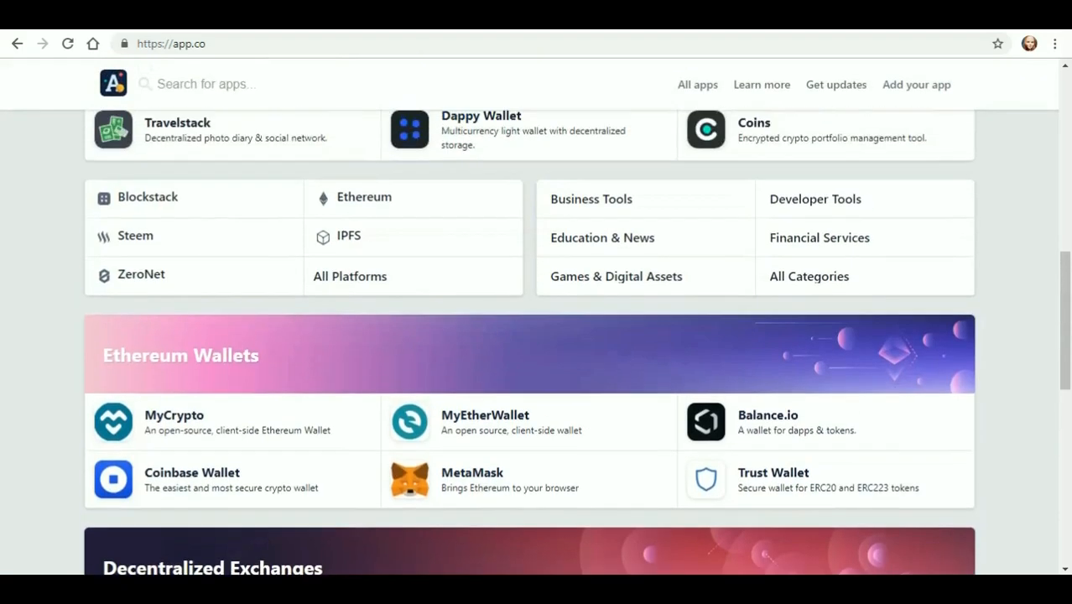
scroll("up", 3)
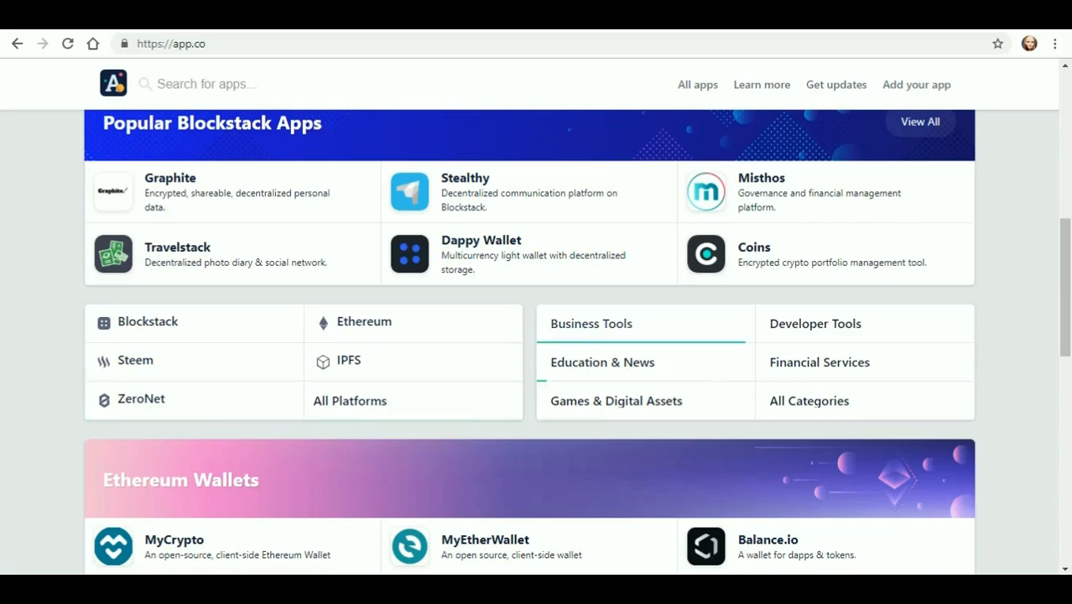
scroll("down", 3)
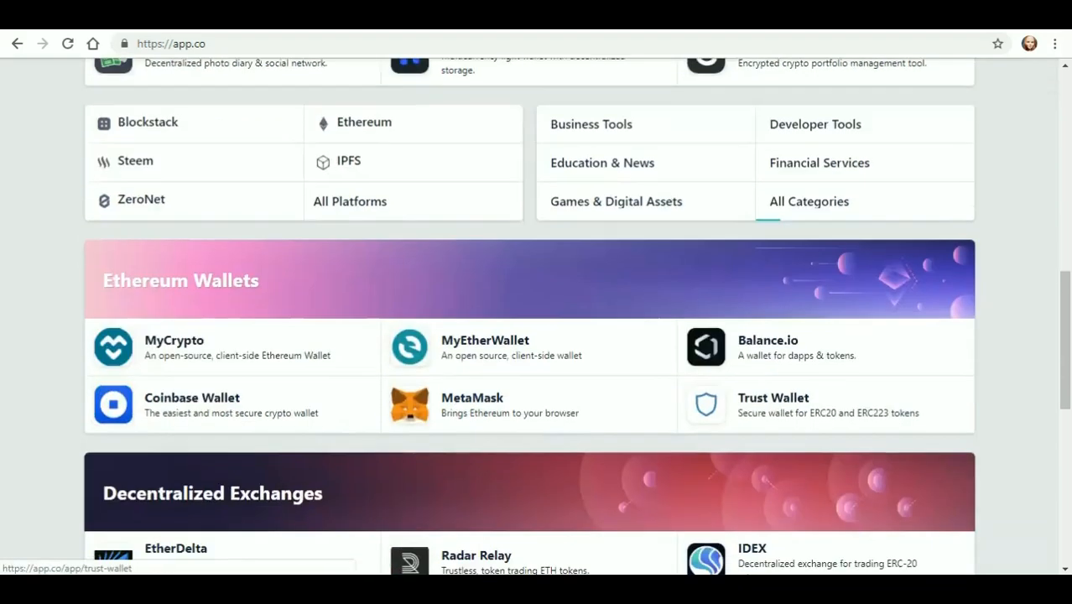
scroll("down", 3)
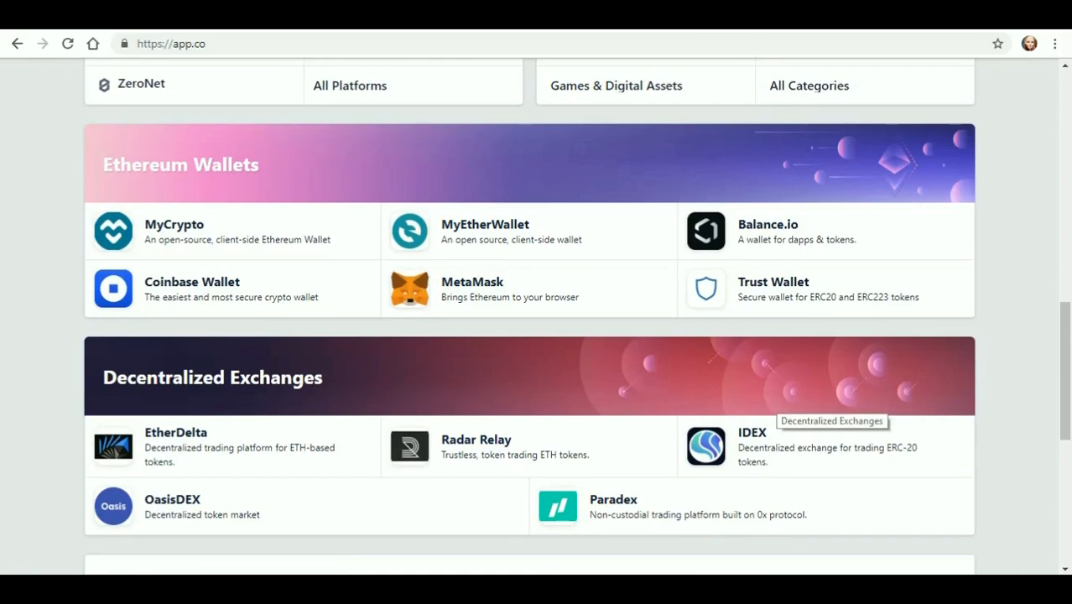
scroll("down", 3)
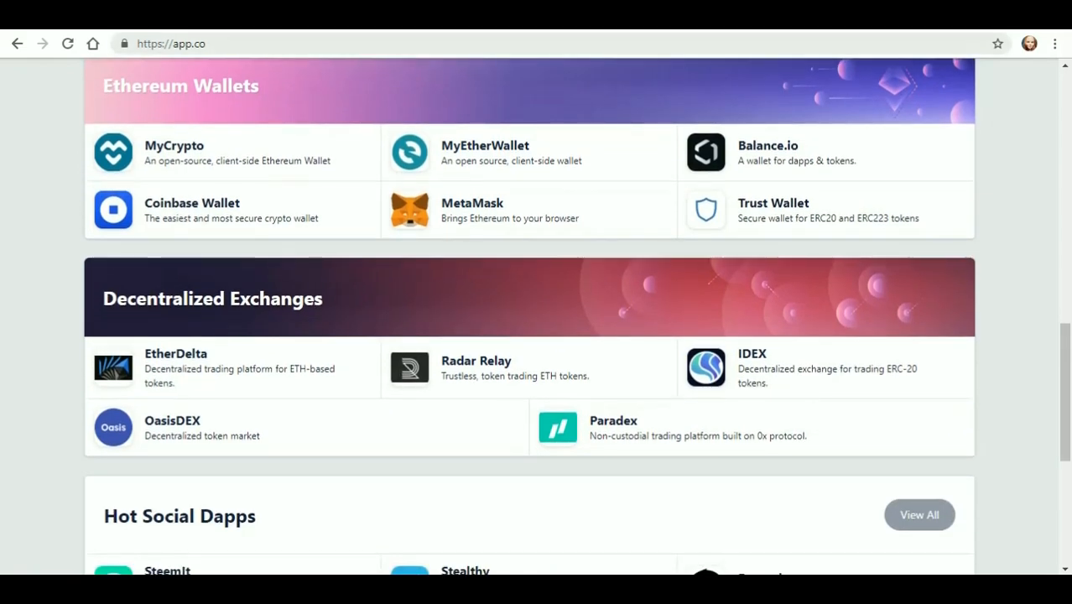
scroll("down", 3)
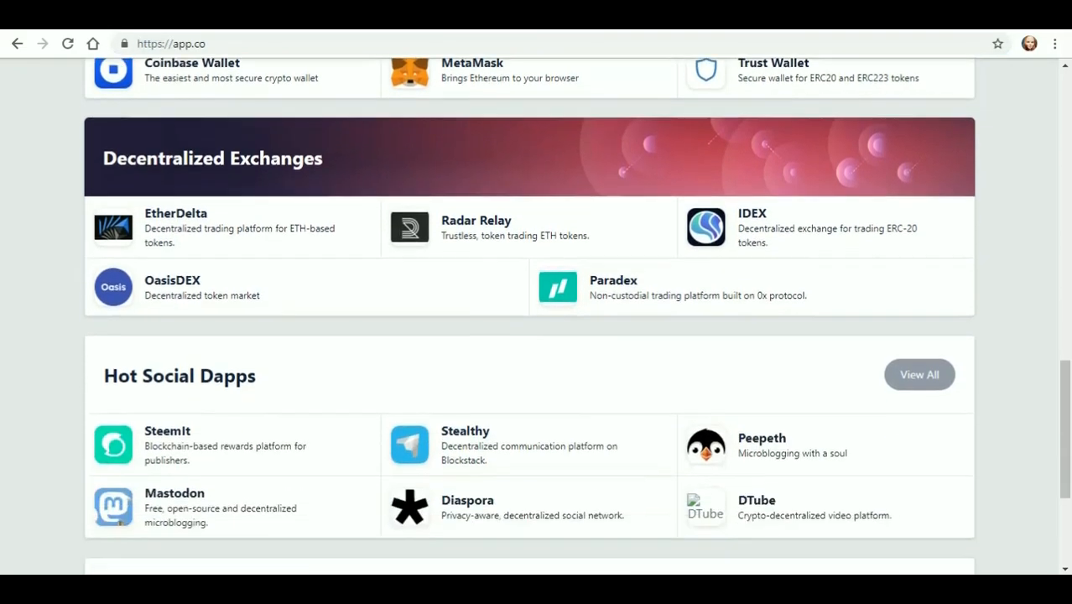
scroll("down", 3)
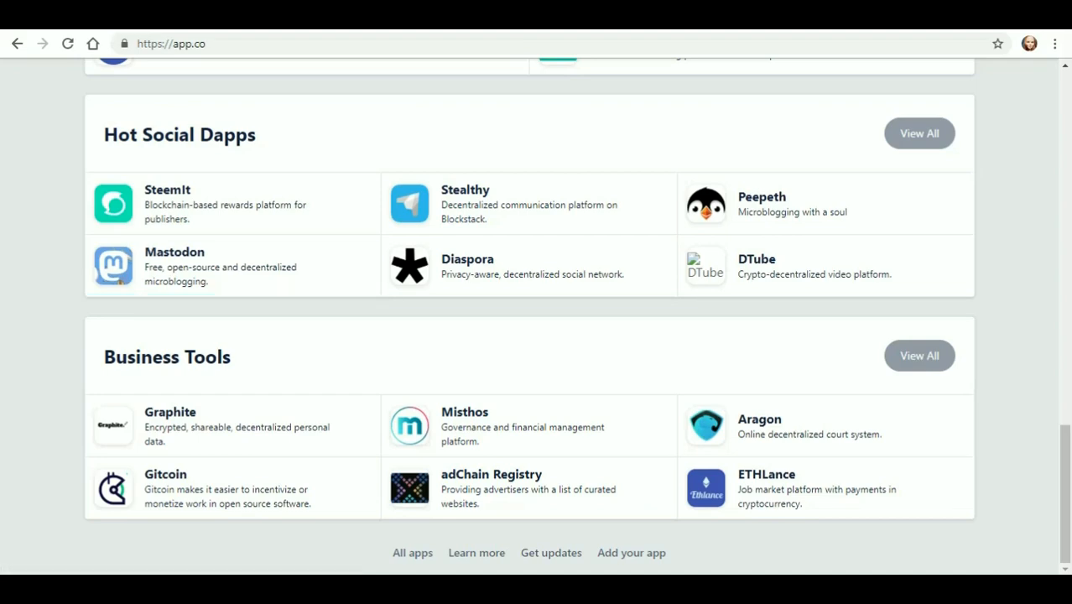
scroll("up", 3)
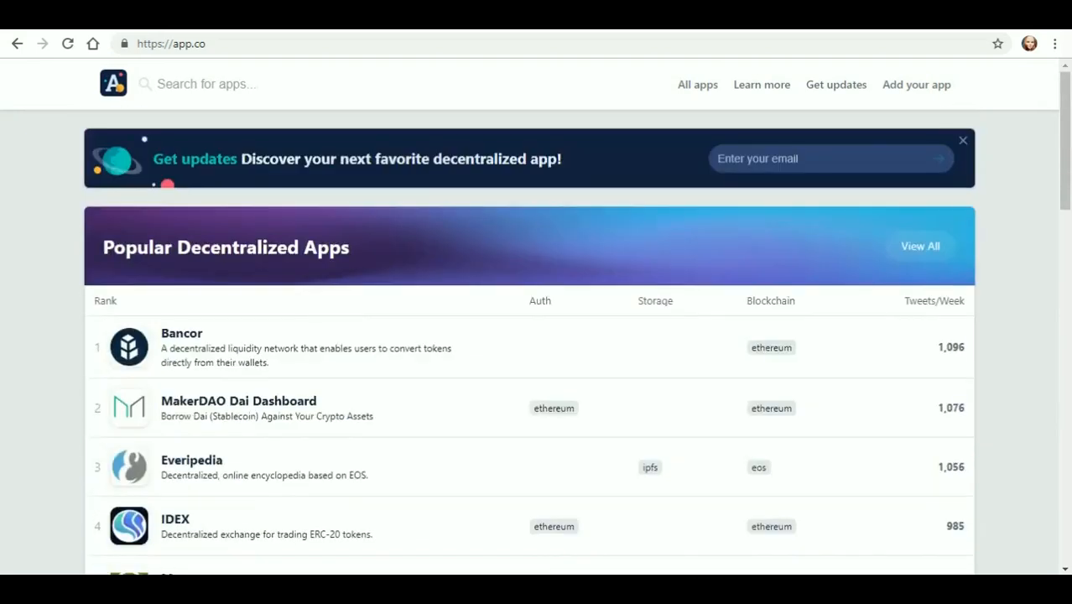